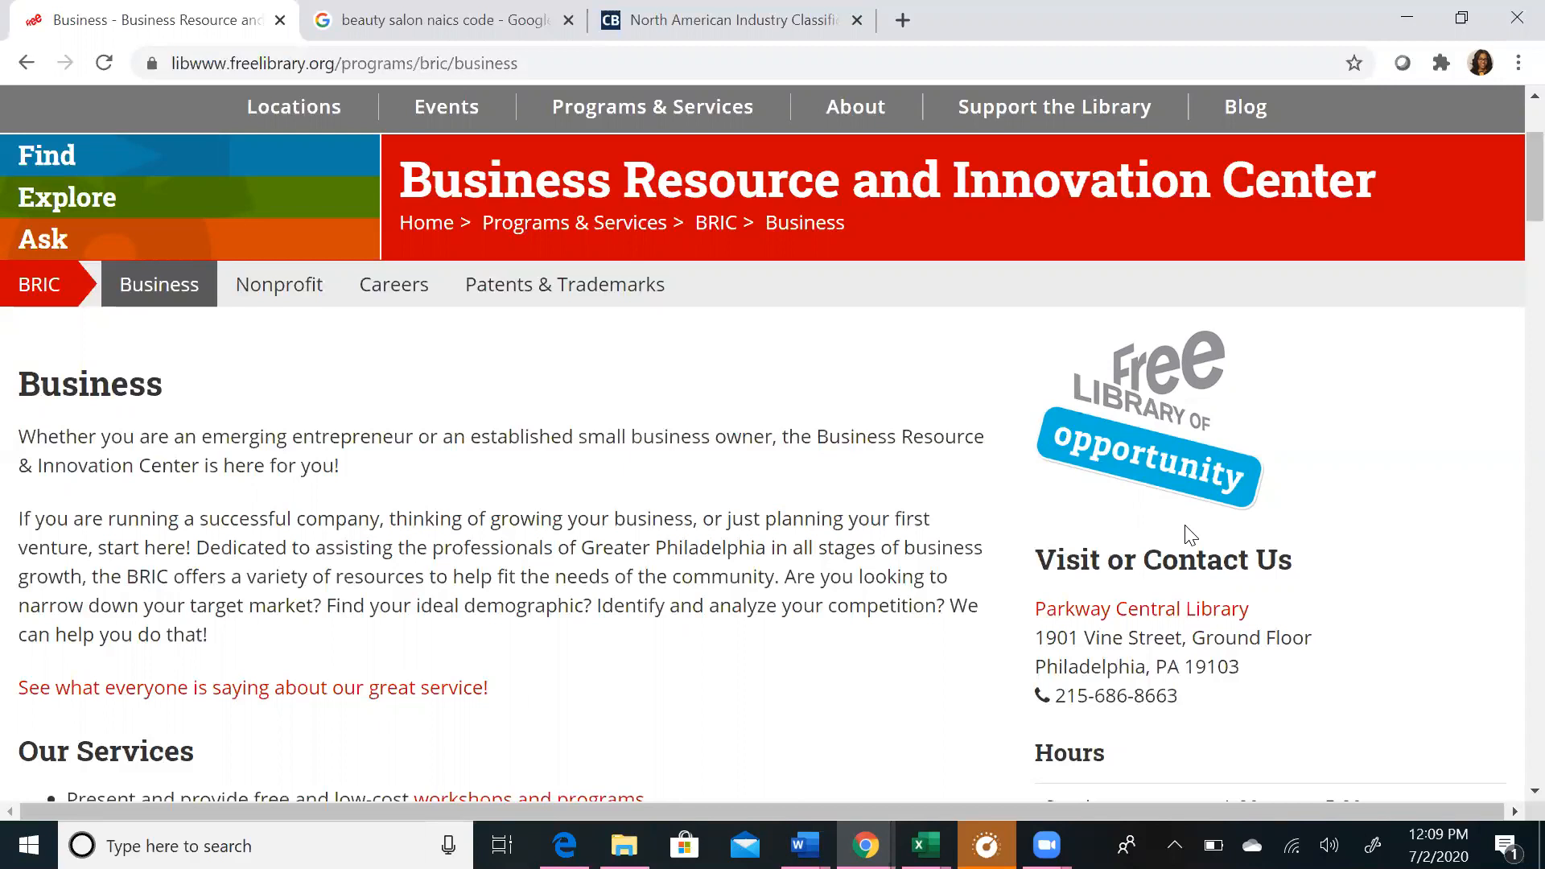
mouse_move(1444, 228)
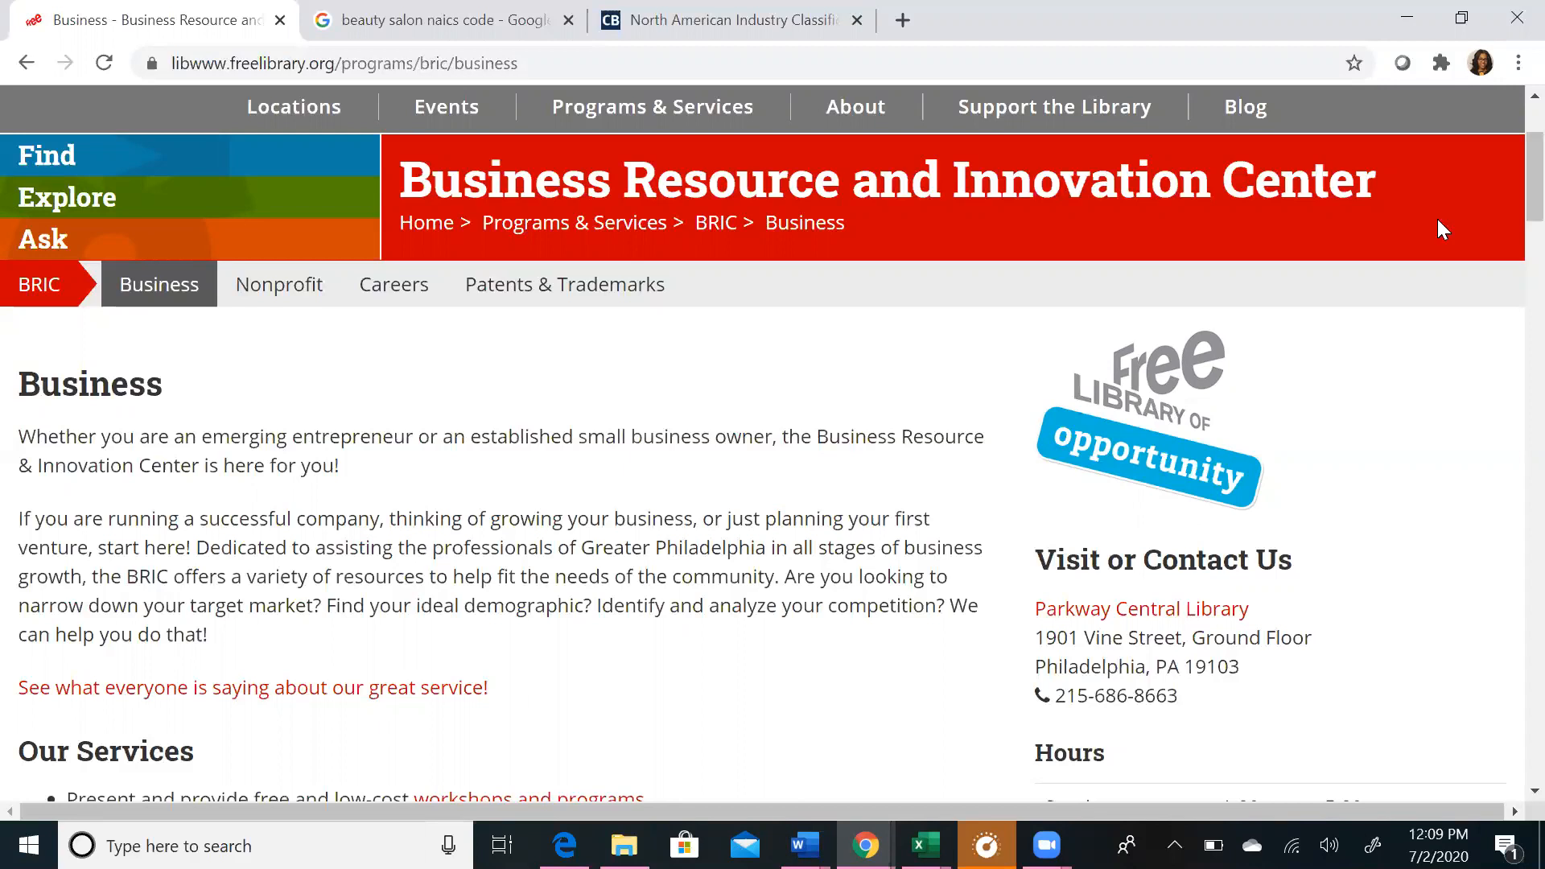
Step: Reach Databases & Digital Resources and follow the premier business databases link
scroll(down, 3)
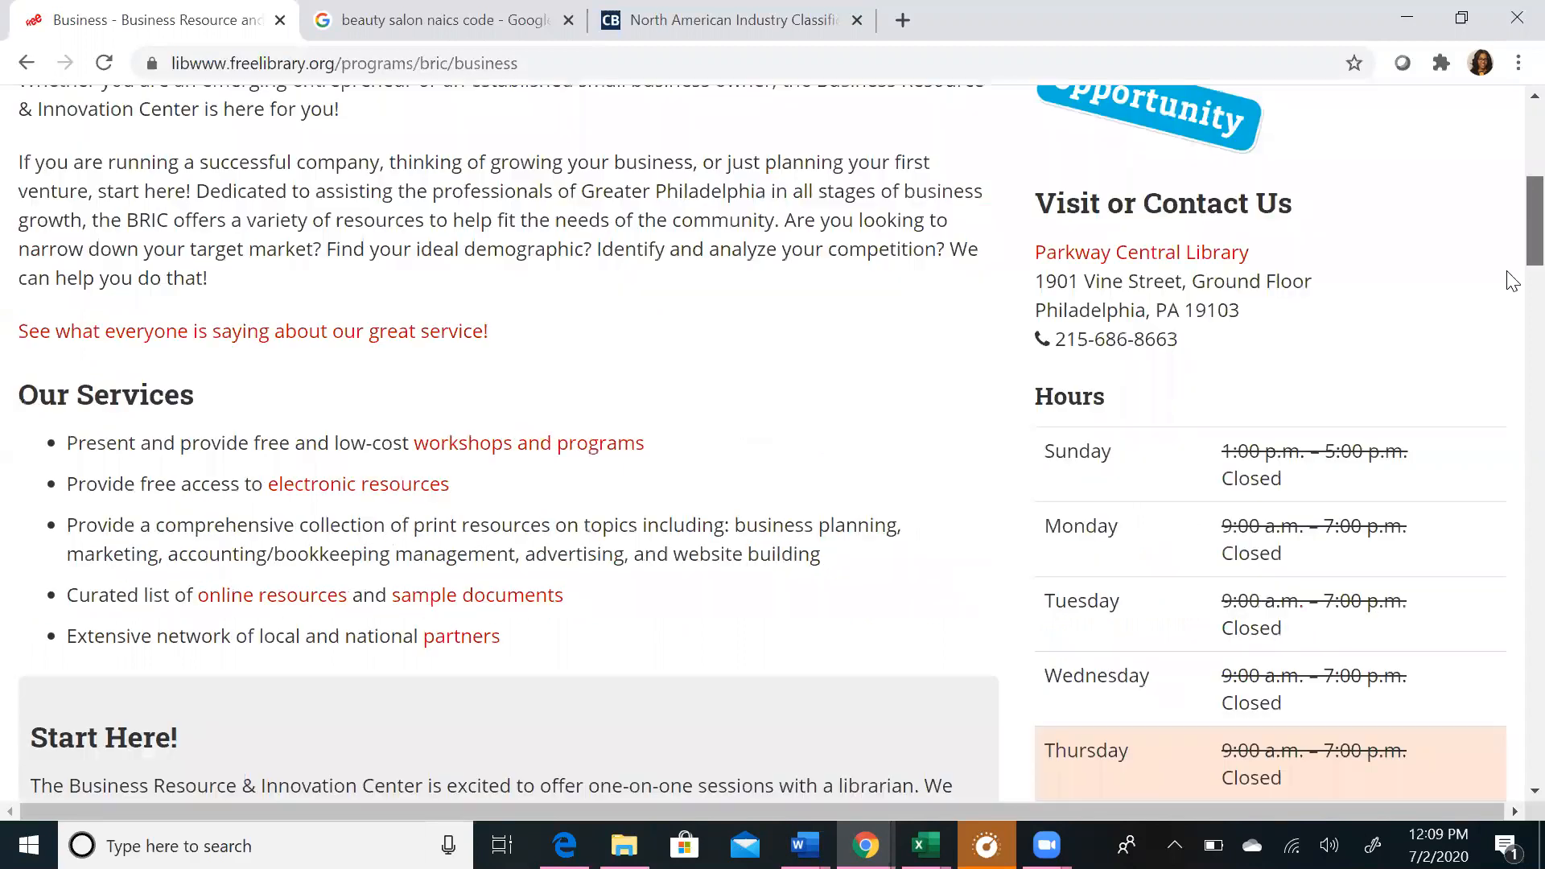
scroll(down, 3)
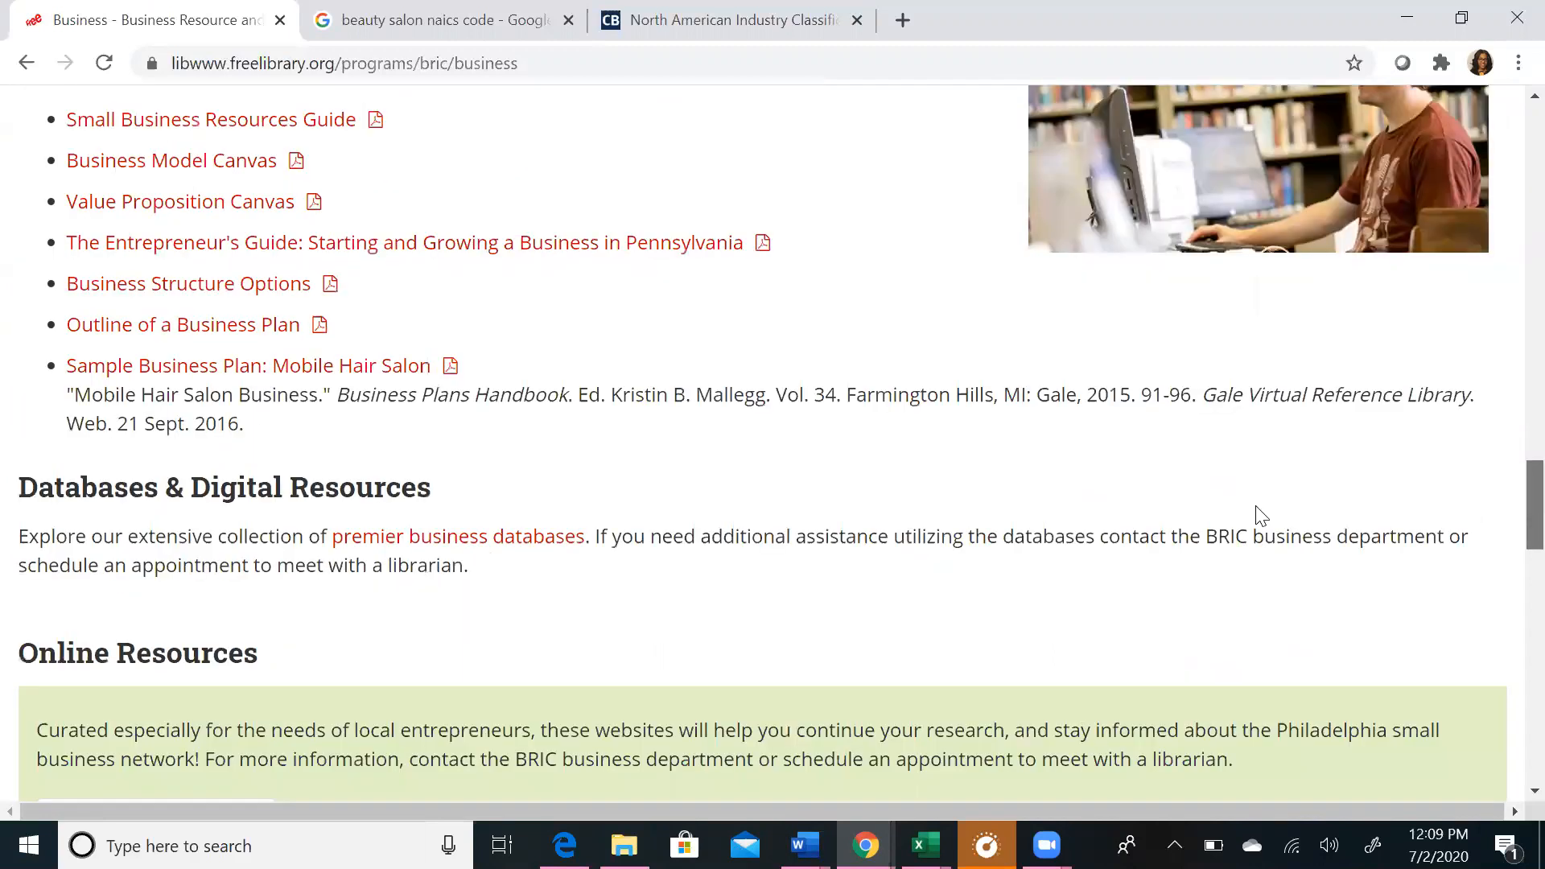
click(459, 536)
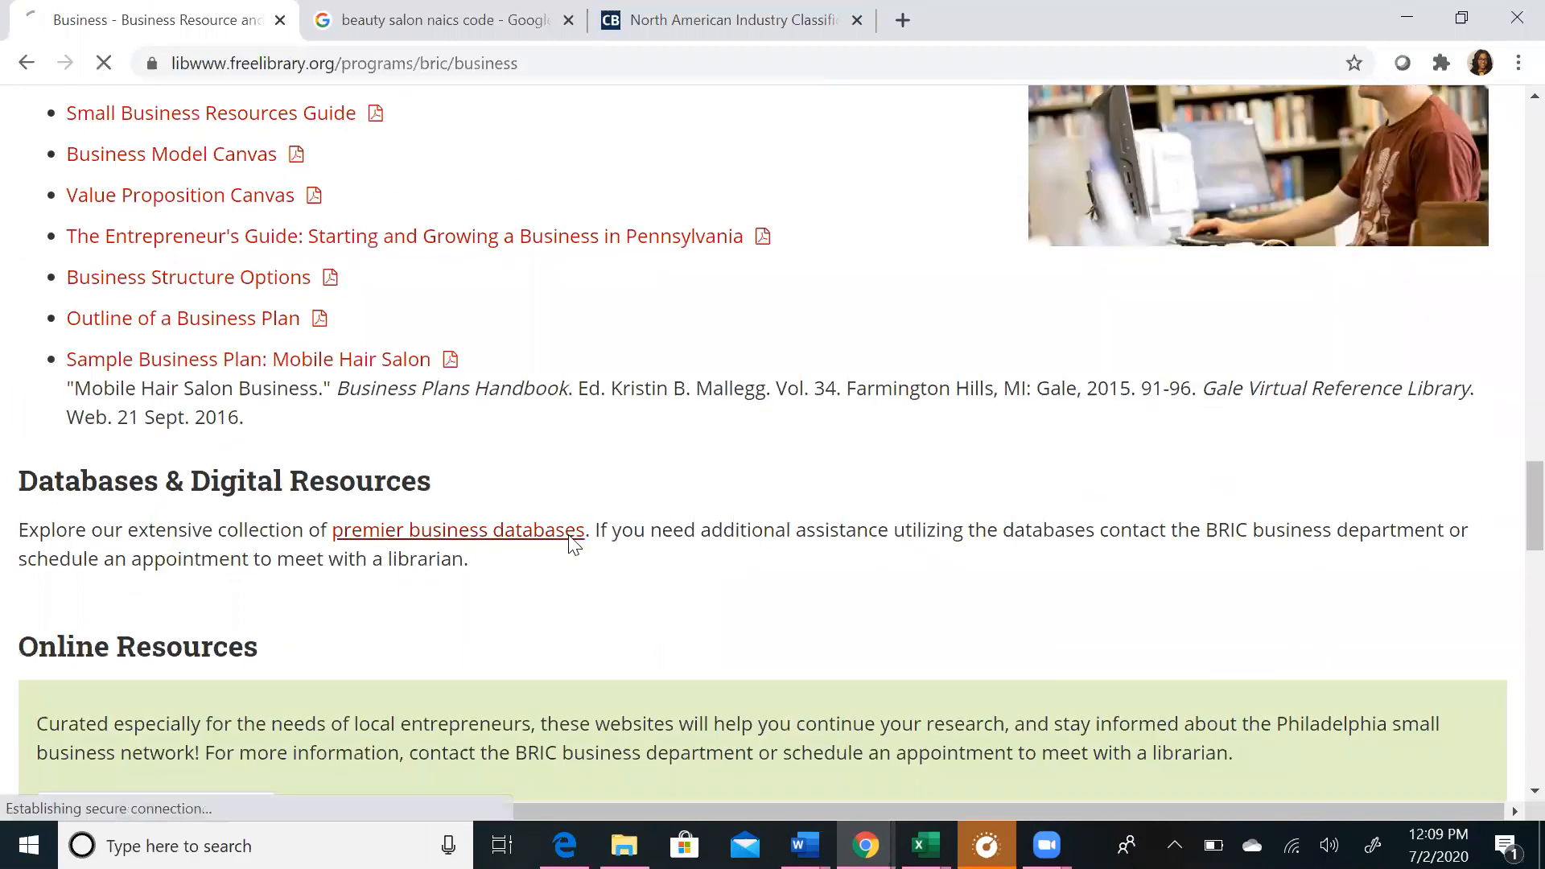
Step: Locate Reference USA in the Business and Entrepreneurs database list and launch it
click(457, 529)
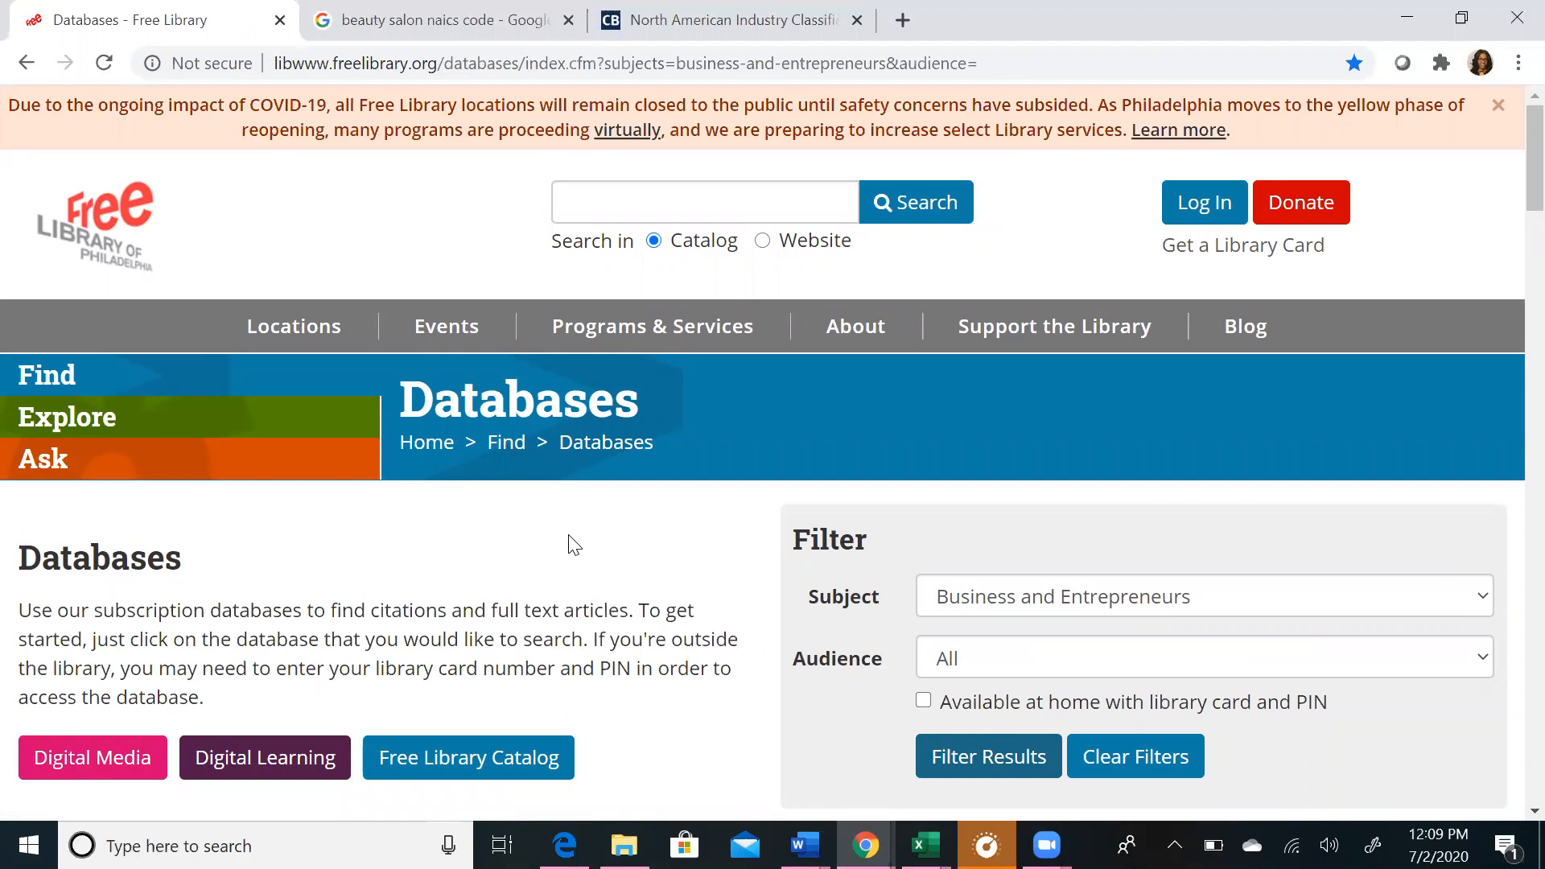
mouse_move(1115, 489)
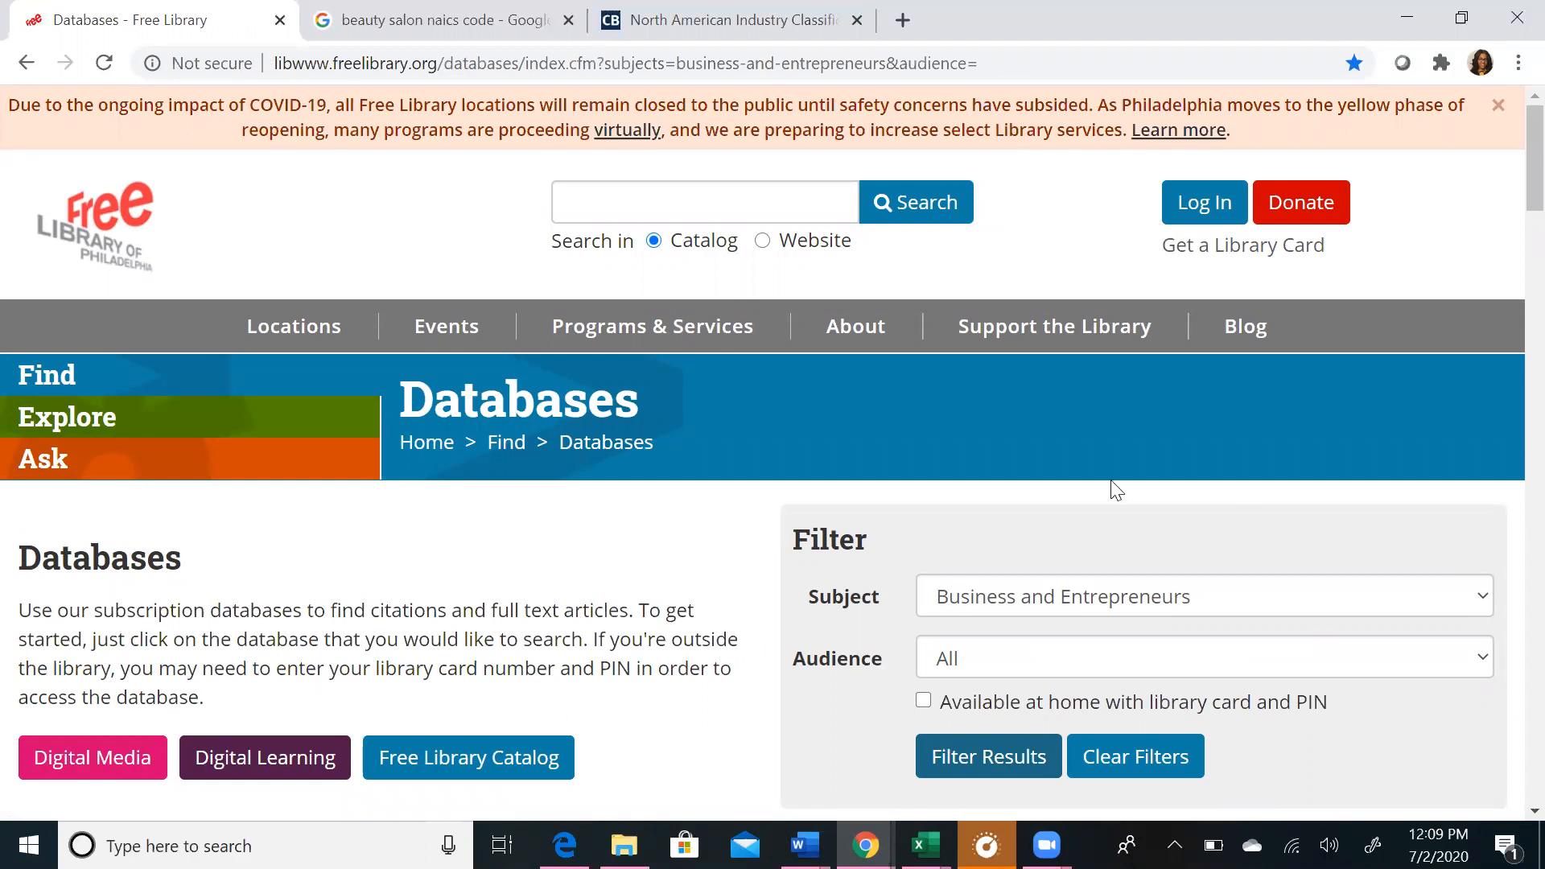
mouse_move(1513, 200)
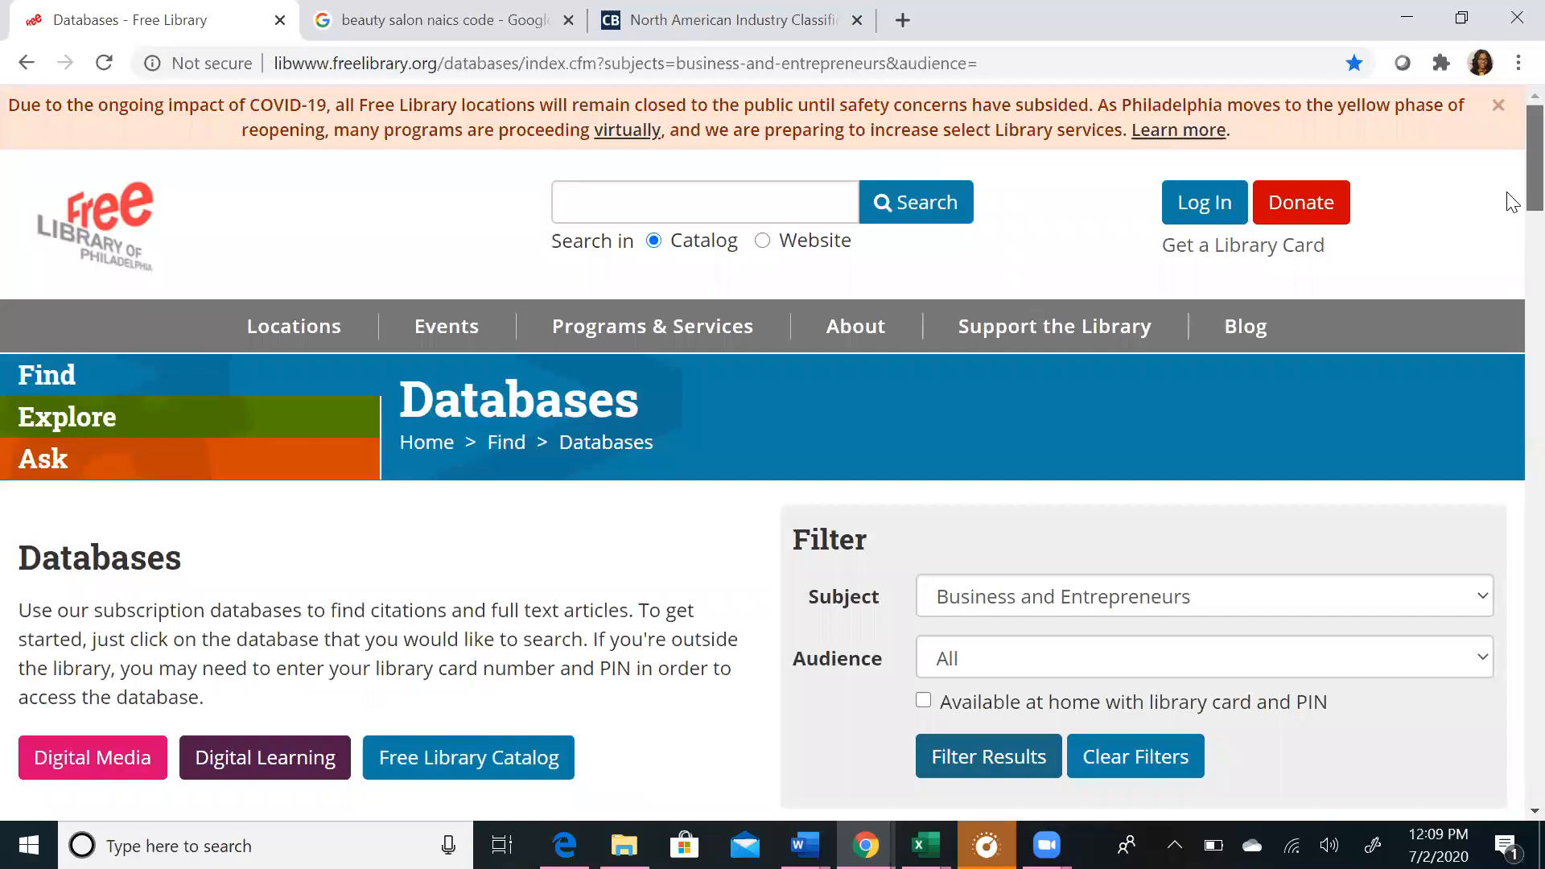
scroll(down, 3)
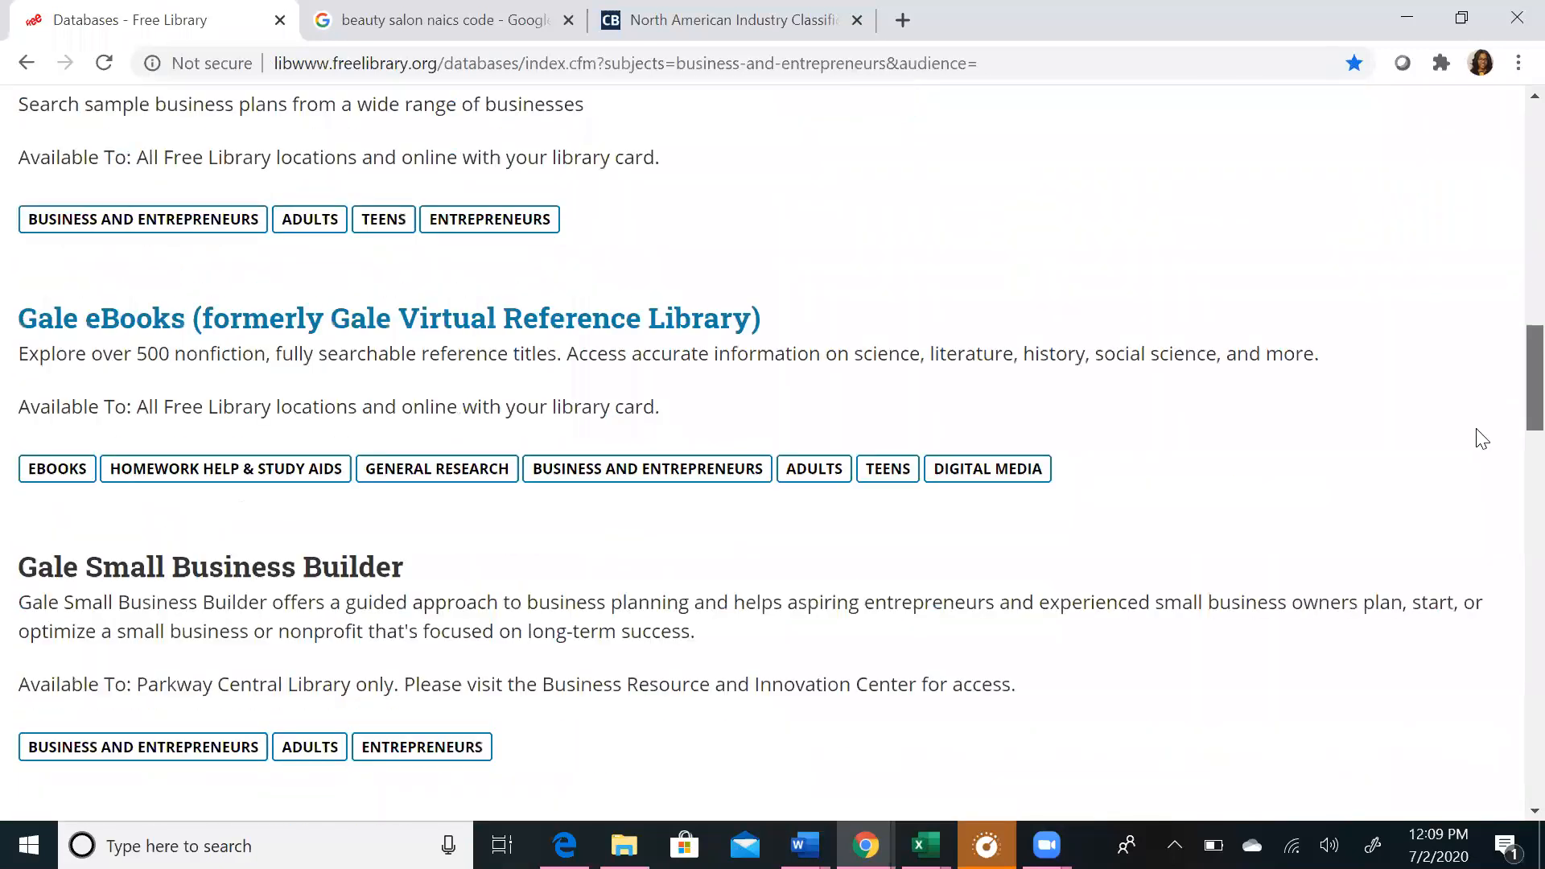
scroll(down, 3)
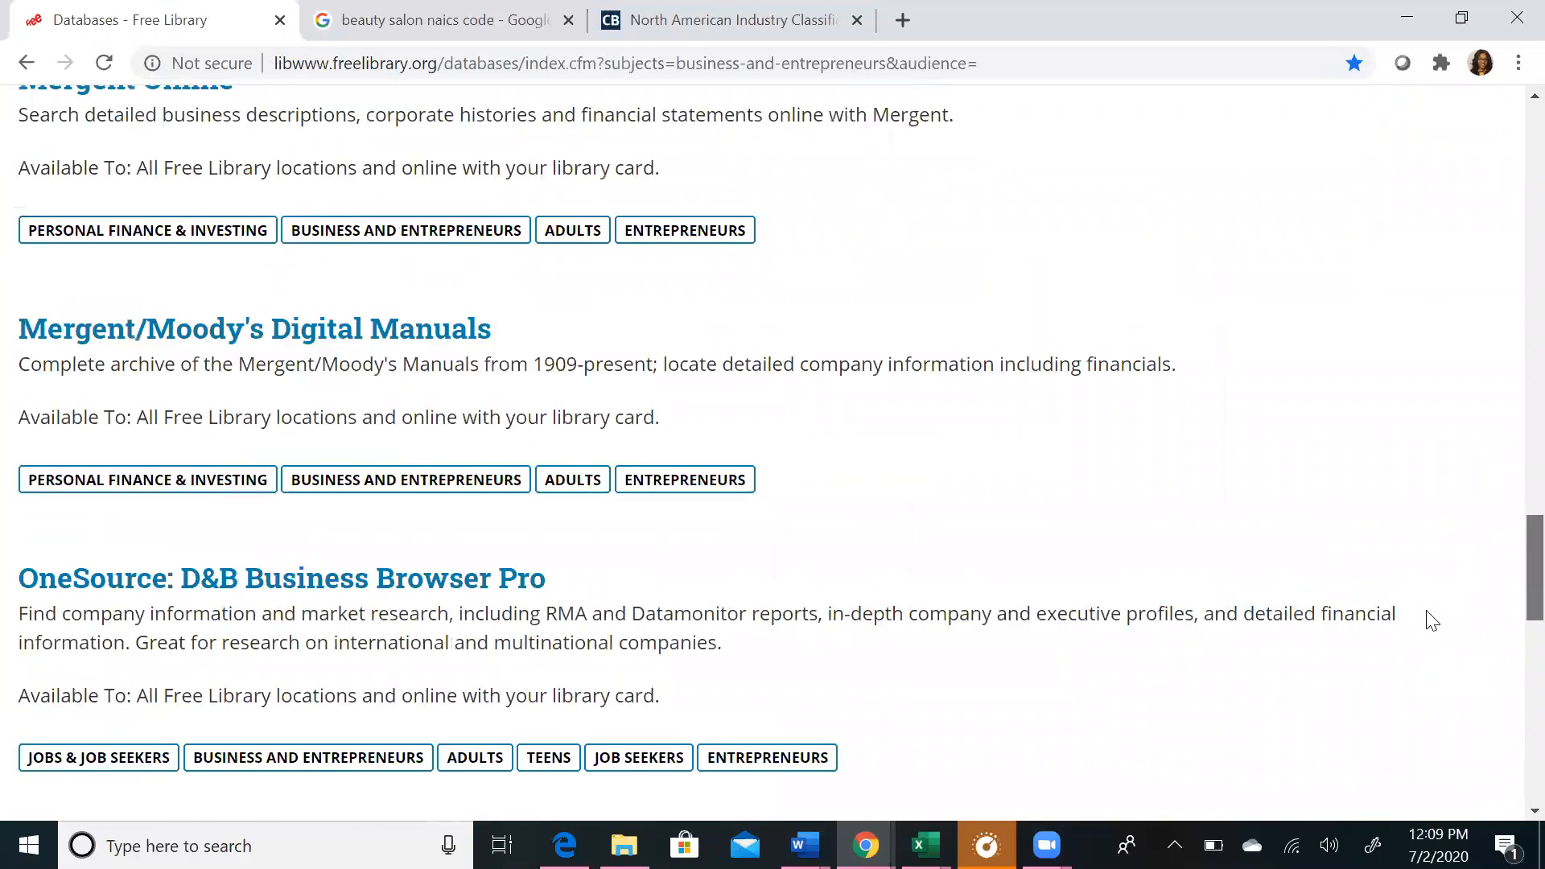
scroll(down, 3)
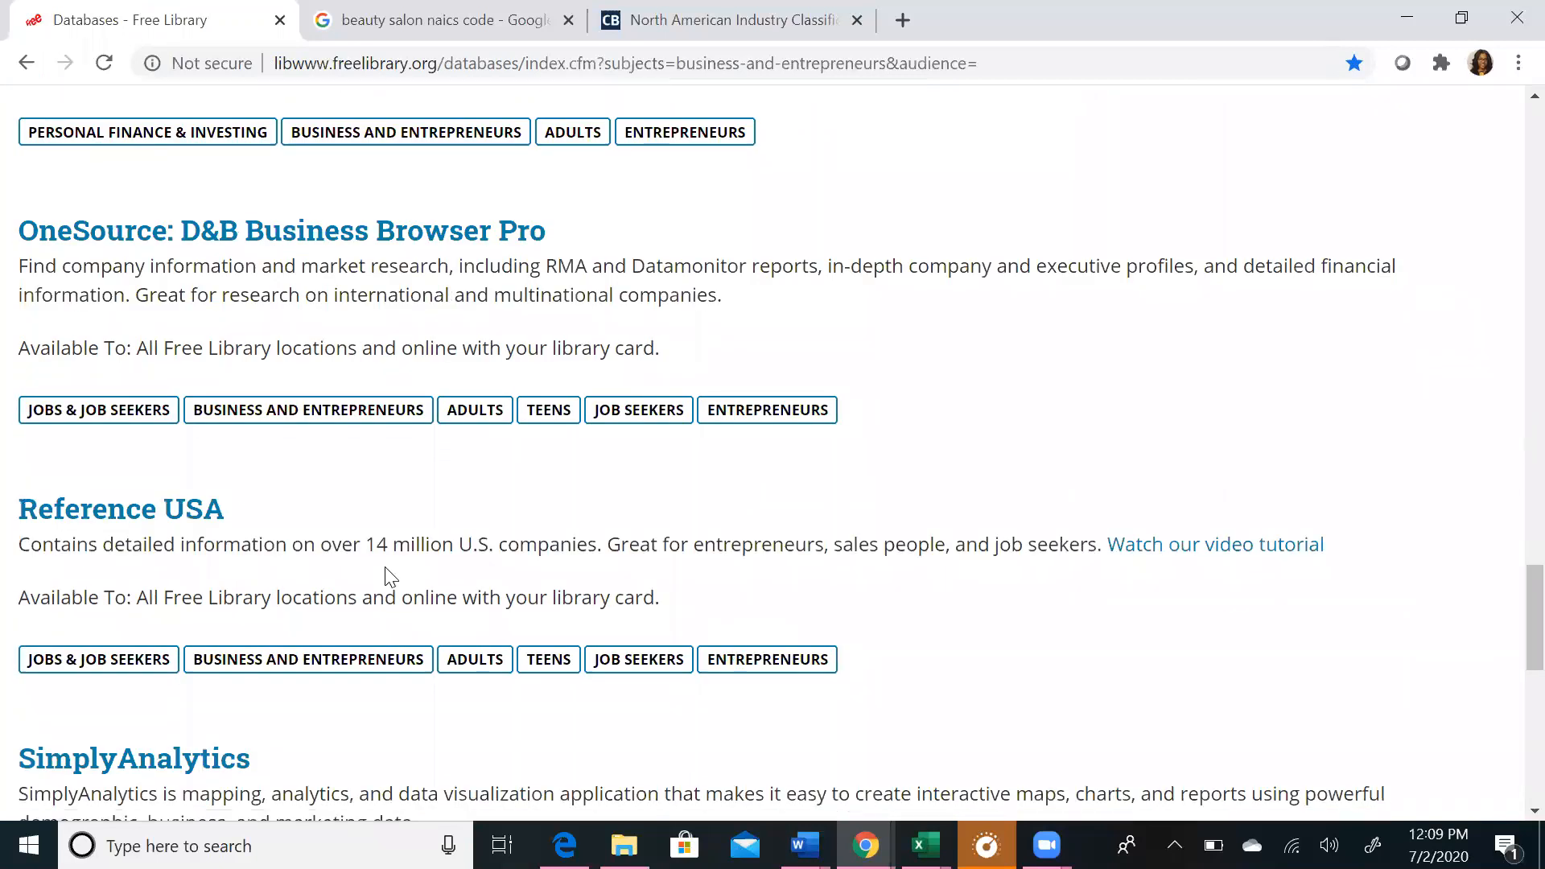
click(121, 508)
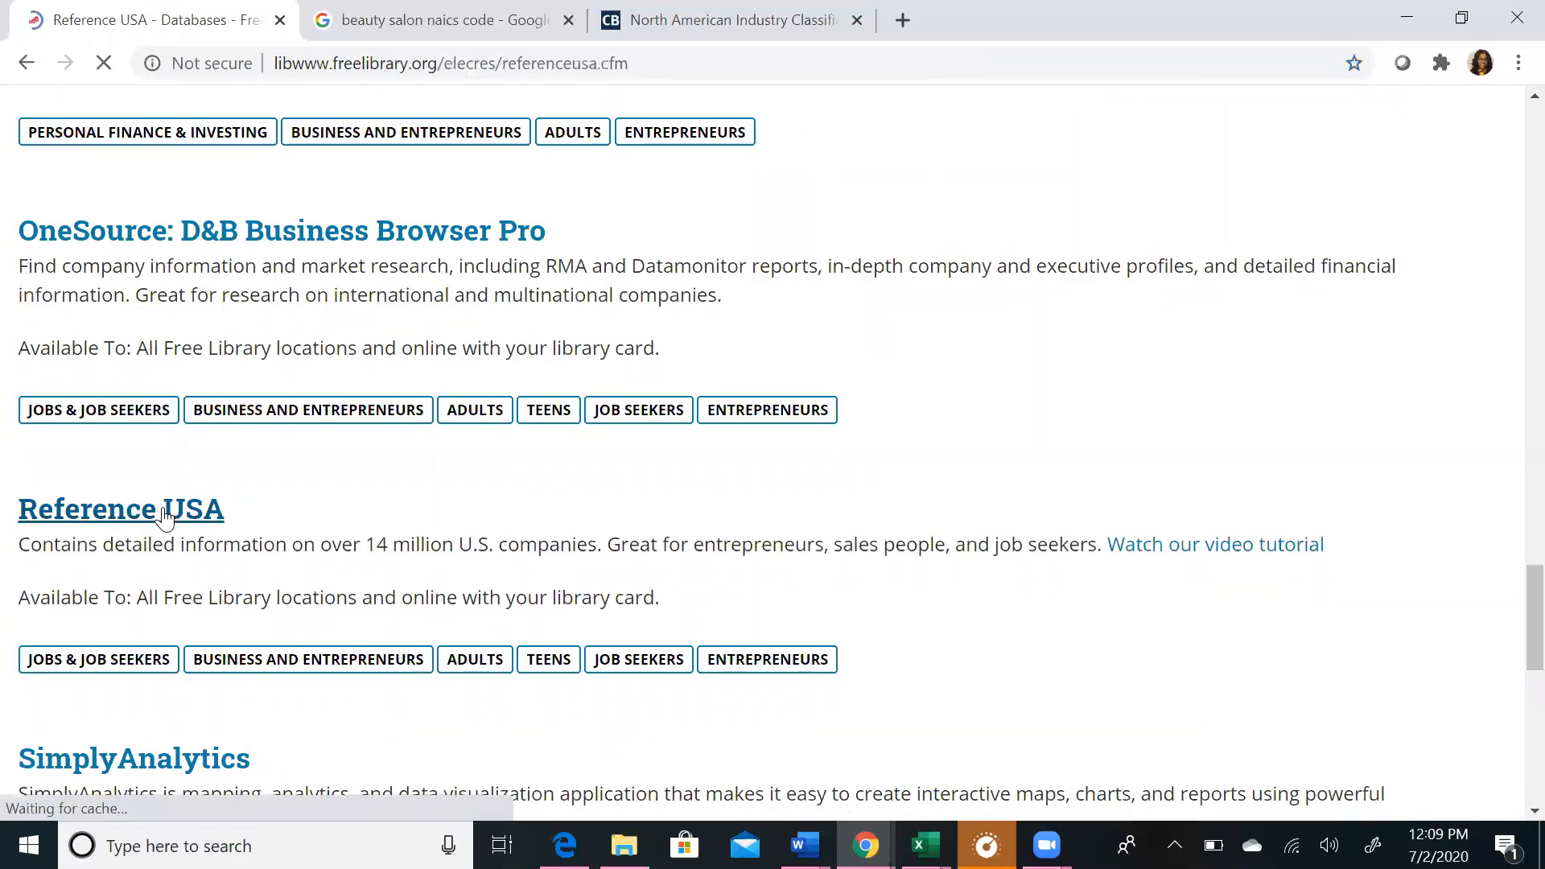
Step: Load the ReferenceUSA home page and review its Available Databases, including U.S. Businesses
click(121, 508)
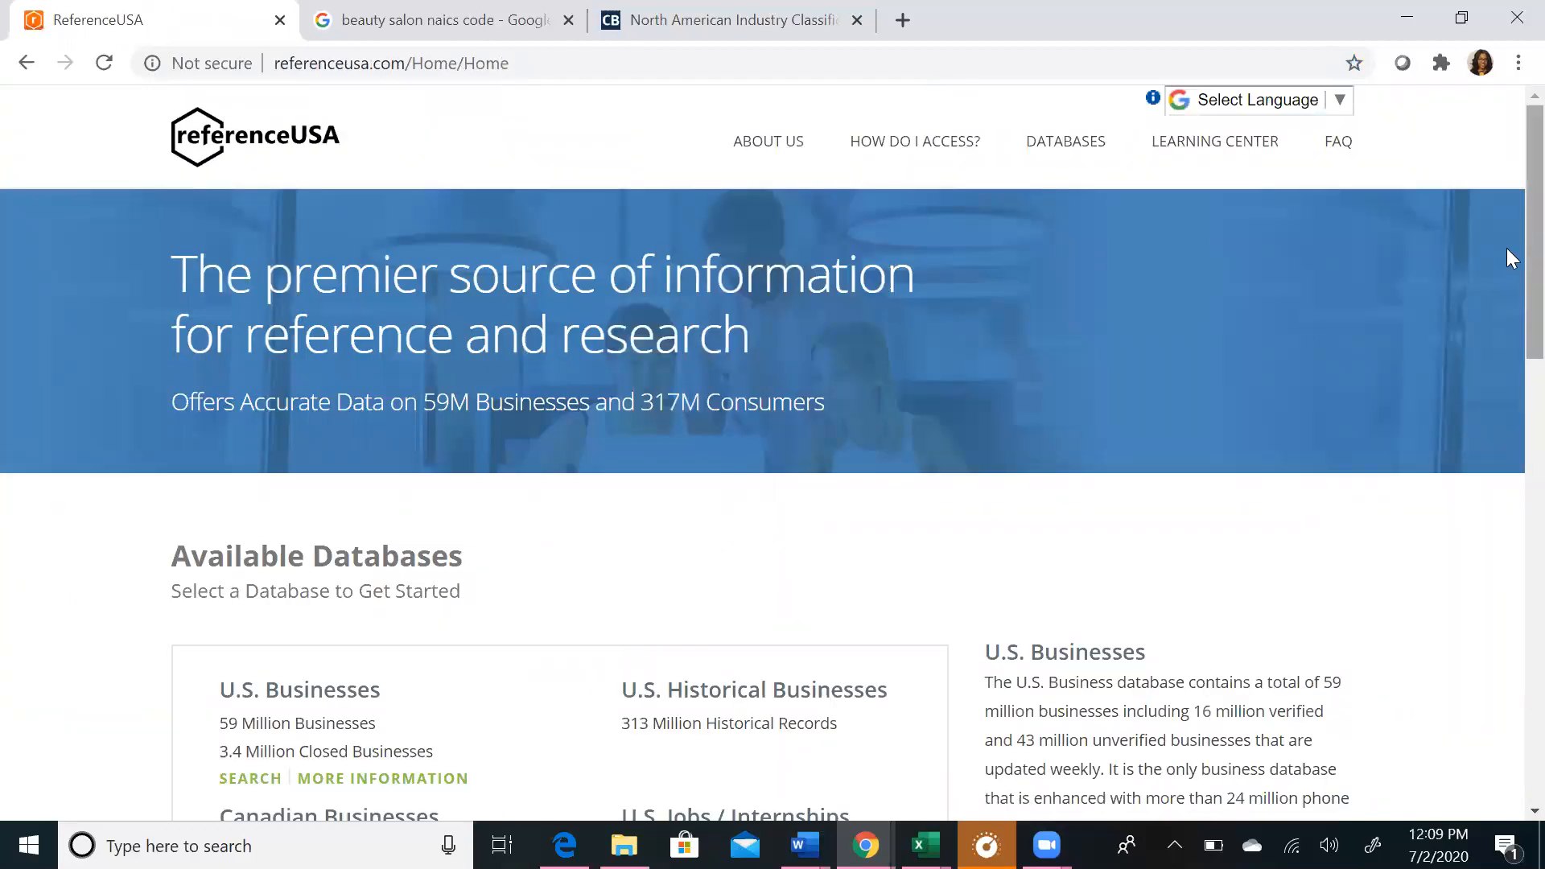
scroll(down, 3)
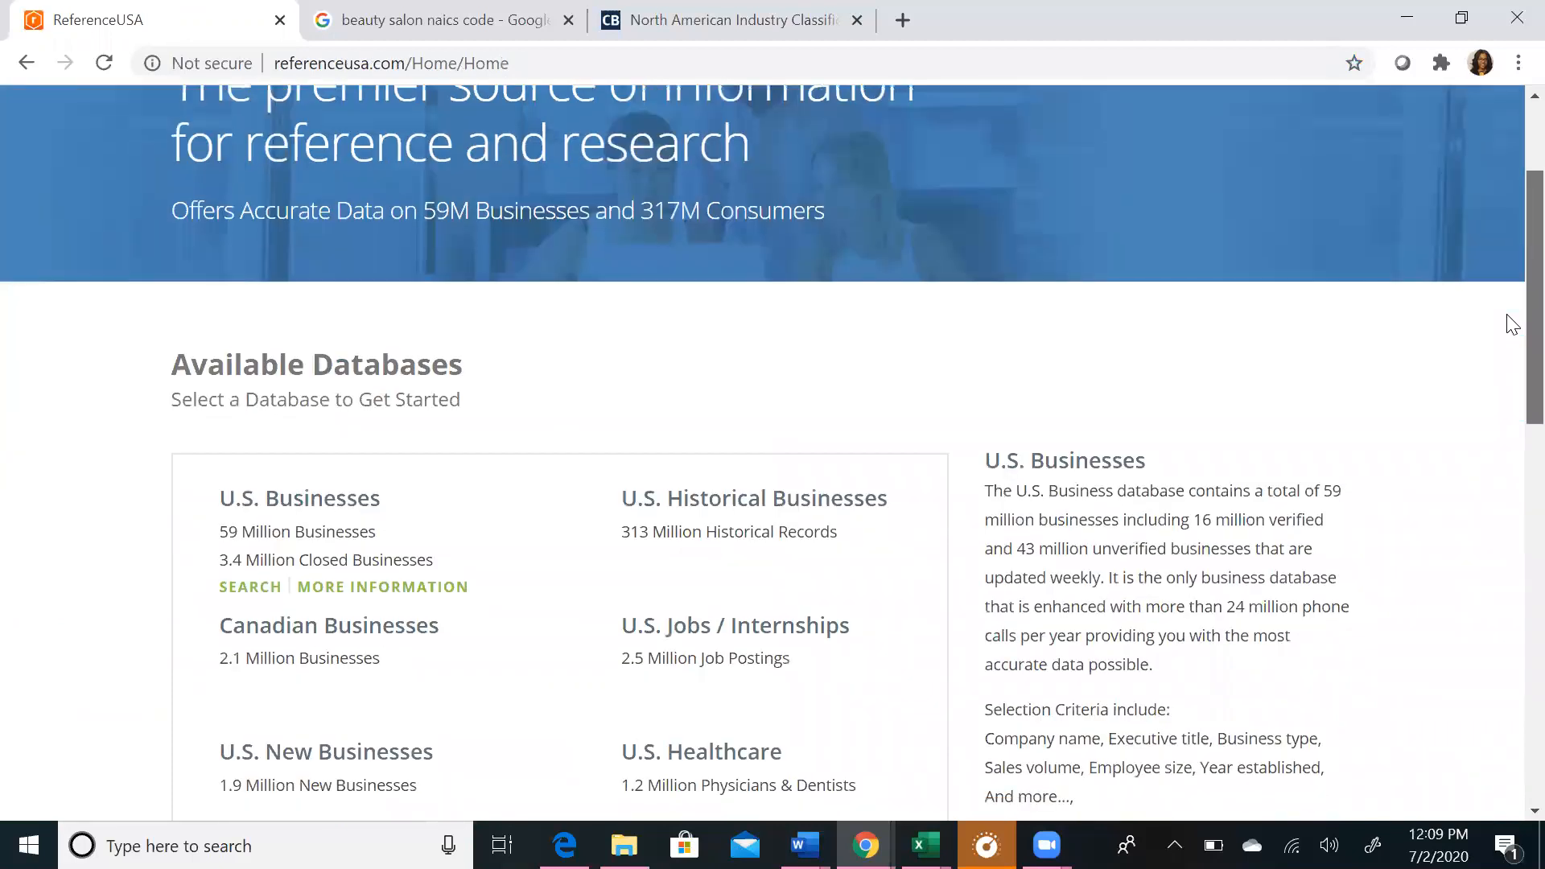
scroll(down, 3)
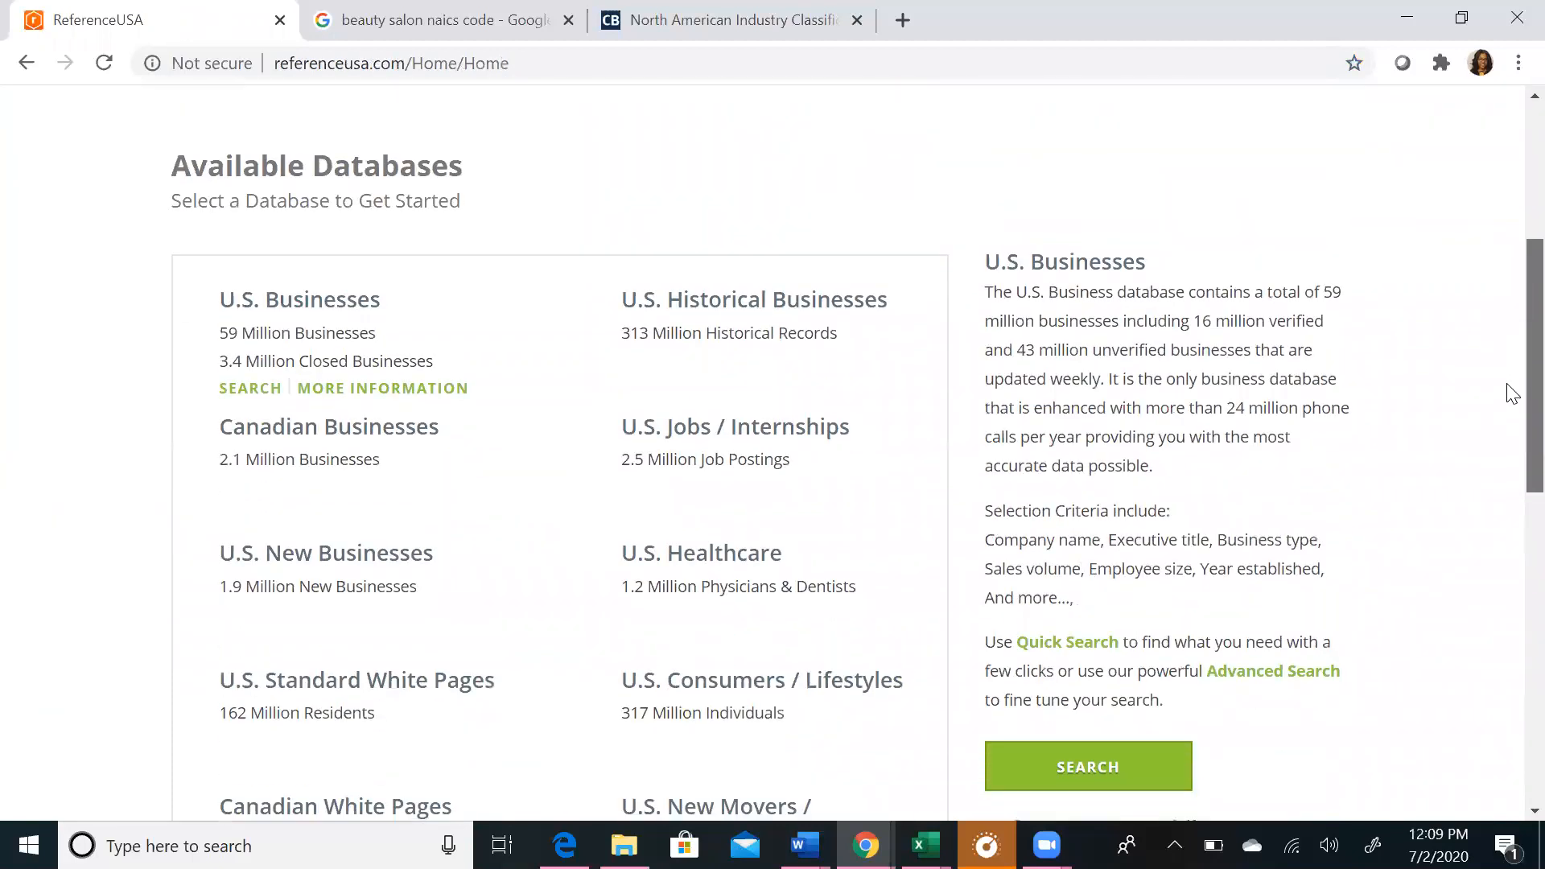
scroll(down, 3)
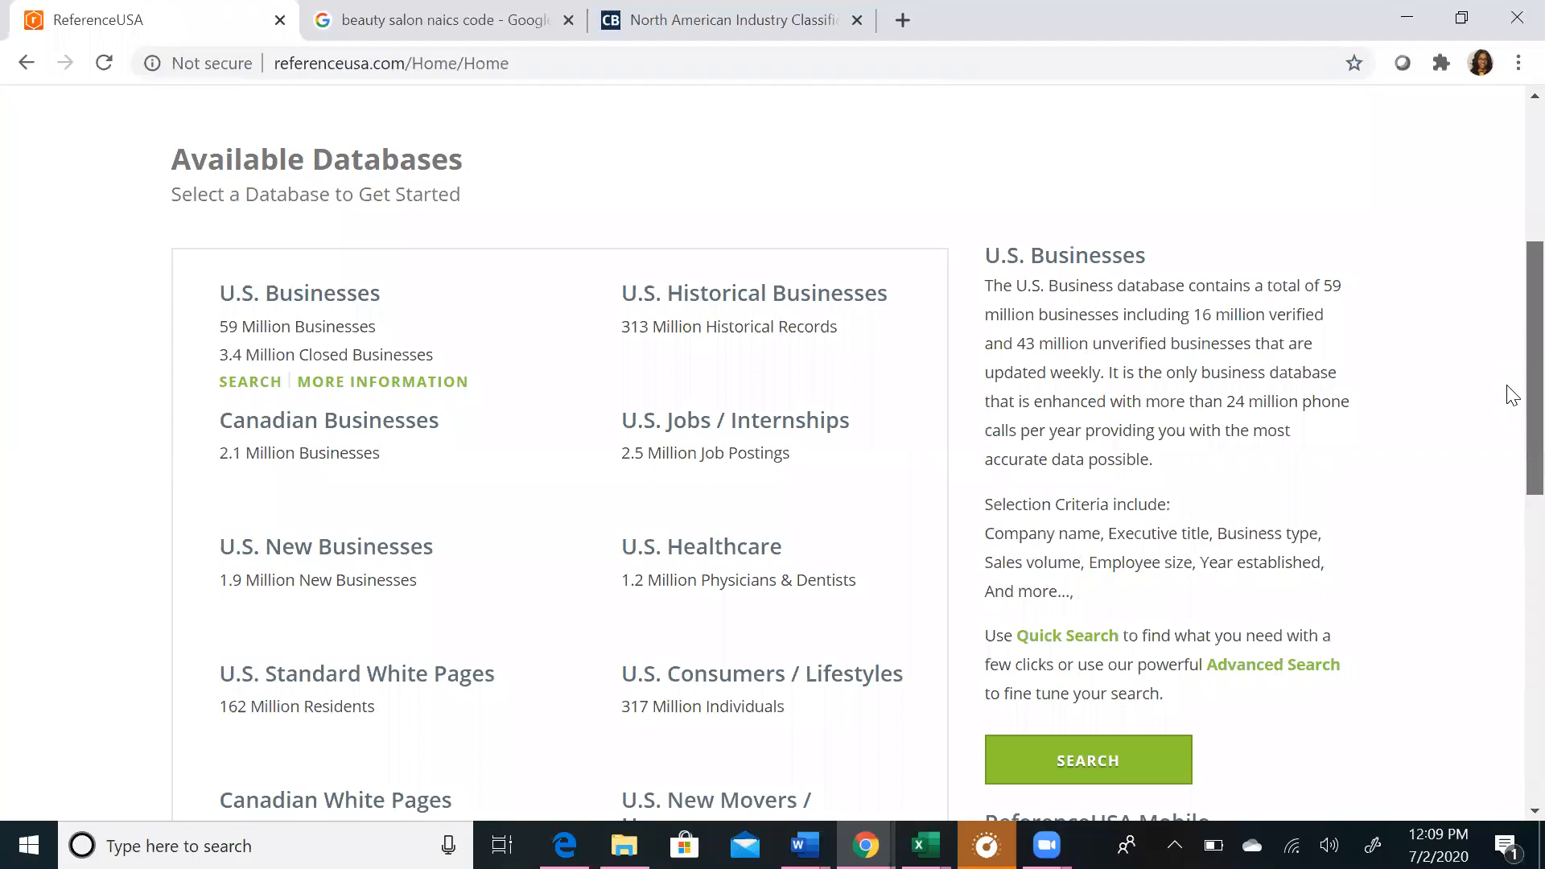
scroll(down, 3)
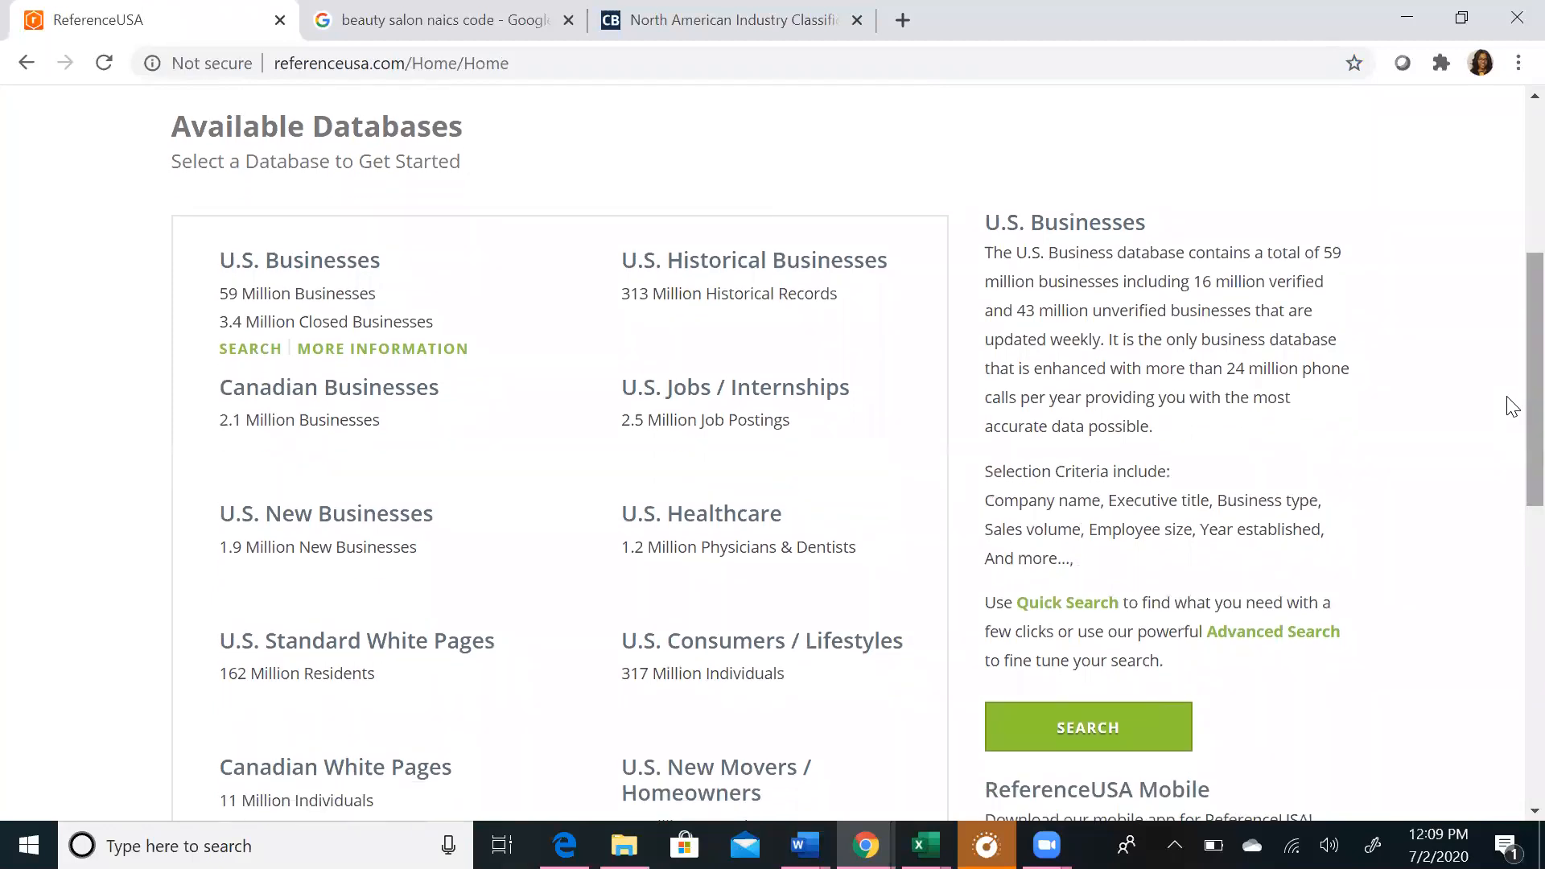
mouse_move(380, 288)
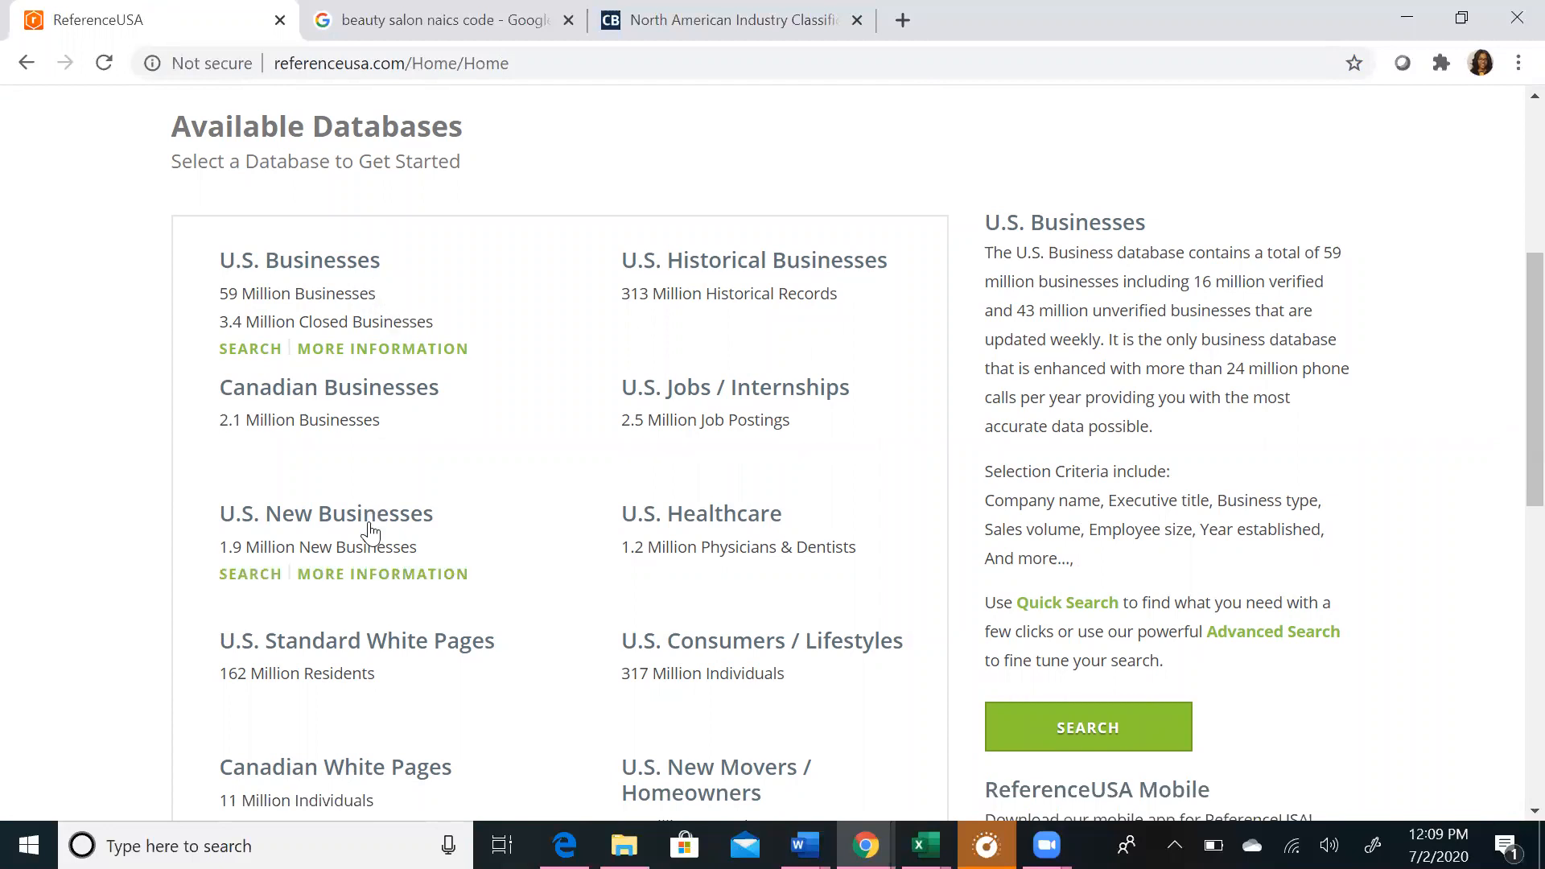
mouse_move(737, 560)
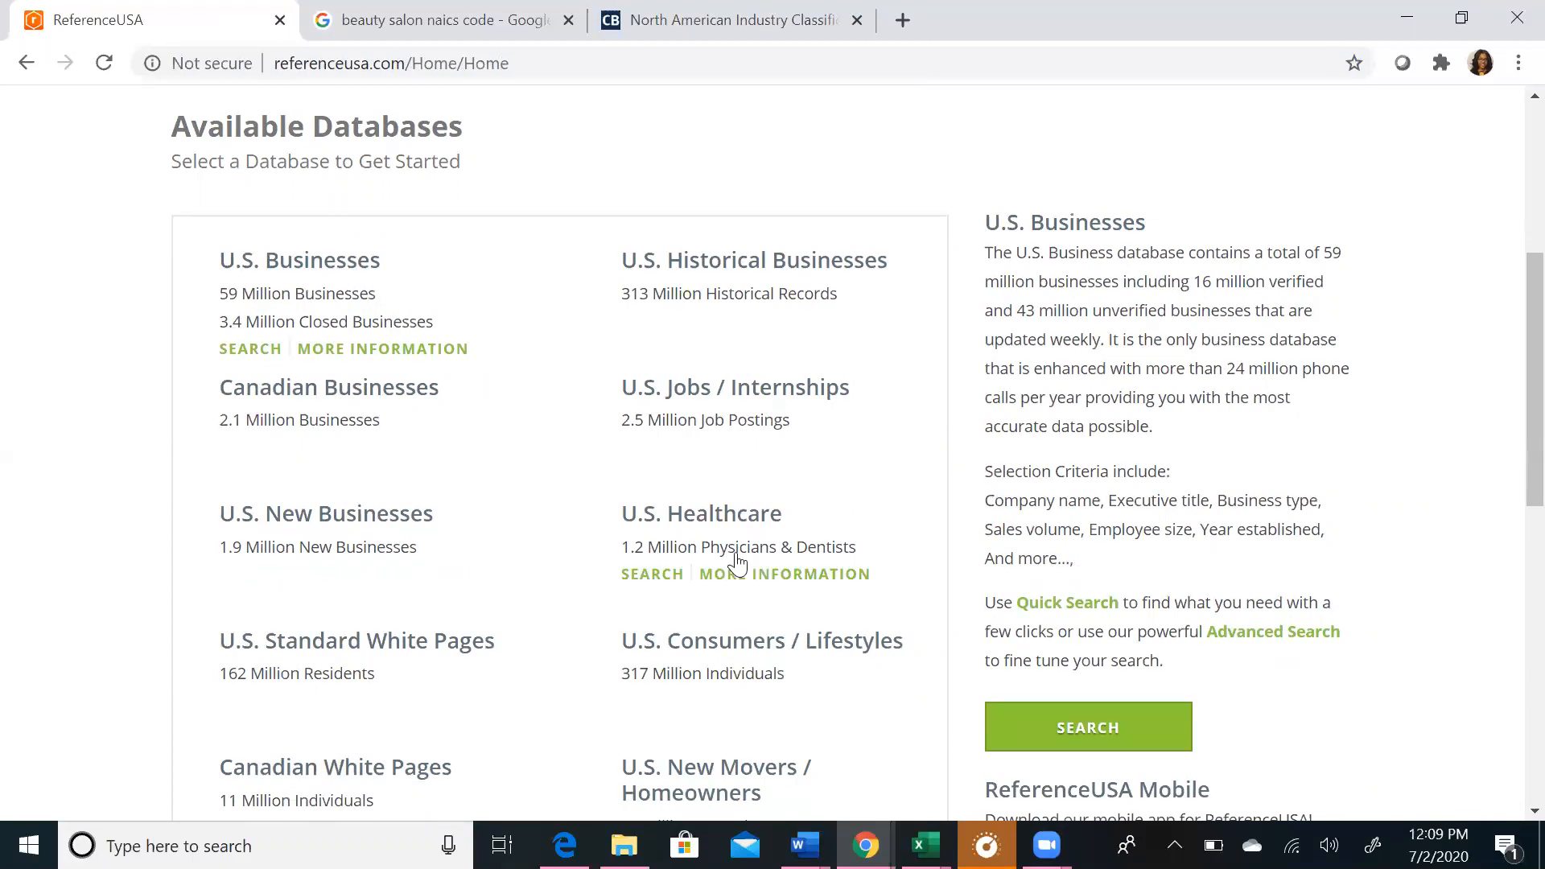
mouse_move(436, 296)
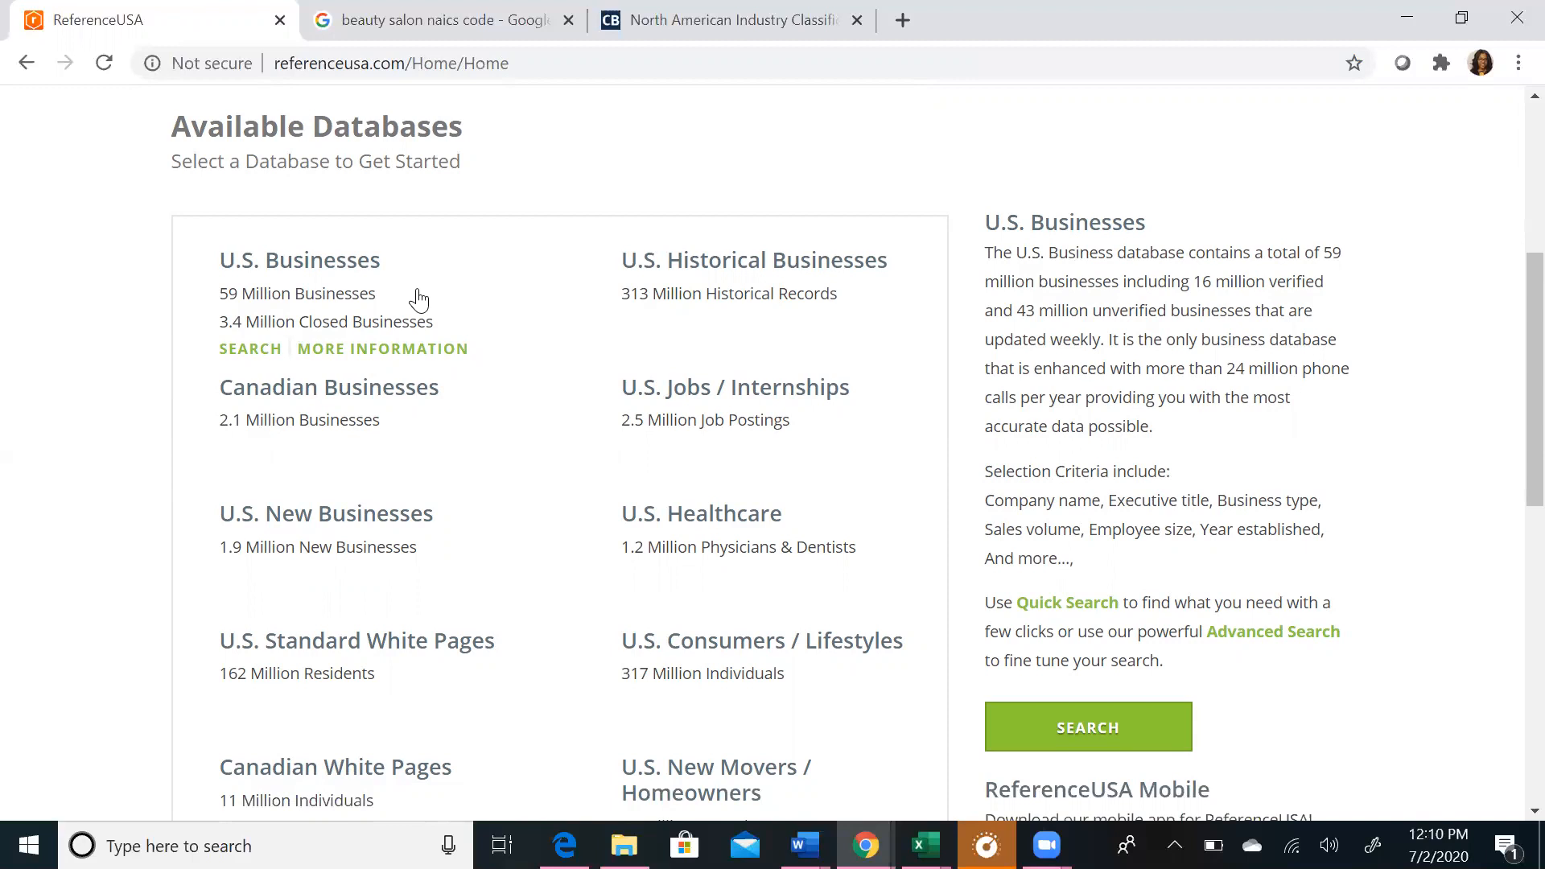
mouse_move(405, 404)
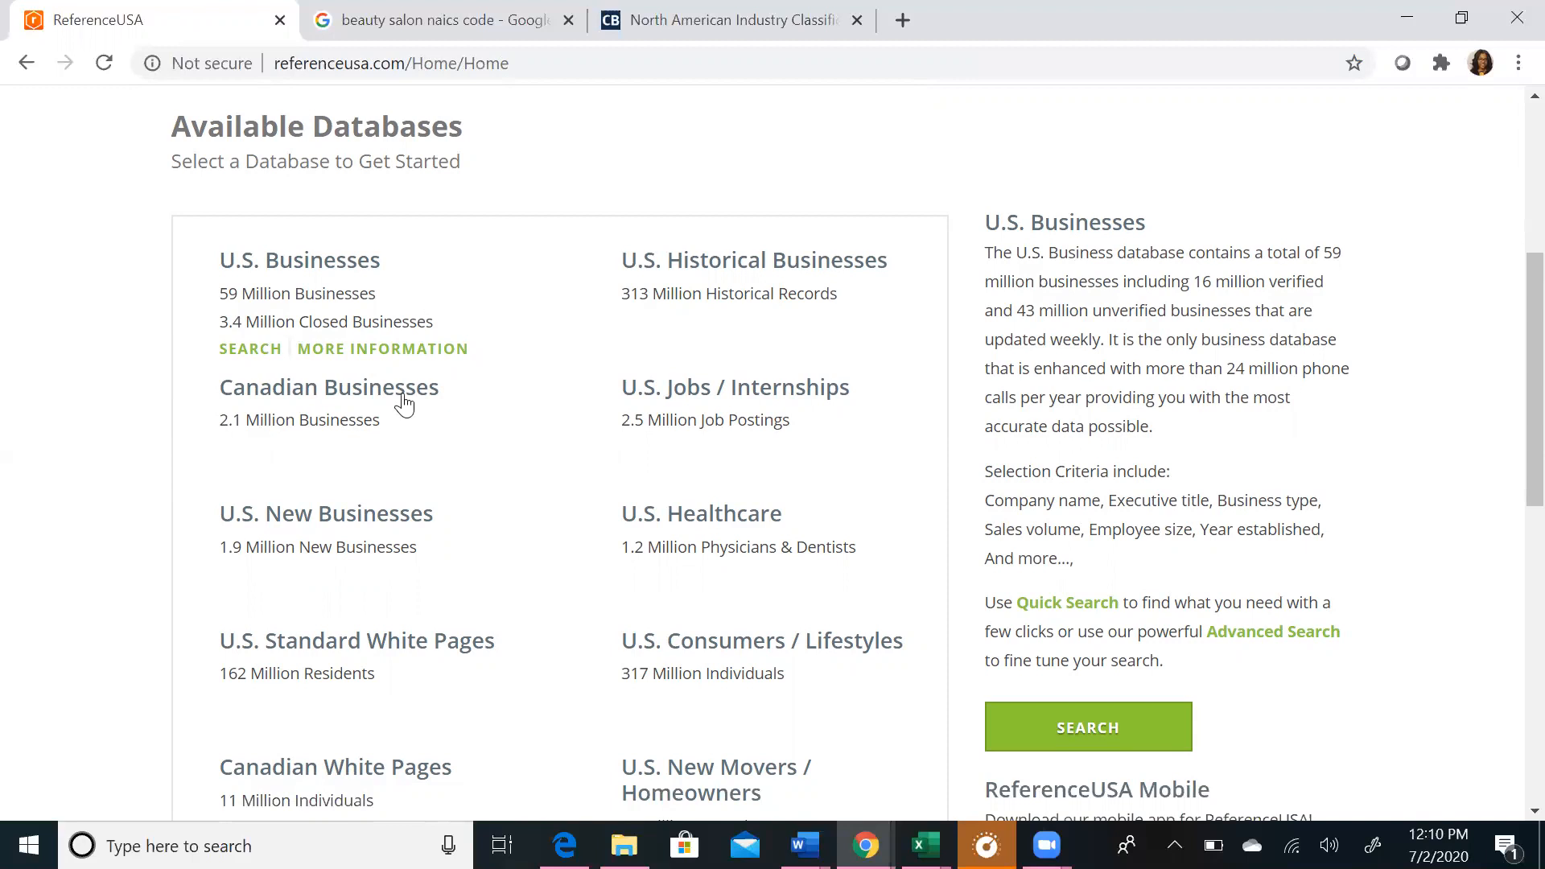
mouse_move(384, 543)
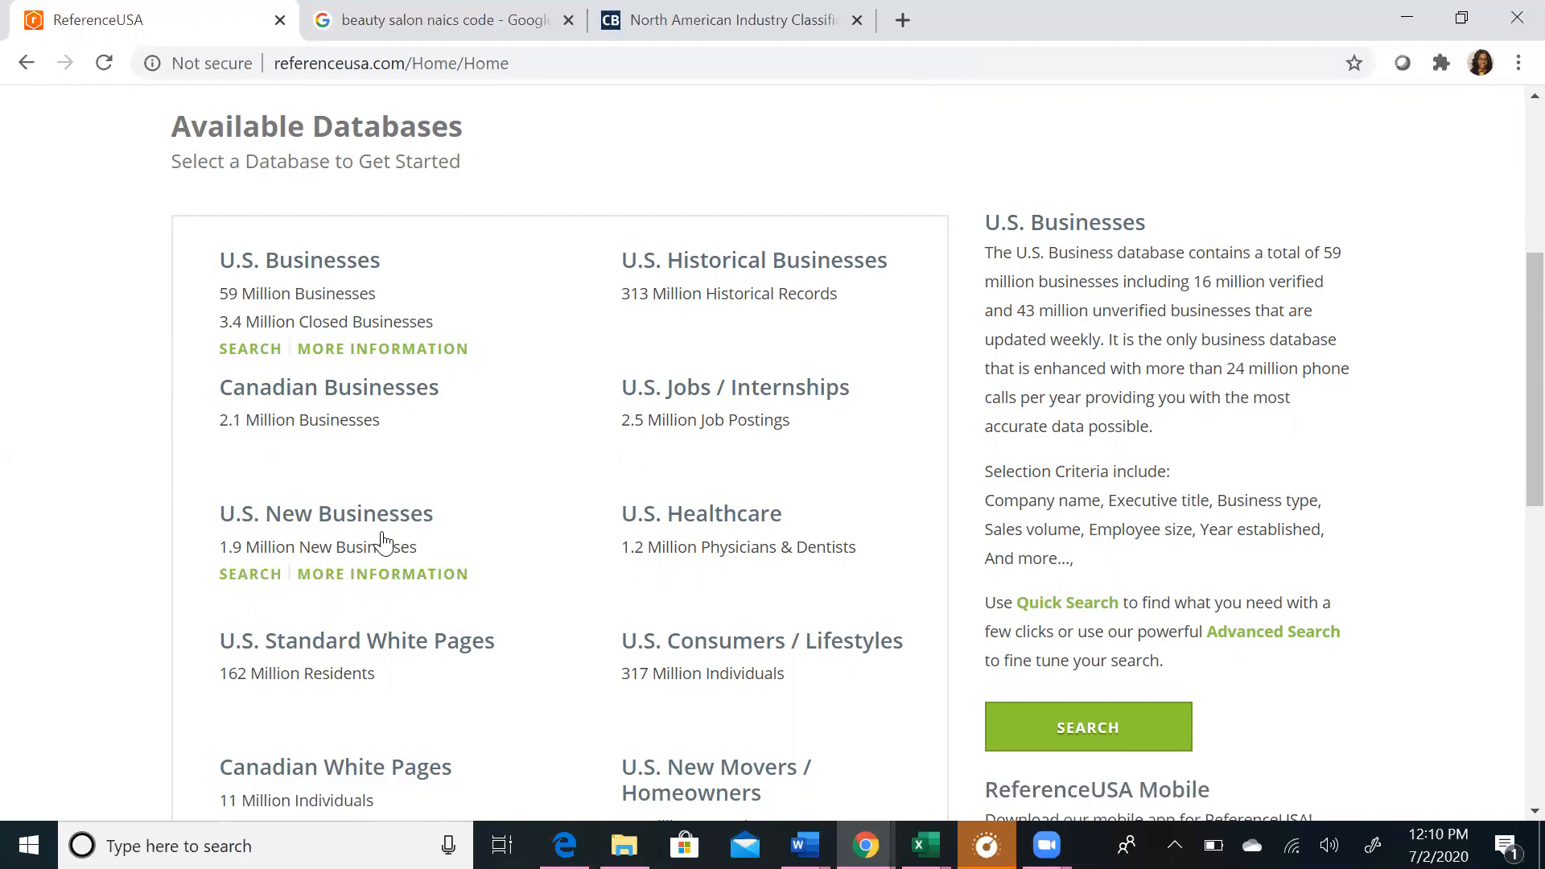
mouse_move(665, 547)
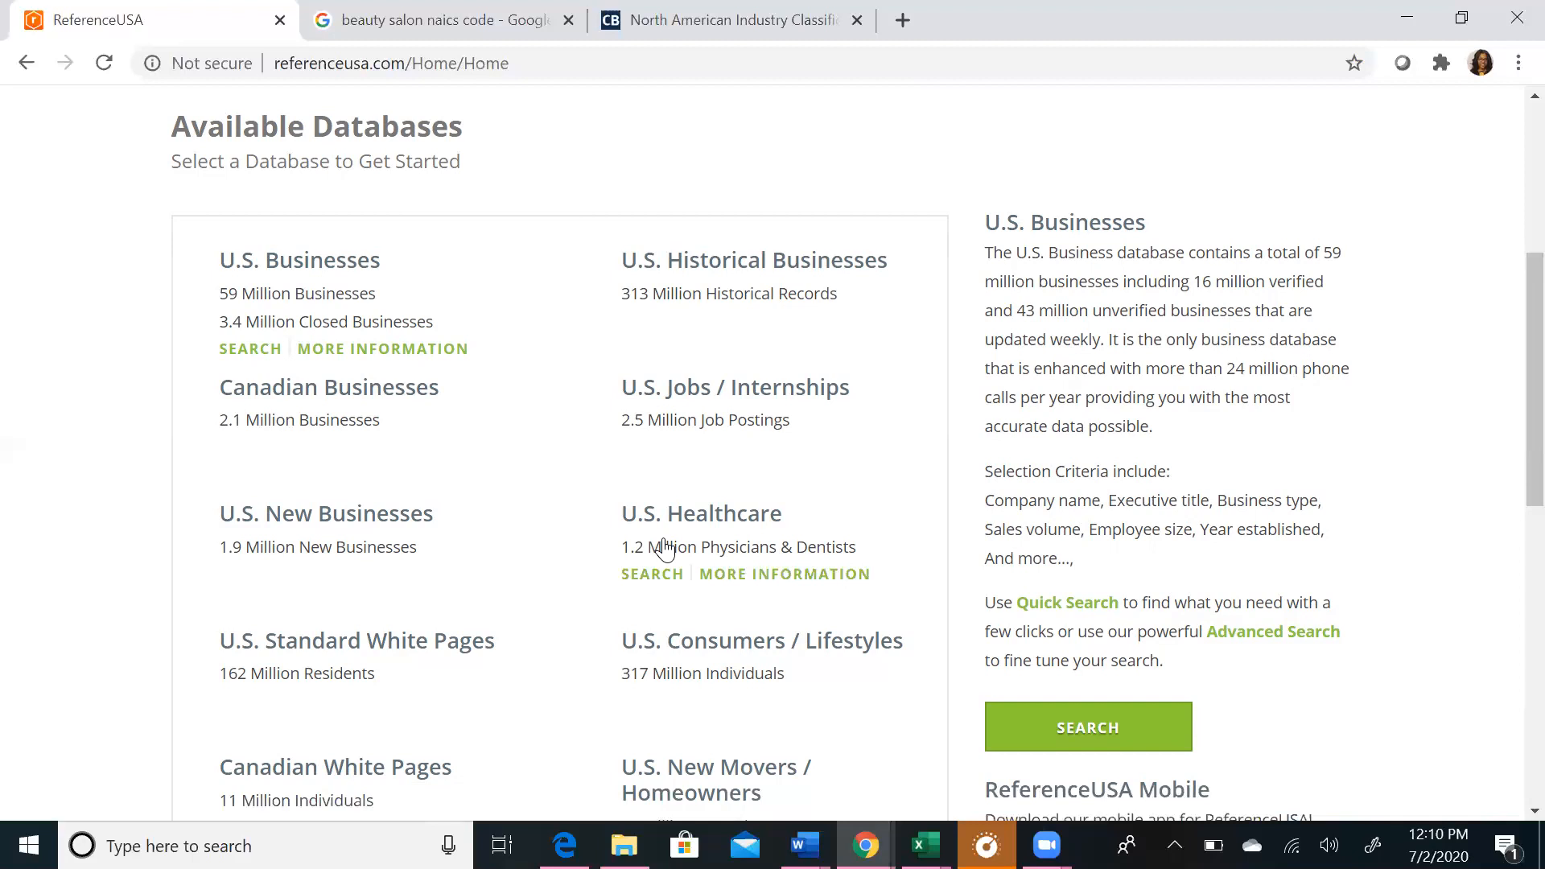
mouse_move(296, 266)
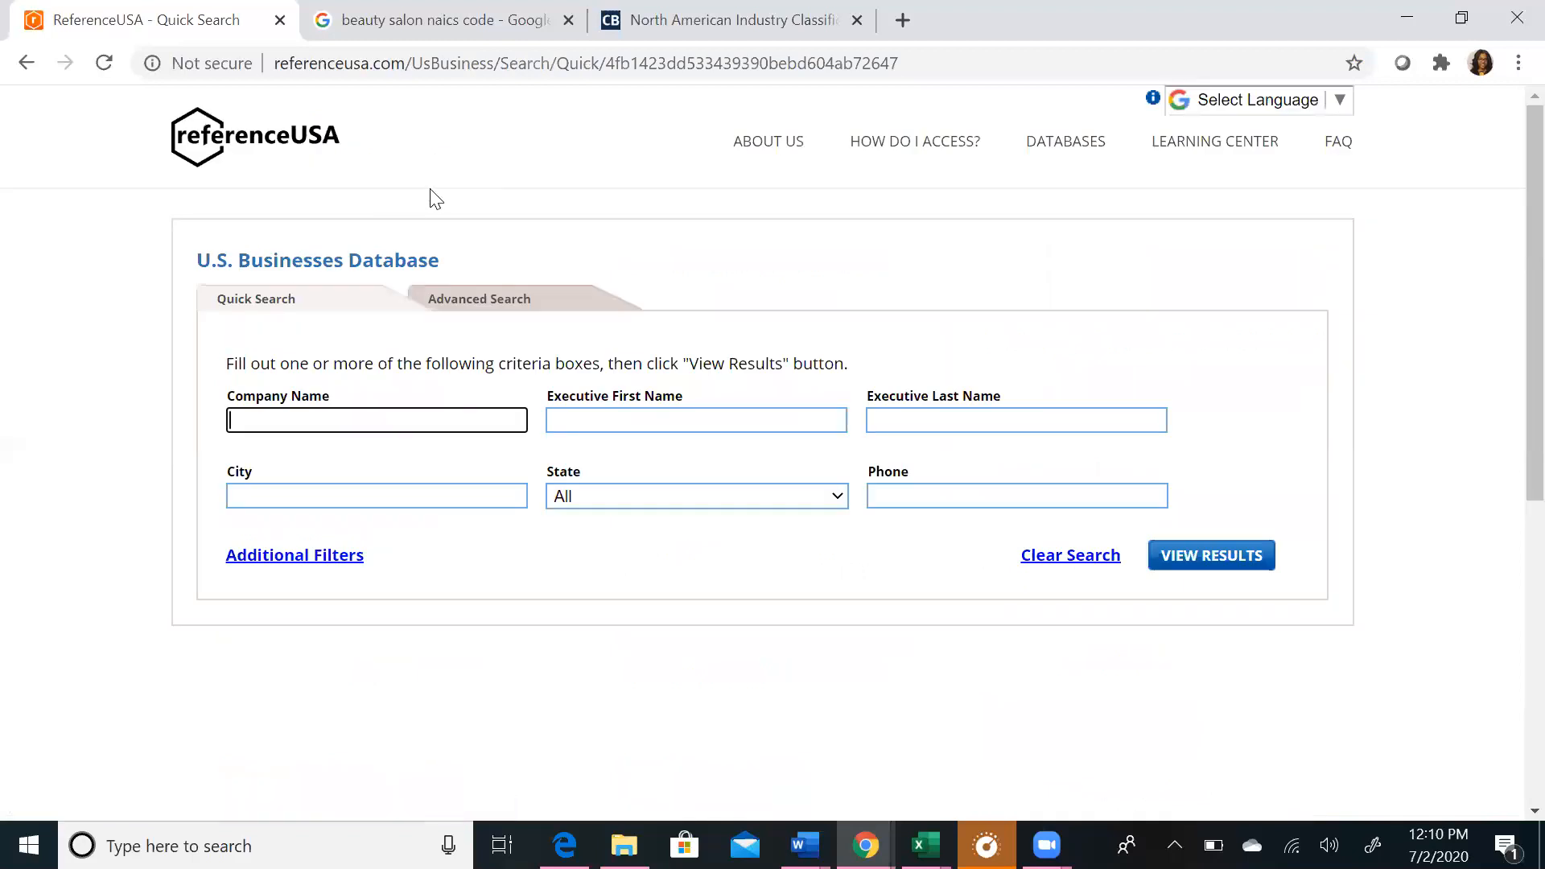
mouse_move(479, 306)
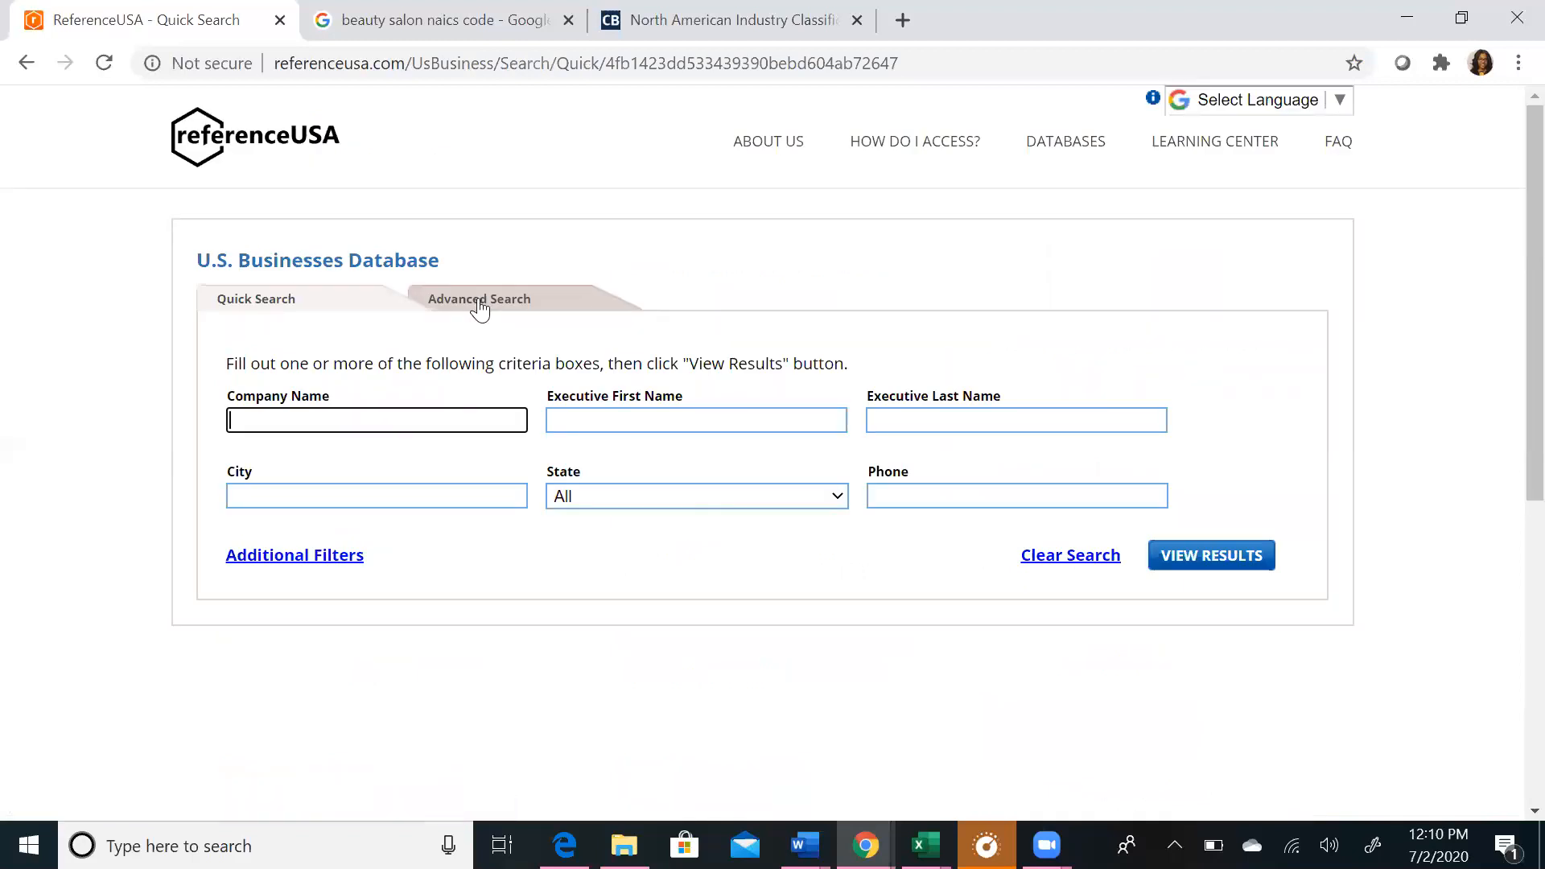
mouse_move(479, 301)
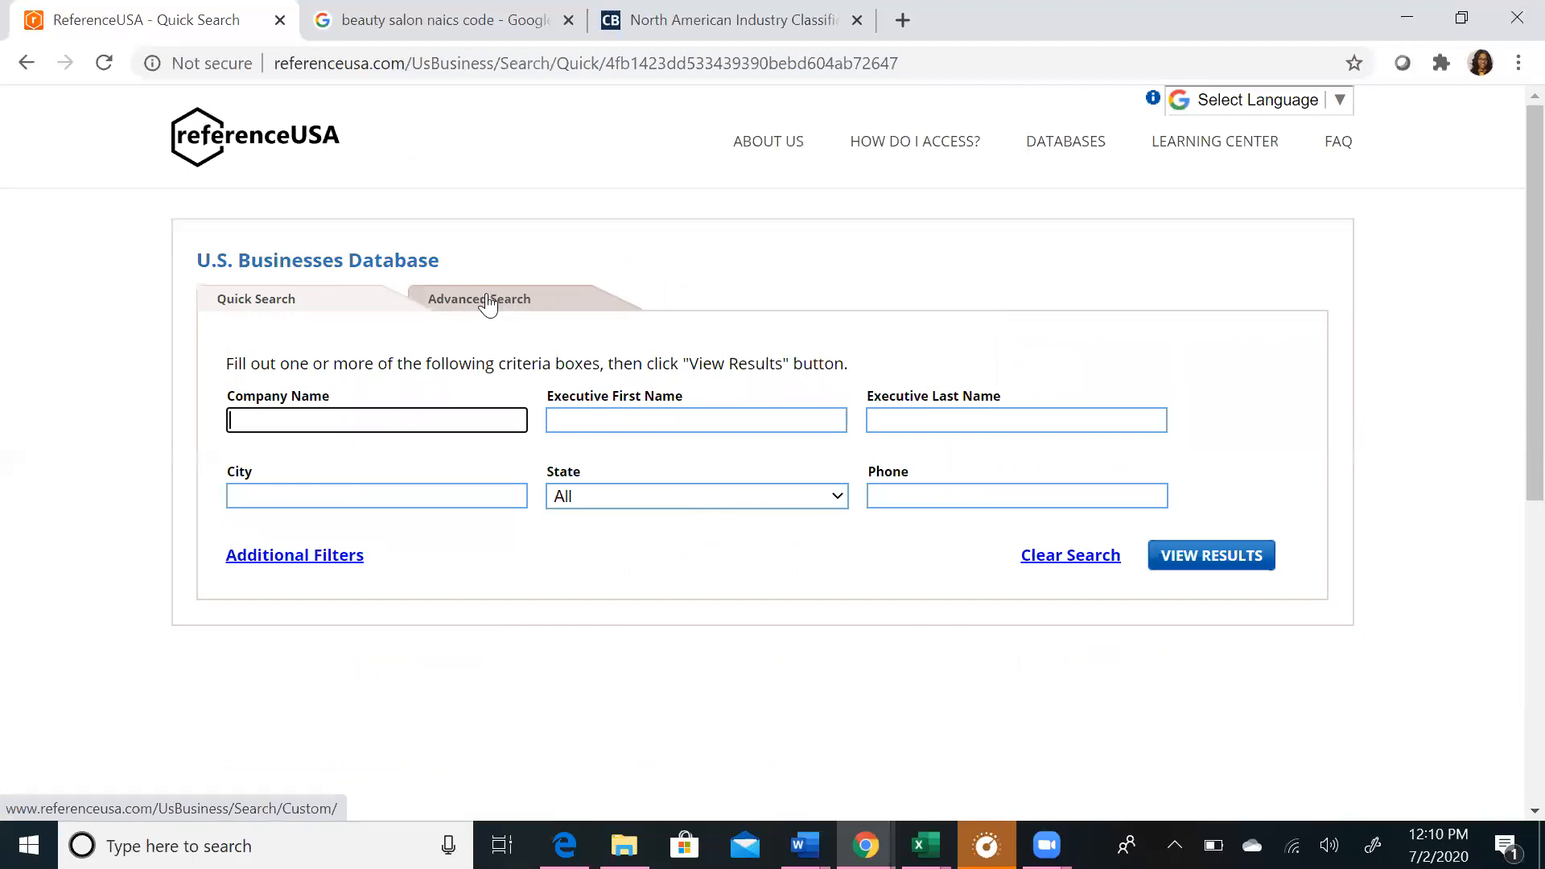
Step: Switch the U.S. Businesses Database from Quick Search to Advanced Search
click(480, 299)
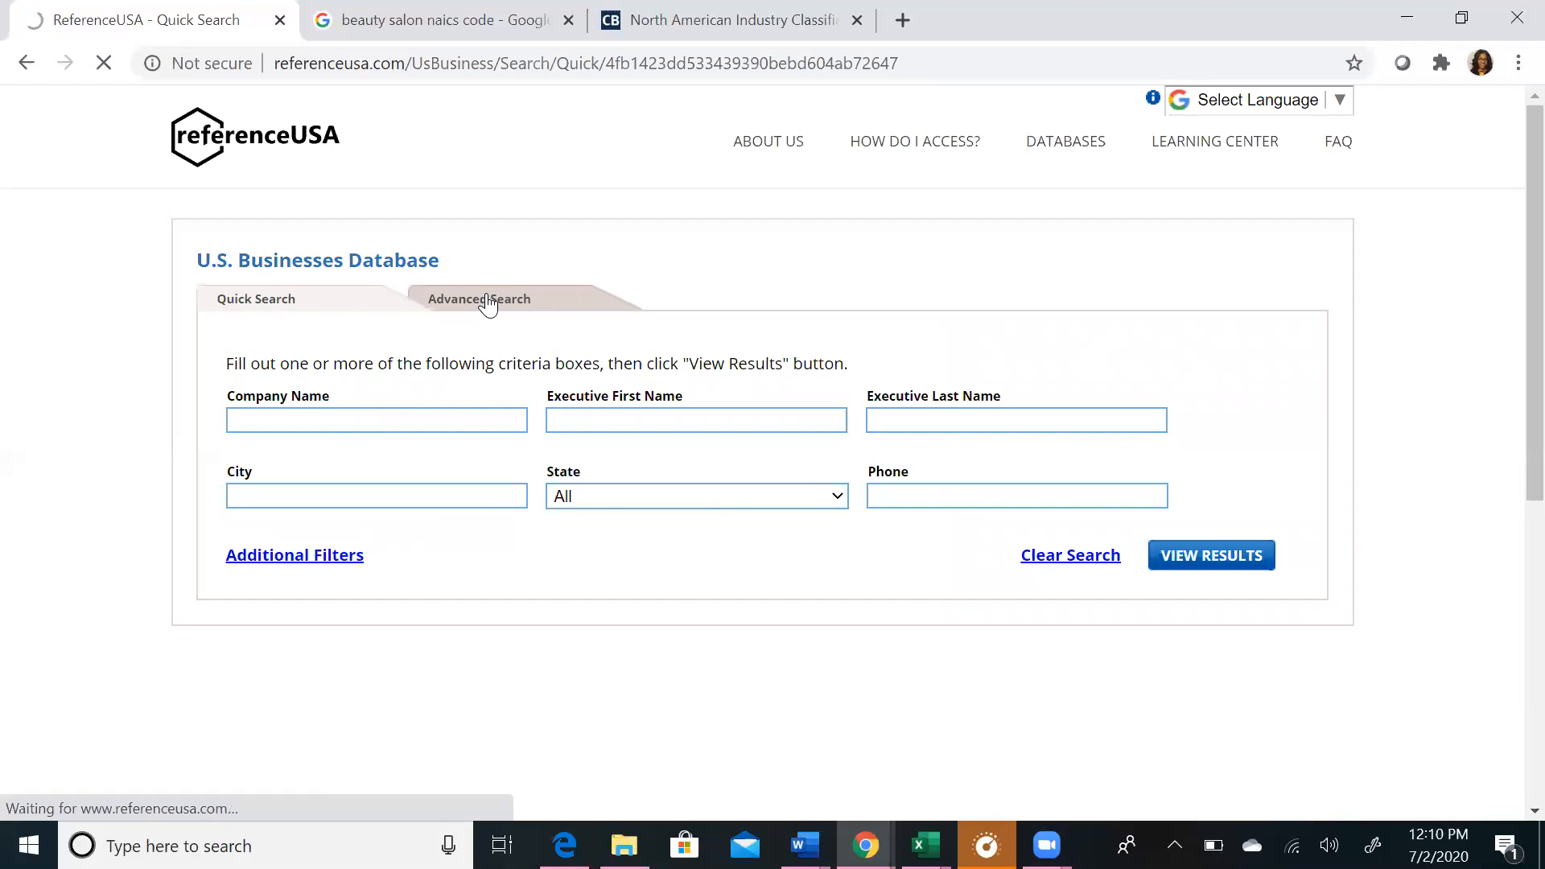
click(479, 299)
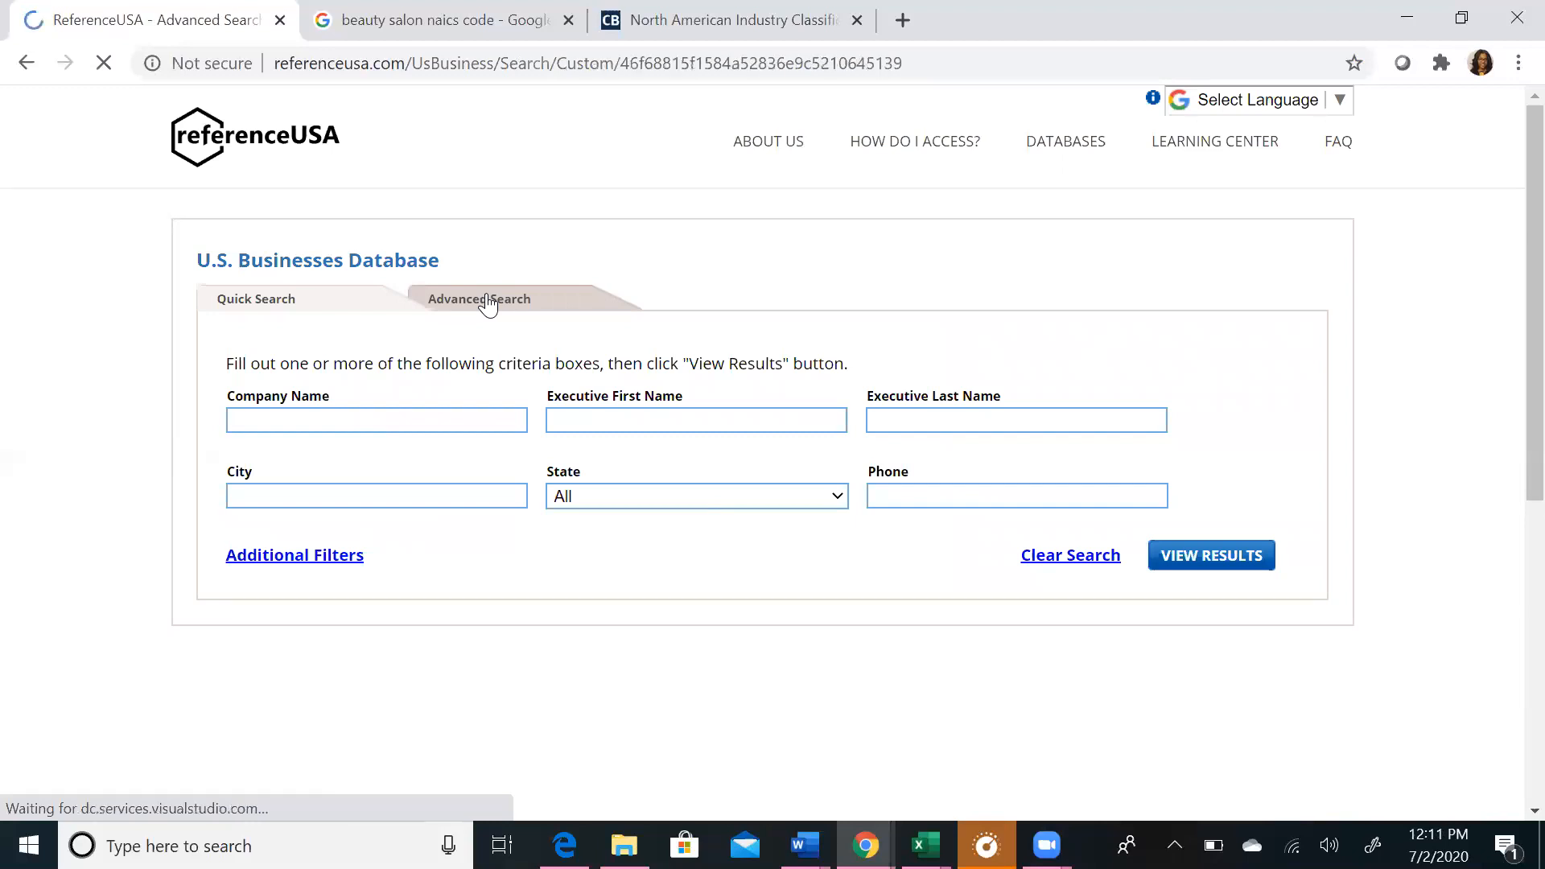
click(480, 299)
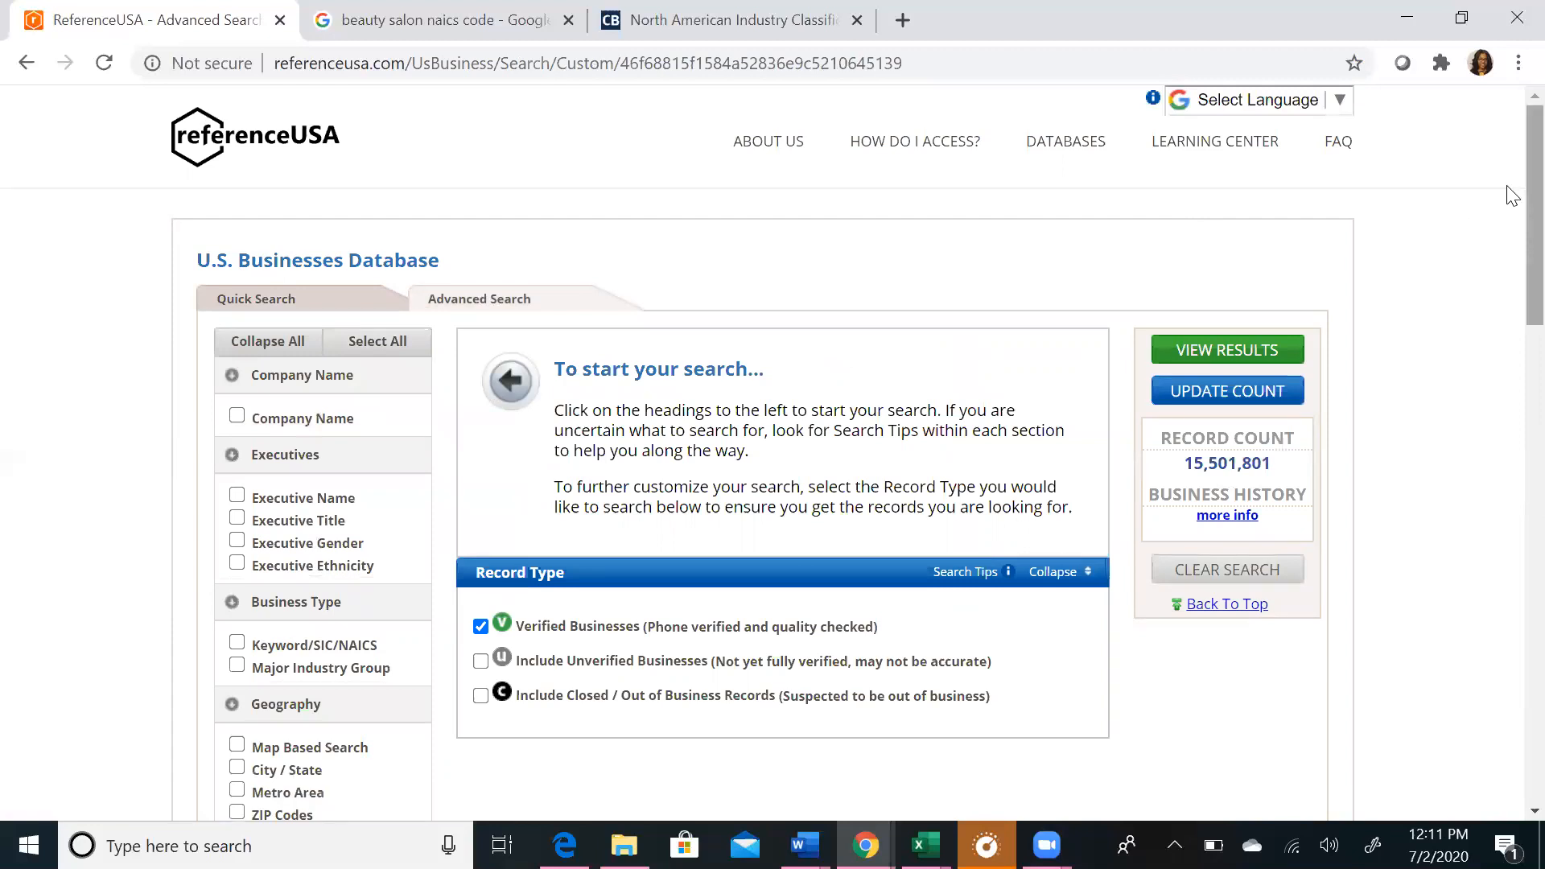
scroll(down, 3)
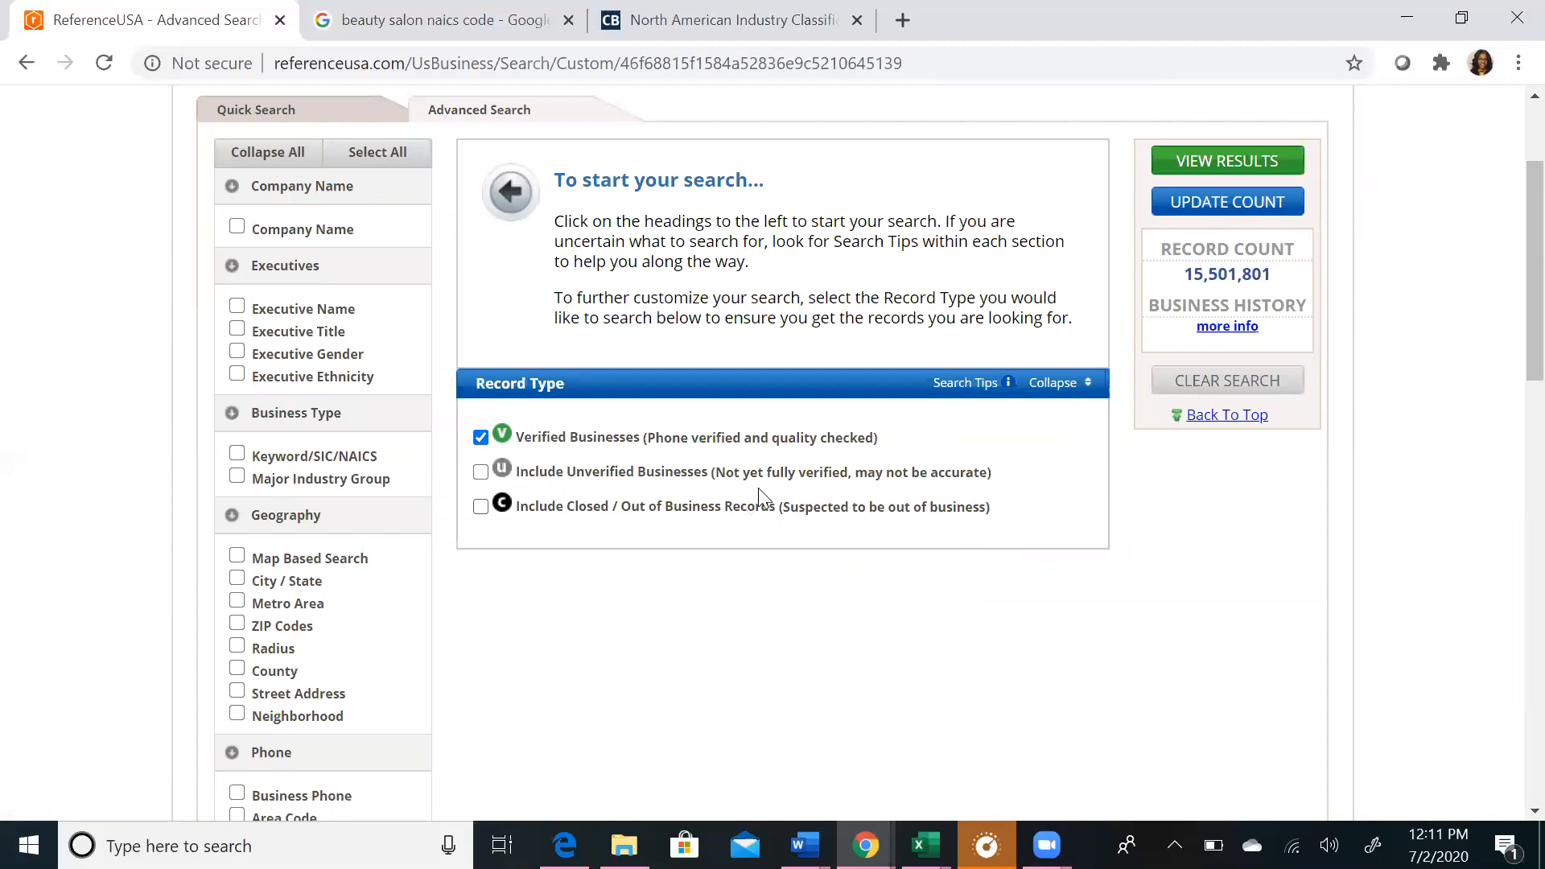
mouse_move(758, 507)
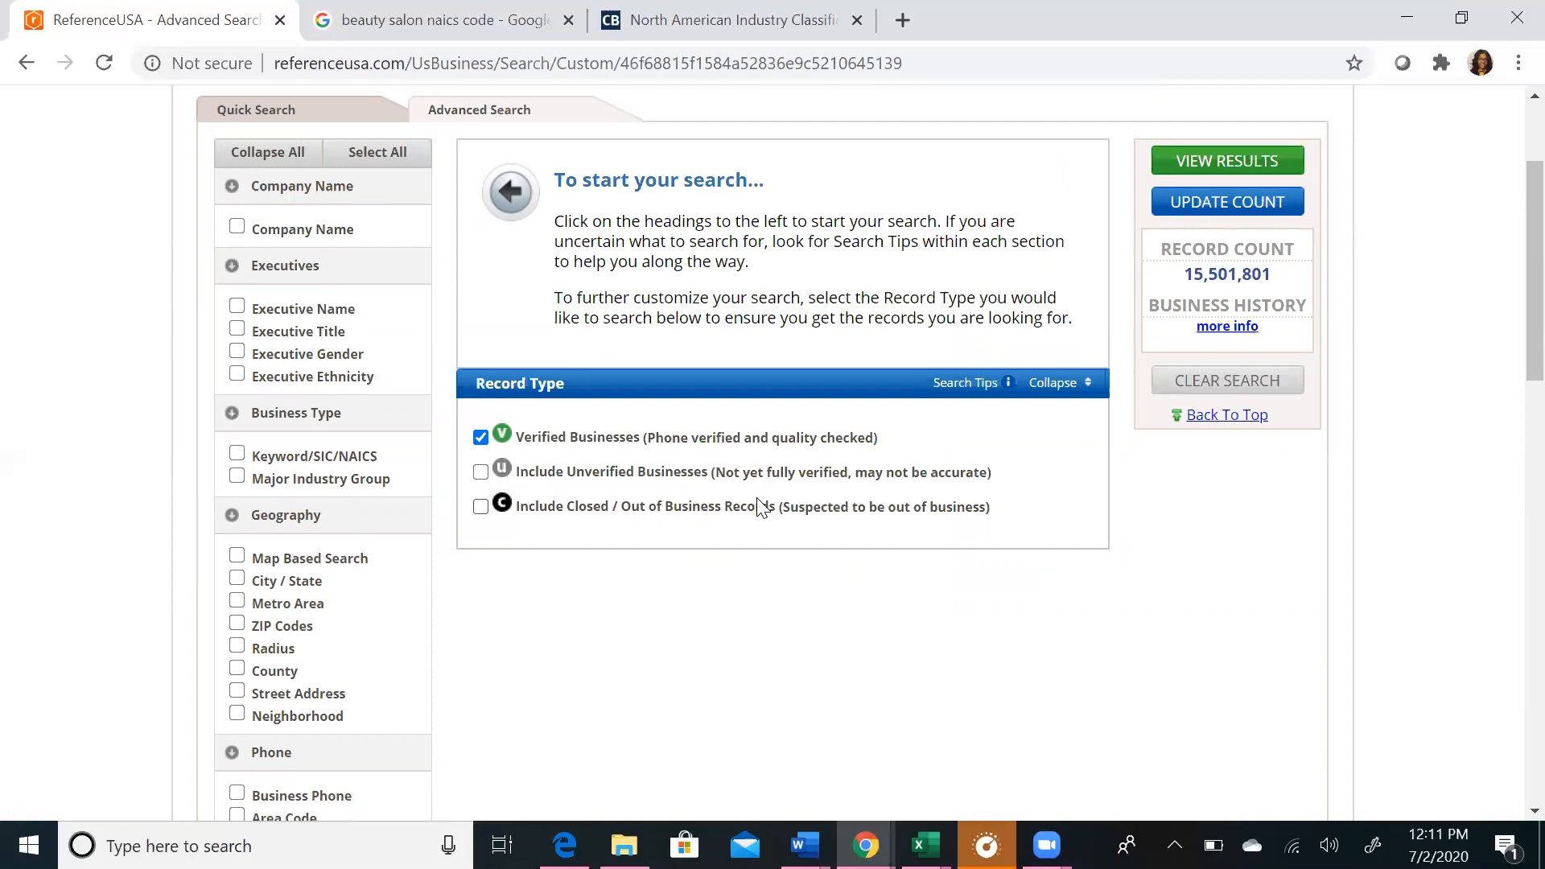
mouse_move(740, 520)
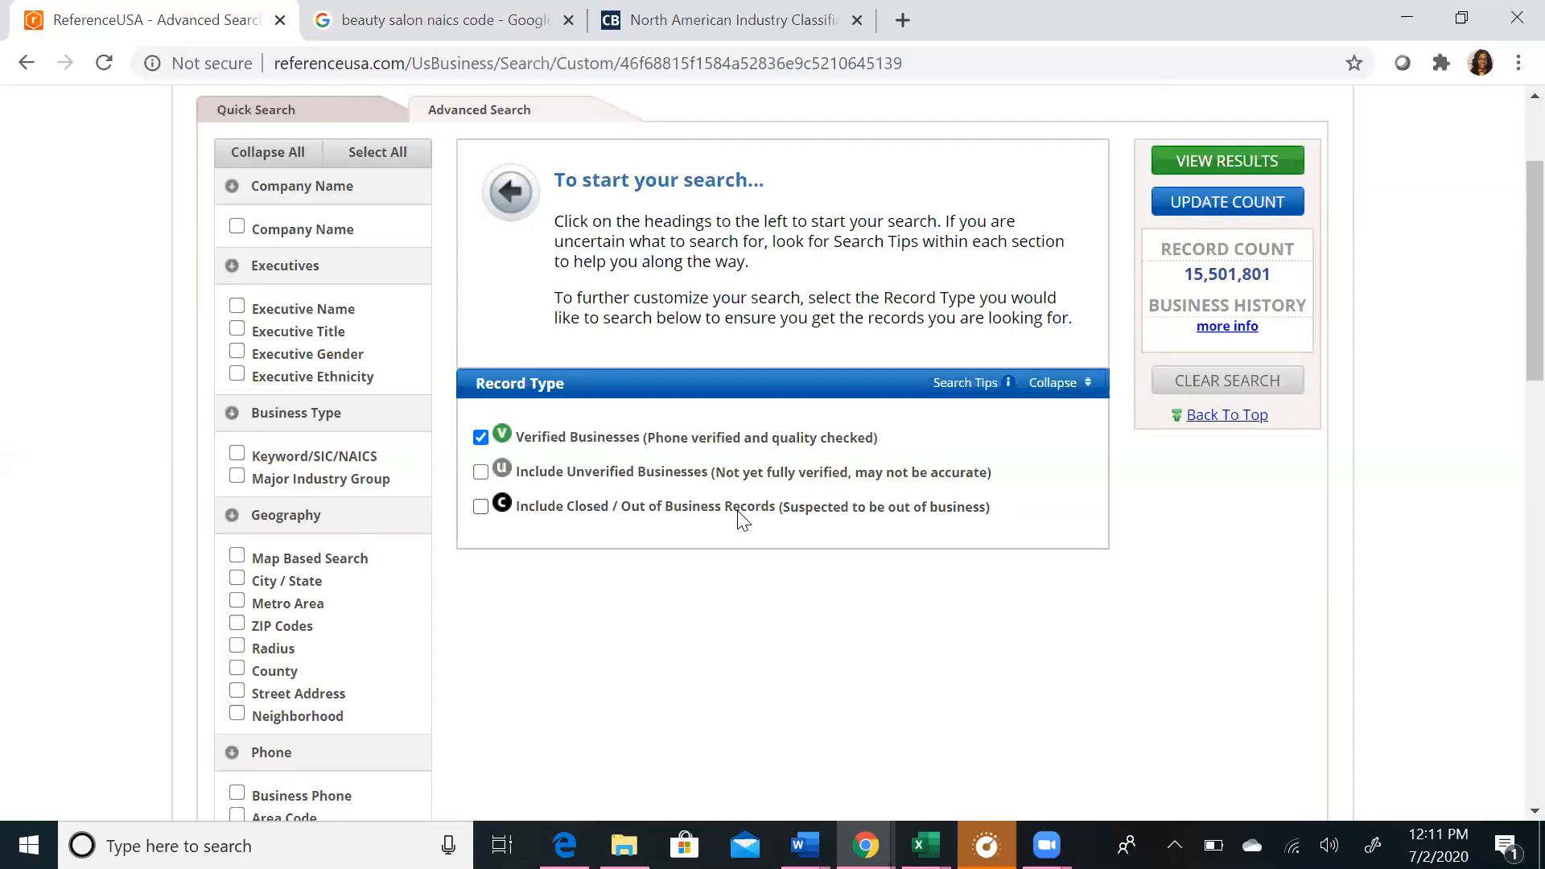
mouse_move(653, 519)
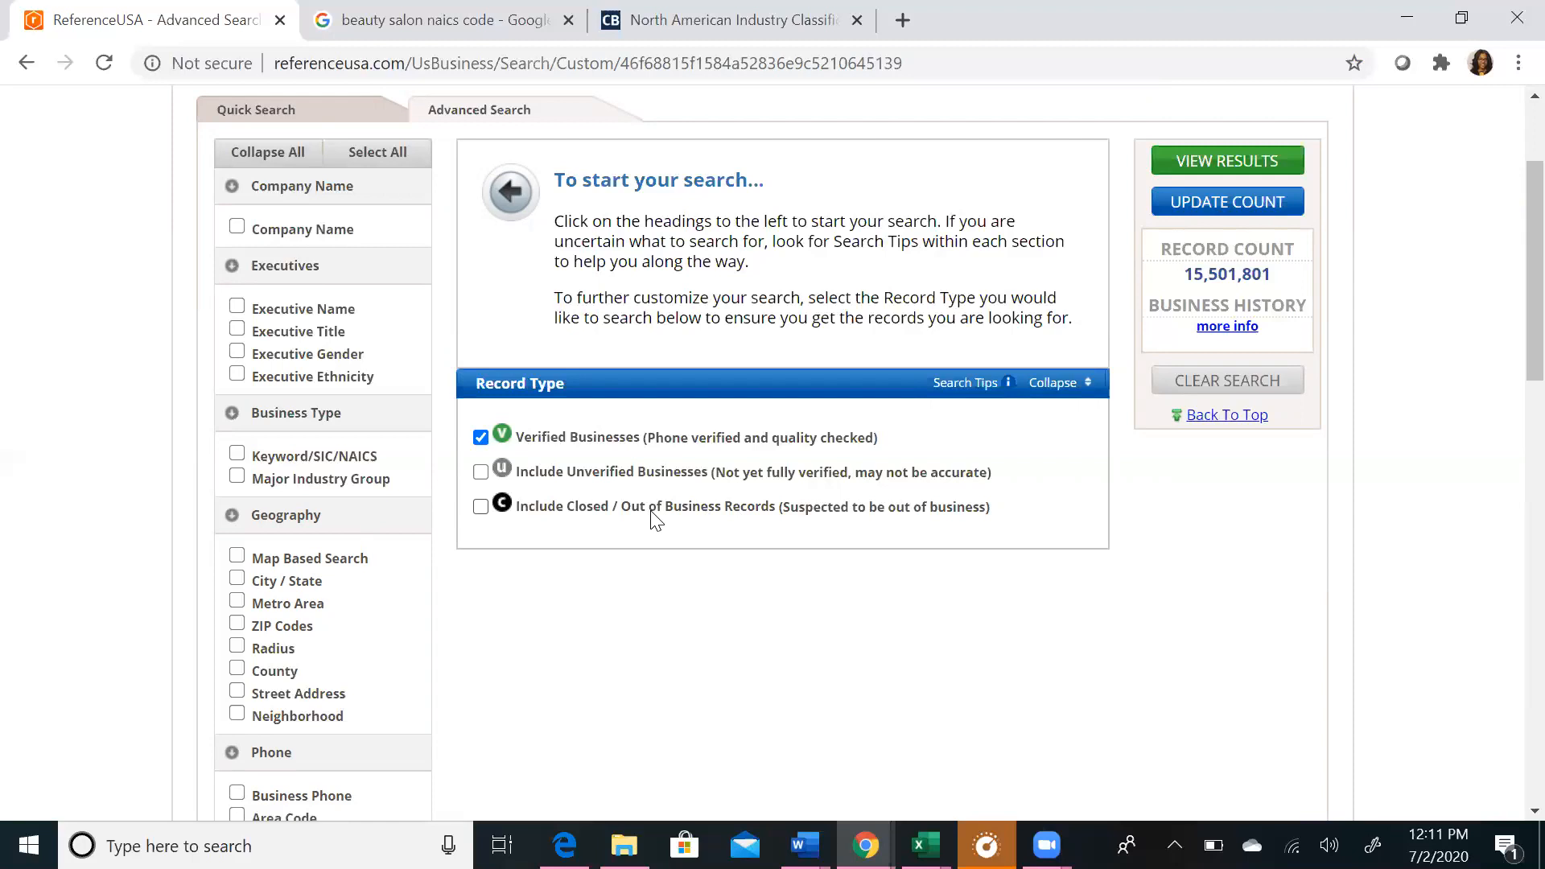
mouse_move(548, 498)
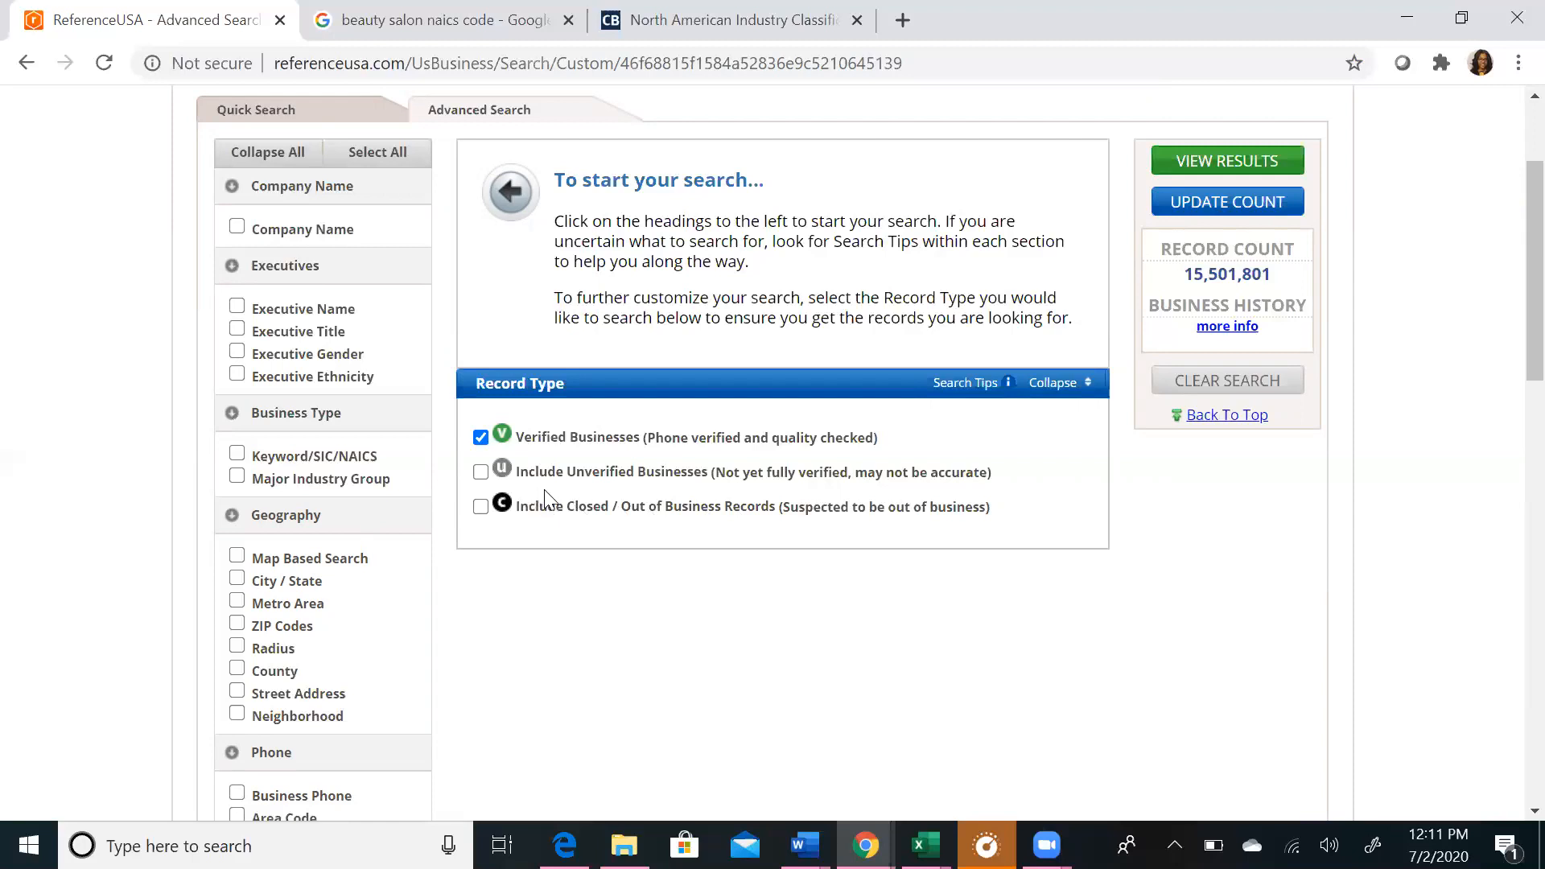
mouse_move(814, 441)
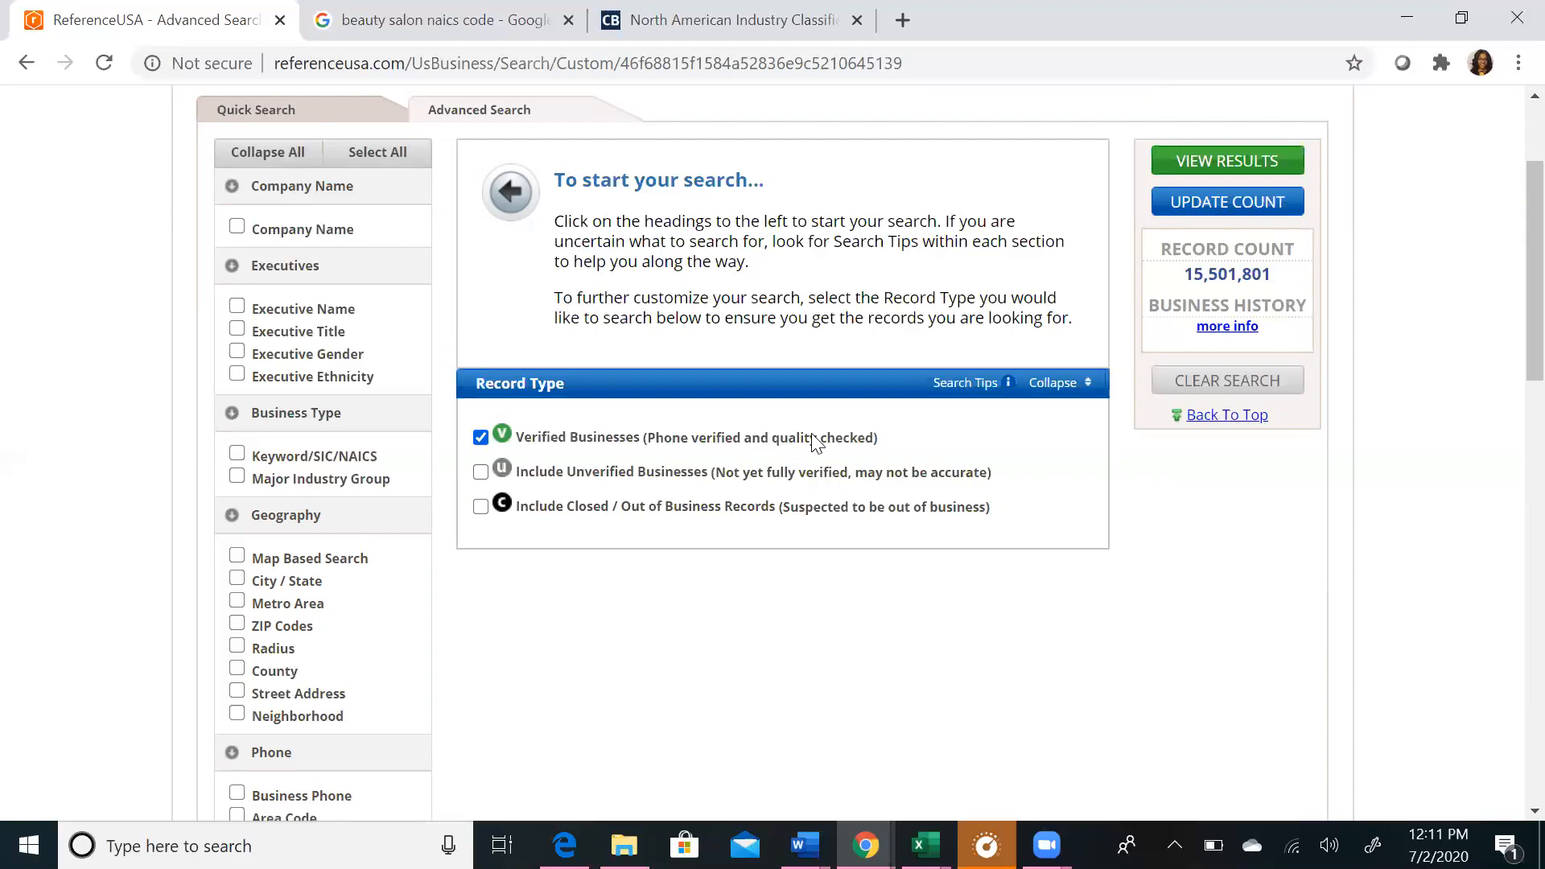
mouse_move(1216, 283)
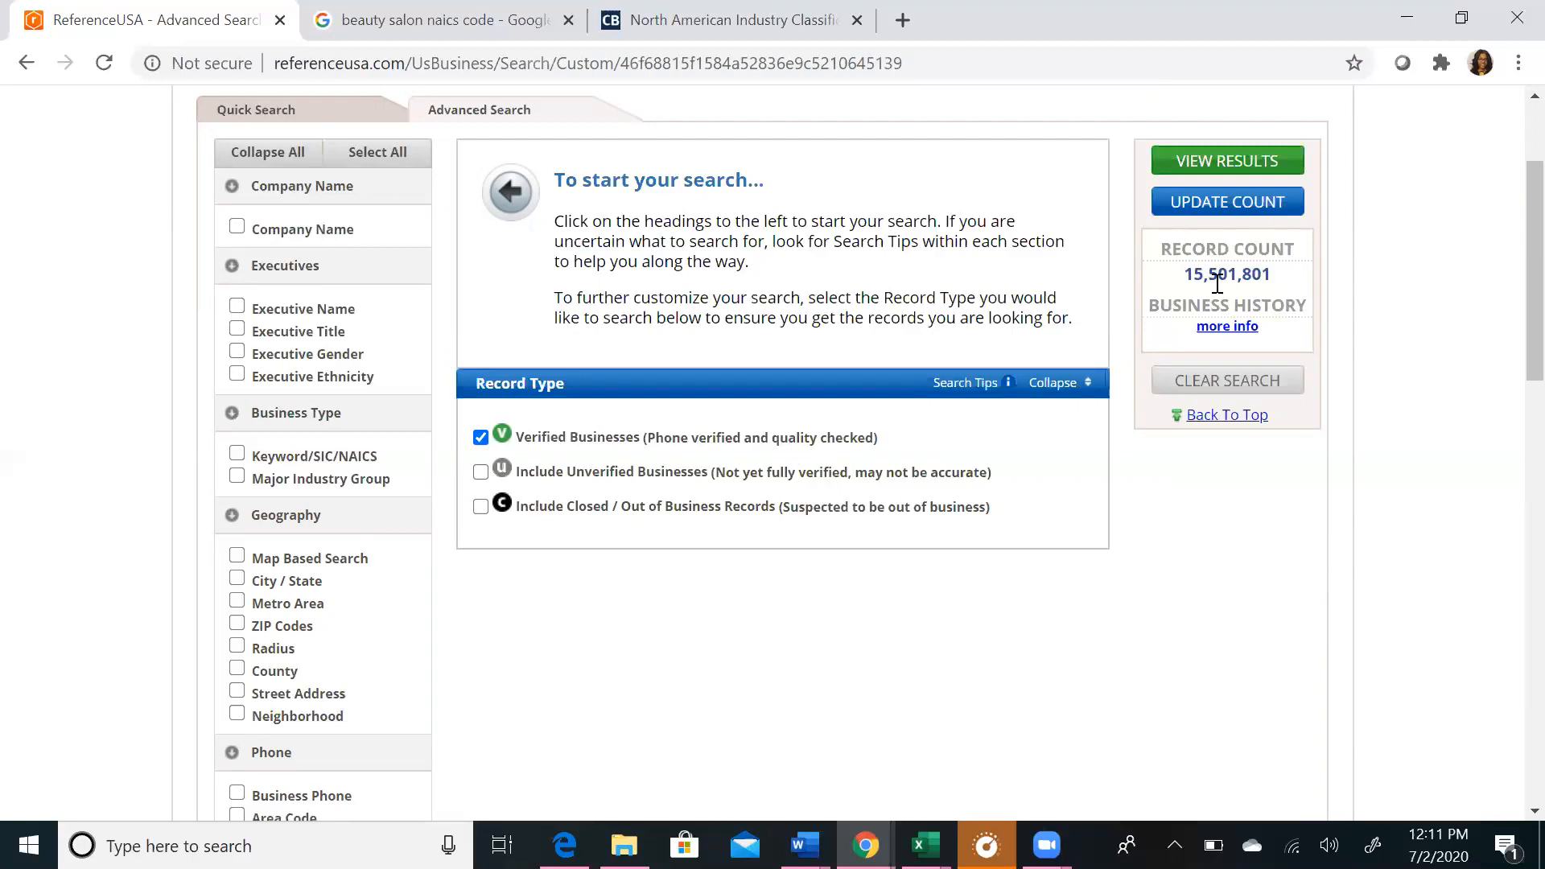
mouse_move(1294, 286)
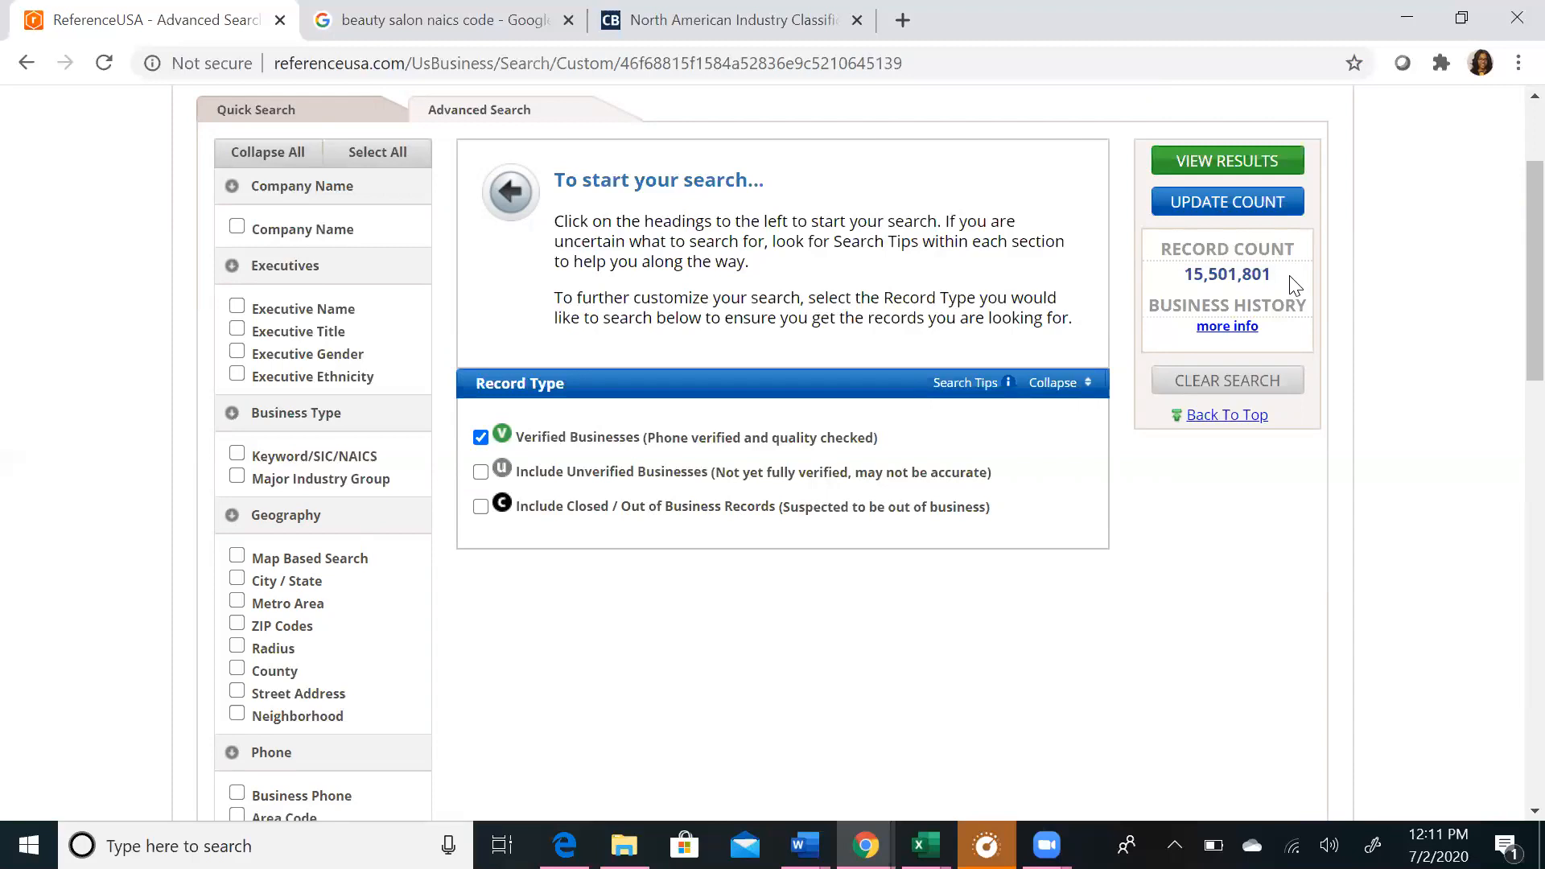
mouse_move(541, 409)
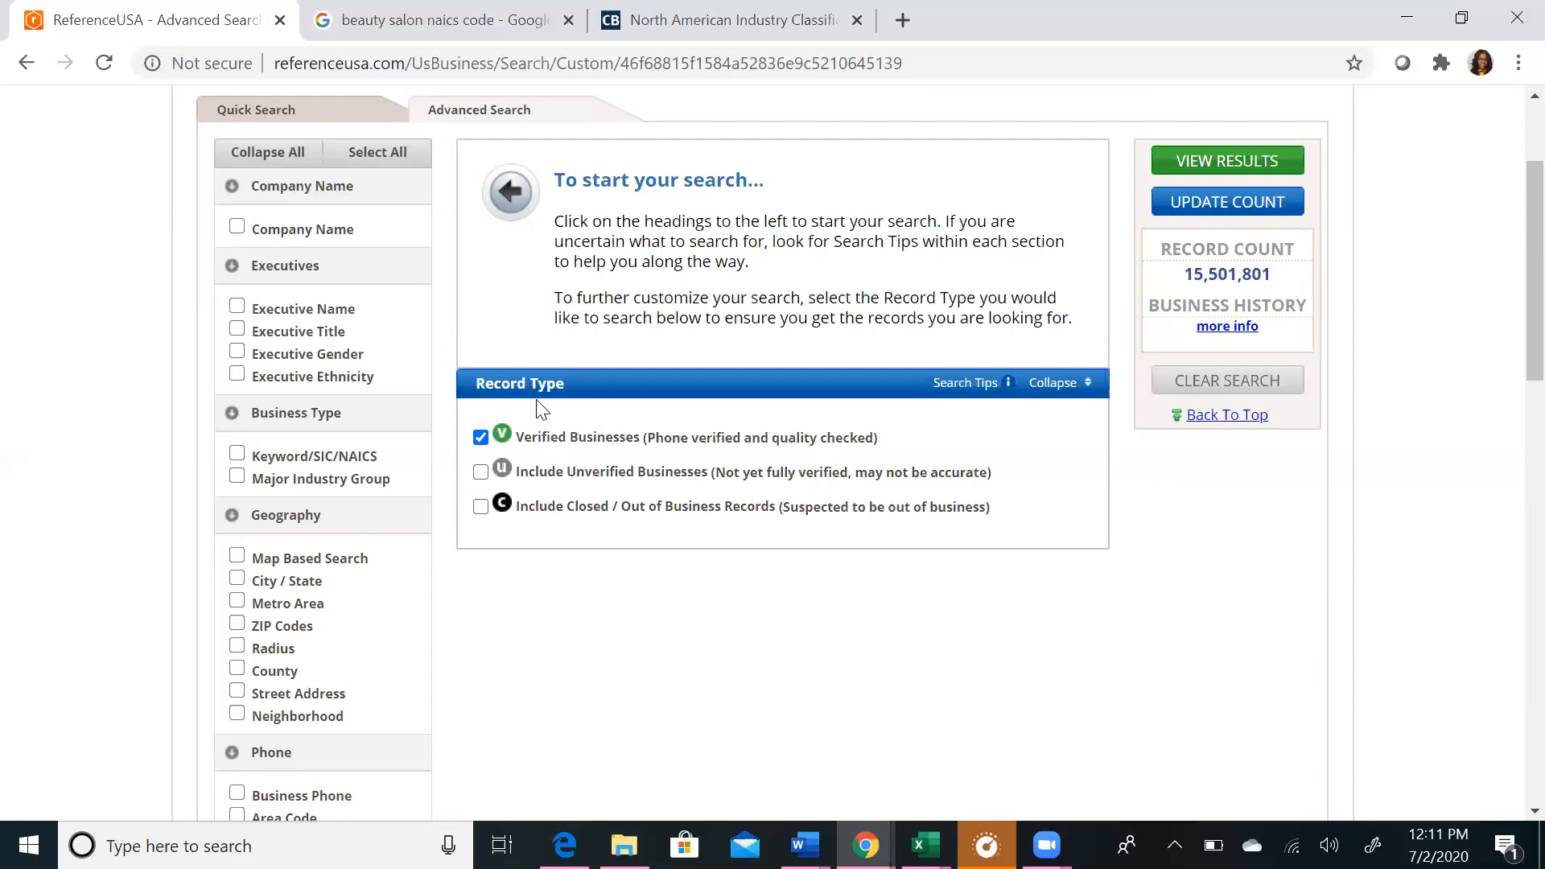
mouse_move(1221, 249)
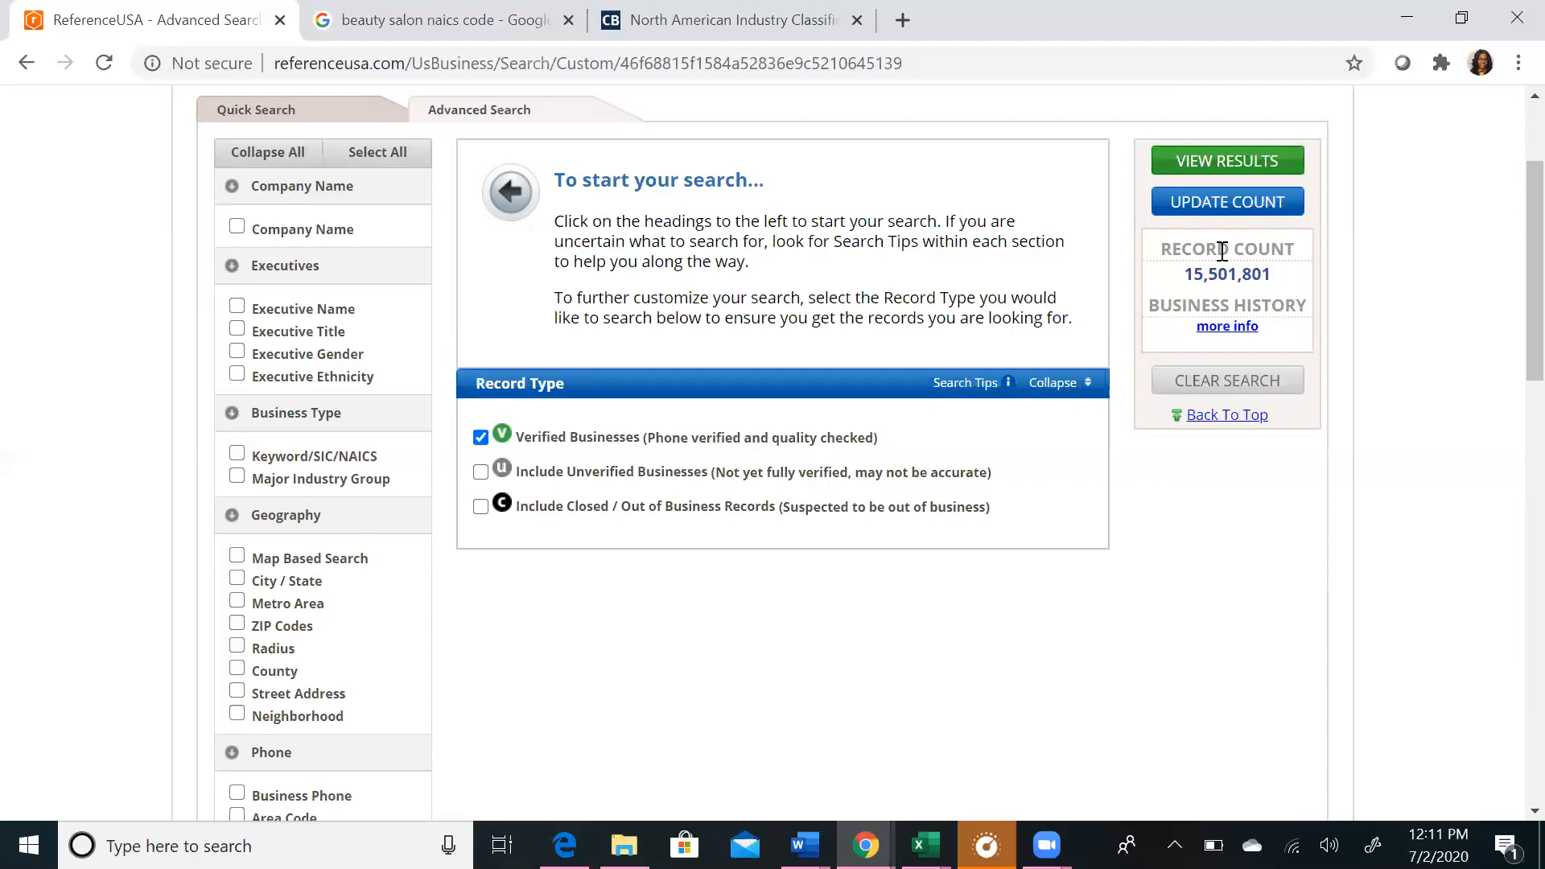
mouse_move(1134, 377)
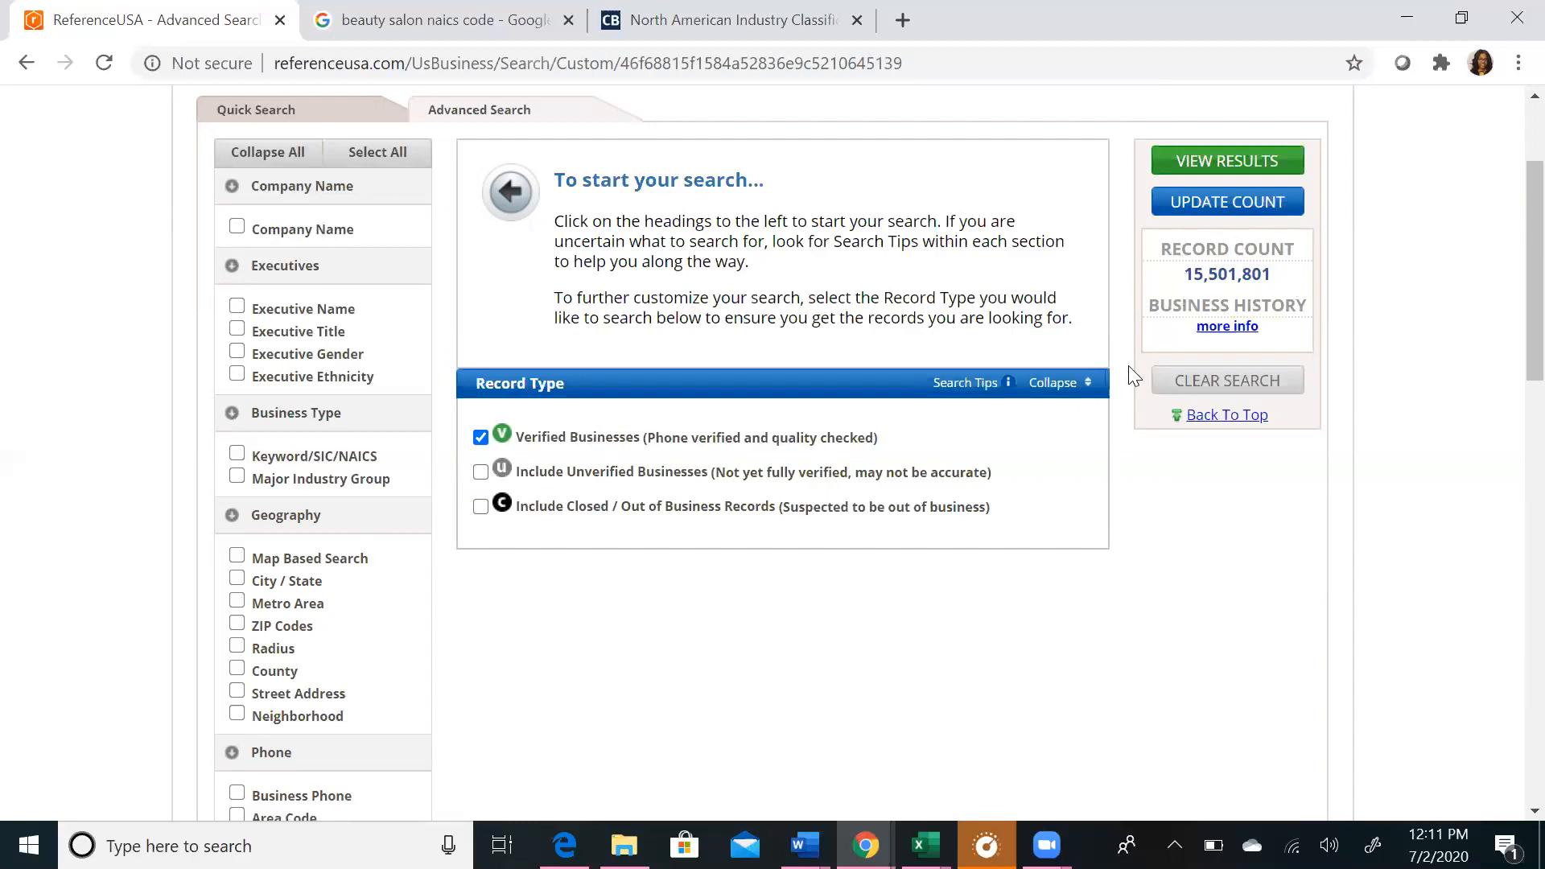
mouse_move(1133, 486)
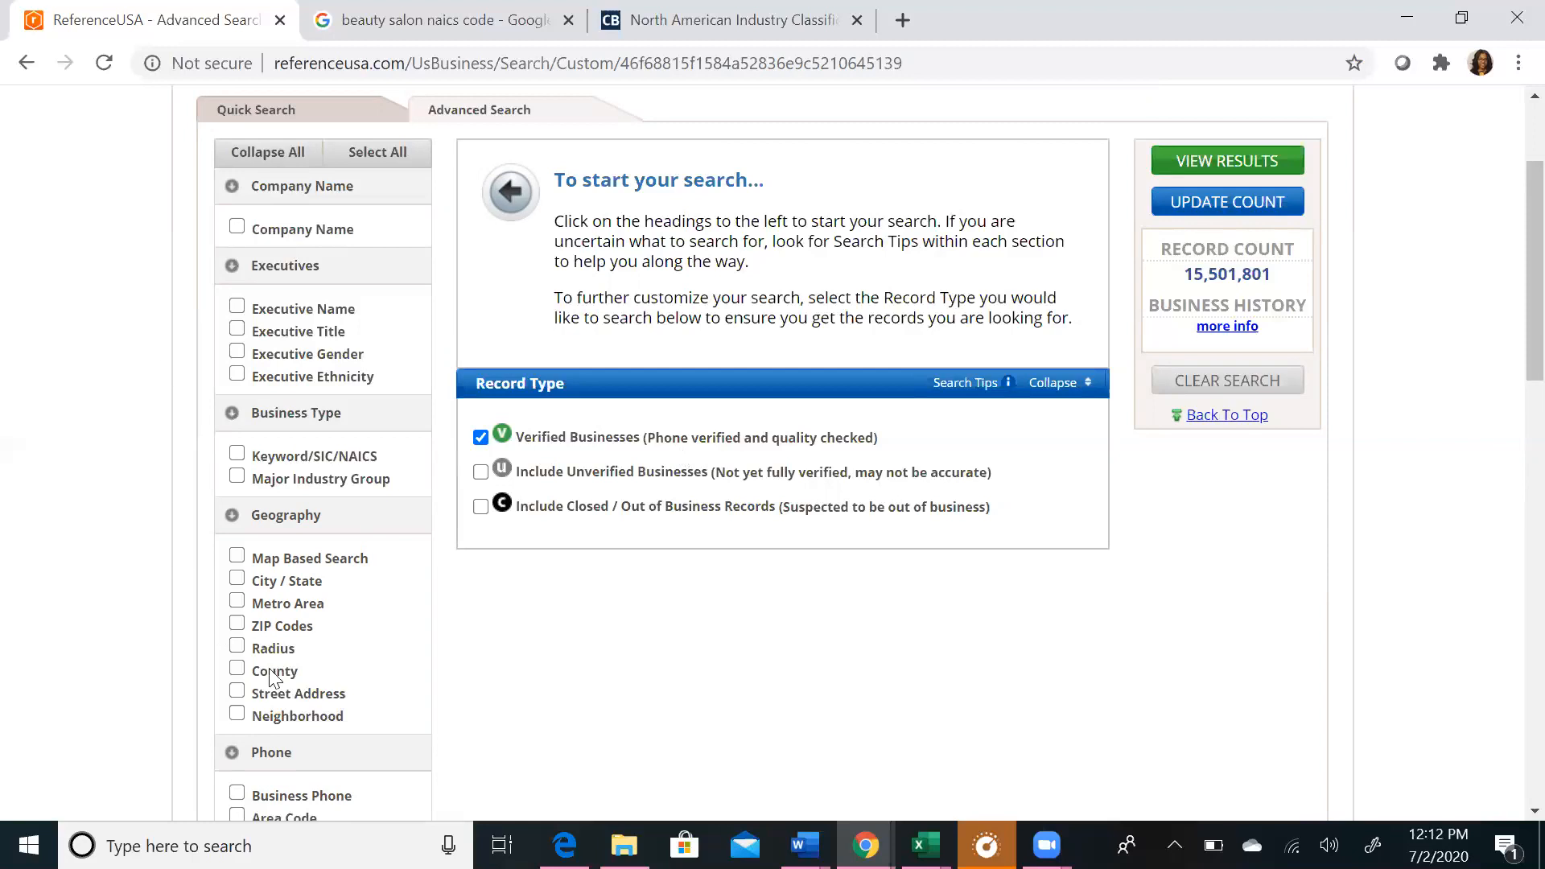
mouse_move(442, 357)
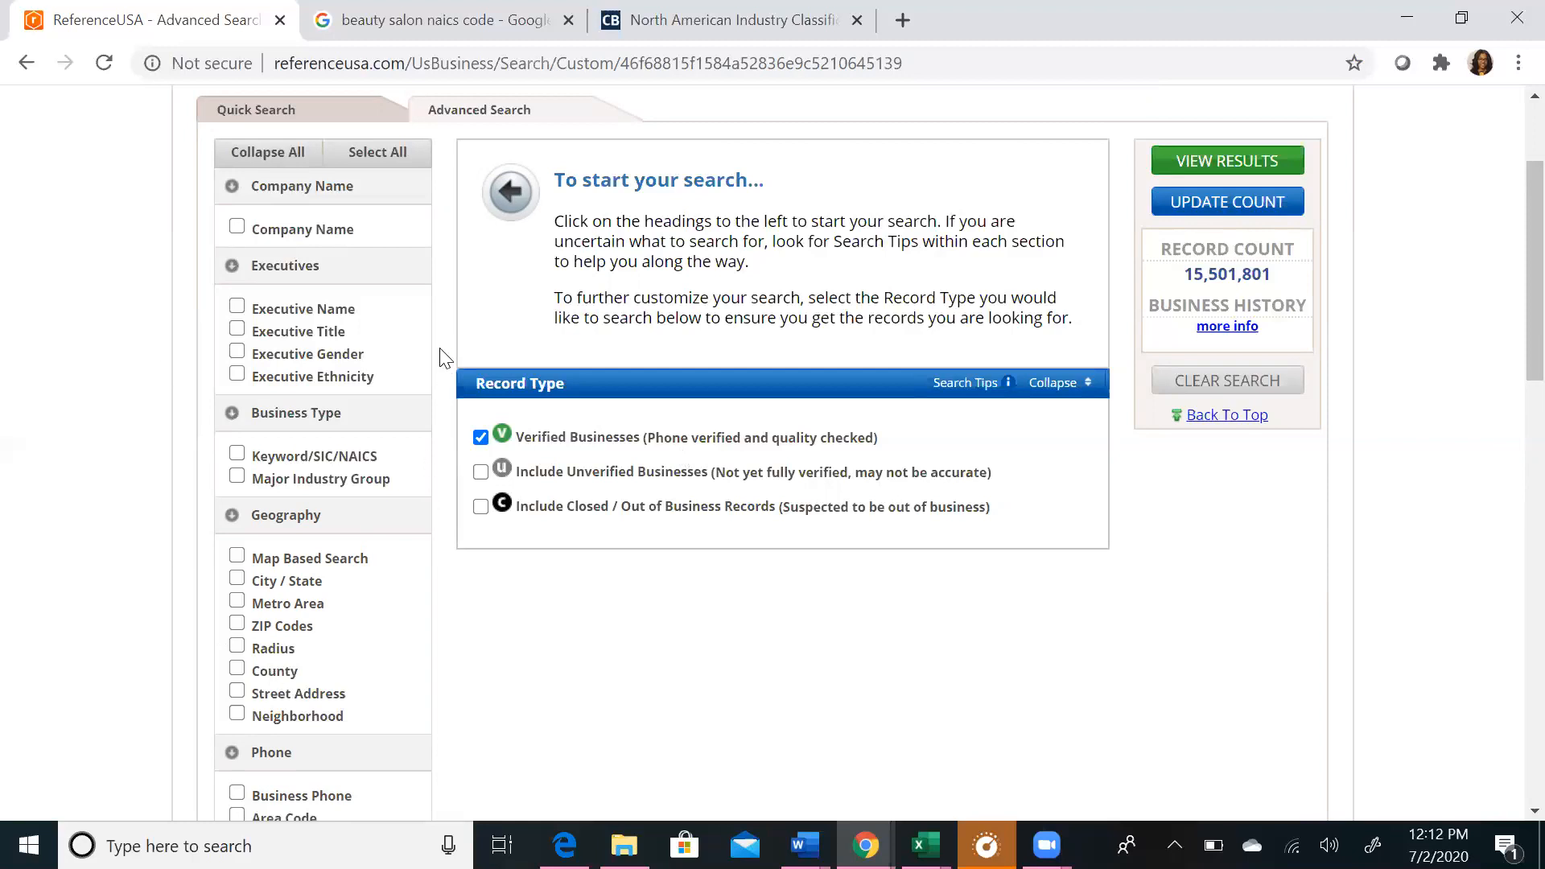
mouse_move(402, 297)
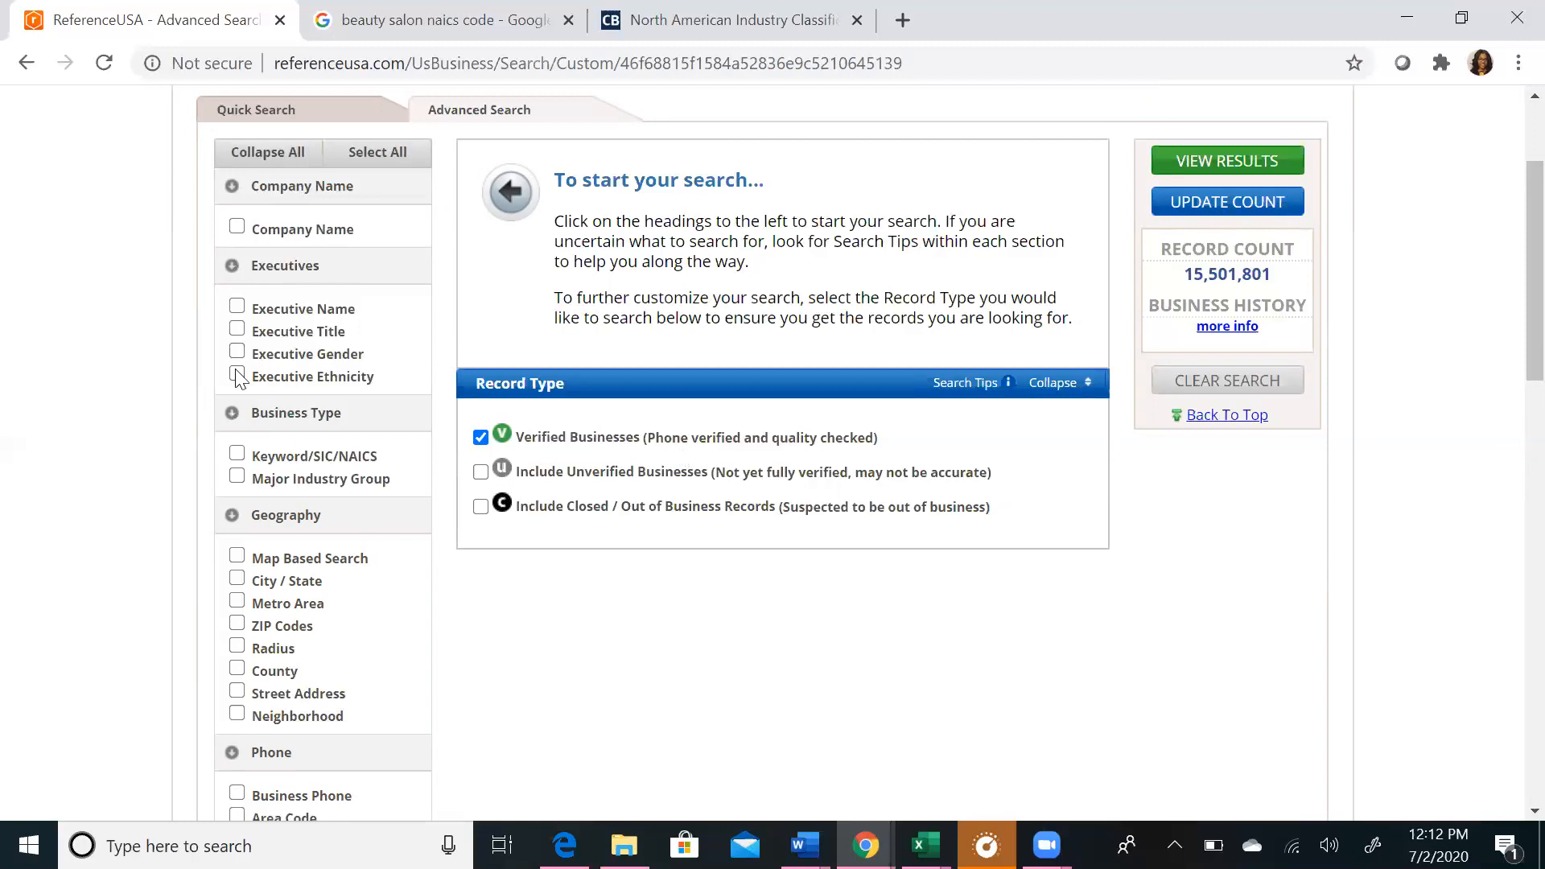
mouse_move(634, 607)
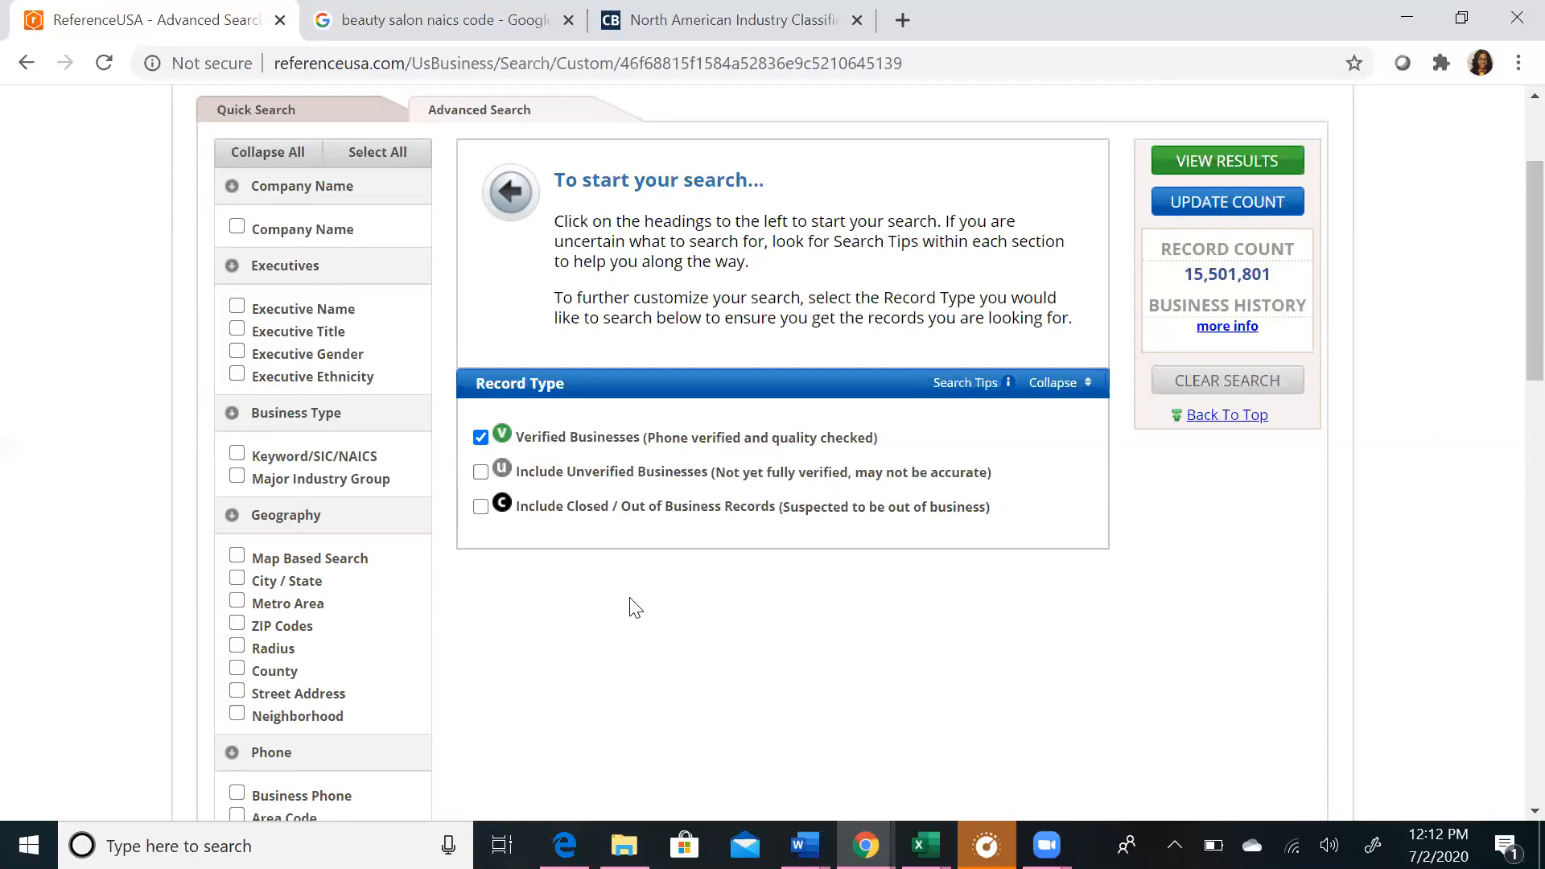
mouse_move(1226, 266)
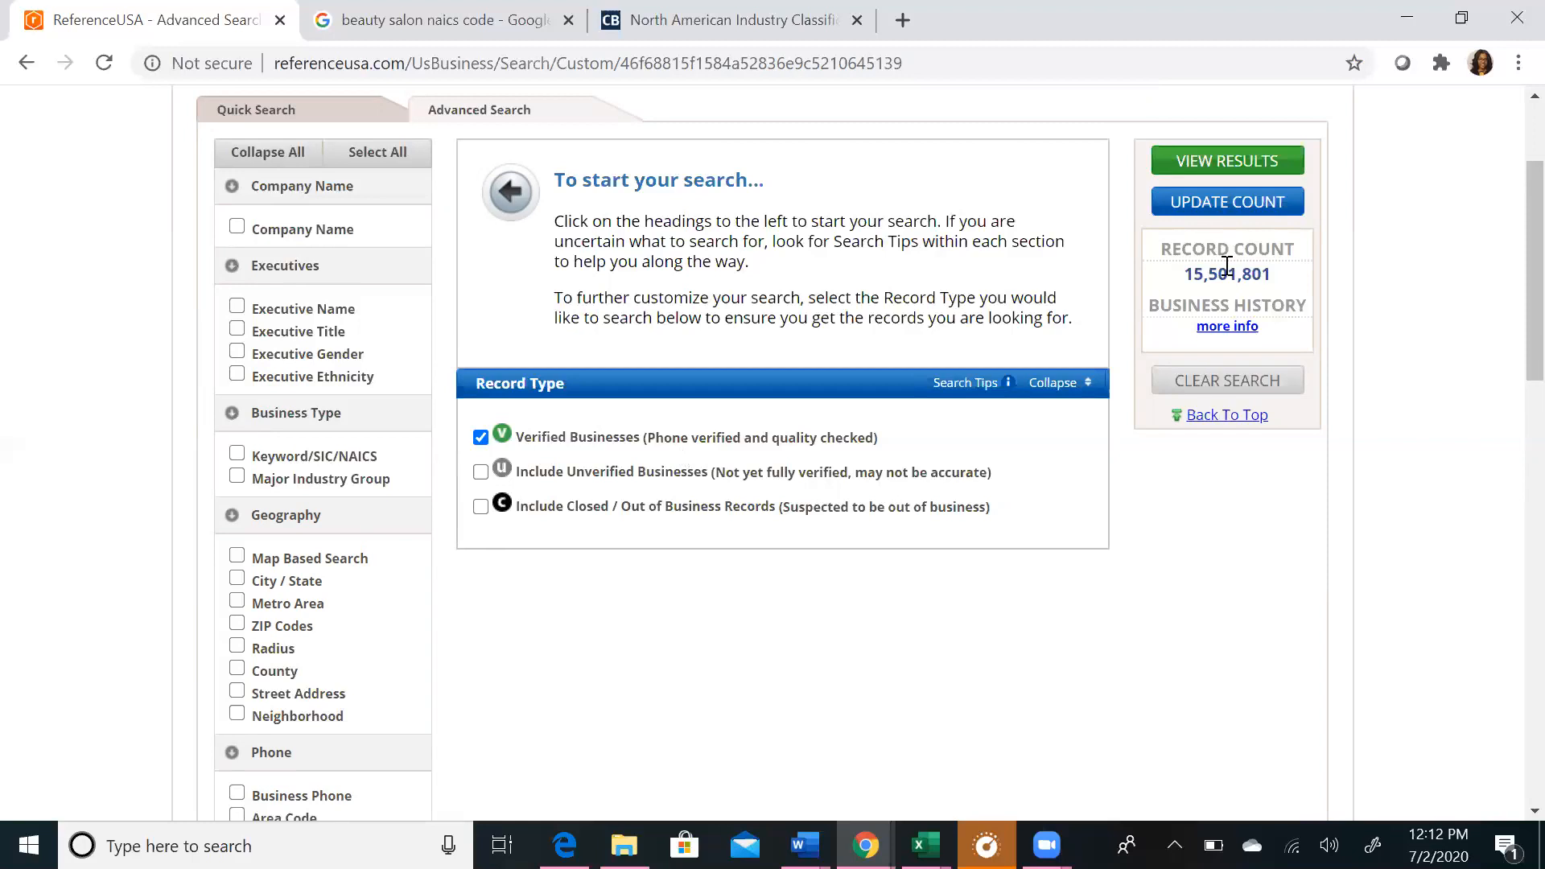
click(1226, 201)
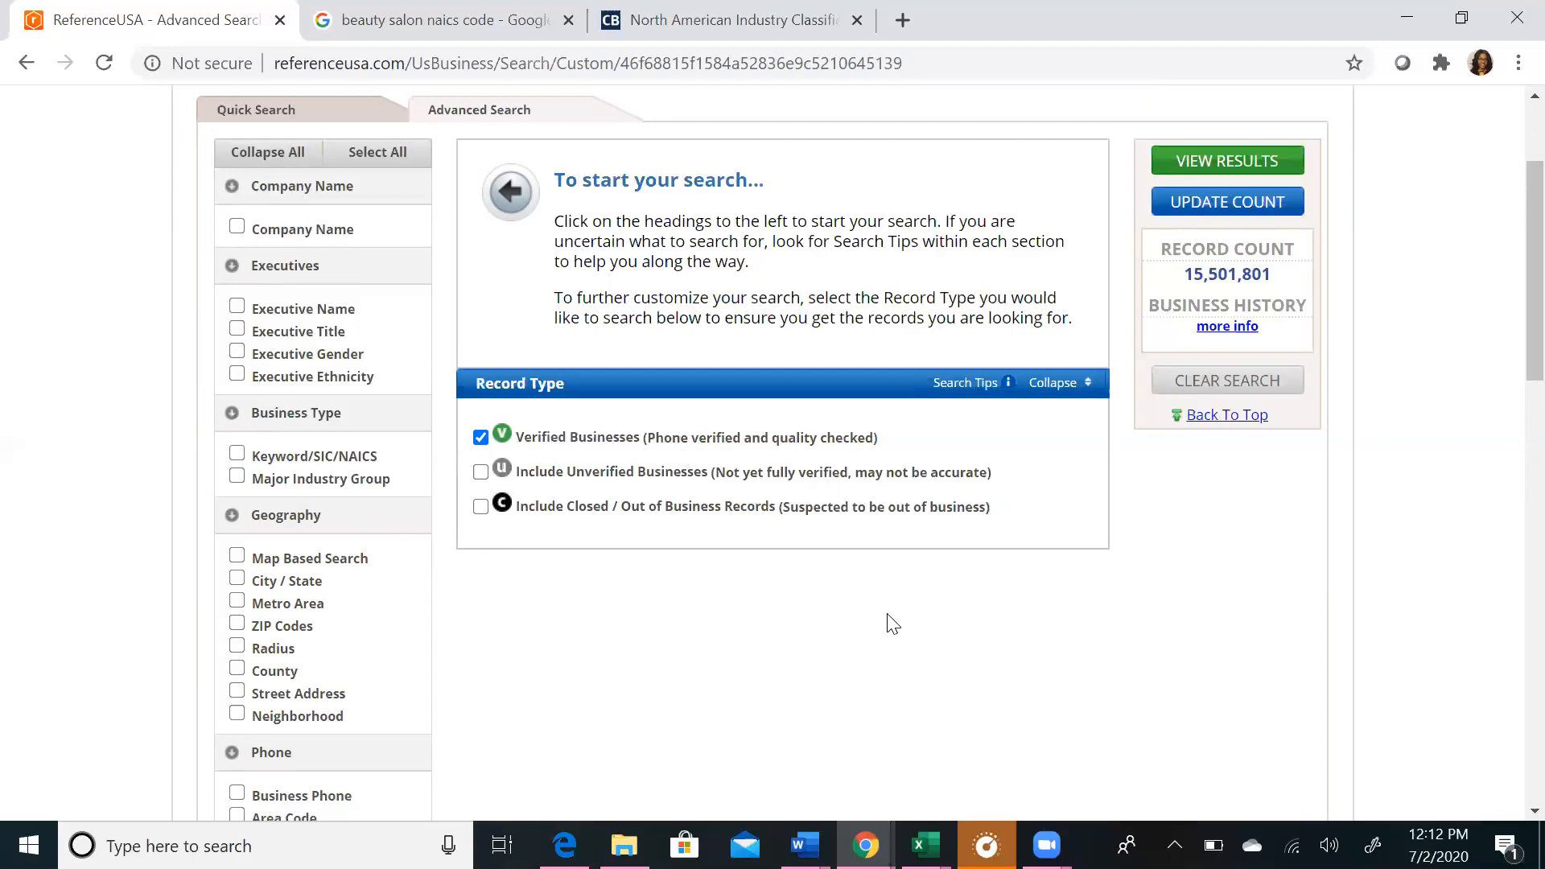
mouse_move(412, 586)
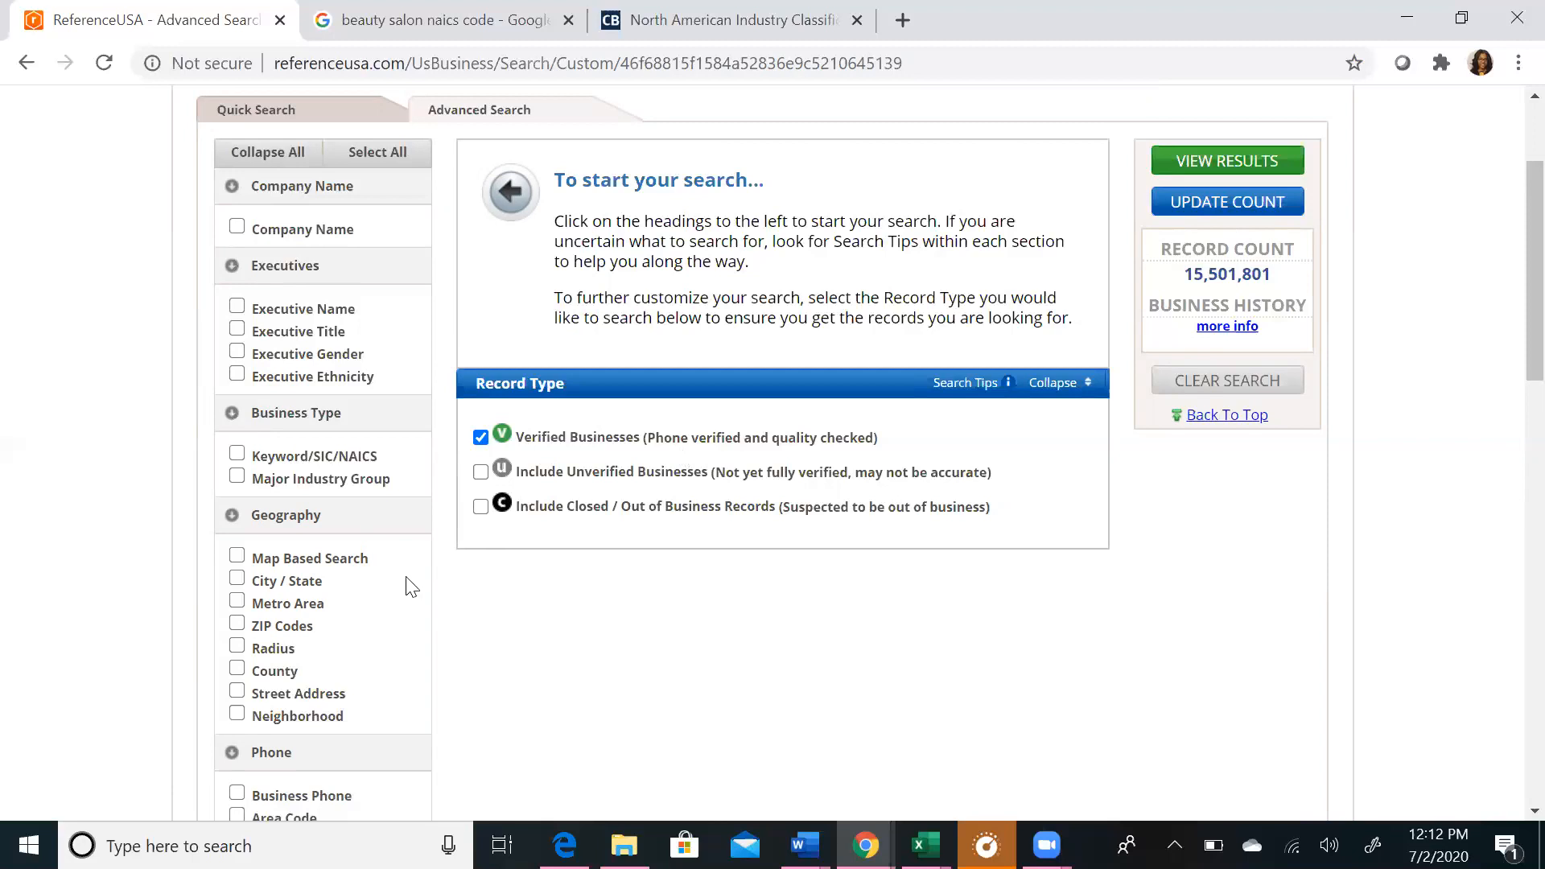
mouse_move(238, 455)
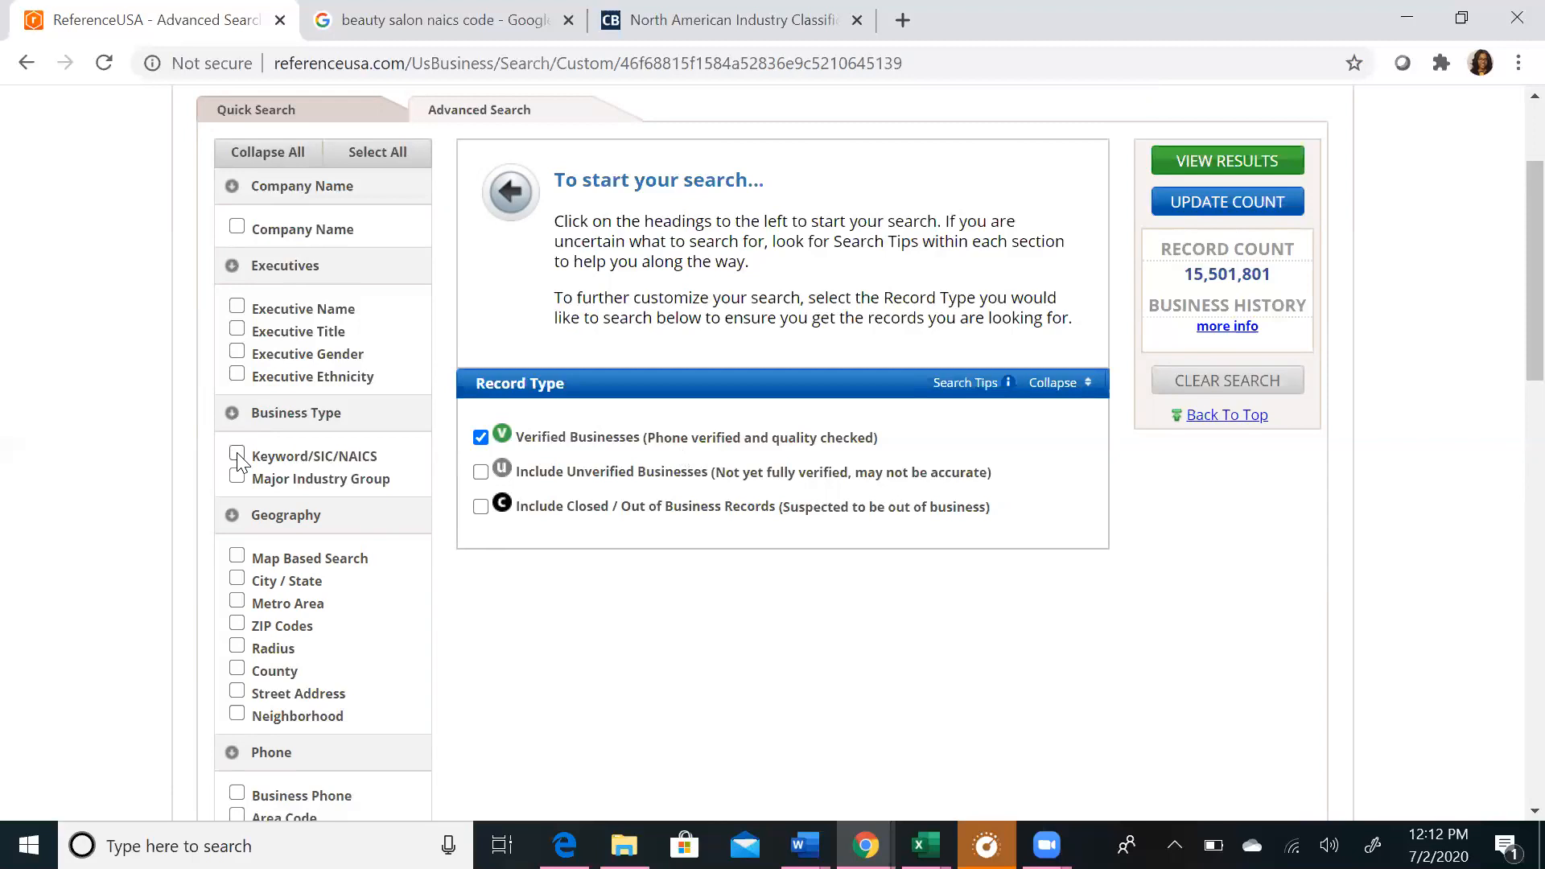
Step: Add the Keyword/SIC/NAICS criterion and ready its empty keyword search box
click(236, 453)
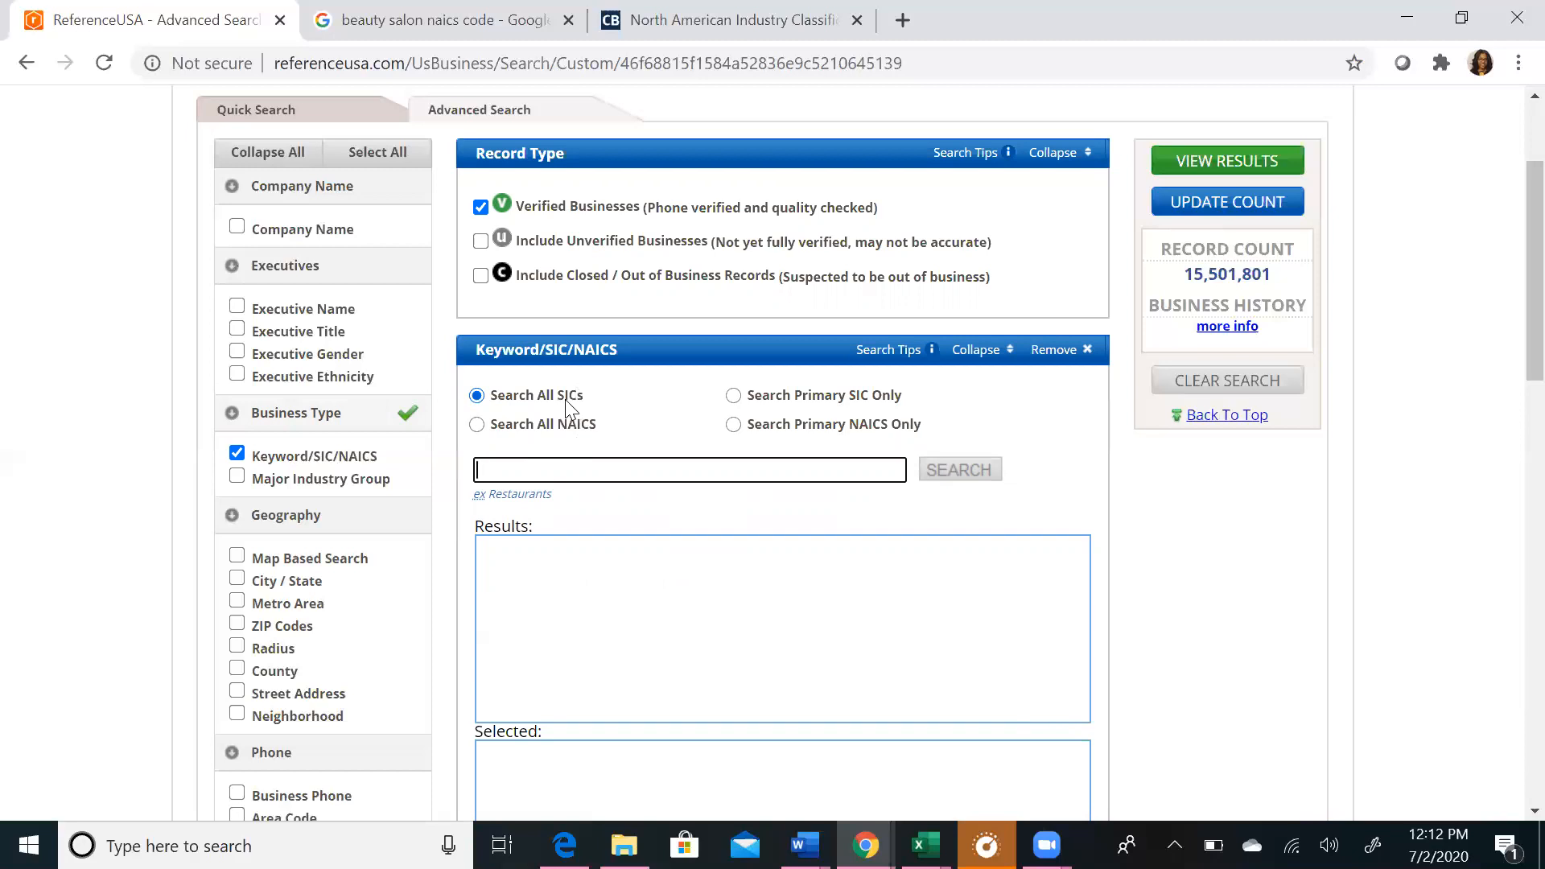
mouse_move(577, 436)
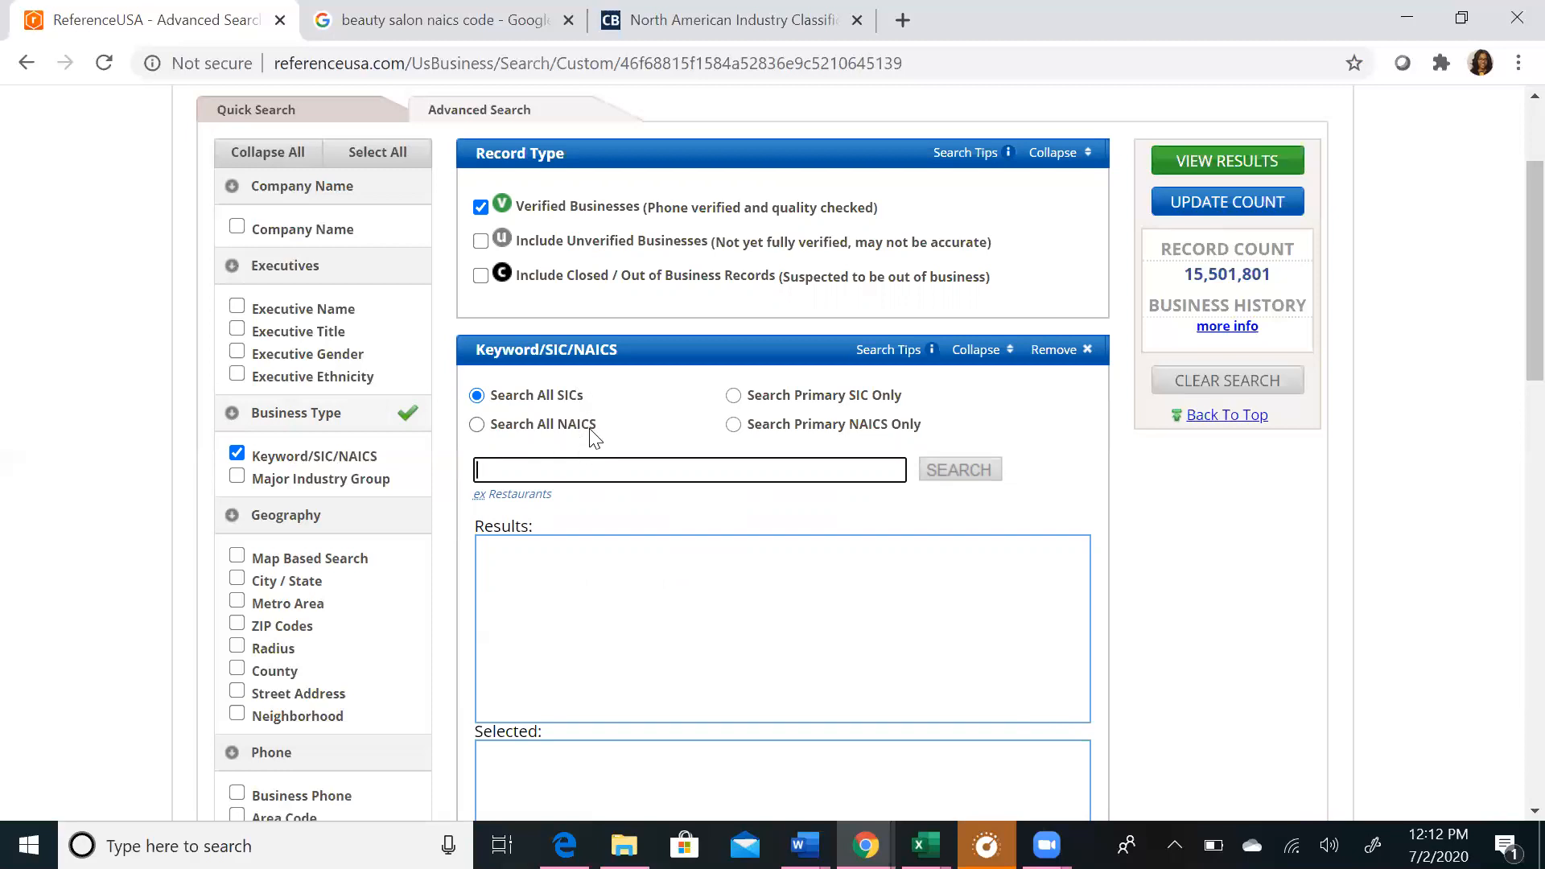
mouse_move(711, 431)
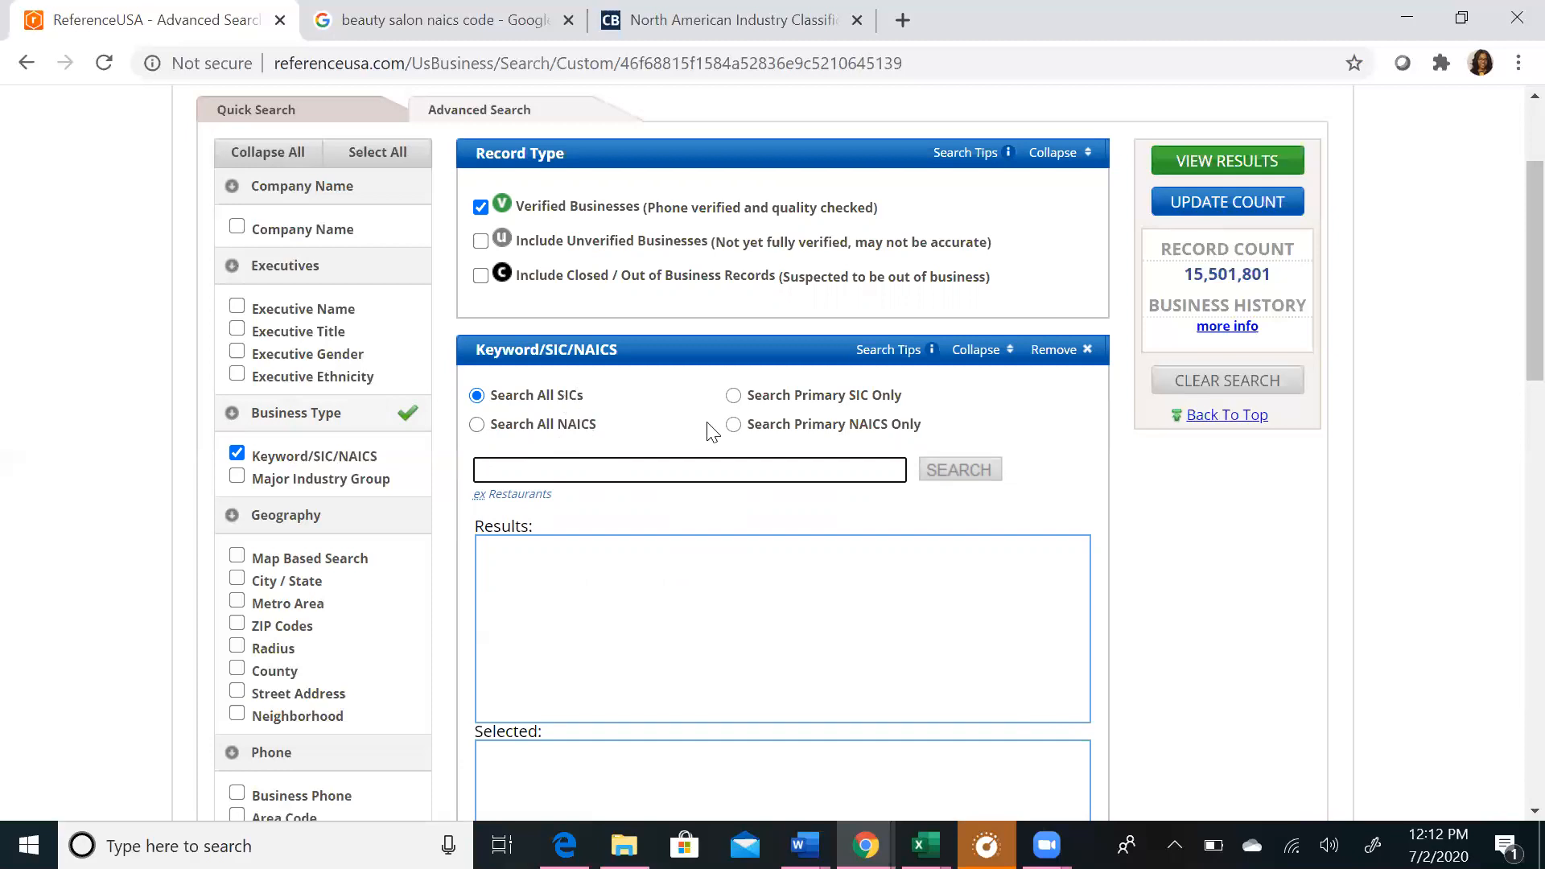
mouse_move(650, 422)
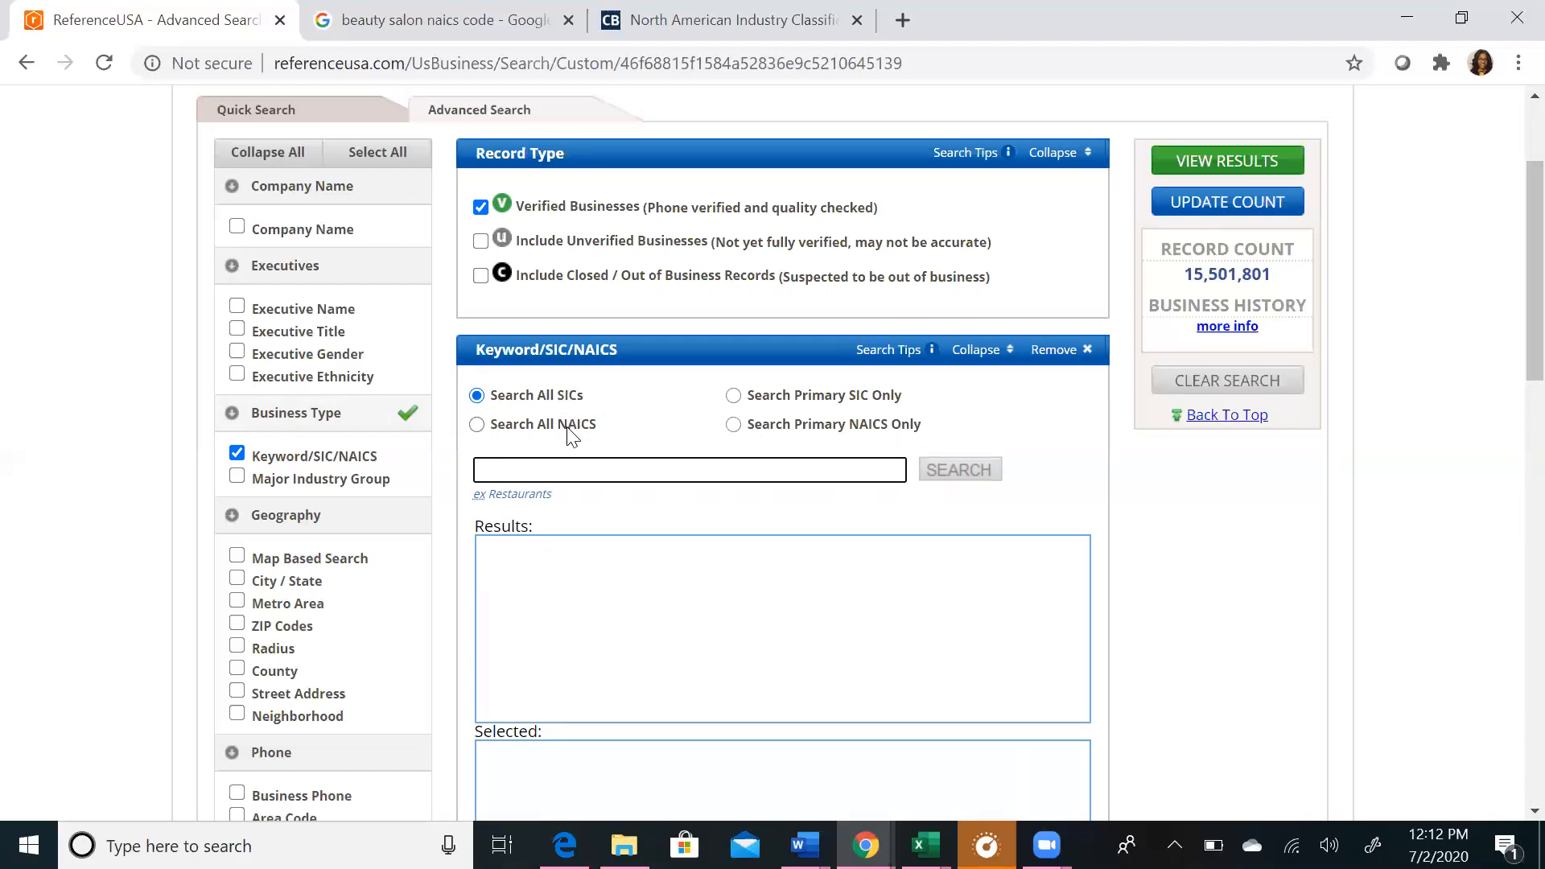
mouse_move(632, 417)
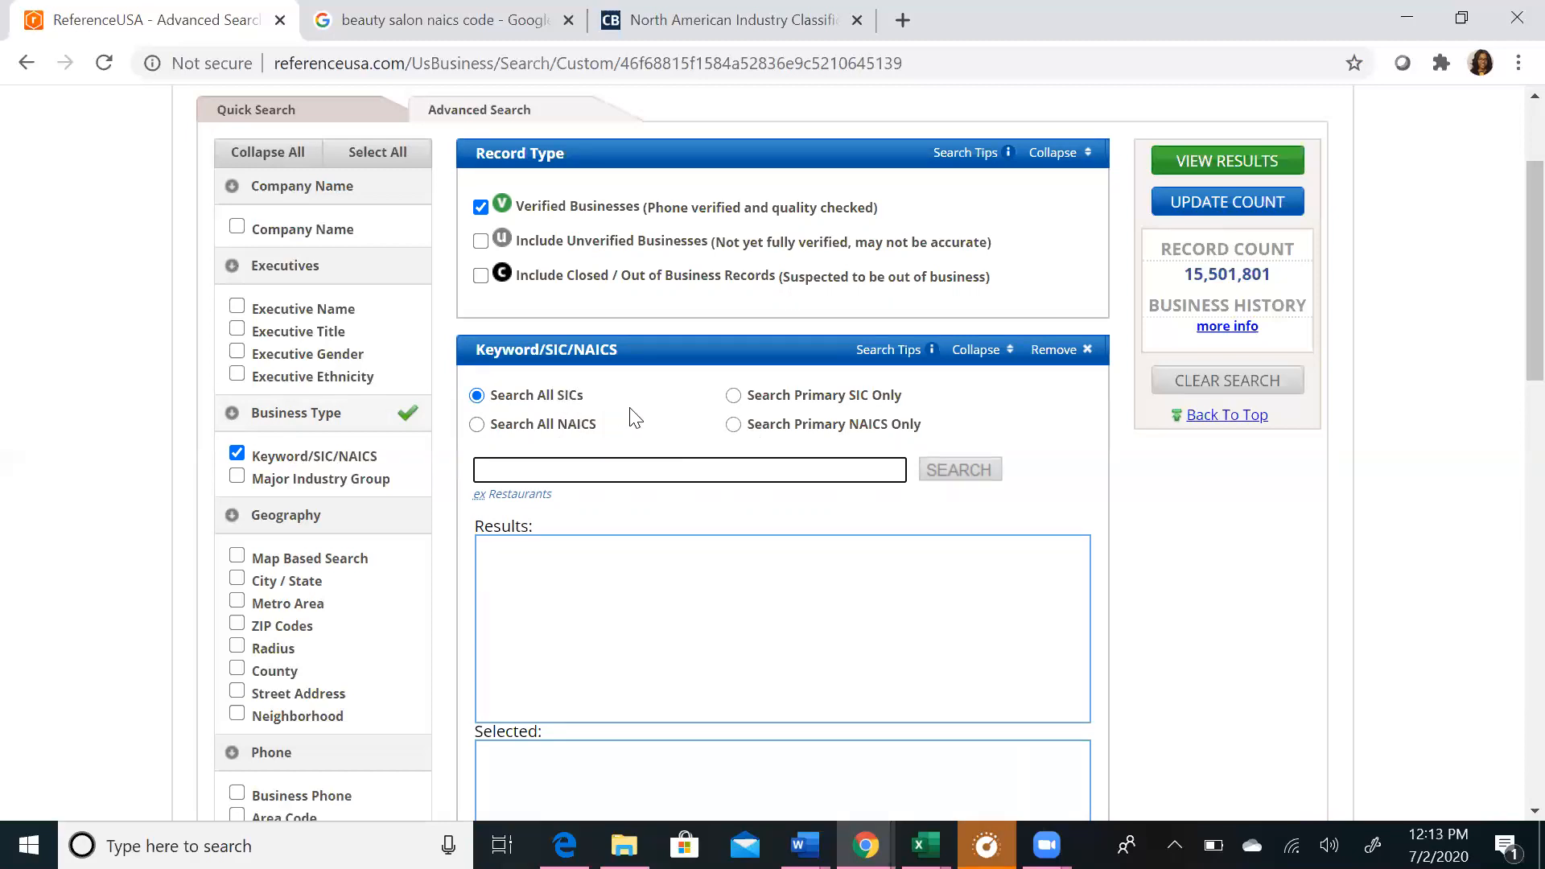
click(688, 468)
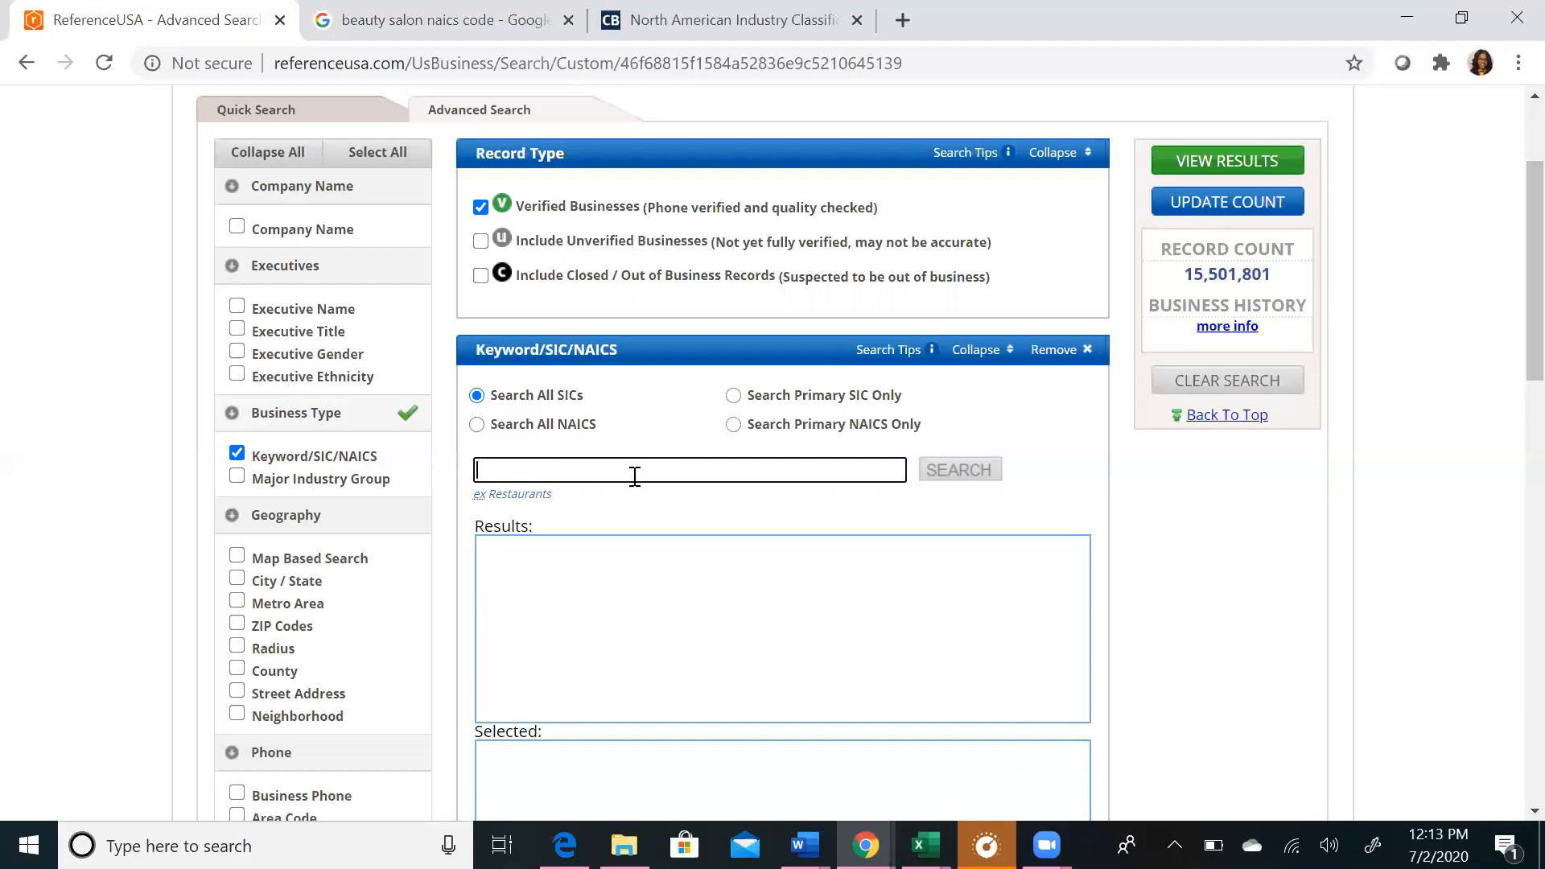
mouse_move(646, 511)
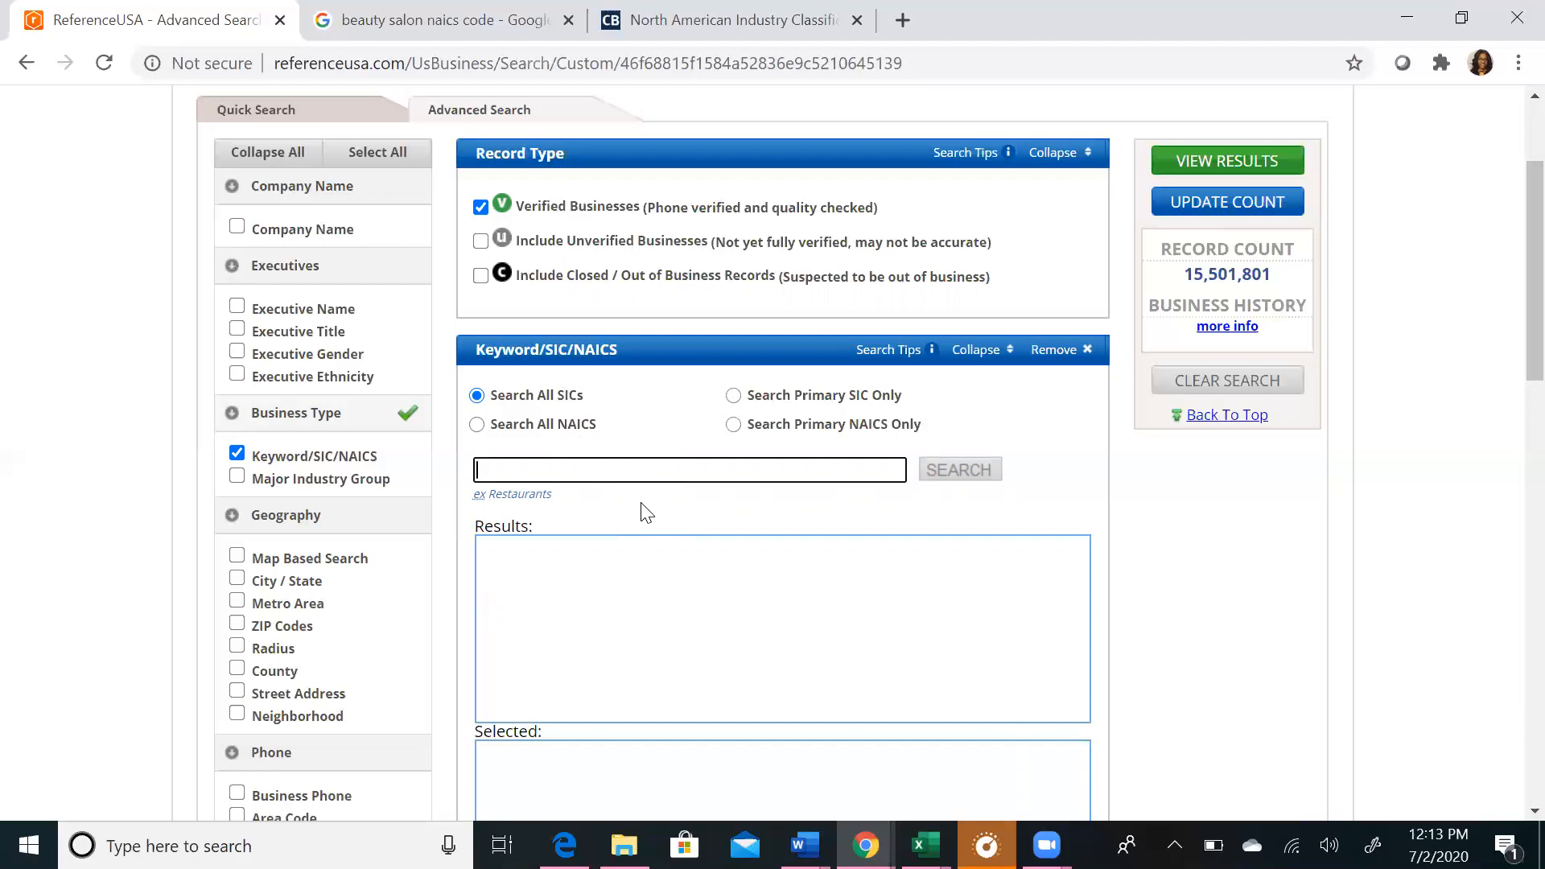
mouse_move(810, 459)
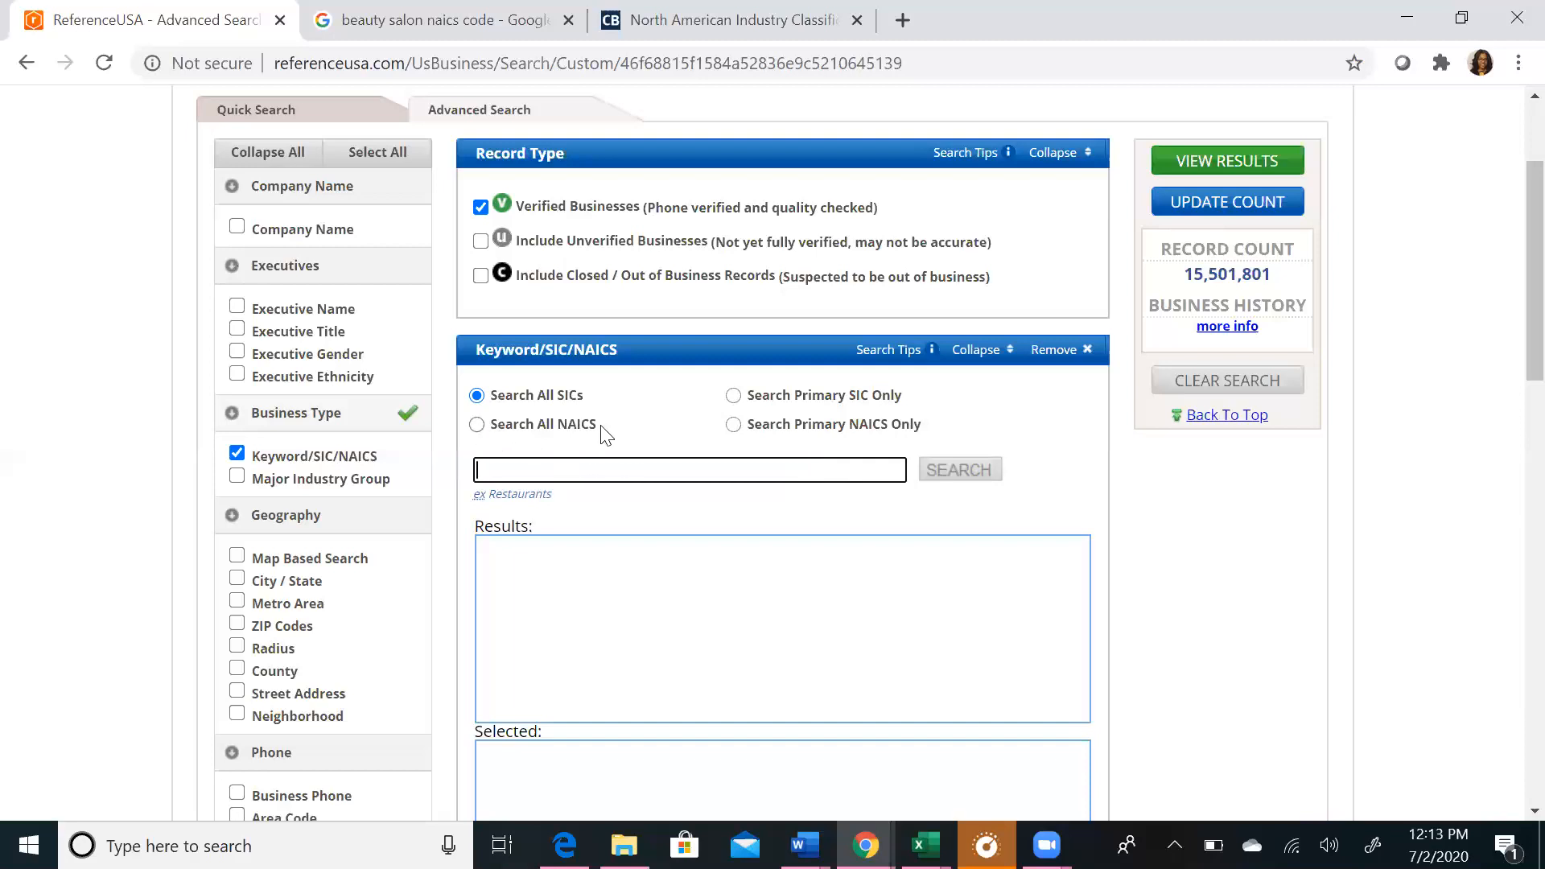
mouse_move(734, 423)
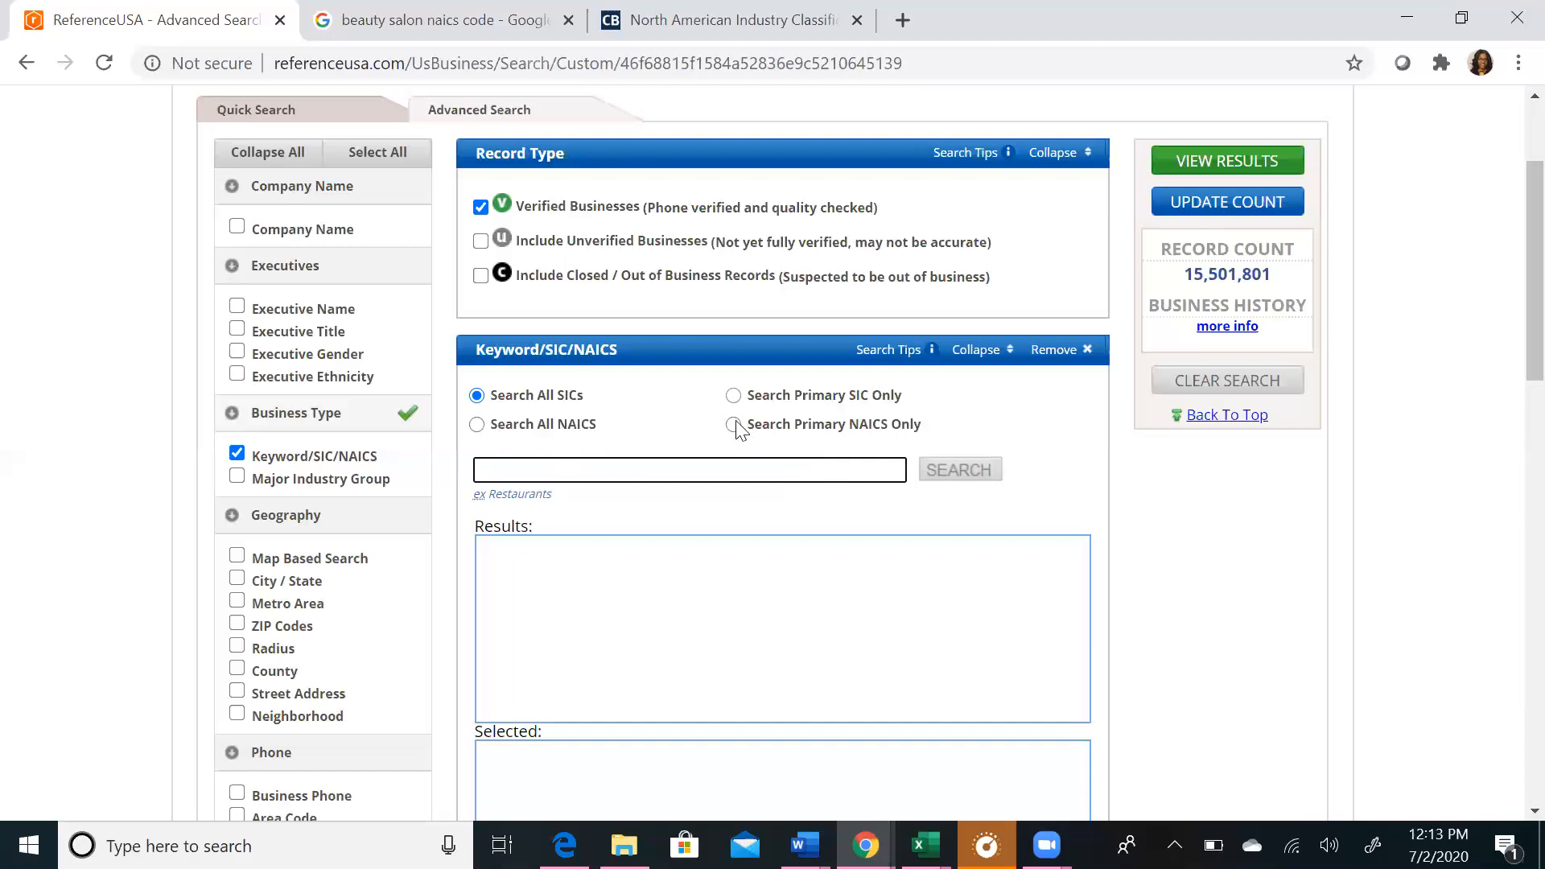
Step: Search primary NAICS for 'be', select 81211202 BEAUTY SALONS and update the count to 195,567
click(734, 423)
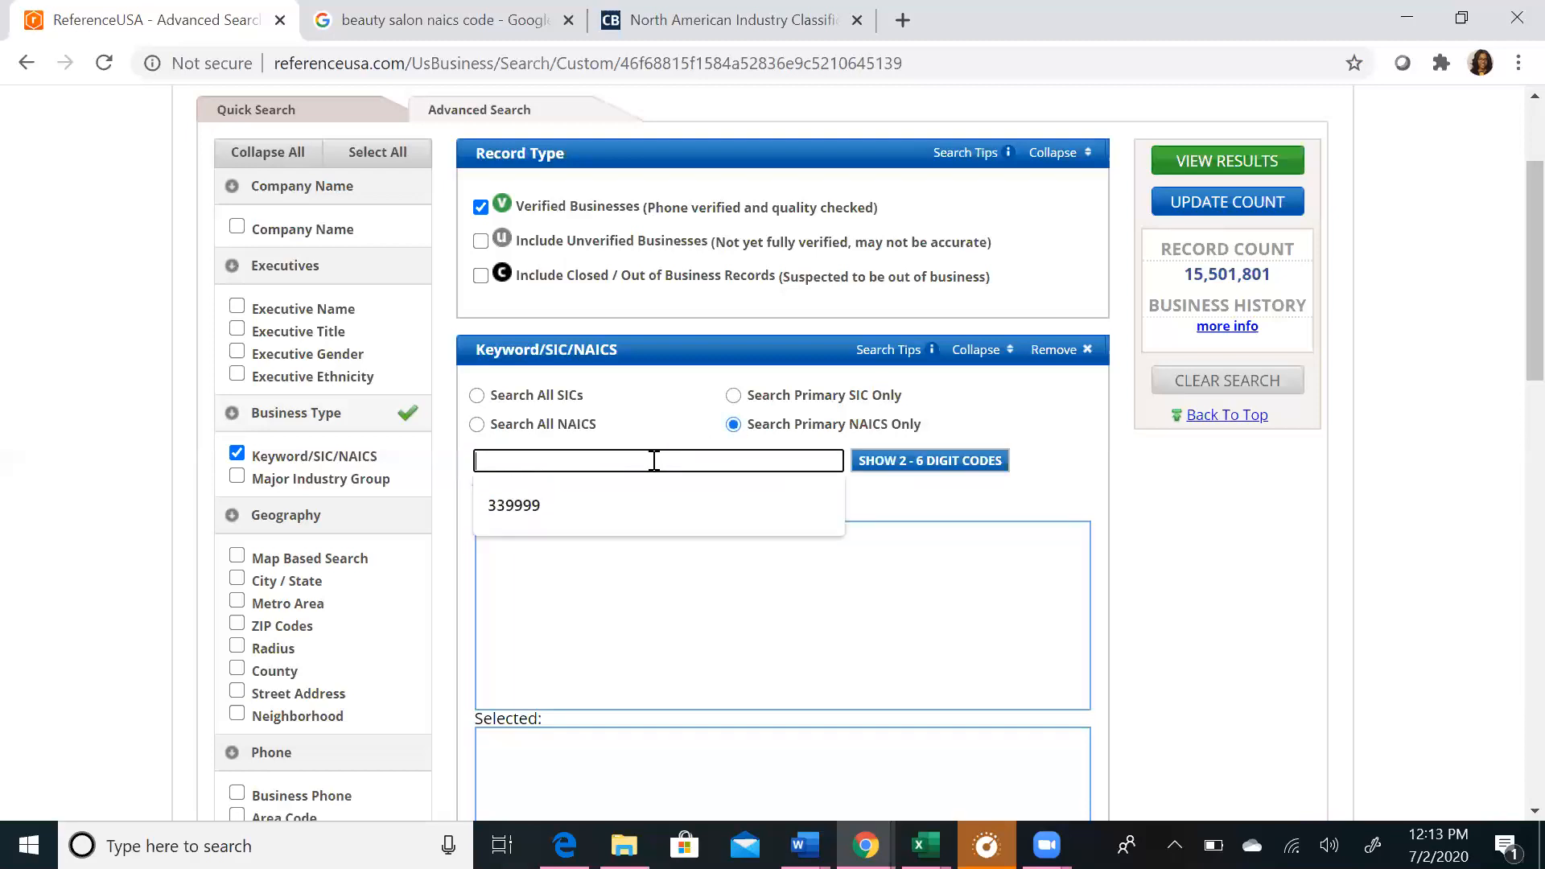
text(beauty salon)
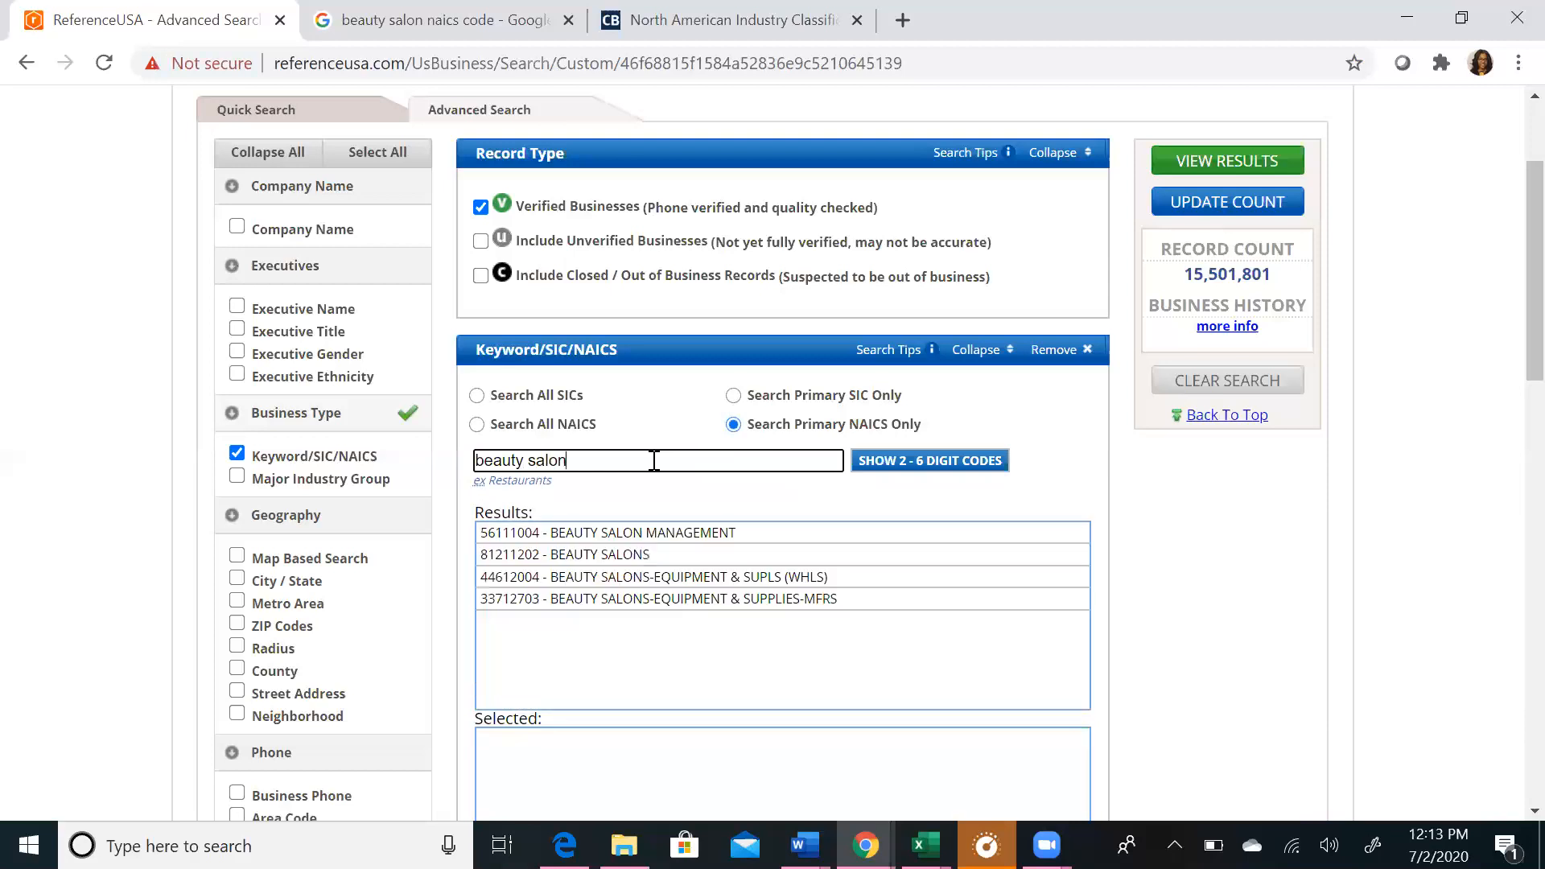
mouse_move(622, 558)
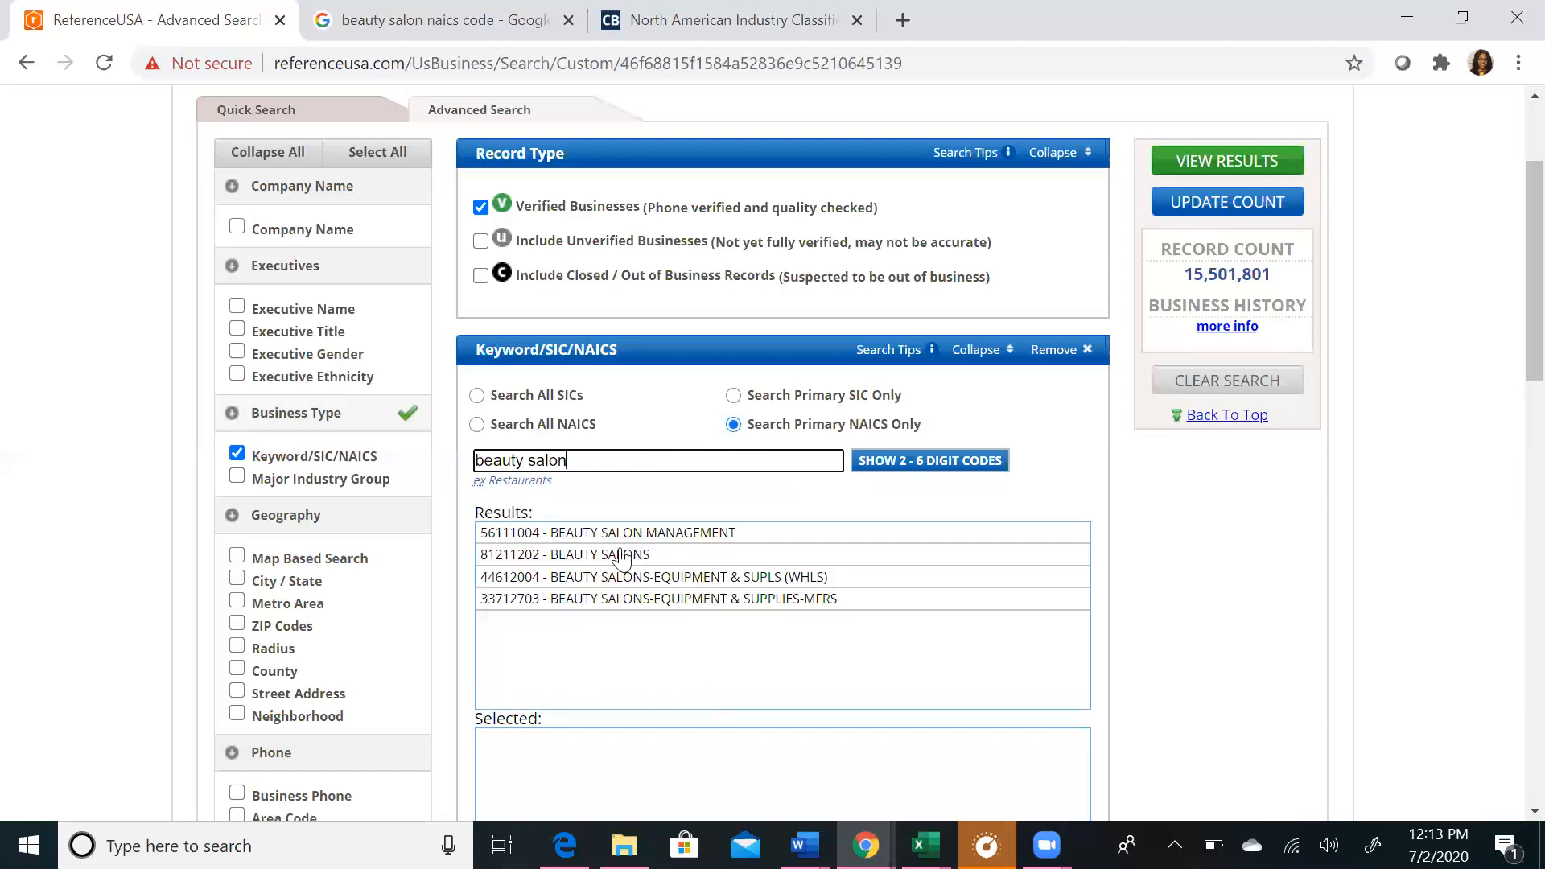
click(563, 554)
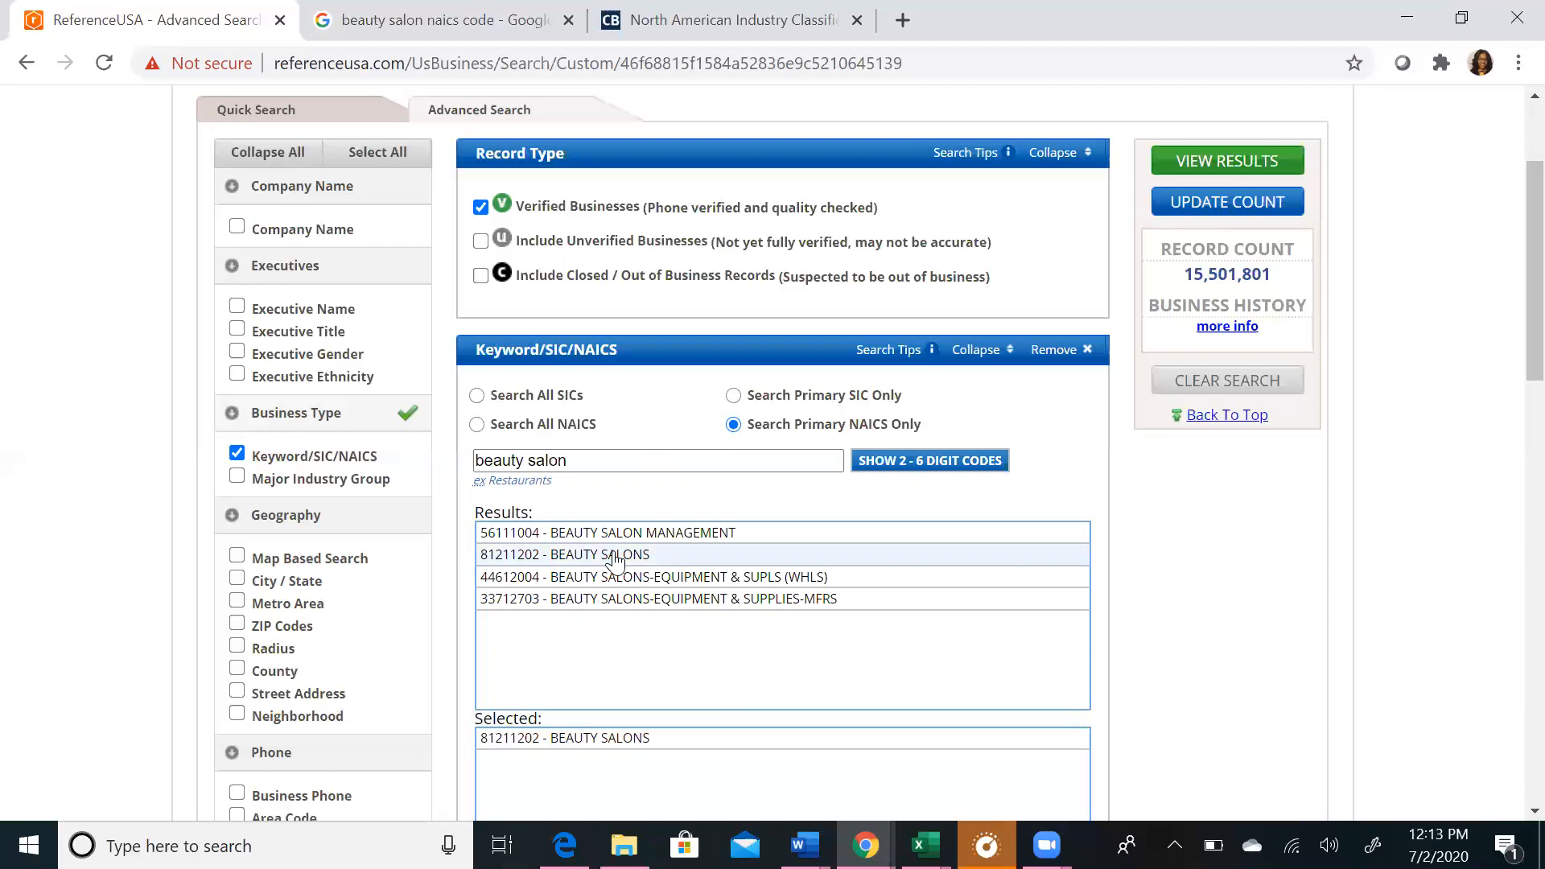
mouse_move(615, 761)
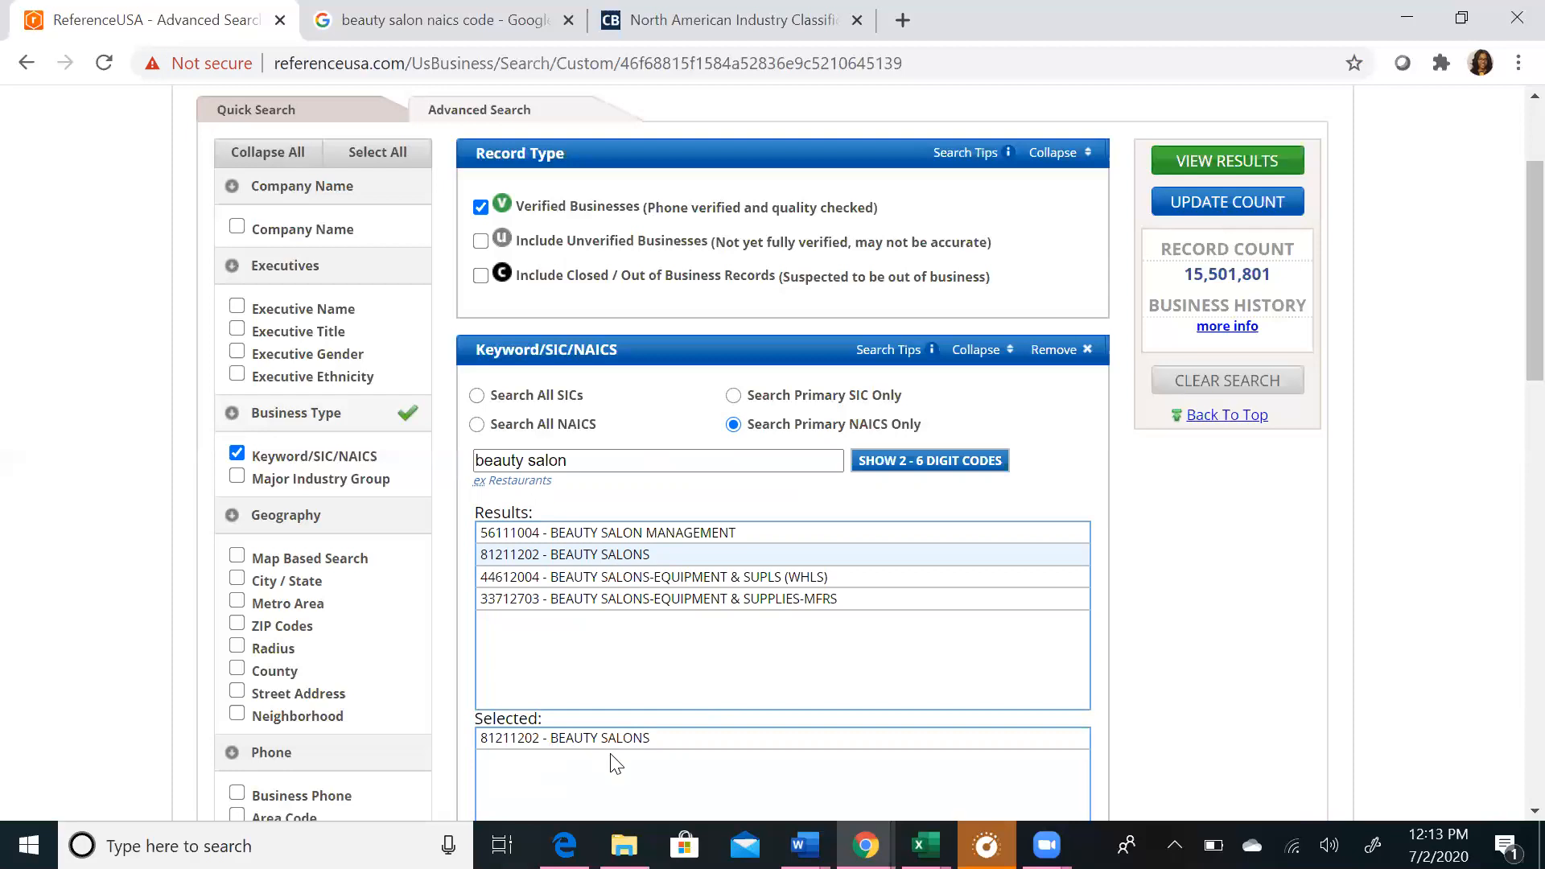
mouse_move(1386, 217)
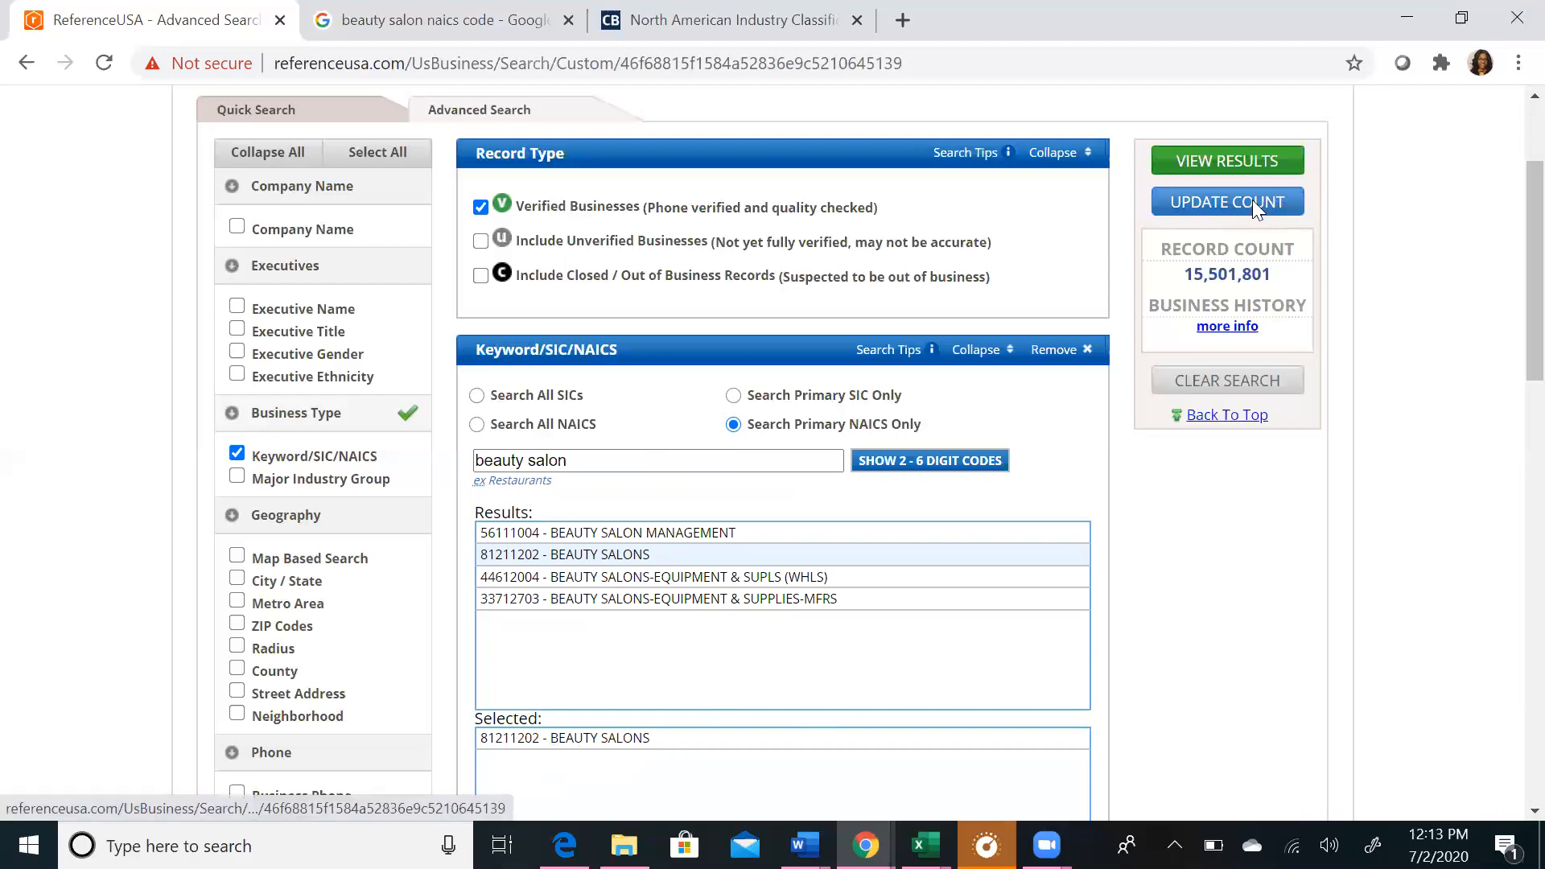
click(1226, 201)
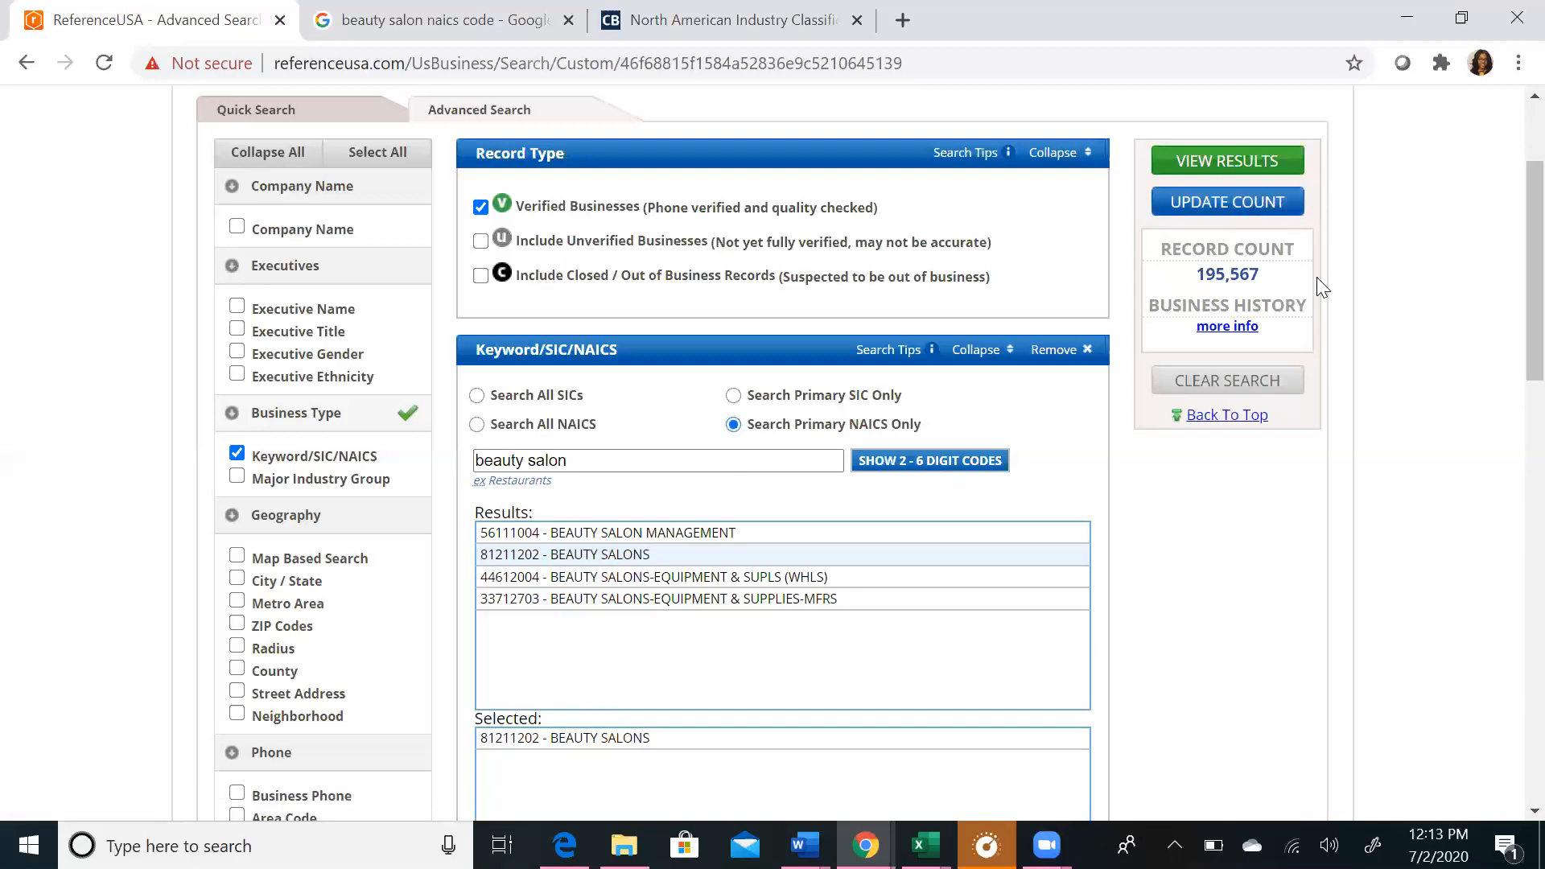
mouse_move(1179, 257)
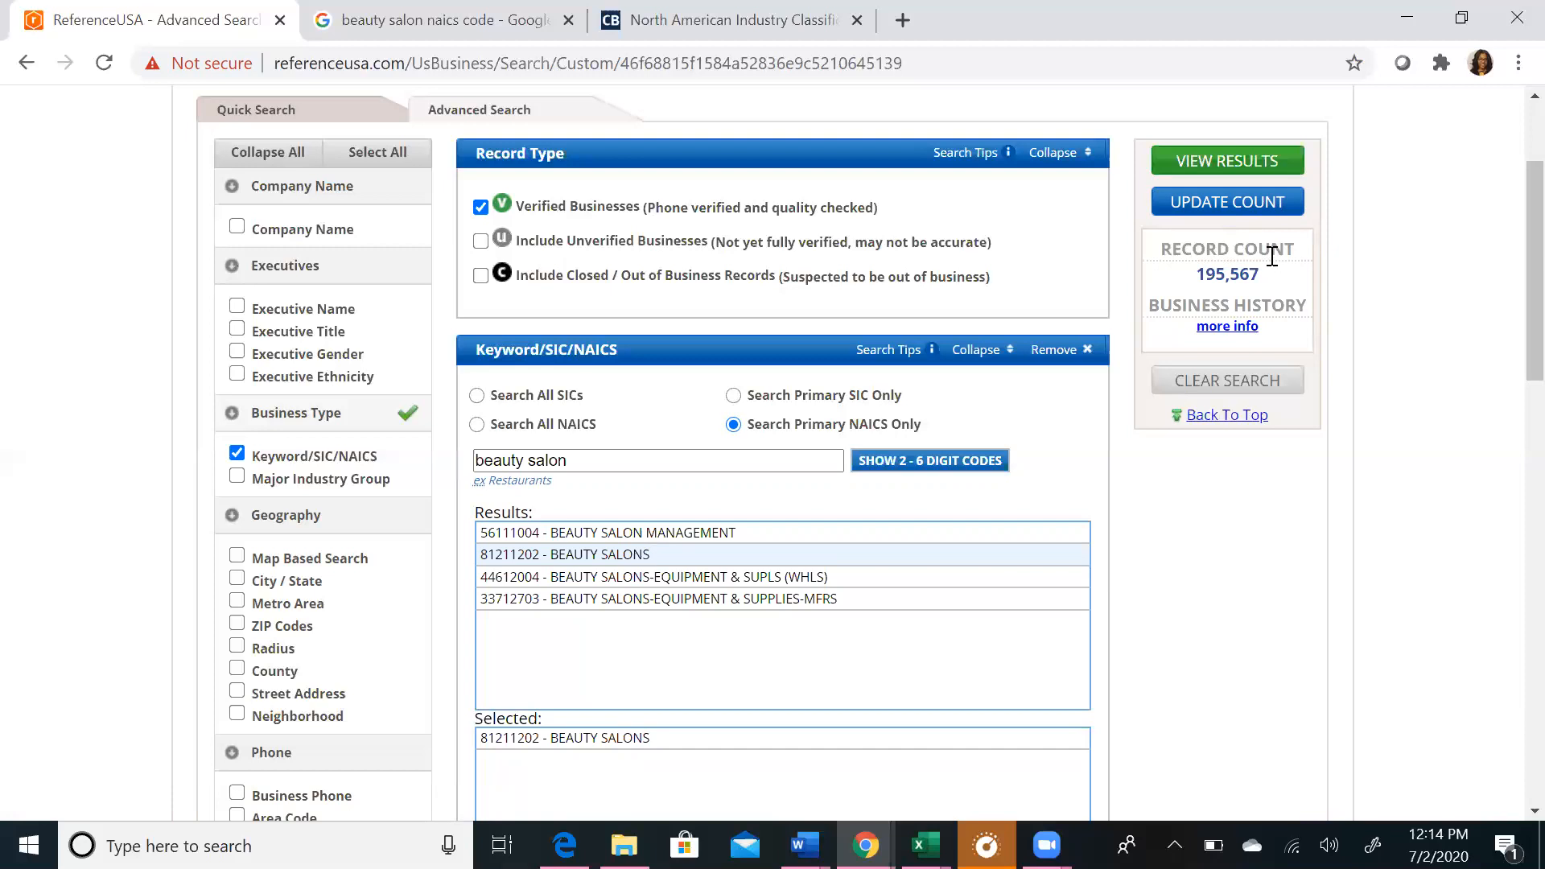
mouse_move(920, 354)
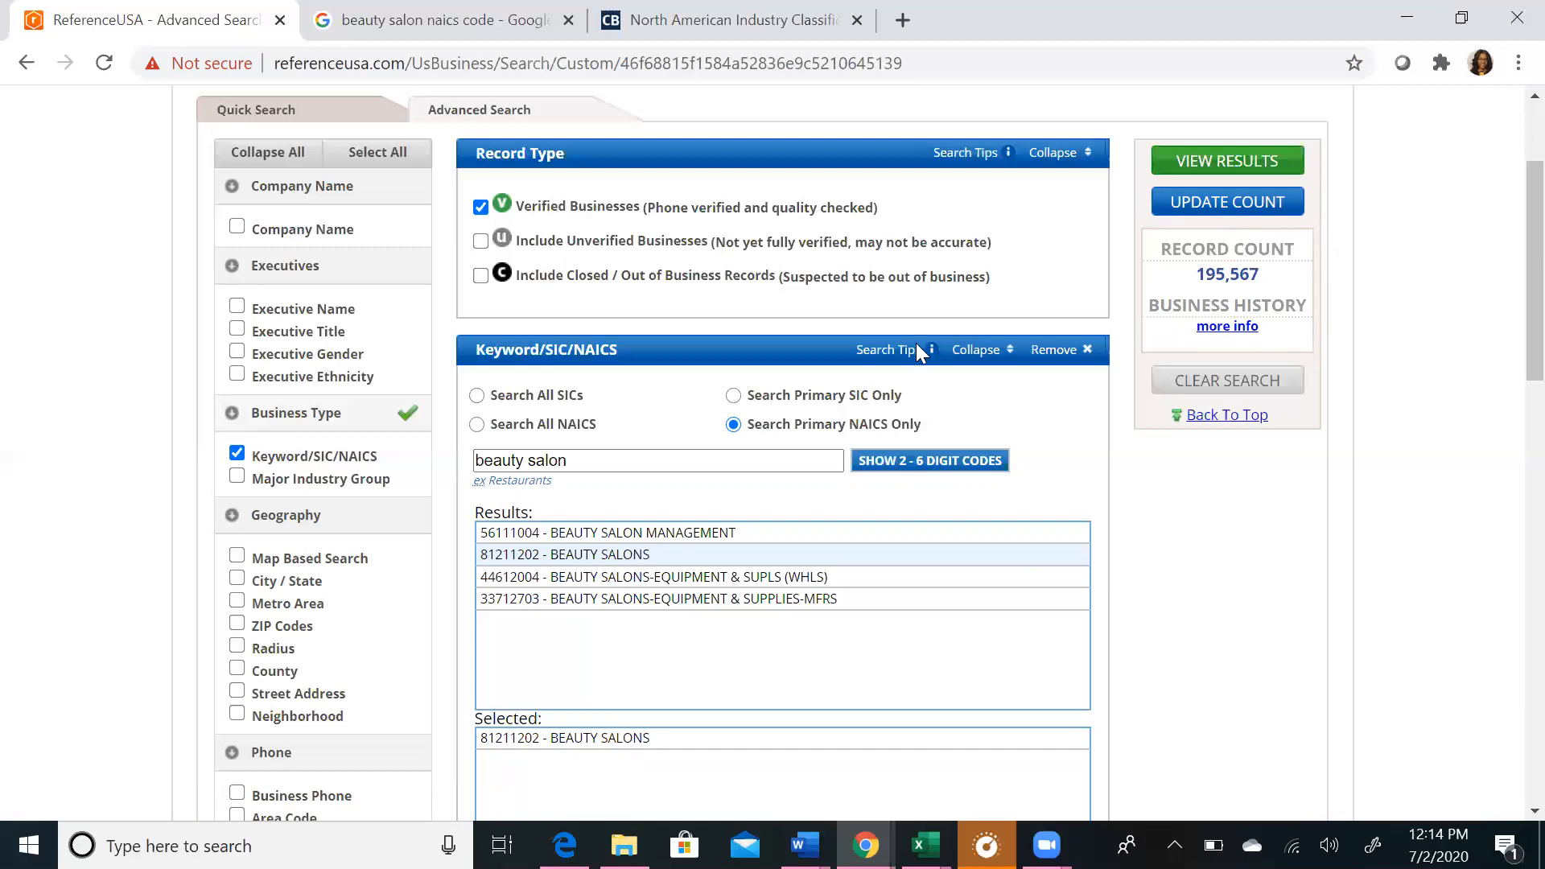
mouse_move(345, 578)
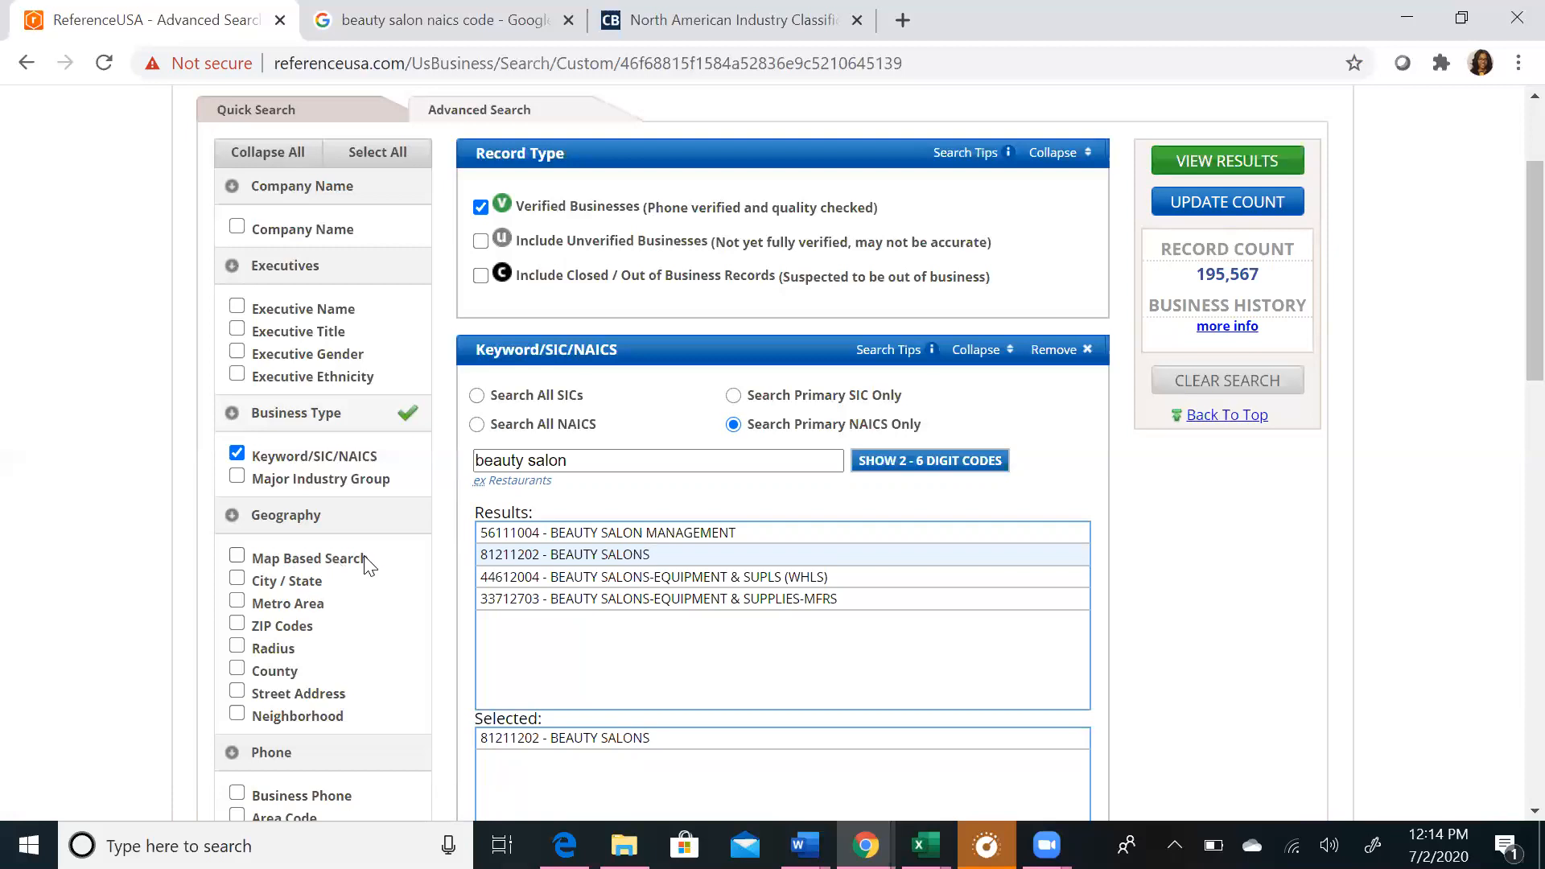
mouse_move(339, 593)
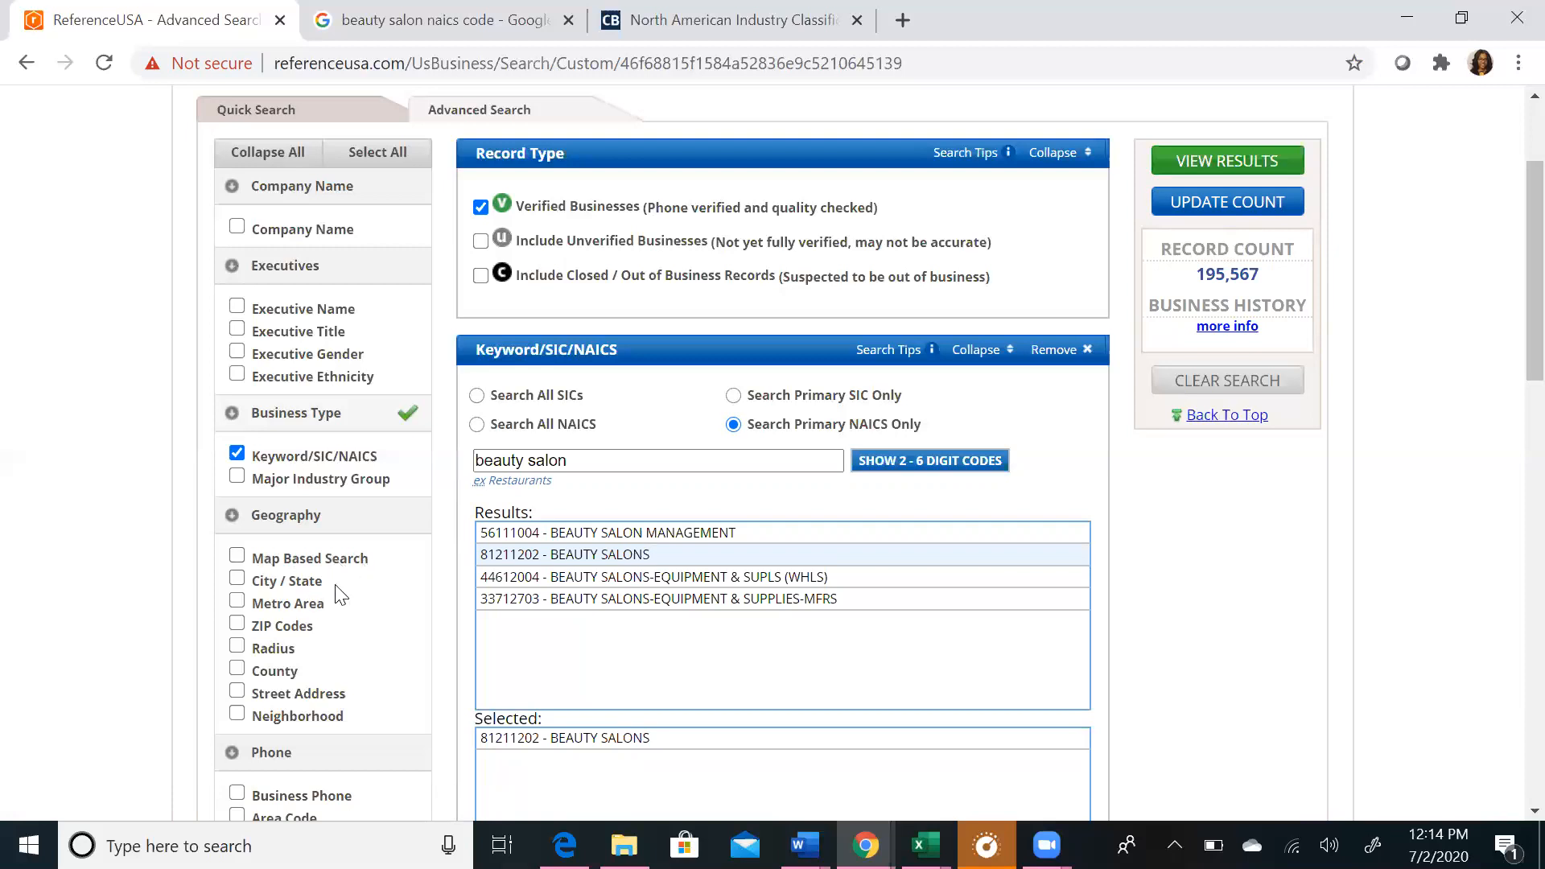
mouse_move(338, 603)
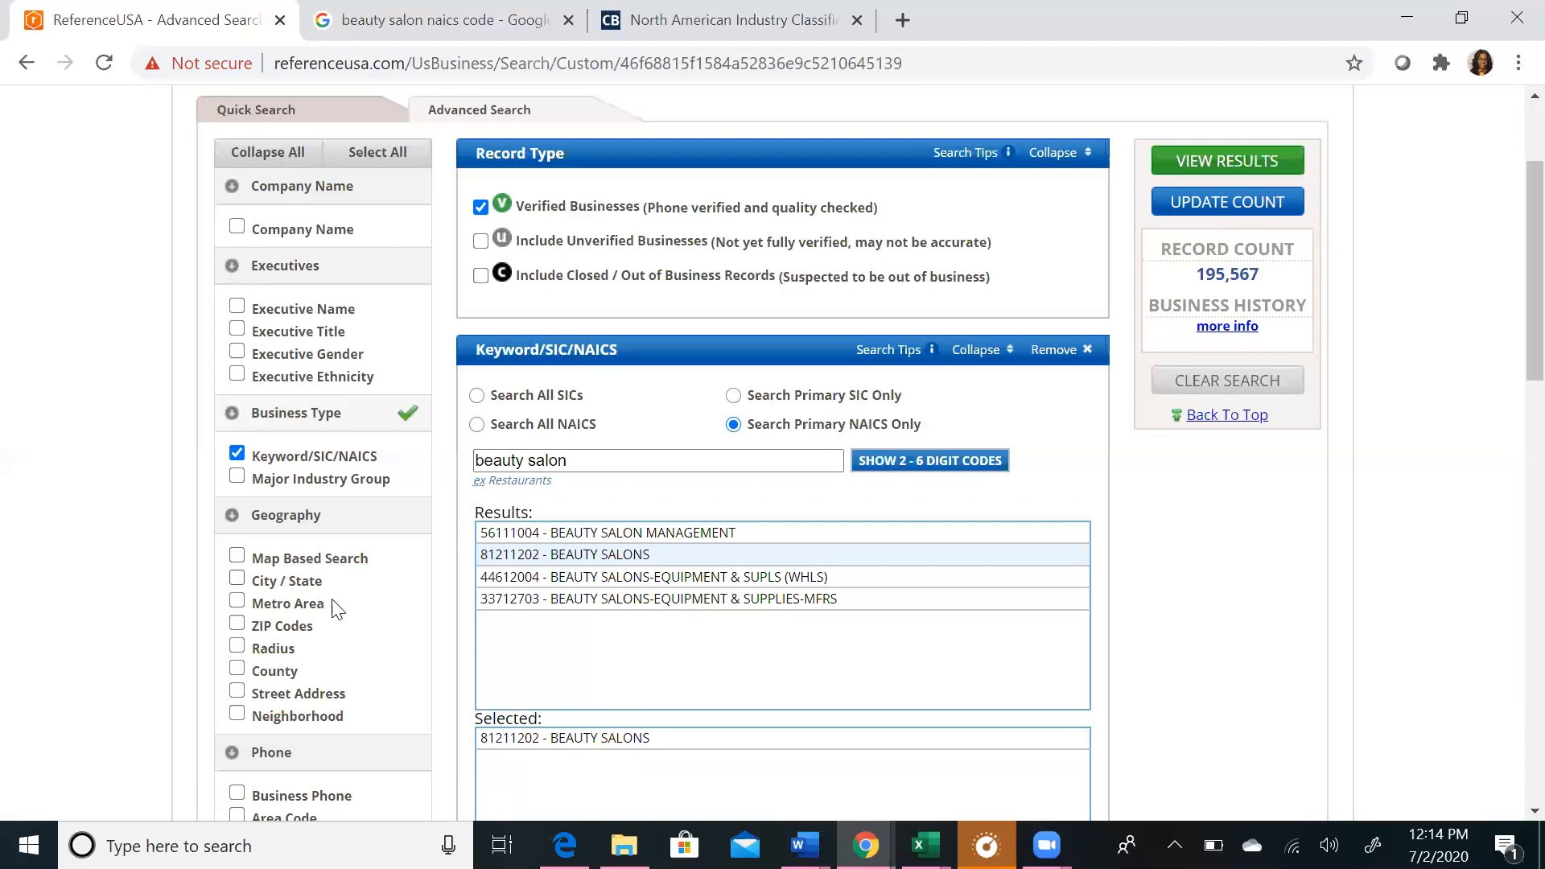
mouse_move(299, 653)
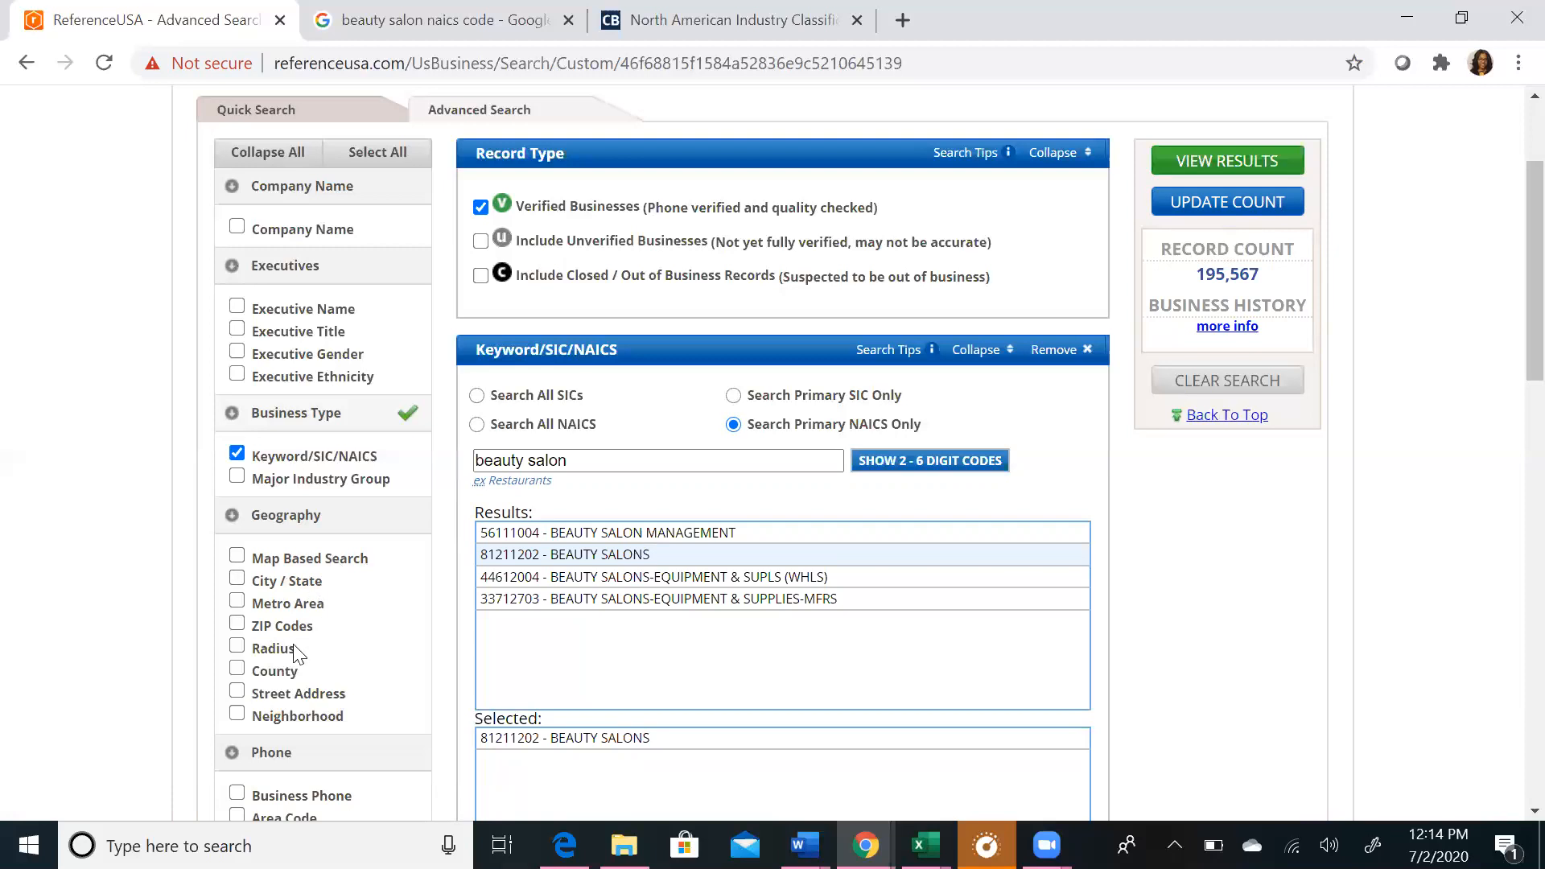
mouse_move(335, 666)
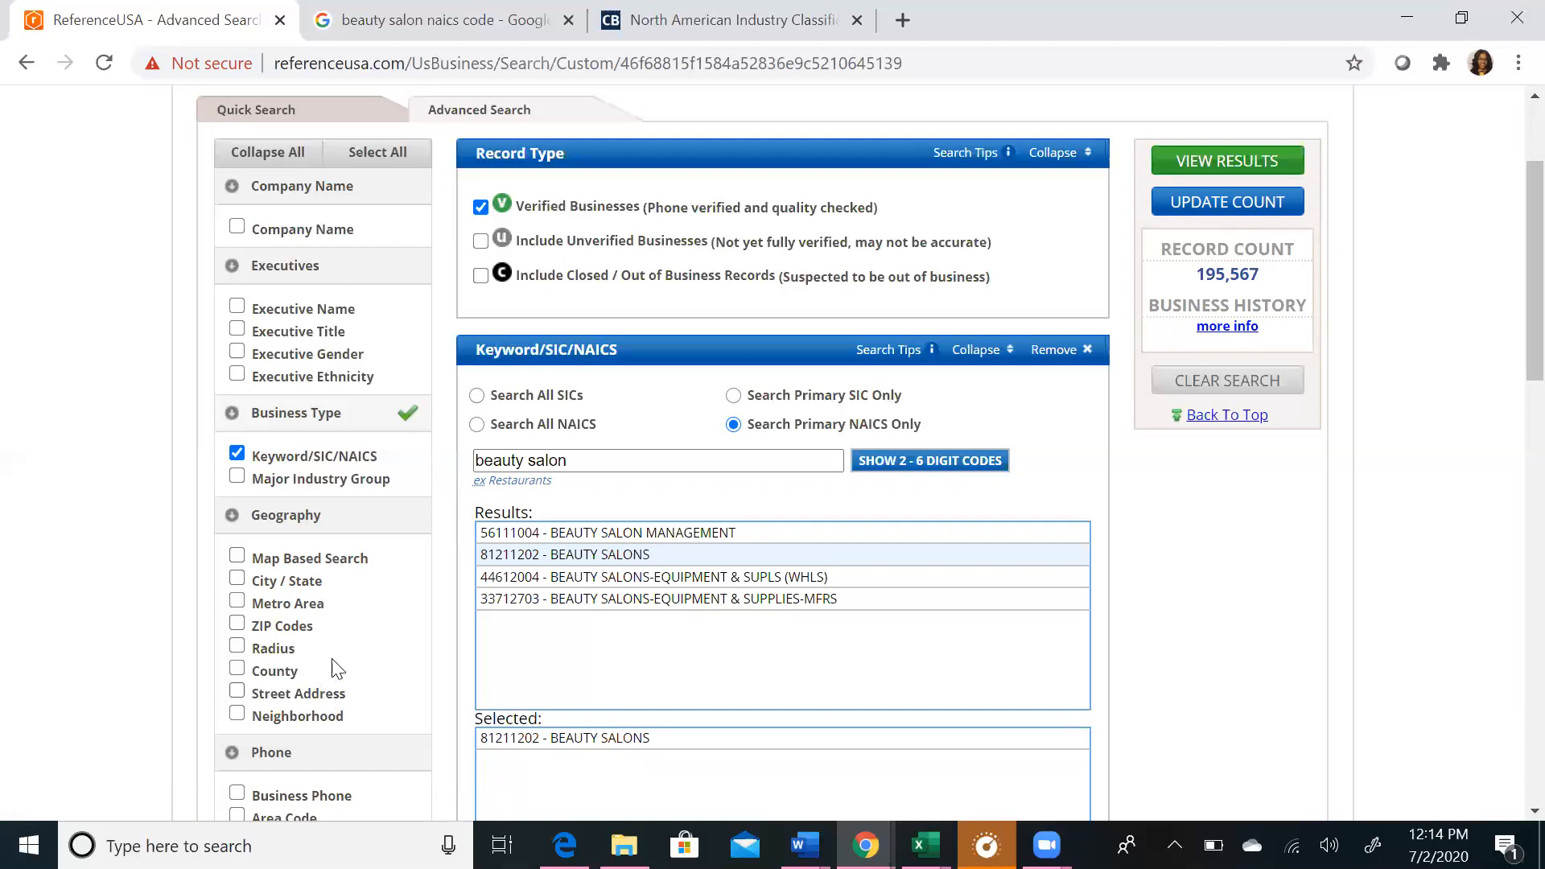
mouse_move(338, 587)
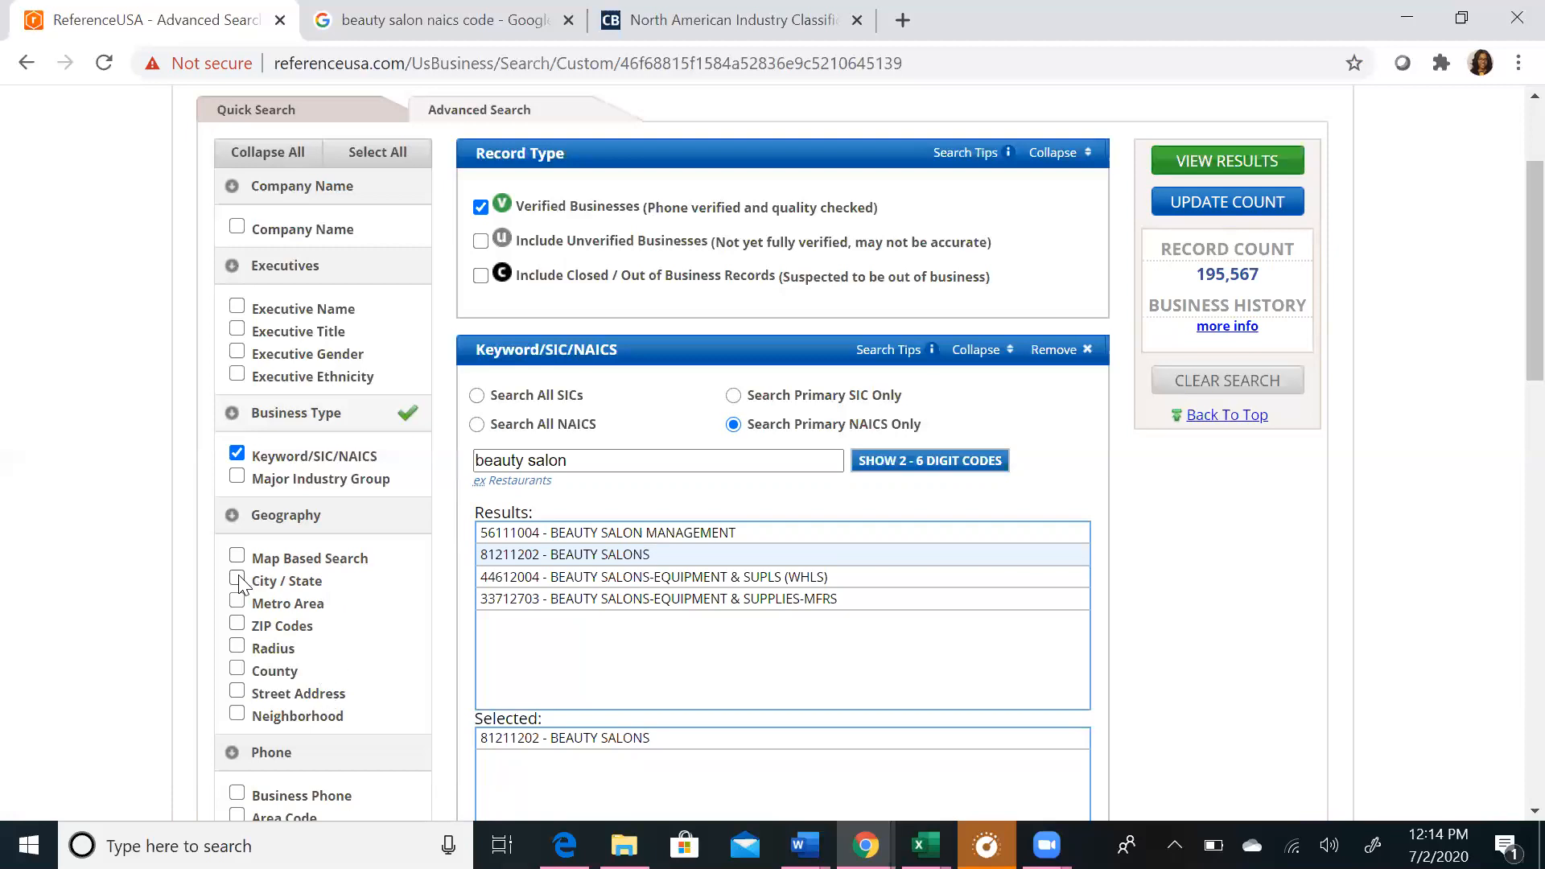
Step: Add a City/State filter for Philadelphia, PA and update the count to 988 salons
click(236, 581)
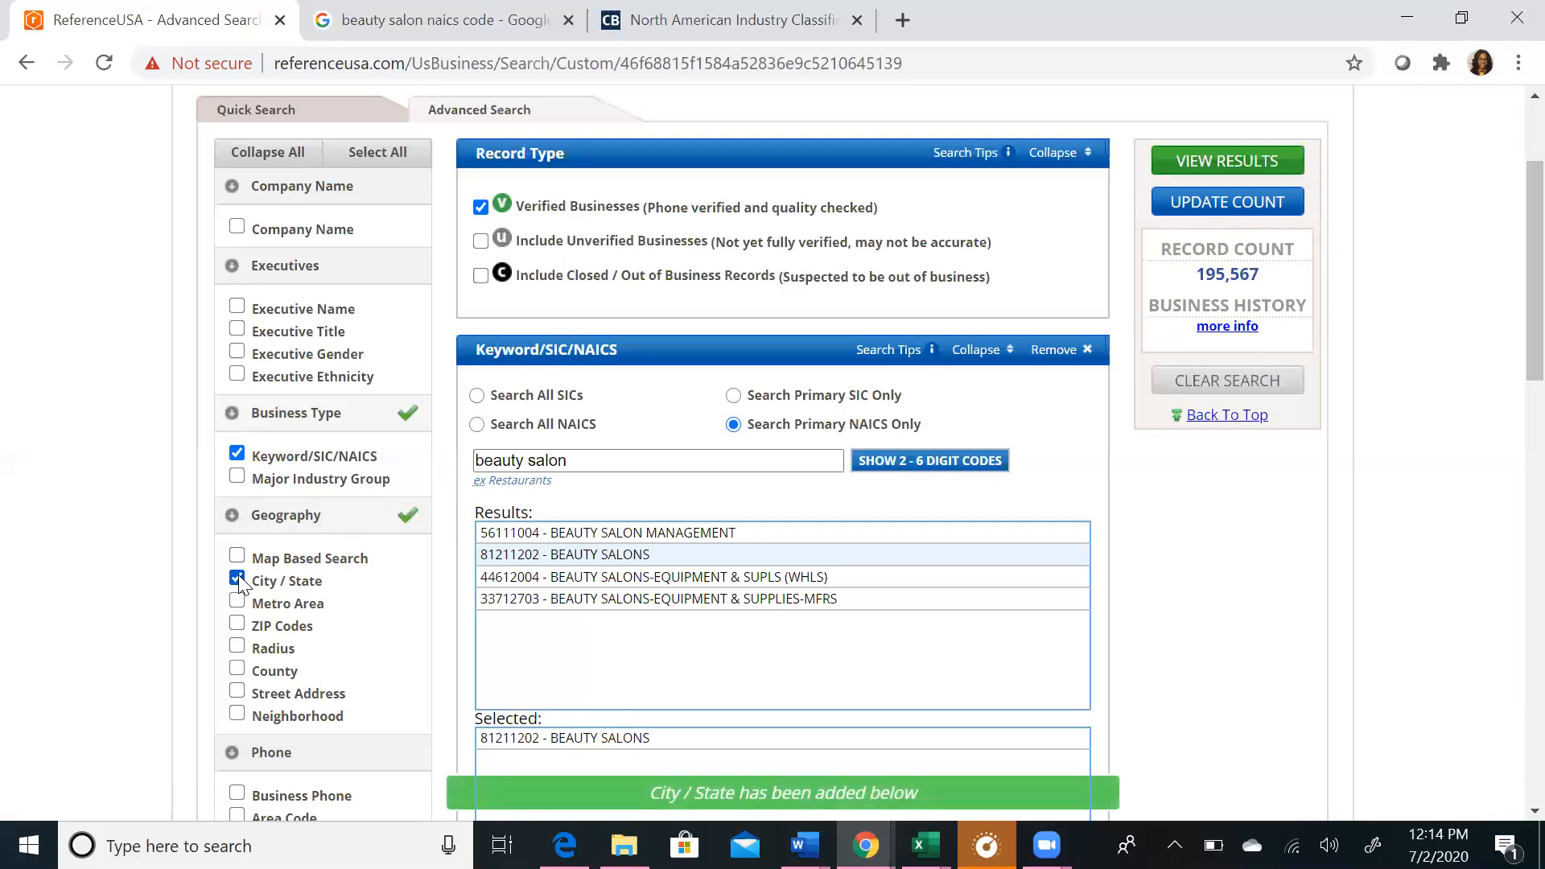
mouse_move(718, 535)
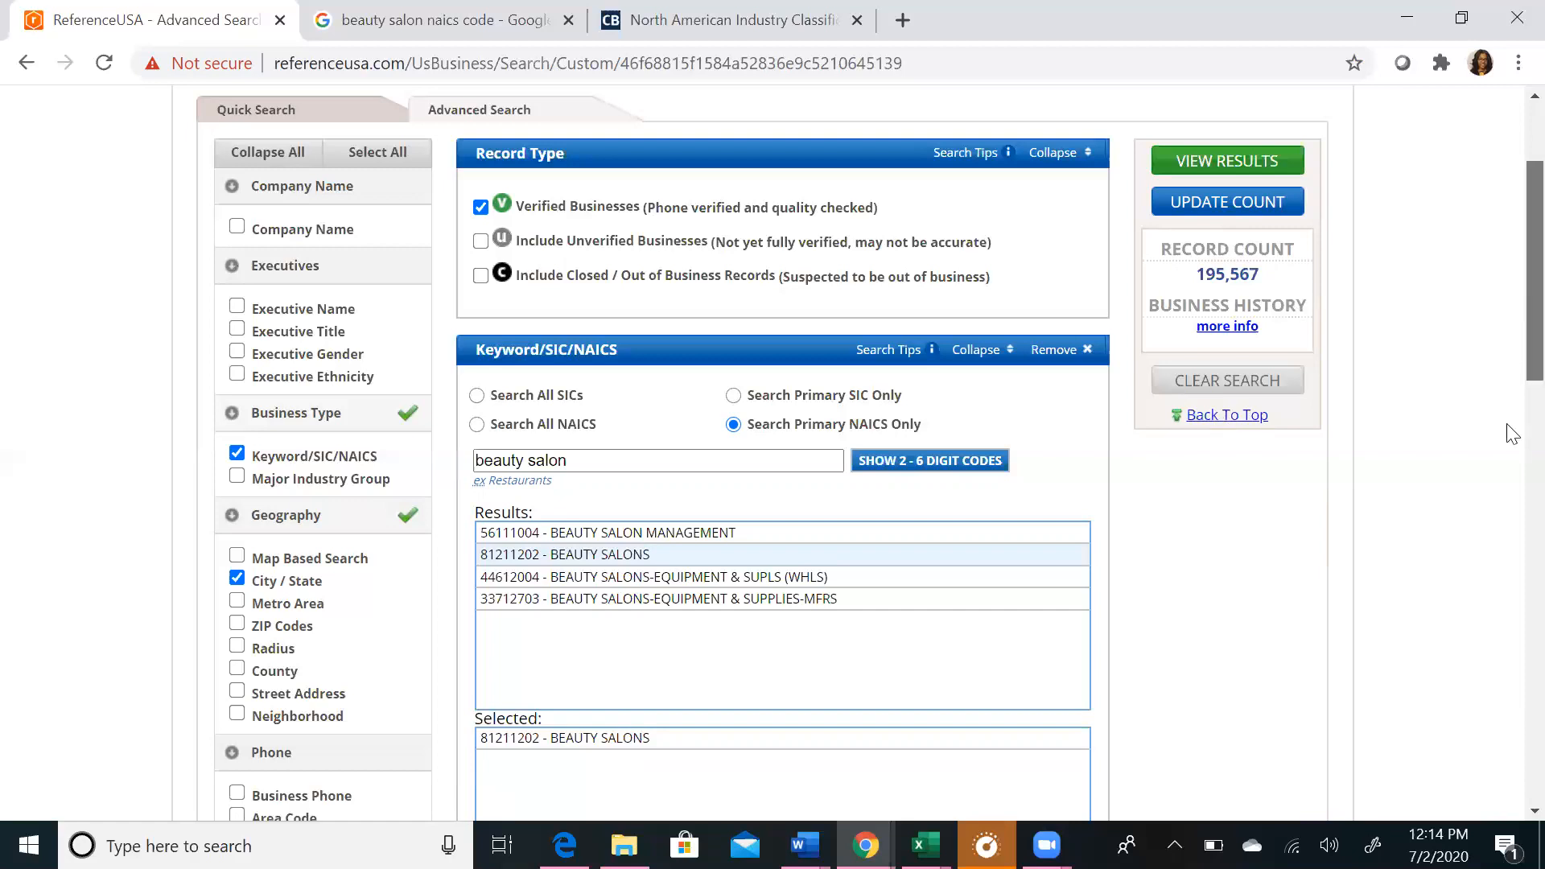
scroll(down, 3)
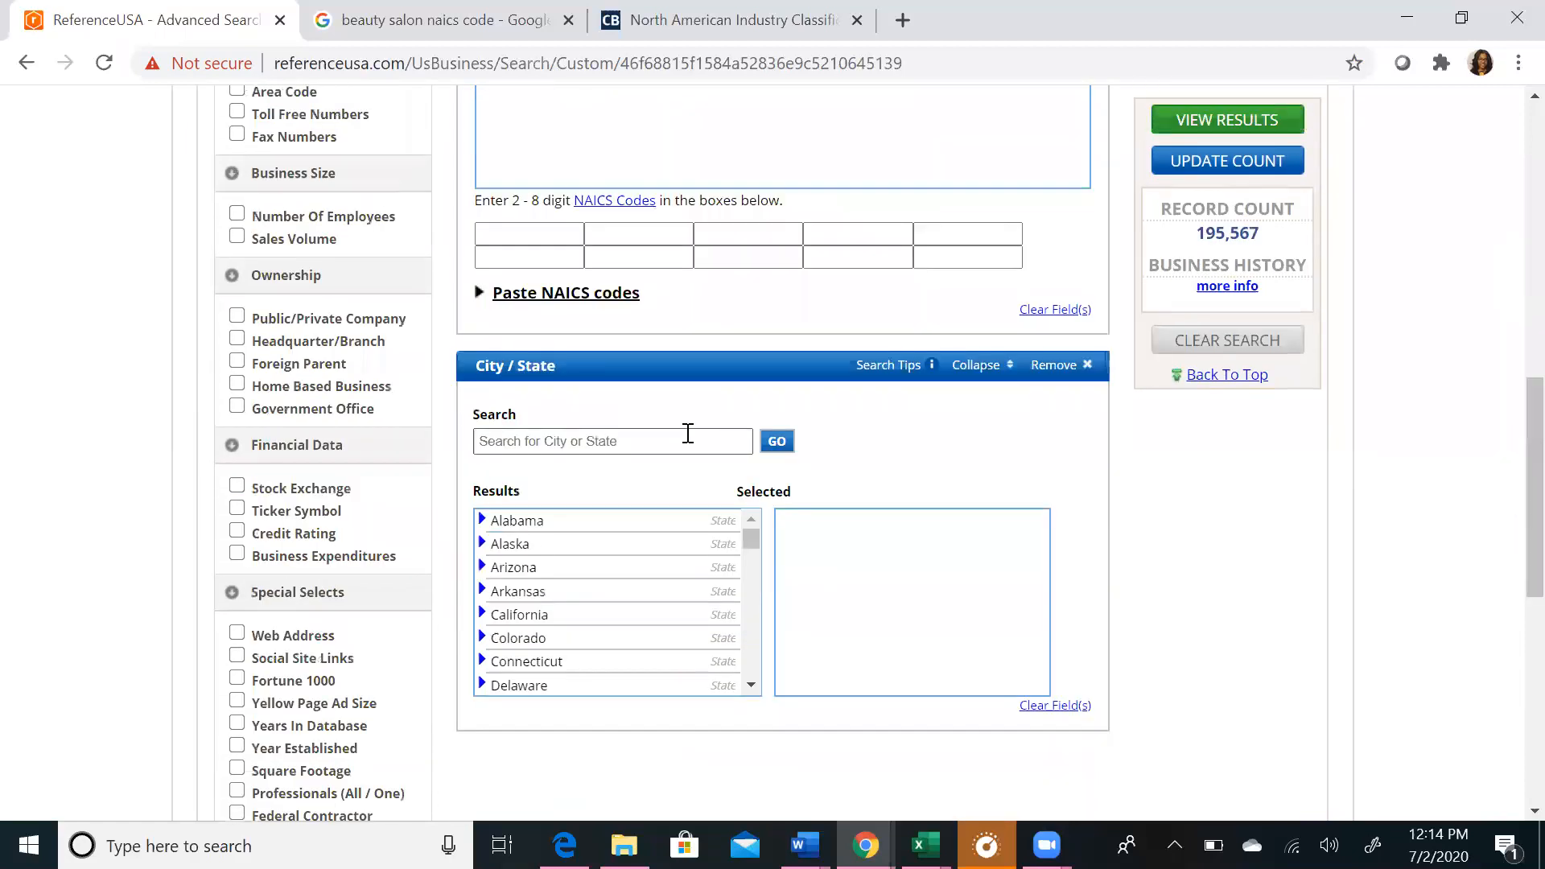
text(philadelphia)
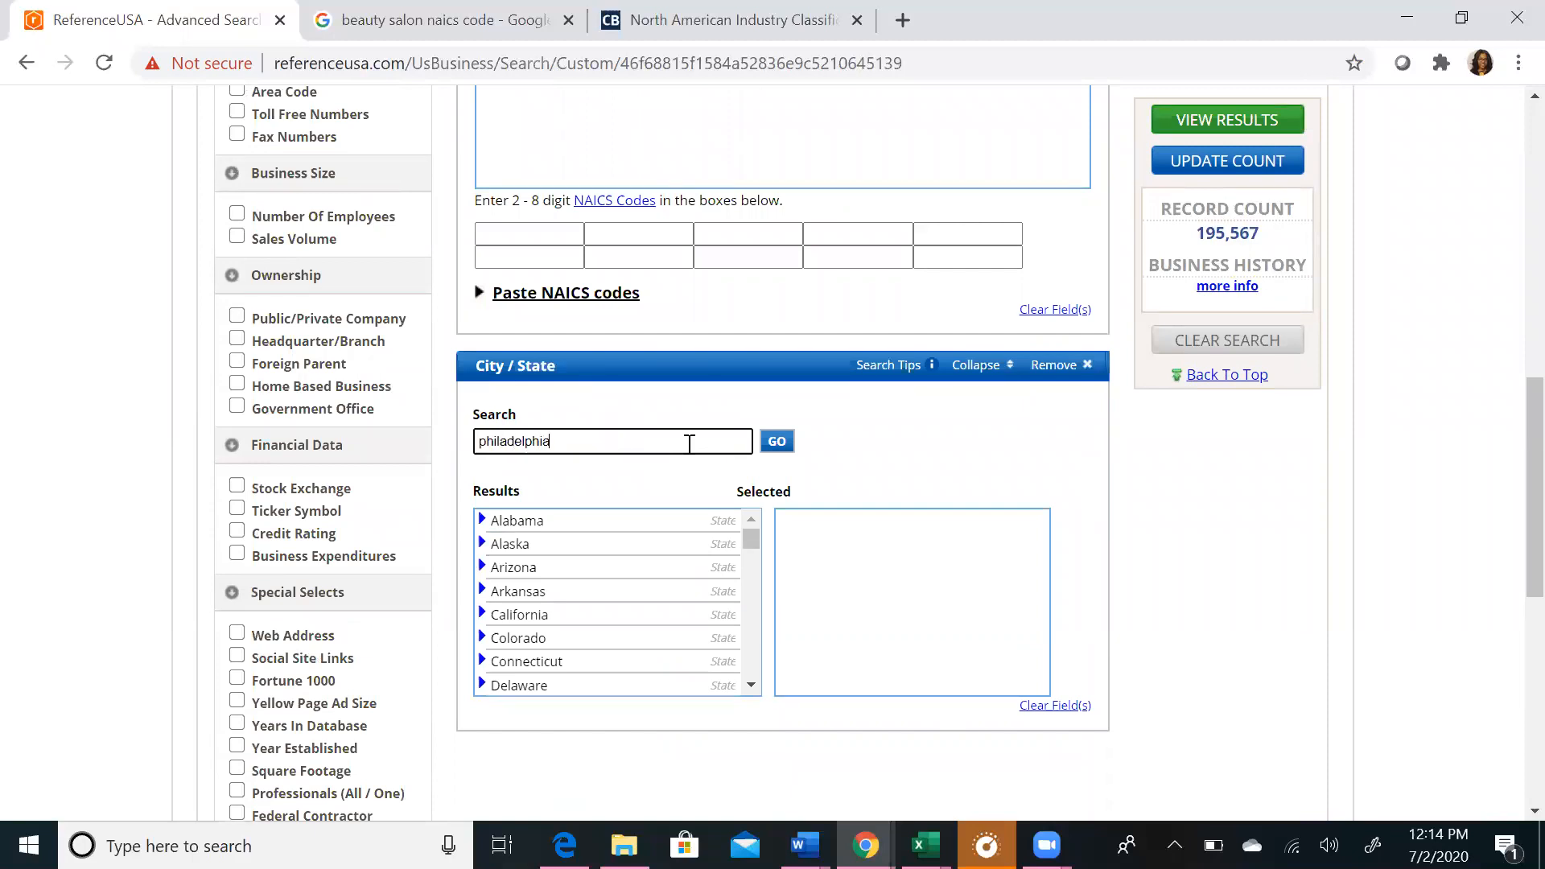
click(776, 441)
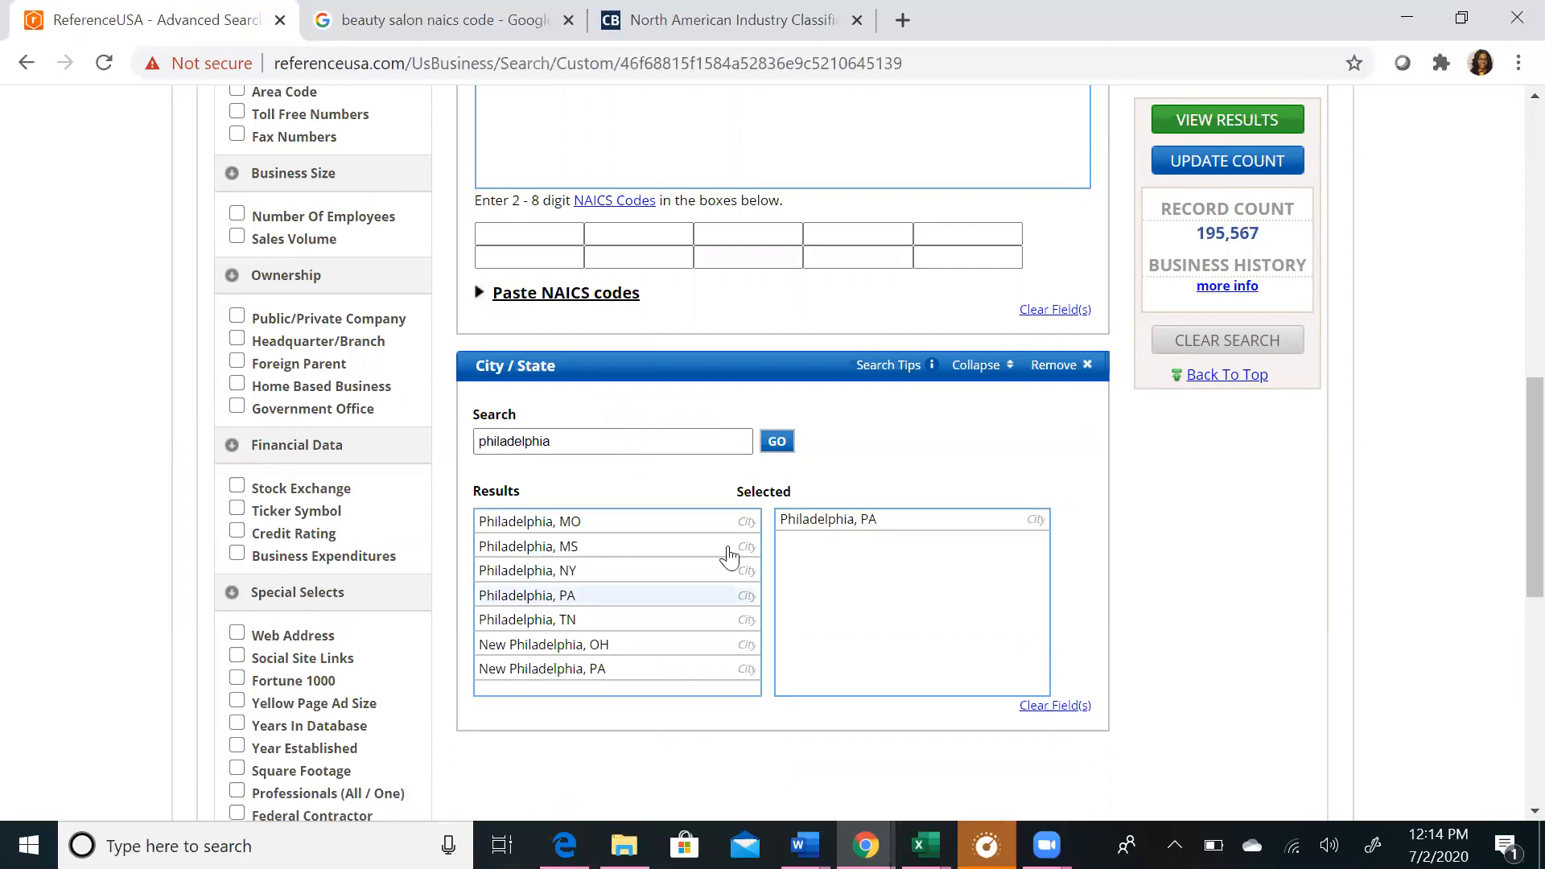
click(1226, 159)
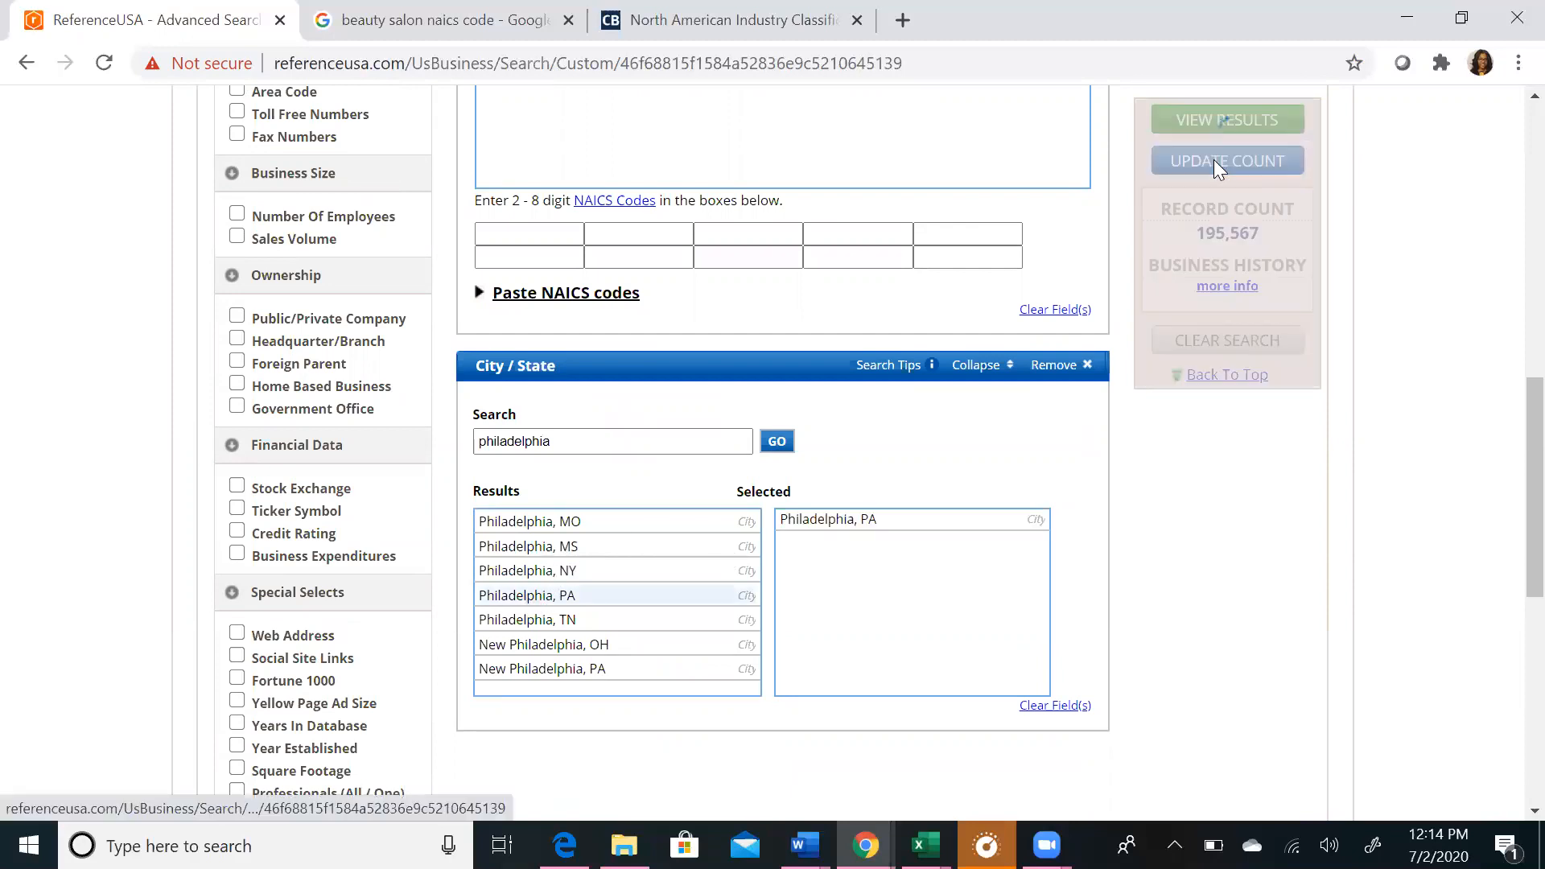
click(1226, 161)
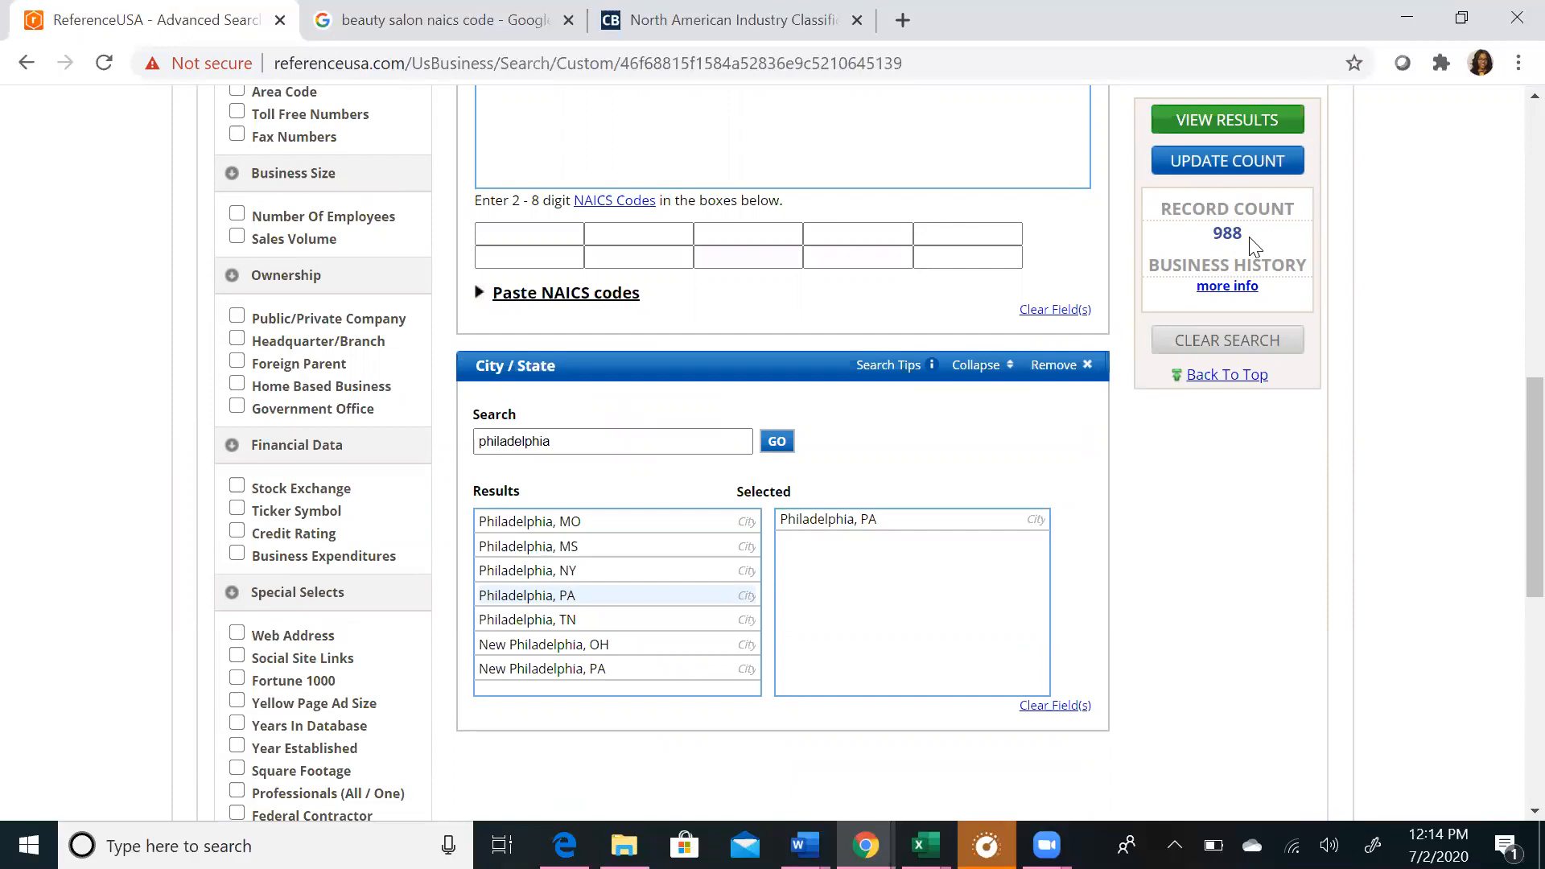
mouse_move(1318, 234)
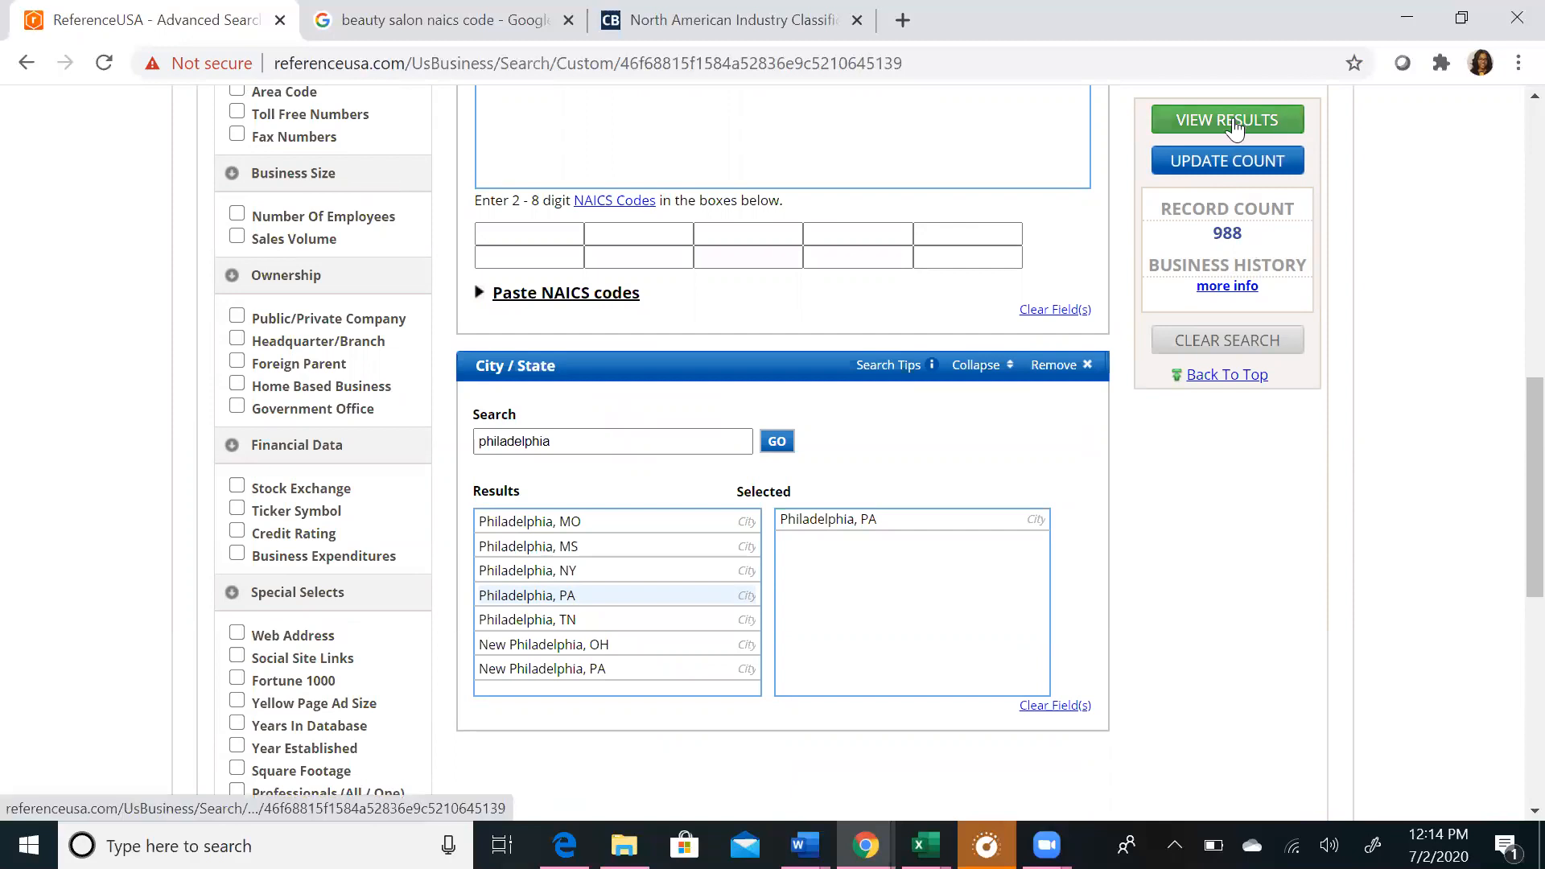
Step: View the 988 Philadelphia results and check the 3 Dimensions Salon record
click(1226, 119)
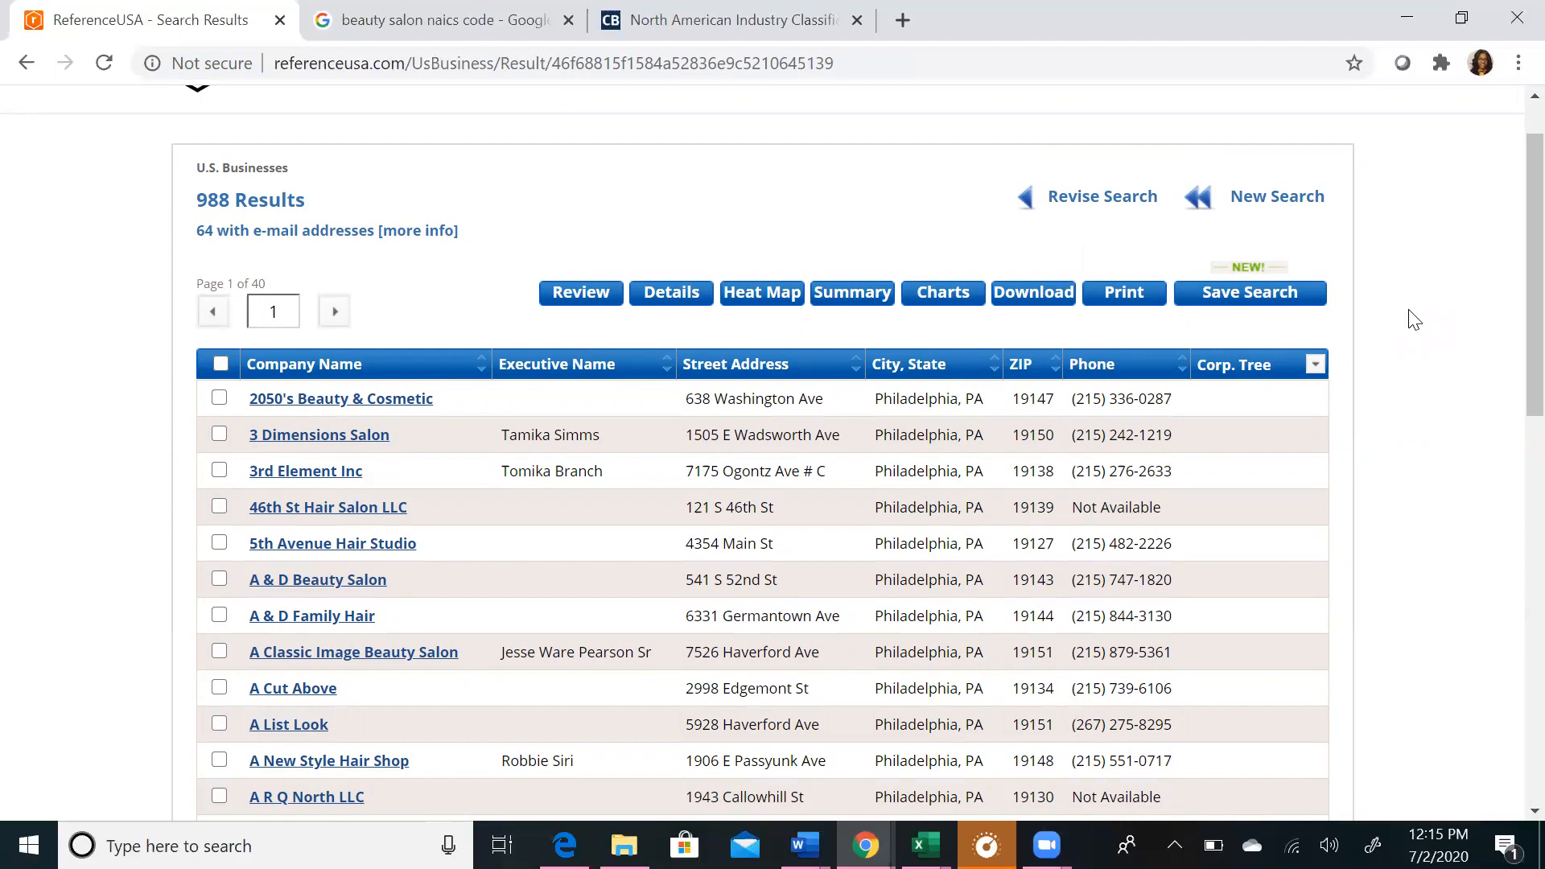
mouse_move(970, 398)
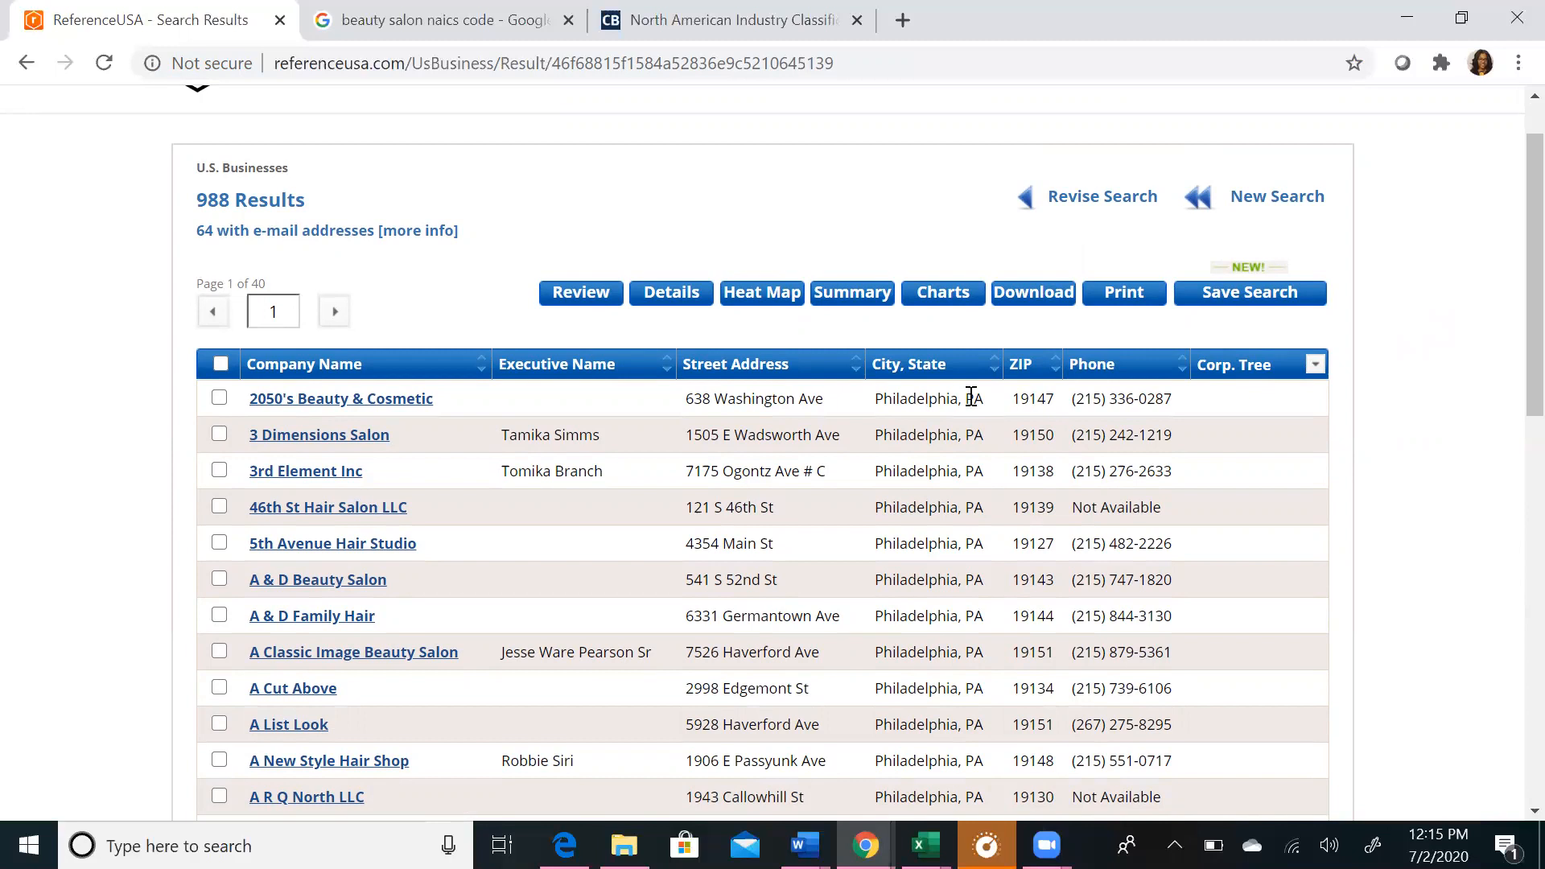
mouse_move(318, 434)
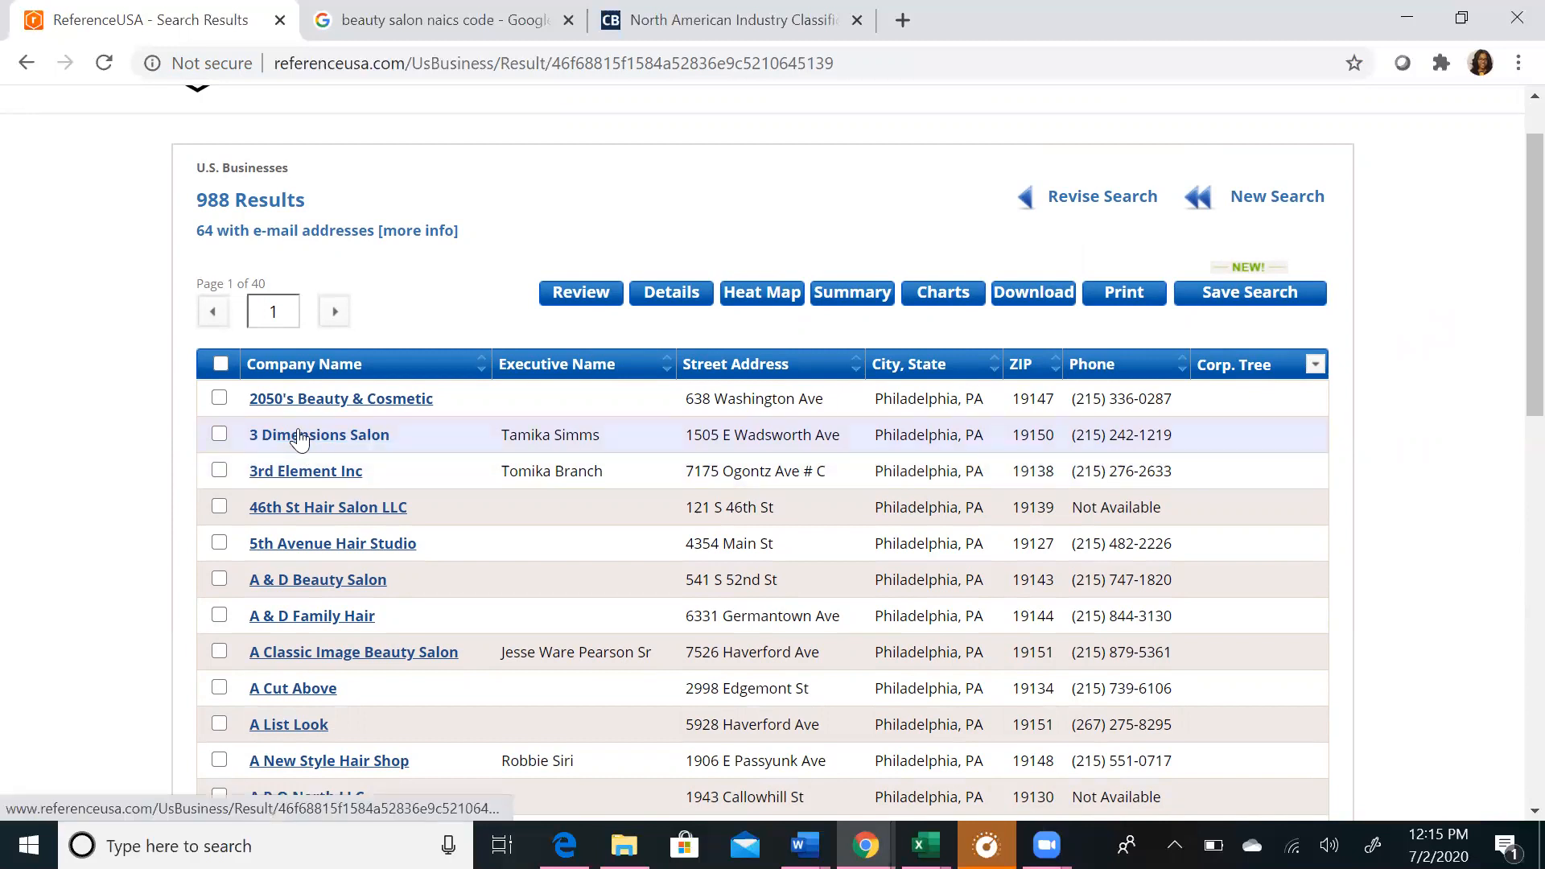
click(219, 434)
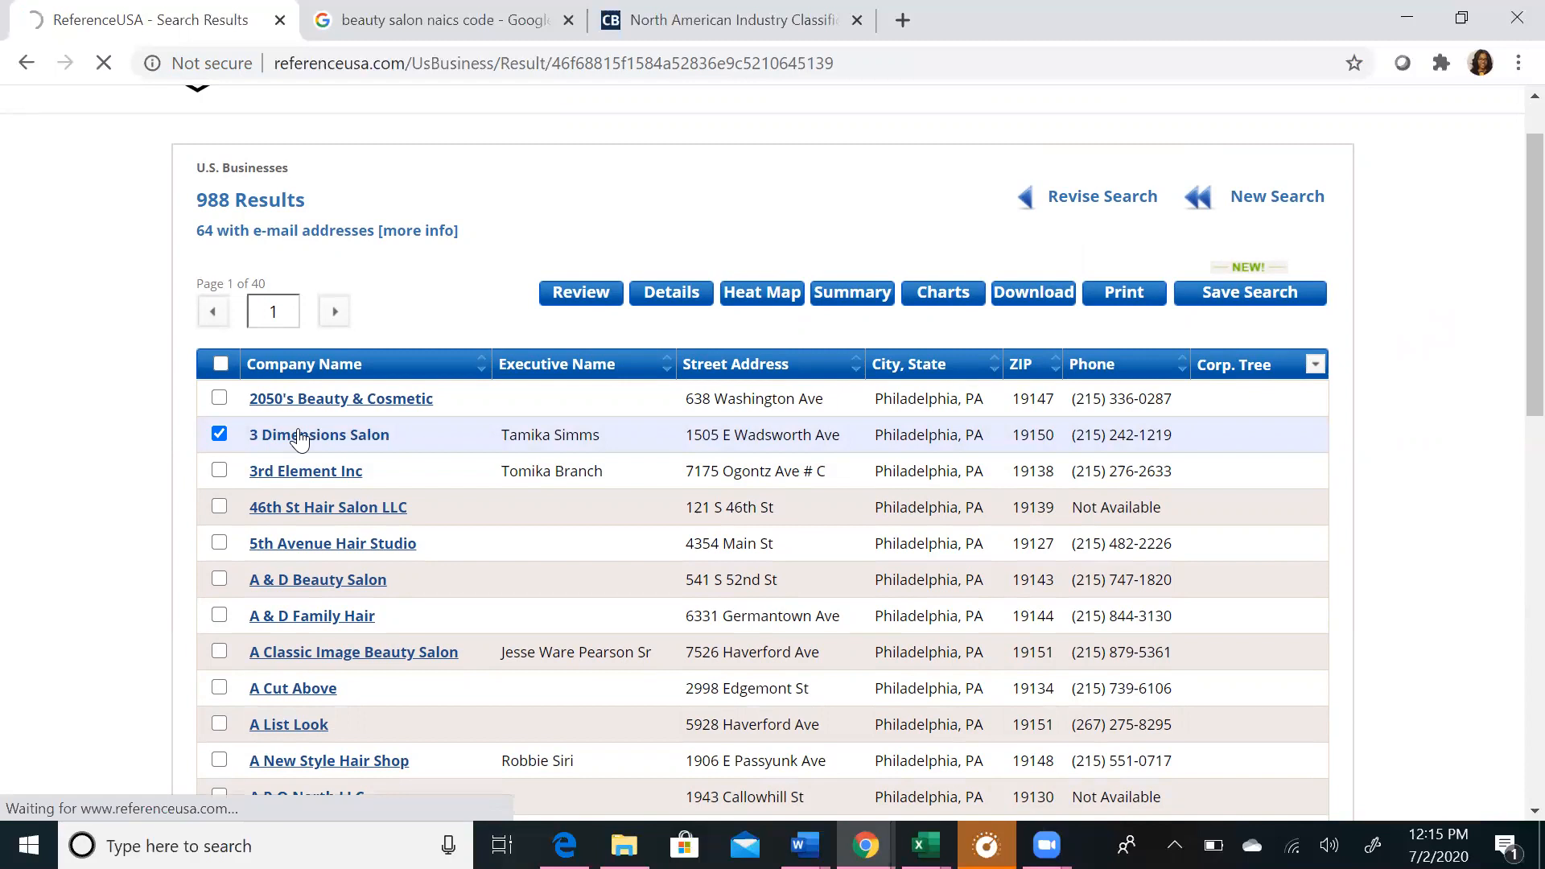
Step: Open the 3 Dimensions Salon profile and read through its business detail sections
click(318, 434)
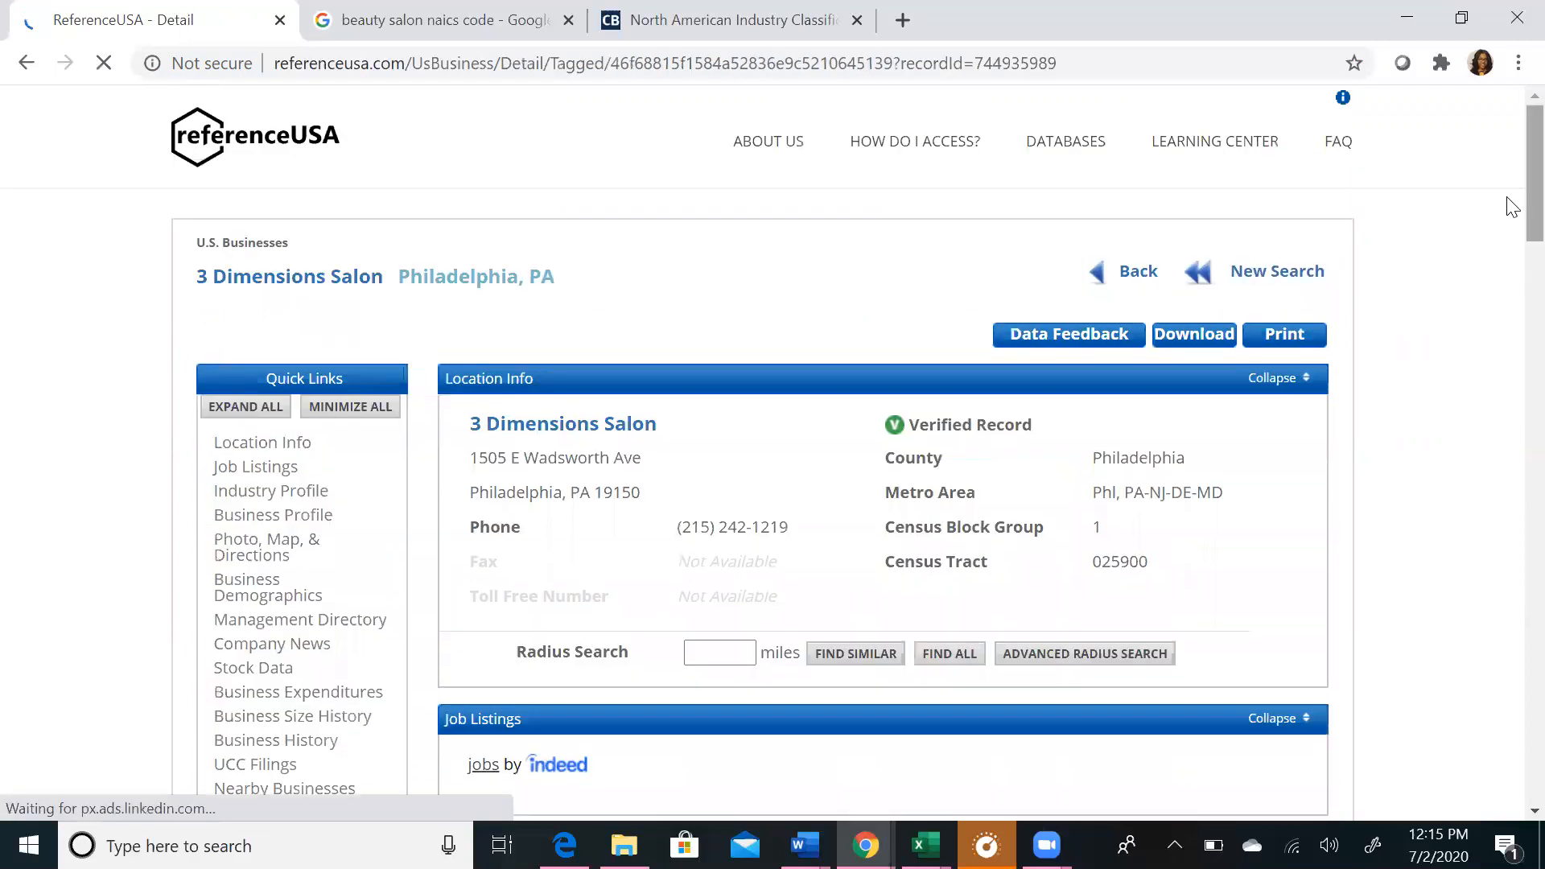
scroll(down, 3)
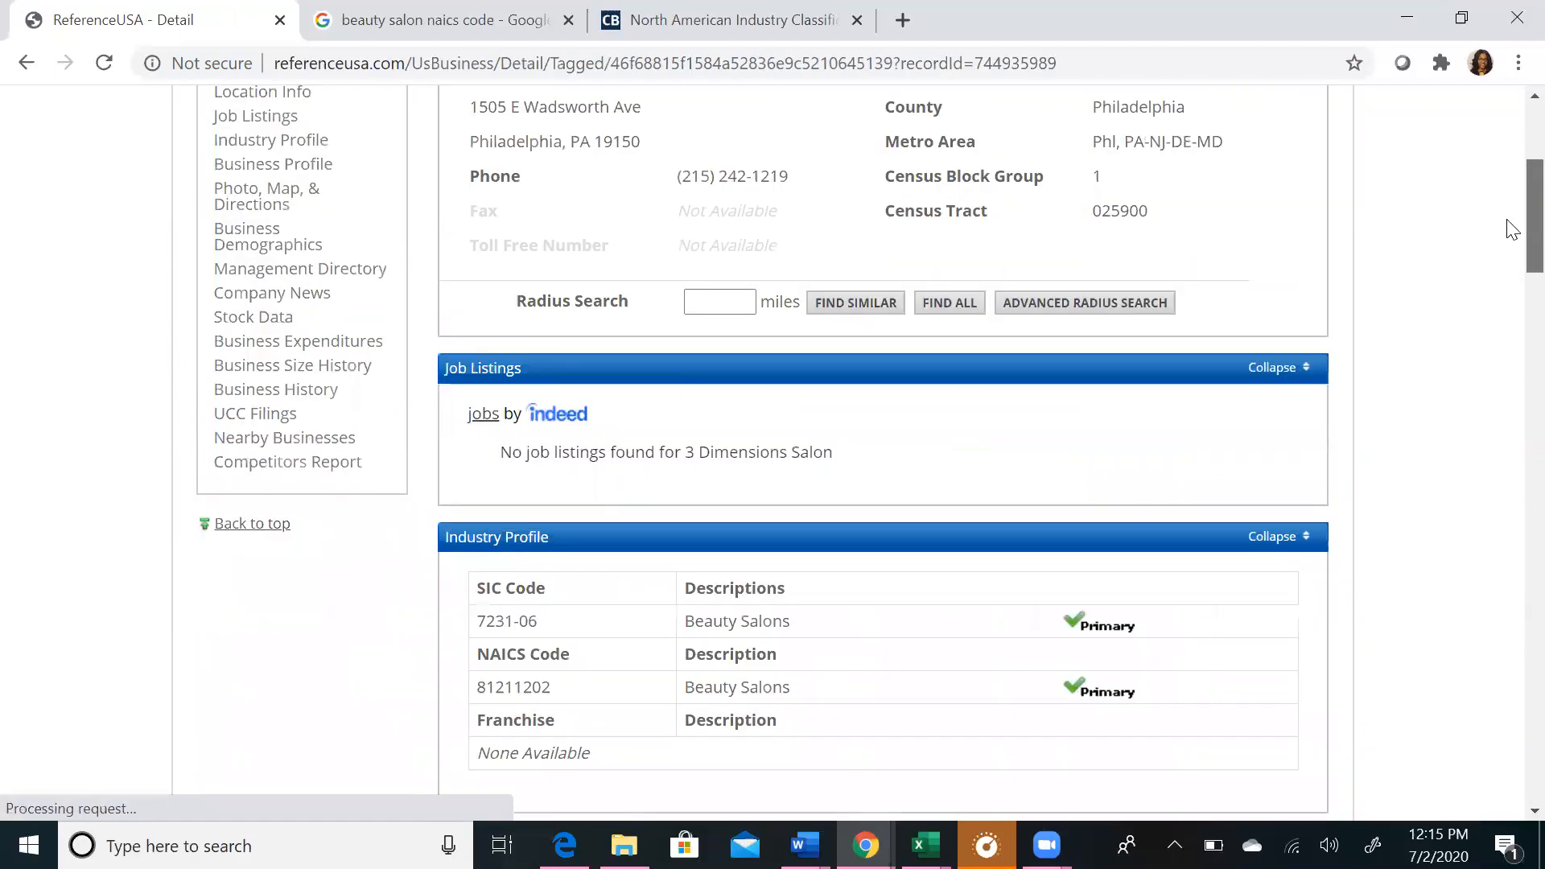
scroll(up, 3)
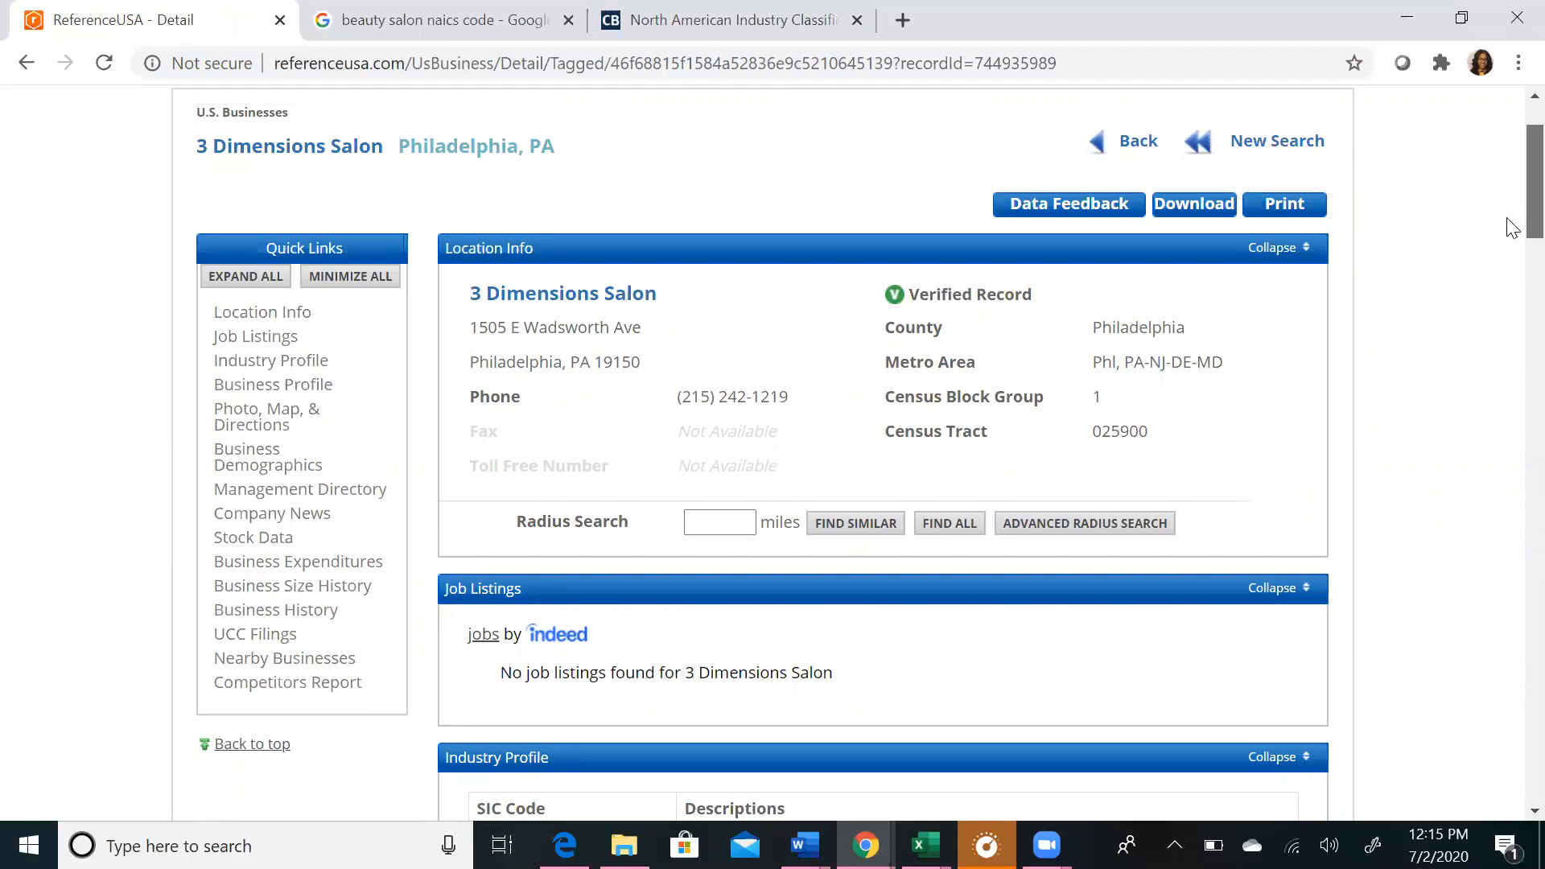
scroll(down, 3)
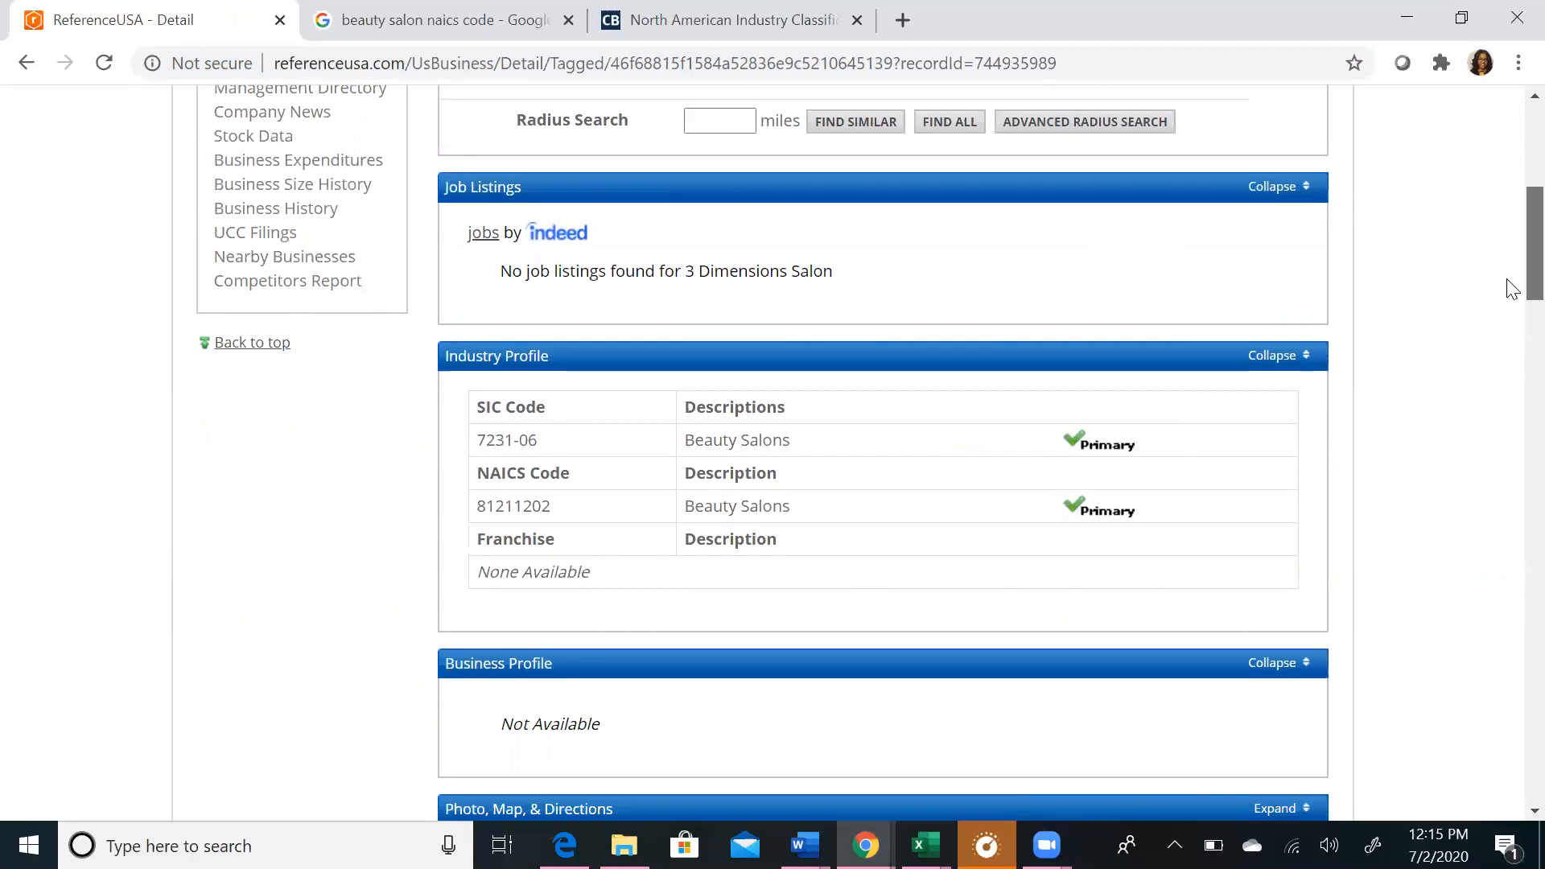
scroll(down, 3)
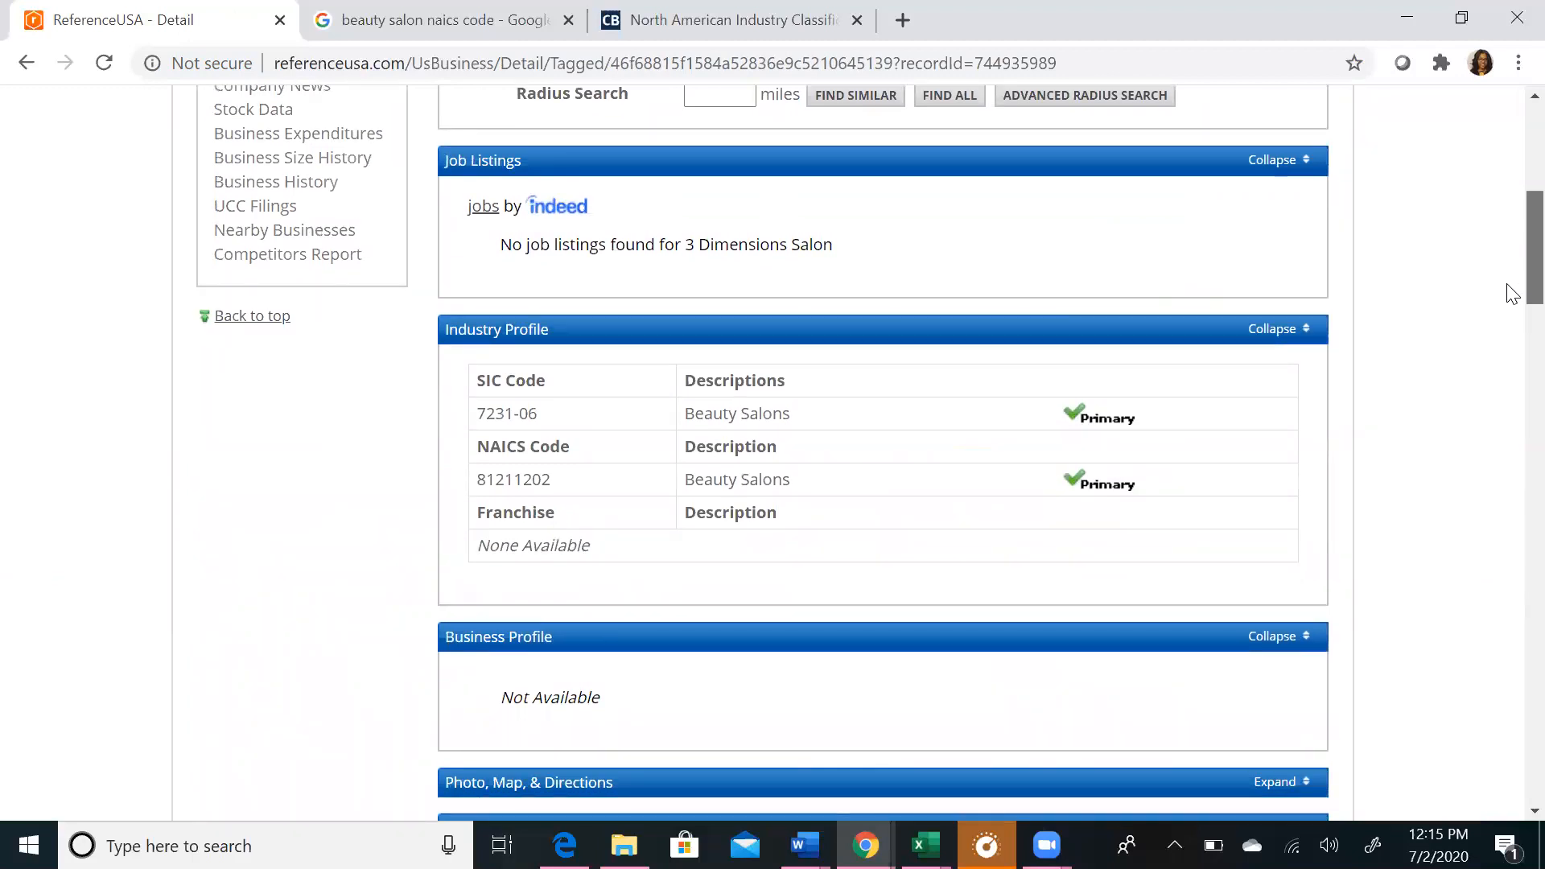
scroll(down, 3)
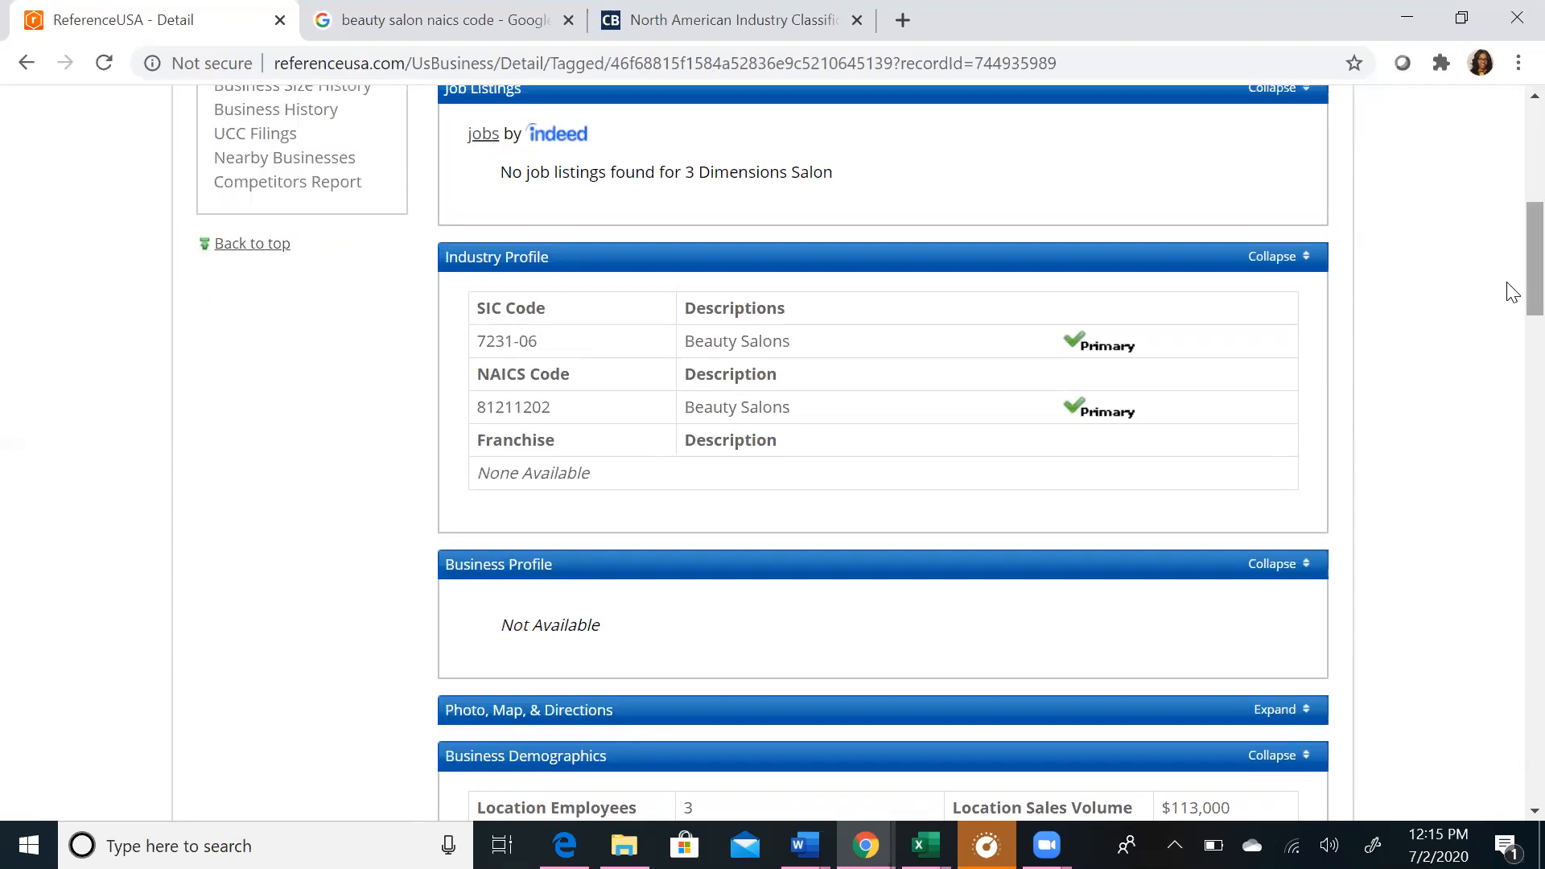
scroll(down, 3)
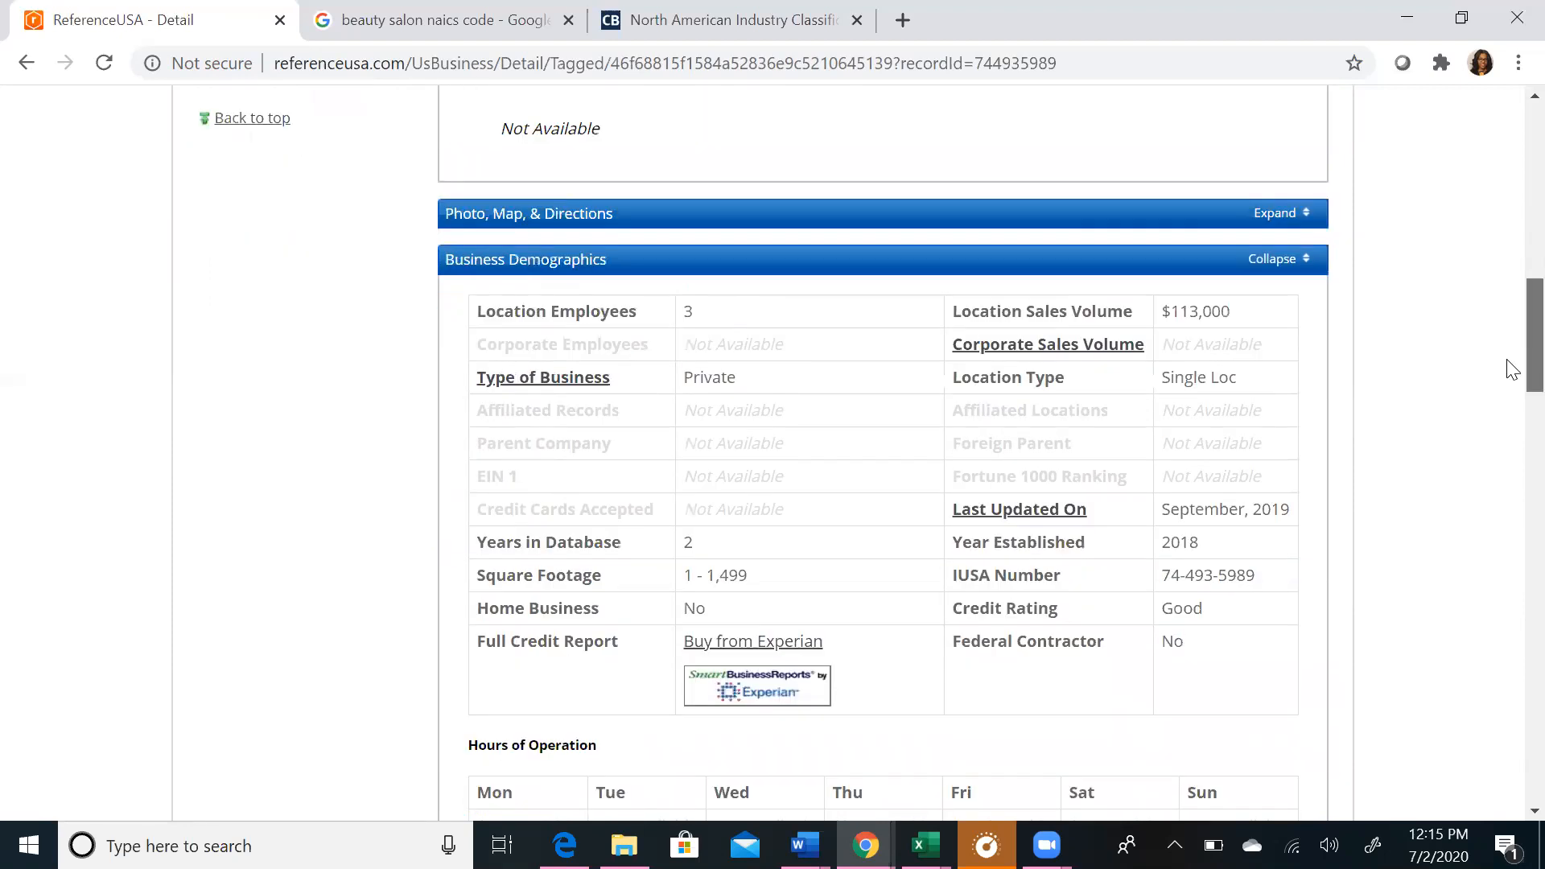
scroll(down, 3)
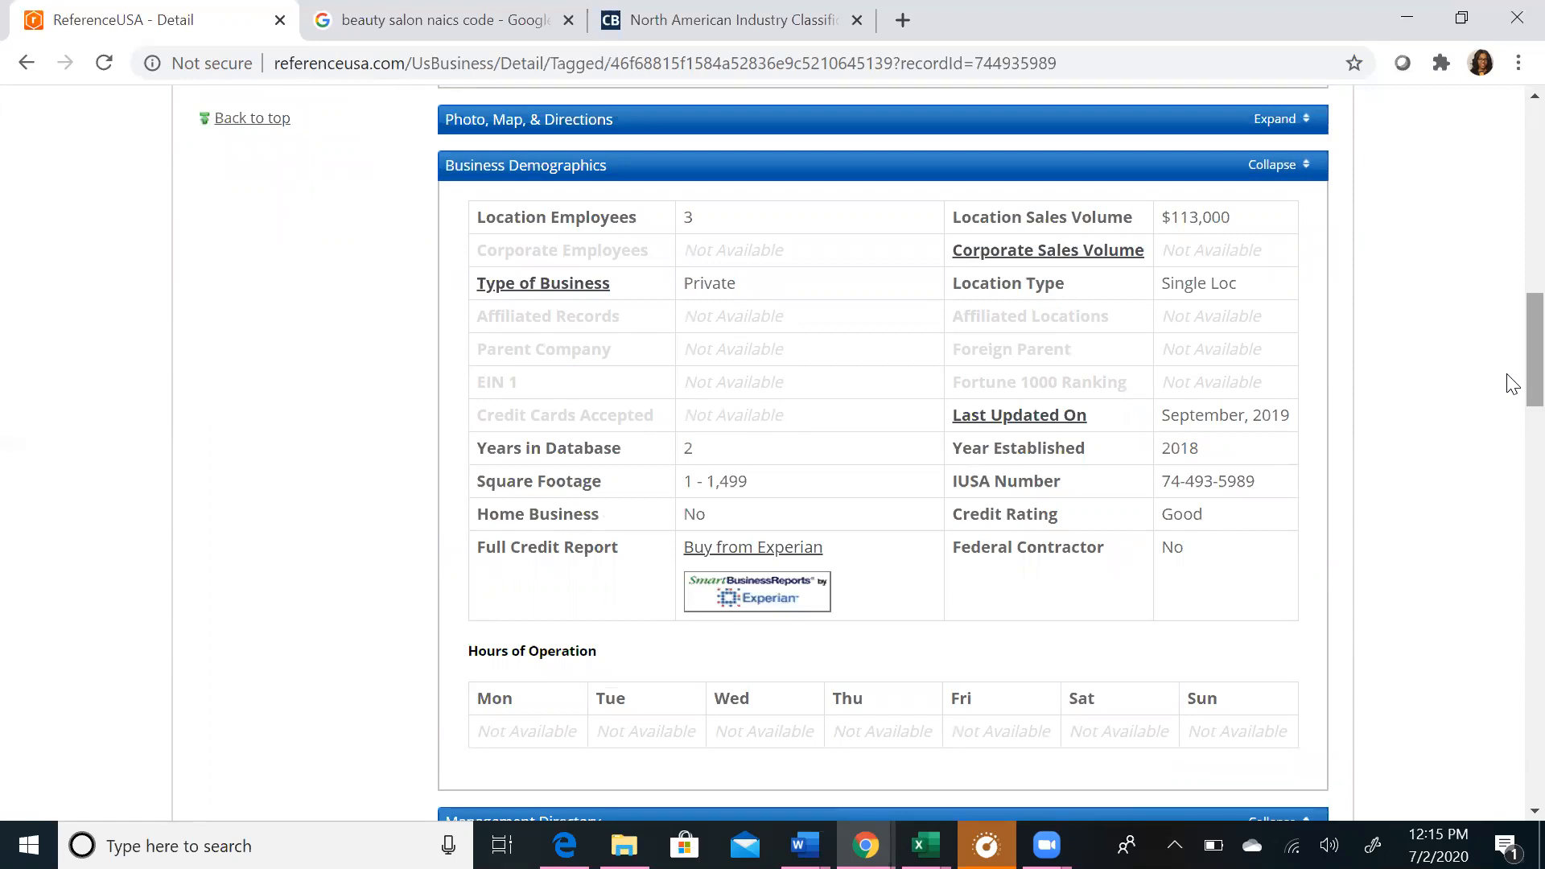
mouse_move(1260, 225)
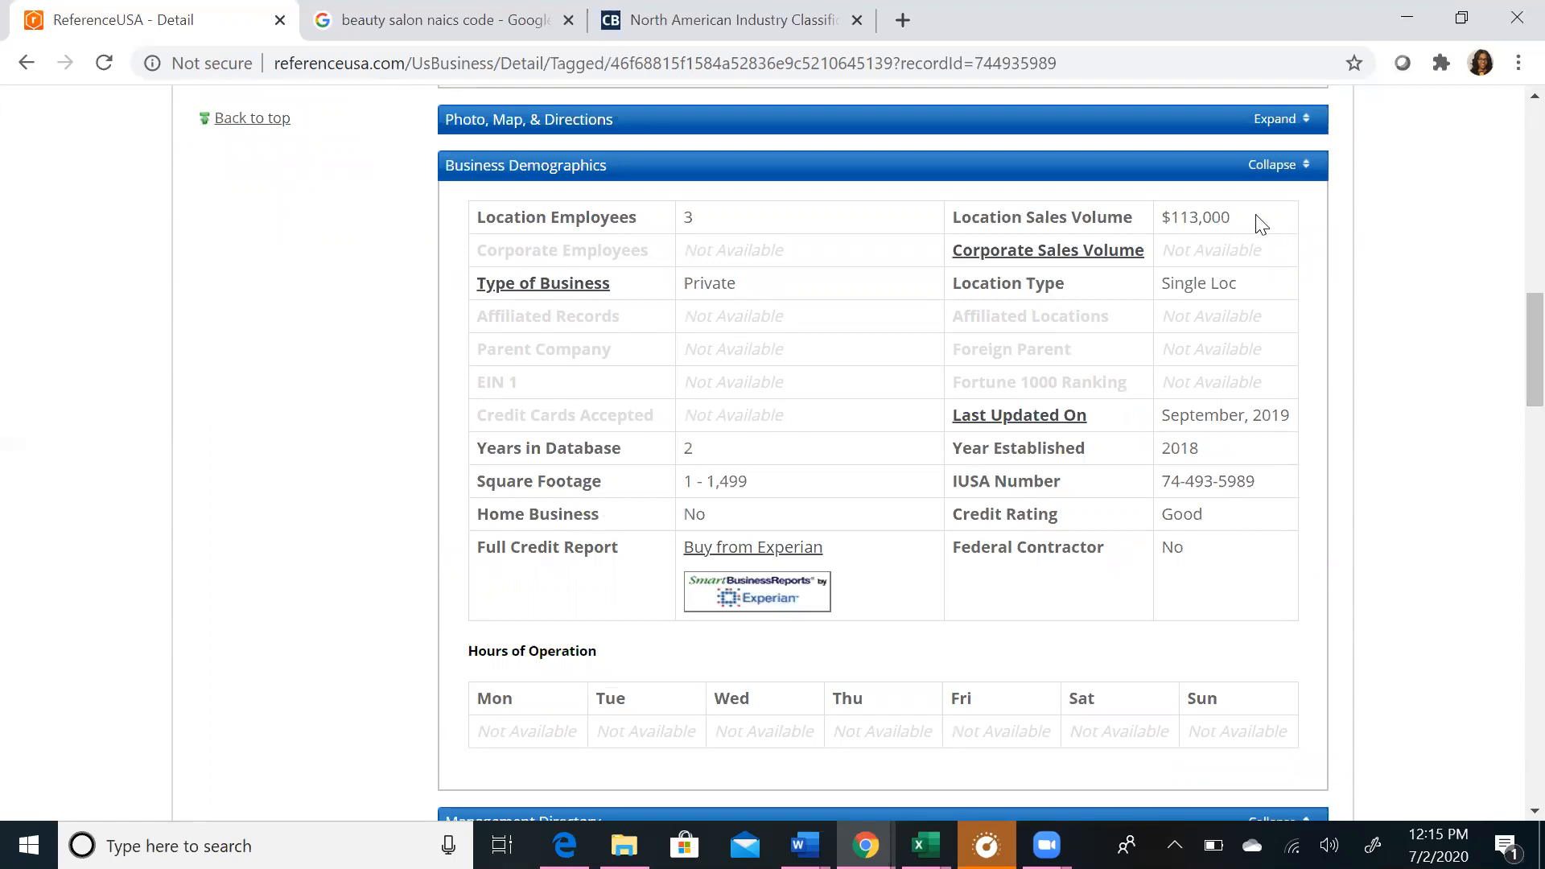
mouse_move(1253, 291)
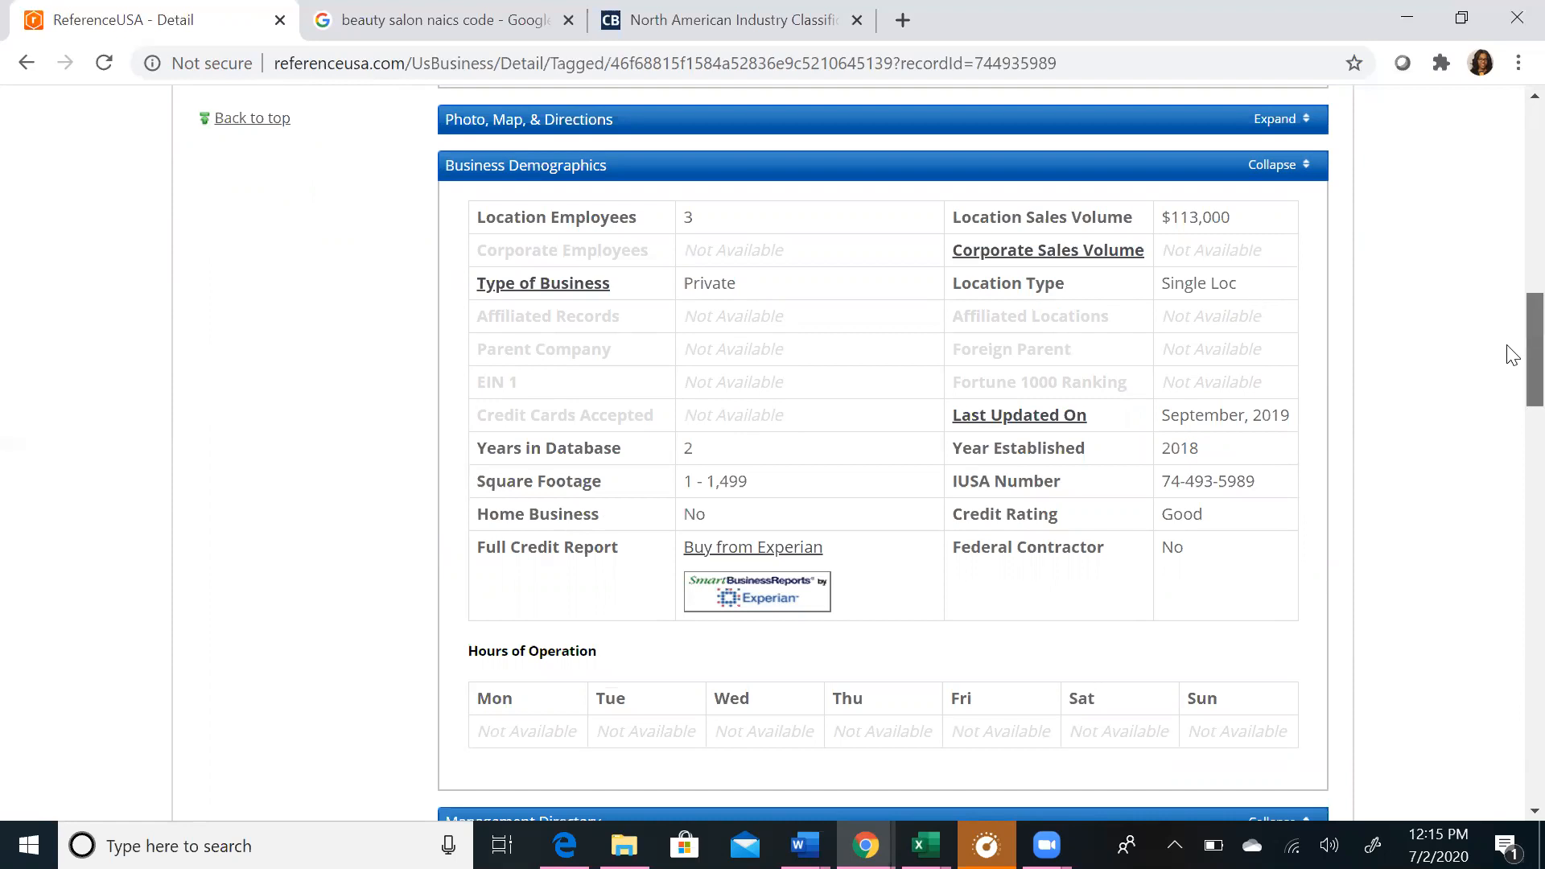
scroll(down, 3)
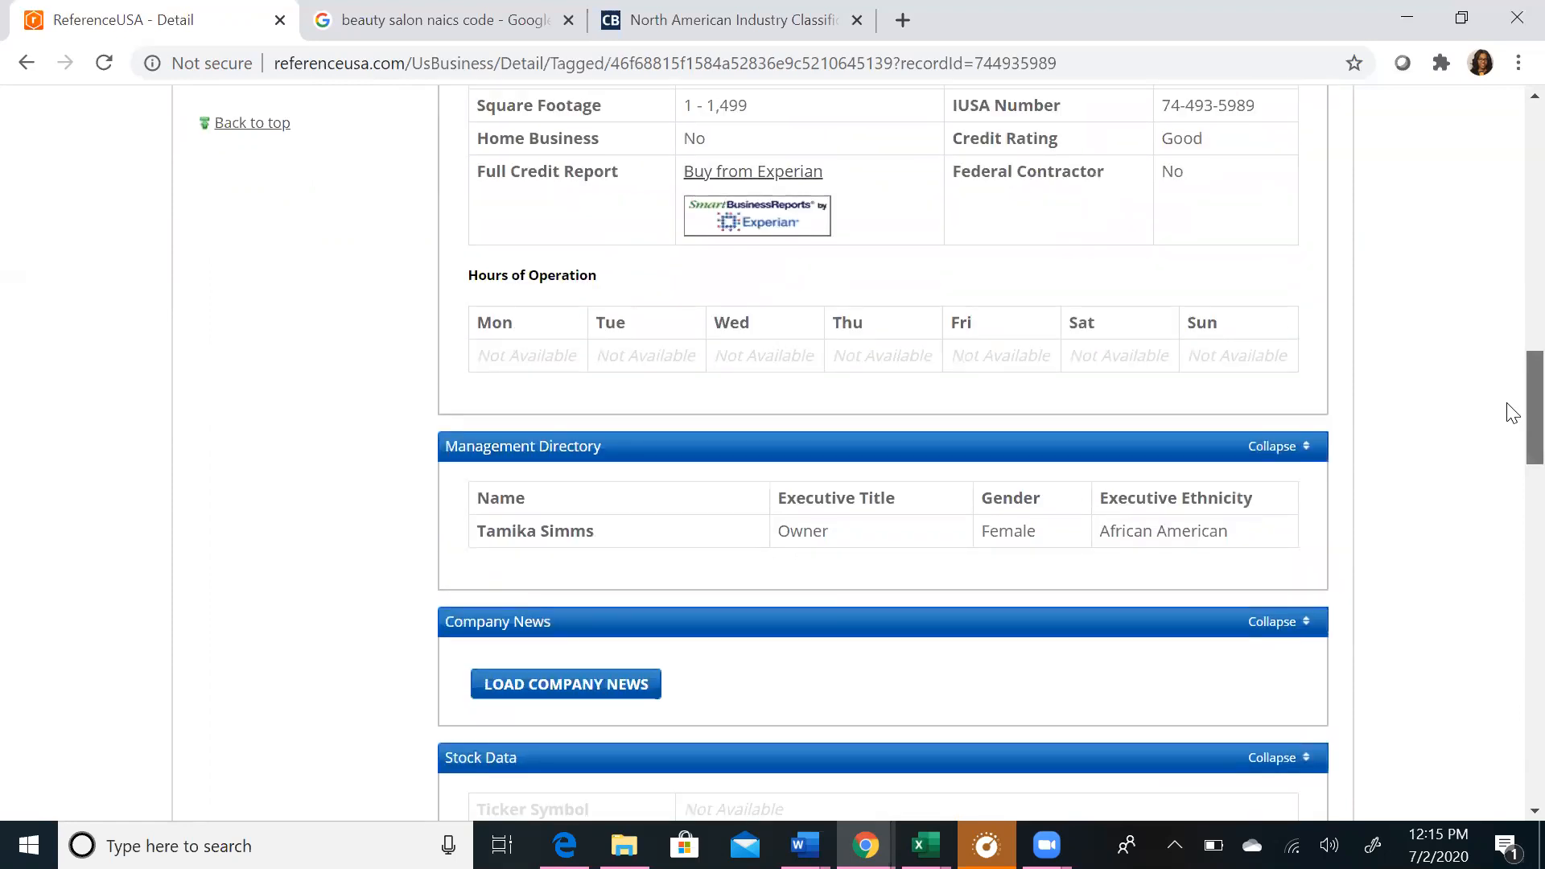
scroll(down, 3)
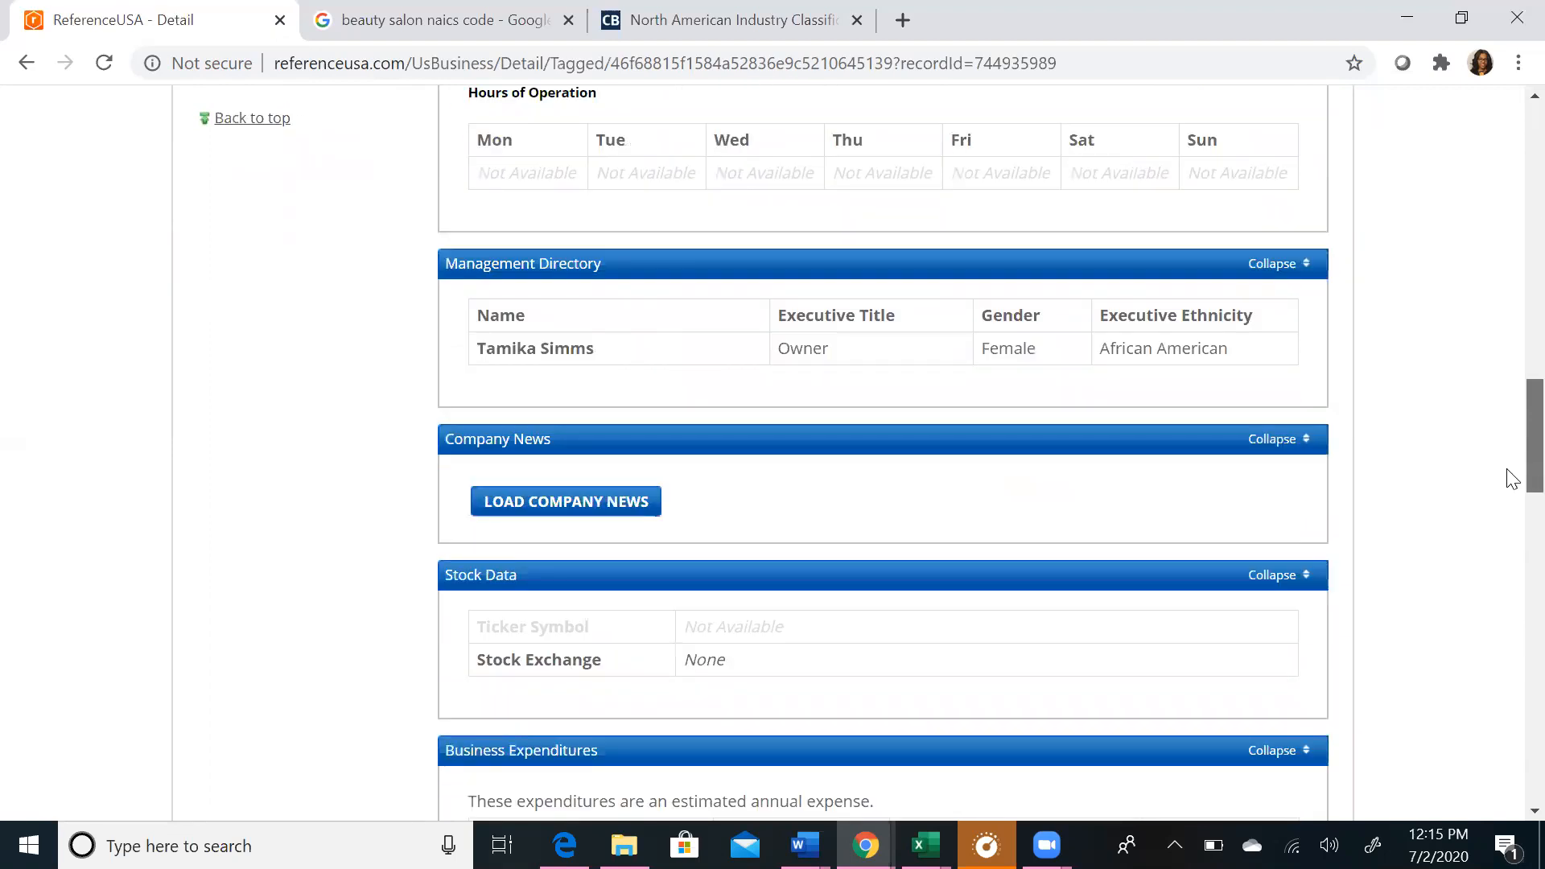
scroll(down, 3)
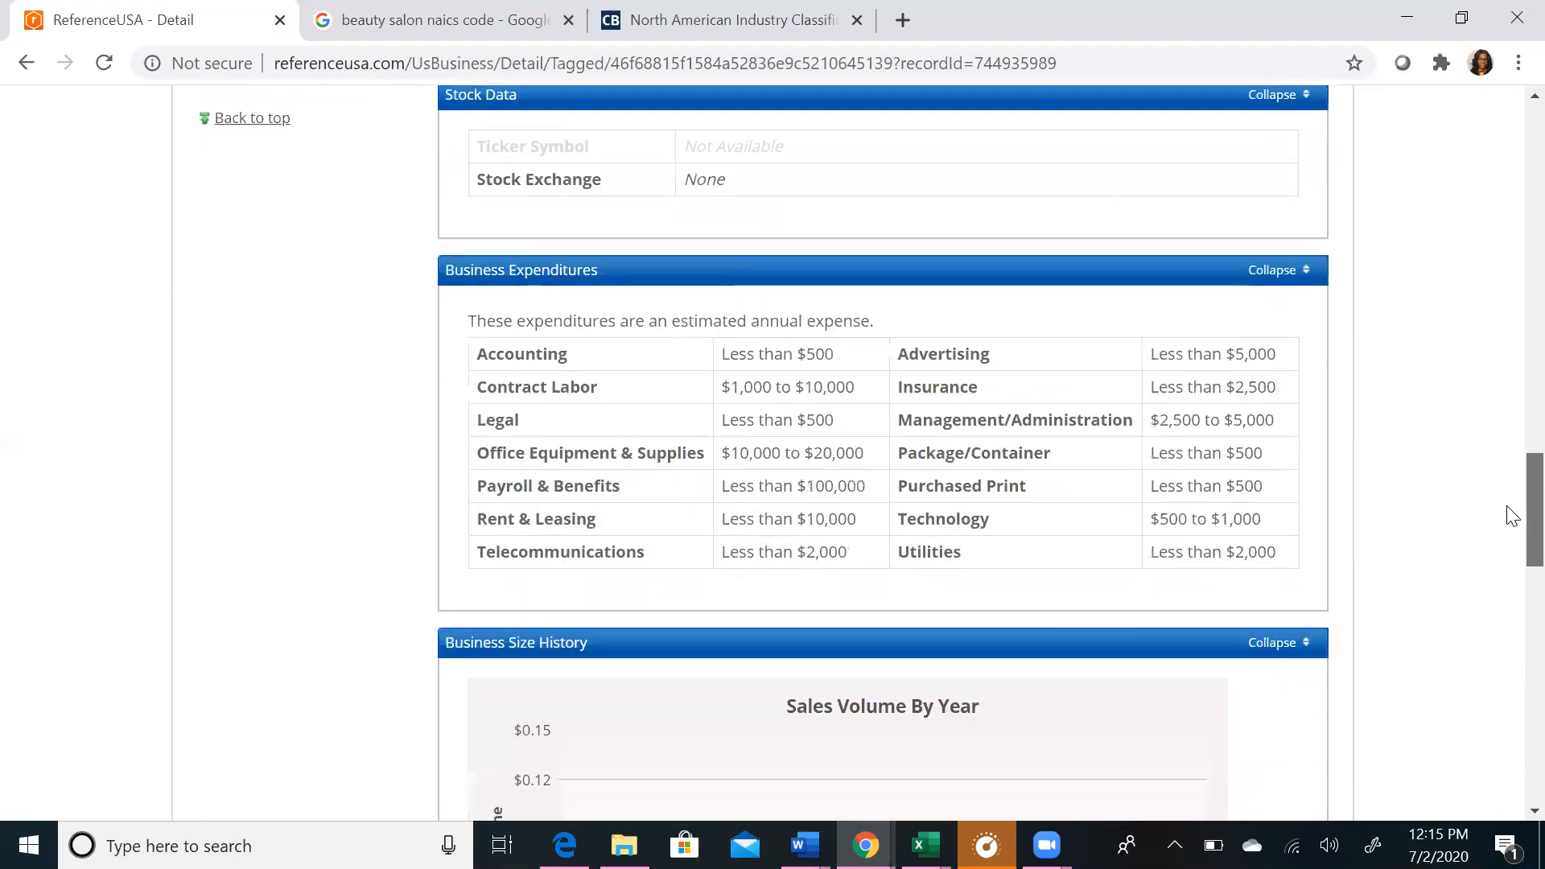
scroll(up, 3)
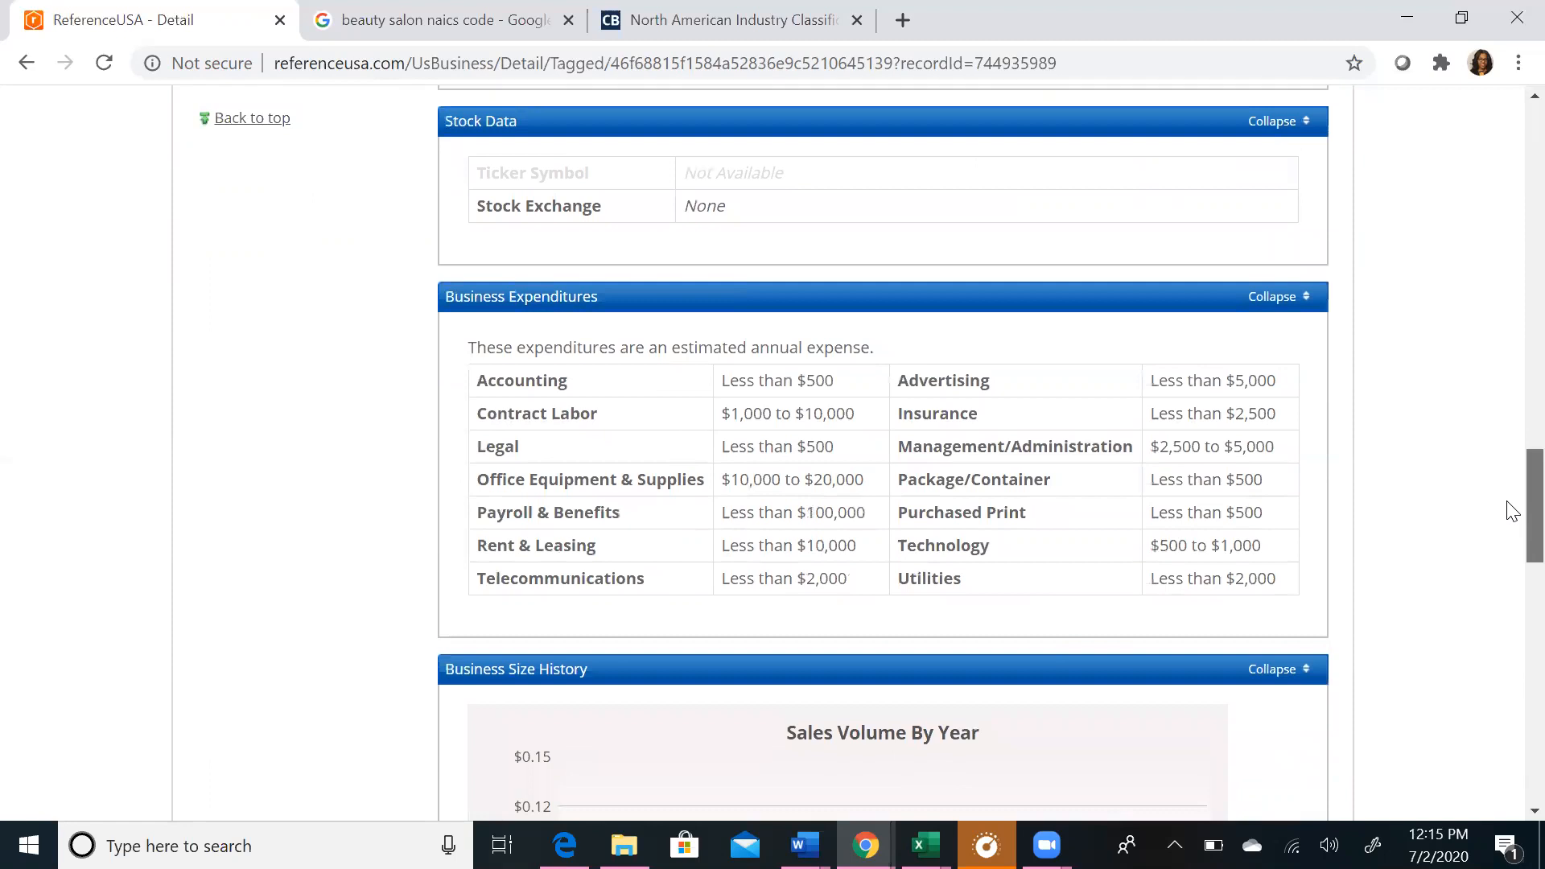
scroll(down, 3)
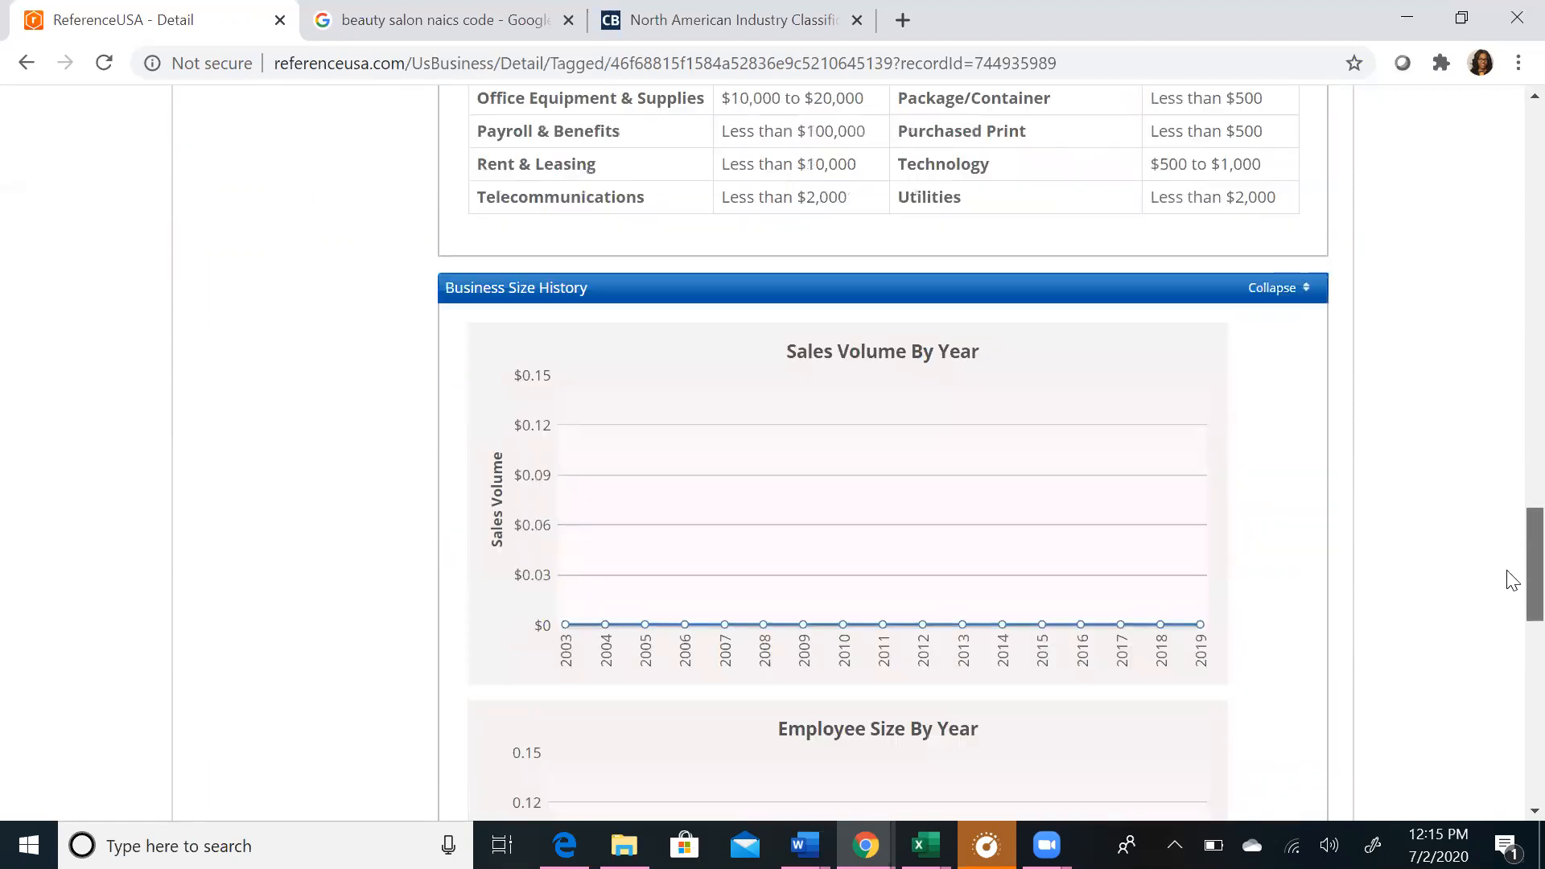
scroll(down, 3)
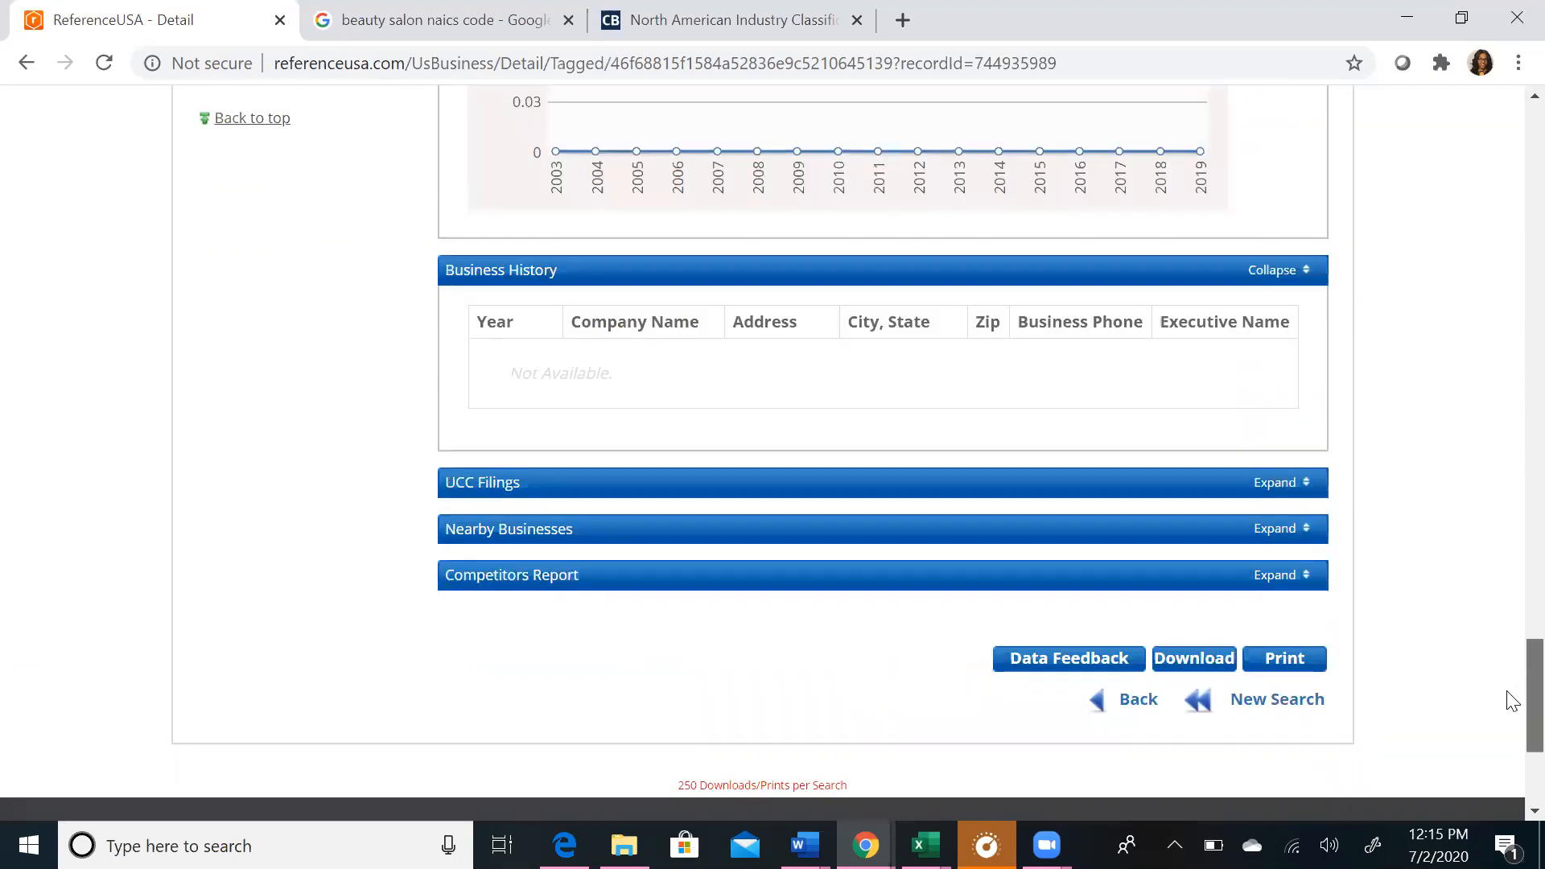
scroll(down, 3)
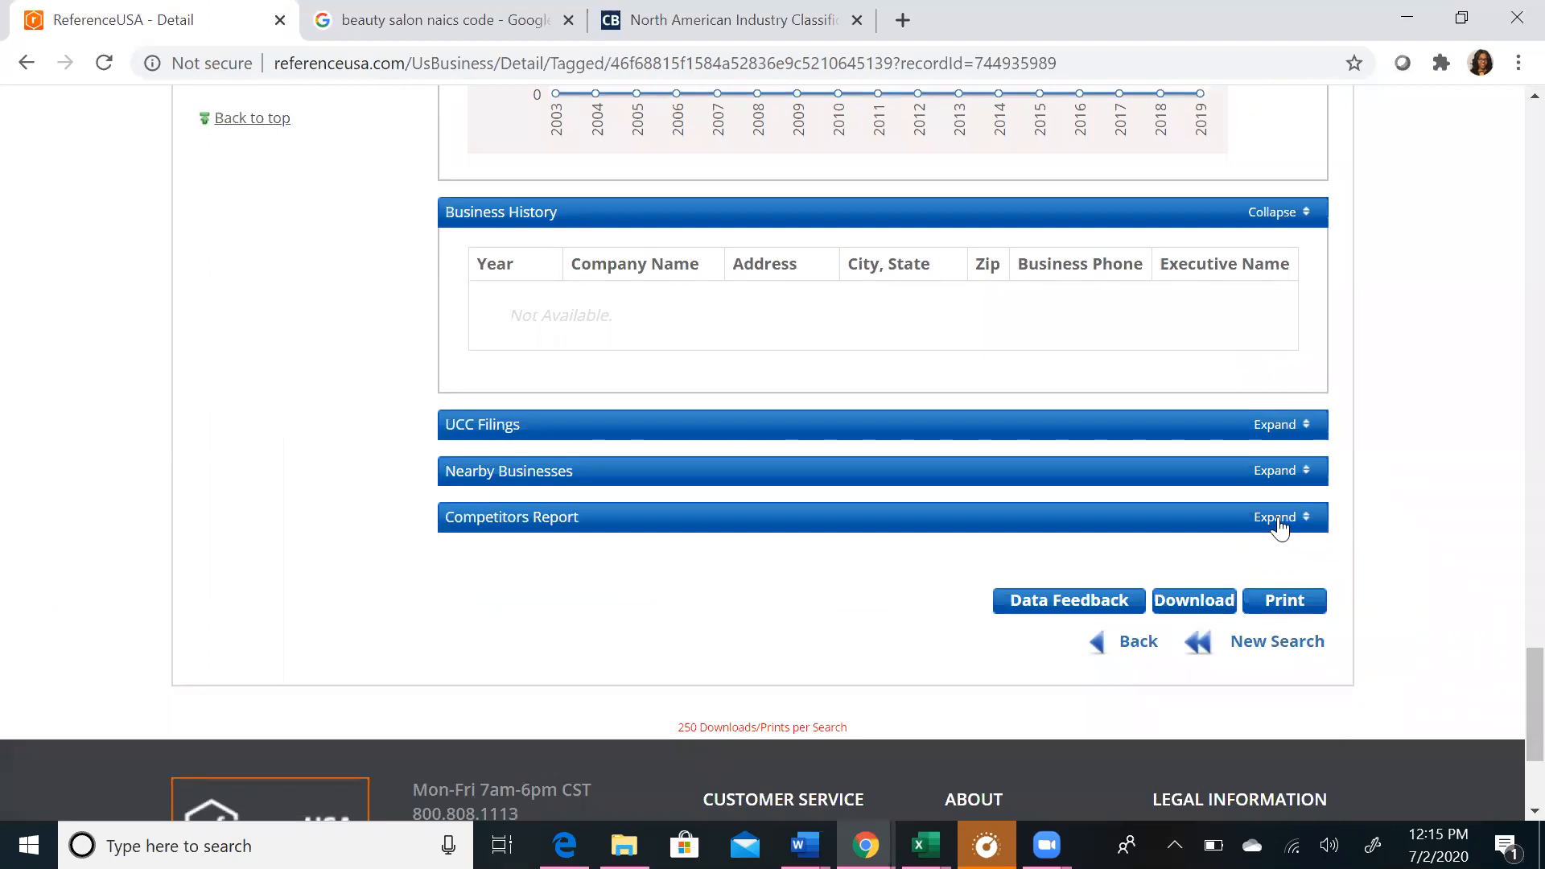
Step: Expand the Competitors Report of rival salons, then go back to the 988-result list
click(1276, 516)
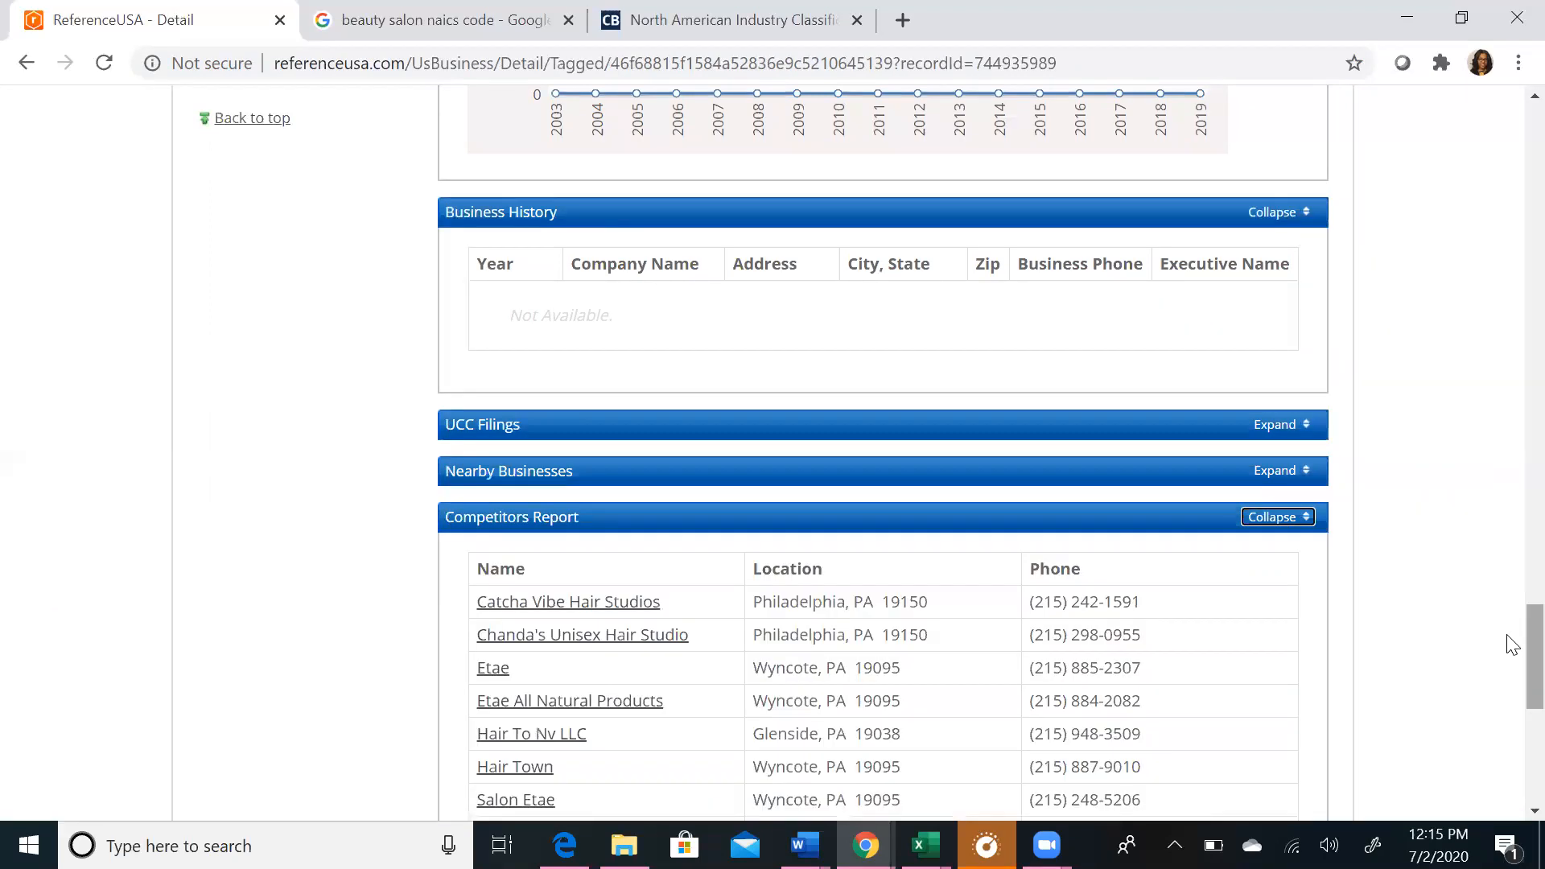
scroll(down, 3)
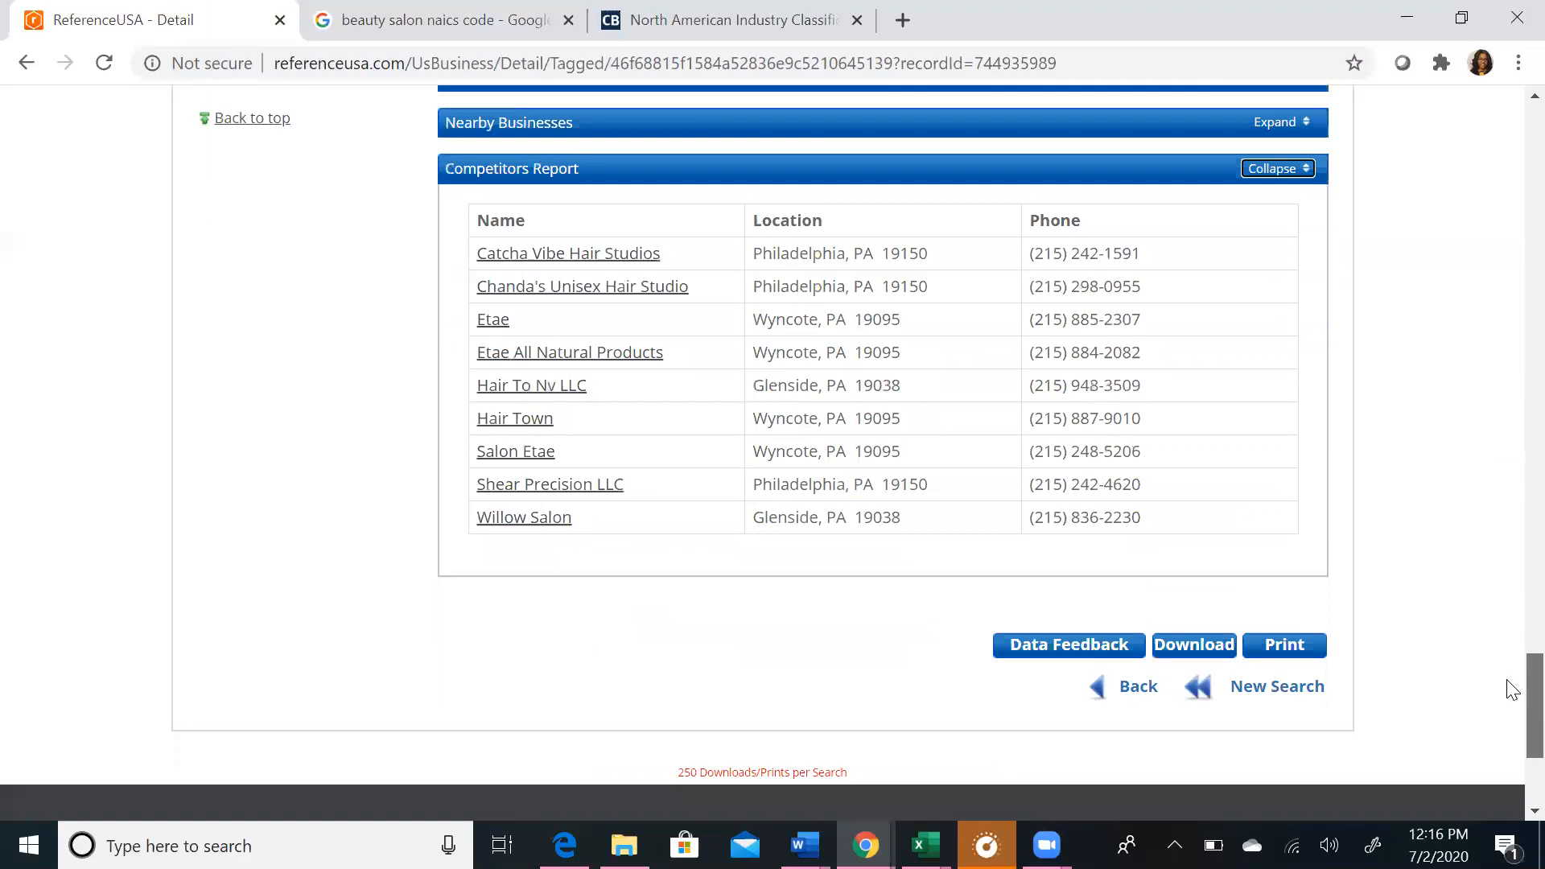
scroll(up, 3)
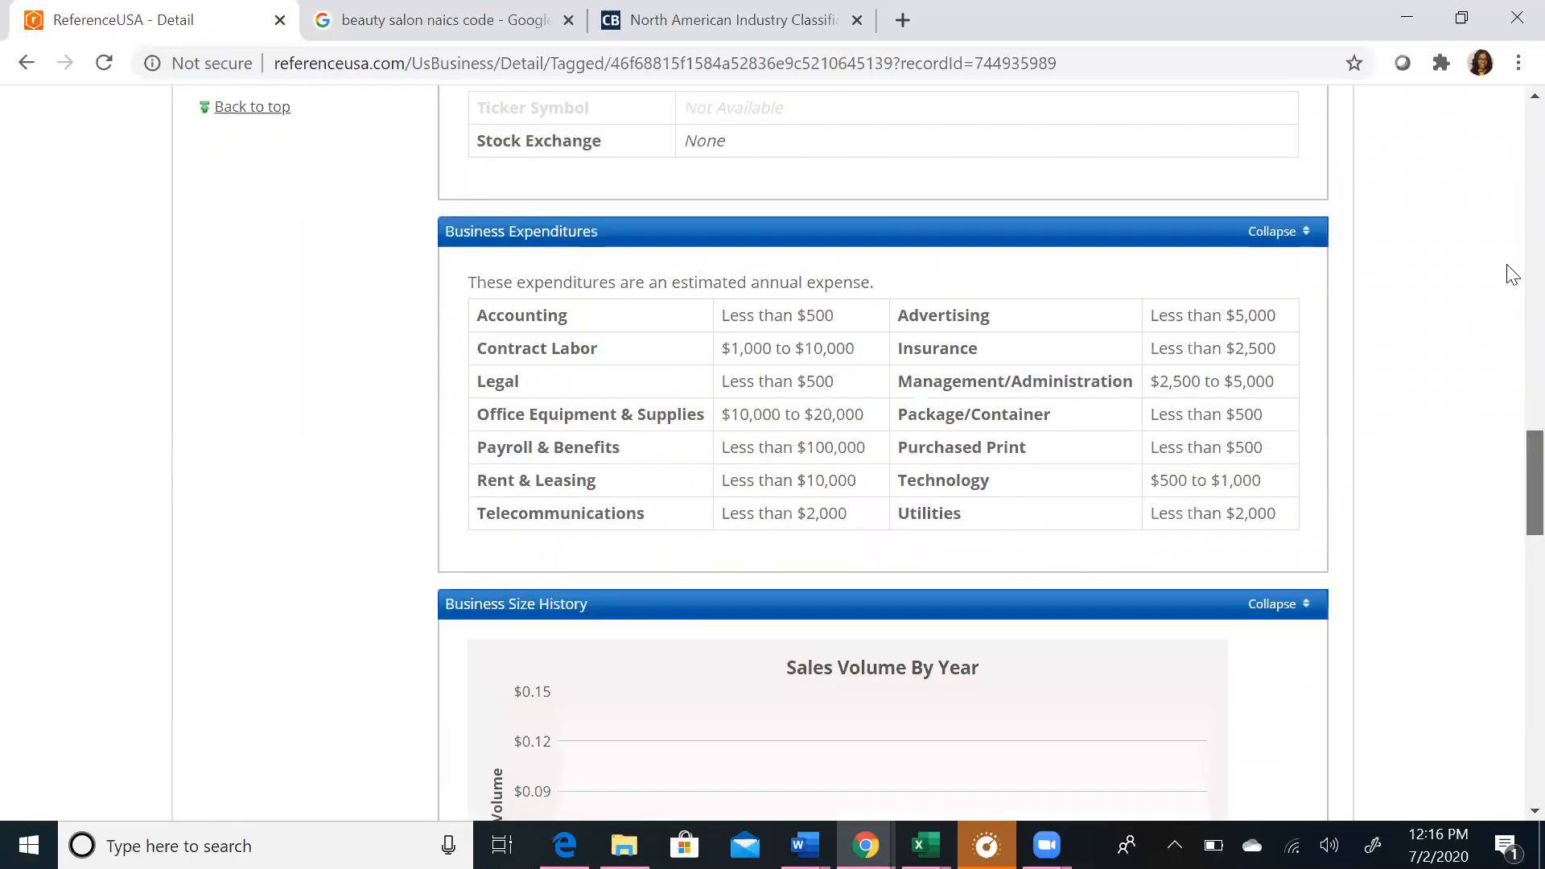
scroll(up, 3)
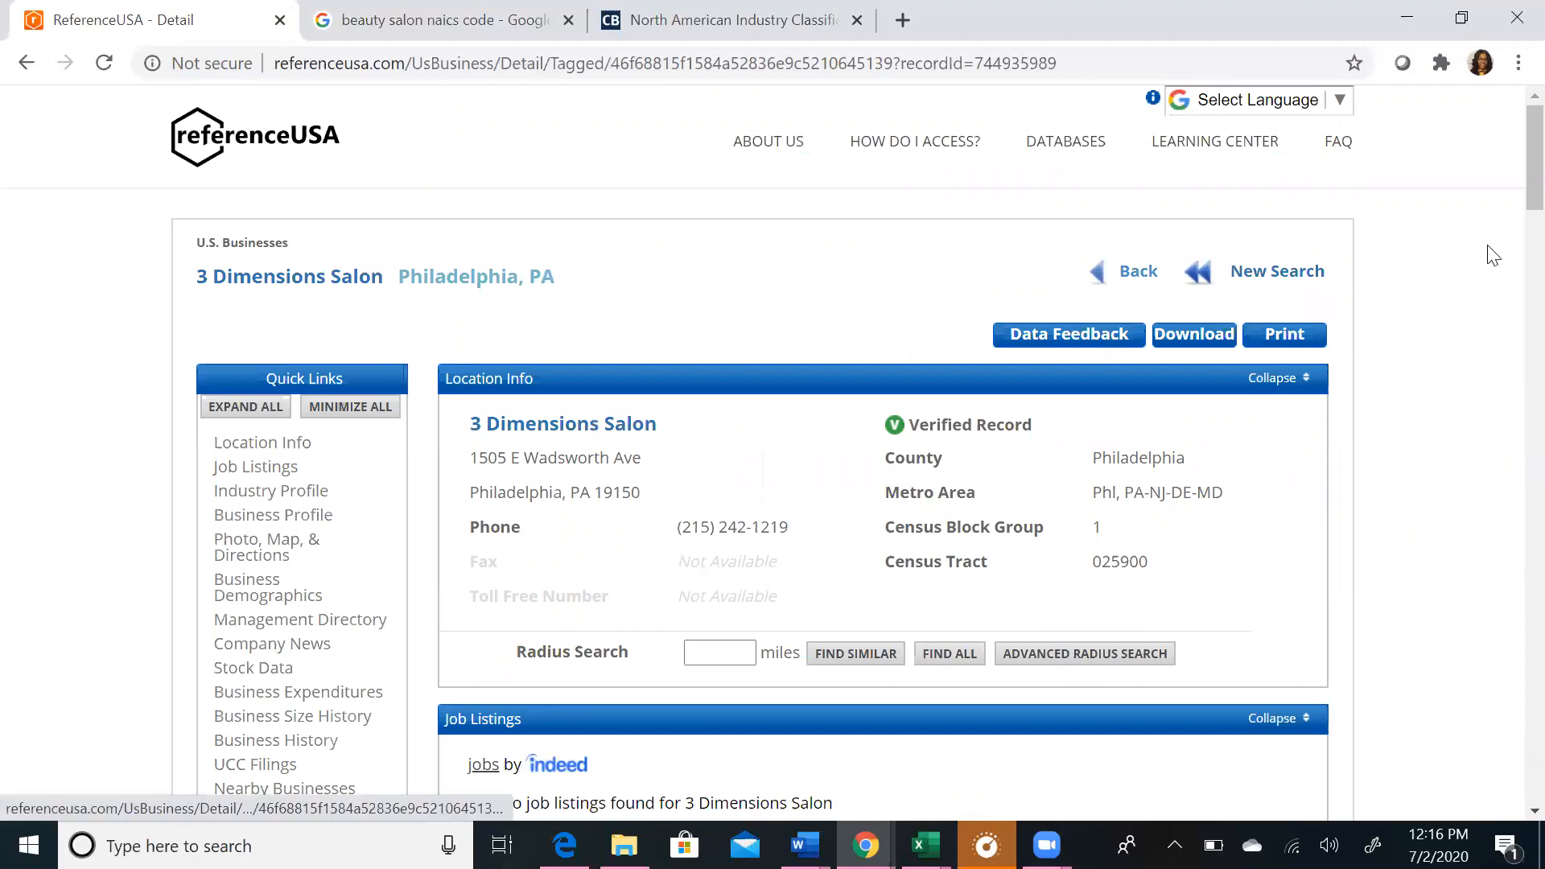
click(1138, 270)
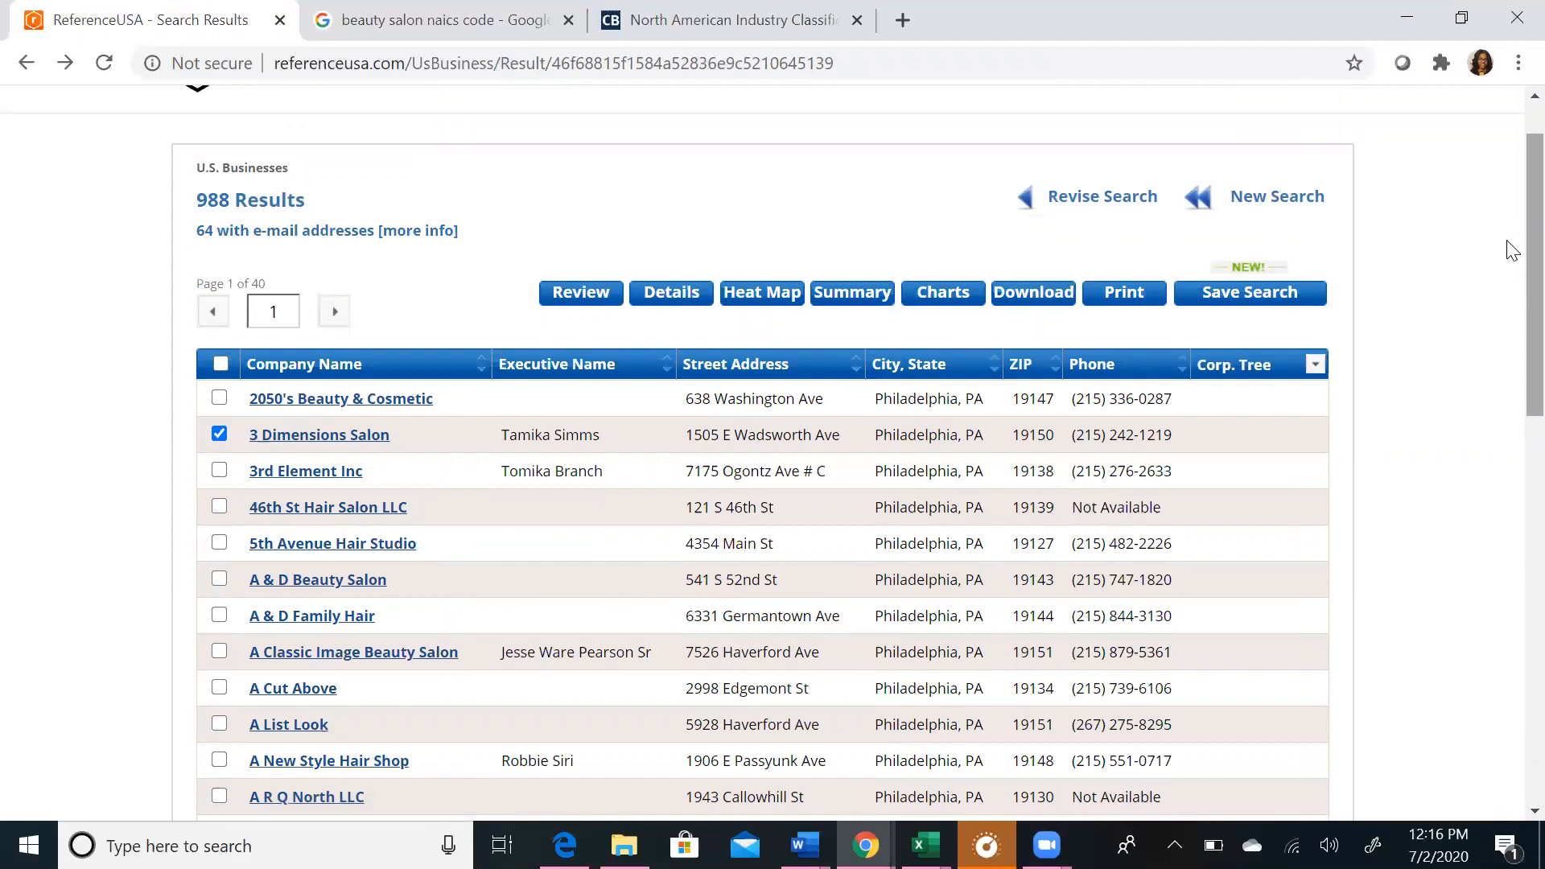
mouse_move(748, 236)
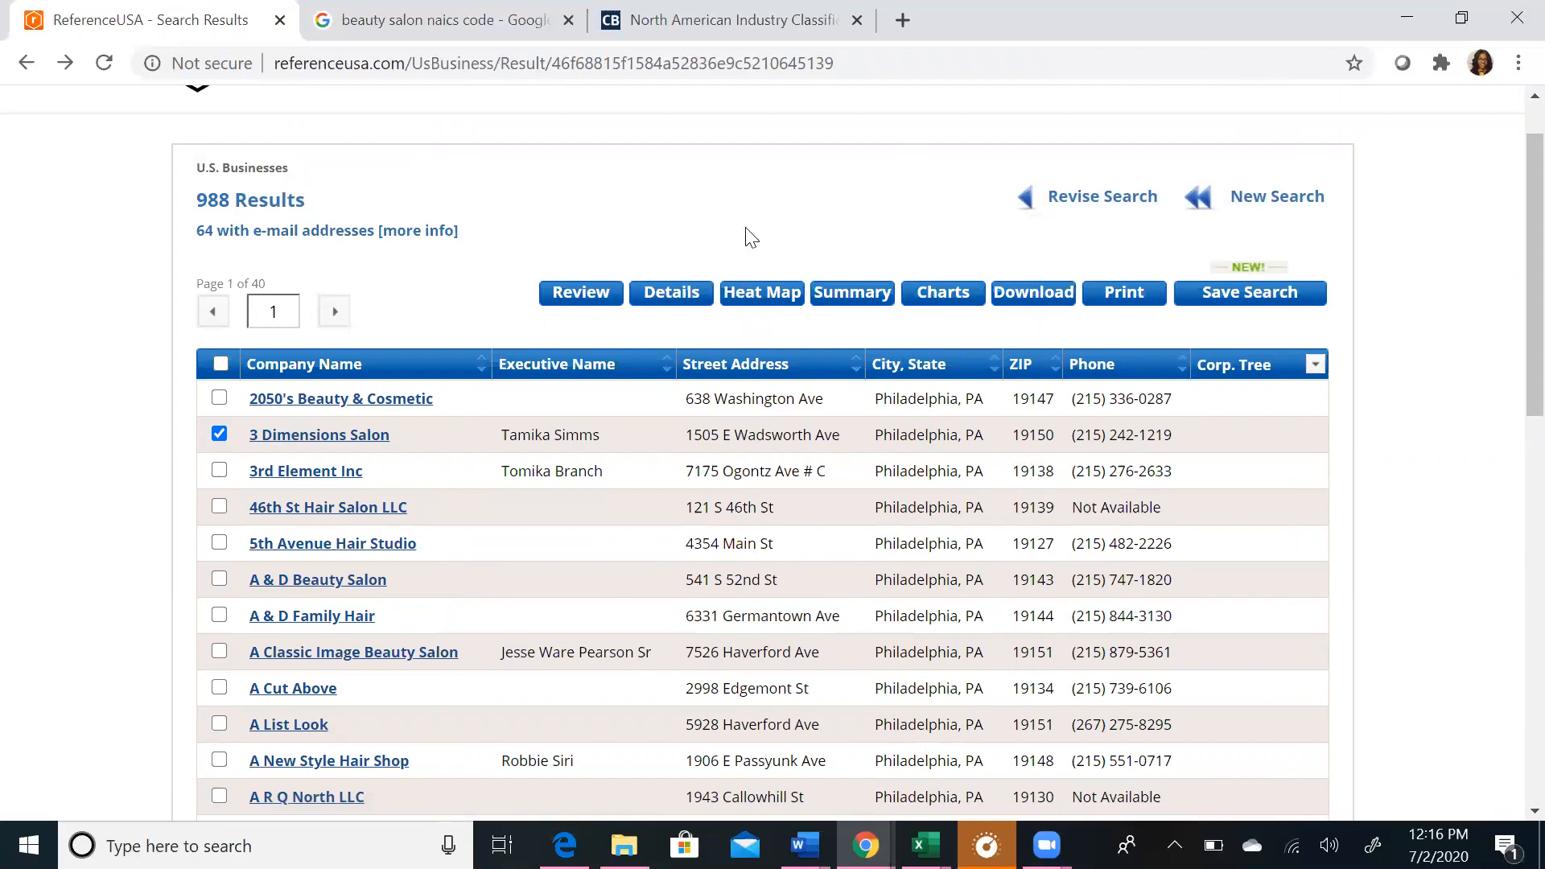
Step: Generate a Heat Map of the 988 Philadelphia beauty salon results
click(761, 291)
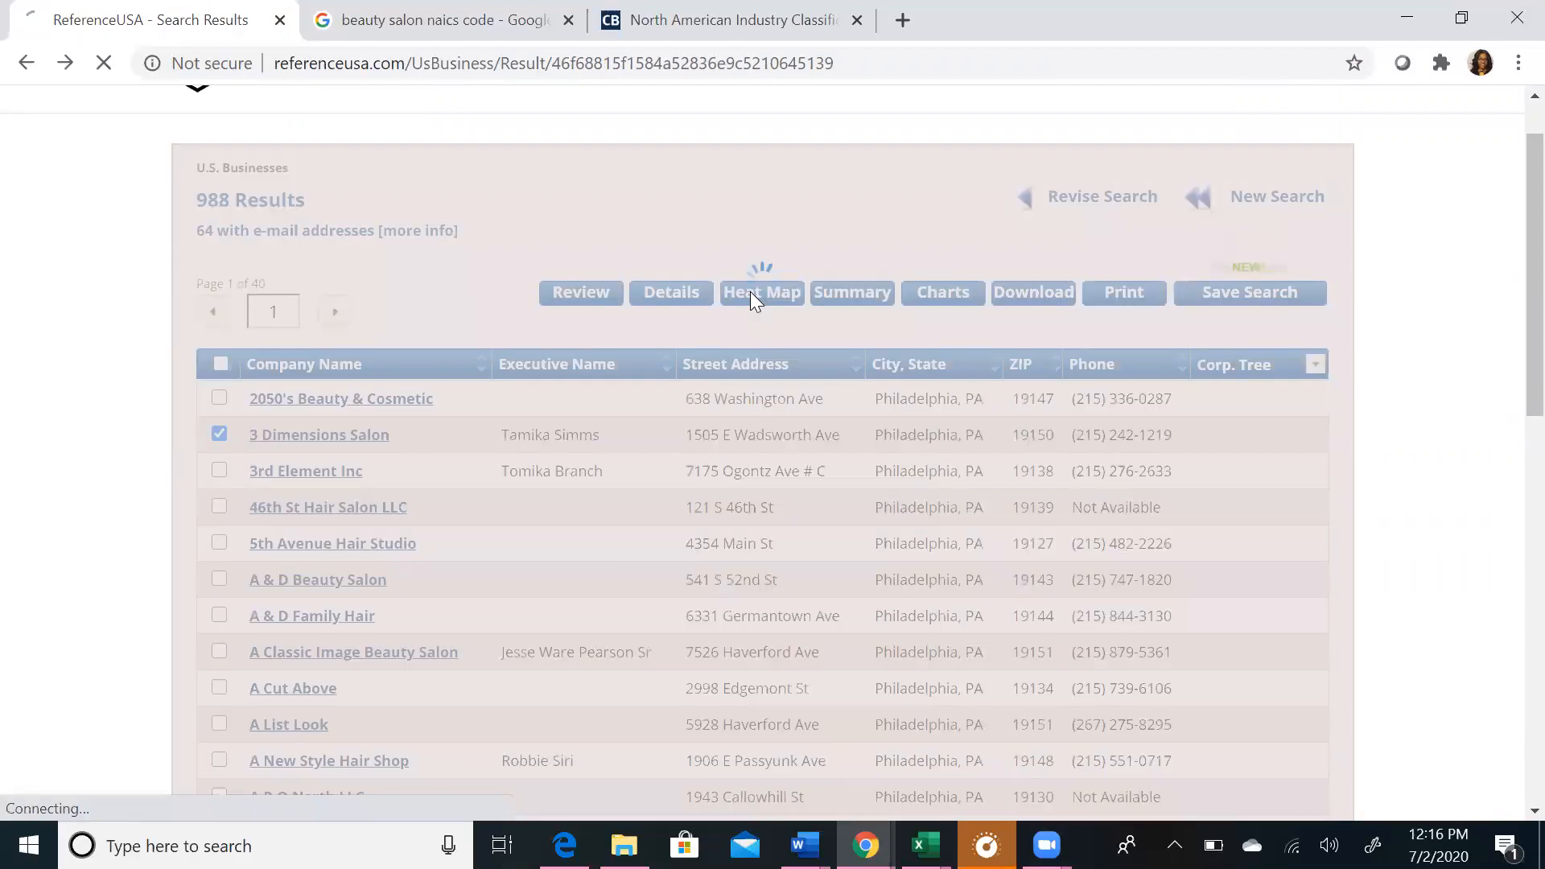
click(761, 291)
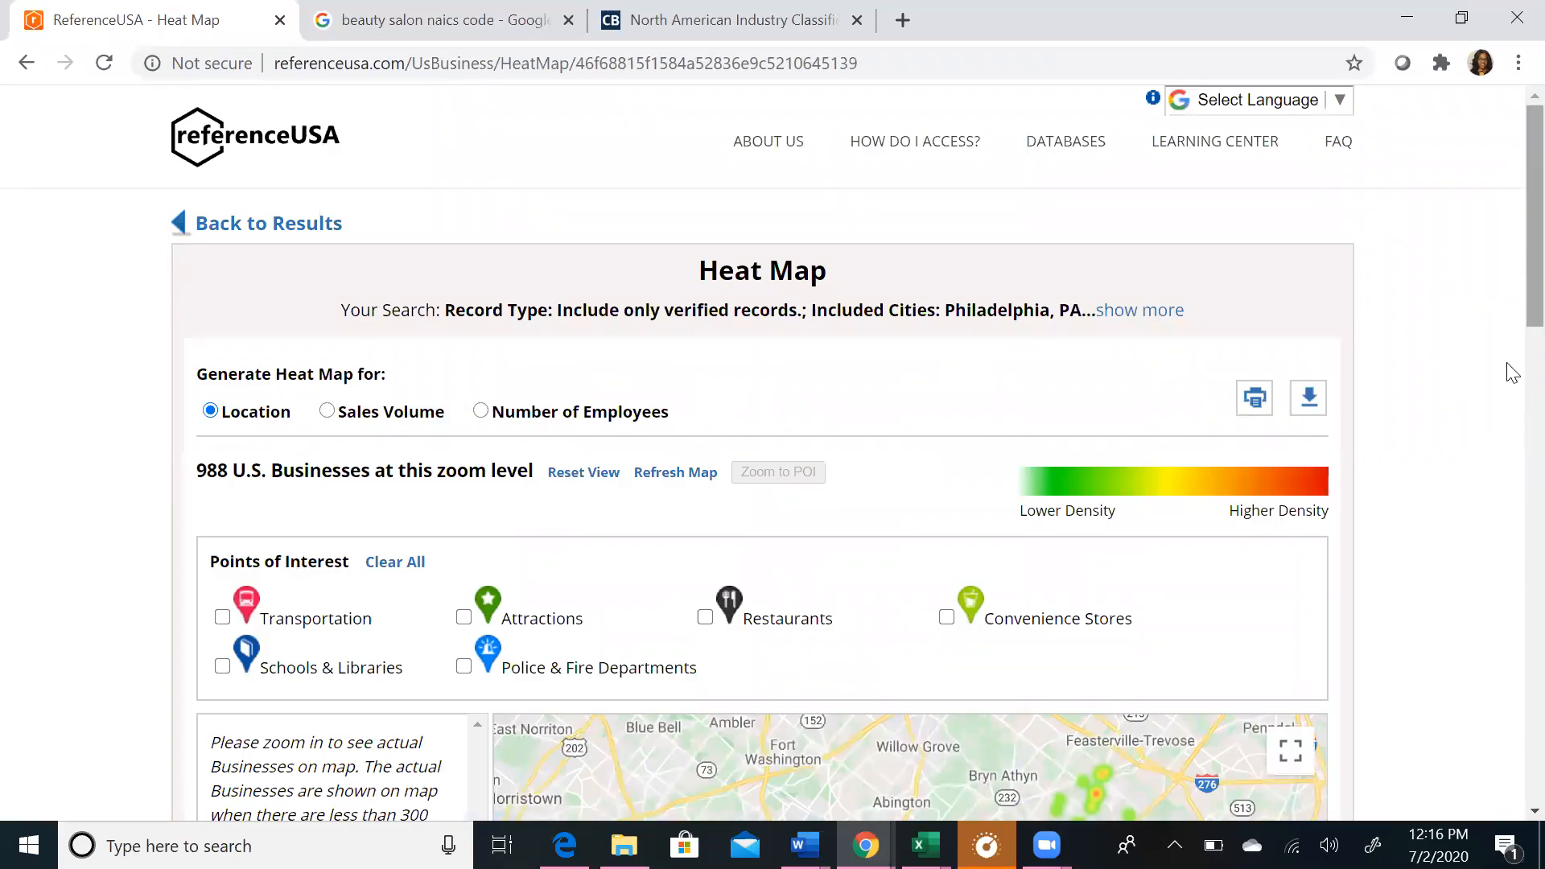
Step: Zoom the Philadelphia heat map until salon pins appear and show Lure Salon's details
scroll(down, 3)
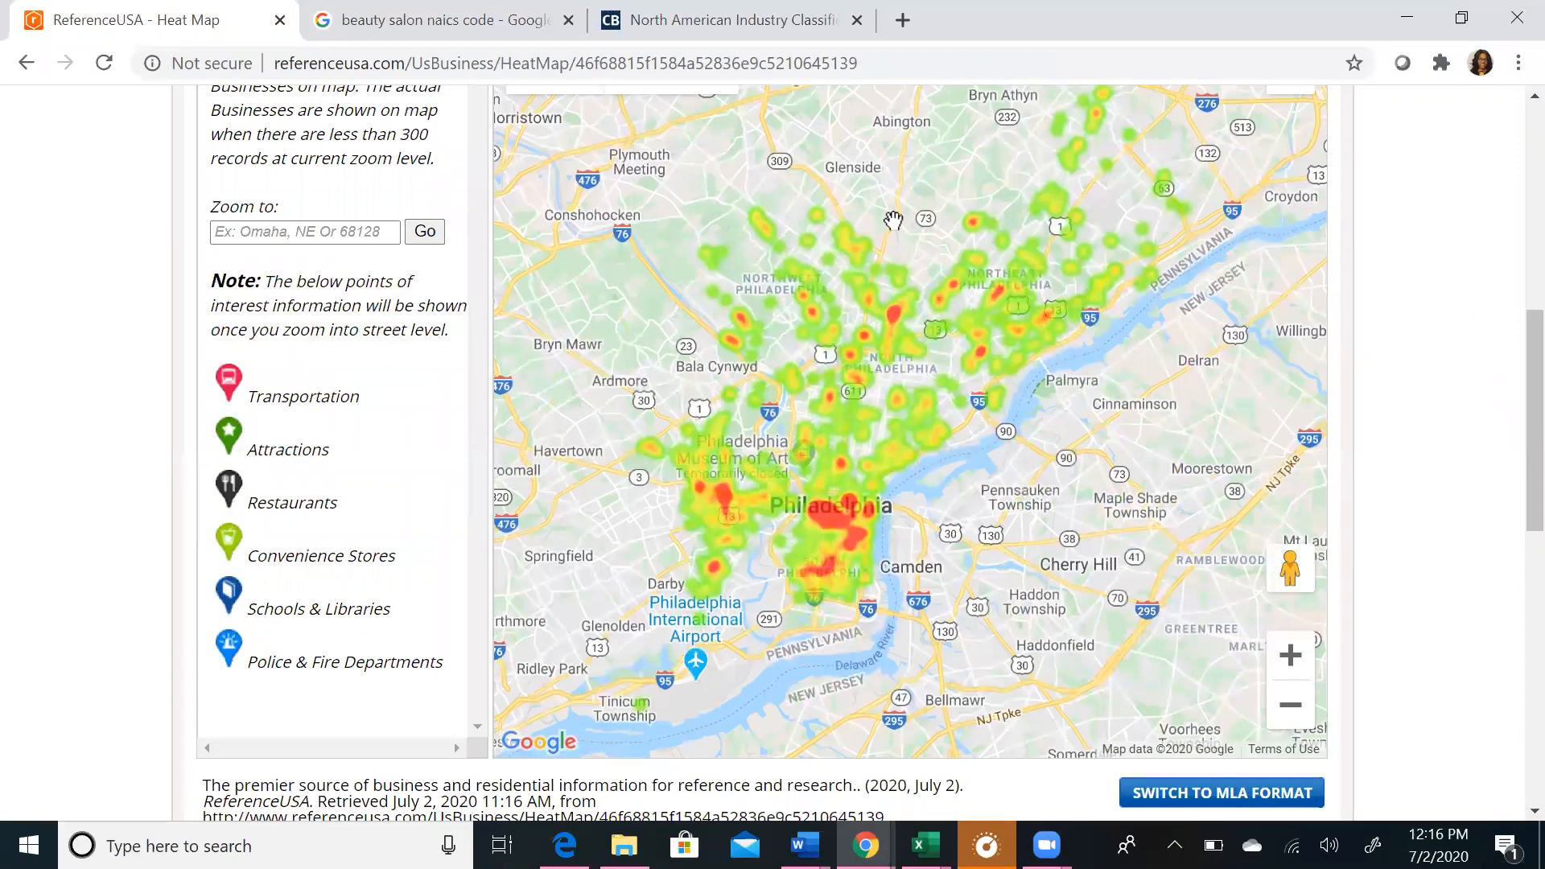
mouse_move(669, 629)
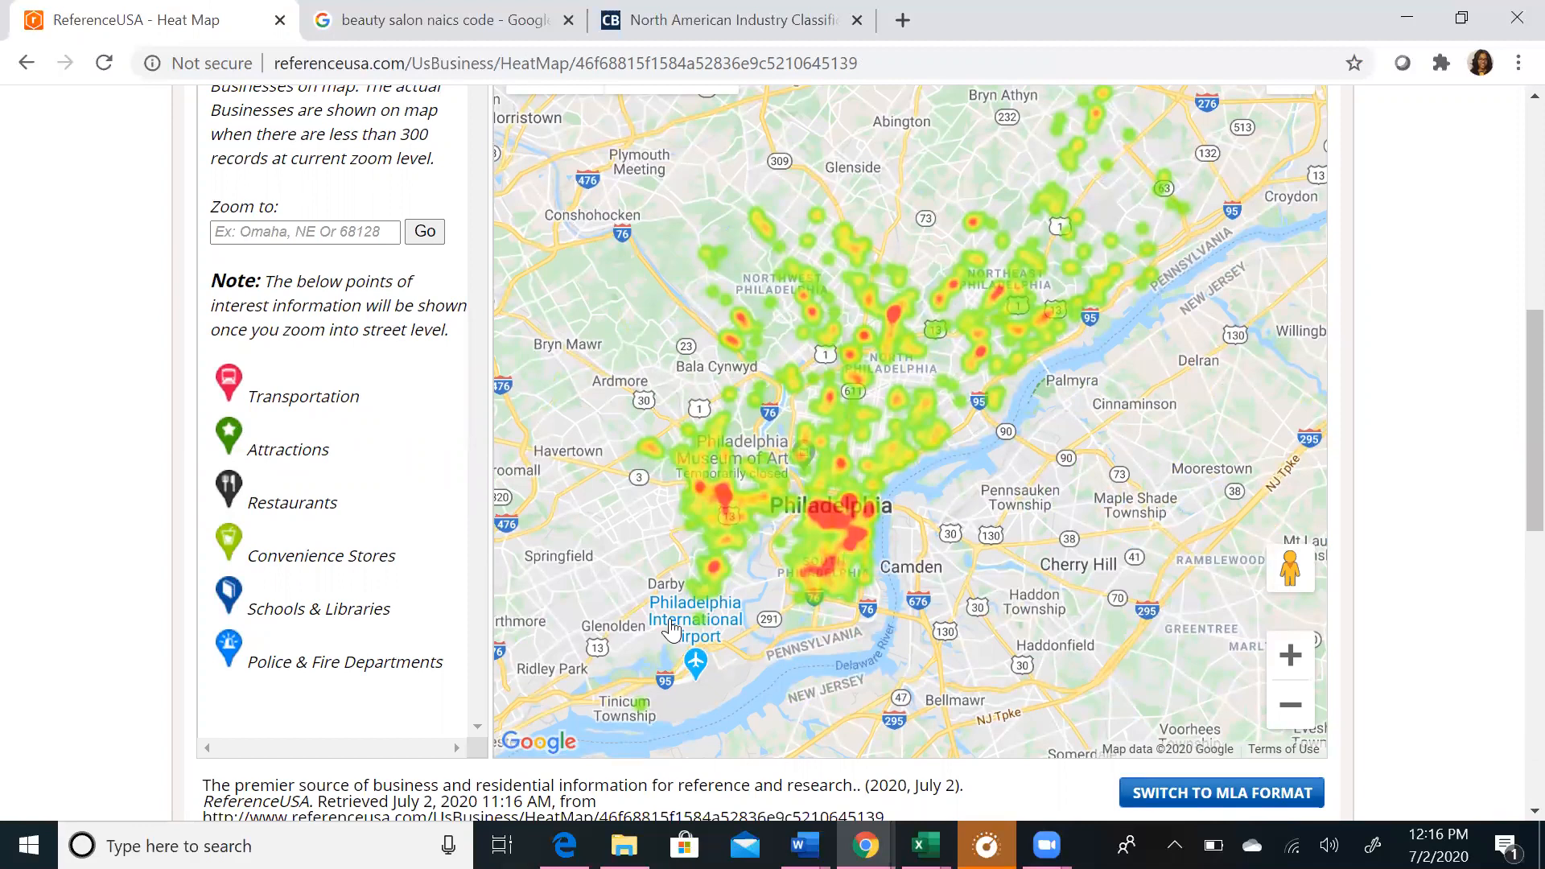
mouse_move(823, 517)
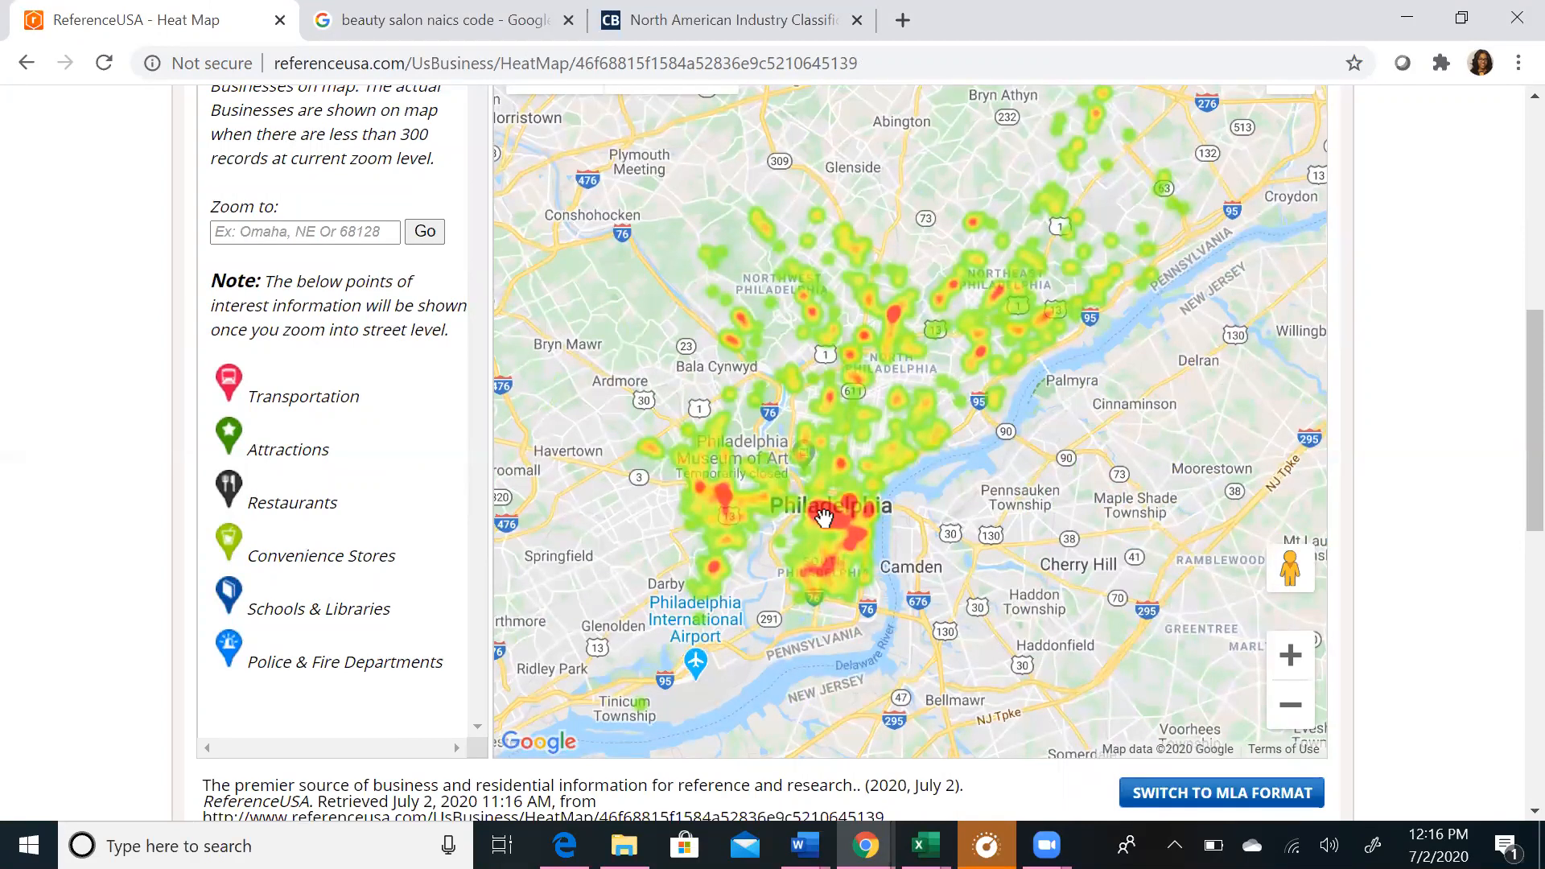
mouse_move(835, 519)
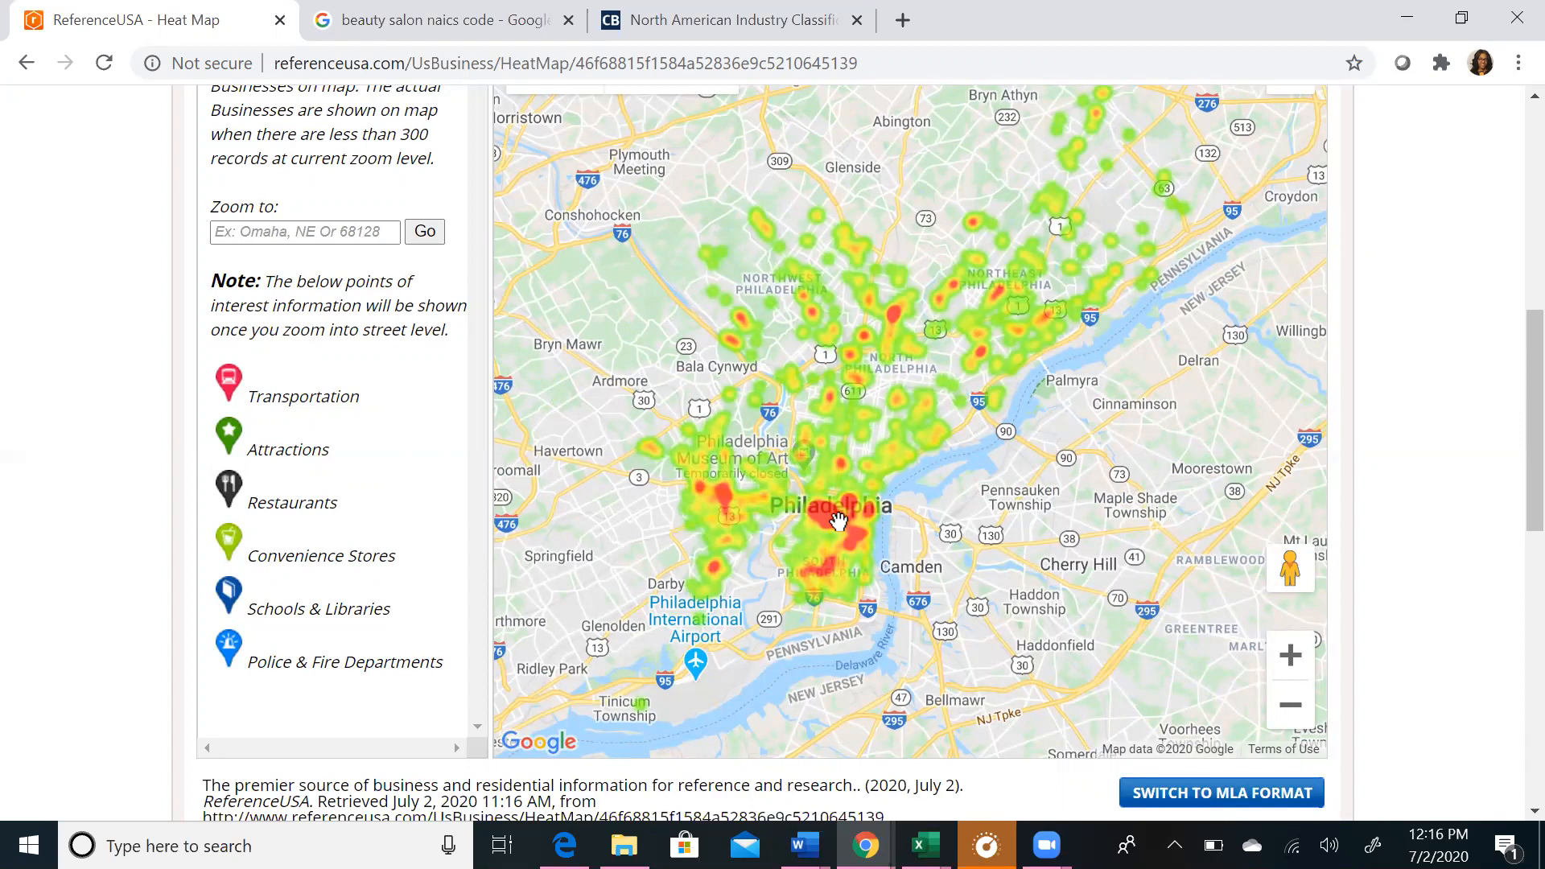
mouse_move(1189, 395)
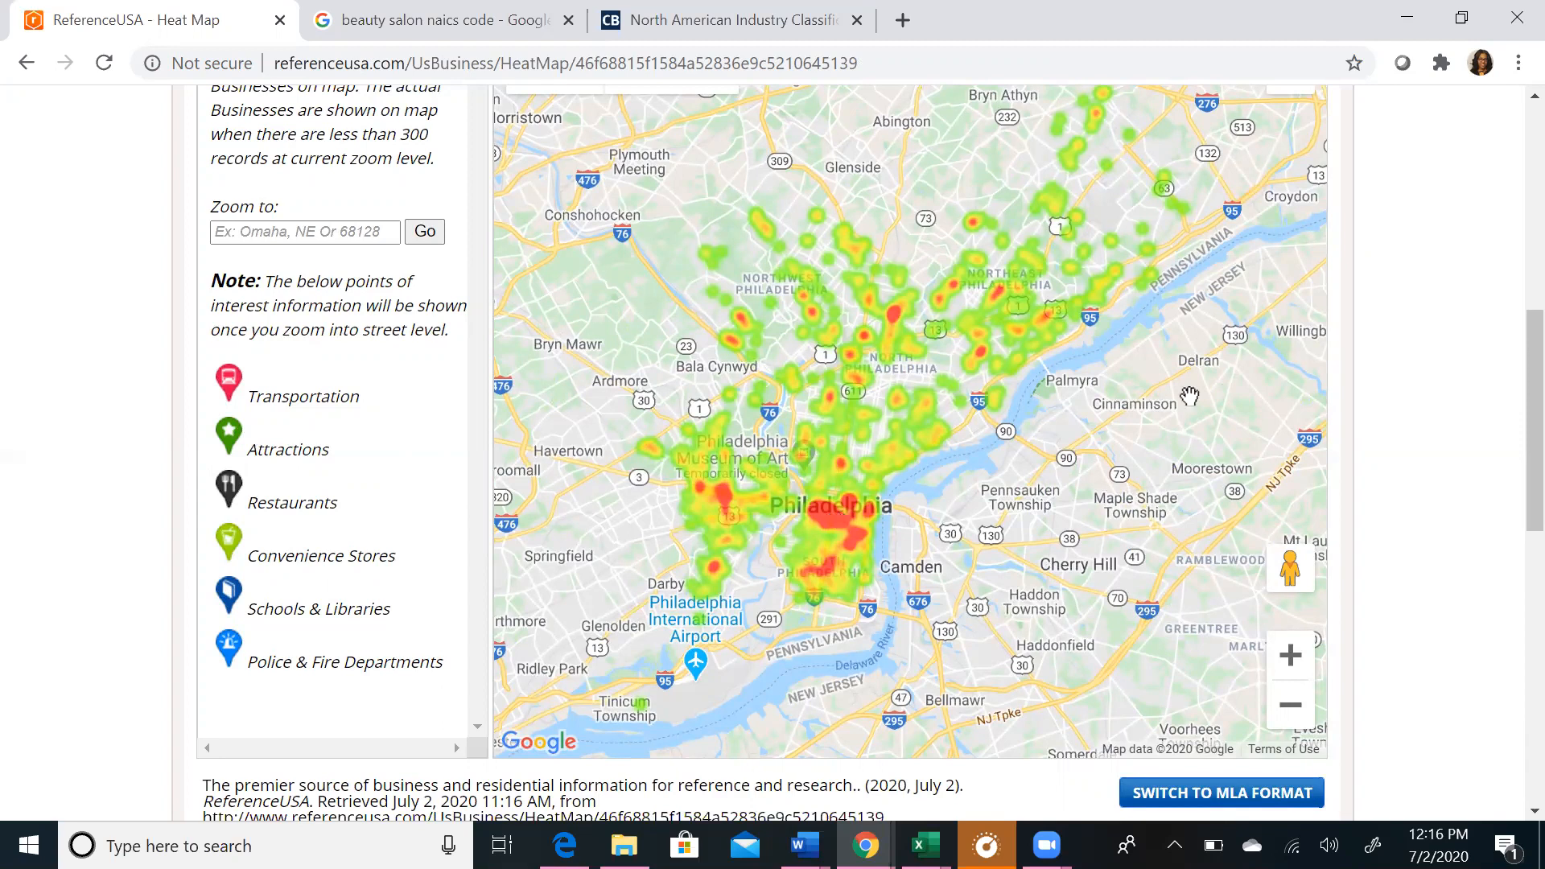
mouse_move(1289, 654)
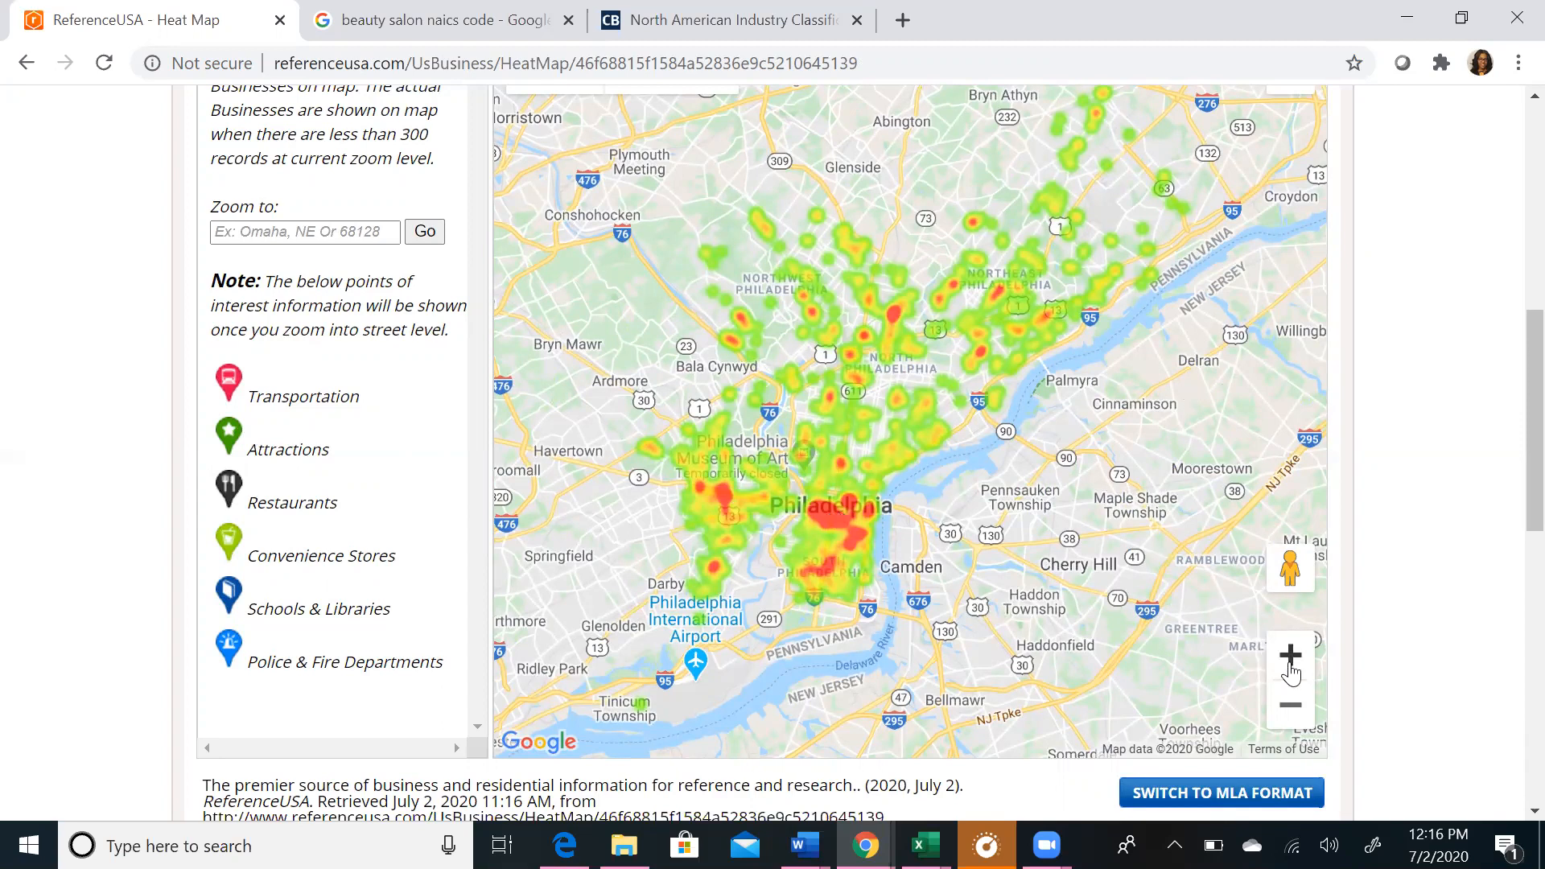
click(1289, 655)
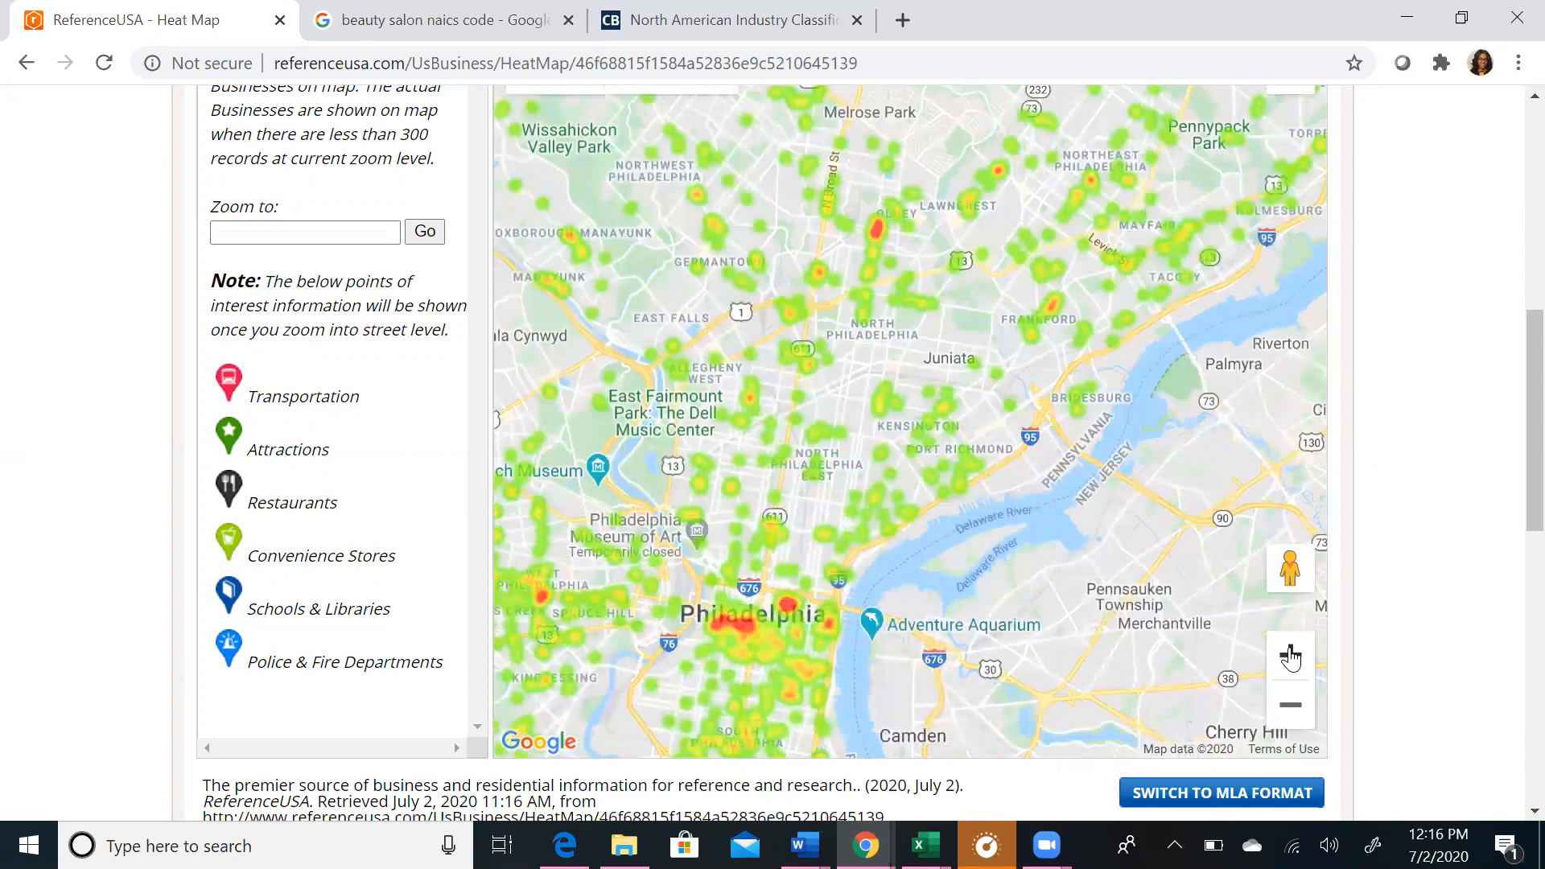
click(1291, 656)
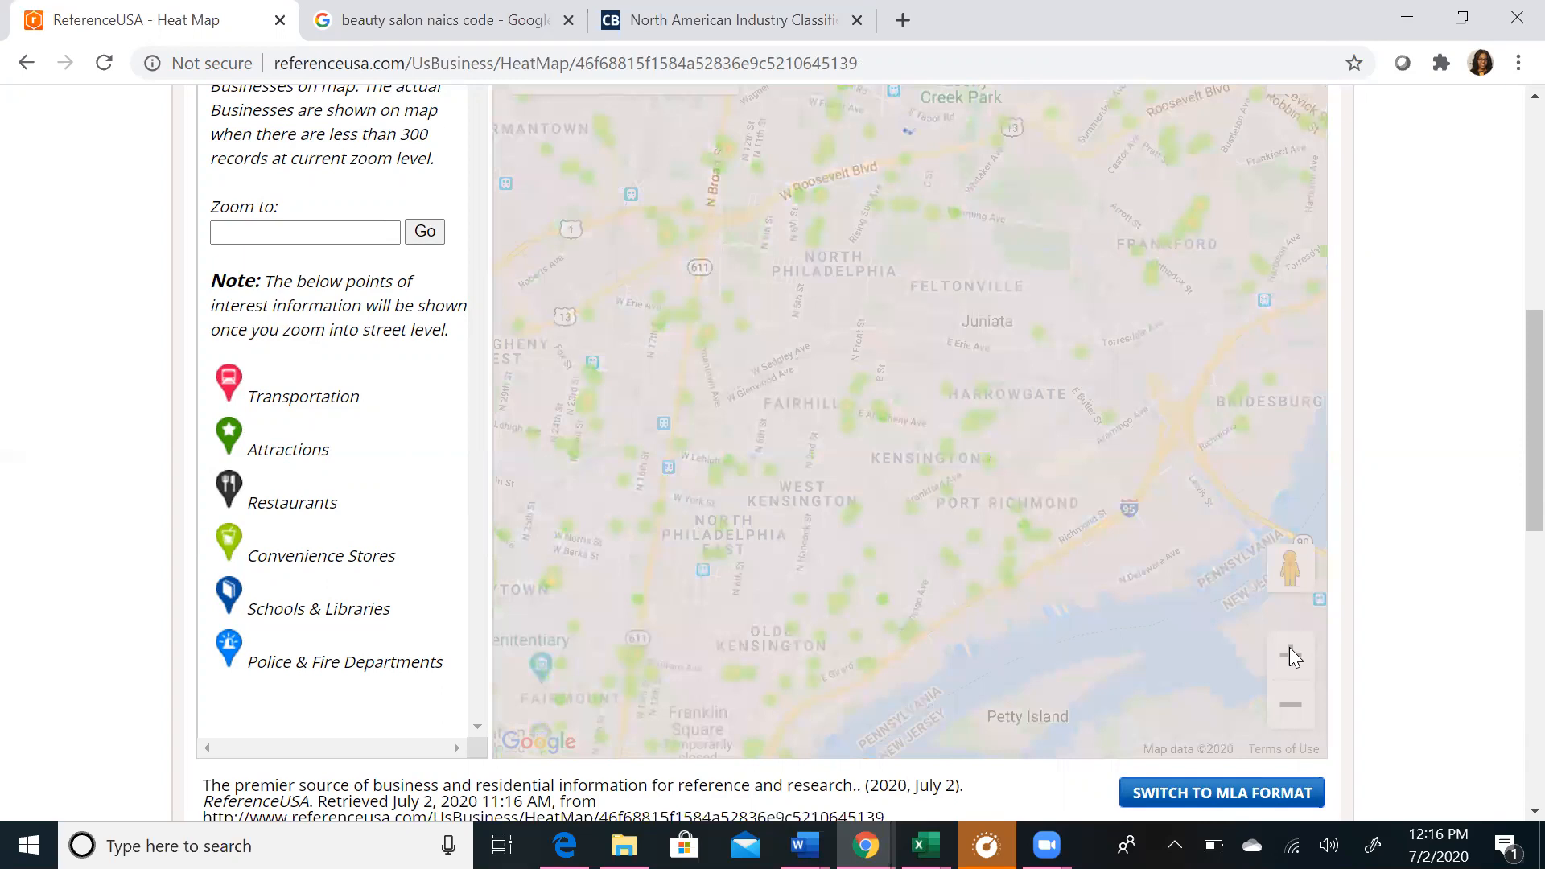
click(1289, 656)
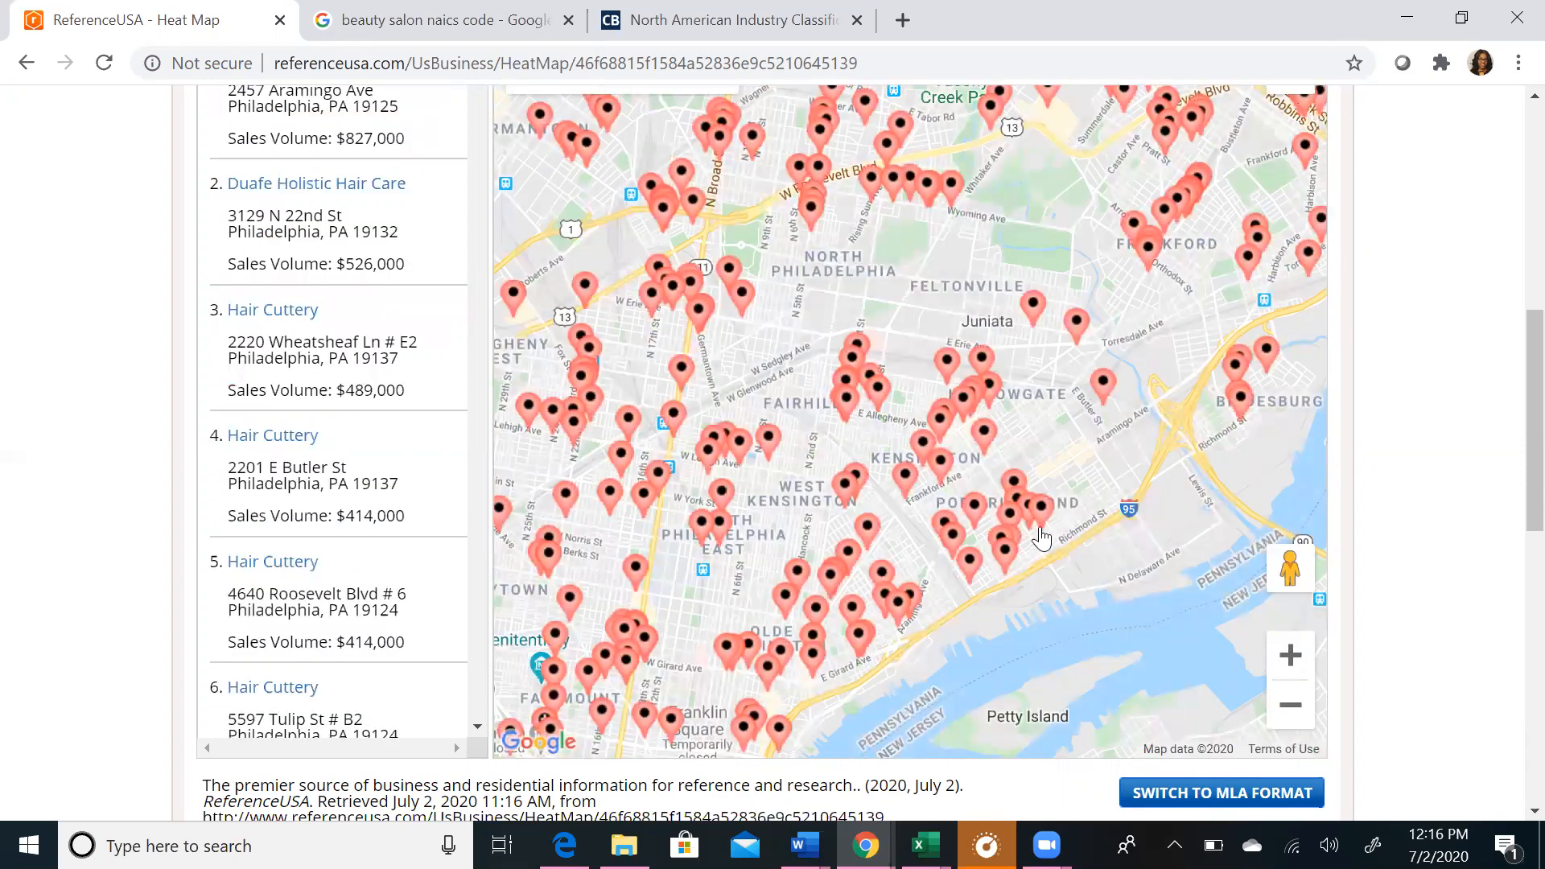
click(1020, 520)
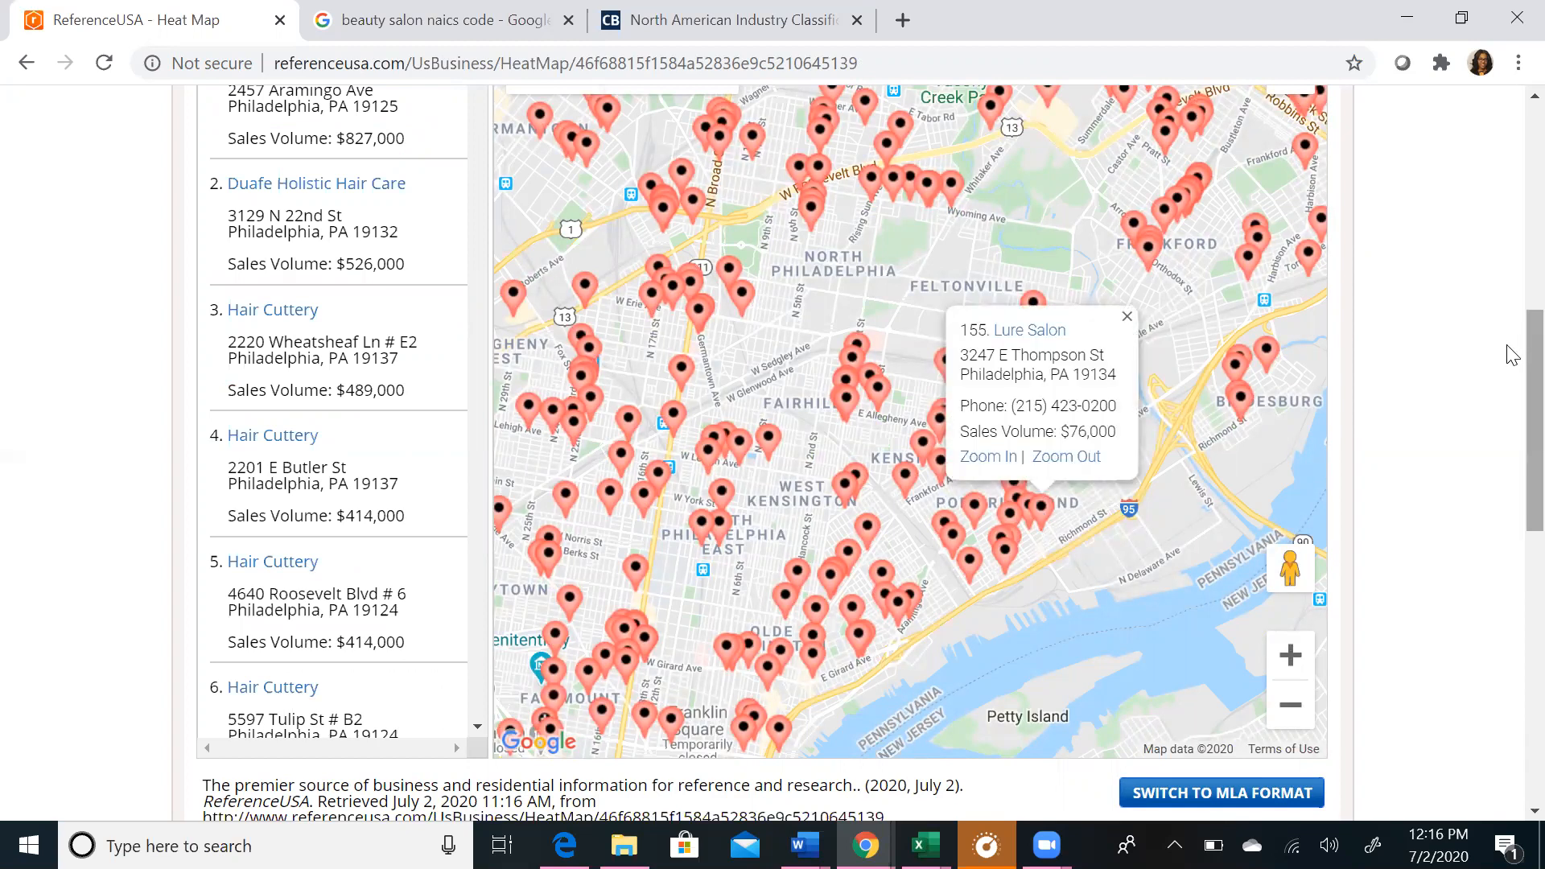
scroll(down, 3)
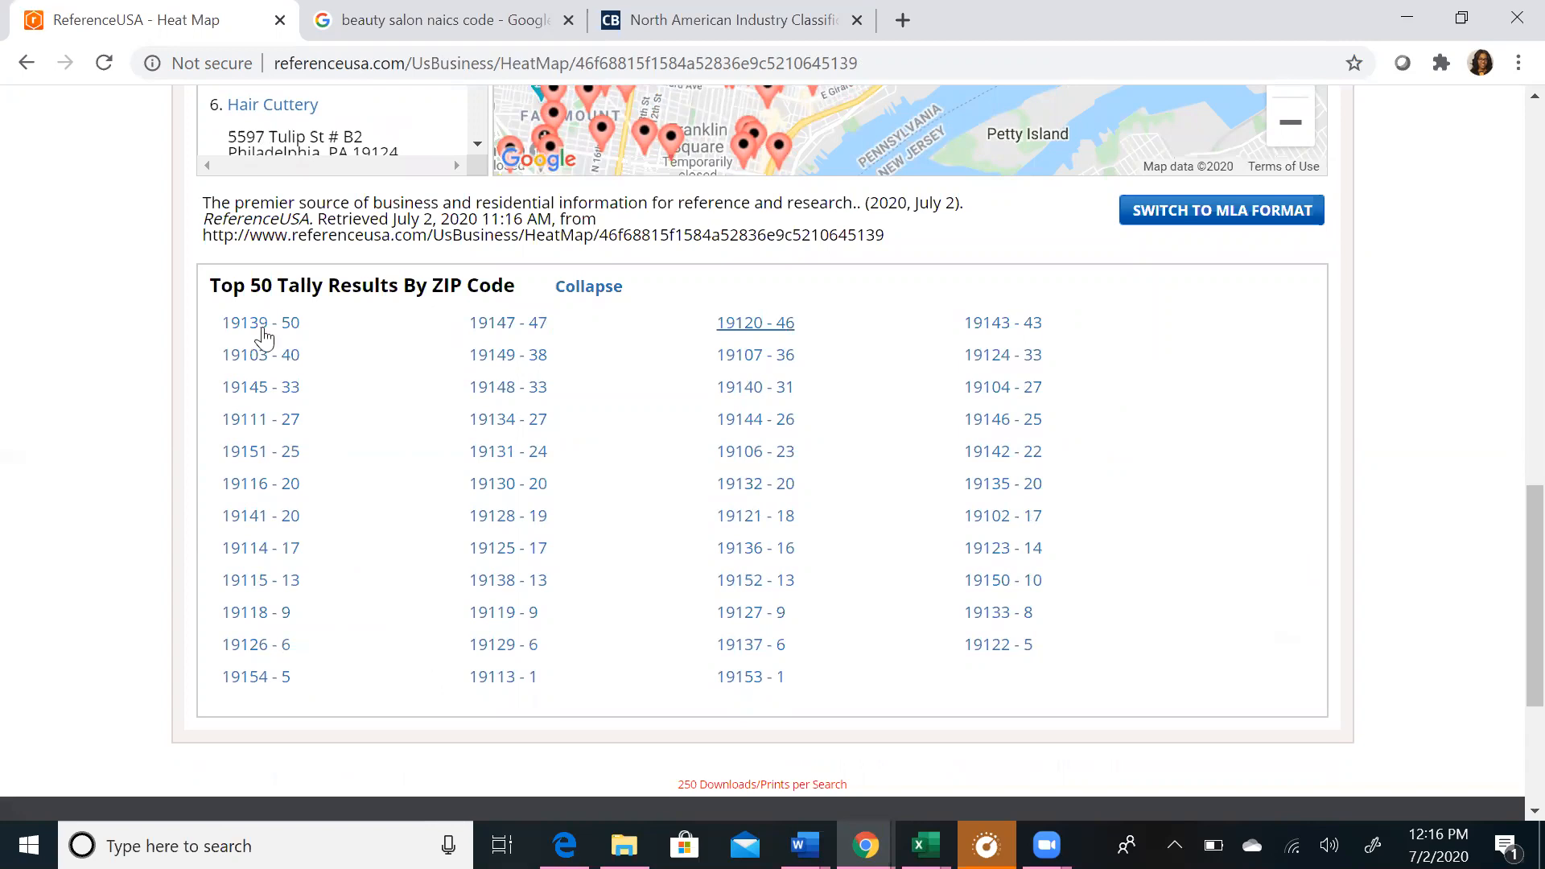
mouse_move(1511, 463)
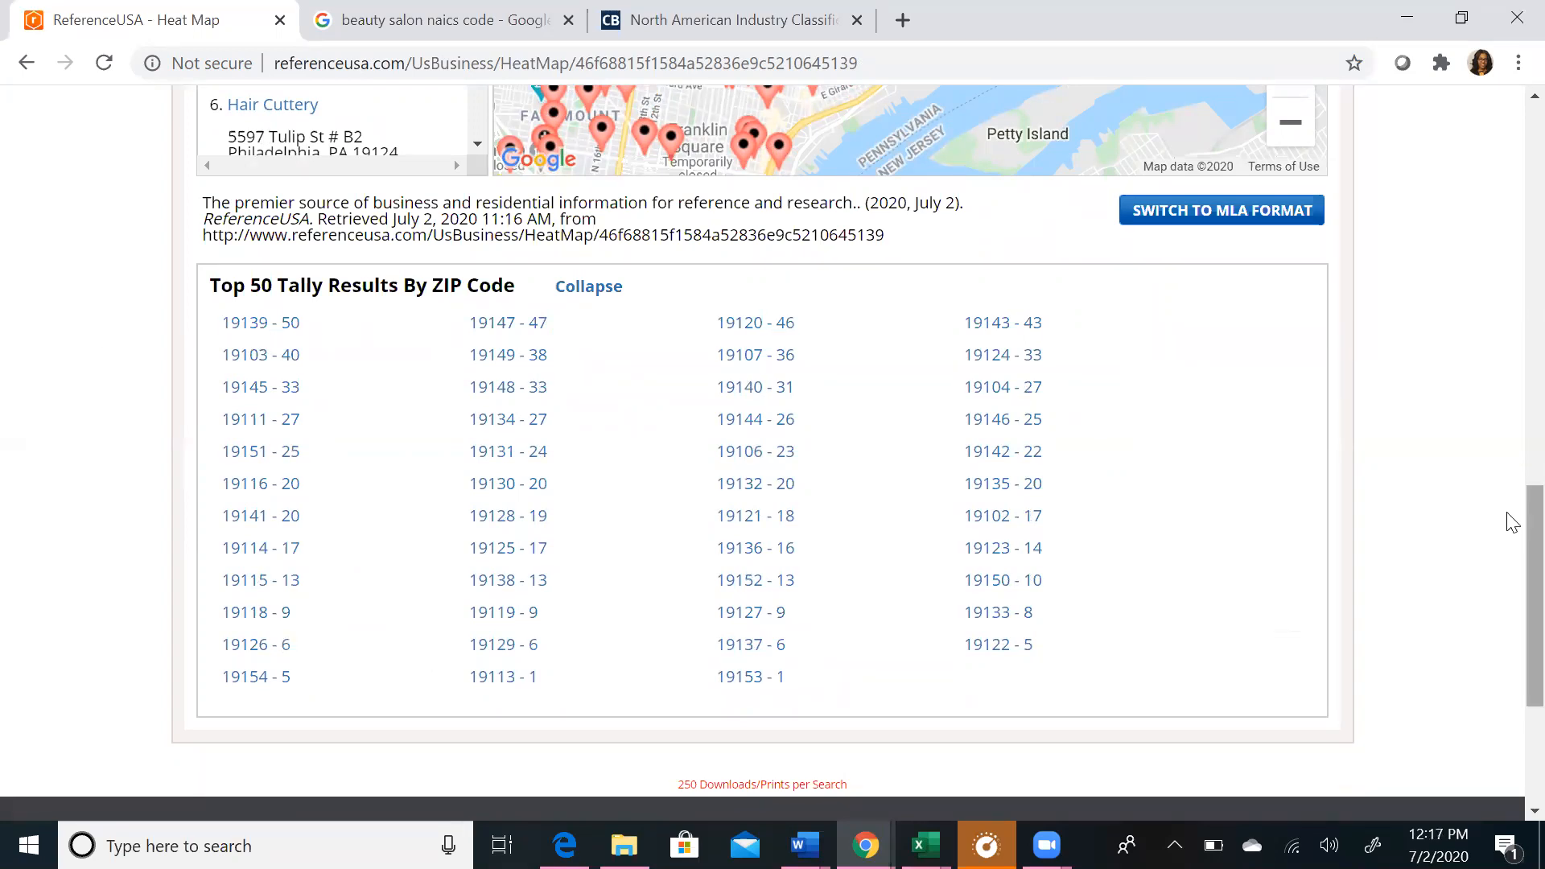
mouse_move(1512, 288)
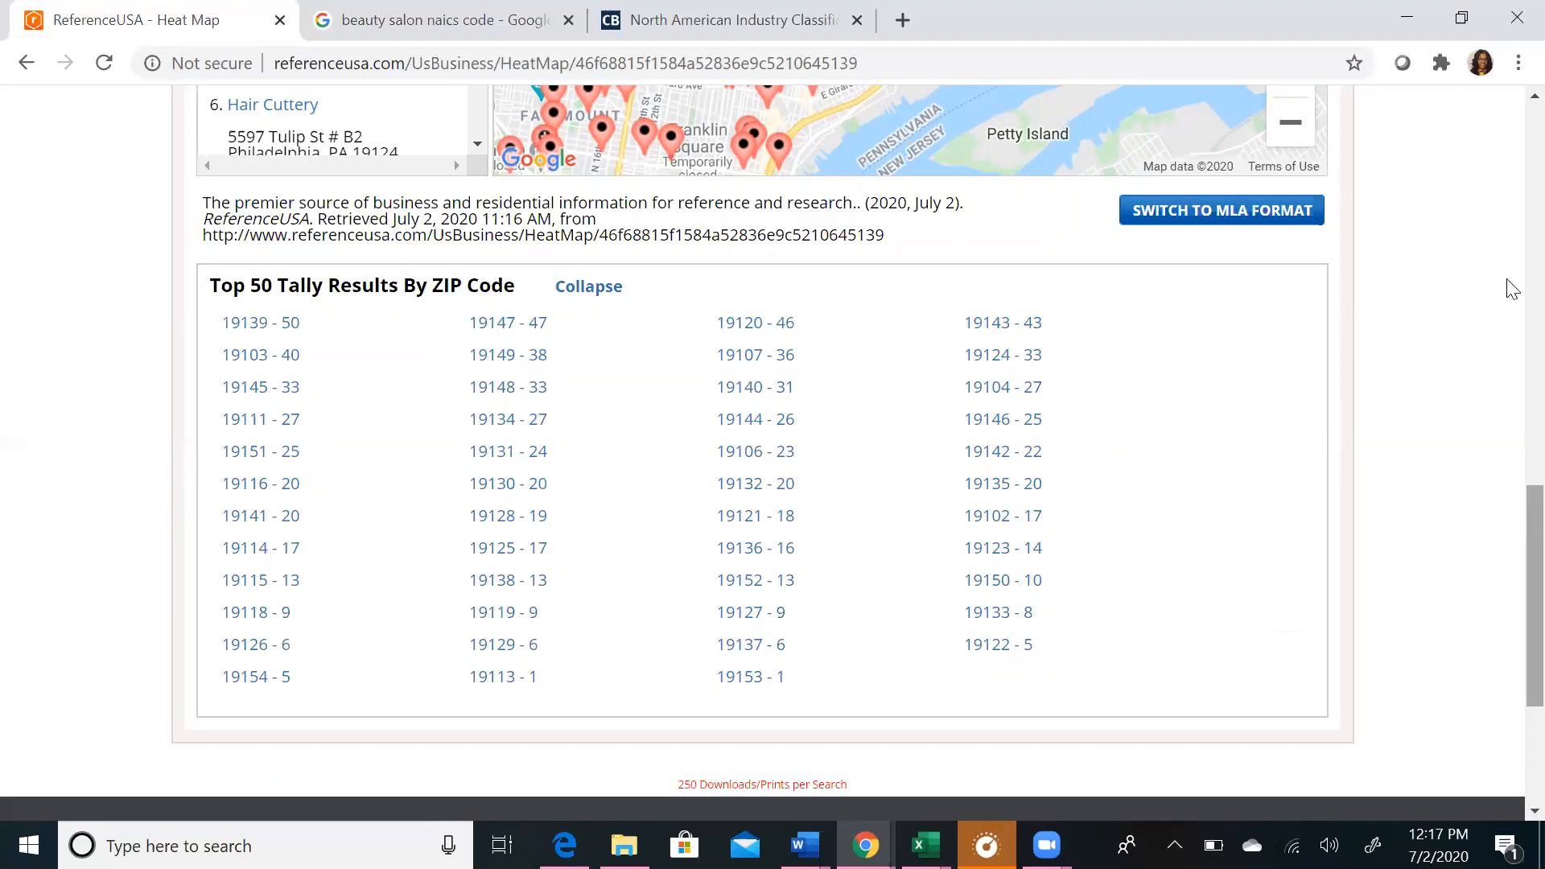
scroll(up, 3)
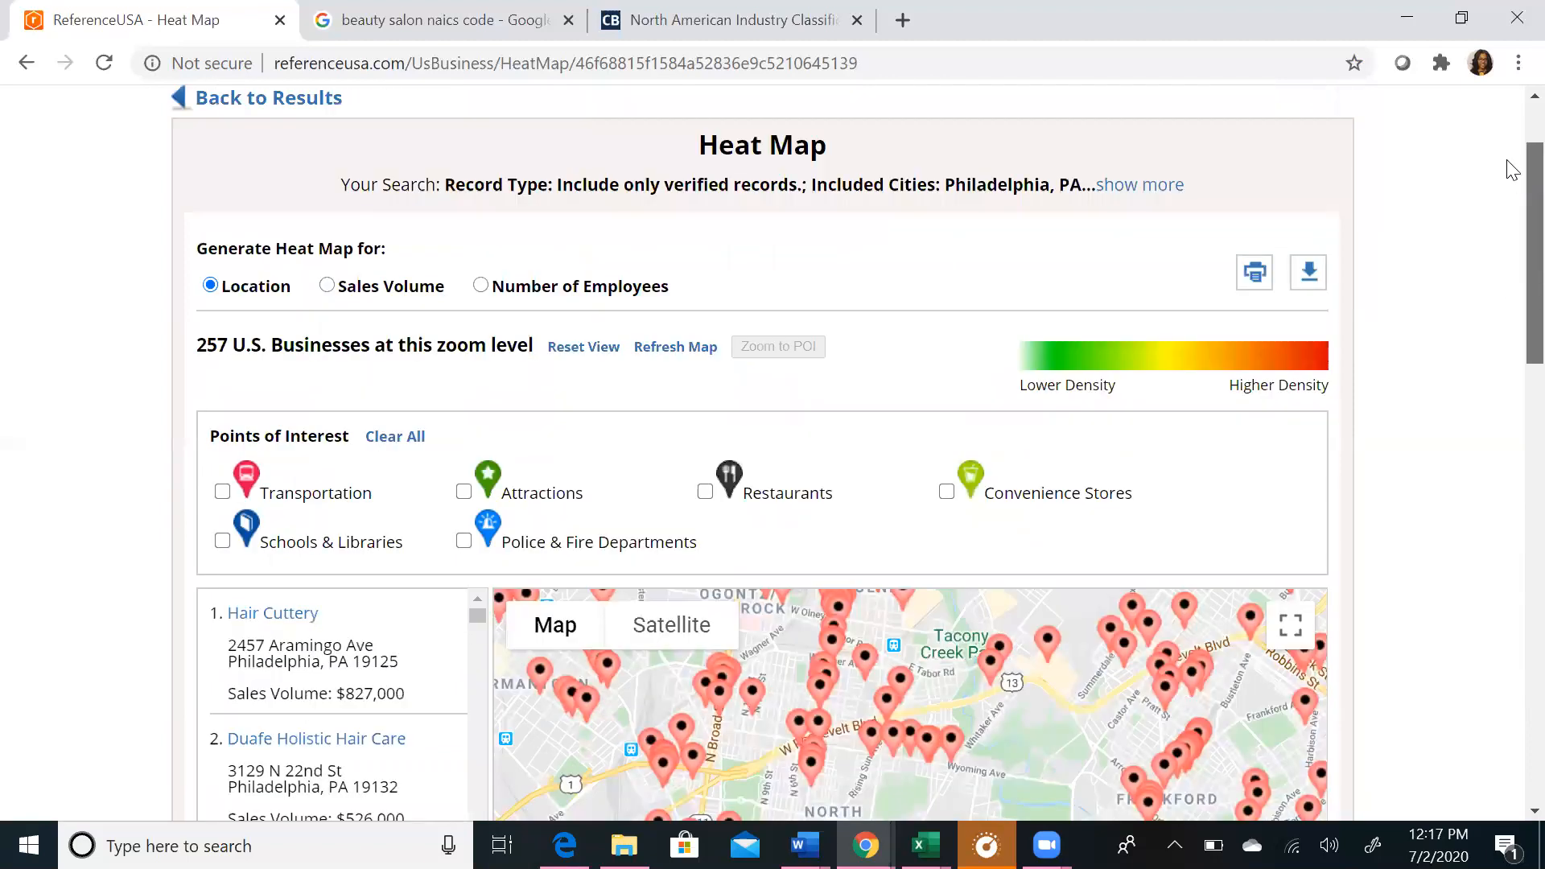
scroll(up, 3)
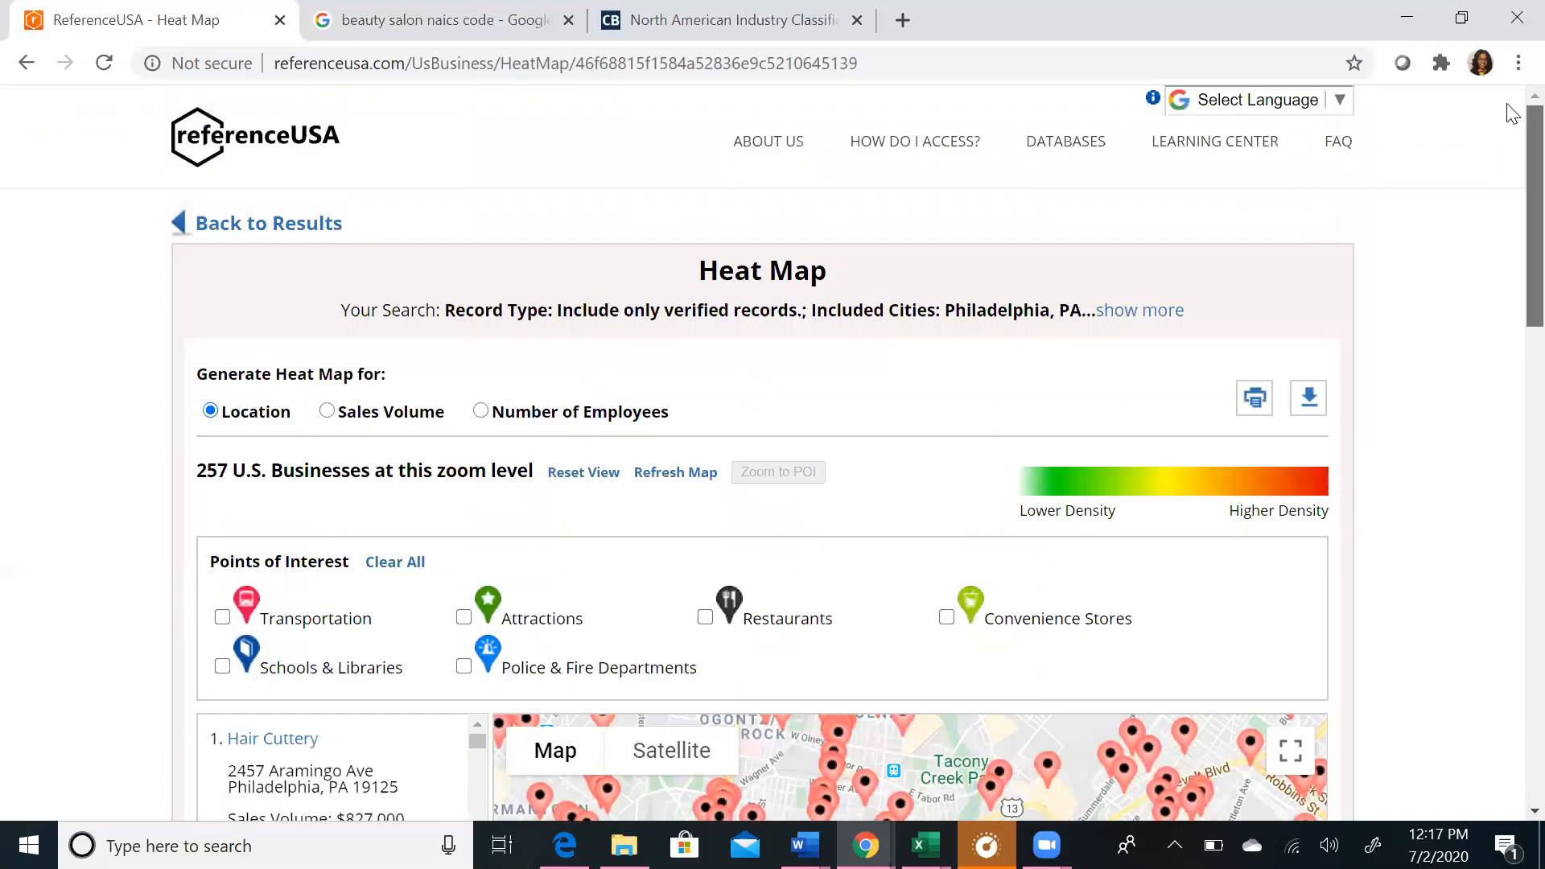
mouse_move(269, 222)
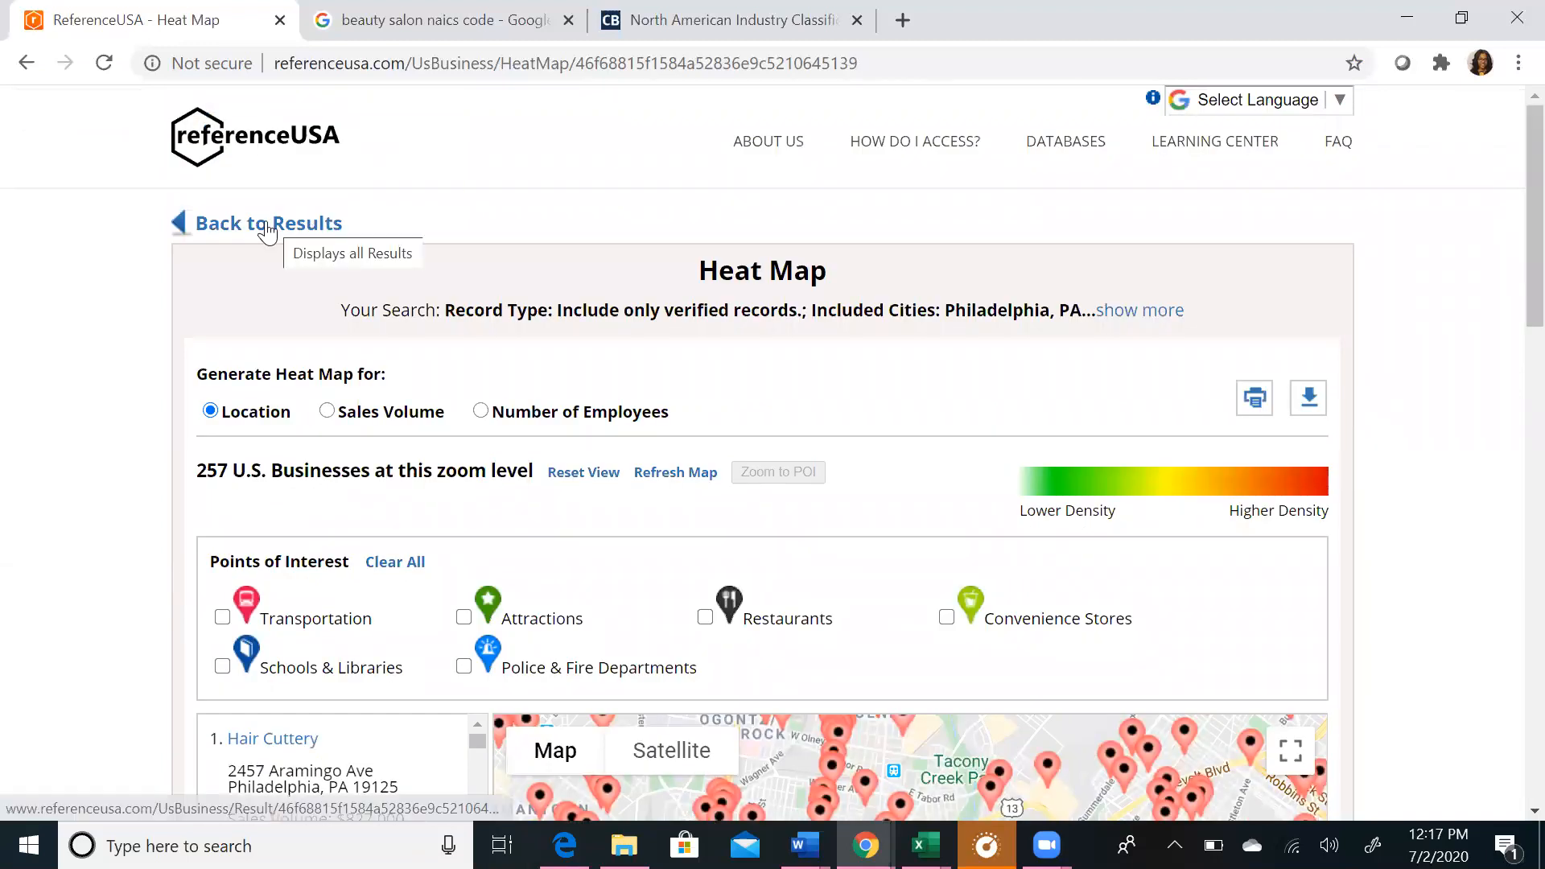
Step: Return from the heat map to the 988 Philadelphia beauty salon results and scan them
click(269, 222)
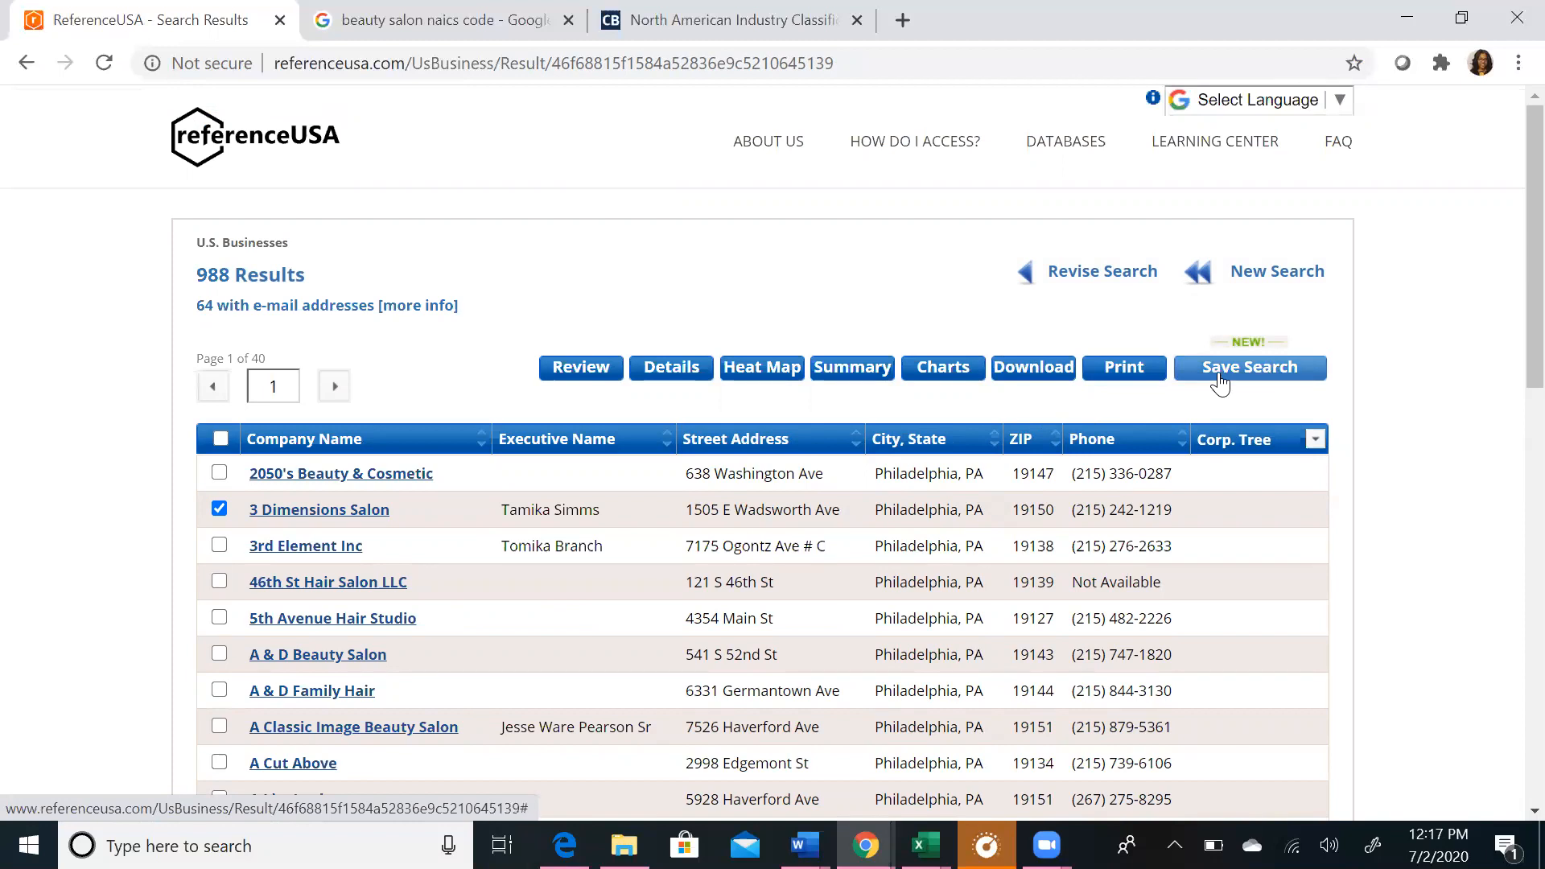
mouse_move(1033, 367)
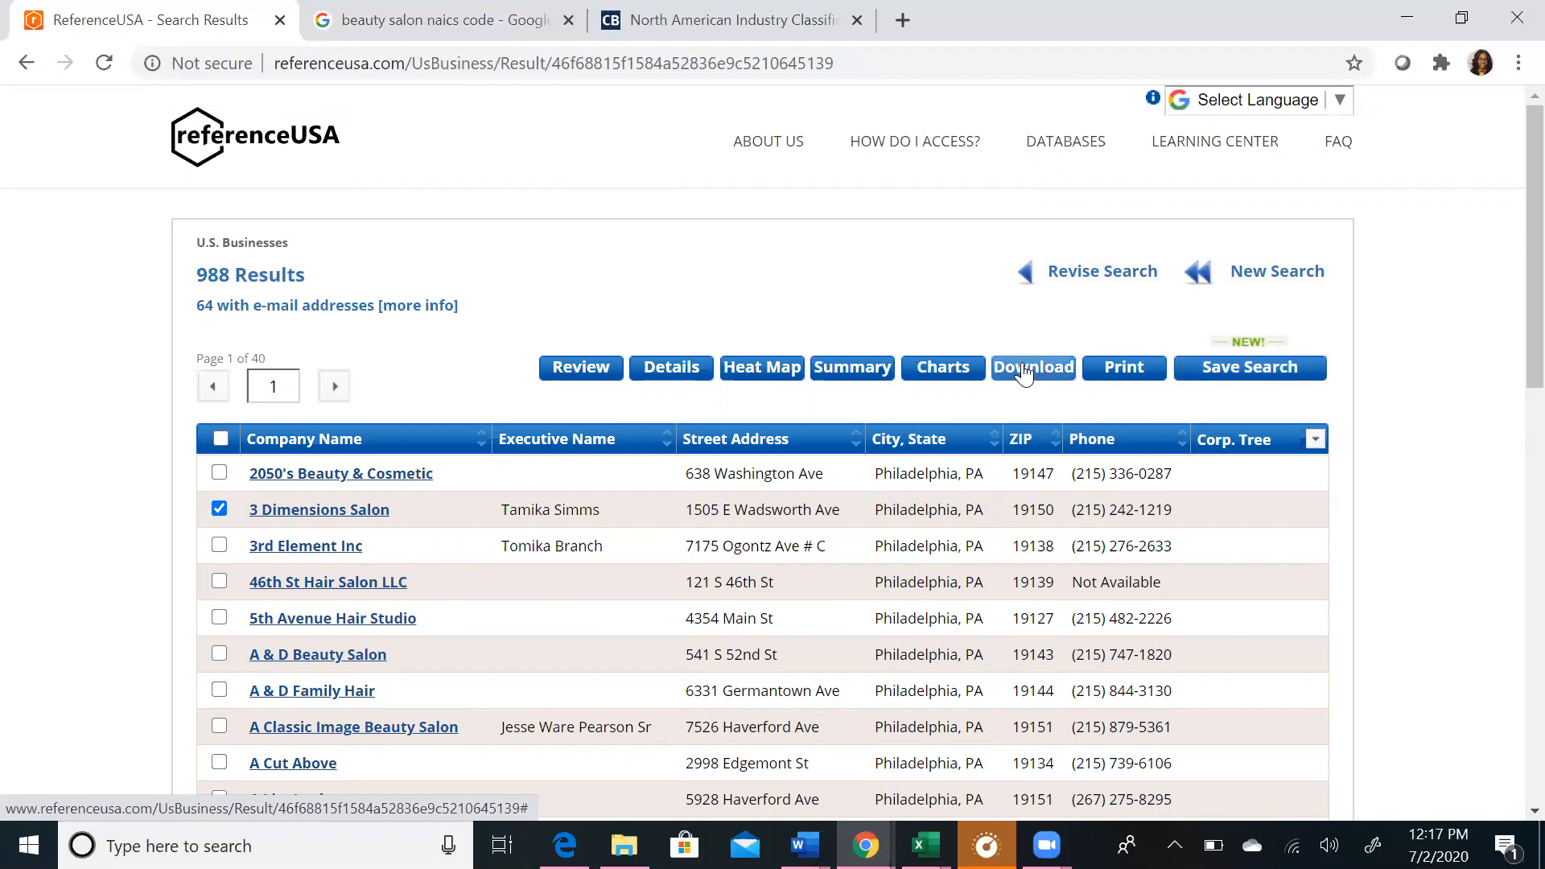
mouse_move(1002, 317)
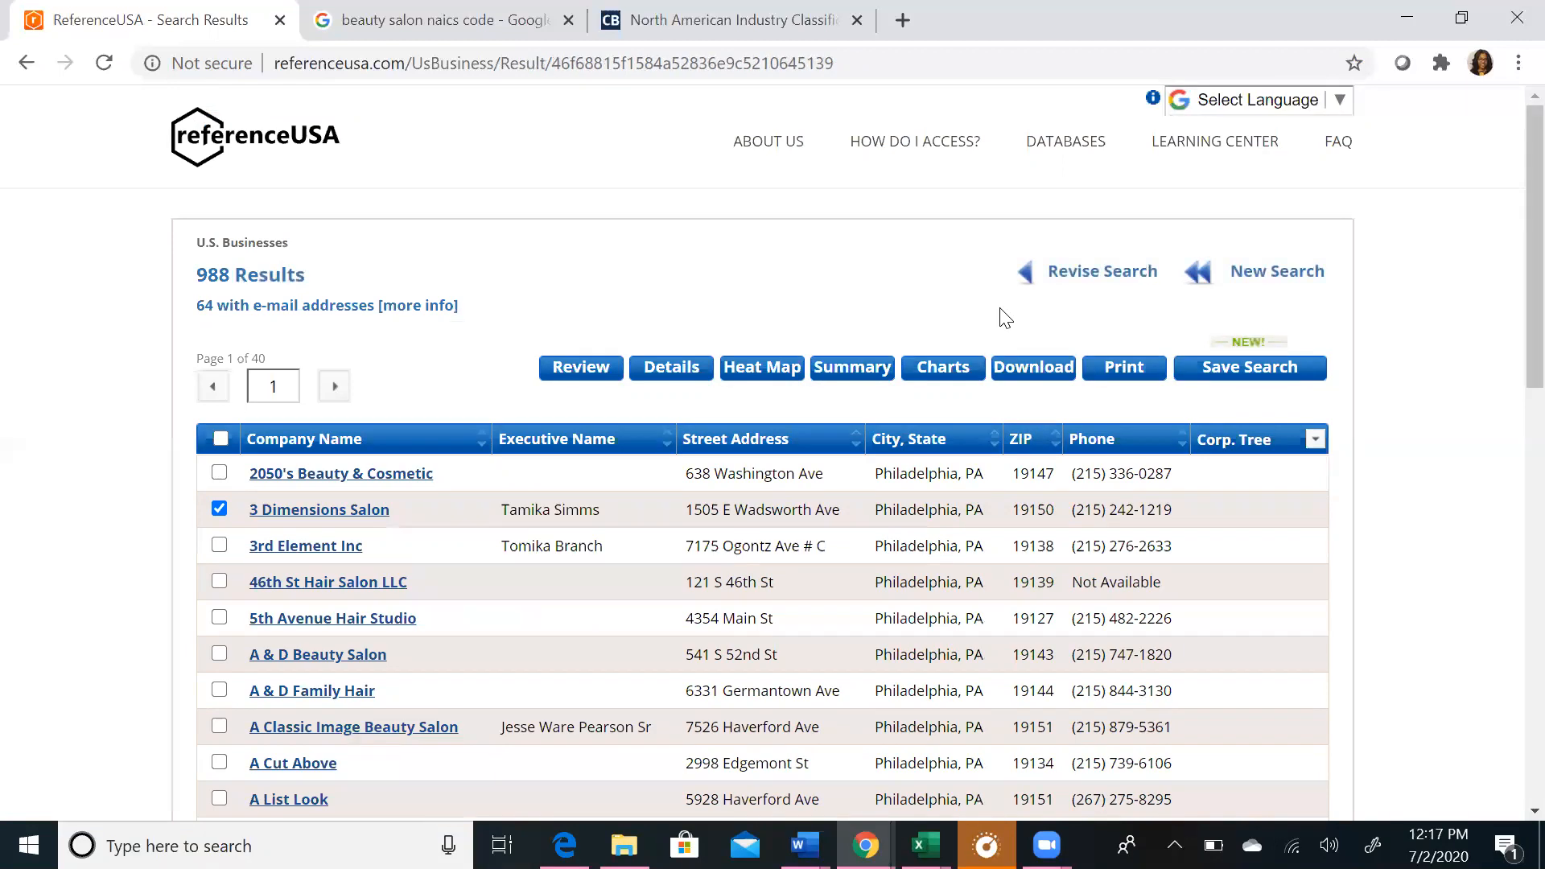
mouse_move(1122, 354)
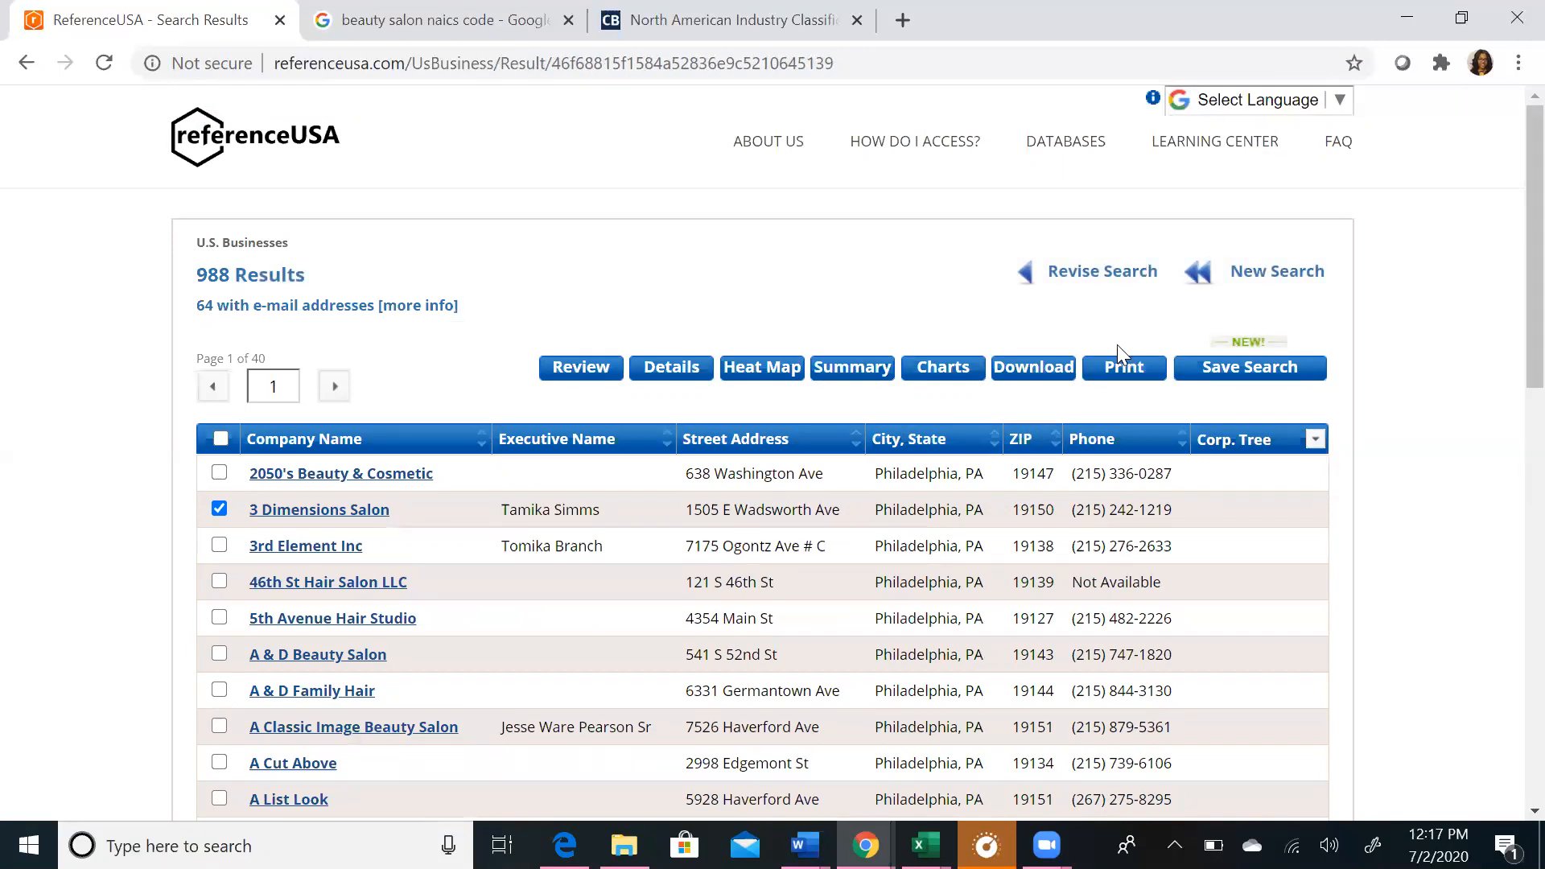
mouse_move(1107, 344)
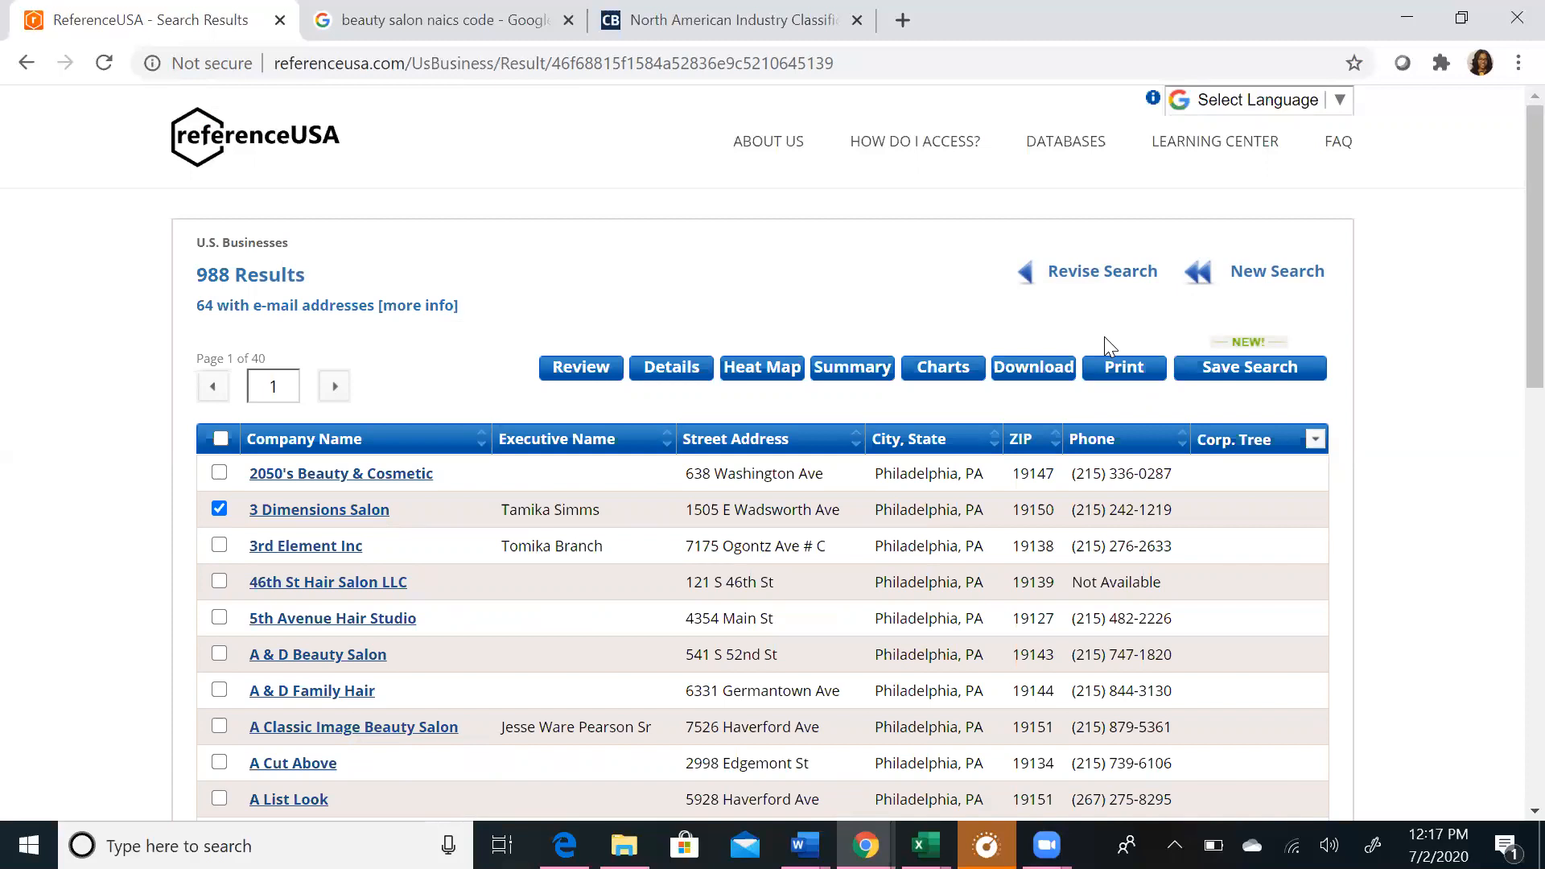
mouse_move(1511, 196)
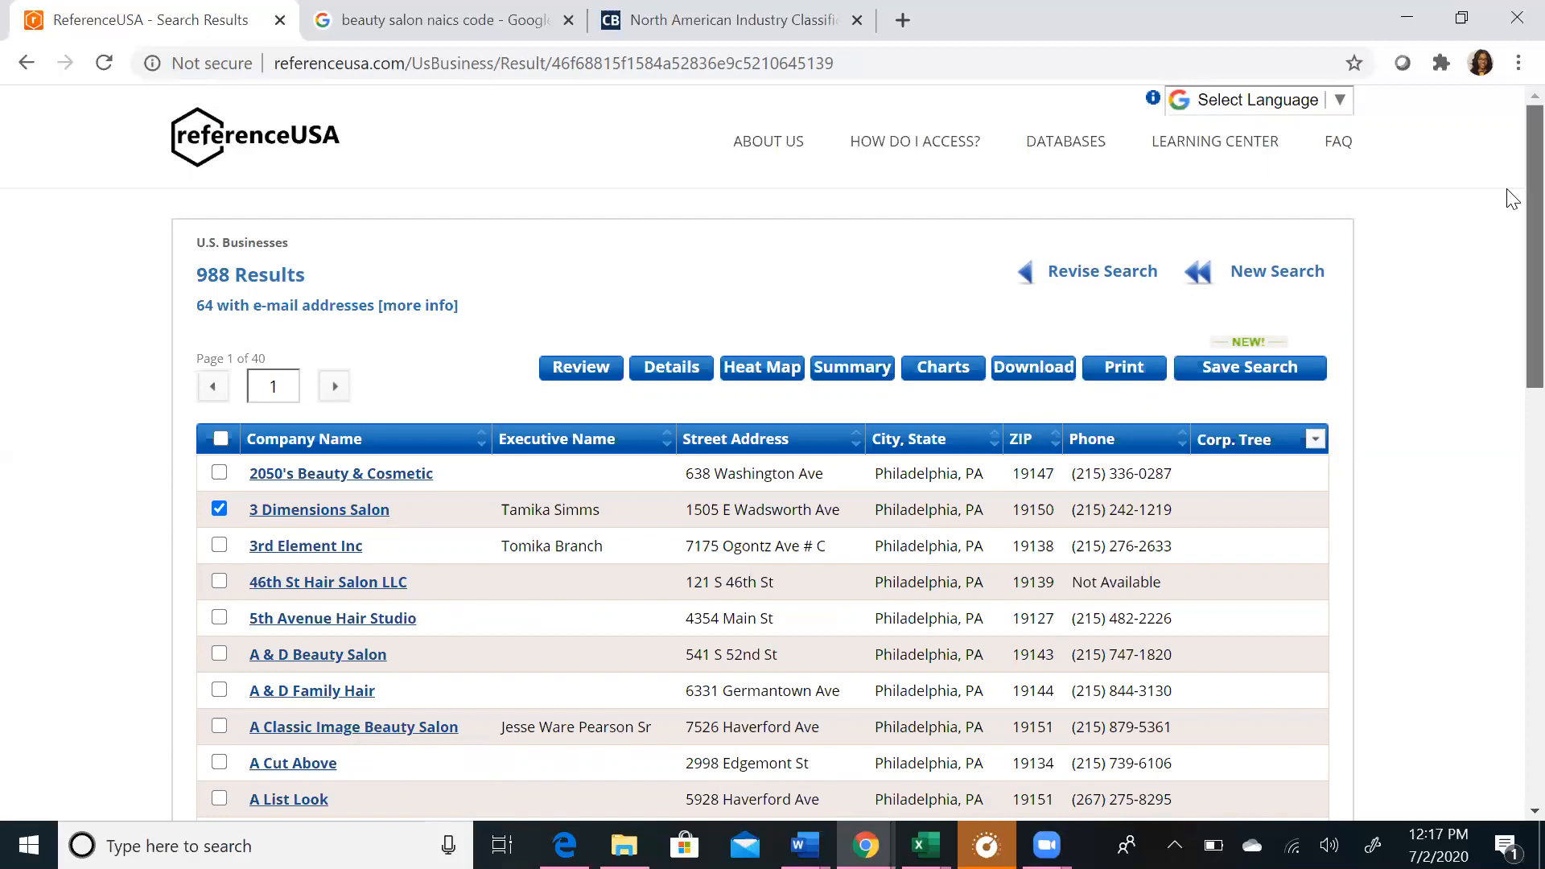
scroll(down, 3)
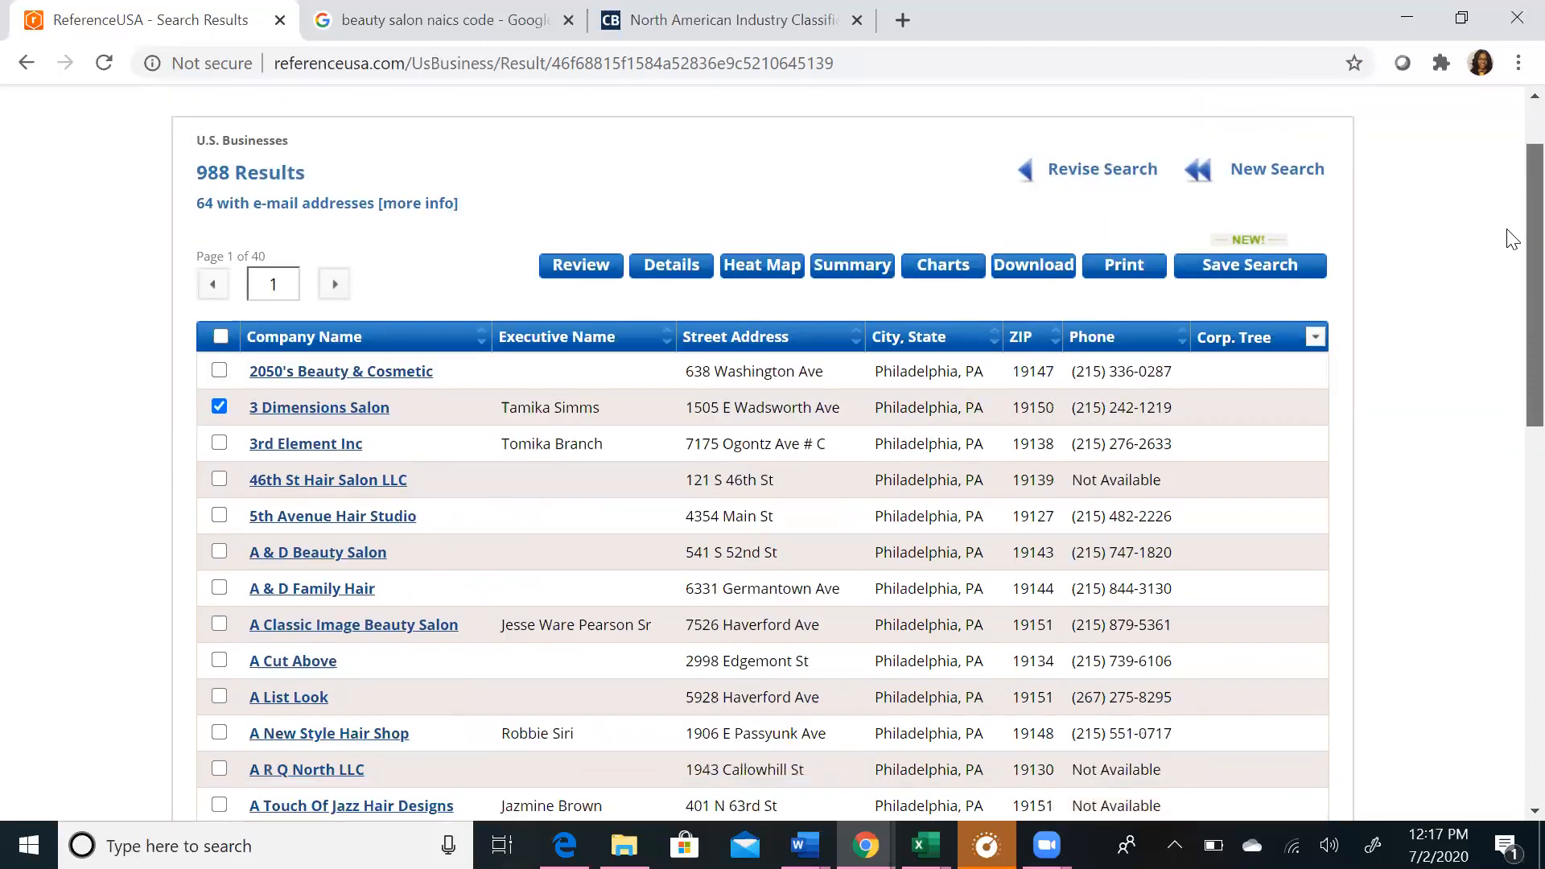
scroll(up, 3)
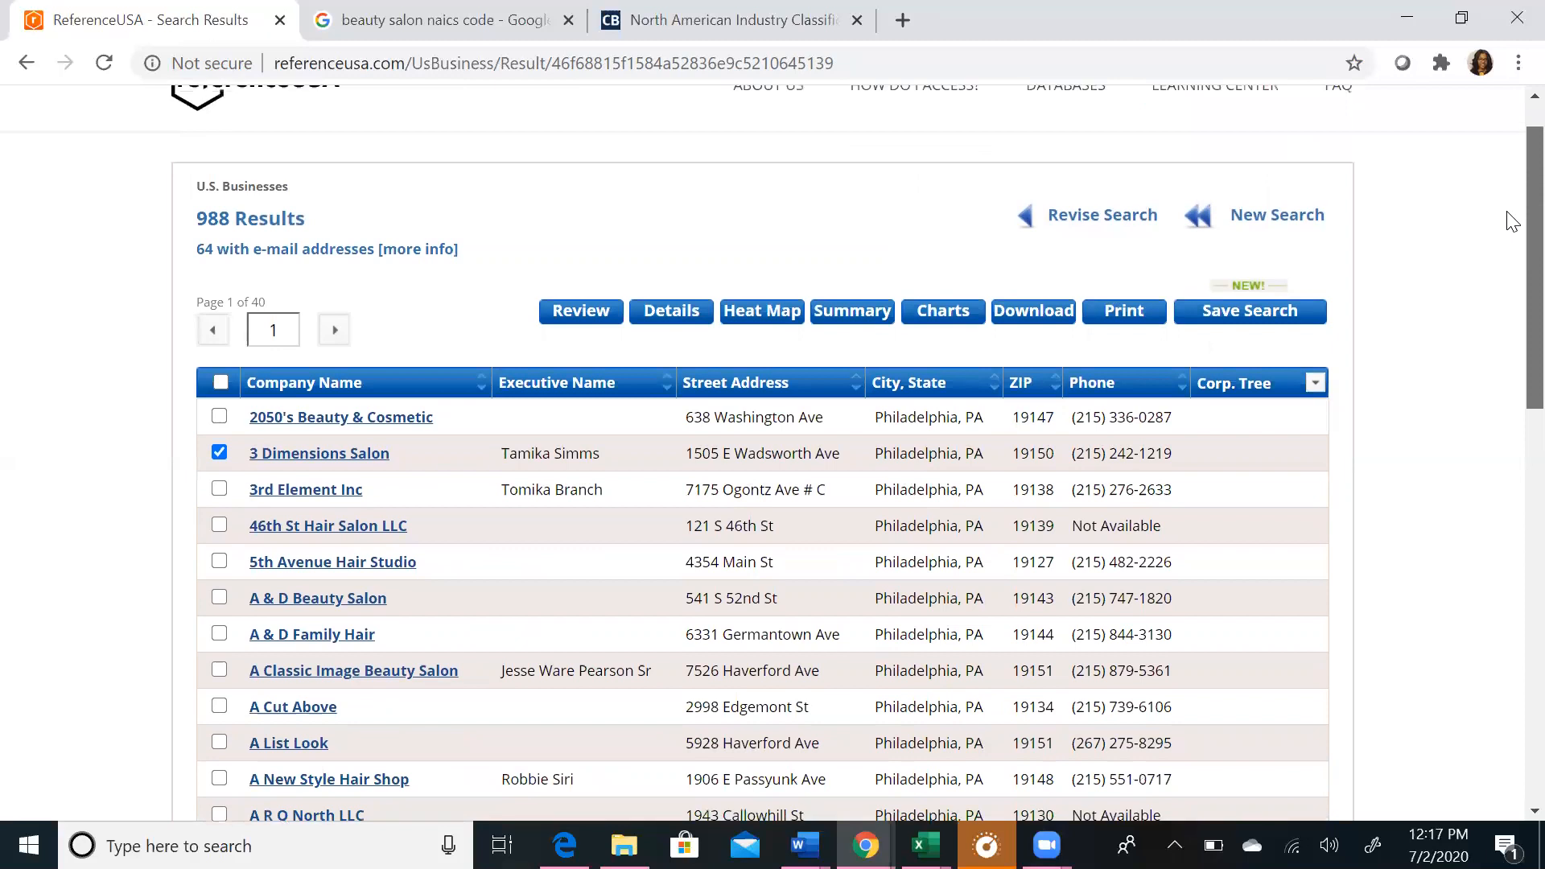
scroll(up, 3)
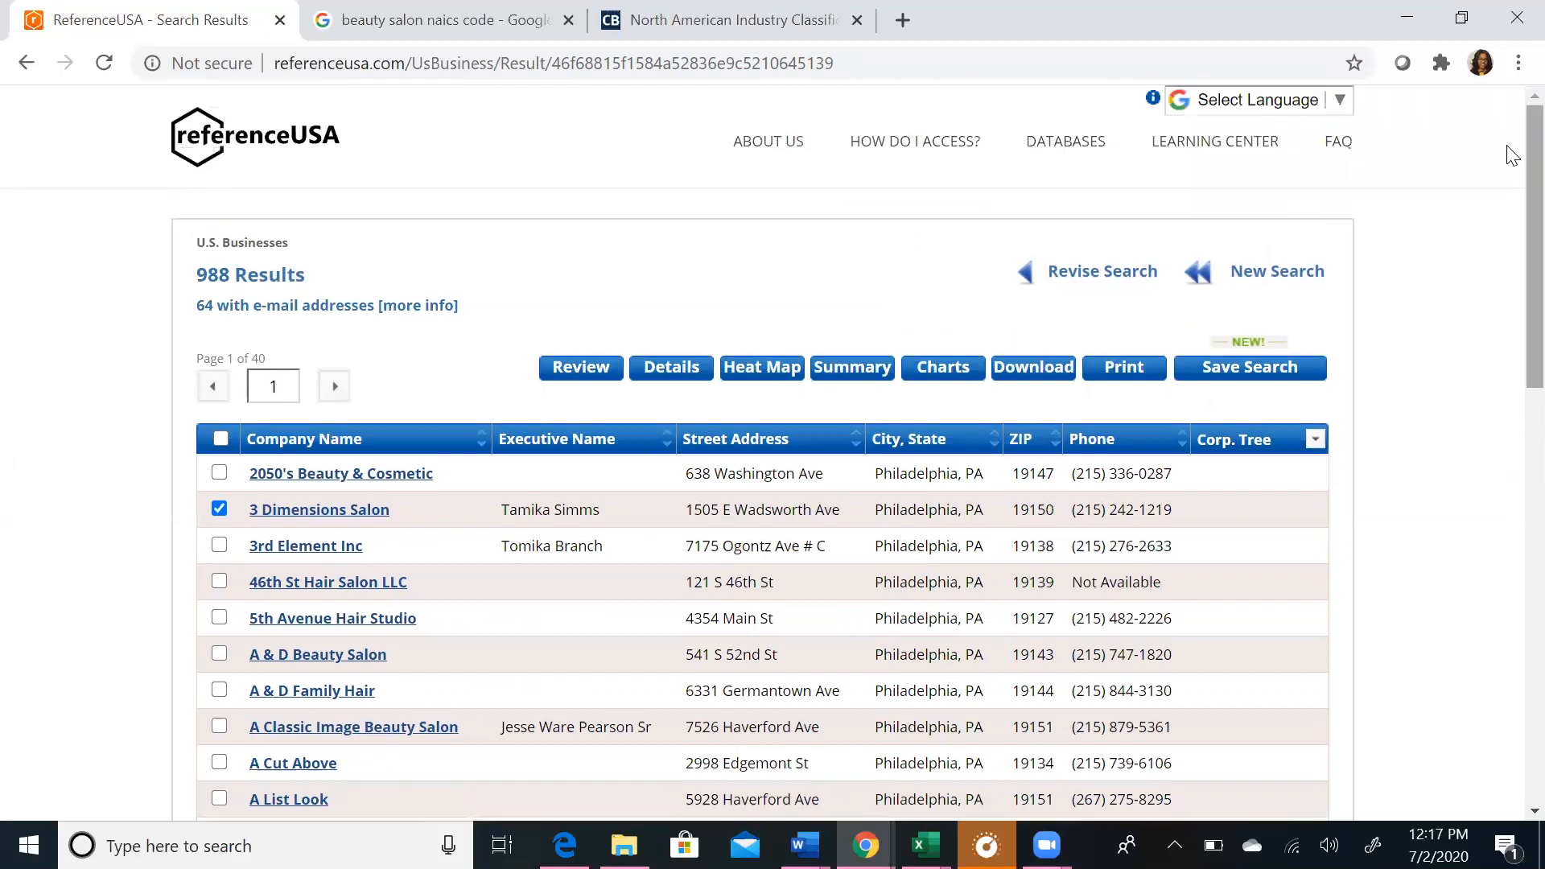
mouse_move(214, 147)
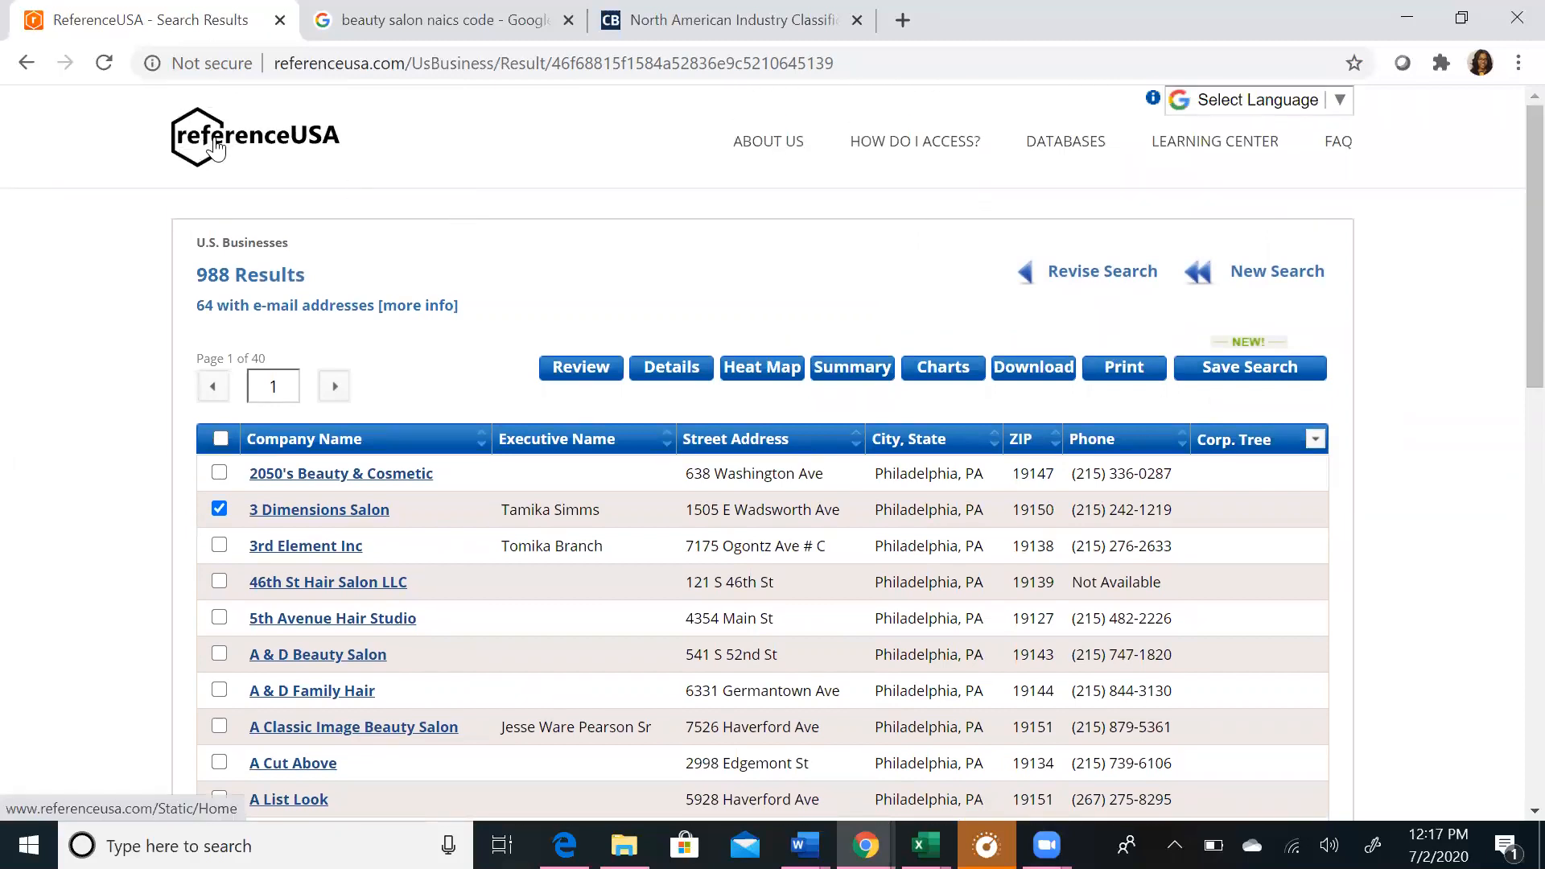
Step: From the ReferenceUSA home page, start a U.S. New Businesses quick search
click(254, 135)
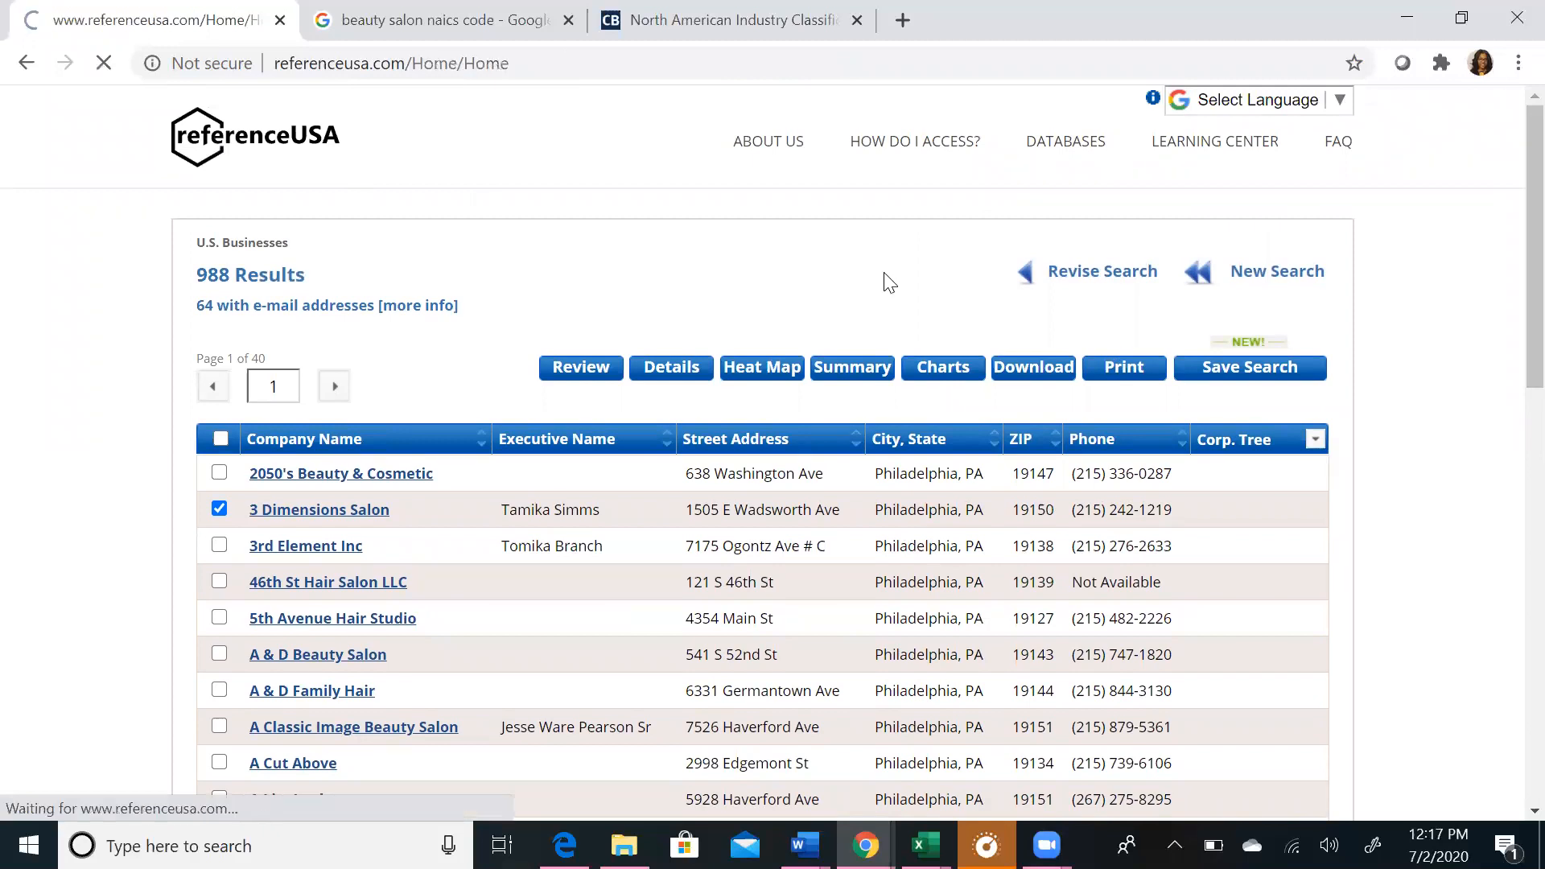
click(1276, 270)
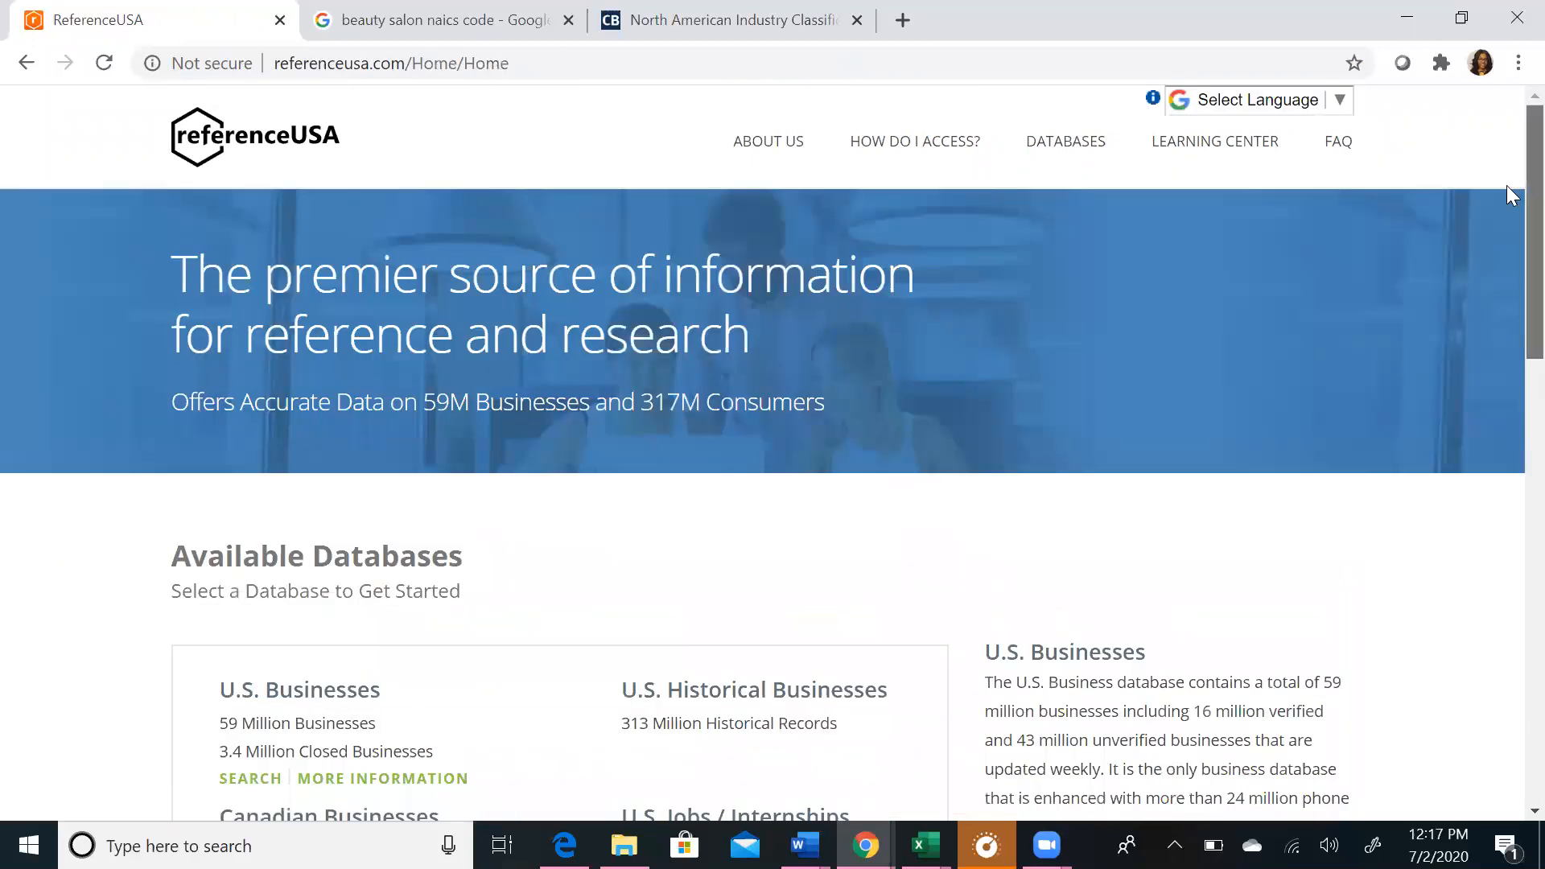
scroll(down, 3)
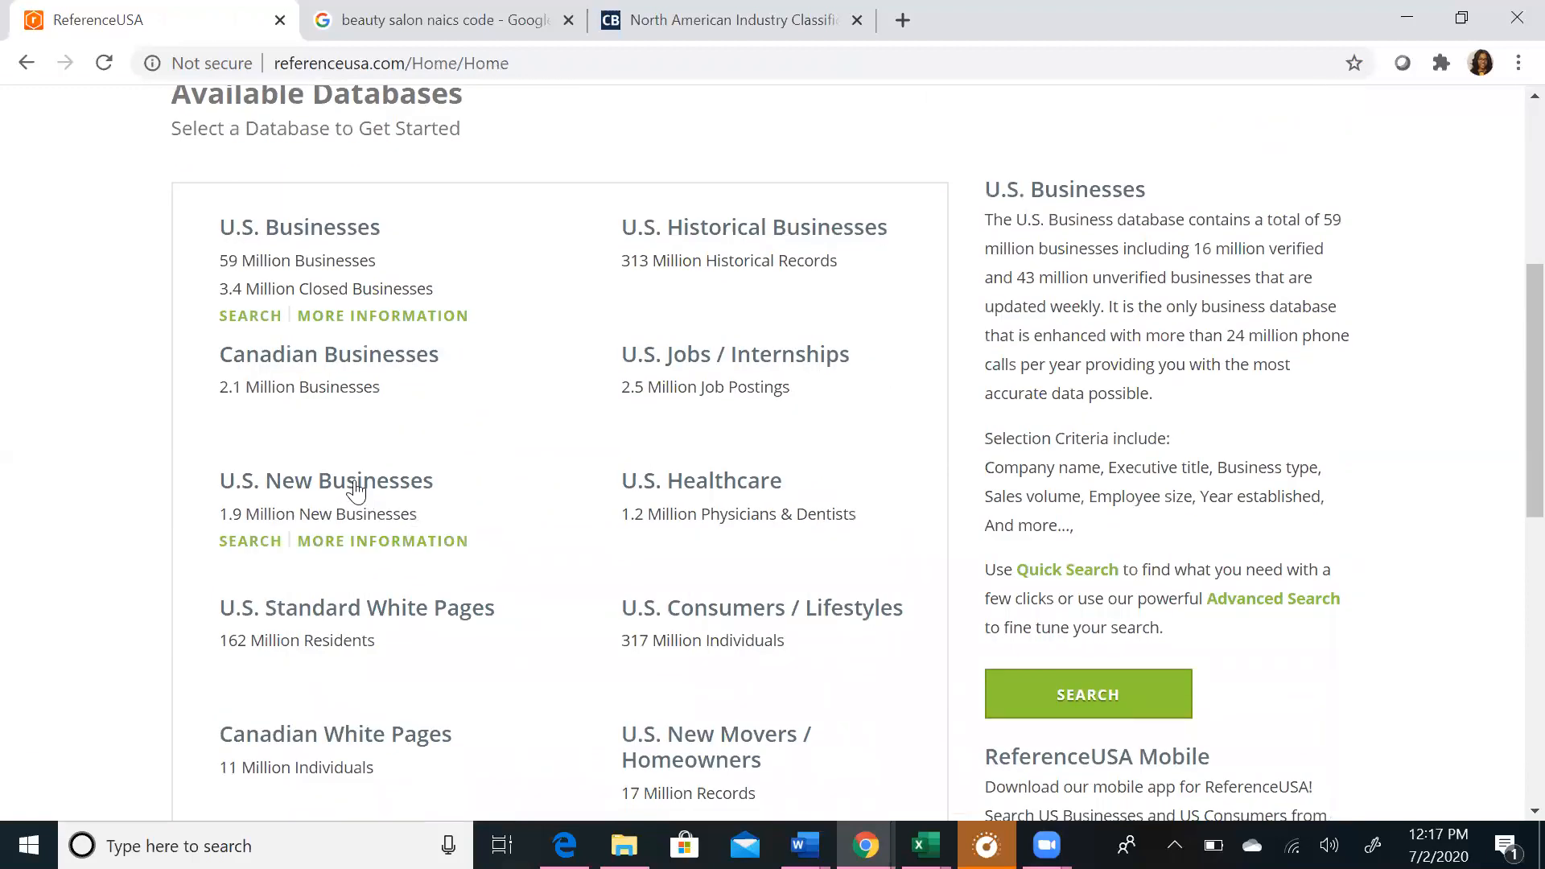
click(251, 540)
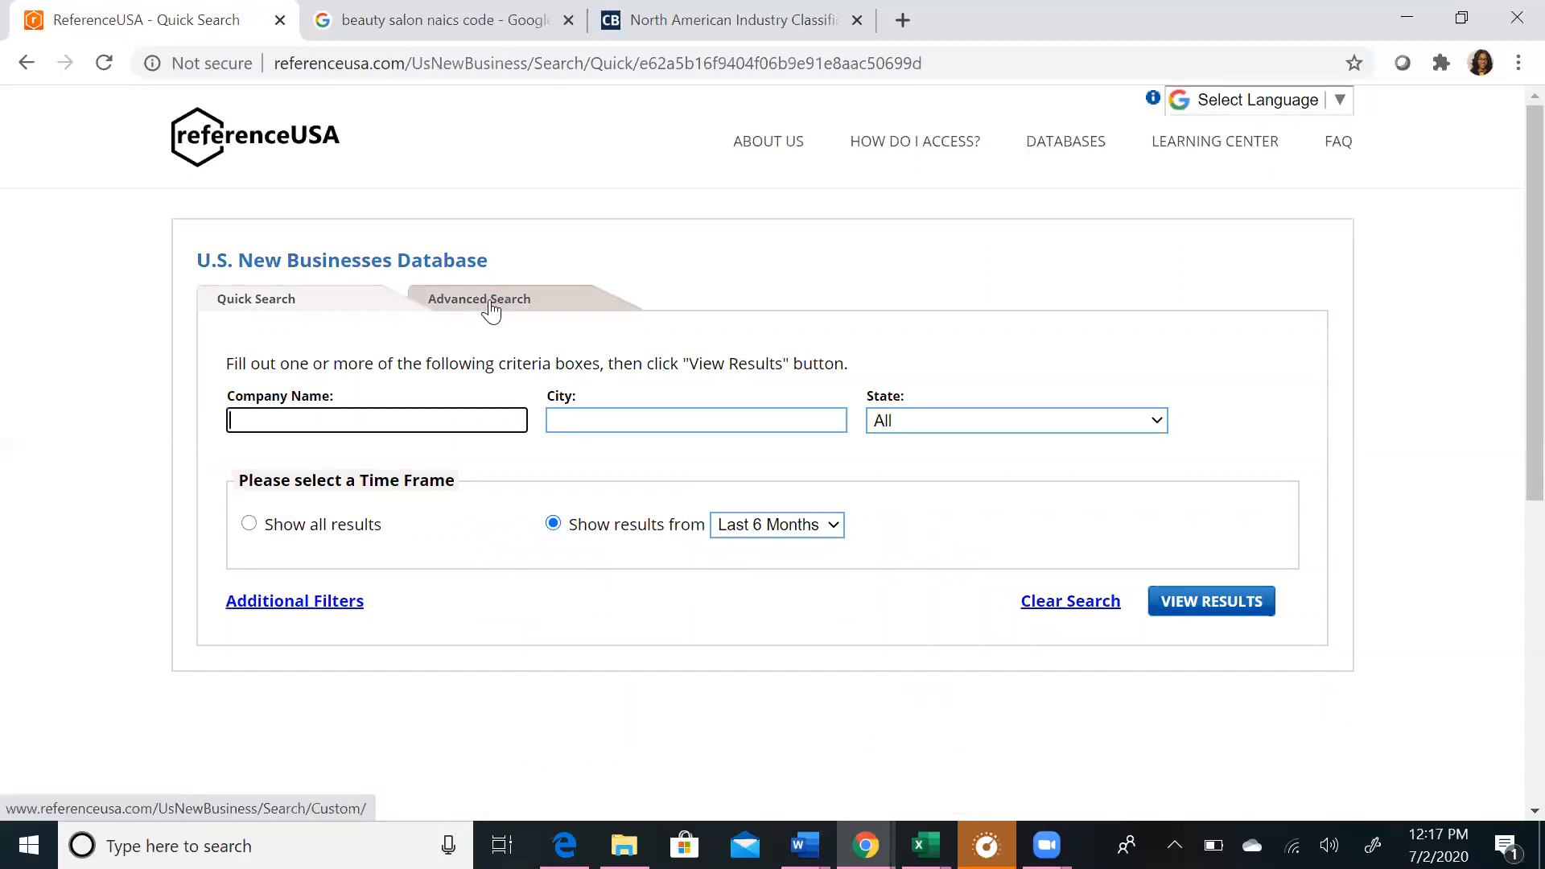
Step: In the new-business advanced search, look up business categories matching 'restaurants'
click(480, 299)
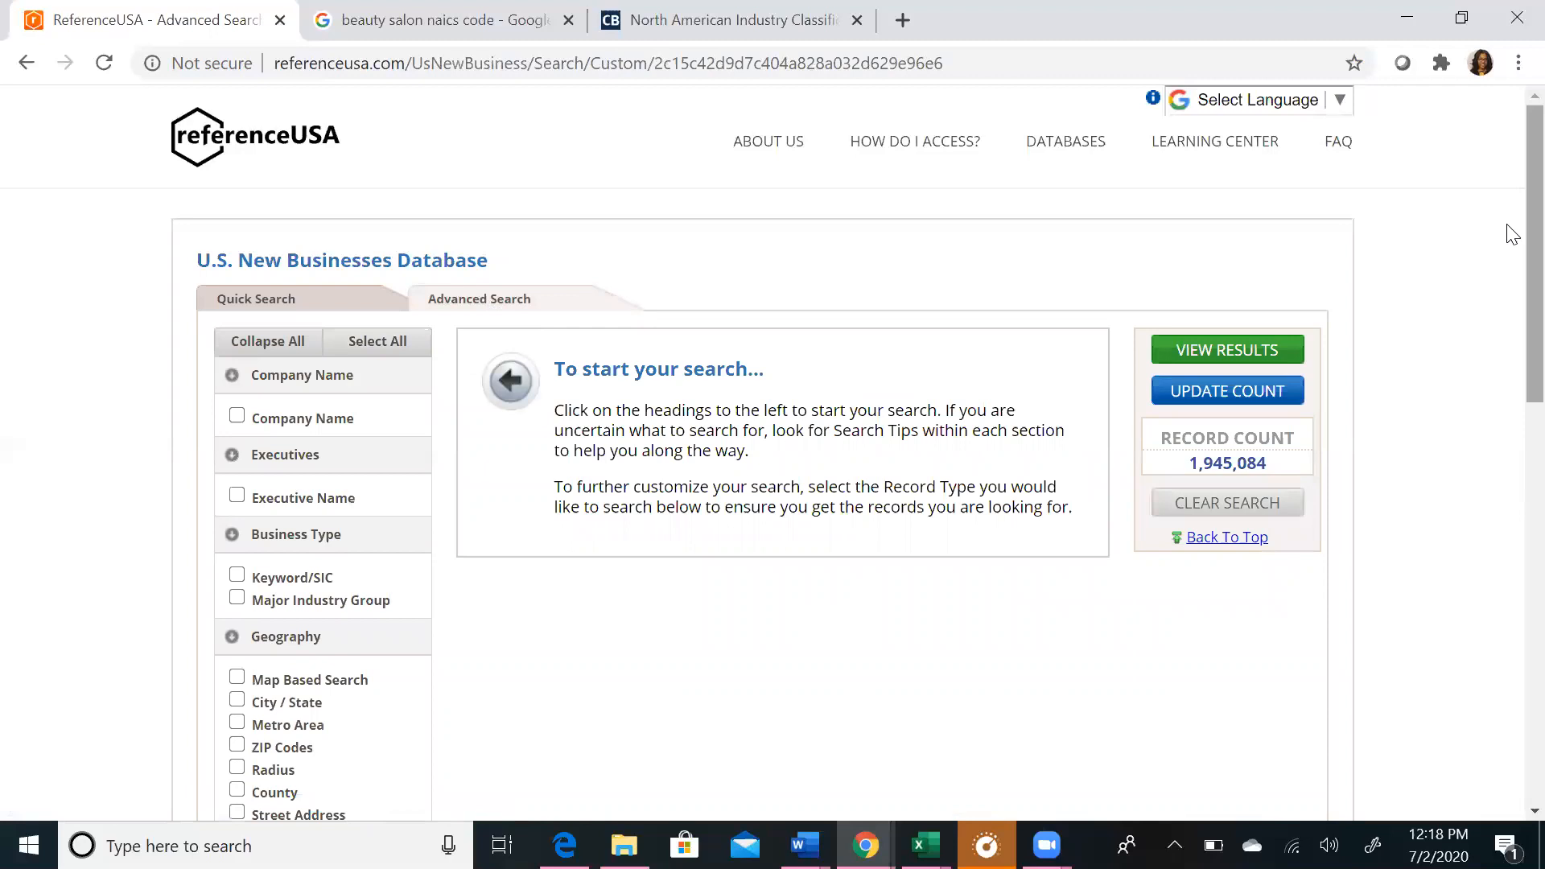
scroll(down, 3)
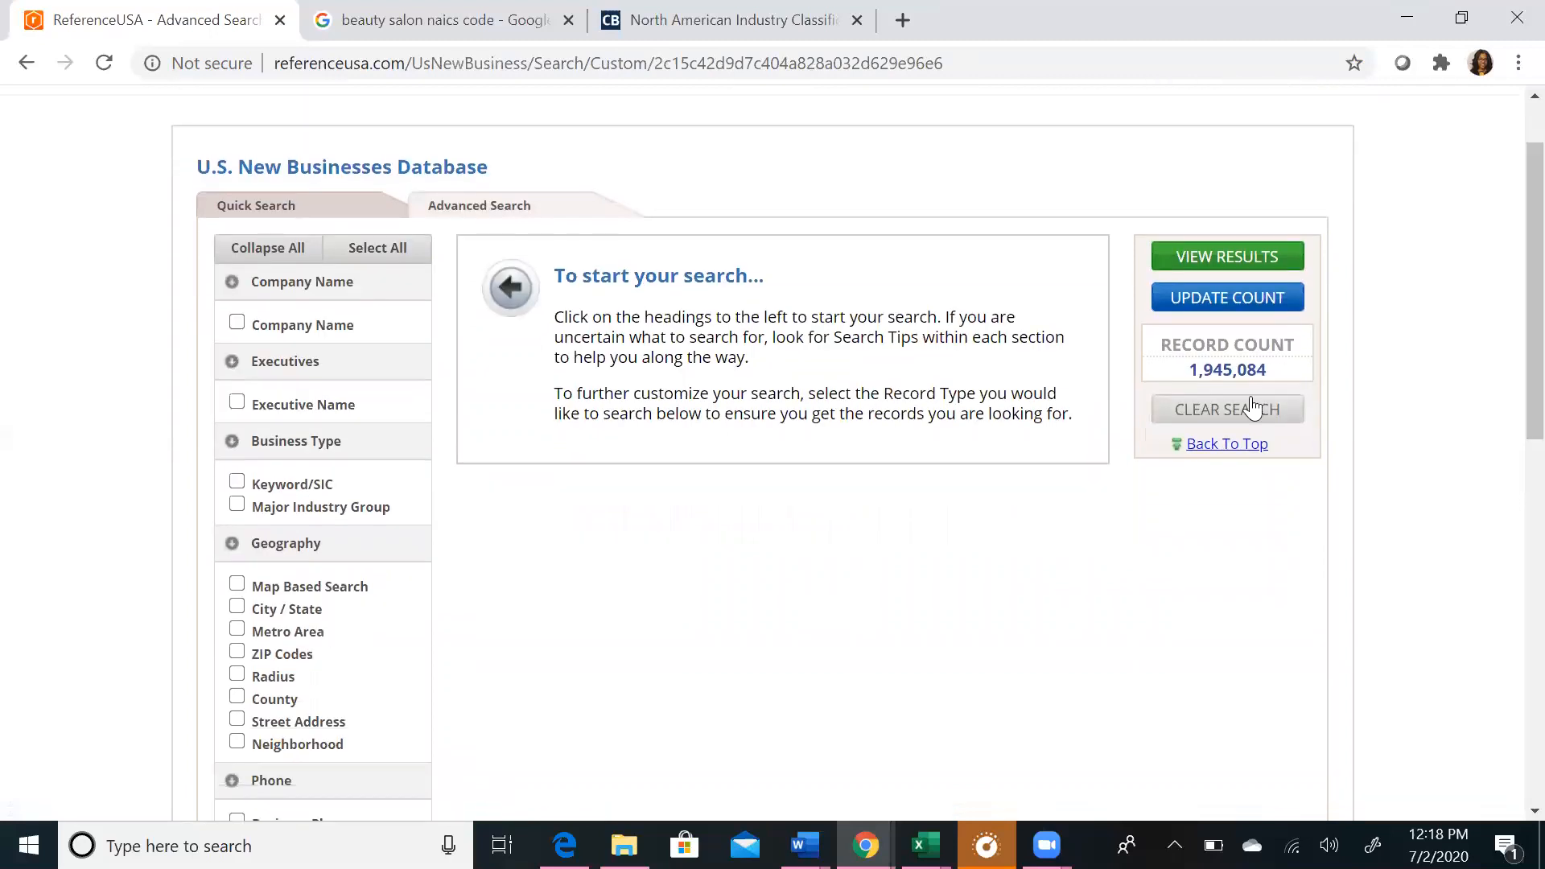
mouse_move(940, 436)
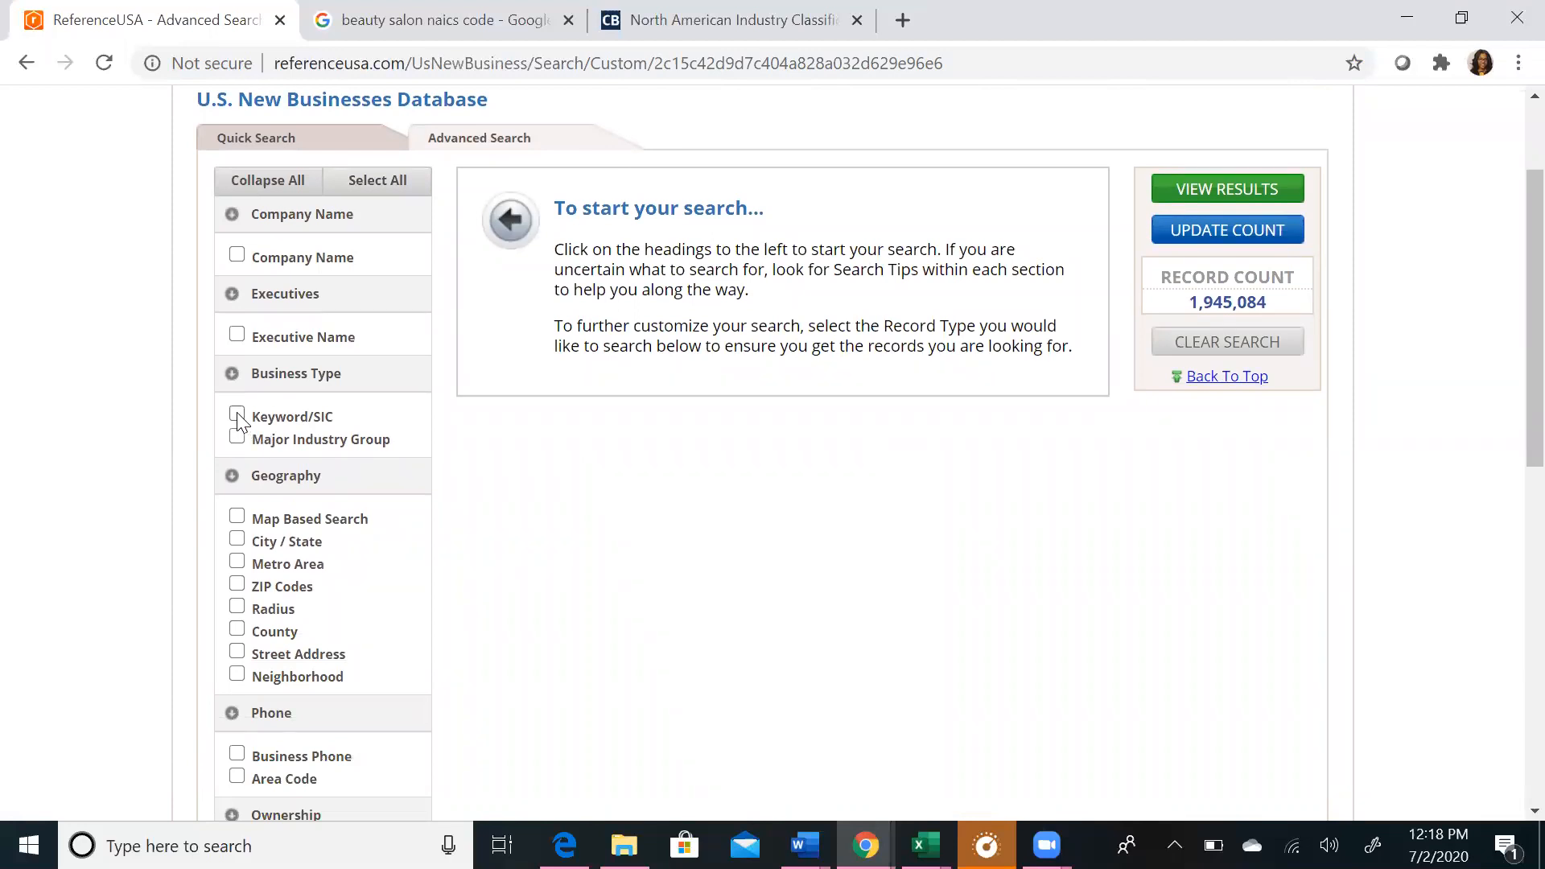
click(237, 415)
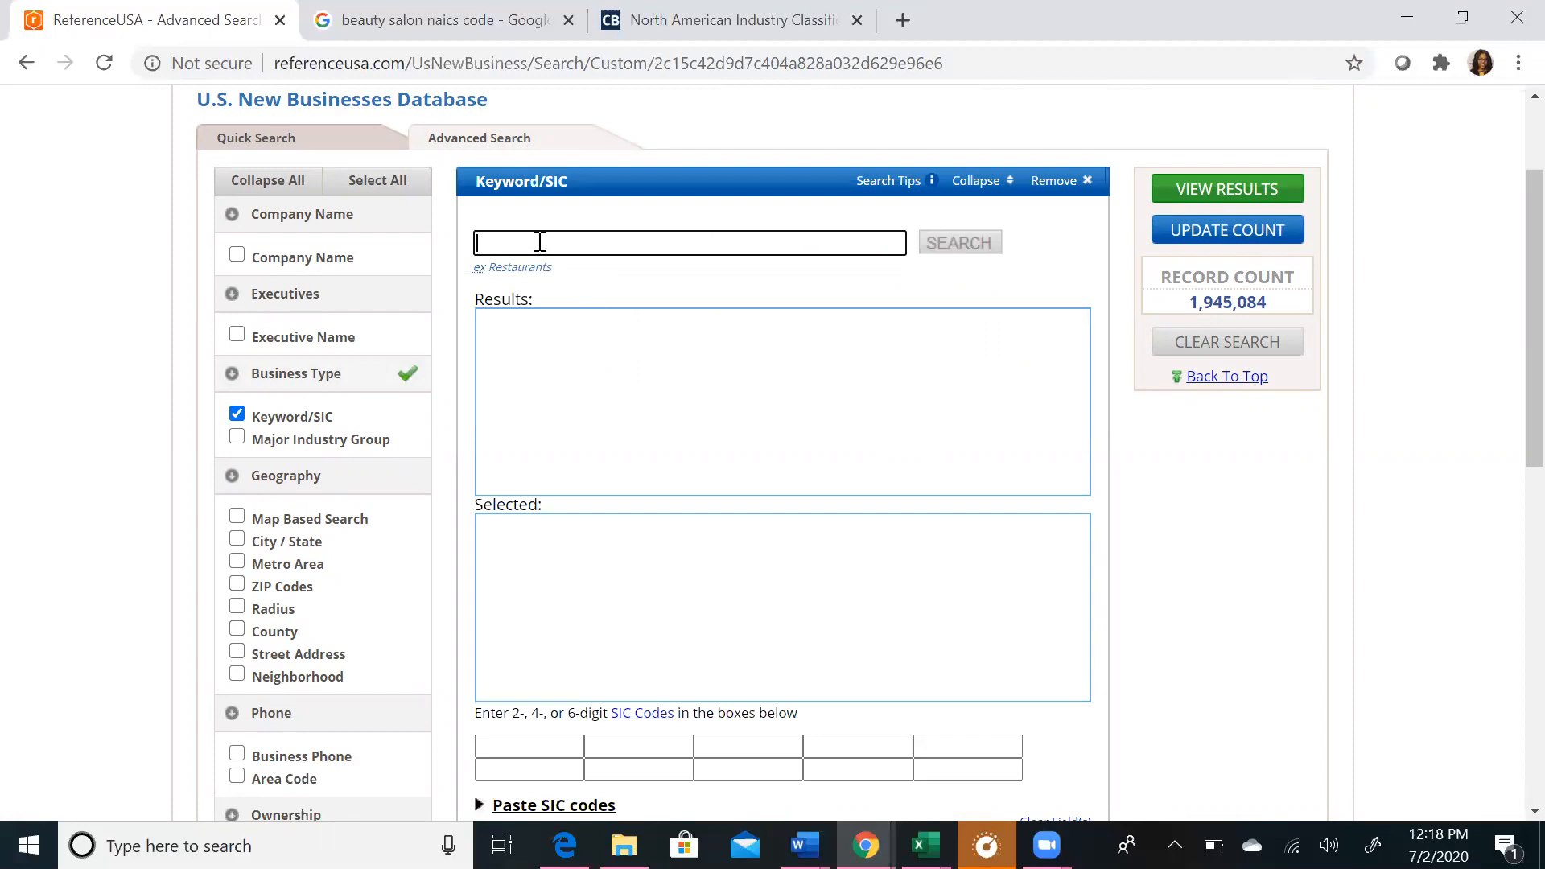
text(restaurant)
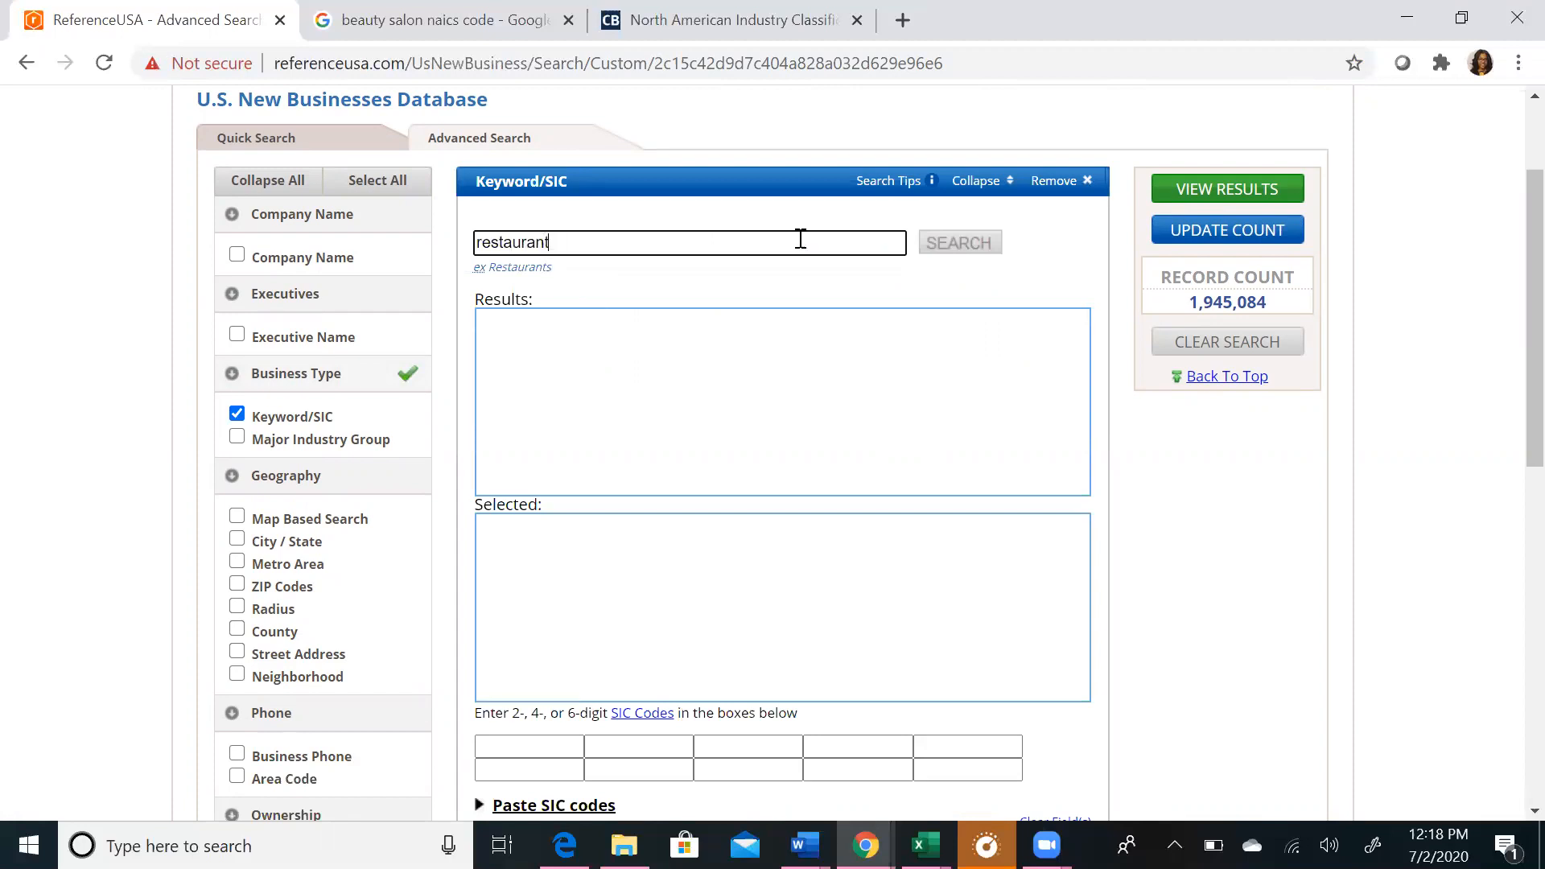
text(s)
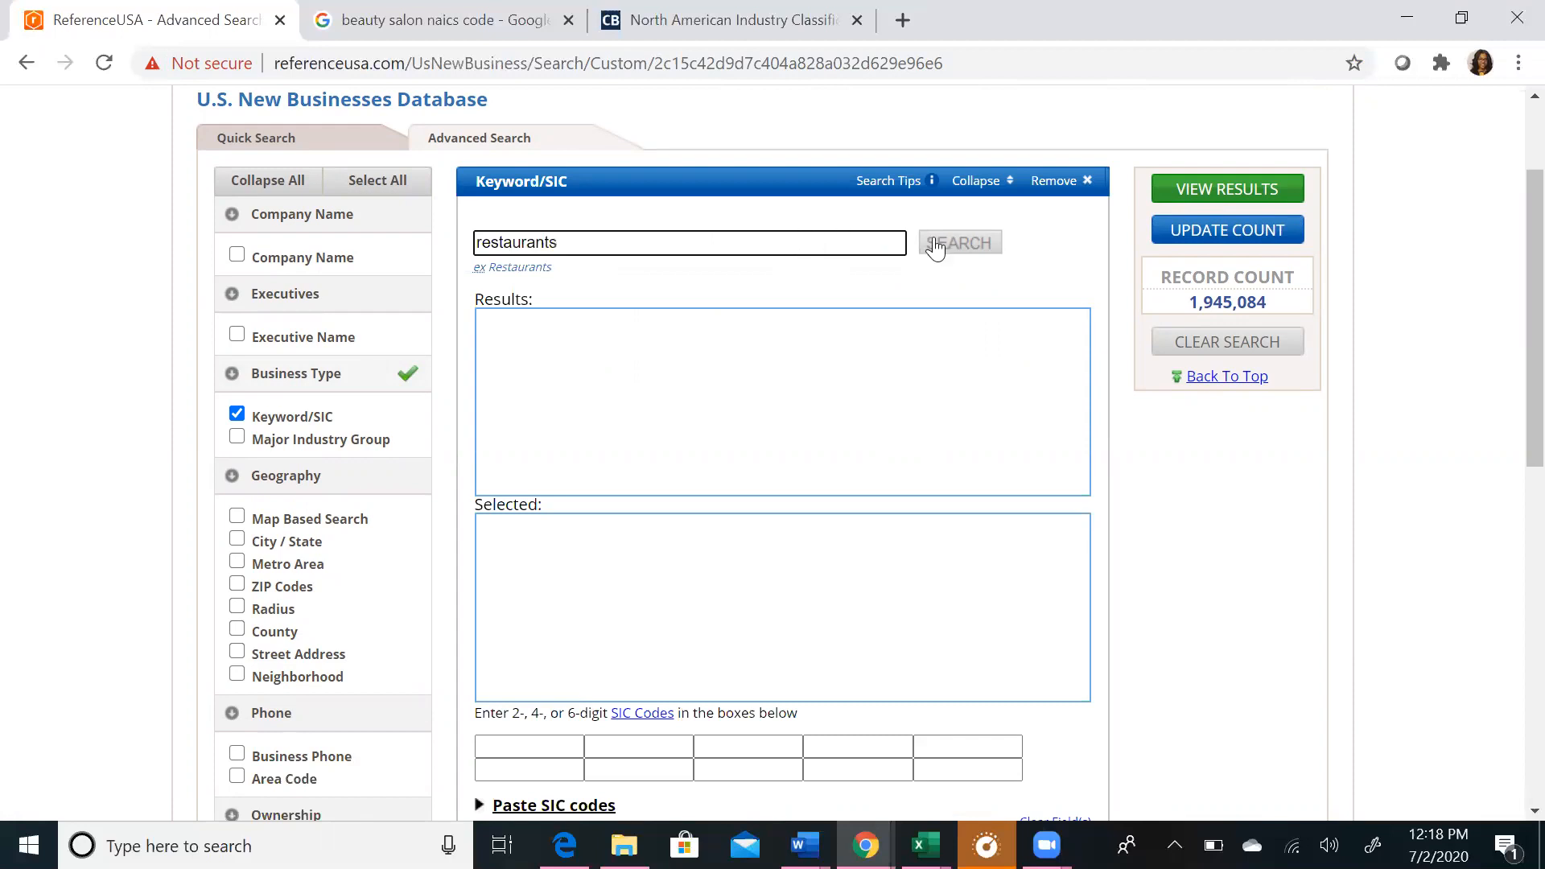
click(957, 243)
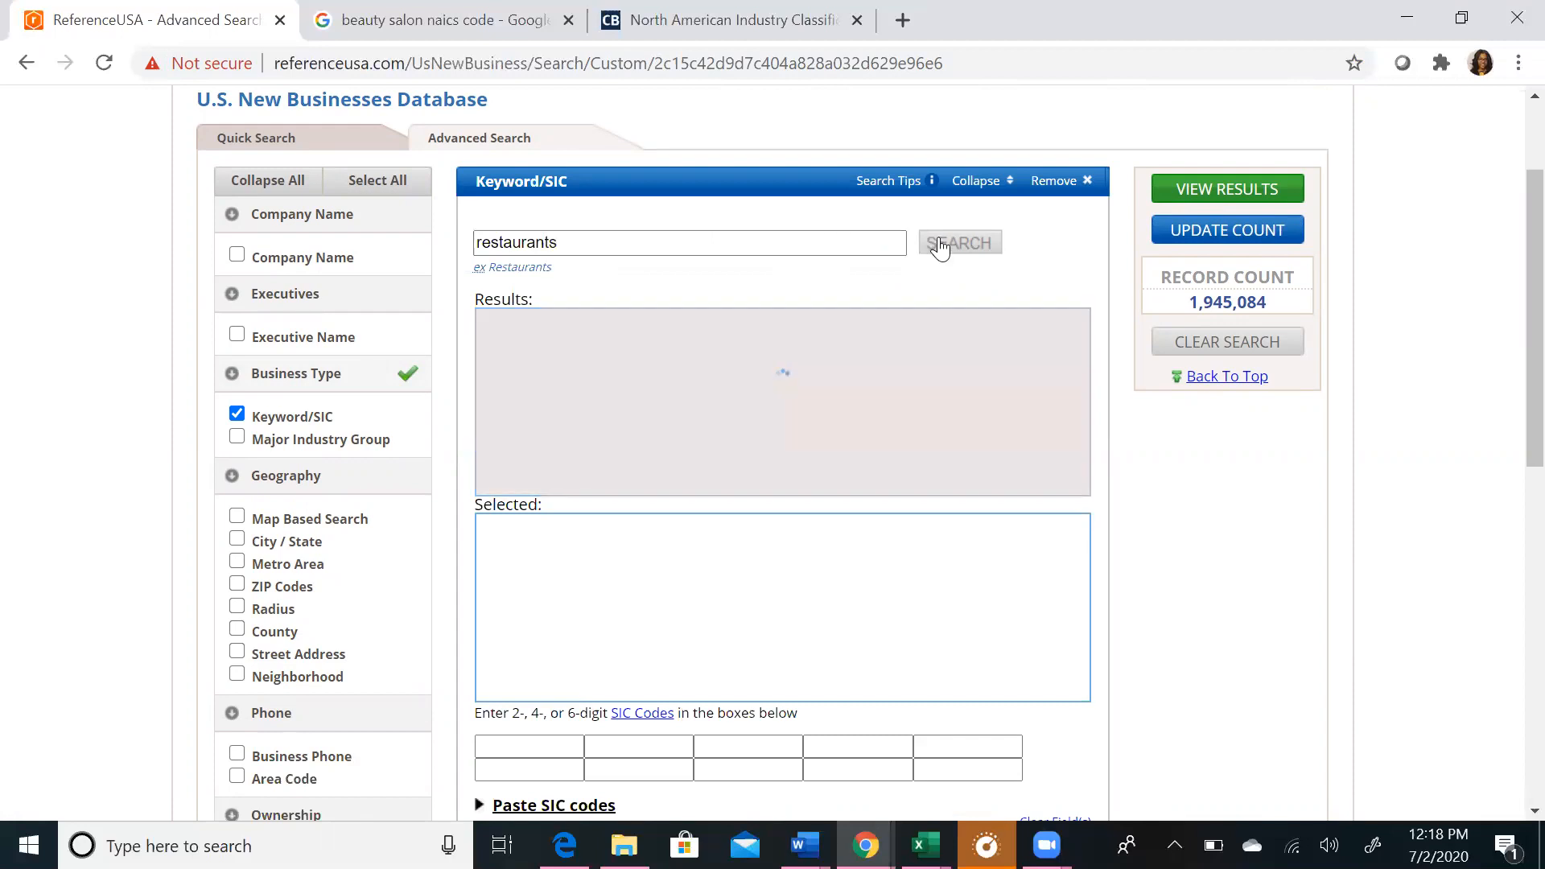
click(958, 243)
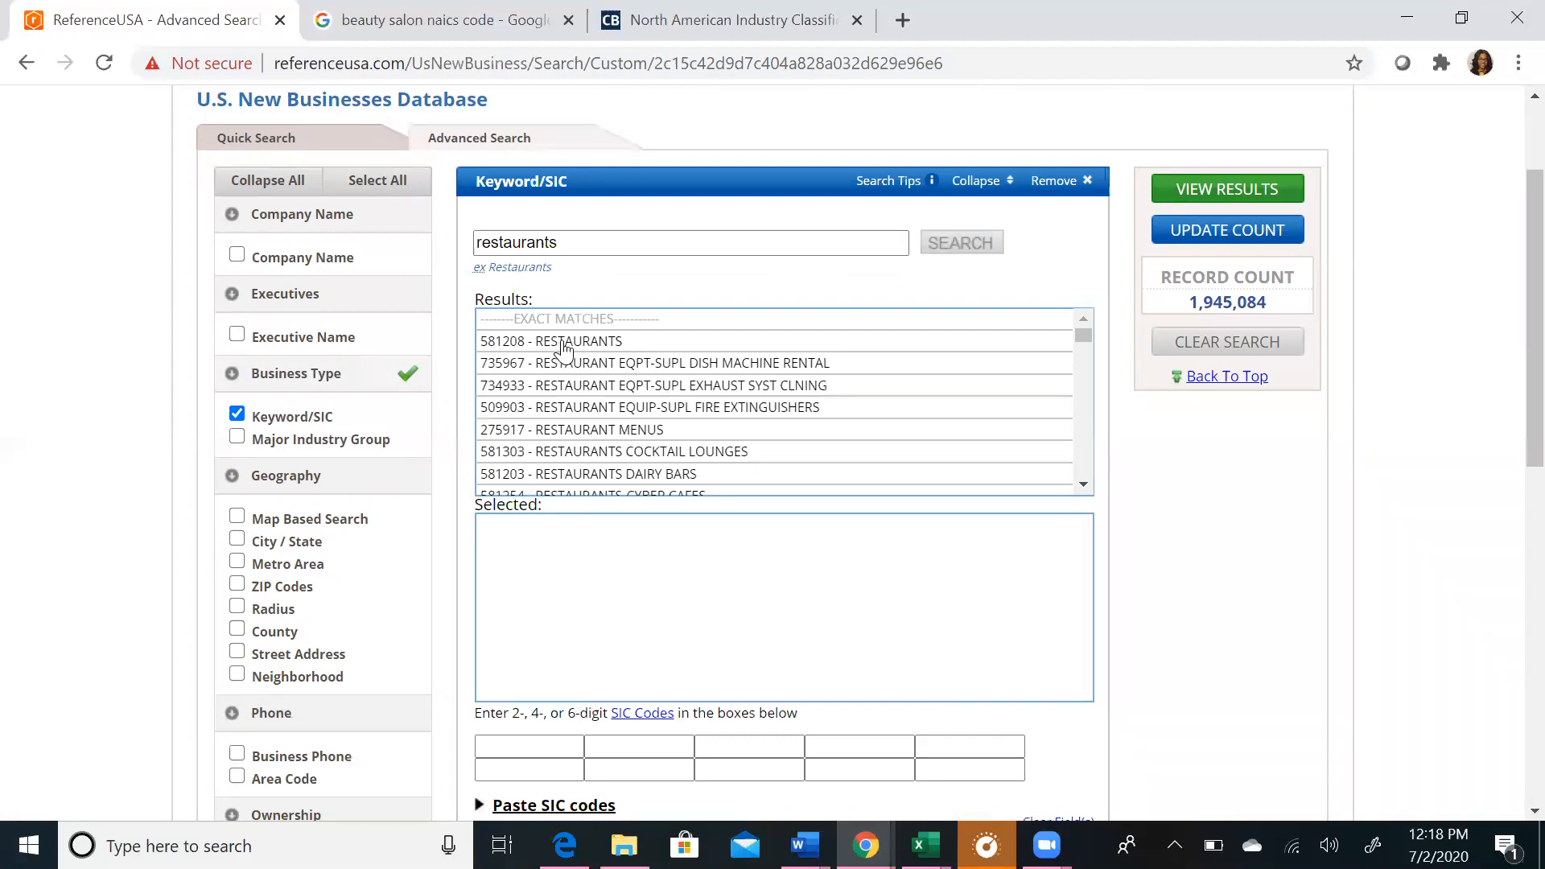
Step: Select SIC 581208 RESTAURANTS and refresh the count to 41,633 records
click(551, 341)
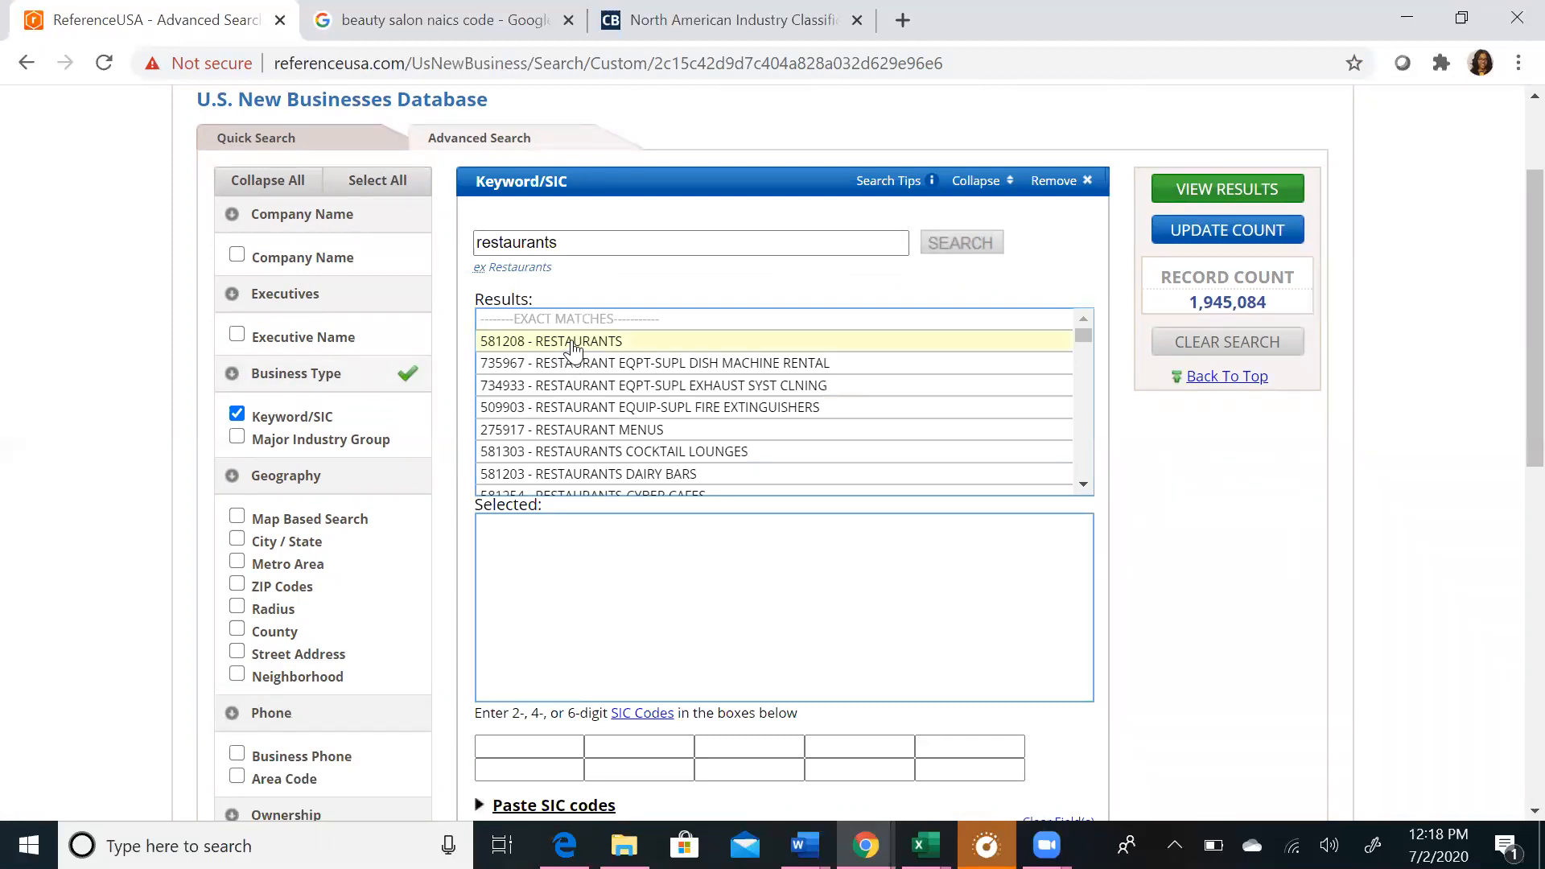
click(550, 341)
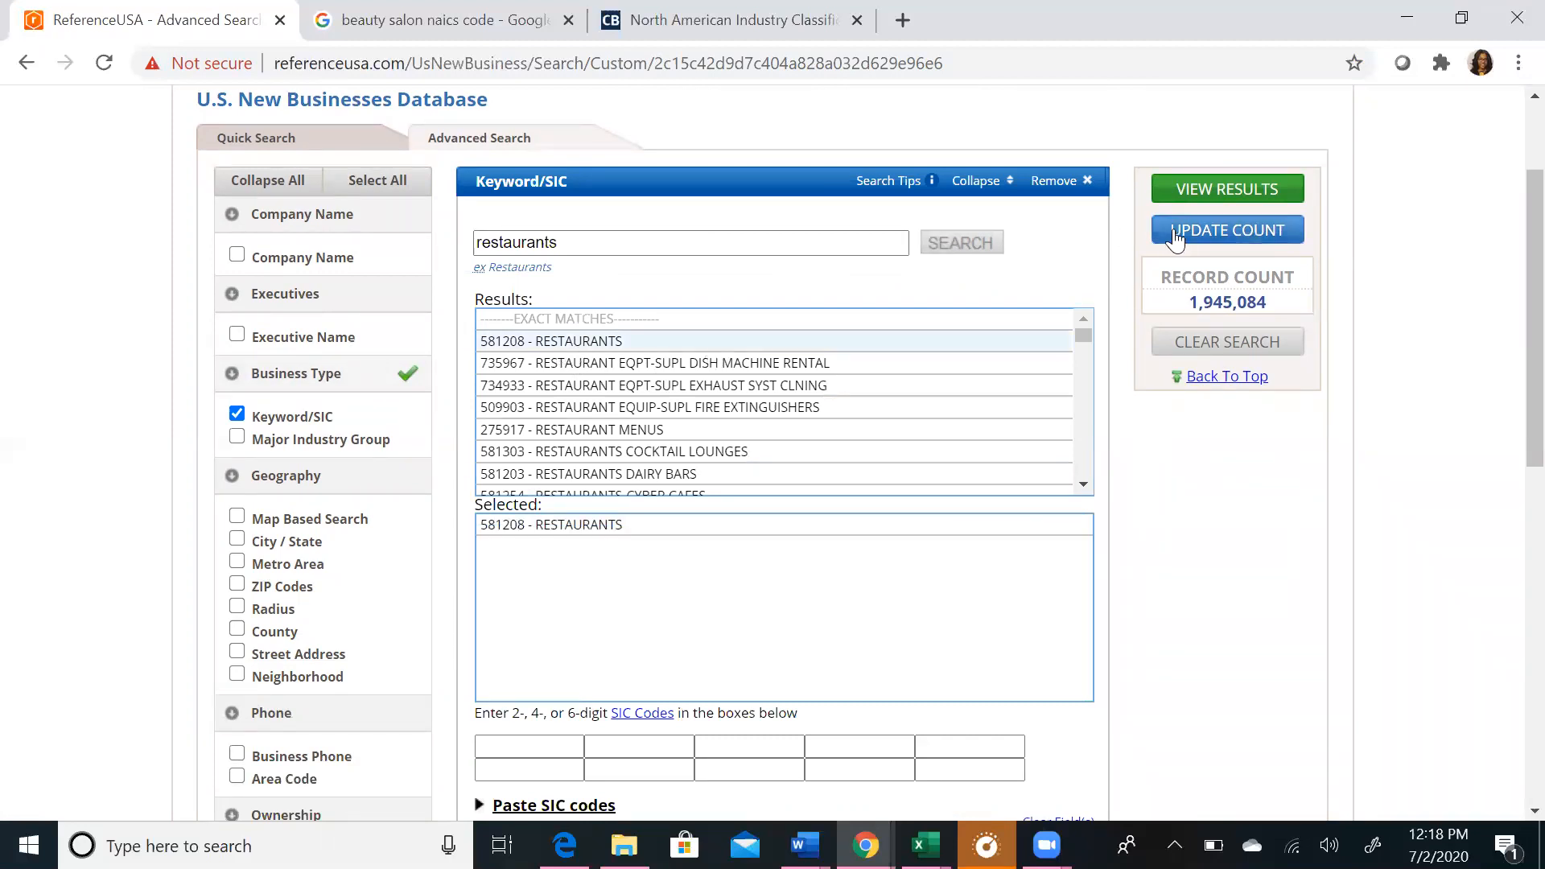
click(1226, 230)
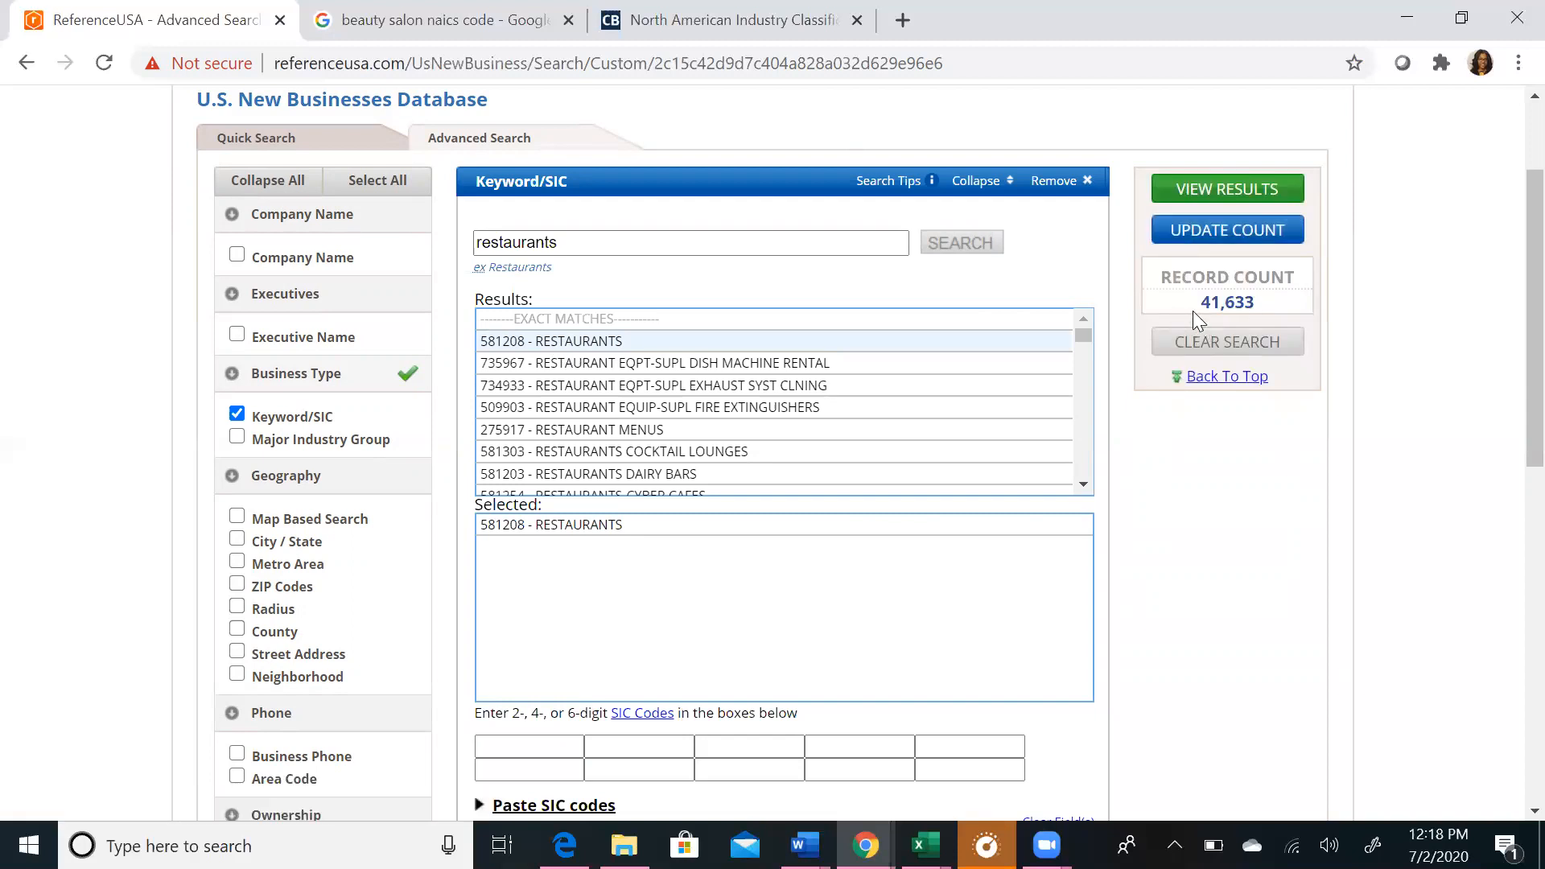
mouse_move(1511, 278)
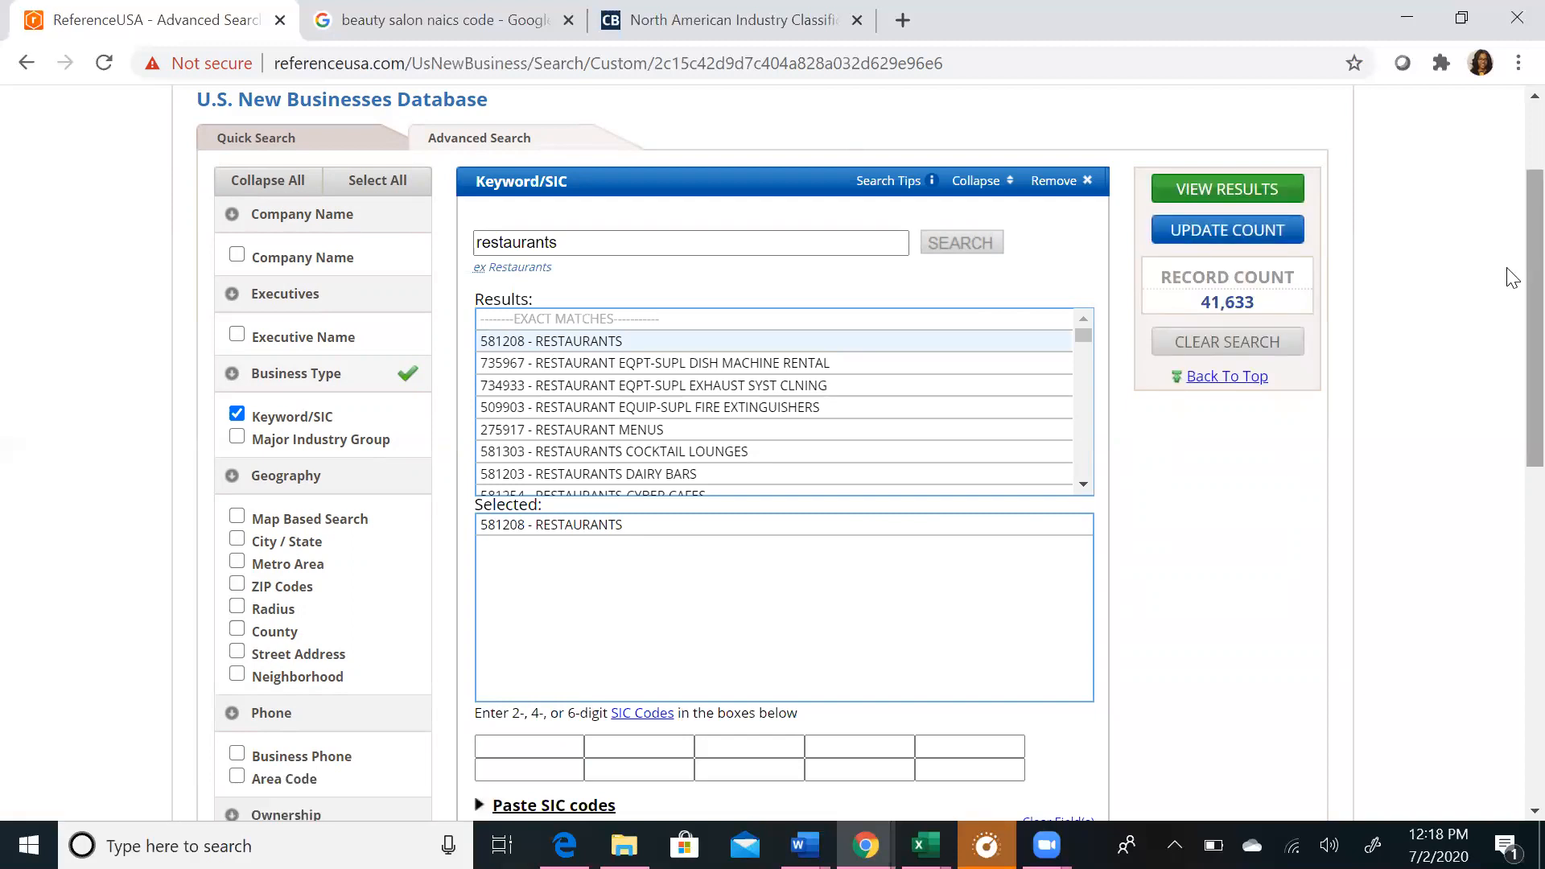
scroll(down, 3)
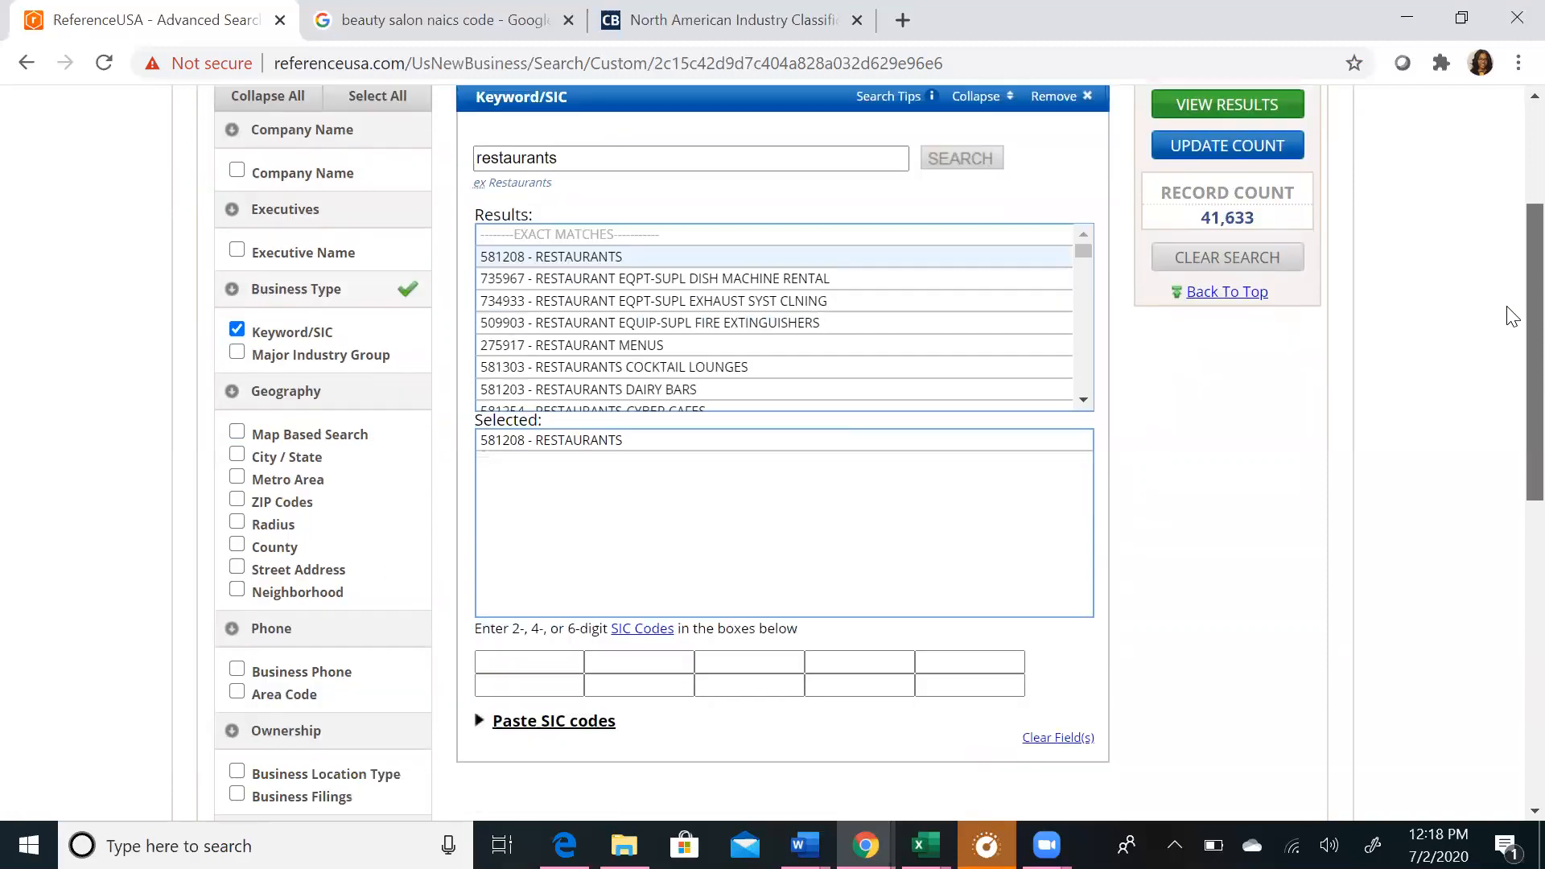
Step: Add Atlanta, GA as a City/State filter and refresh the count to 97 restaurants
scroll(down, 3)
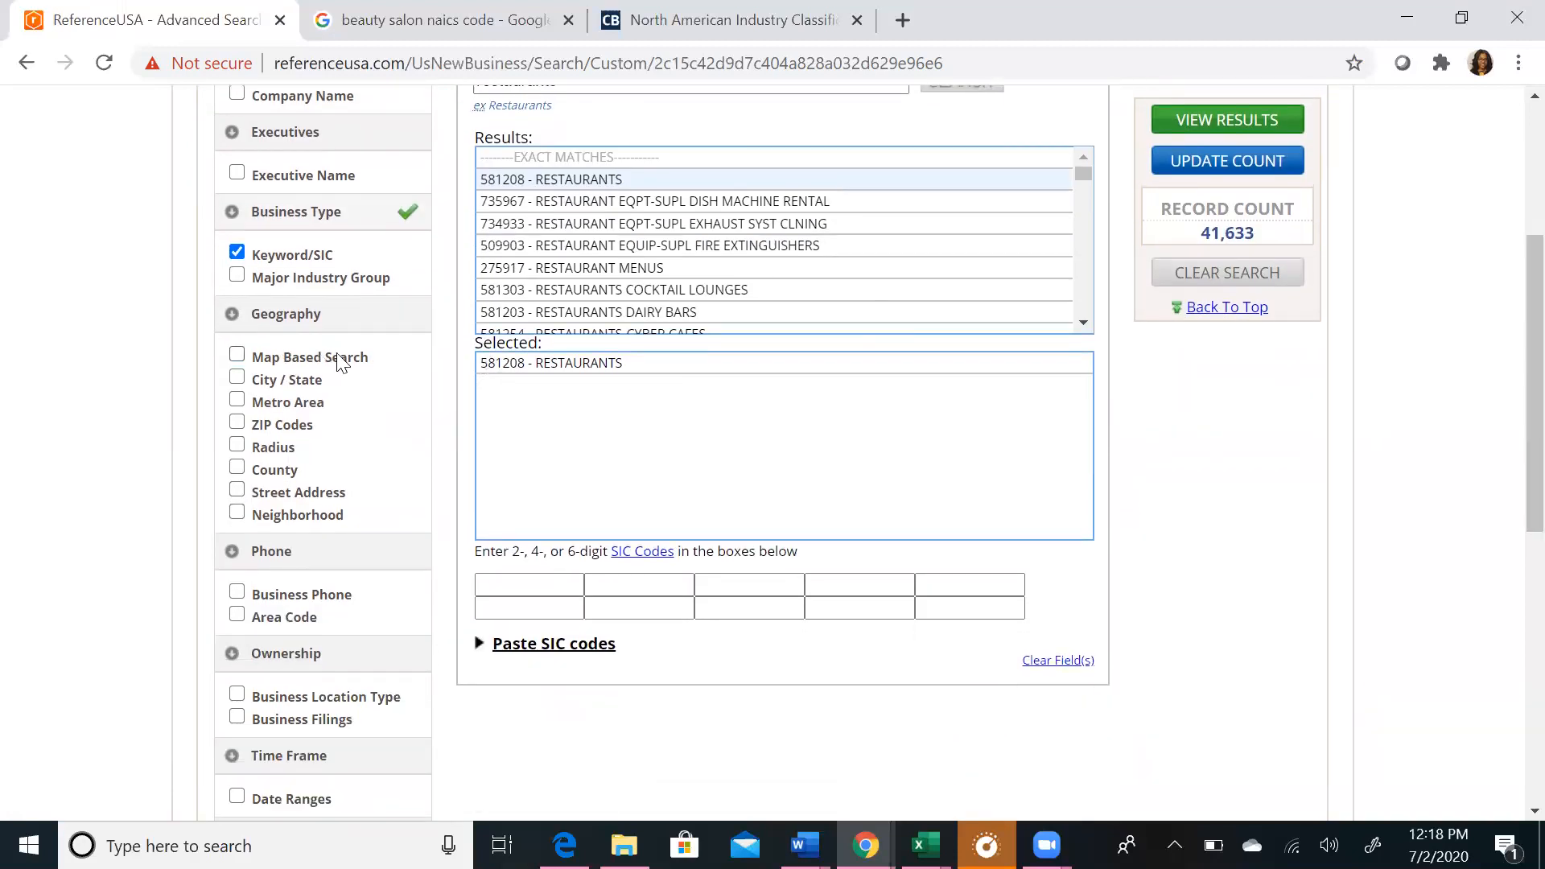
mouse_move(328, 441)
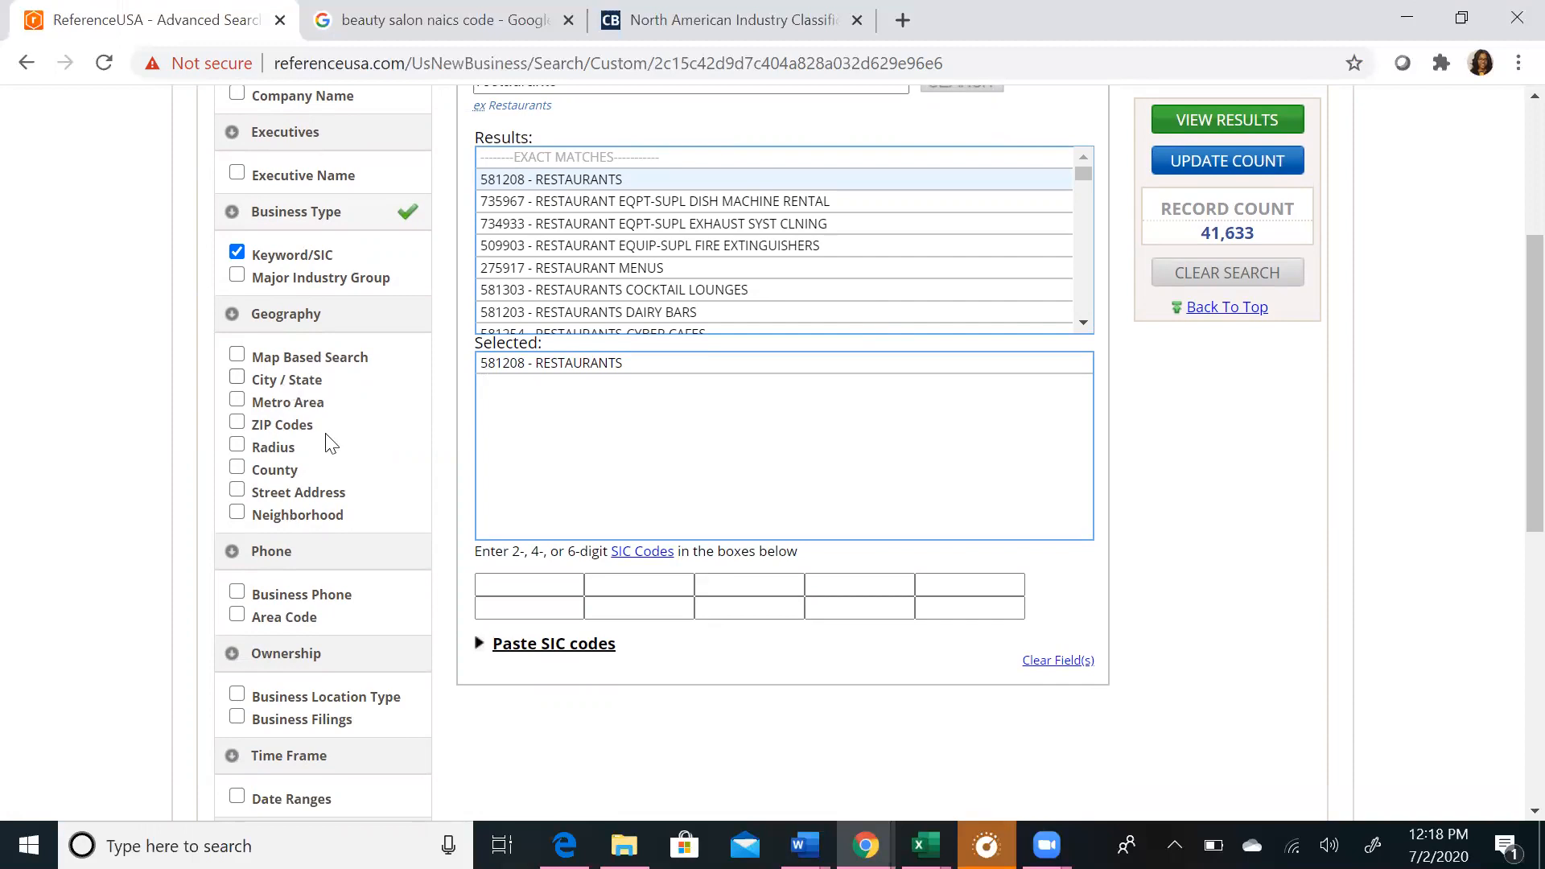
mouse_move(306, 389)
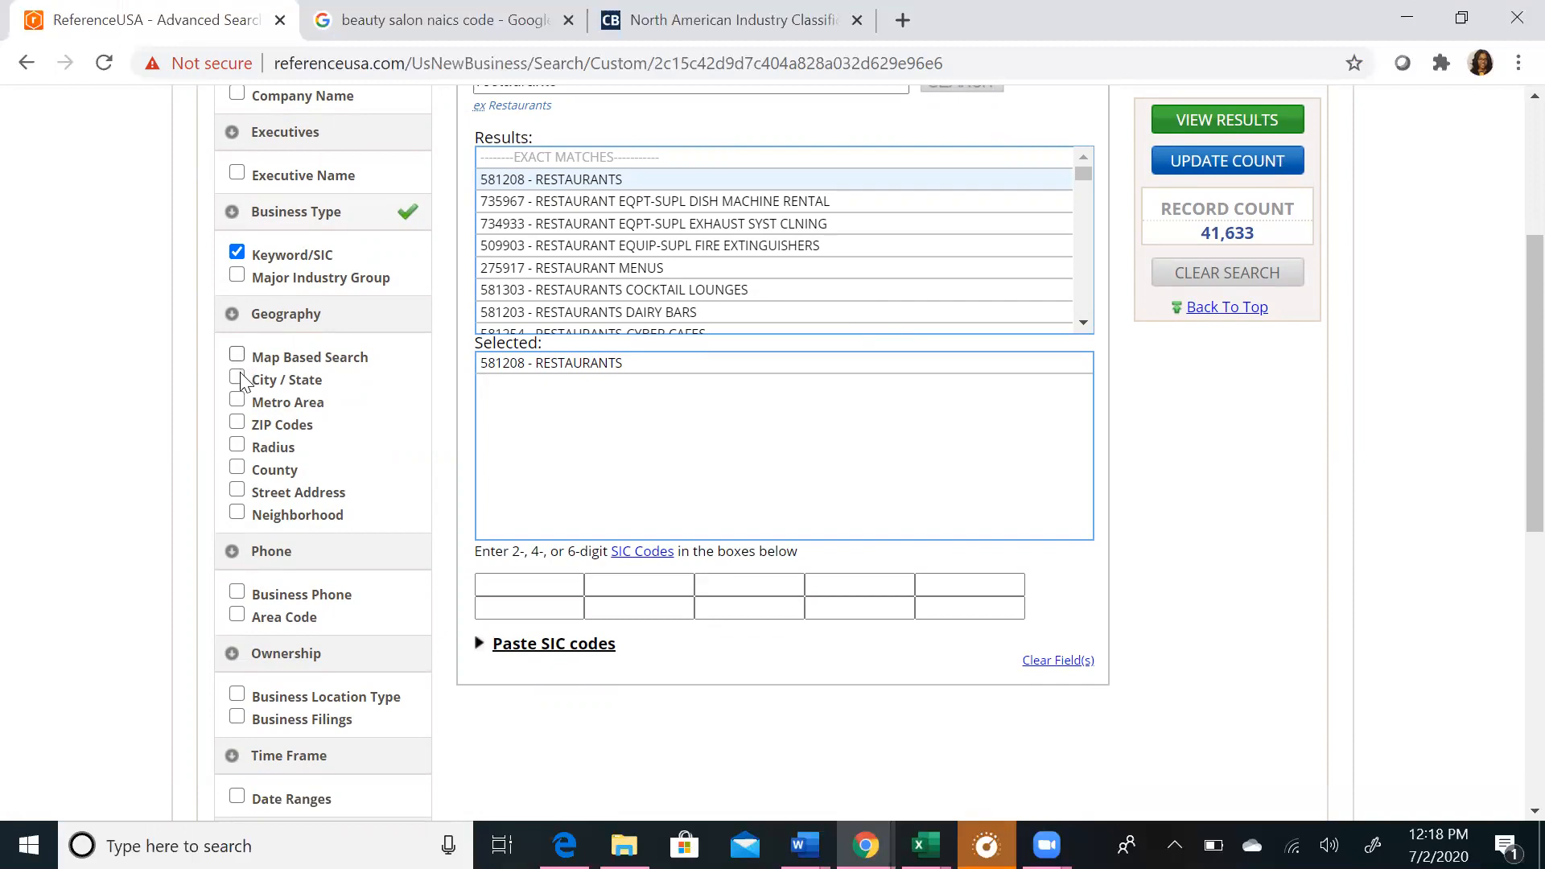
click(236, 379)
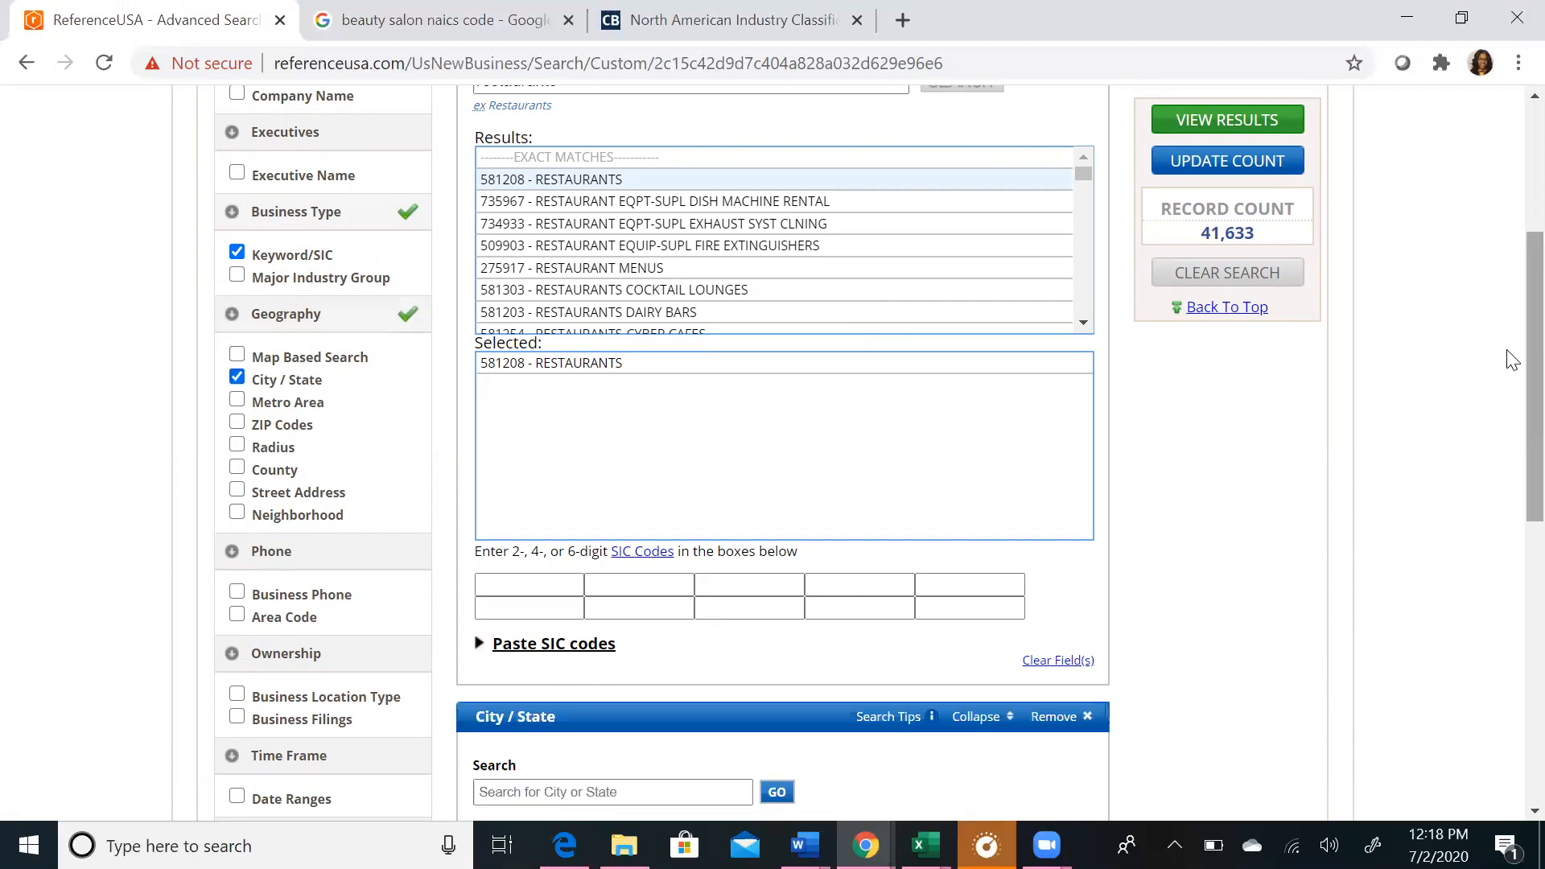
mouse_move(674, 420)
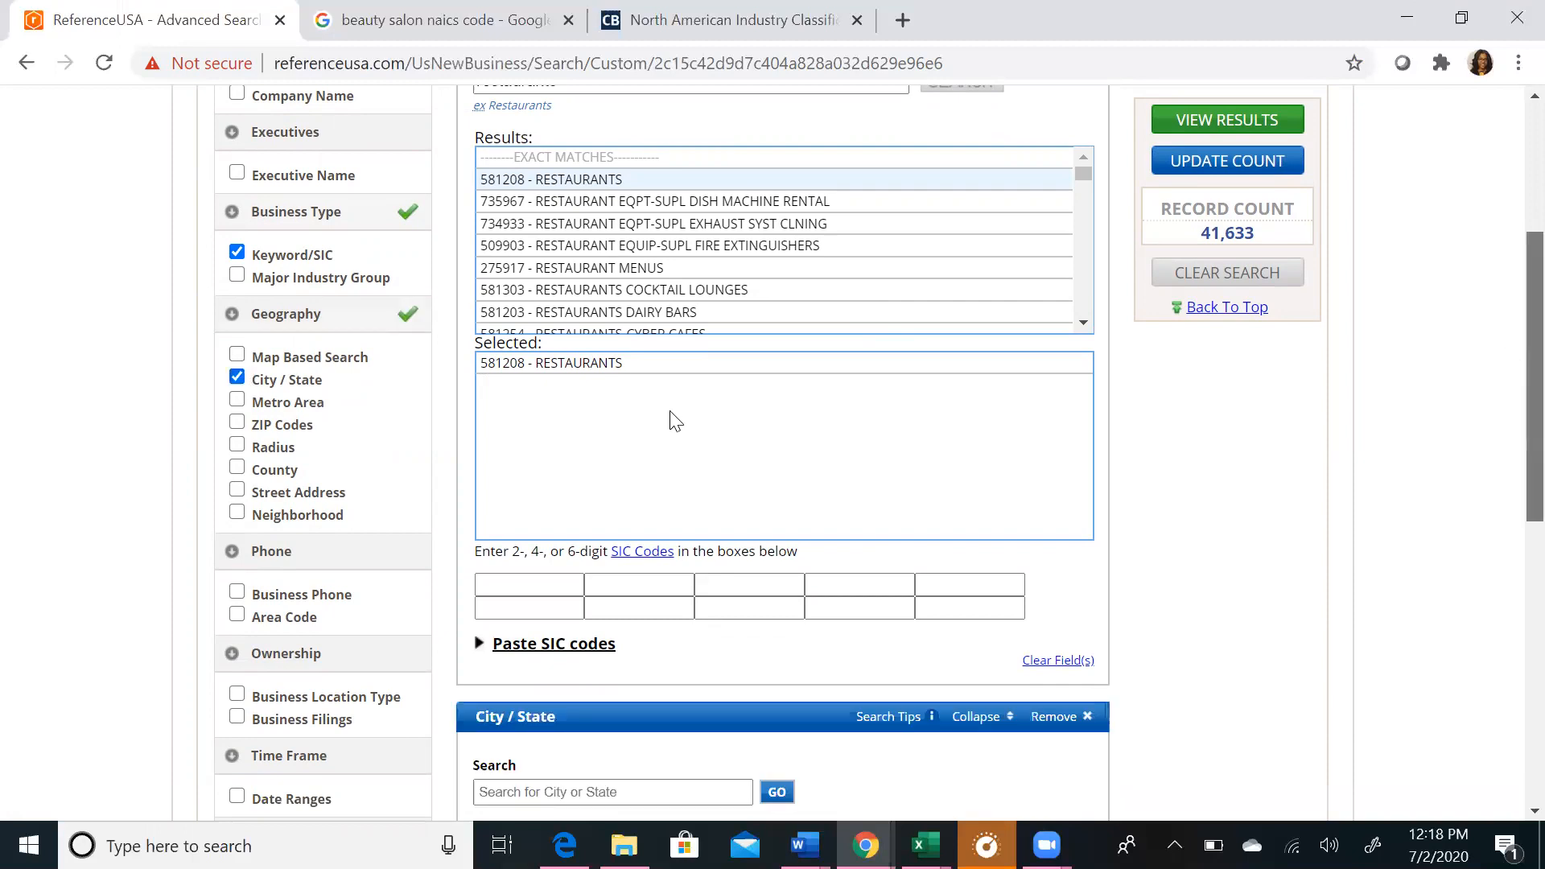
scroll(down, 3)
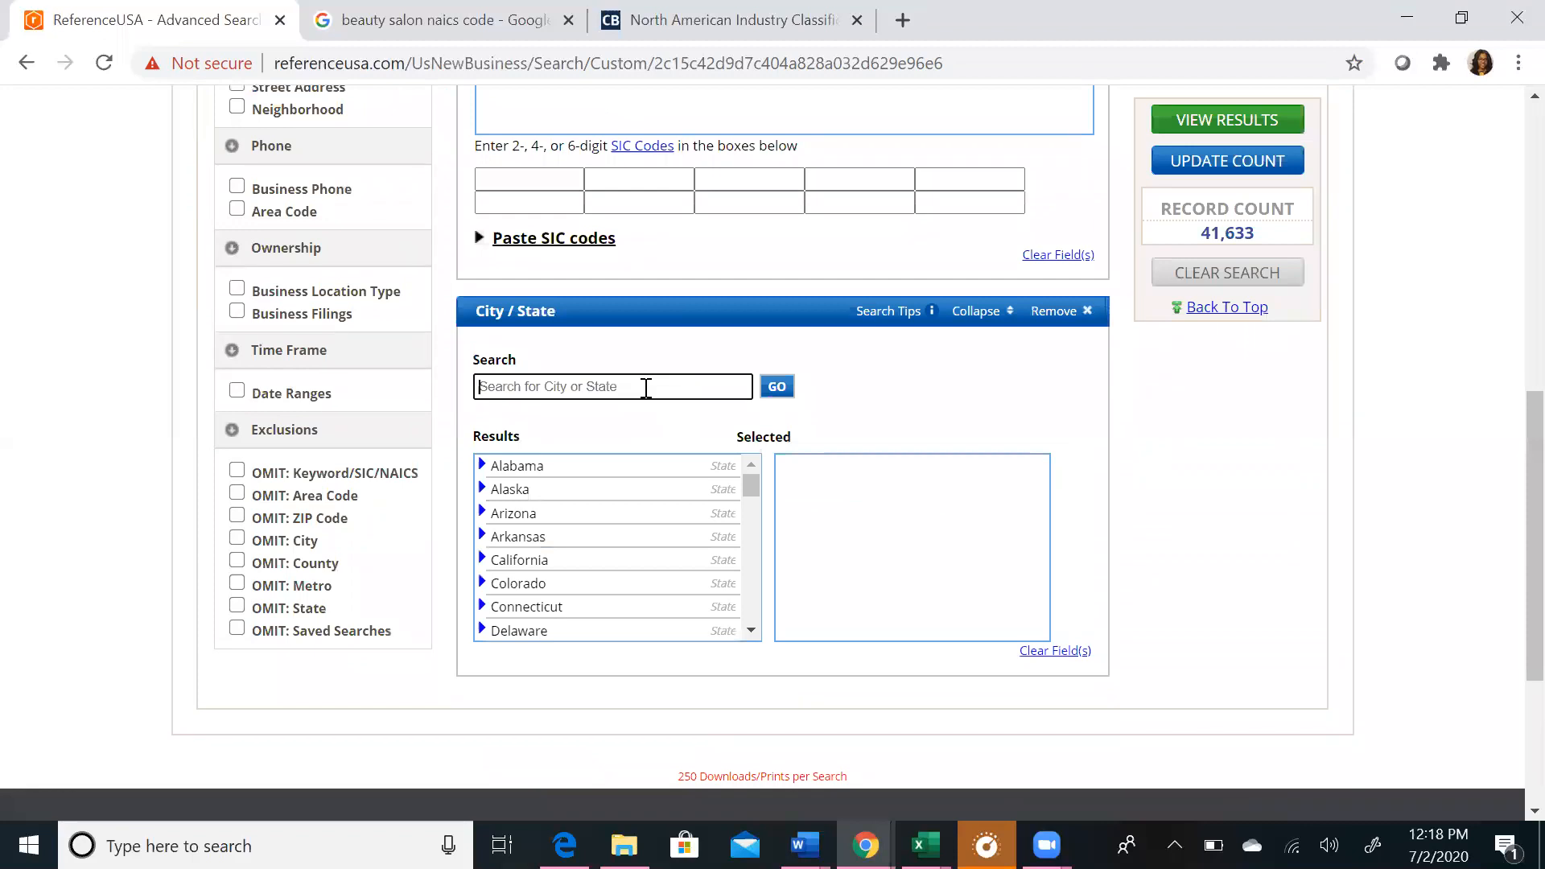
text(atlan)
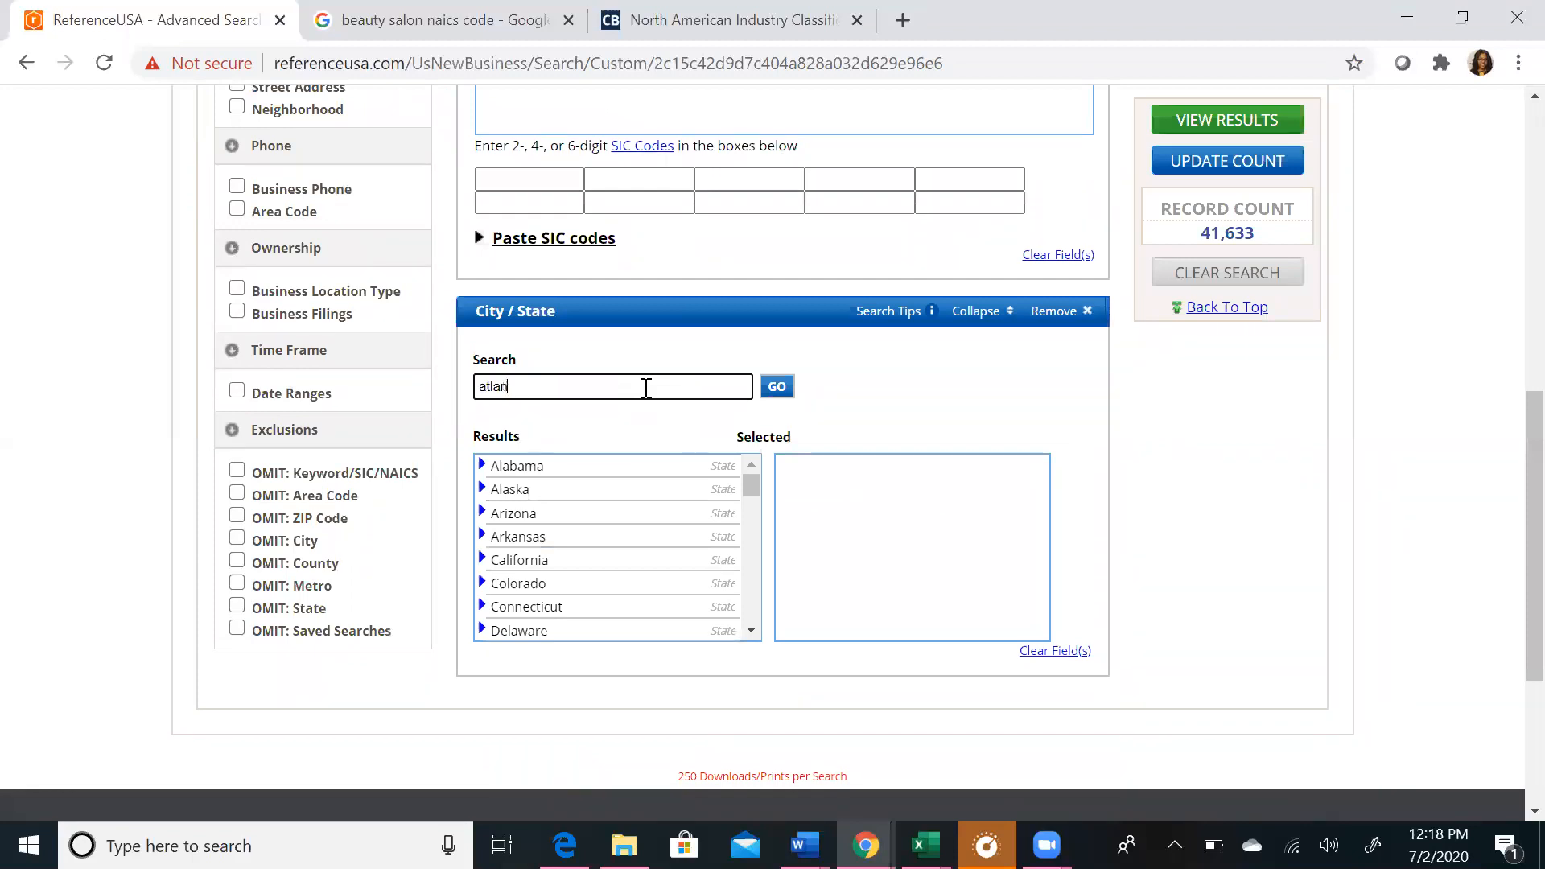
click(776, 384)
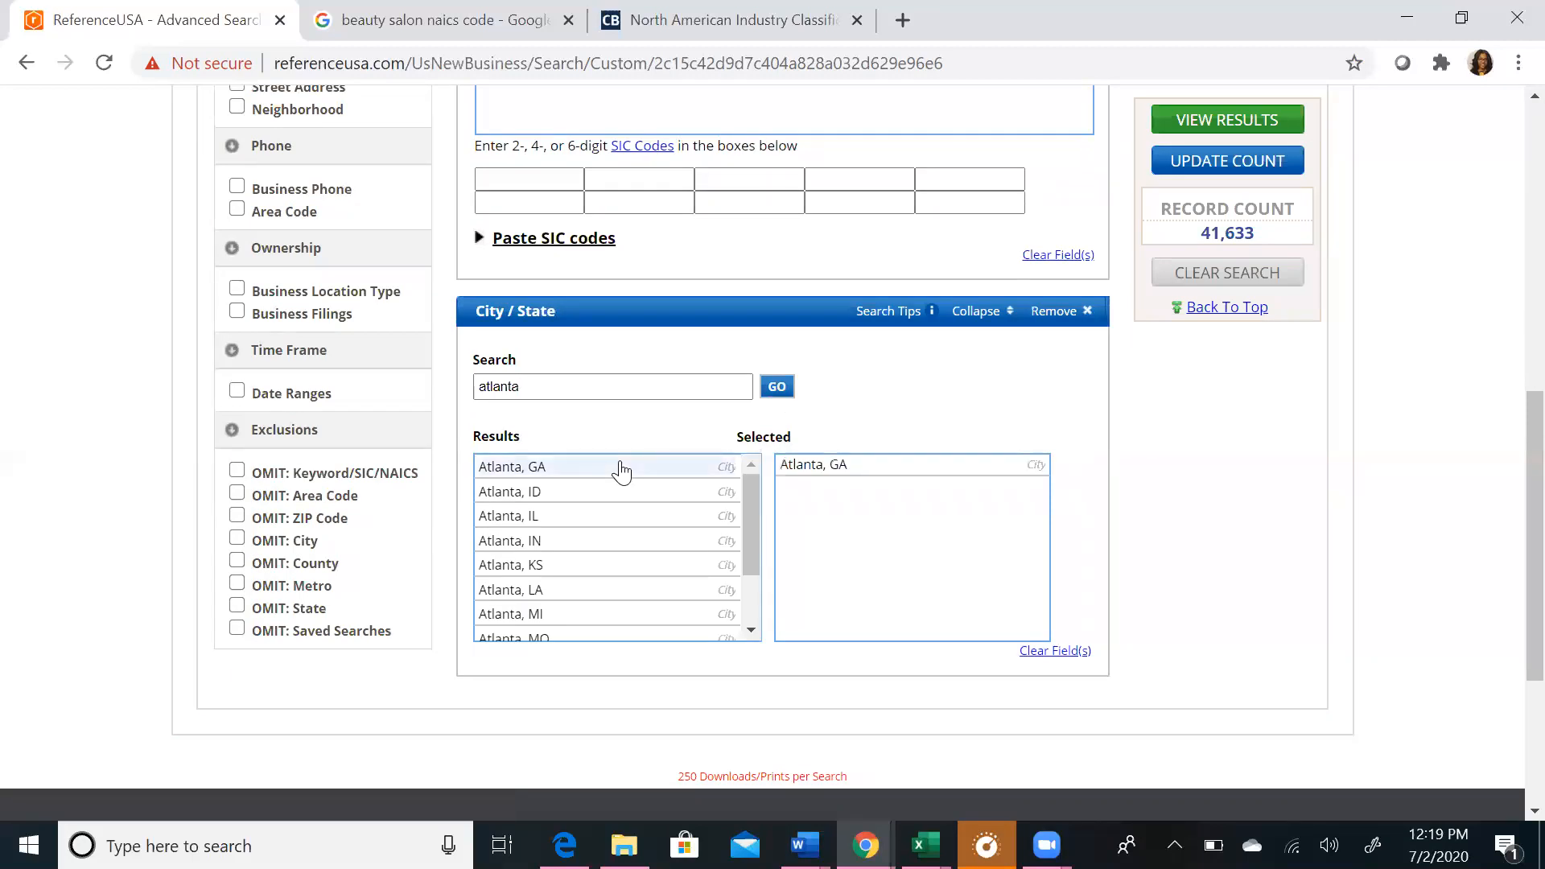
mouse_move(1253, 167)
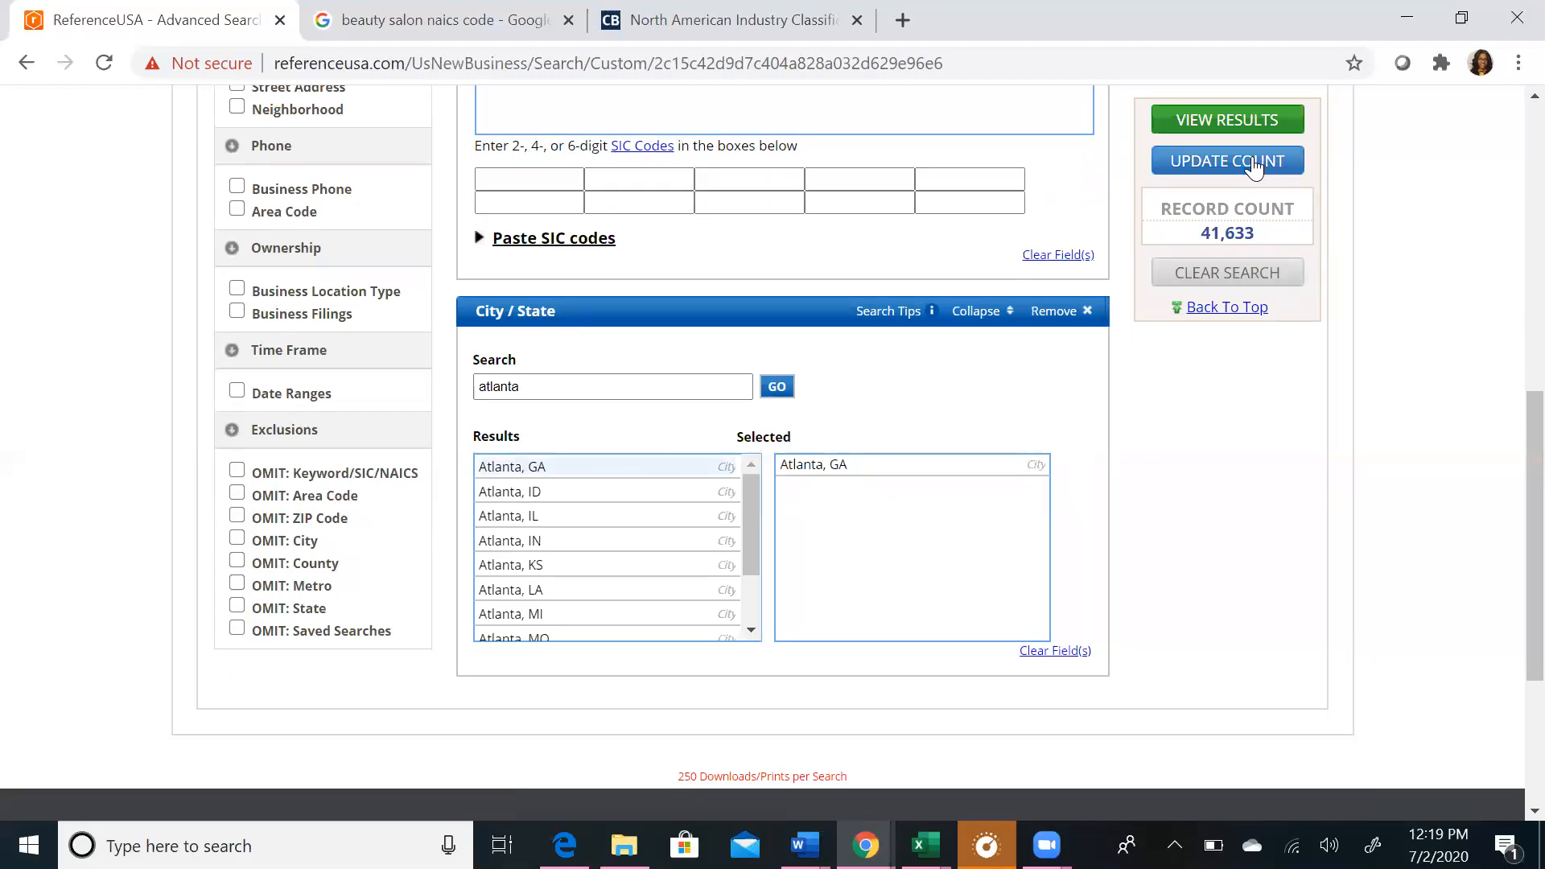
click(1226, 161)
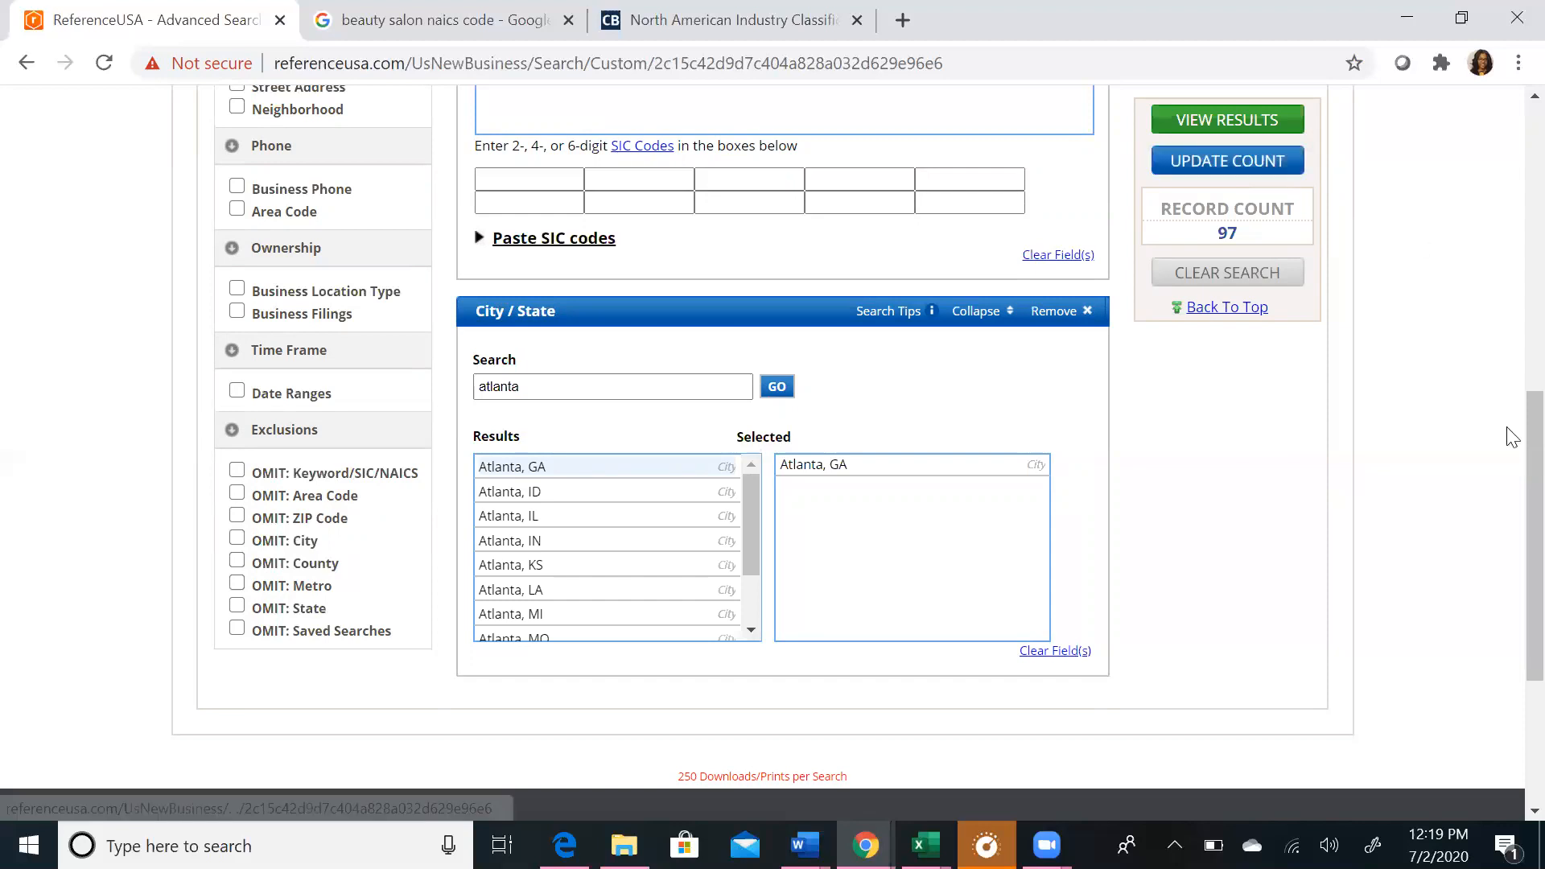
scroll(up, 3)
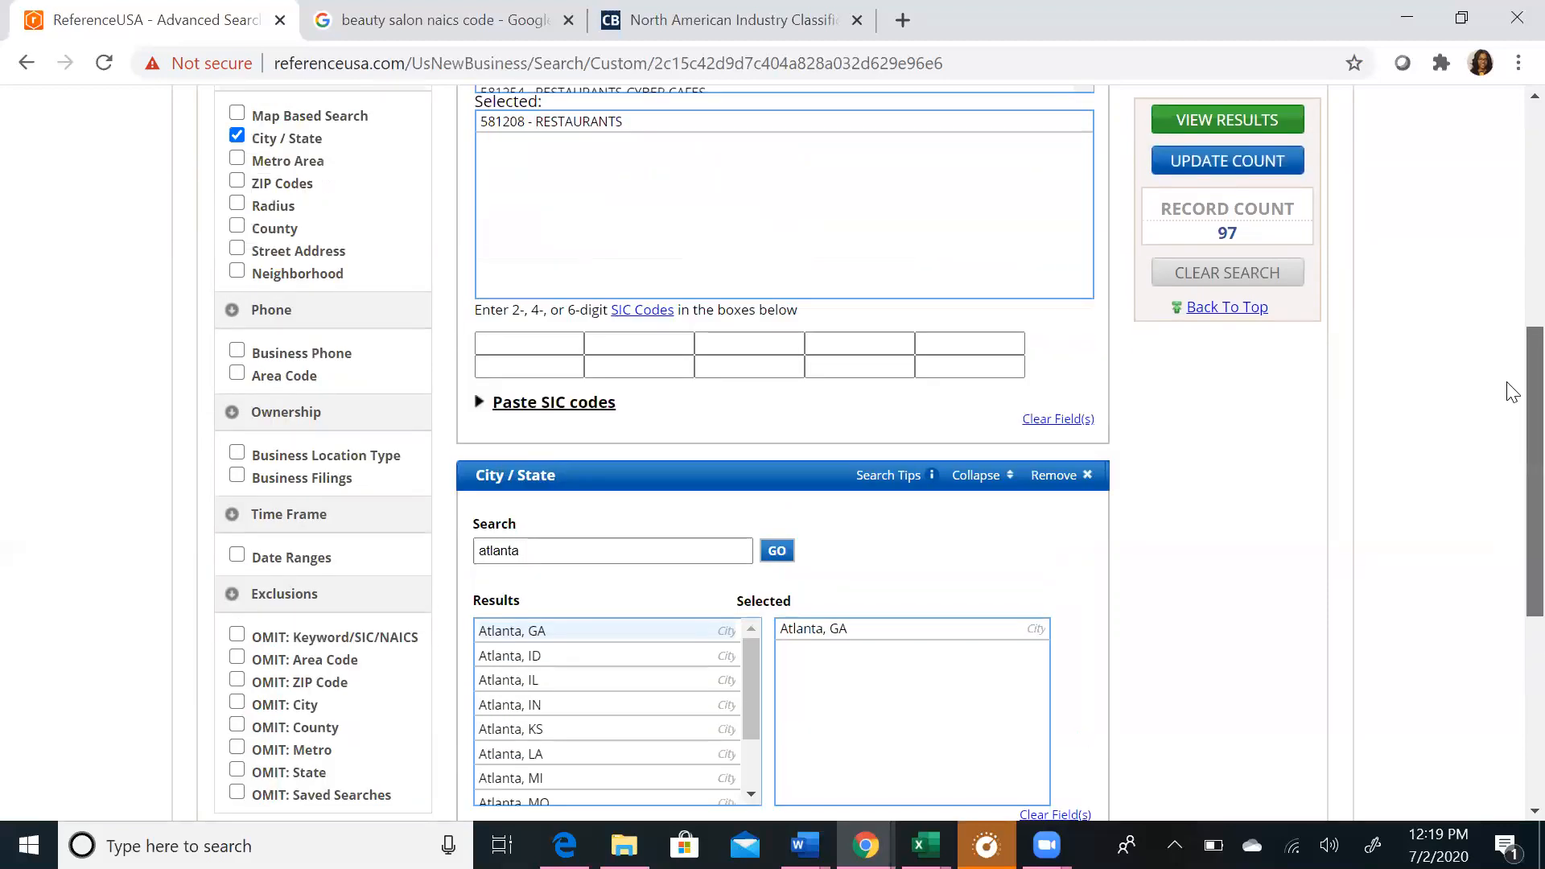
scroll(down, 3)
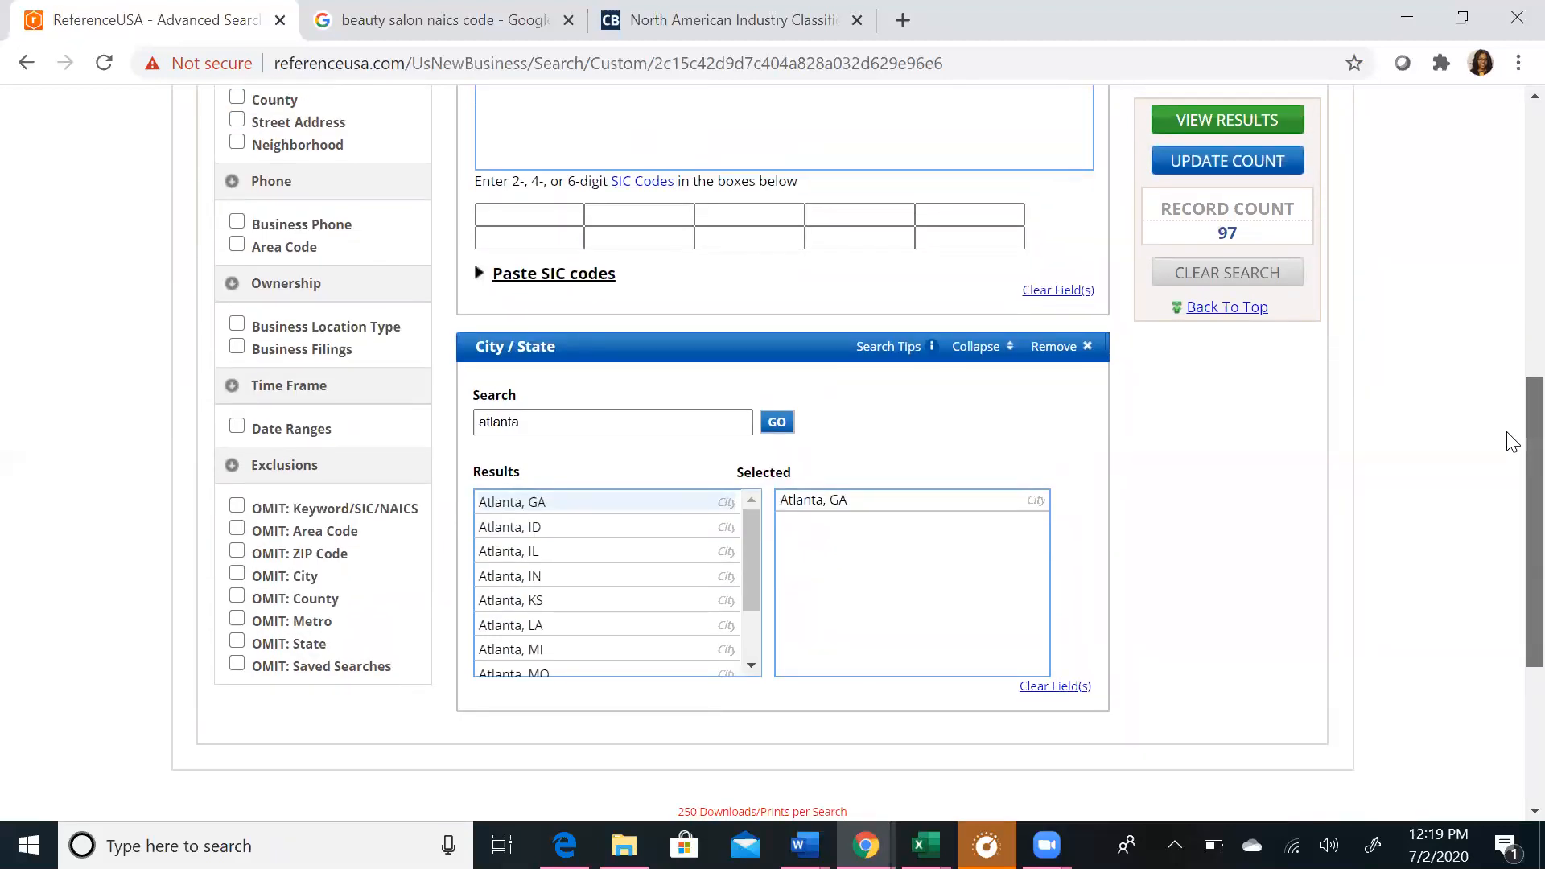
scroll(up, 3)
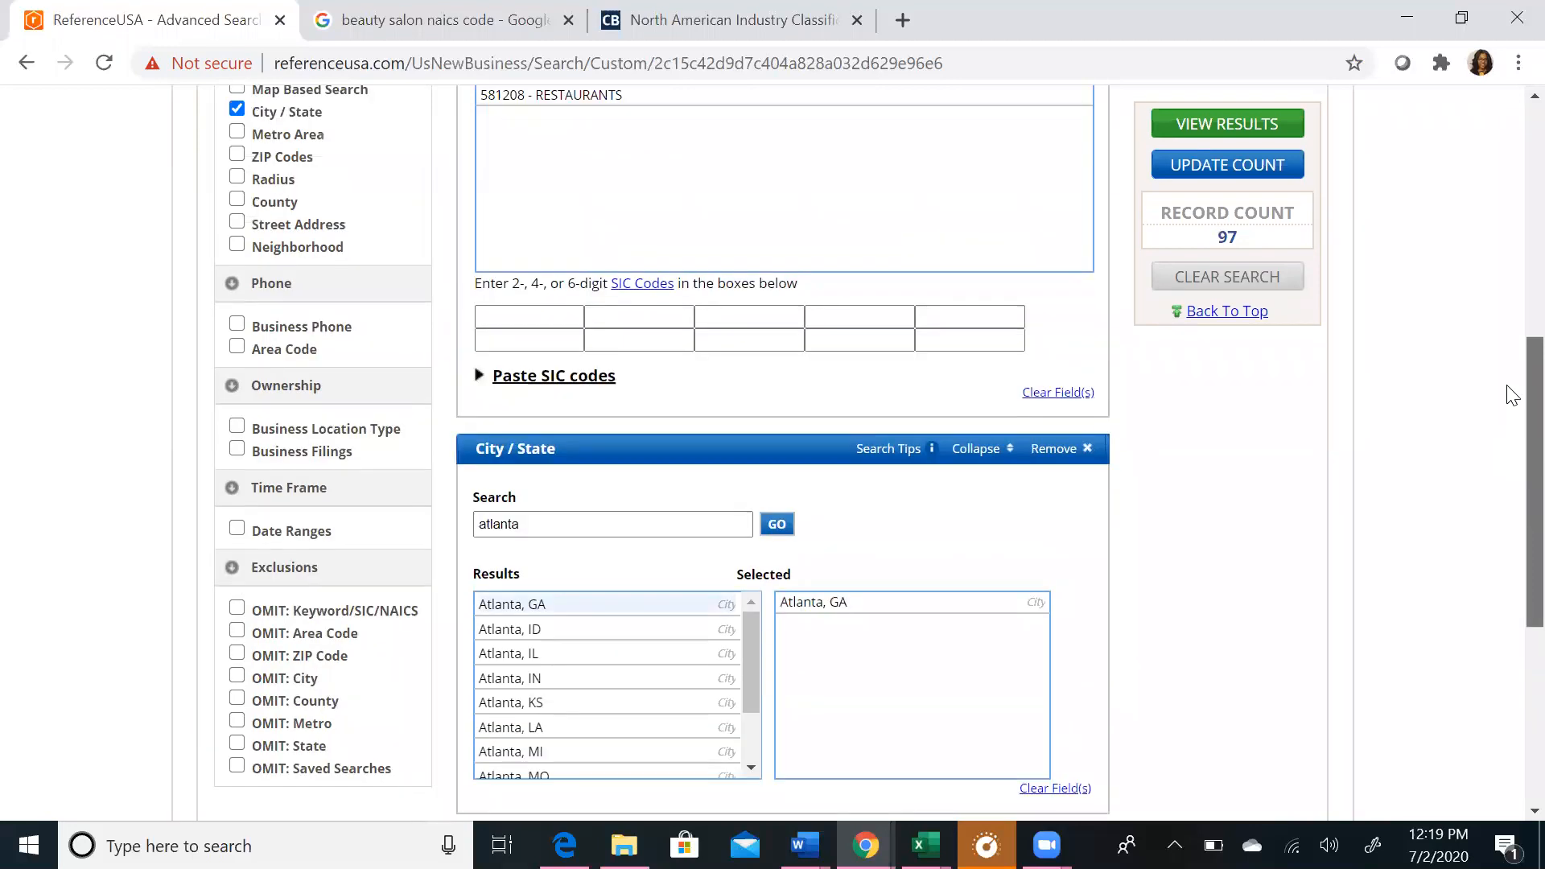
scroll(down, 3)
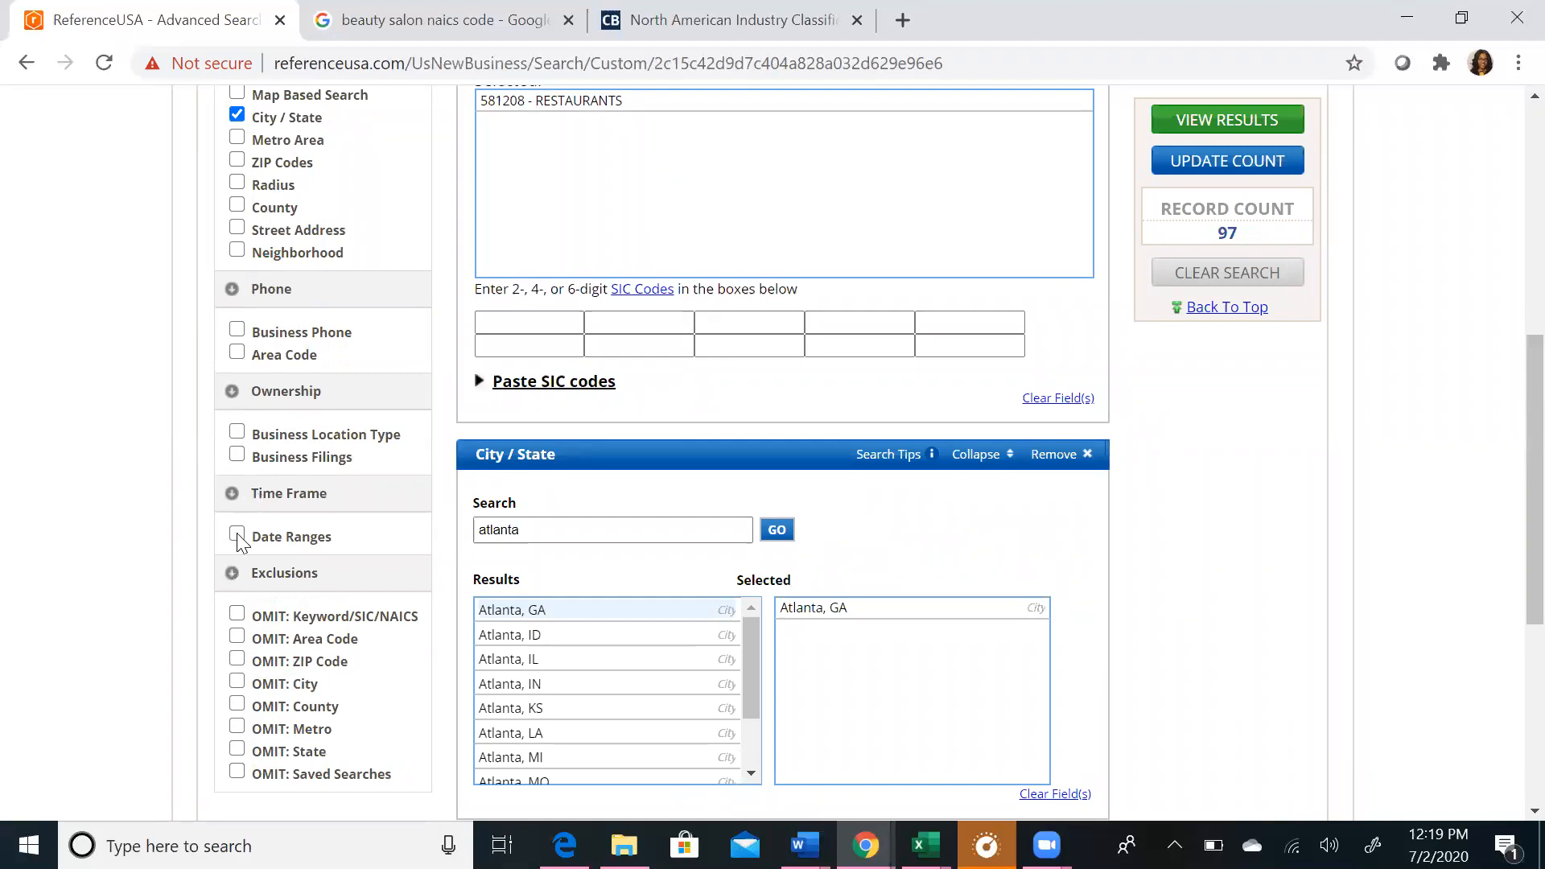
Step: Add a Date Ranges criterion left at the pre-defined Last 6 Months range
click(237, 536)
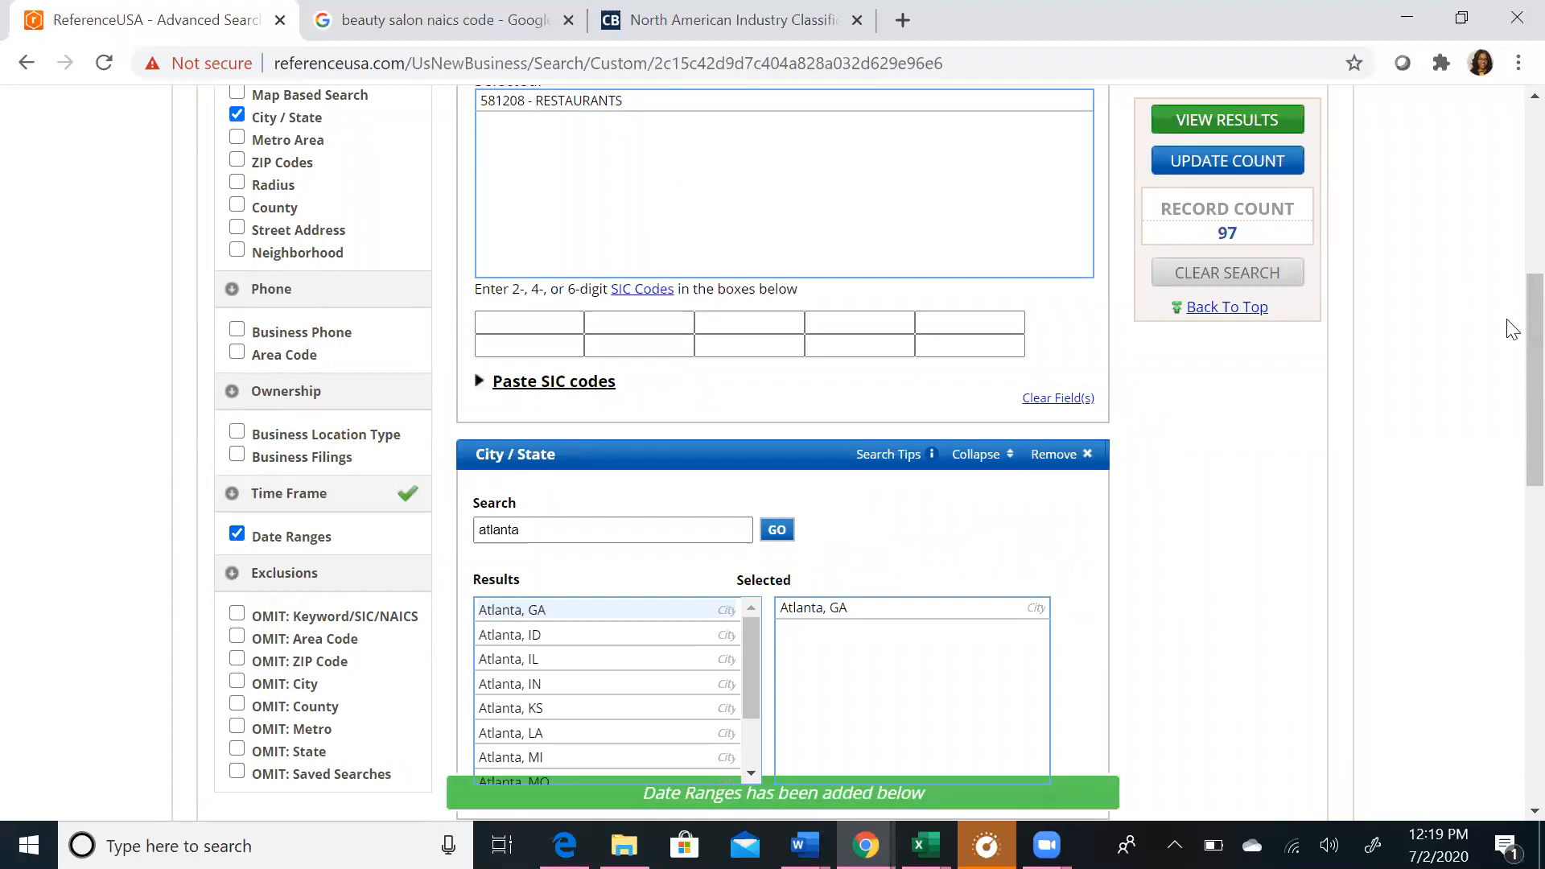
scroll(down, 3)
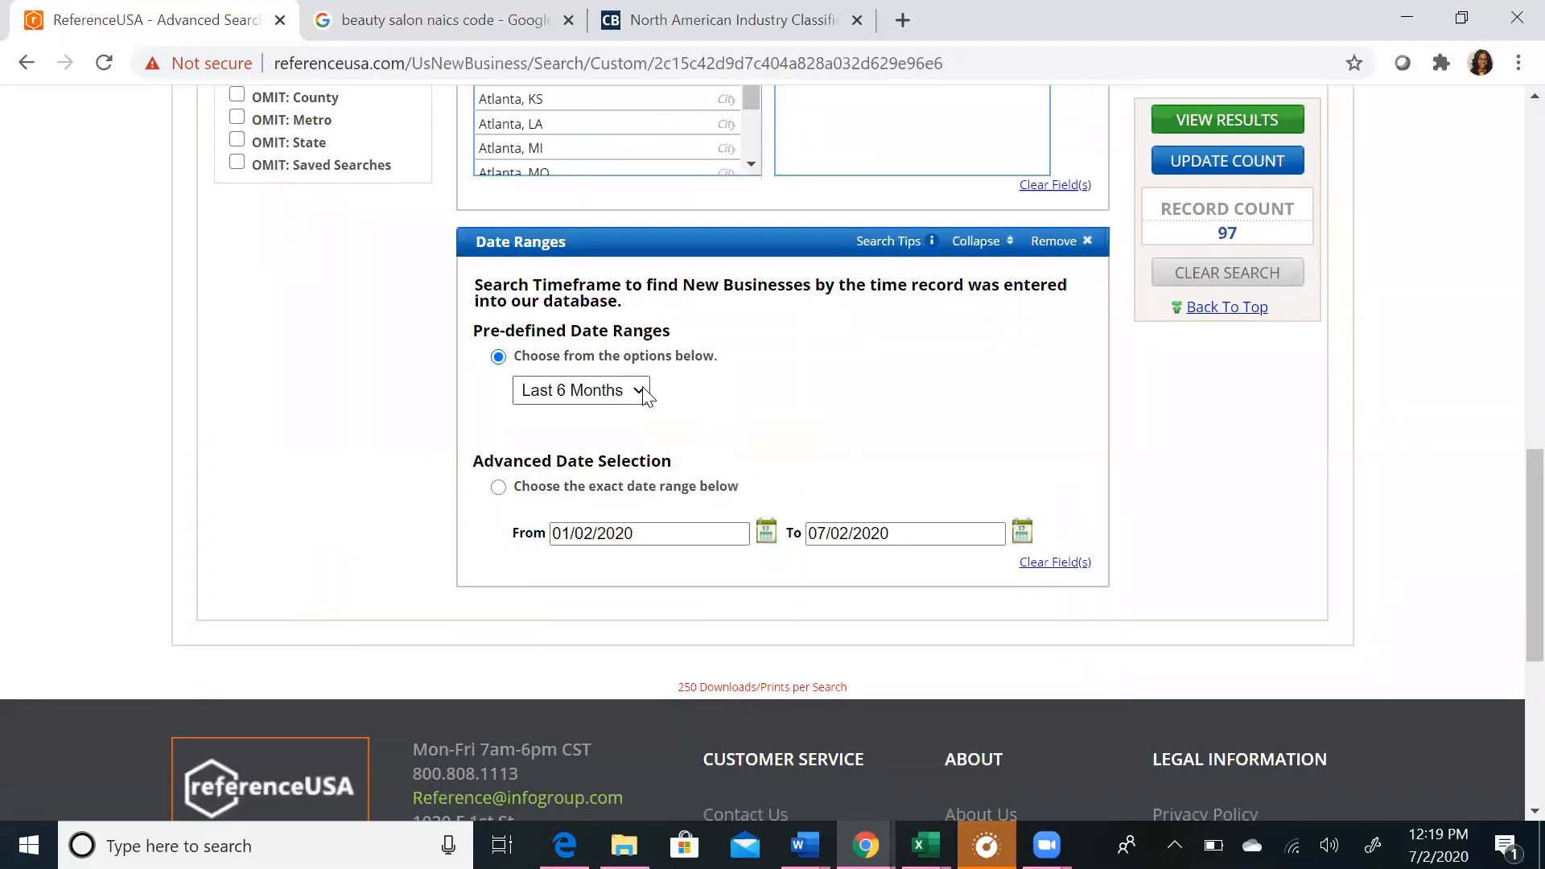
click(580, 390)
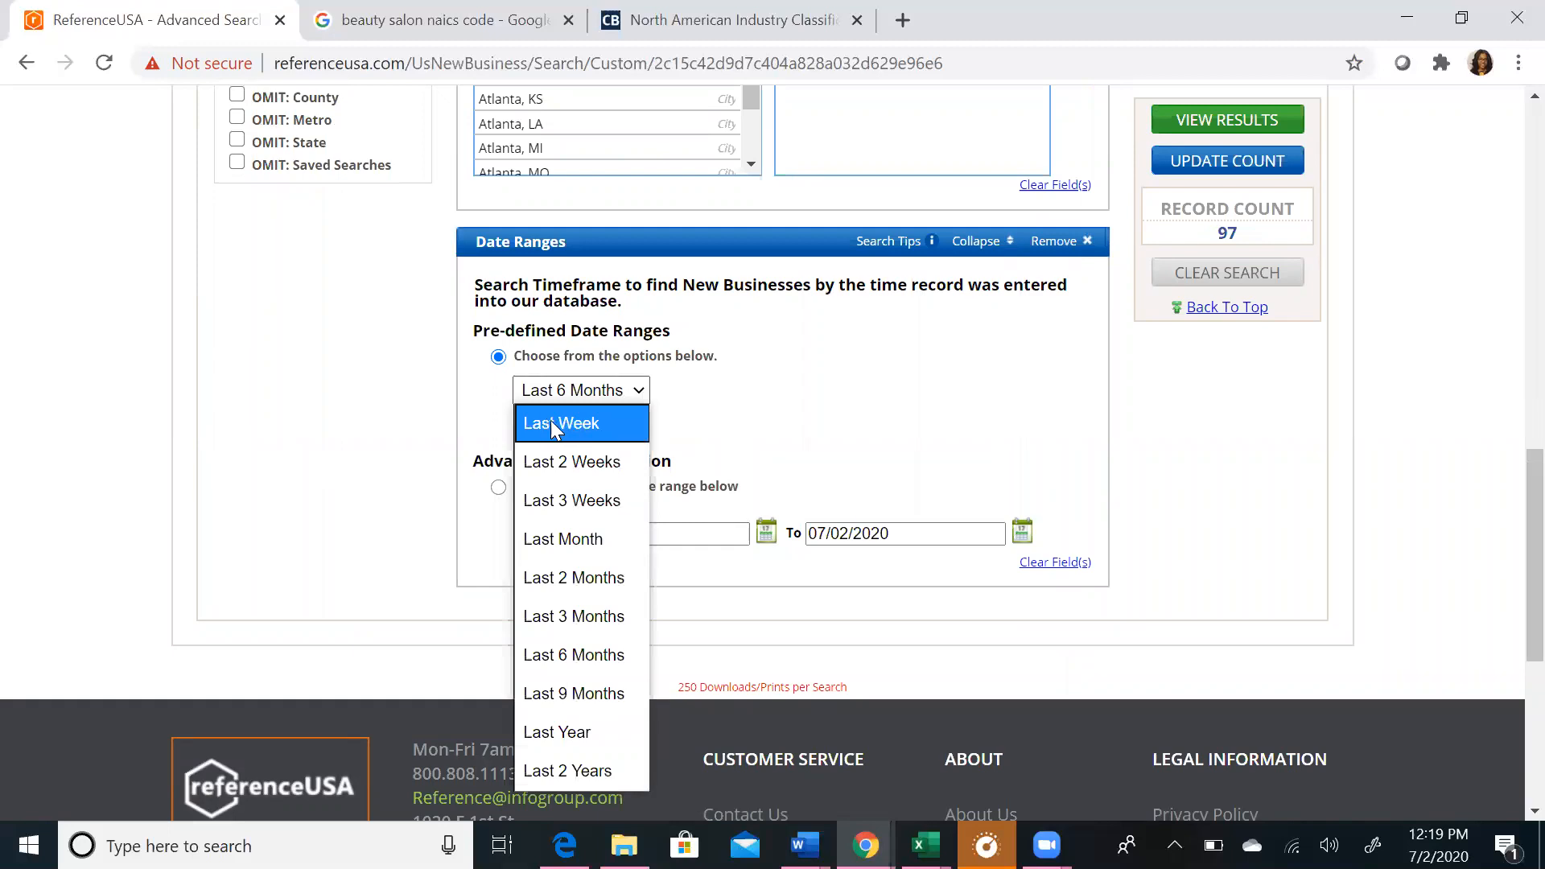
mouse_move(568, 771)
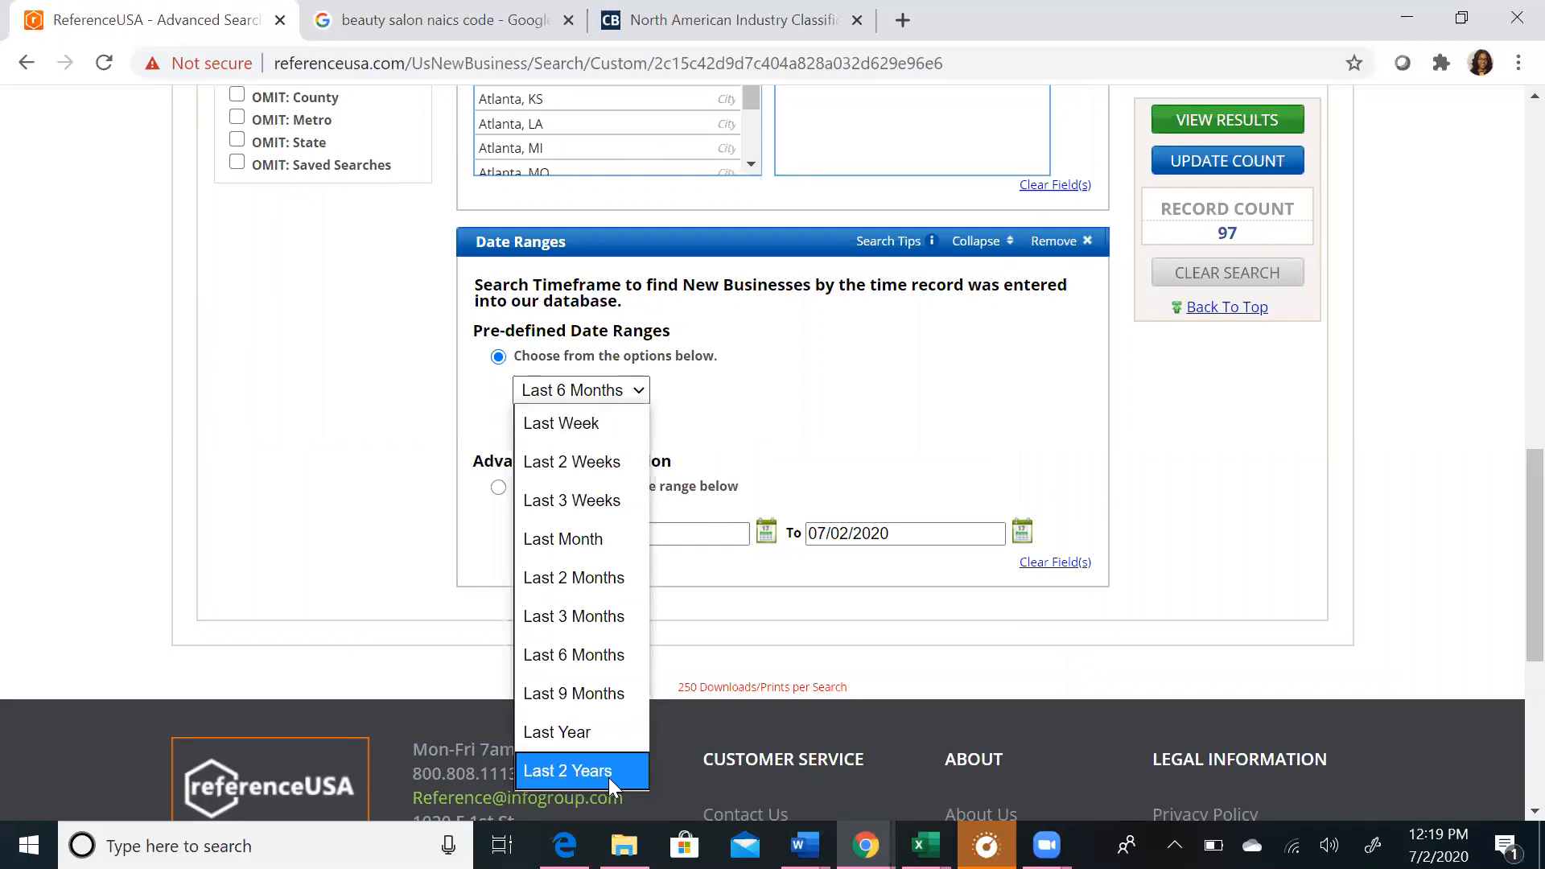
click(1151, 391)
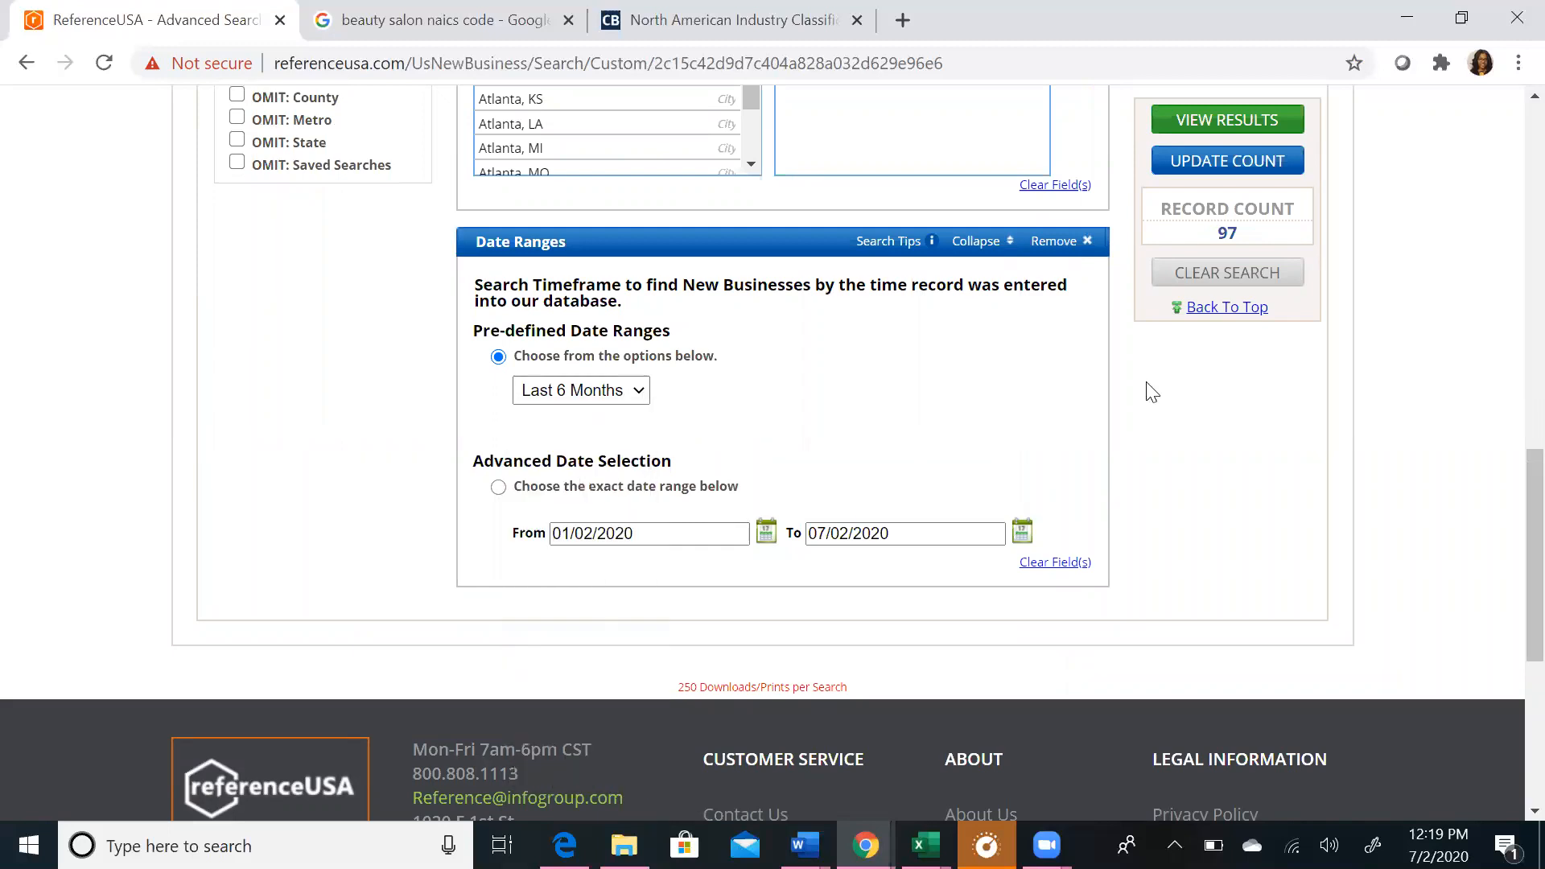
scroll(up, 3)
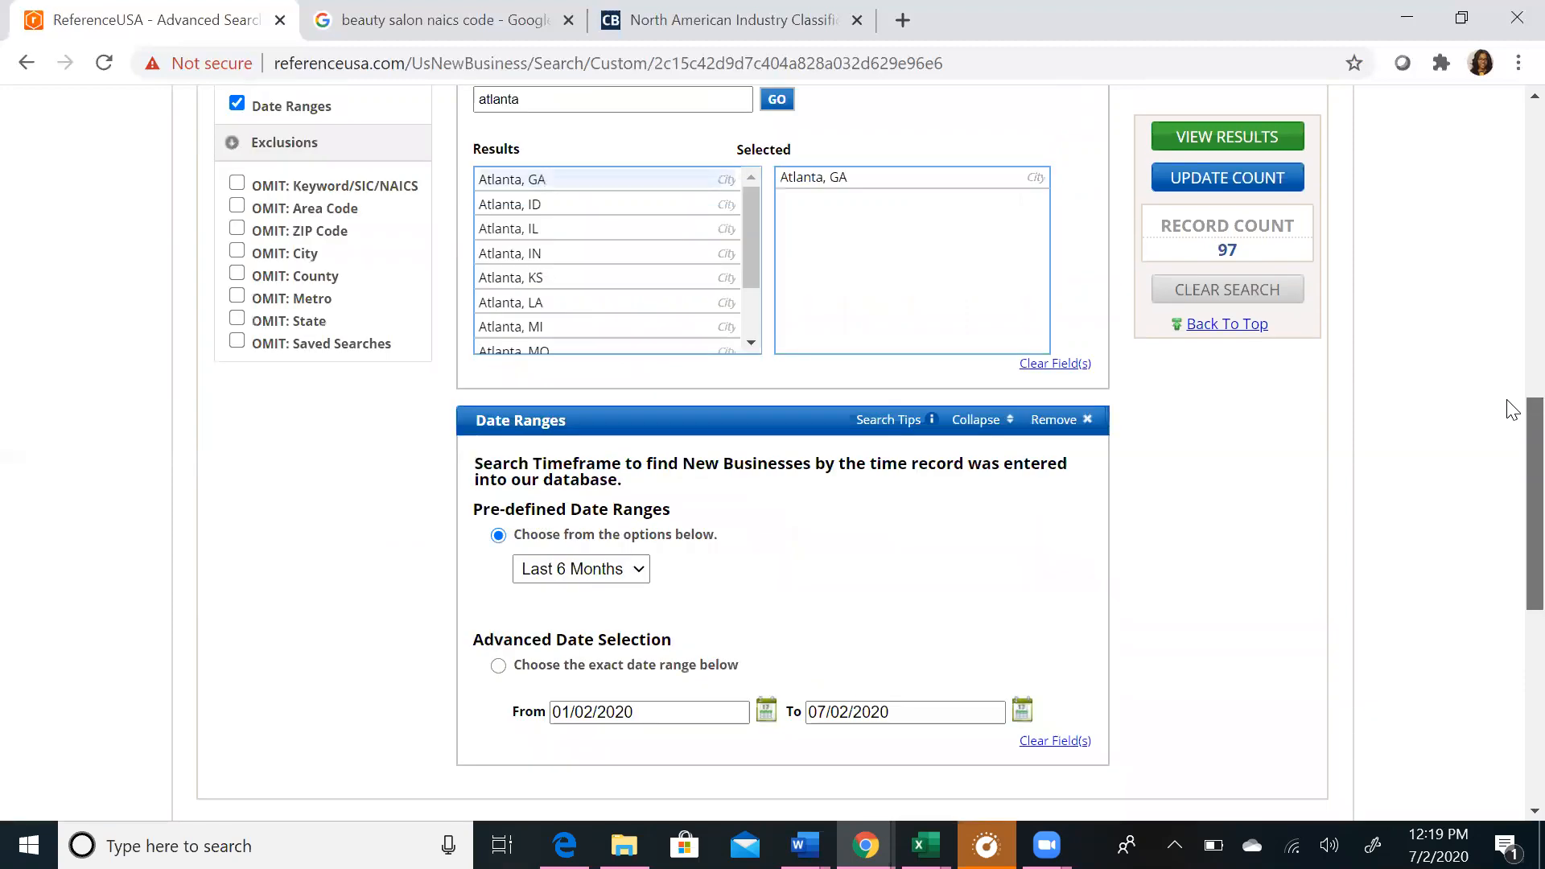
scroll(up, 3)
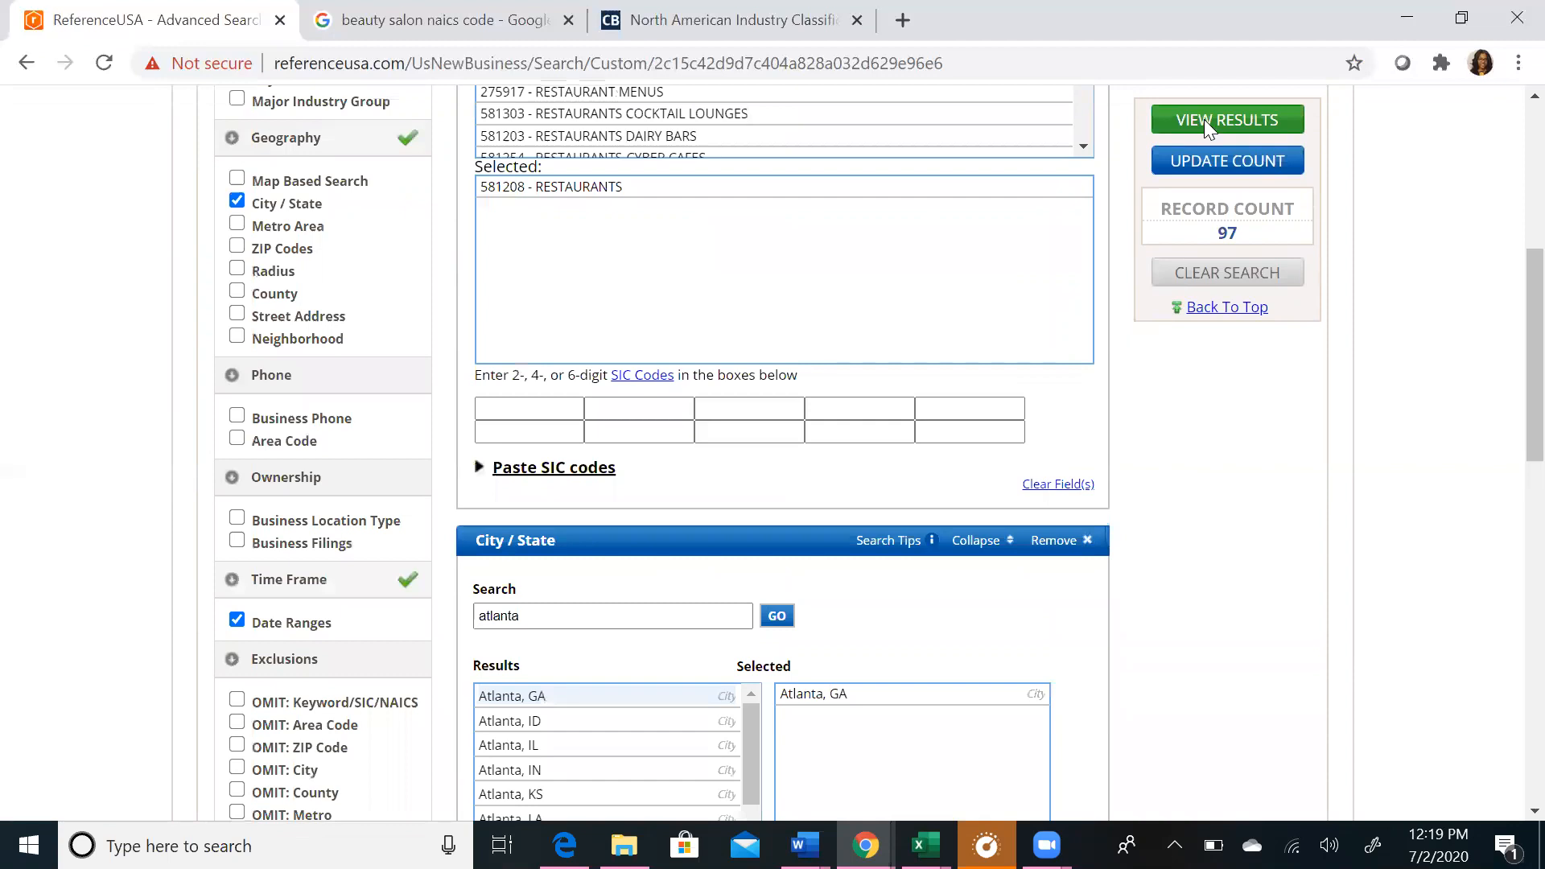
Step: View the 39 Atlanta results and review the Lake & Oak Bbq business profile
click(1226, 119)
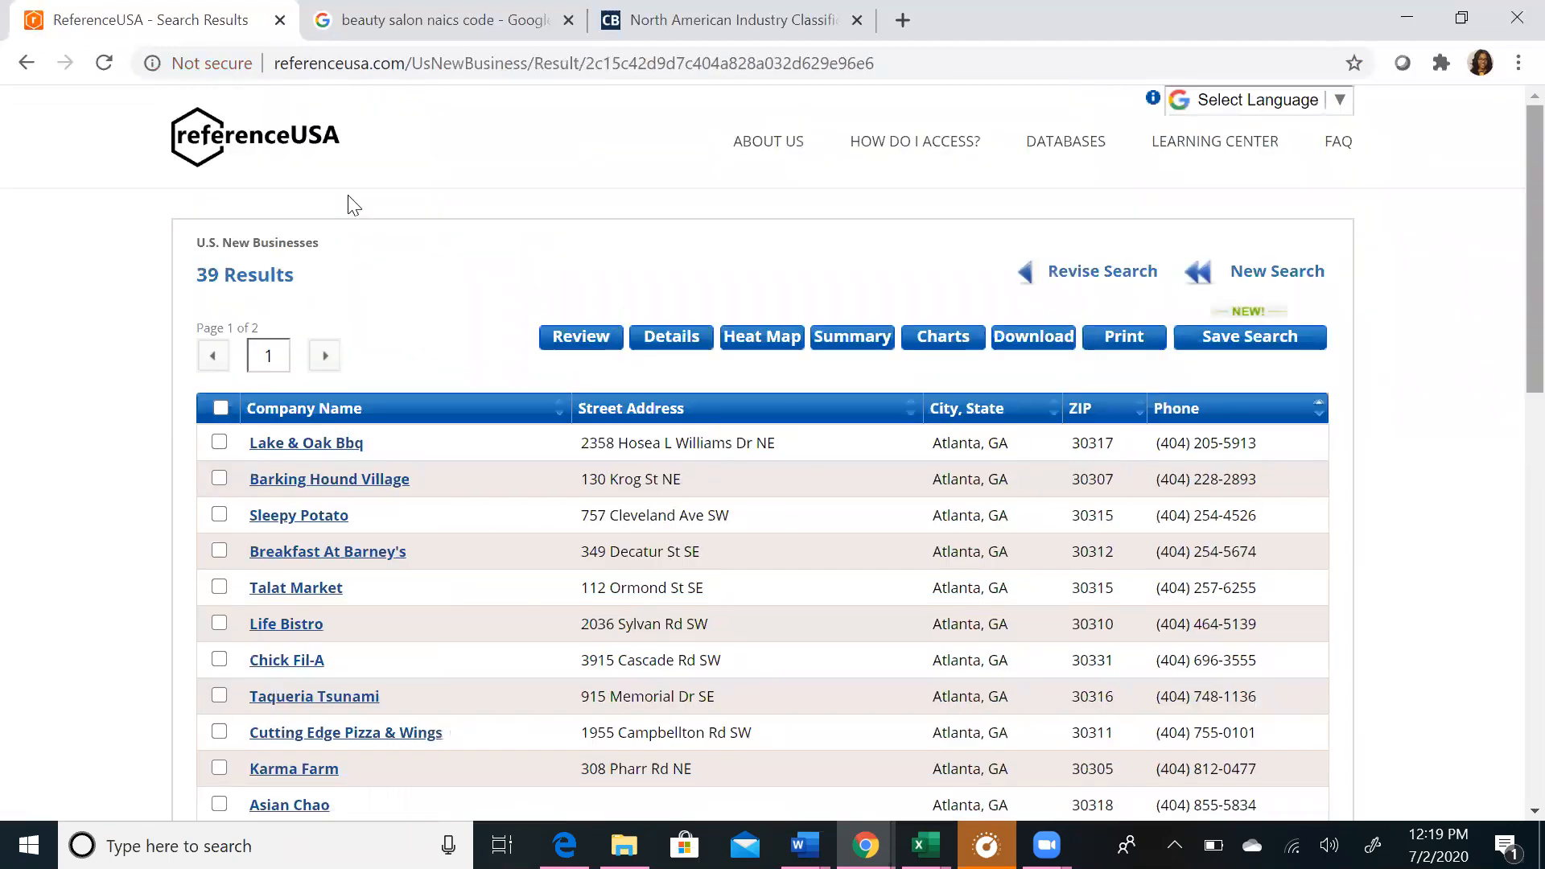
scroll(down, 3)
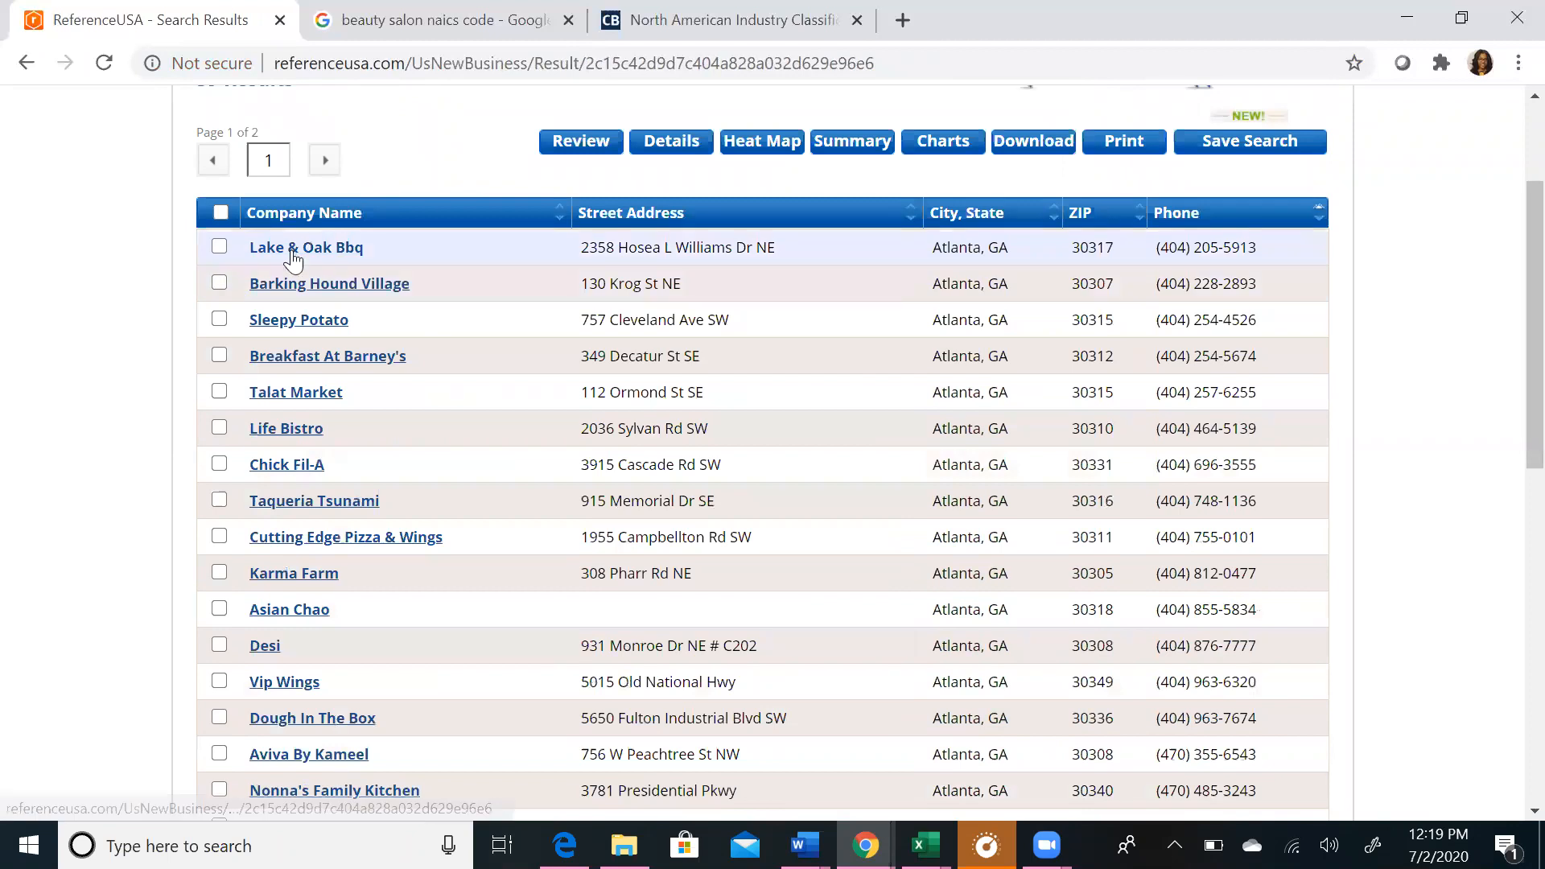
click(305, 248)
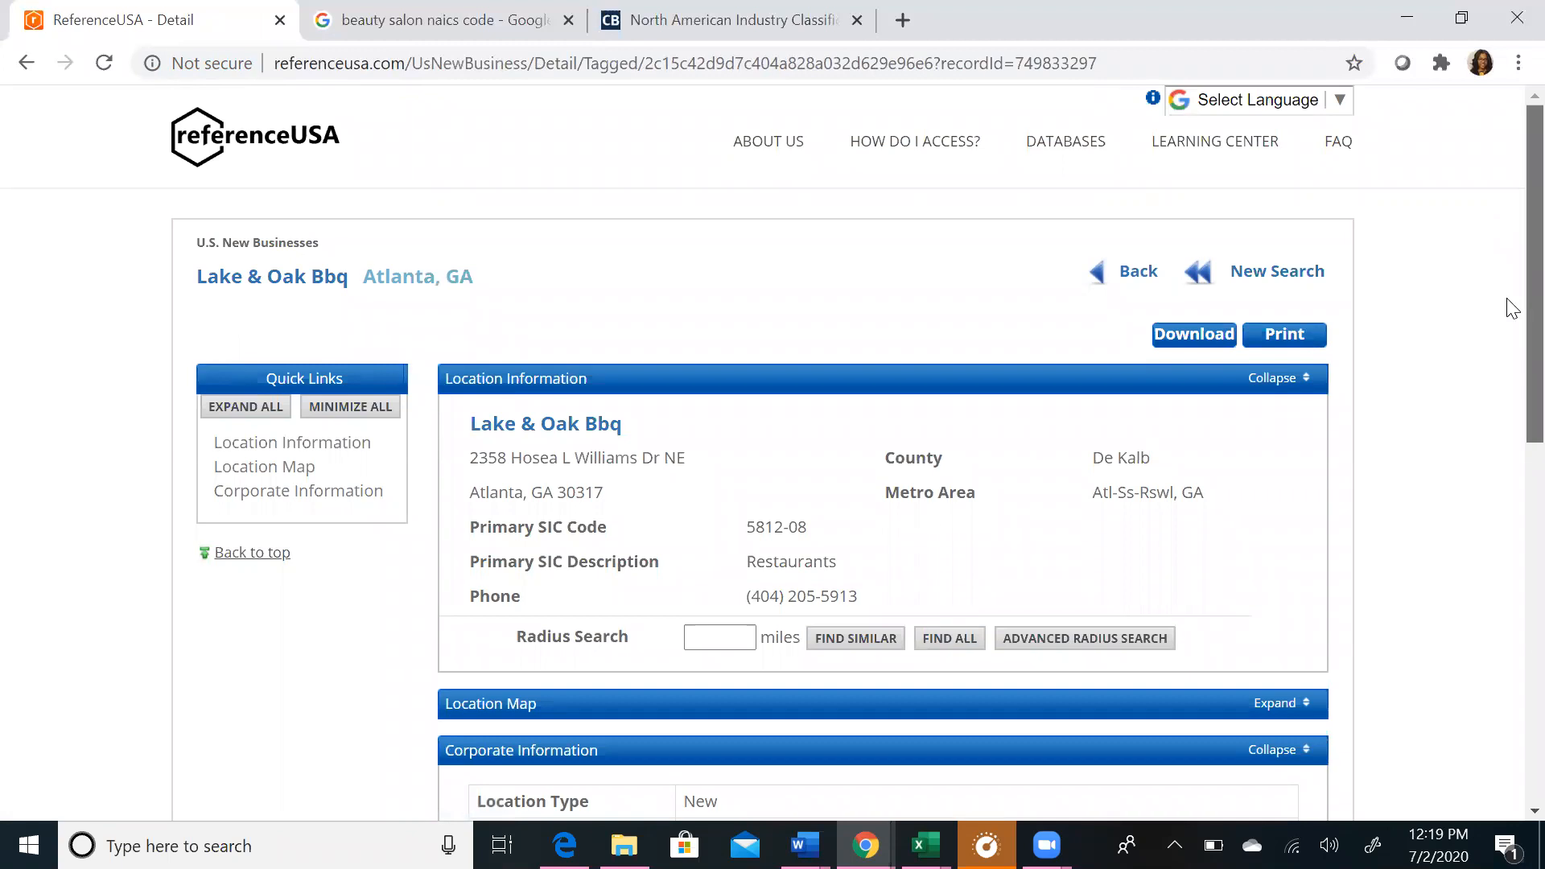
scroll(down, 3)
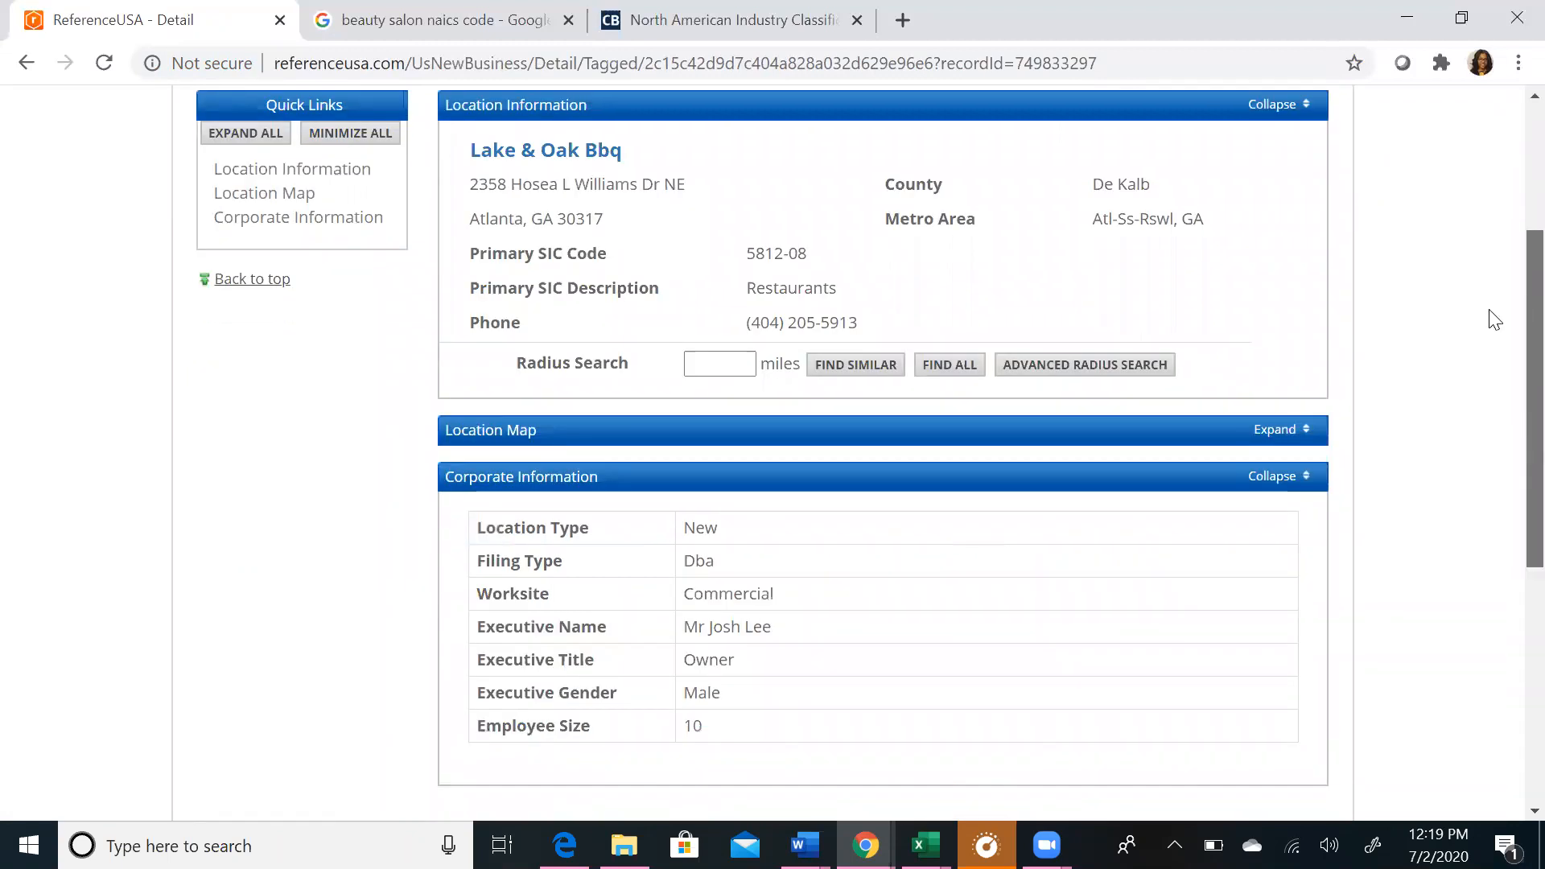
scroll(up, 3)
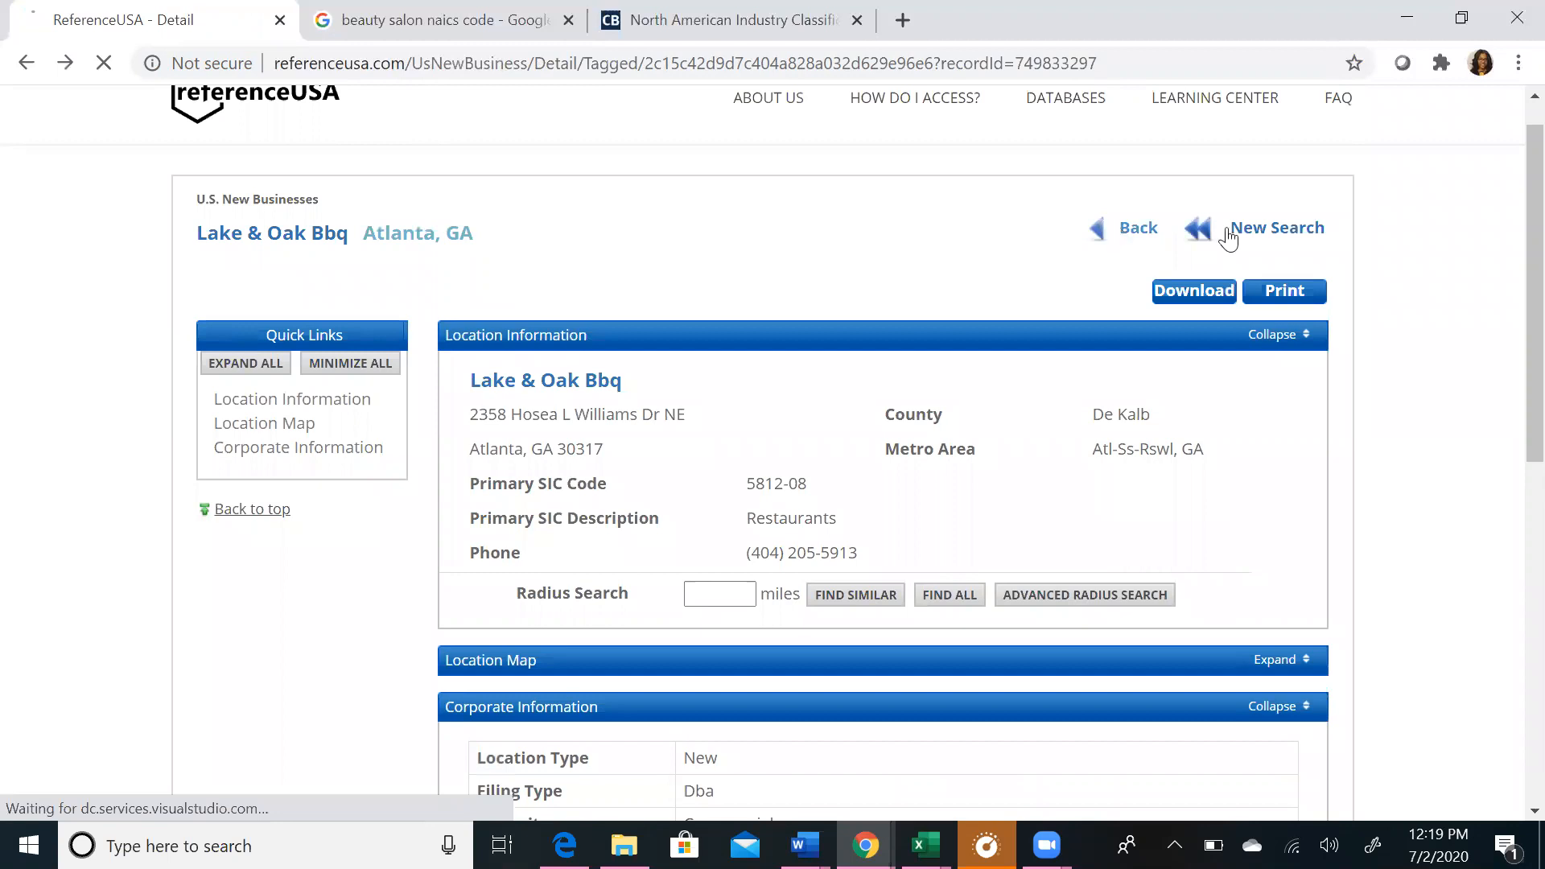
Step: Return to the results list with Lake & Oak Bbq now checked
click(1137, 227)
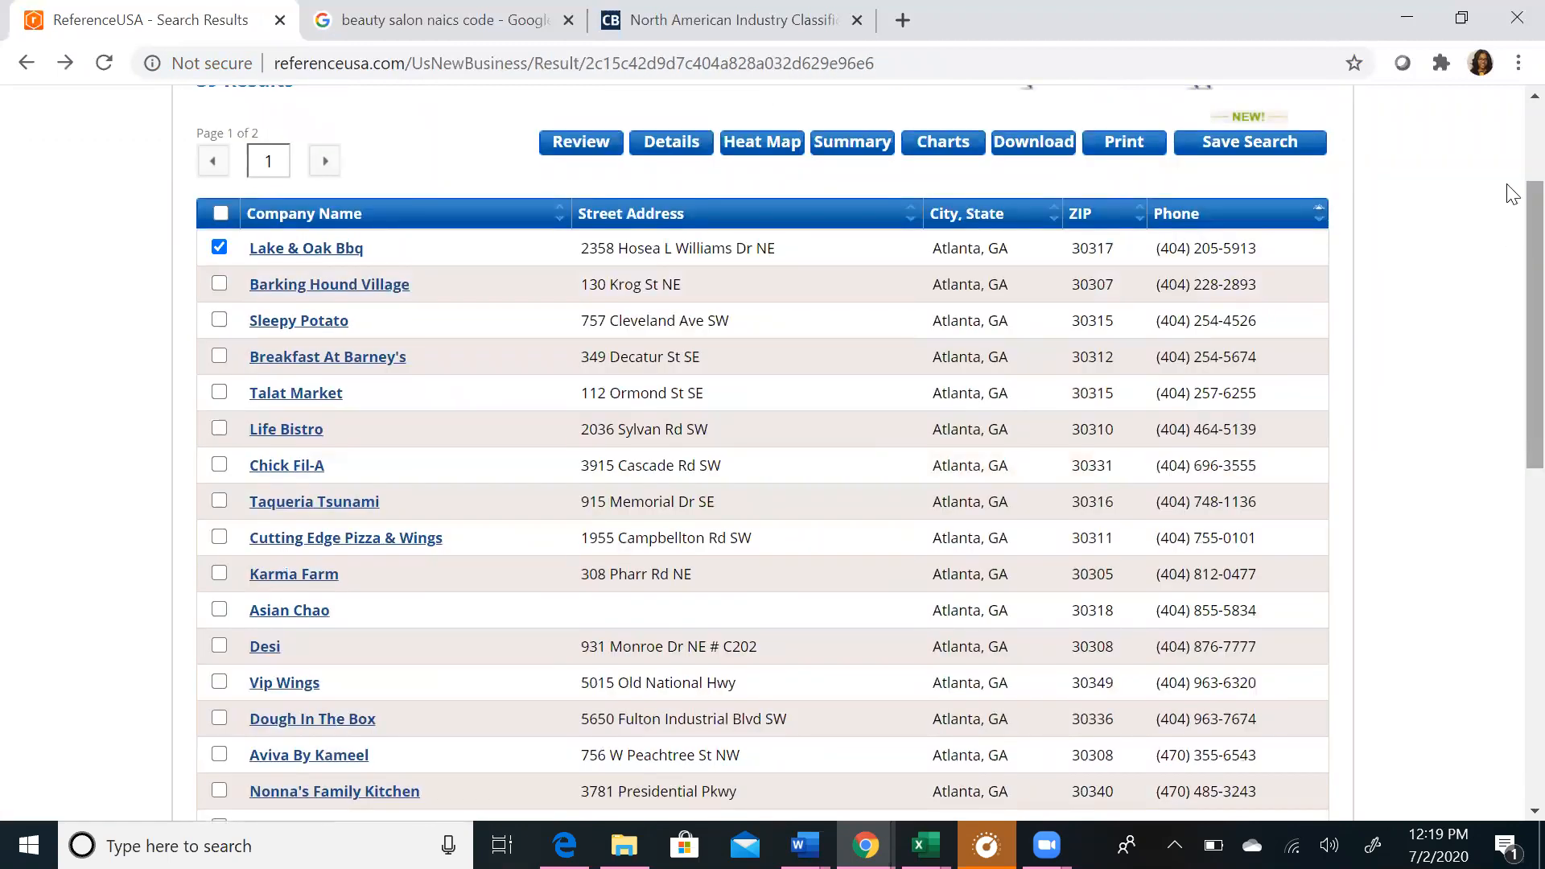
scroll(up, 3)
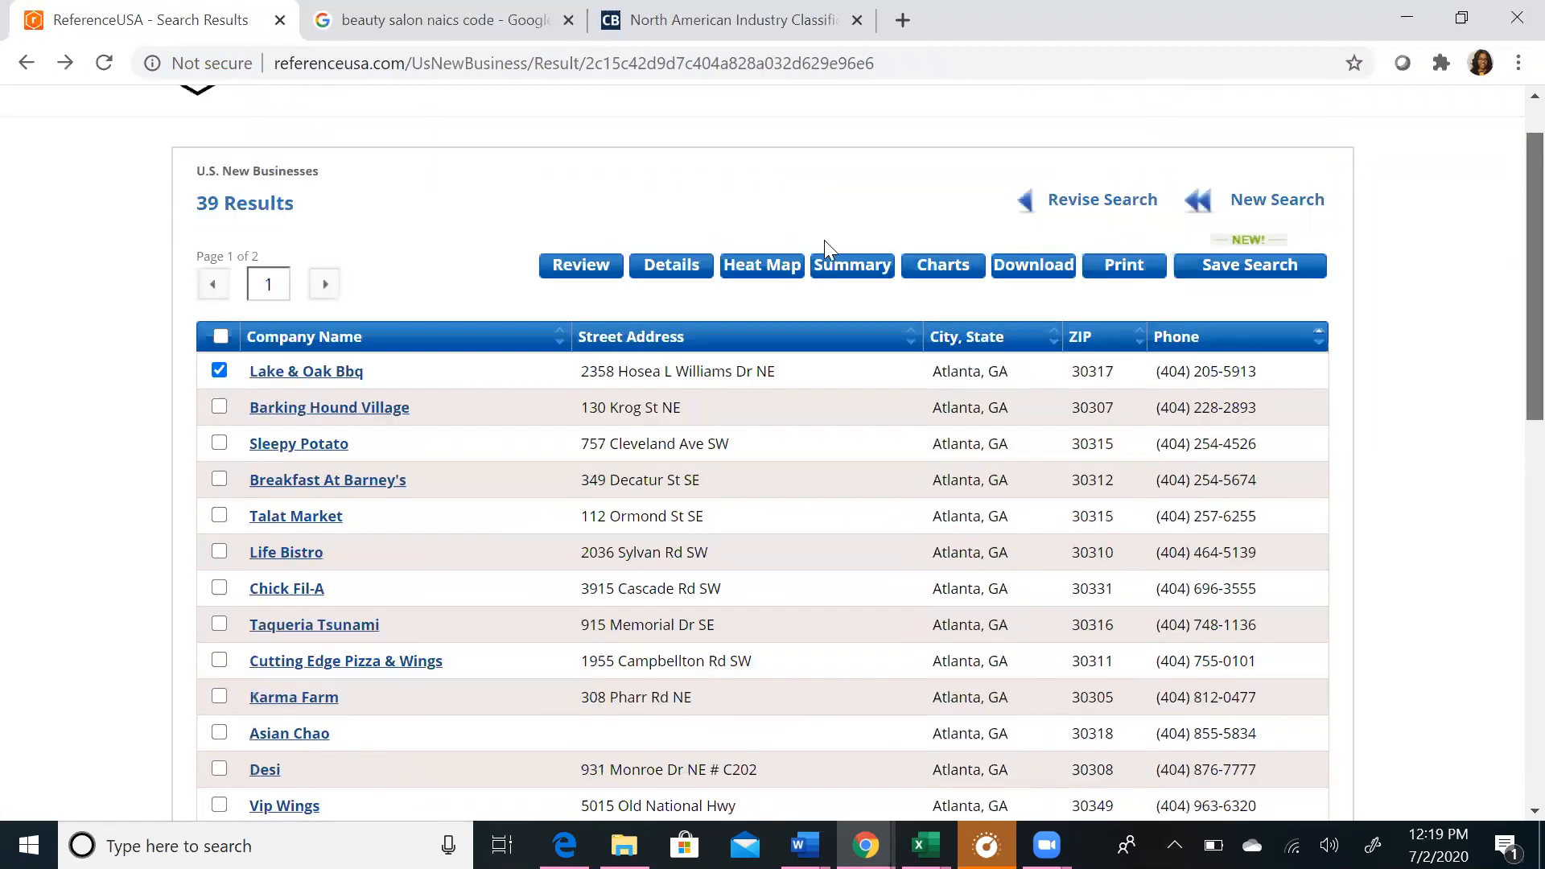
scroll(up, 3)
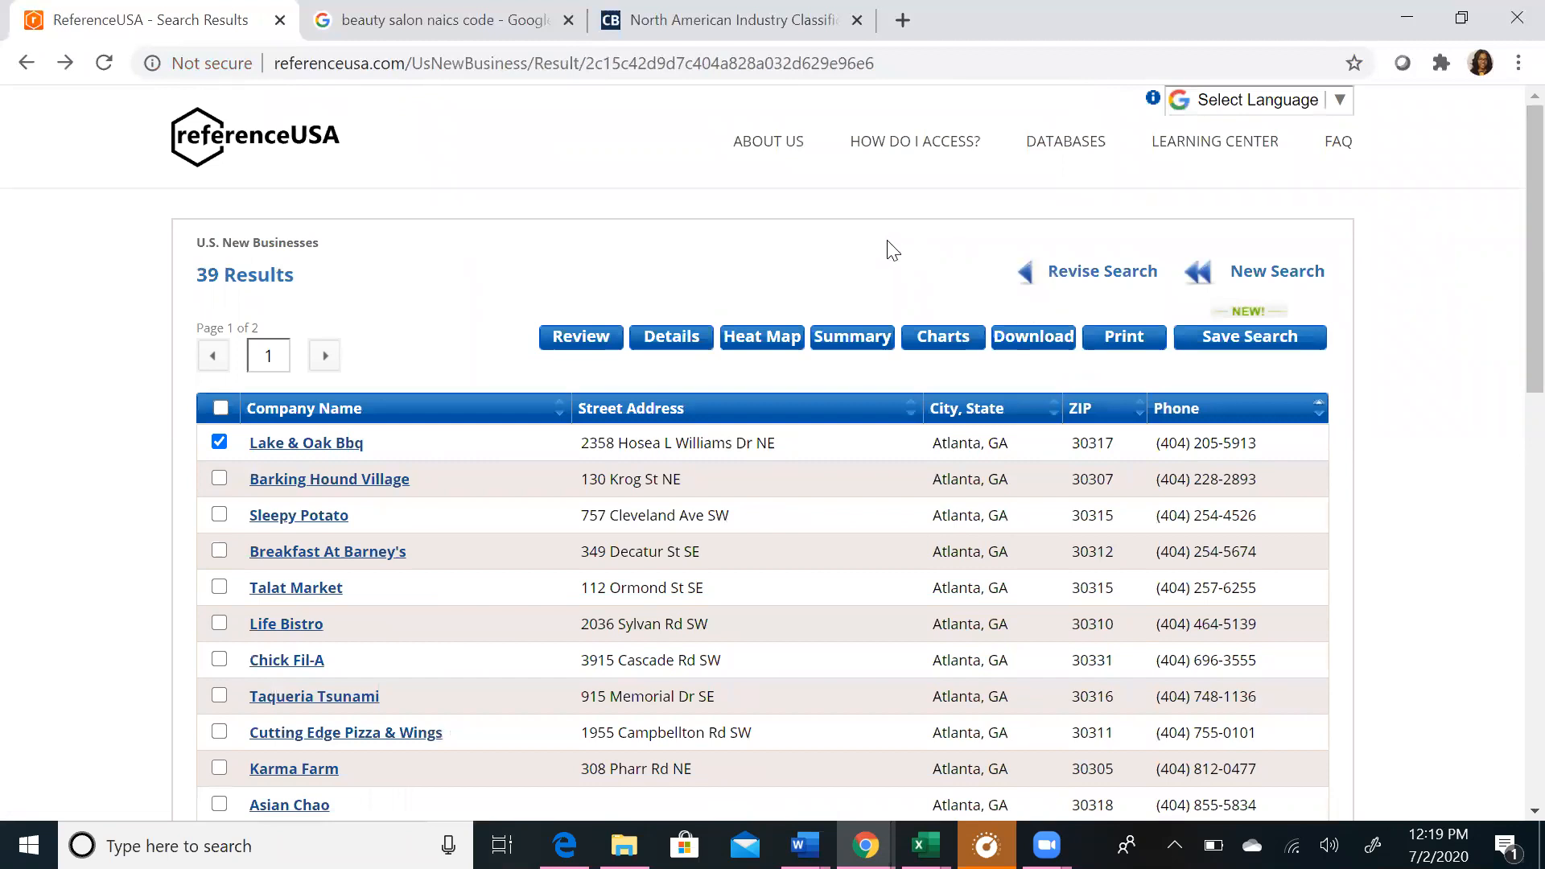
mouse_move(207, 143)
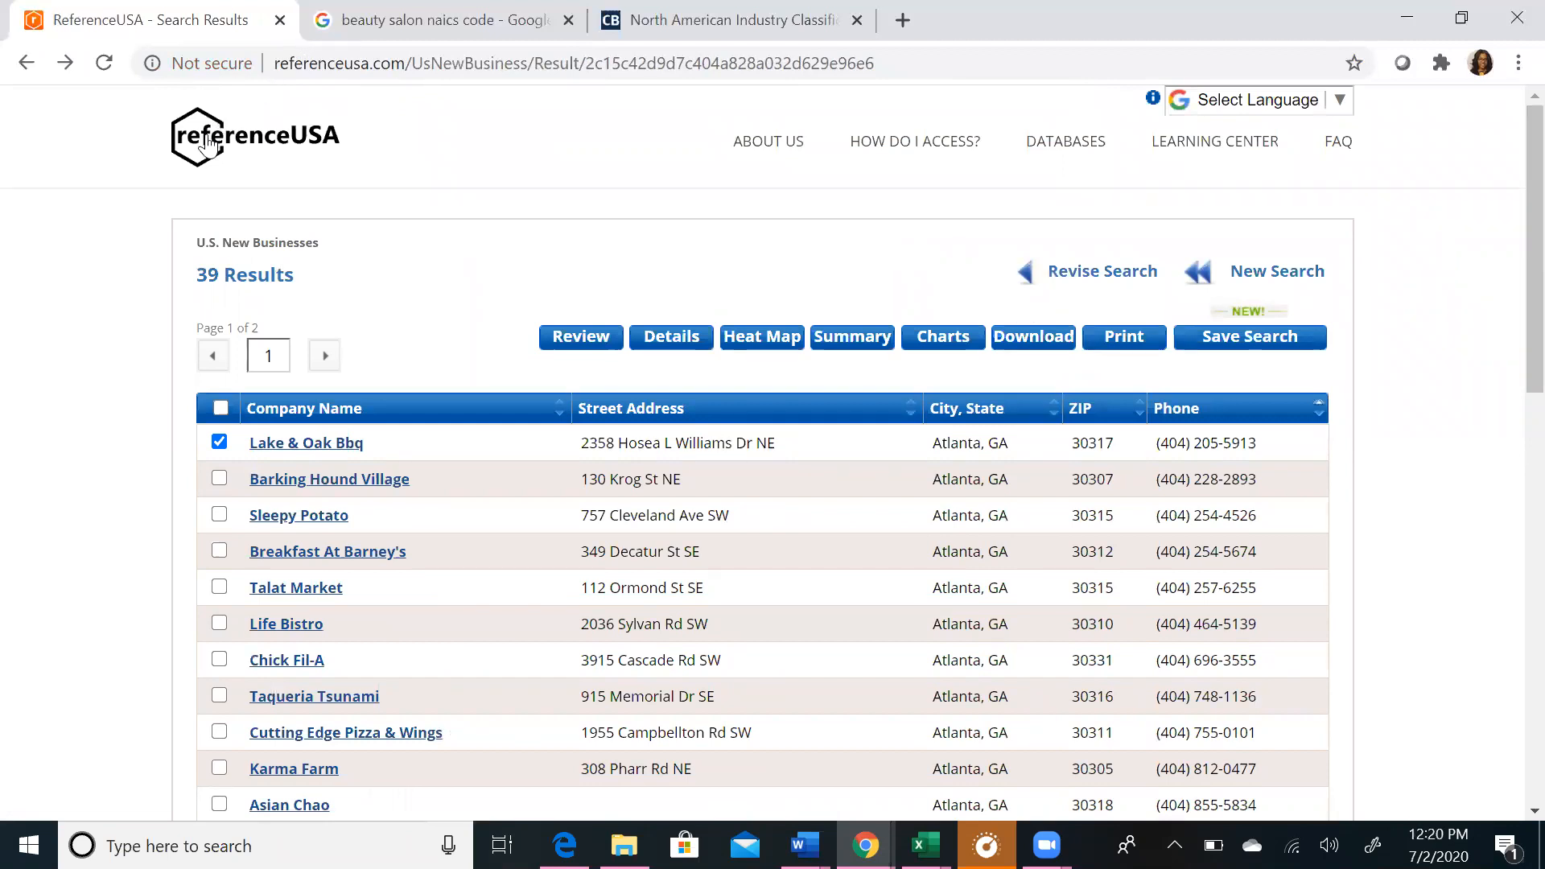
Step: From the home page, choose the U.S. Healthcare database
click(254, 137)
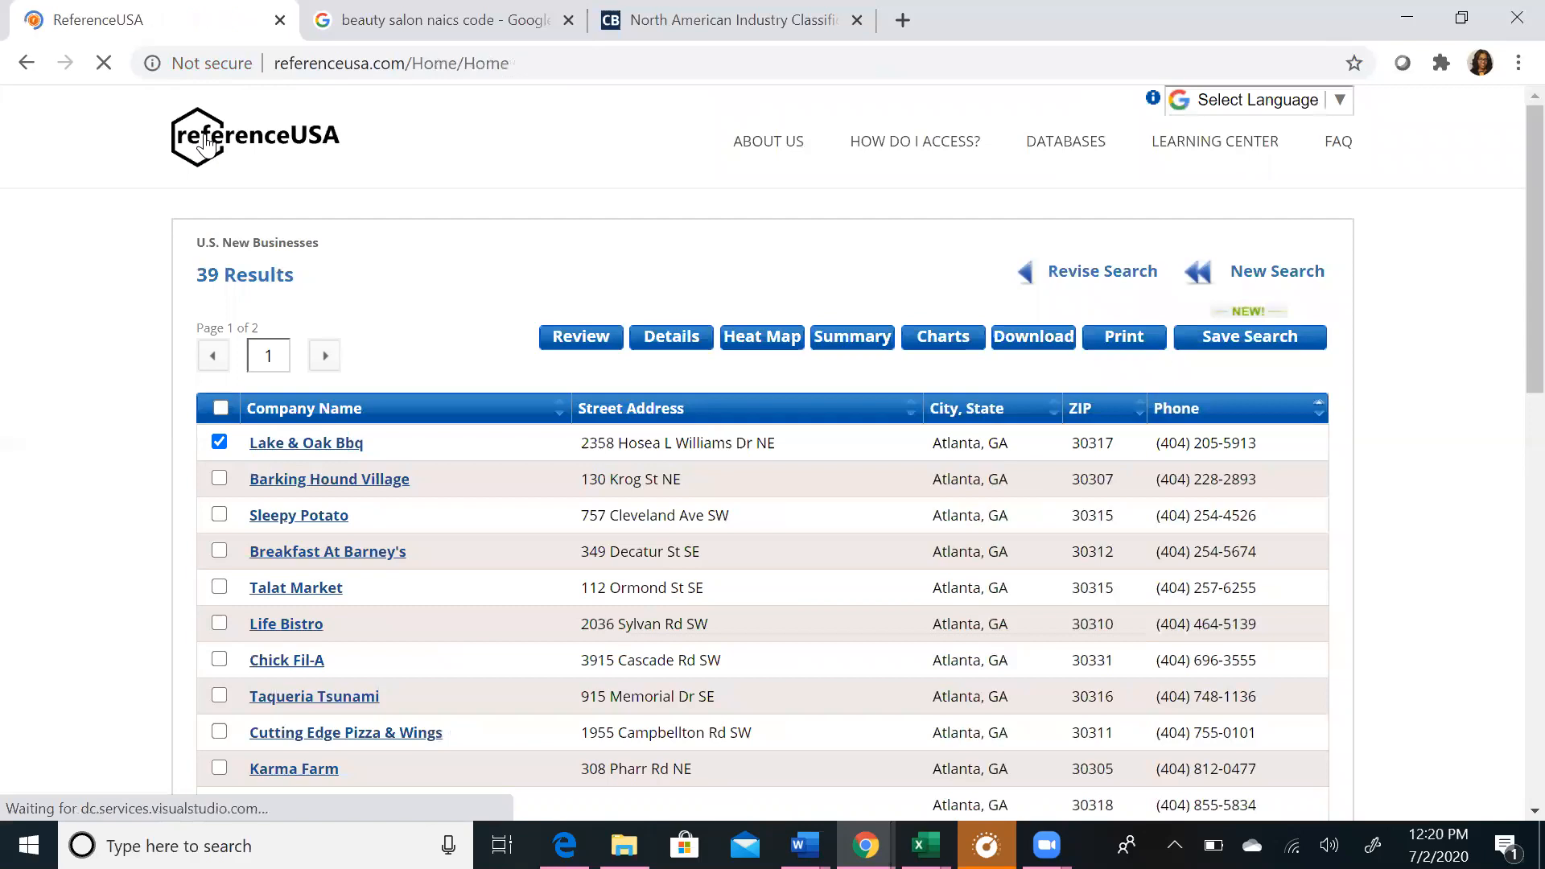
click(254, 135)
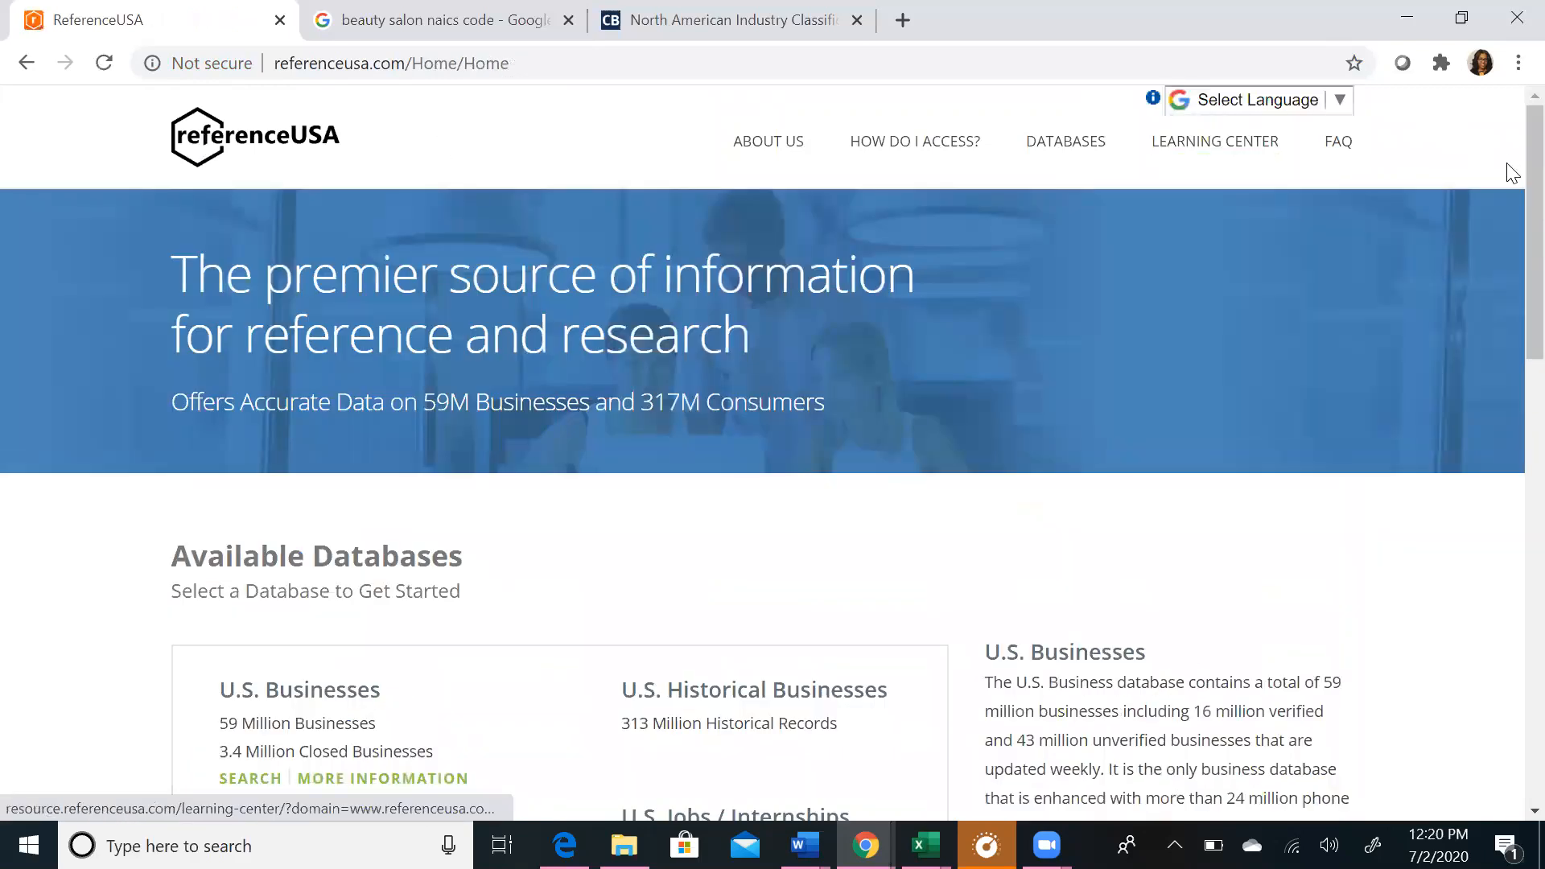
scroll(down, 3)
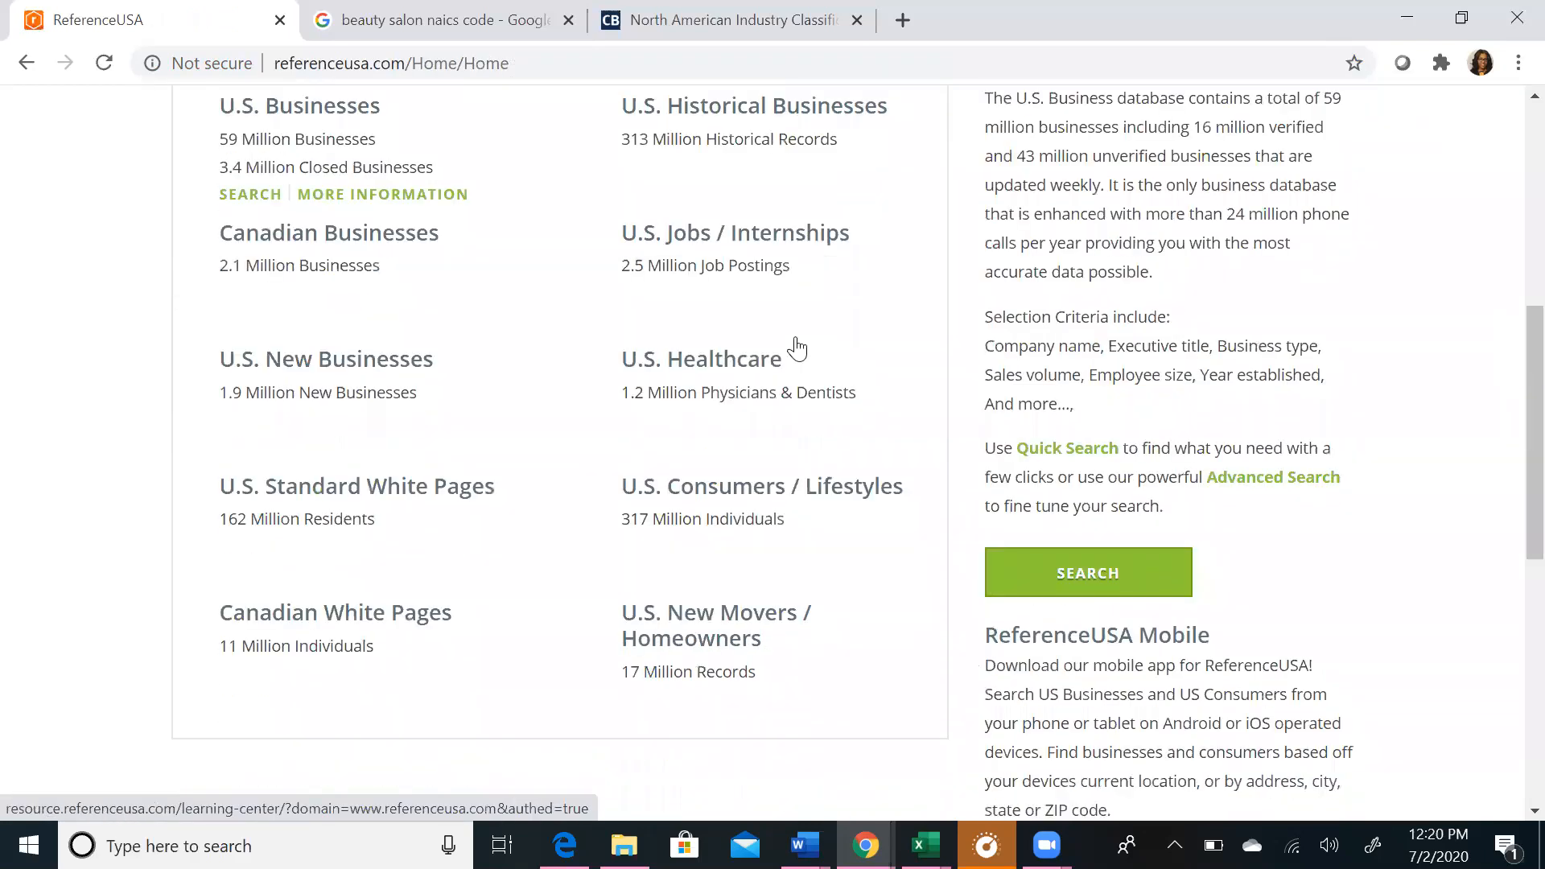
click(702, 359)
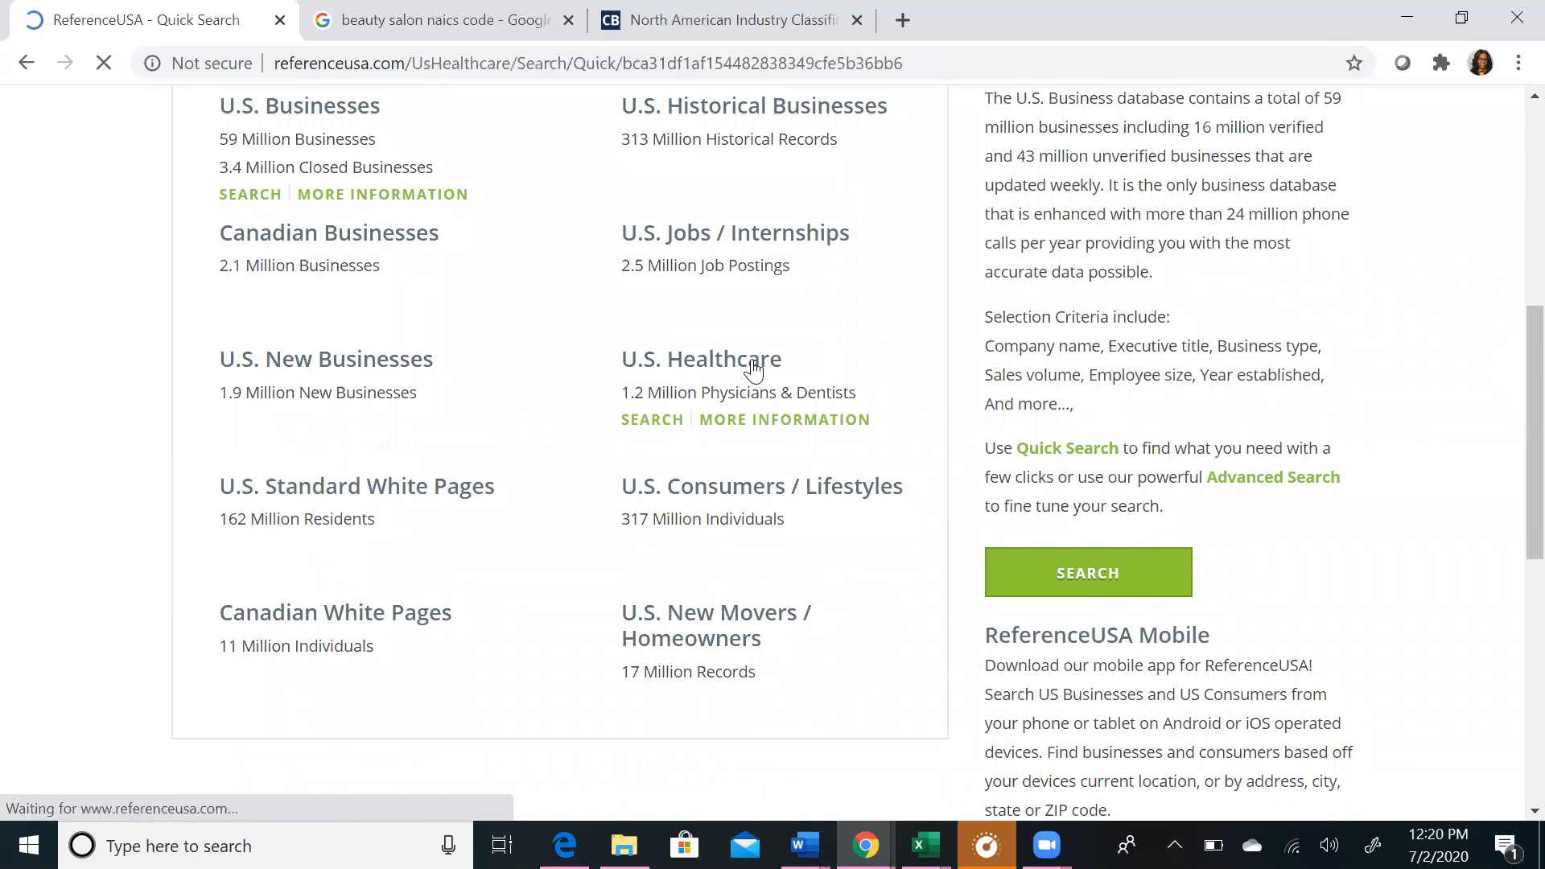
click(651, 418)
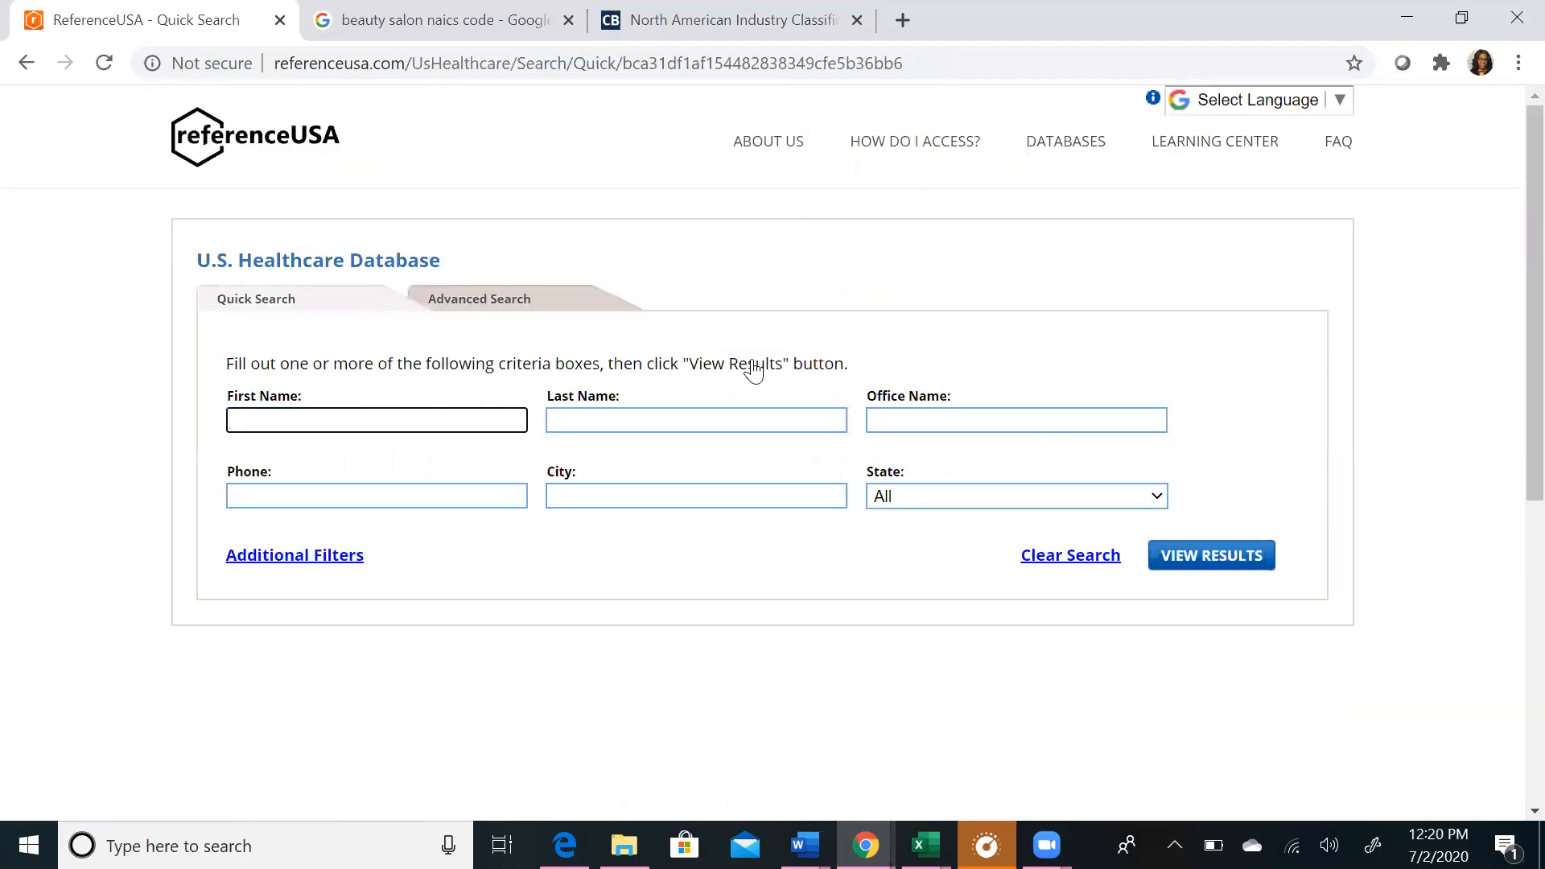
click(377, 419)
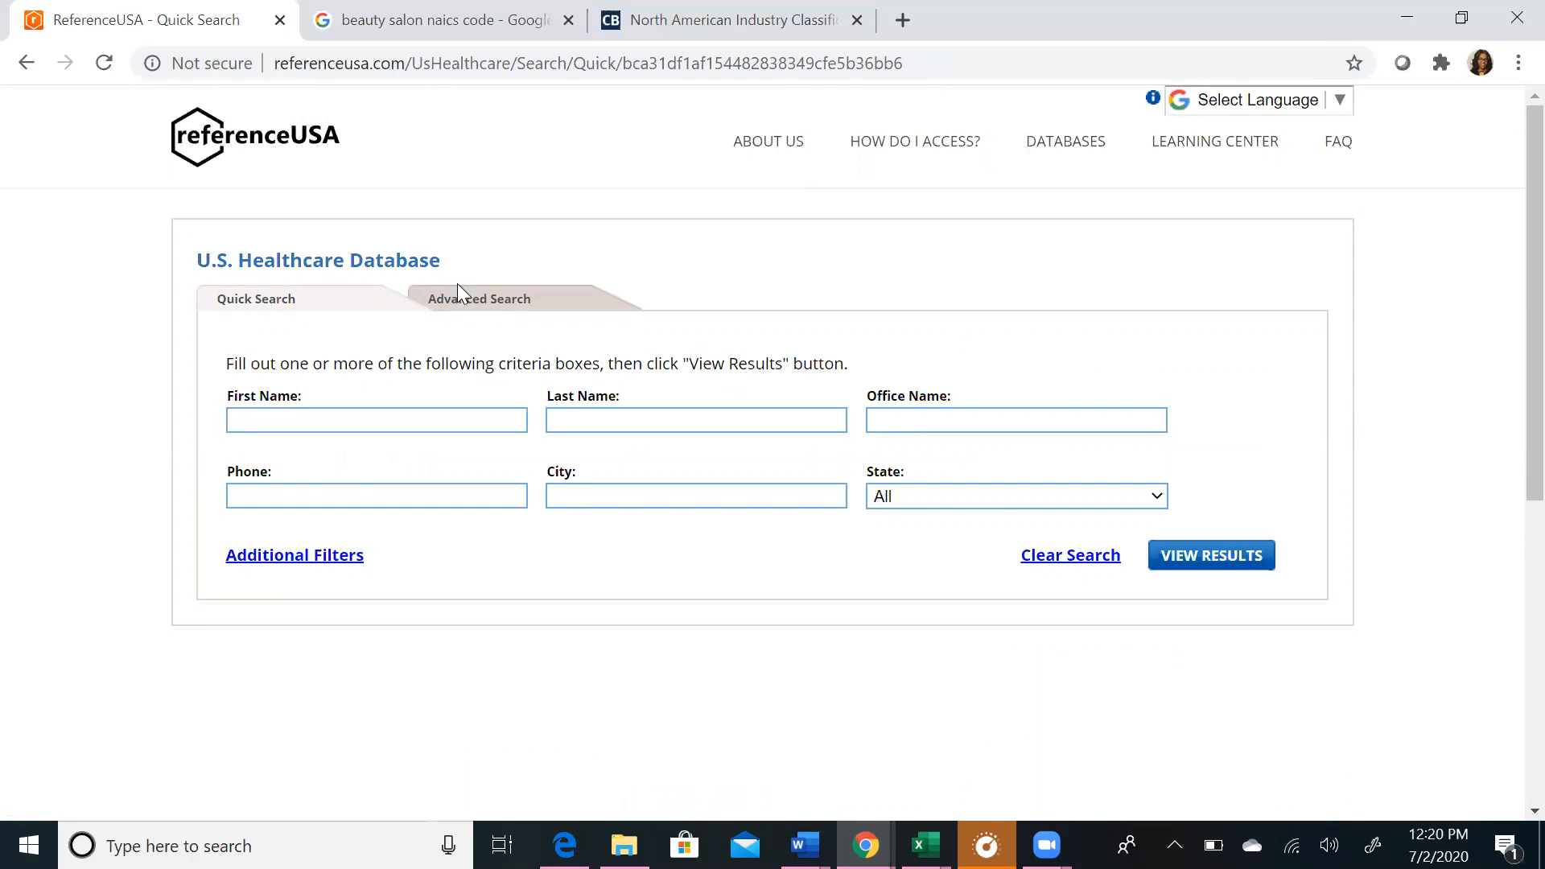
mouse_move(464, 304)
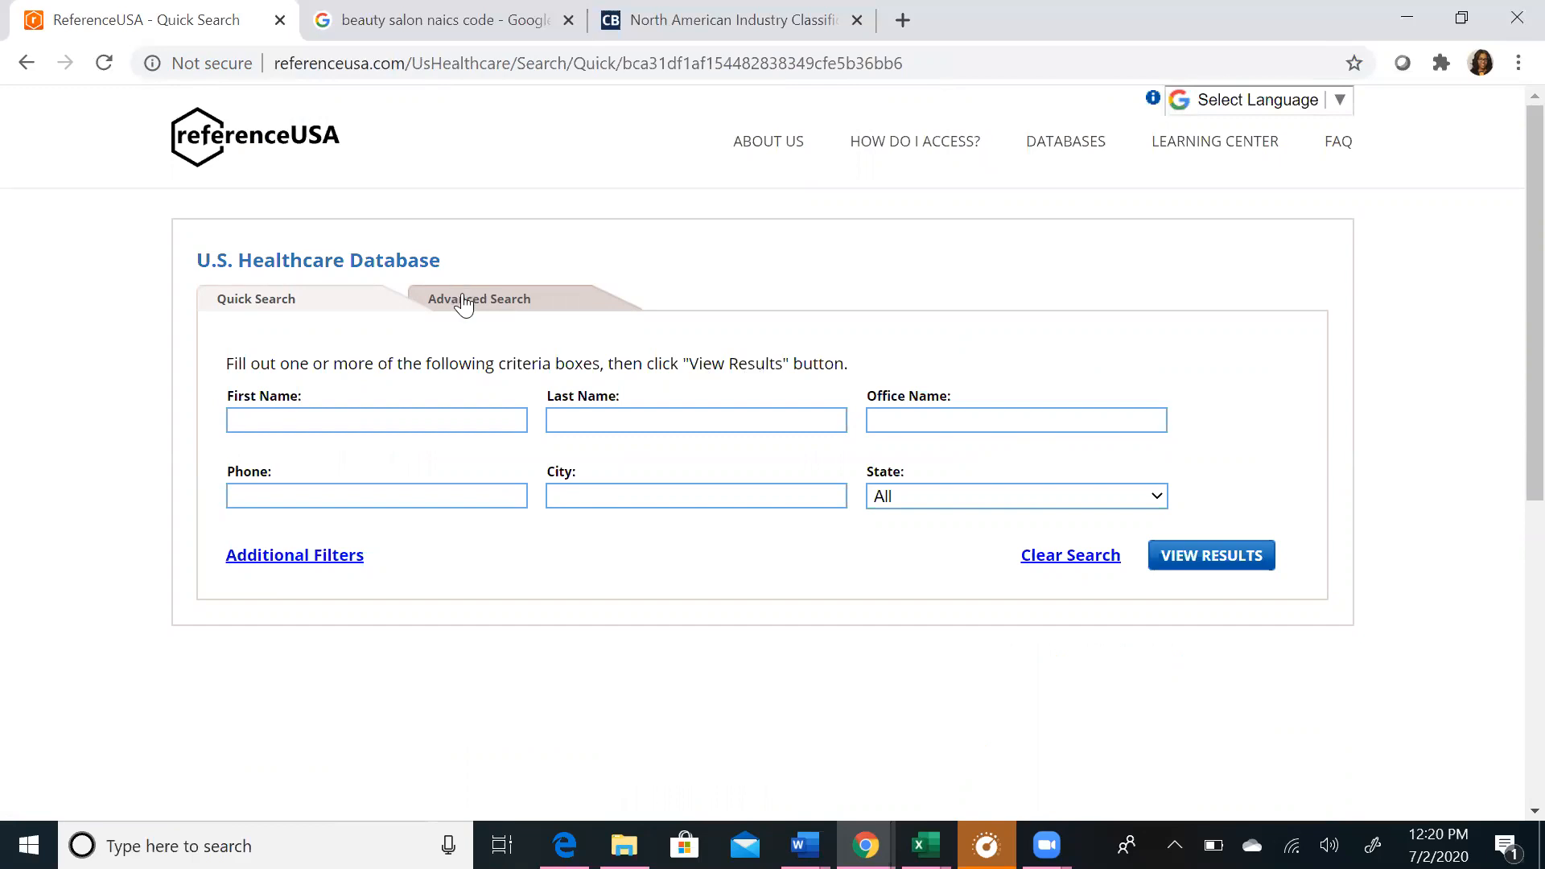
Step: Switch to the healthcare advanced search showing 1,158,734 records
click(479, 299)
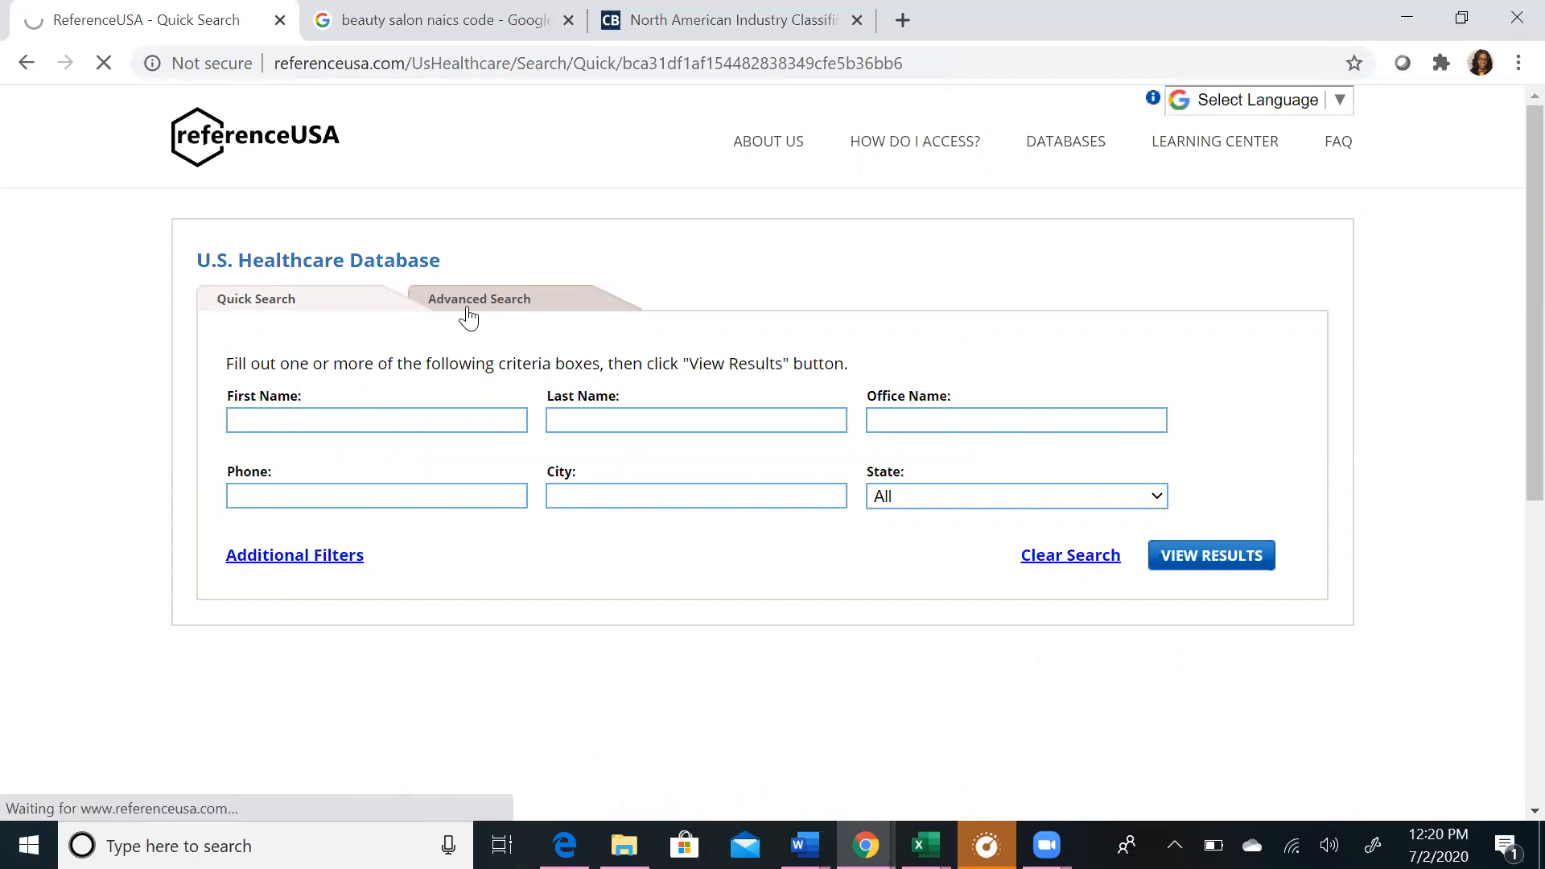
click(479, 300)
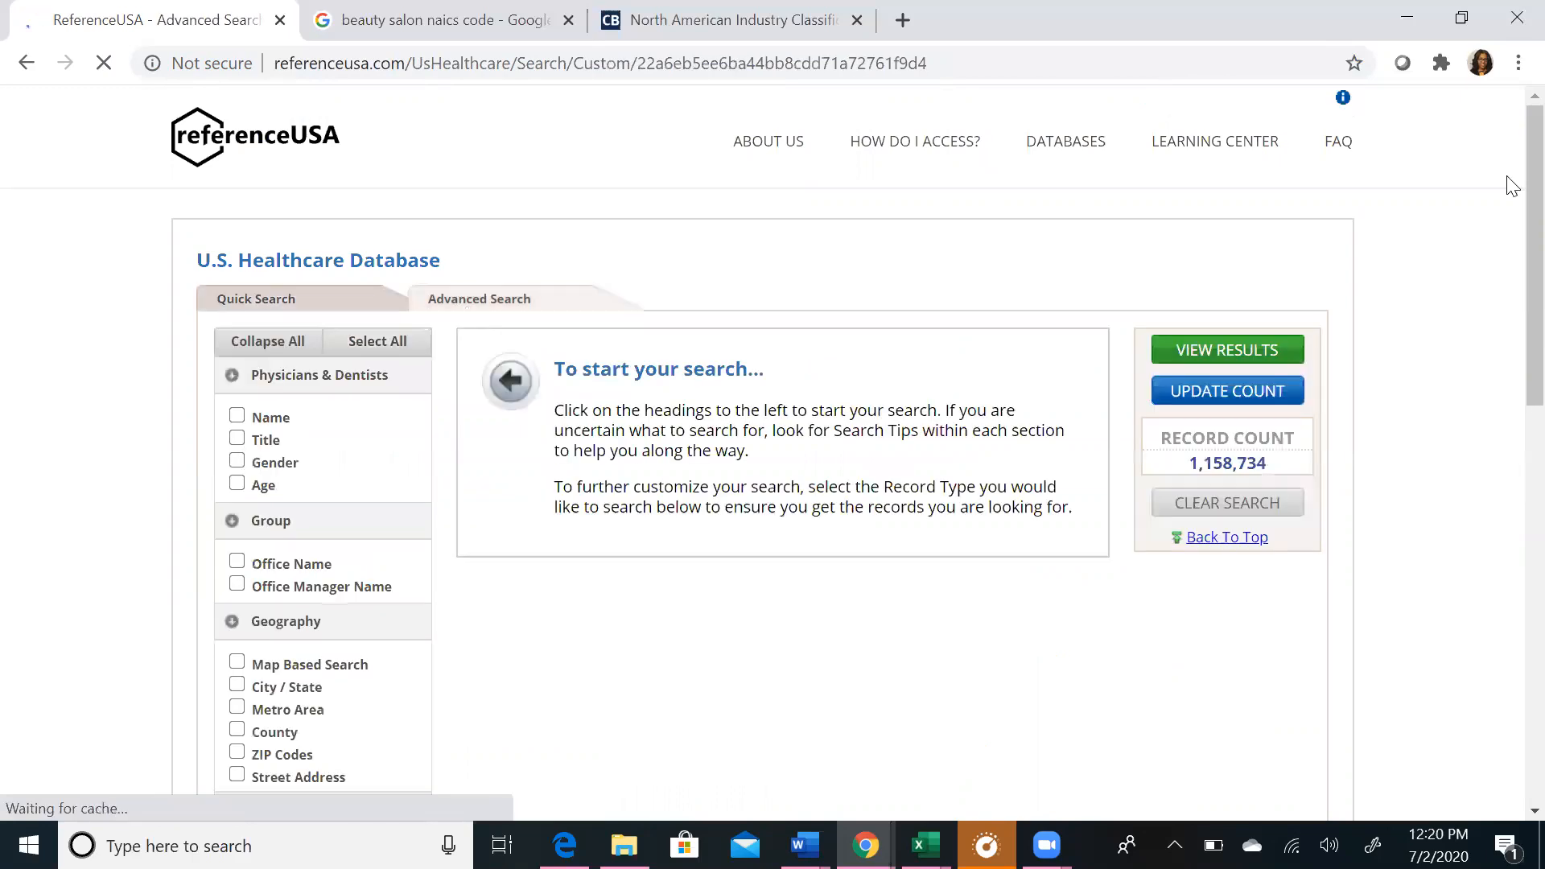
scroll(down, 3)
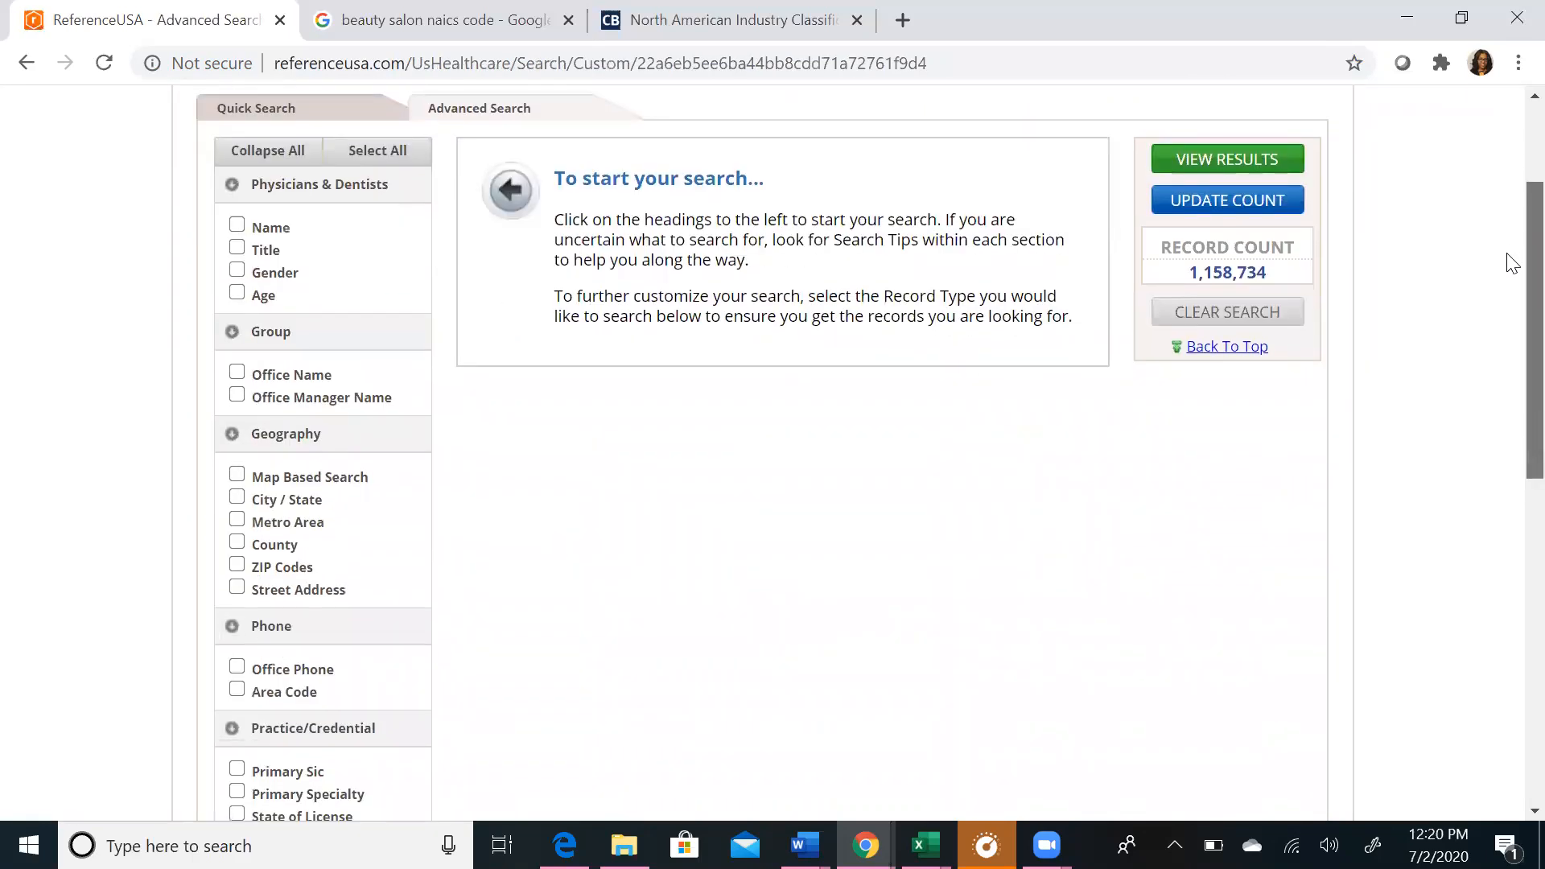
scroll(down, 3)
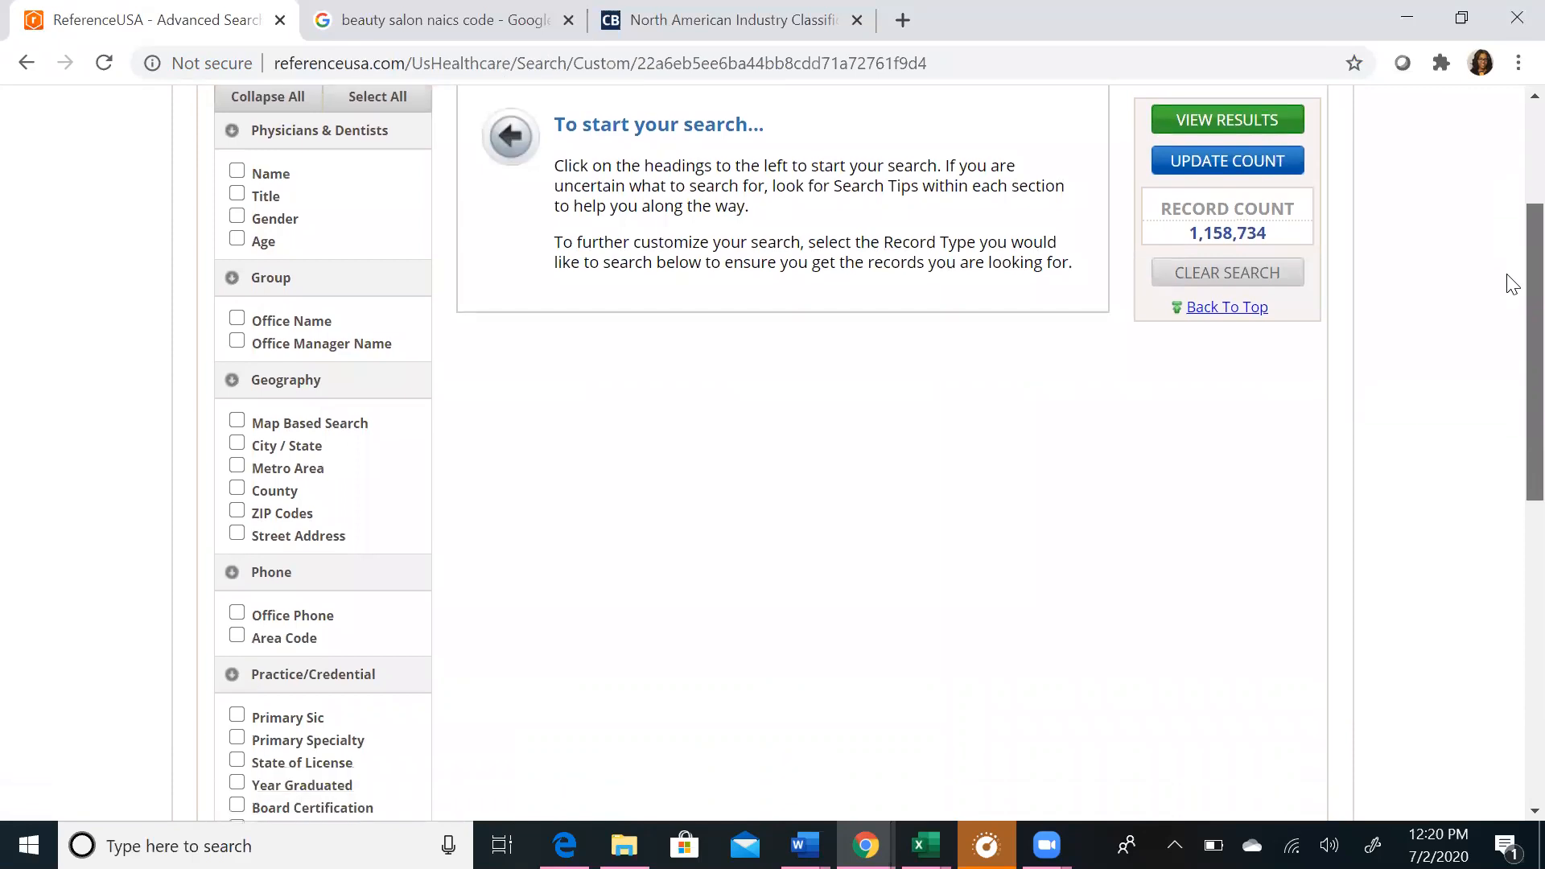
scroll(up, 3)
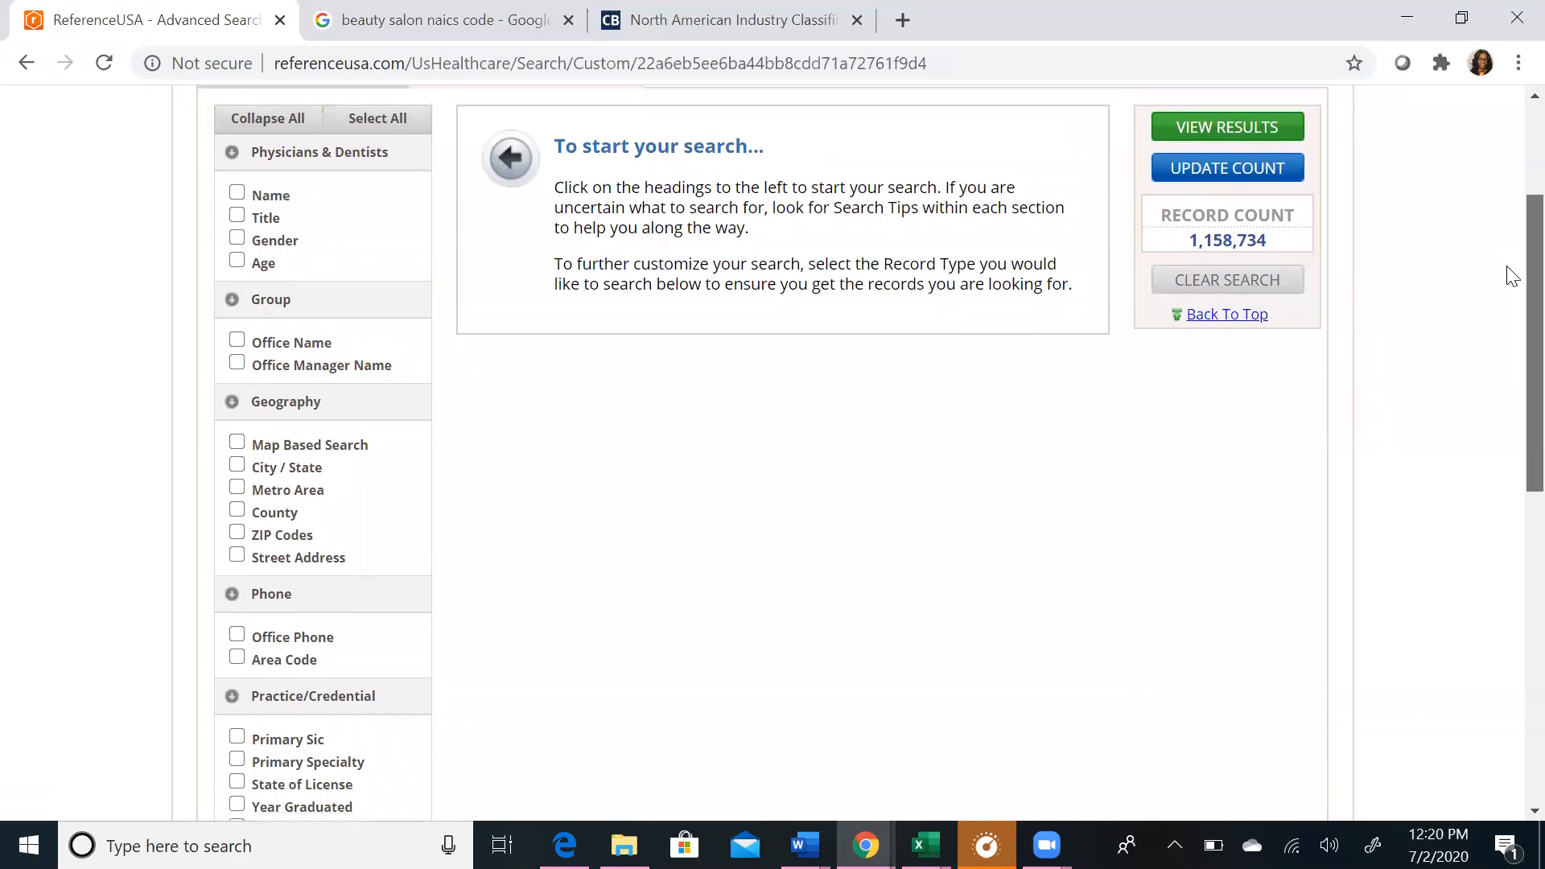
mouse_move(589, 420)
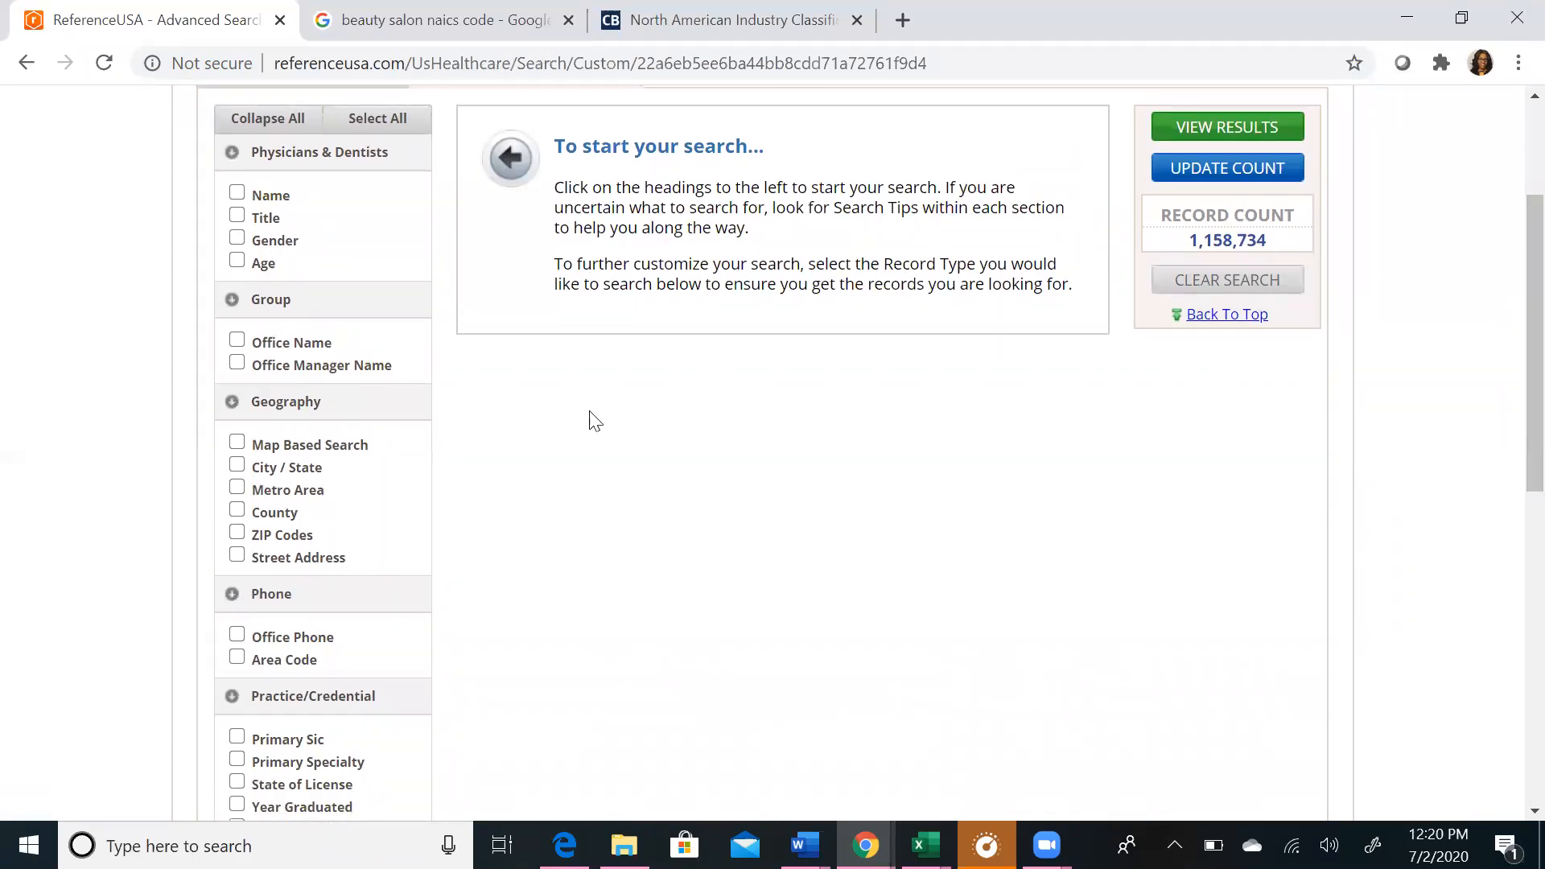
mouse_move(401, 419)
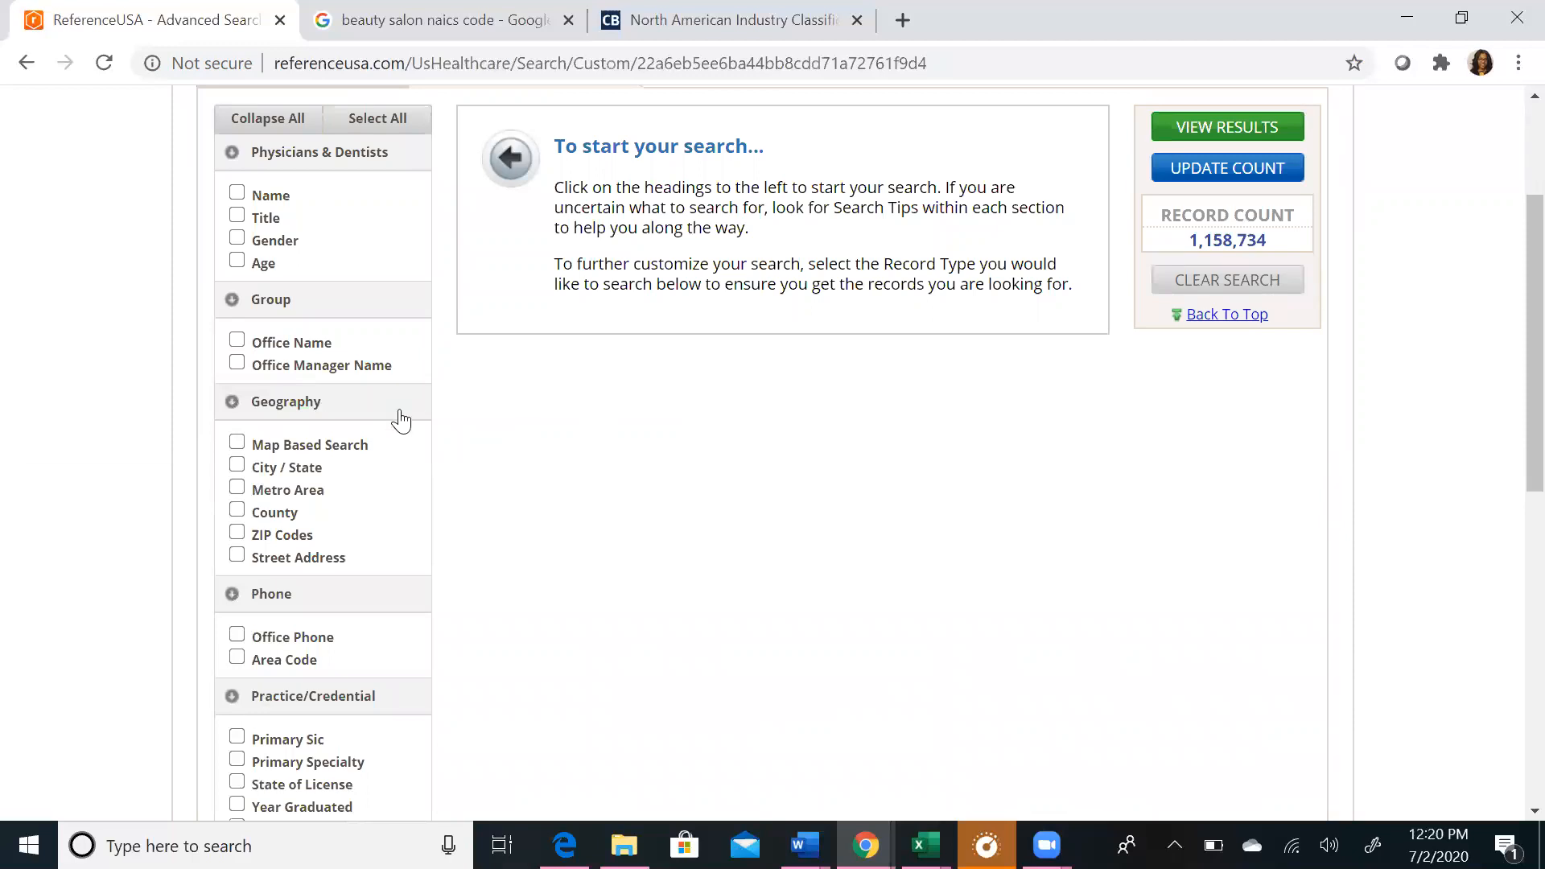
Step: Filter the healthcare search to Philadelphia, PA, giving 10,389 records
click(236, 466)
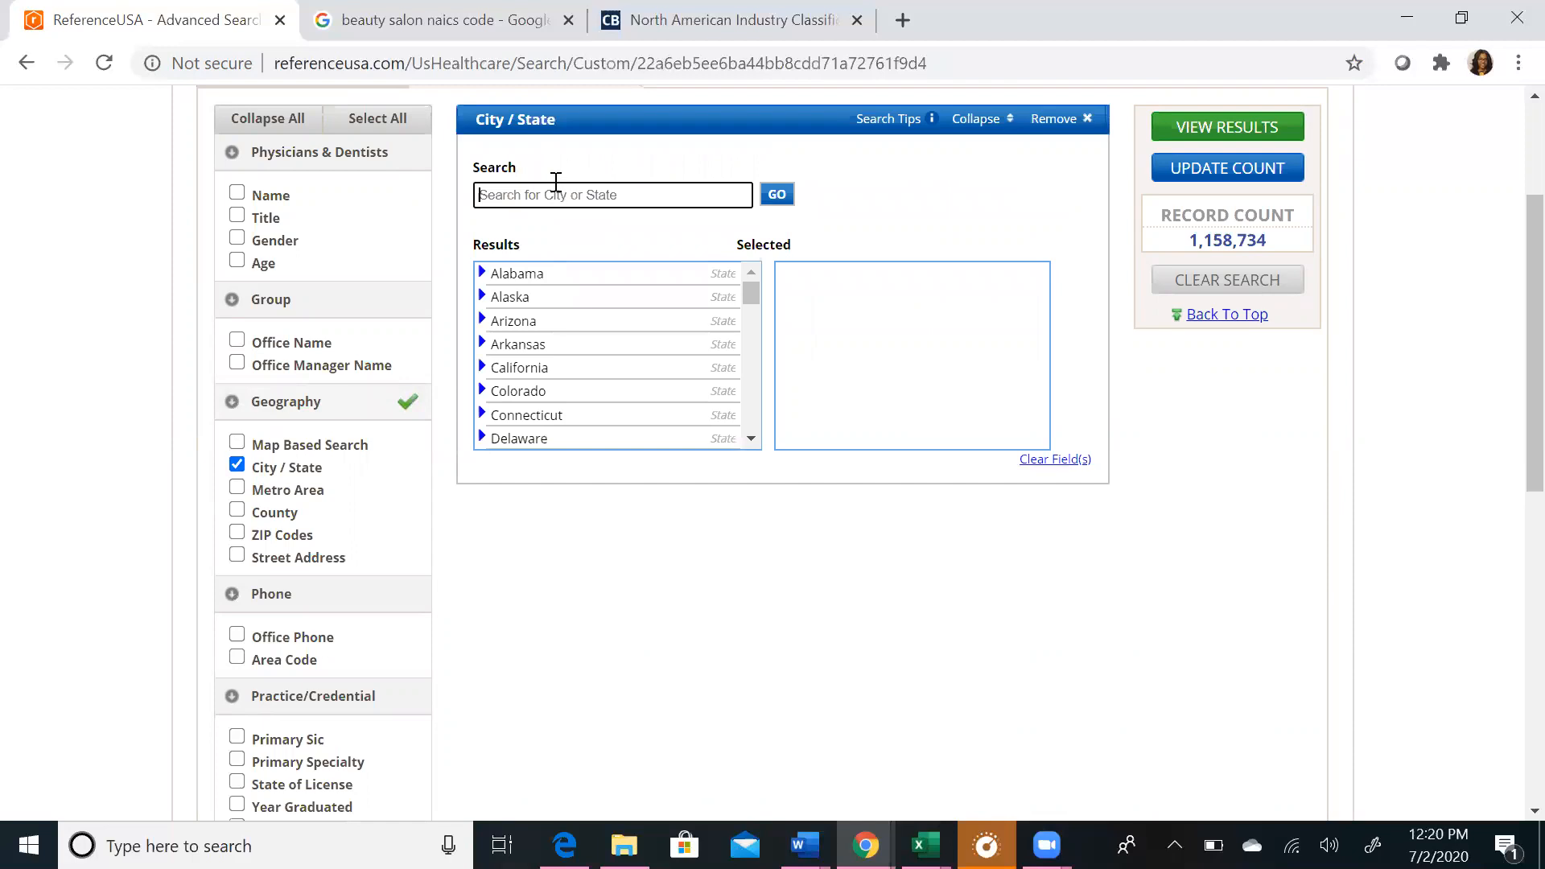
text(philadelphia)
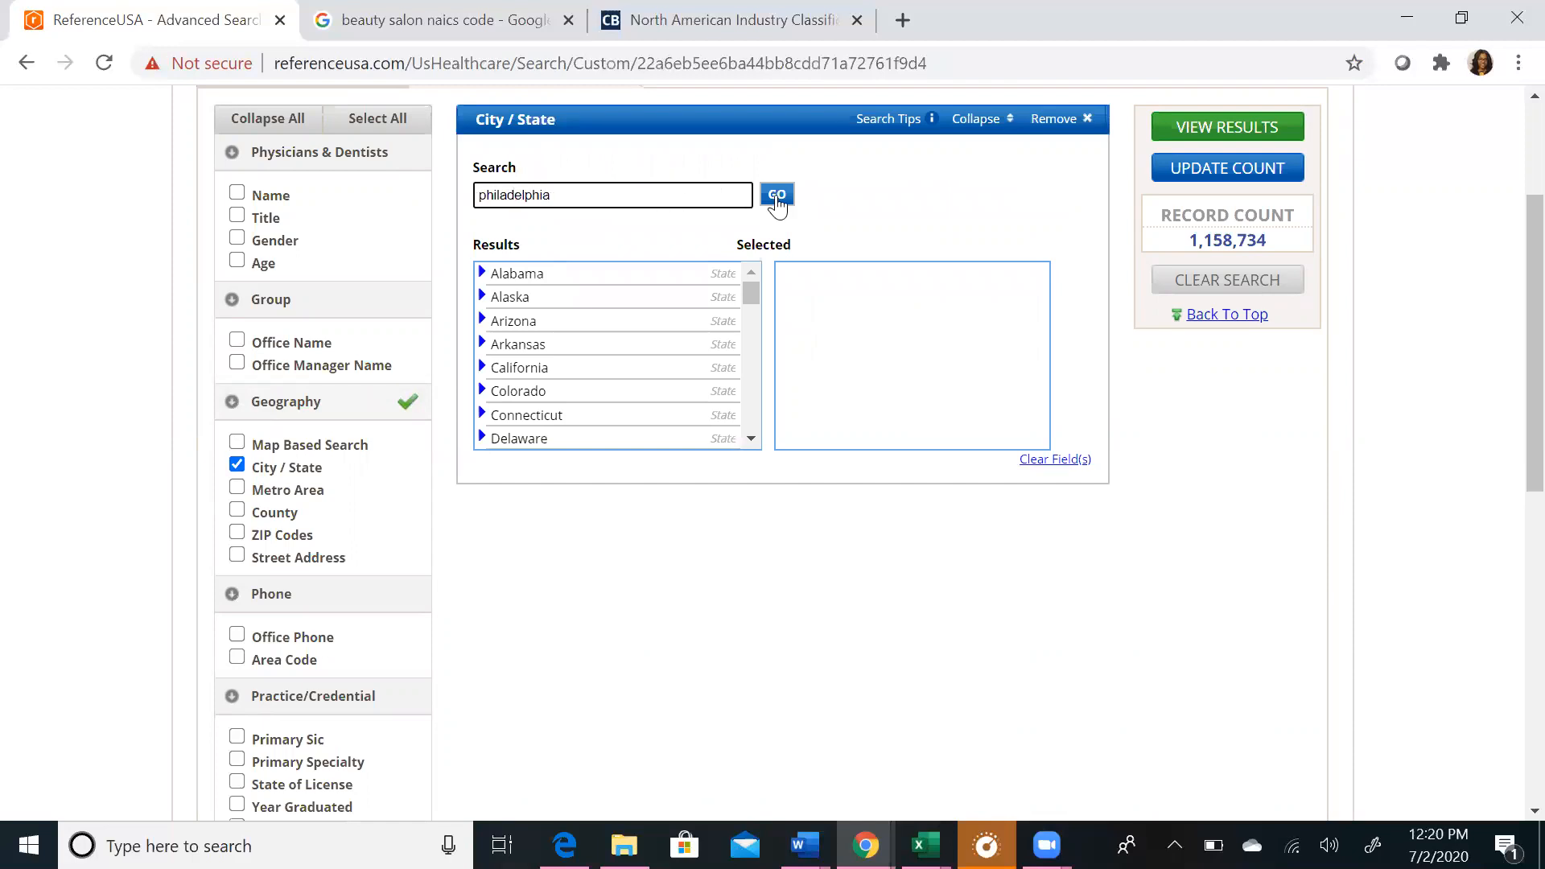
click(776, 193)
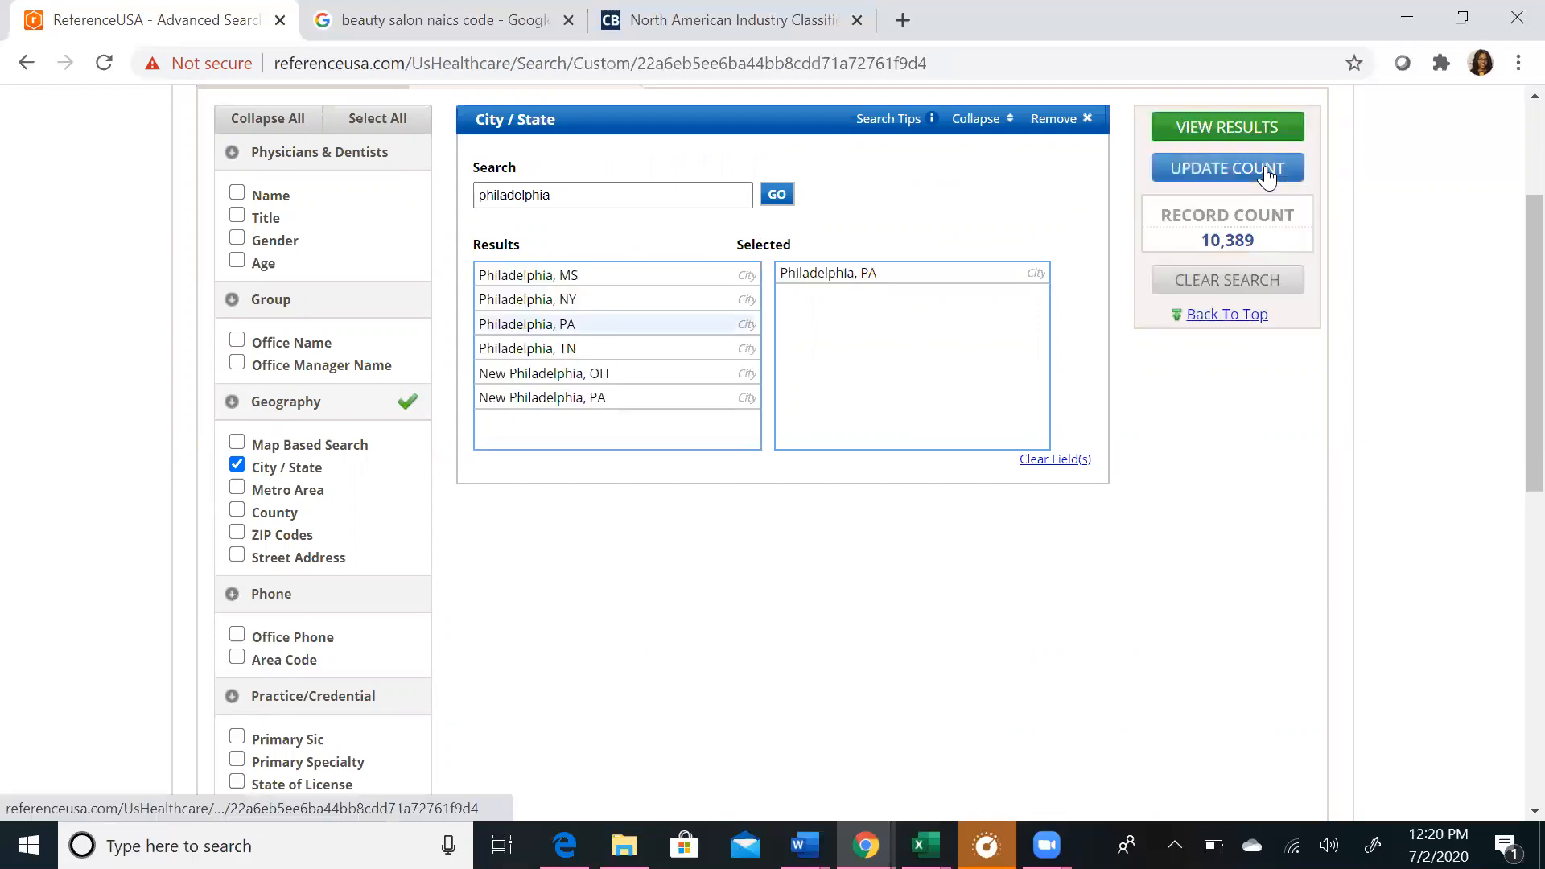
mouse_move(1262, 246)
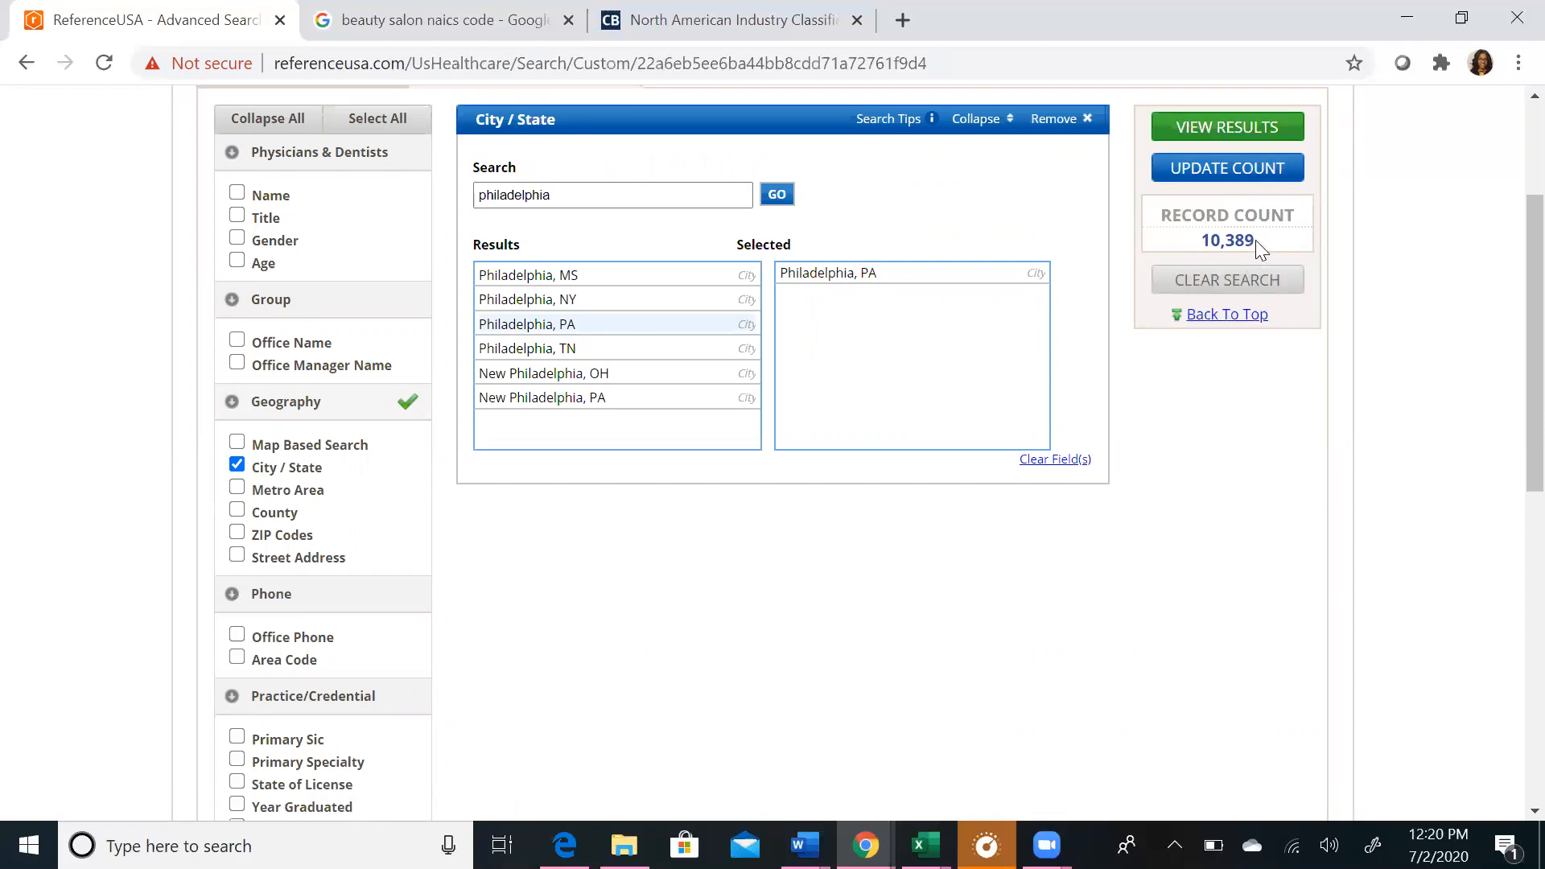
mouse_move(1165, 224)
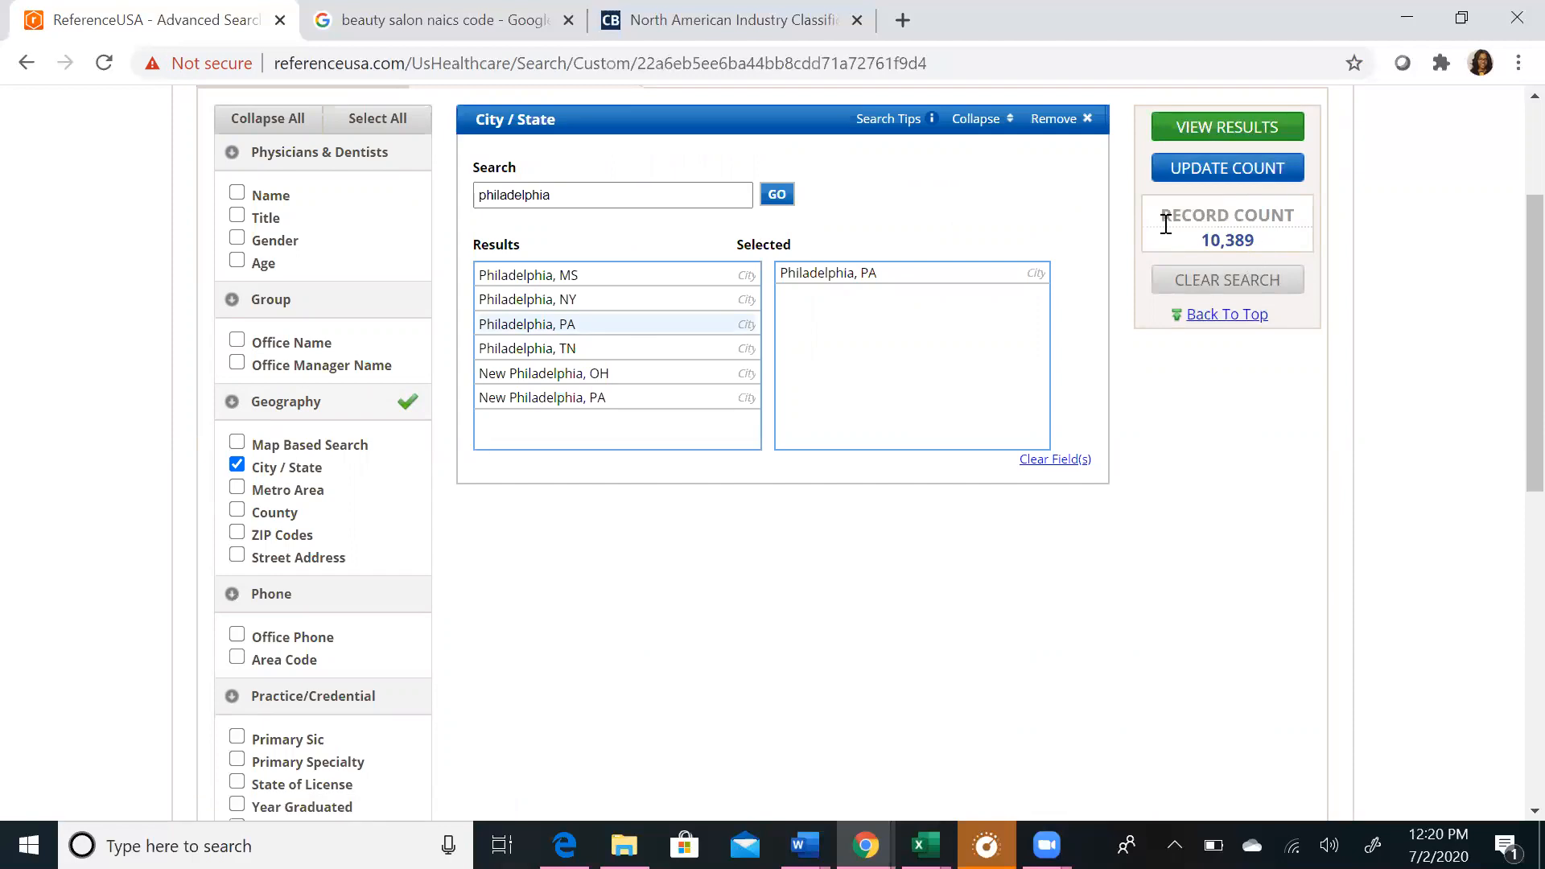
mouse_move(1029, 492)
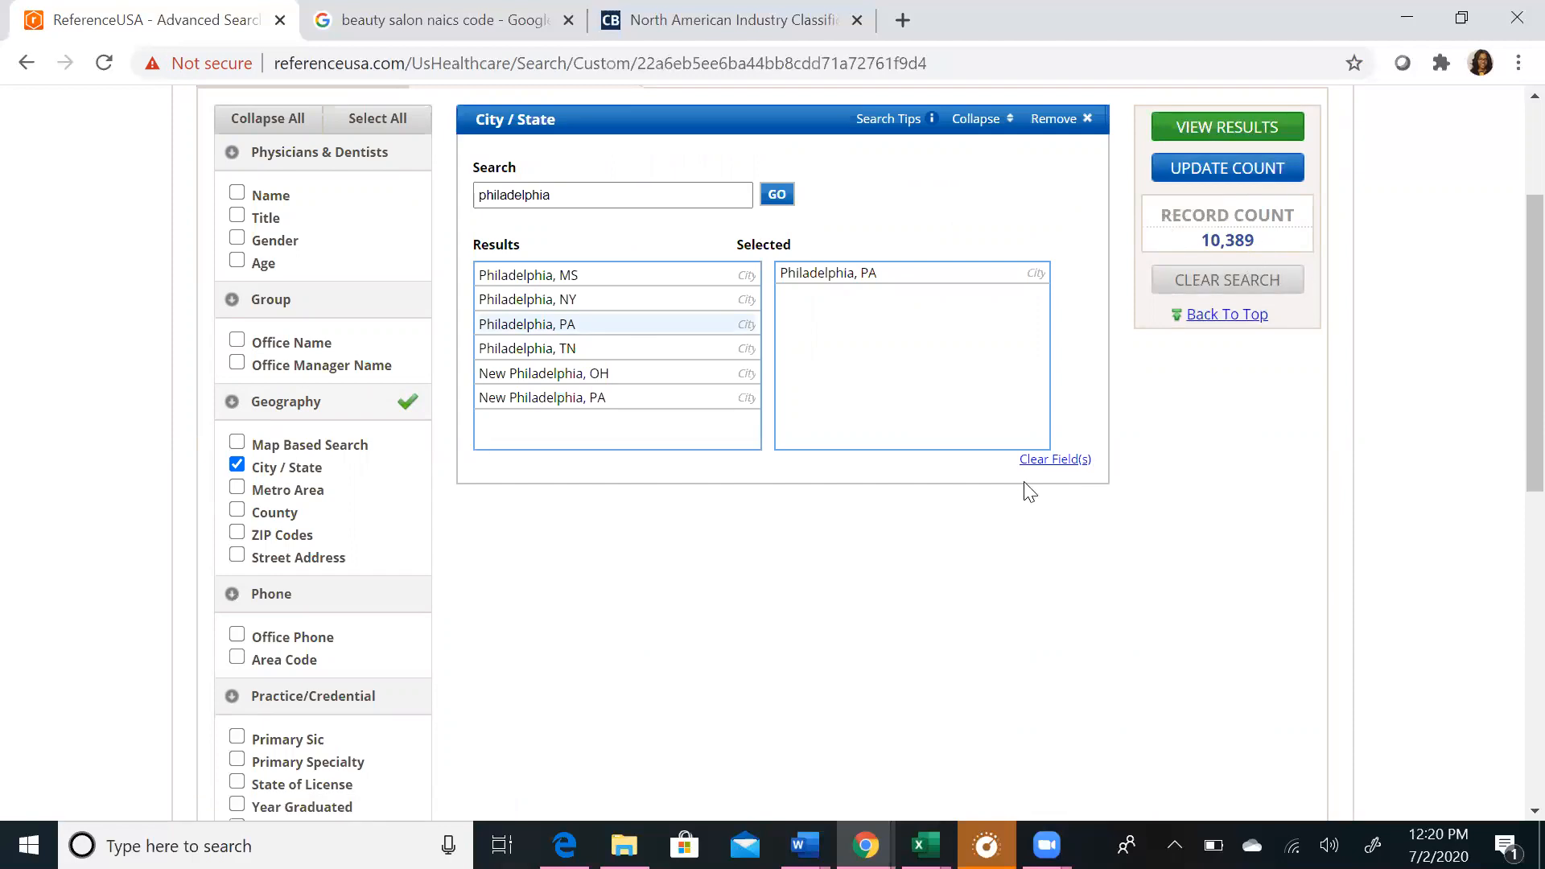
mouse_move(1512, 301)
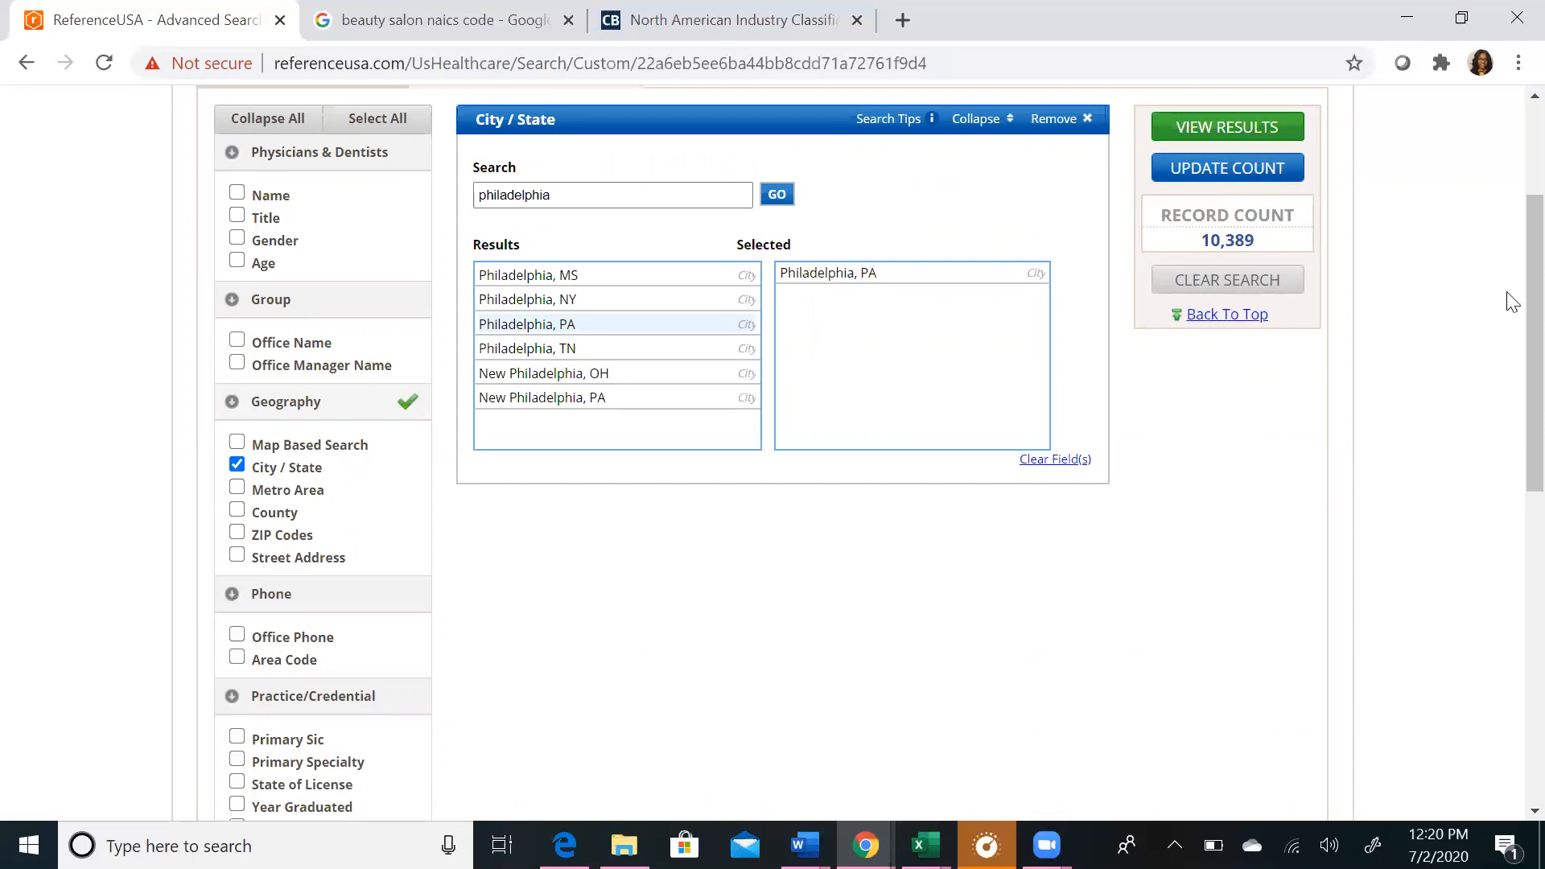
scroll(down, 3)
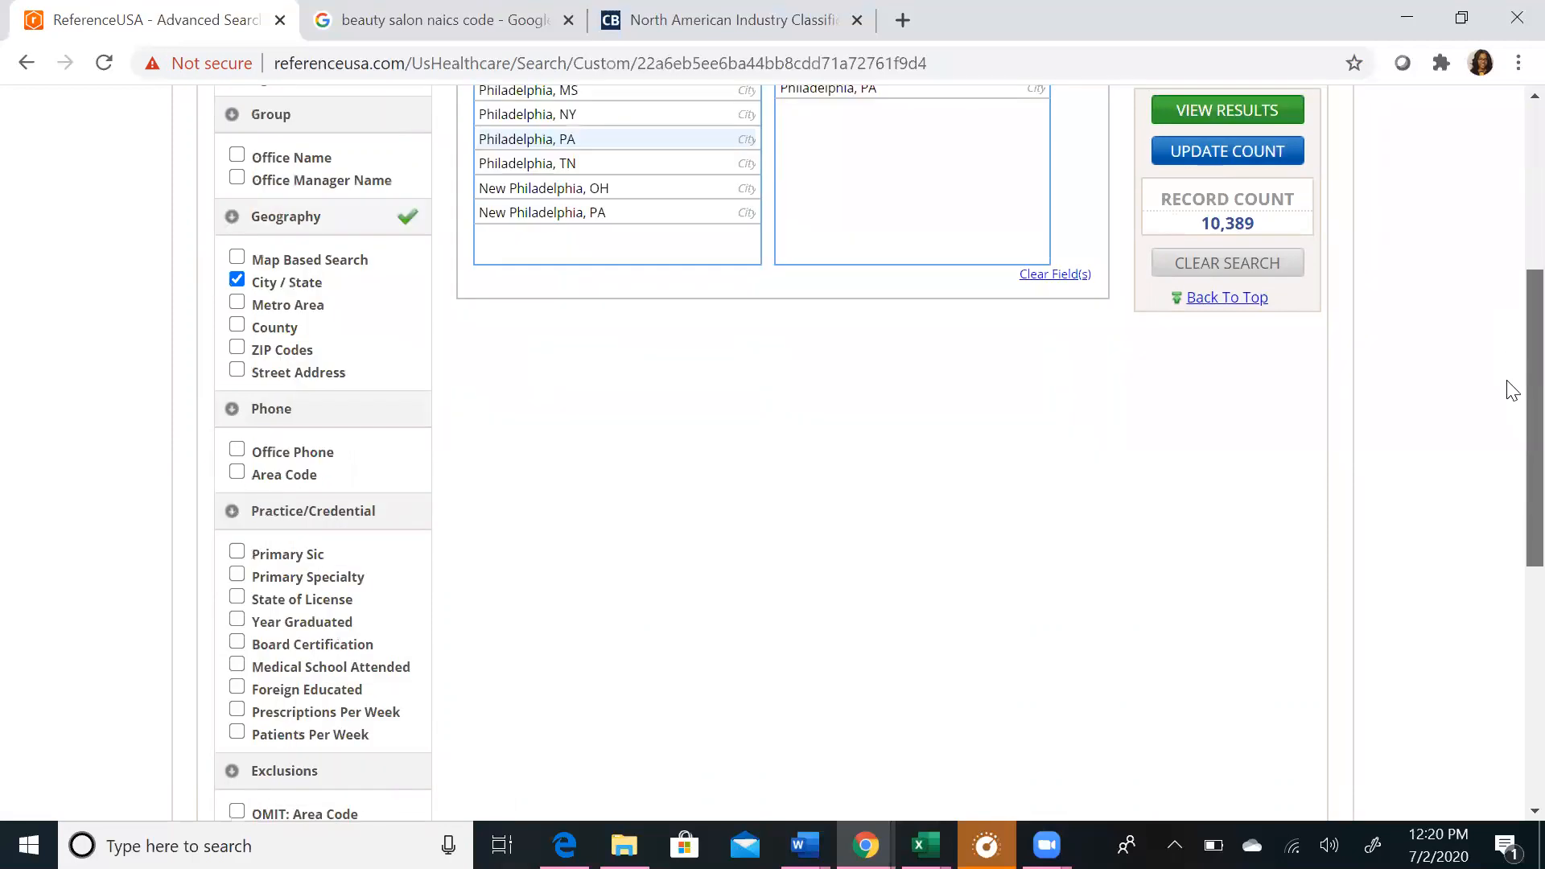
scroll(down, 3)
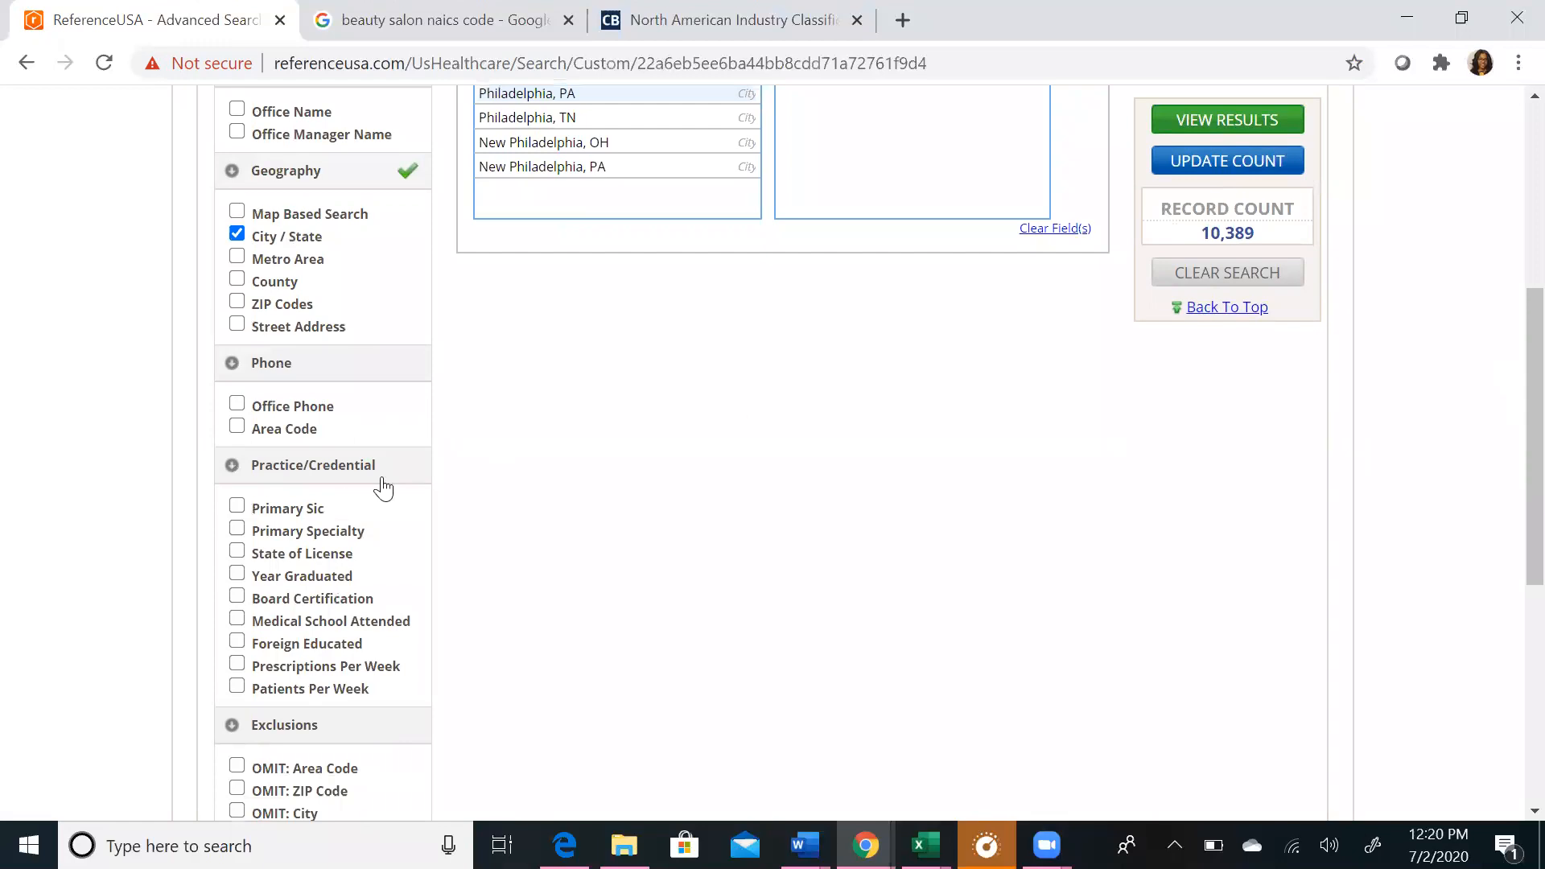
mouse_move(236, 512)
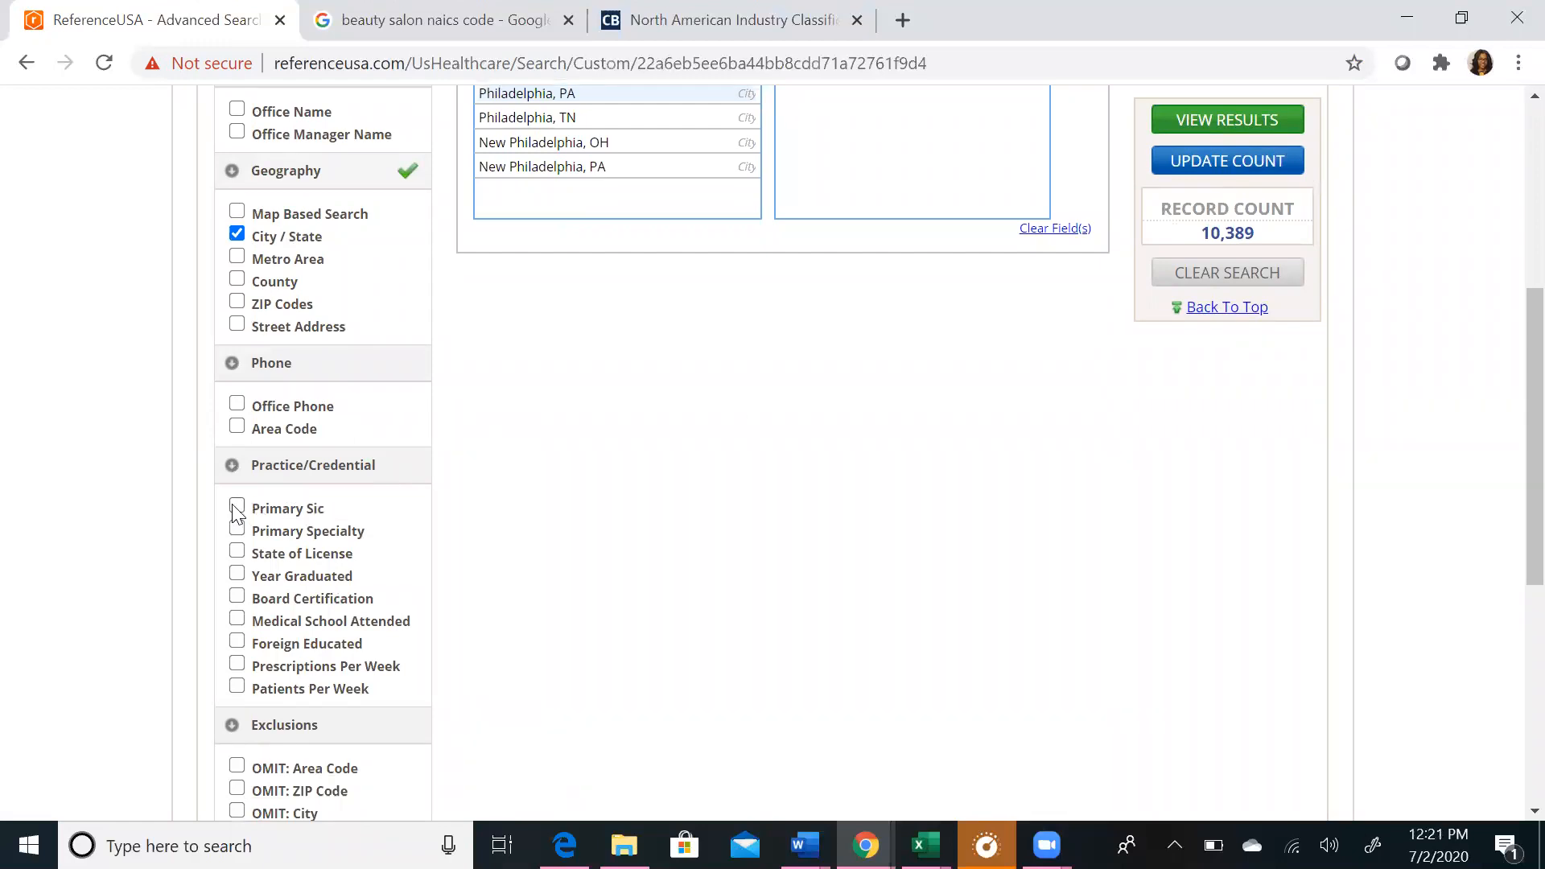
Step: Add Physicians & Surgeons primary SIC and Allergy primary specialty, bringing the count to 5
click(236, 507)
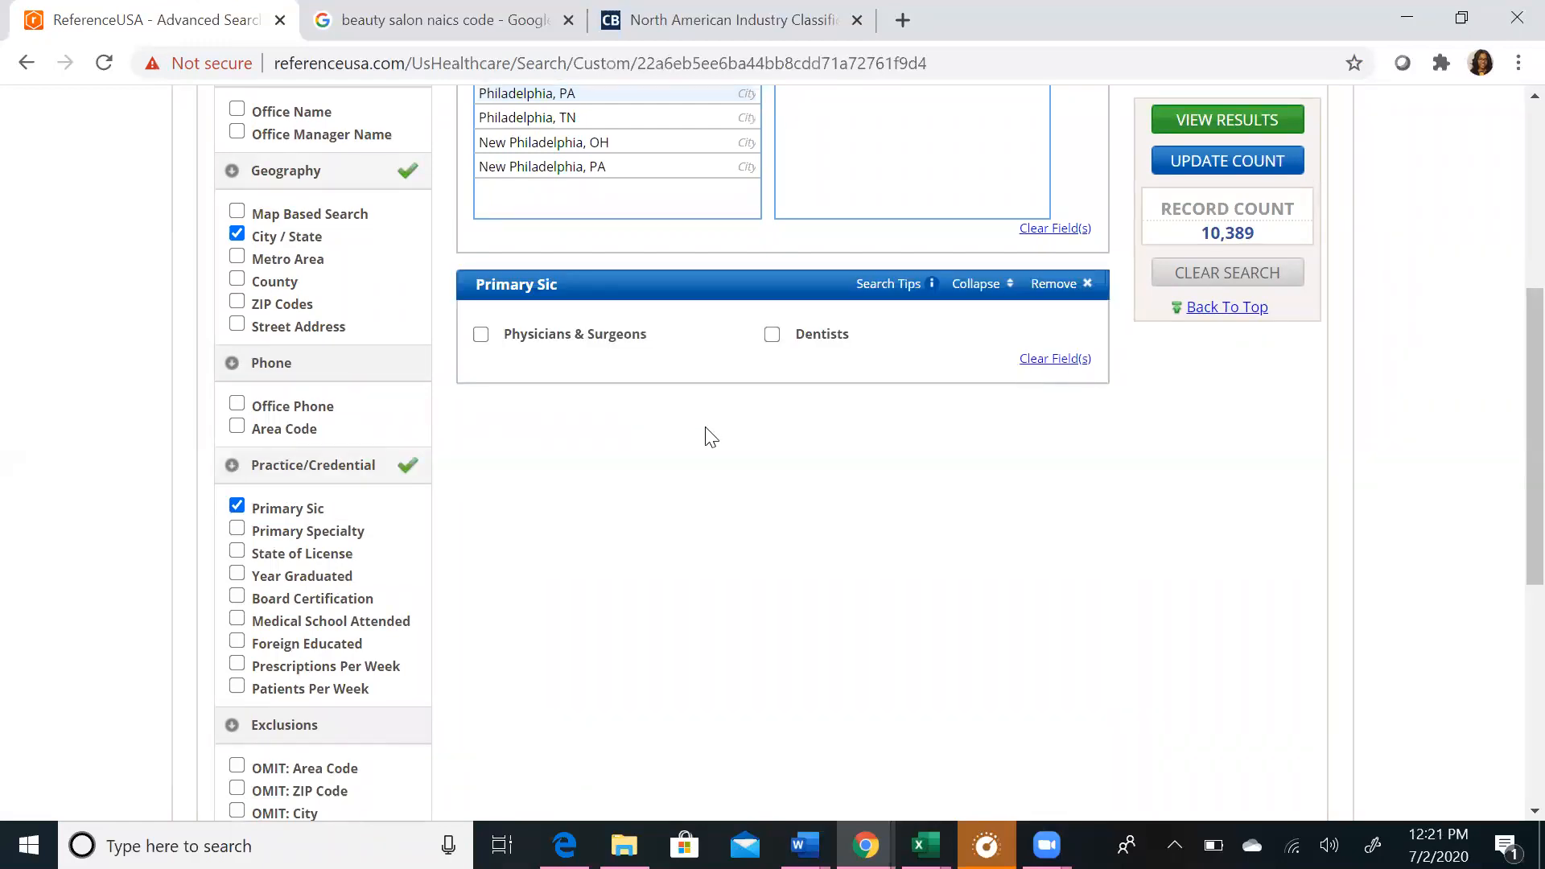
mouse_move(574, 397)
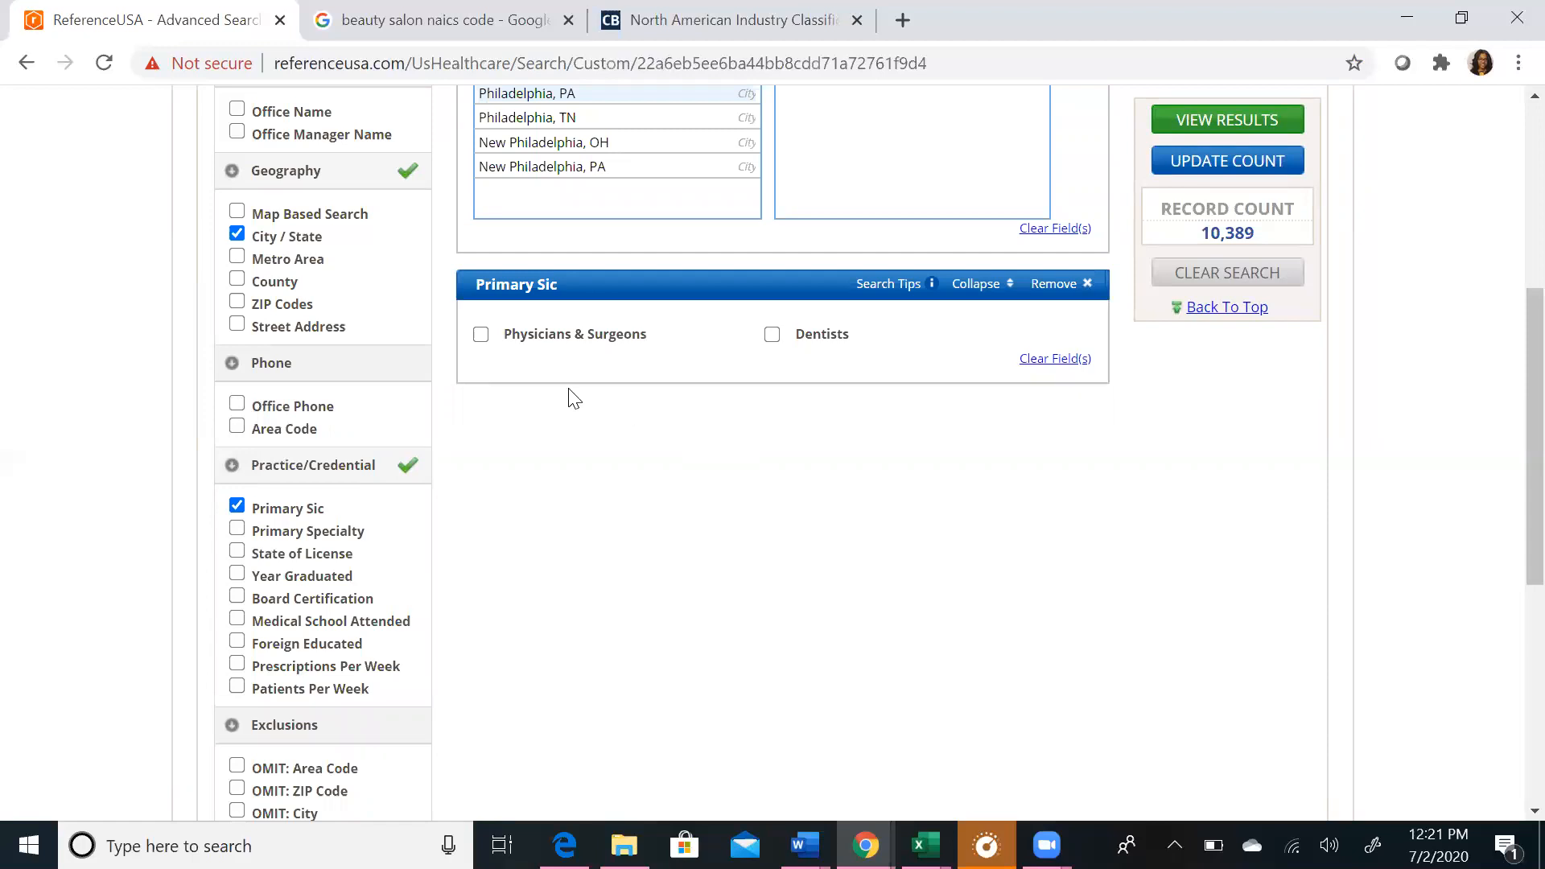
click(481, 335)
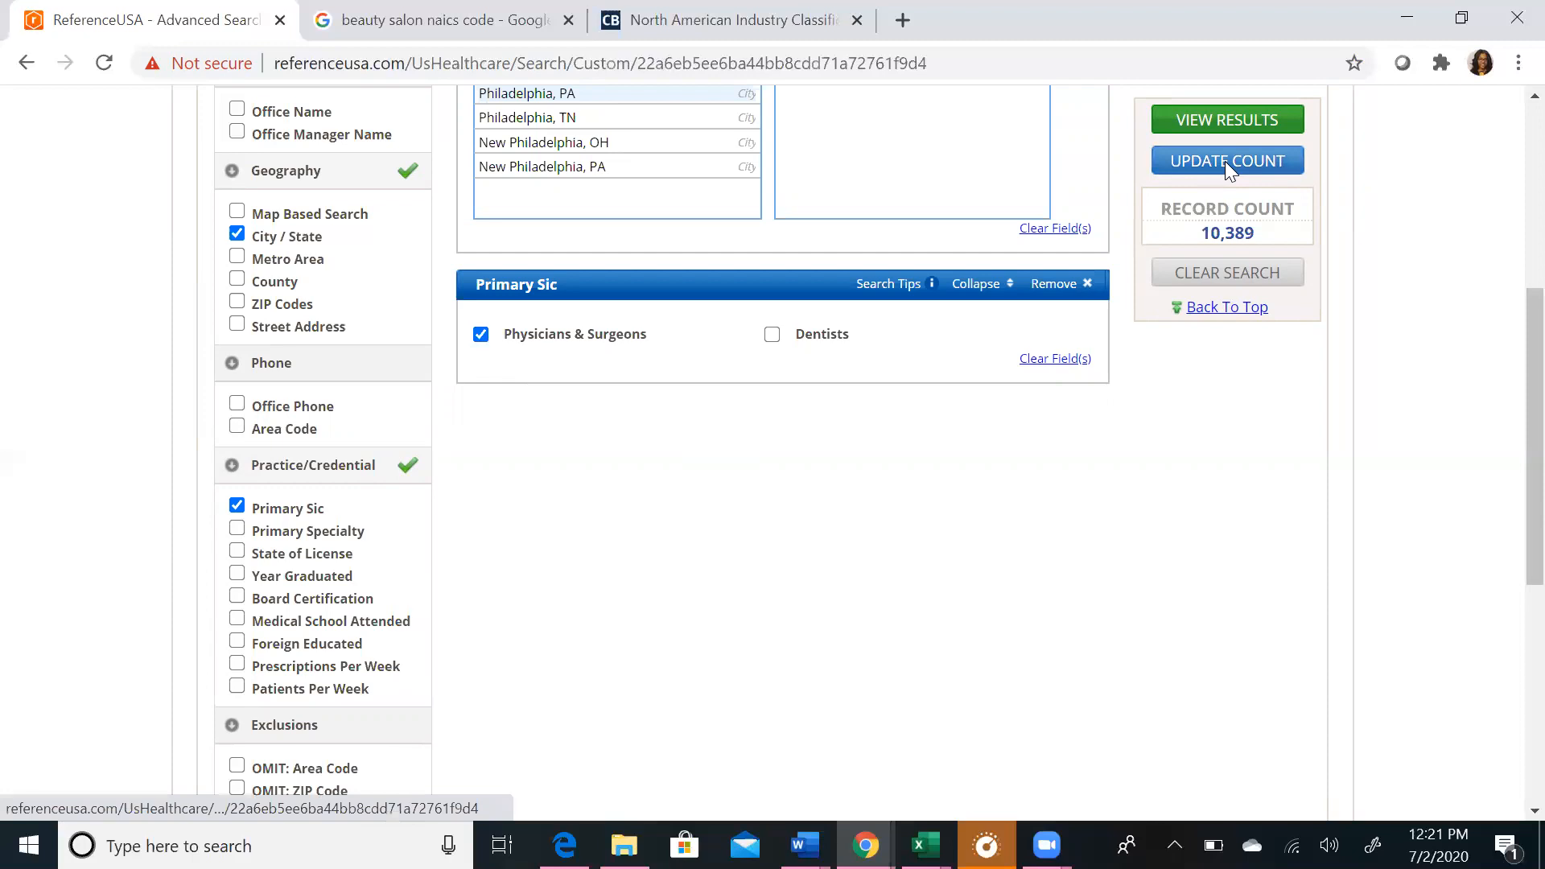
click(1226, 160)
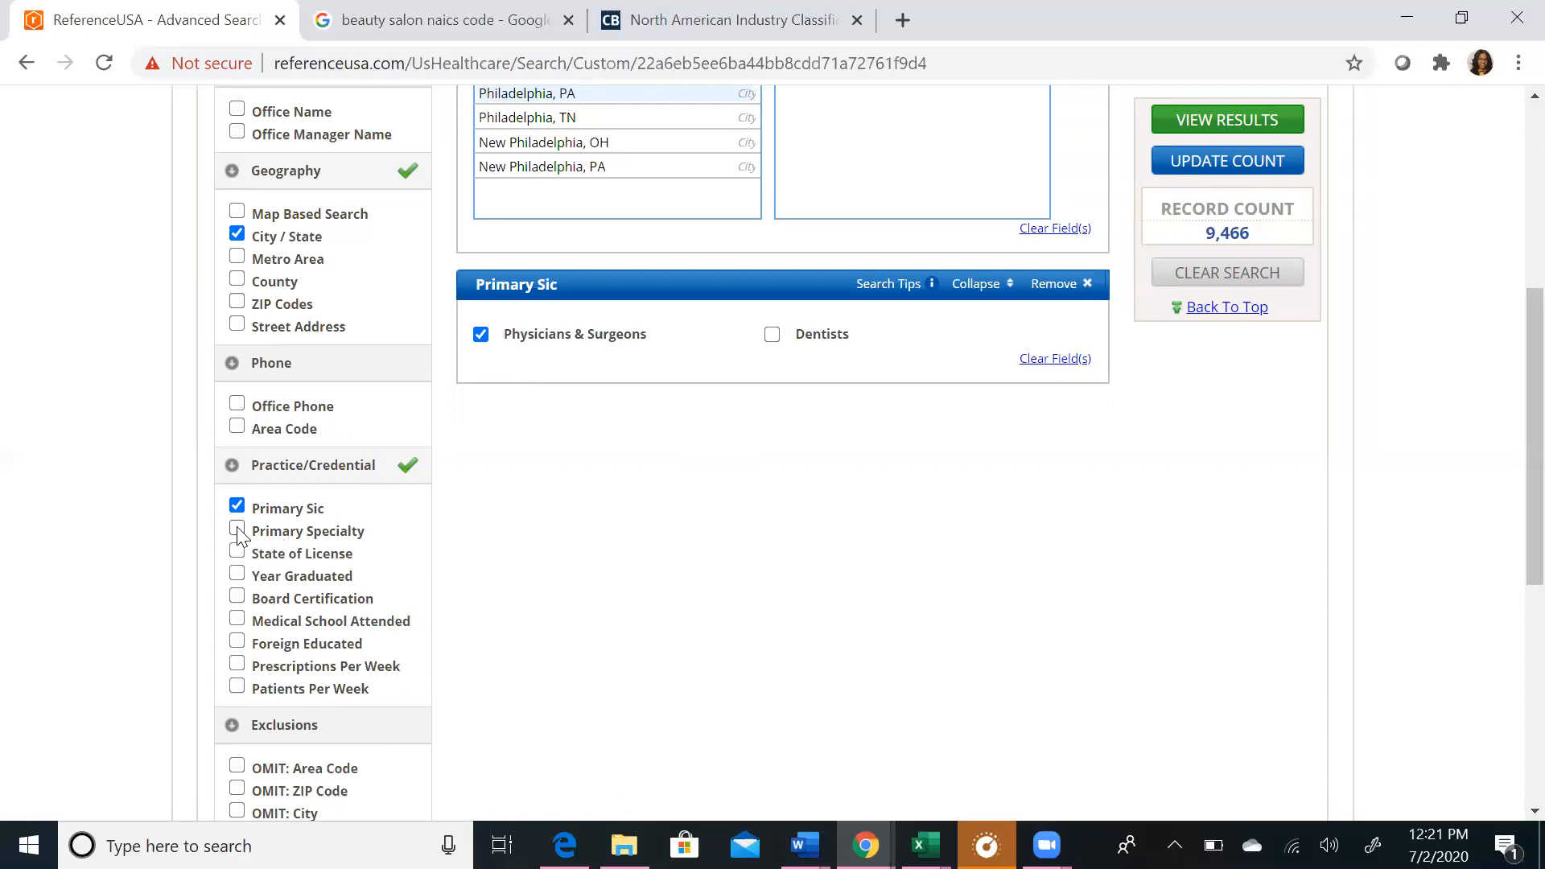
click(237, 529)
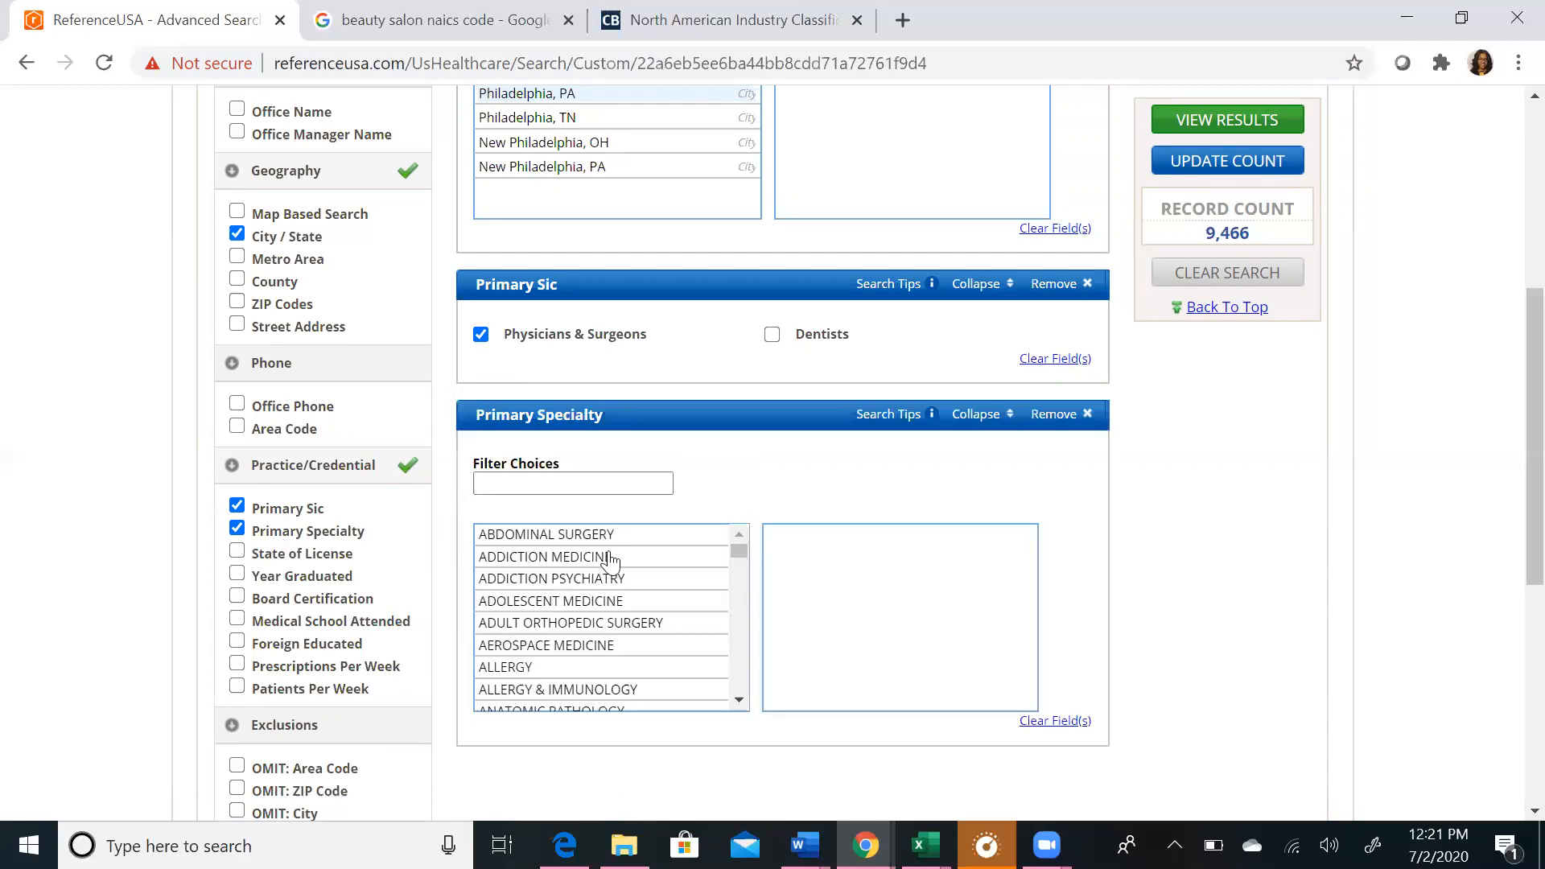
mouse_move(516, 674)
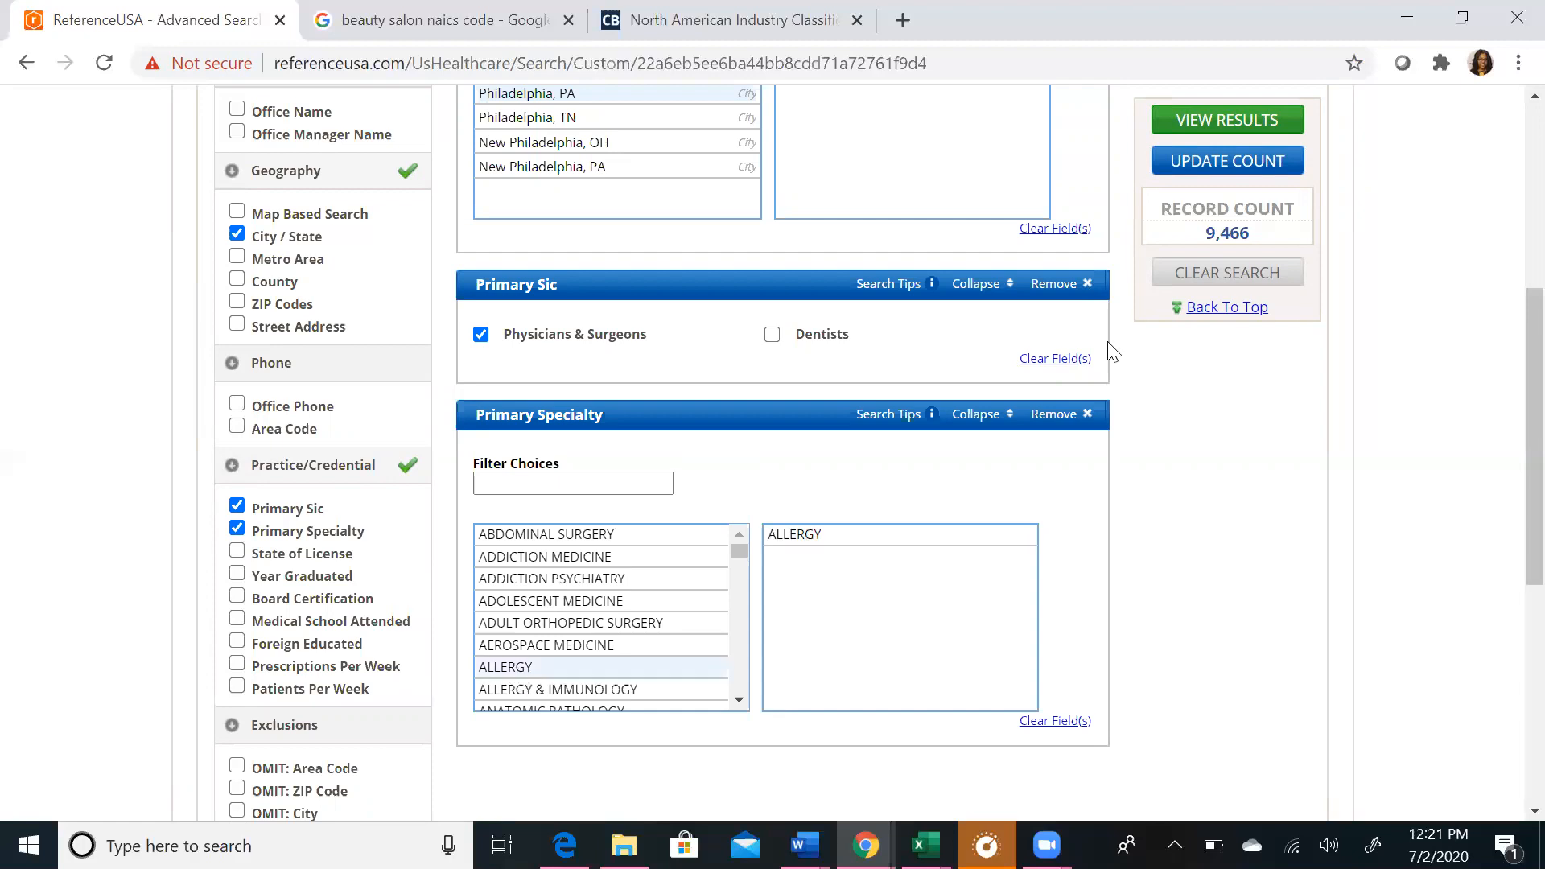
click(1226, 160)
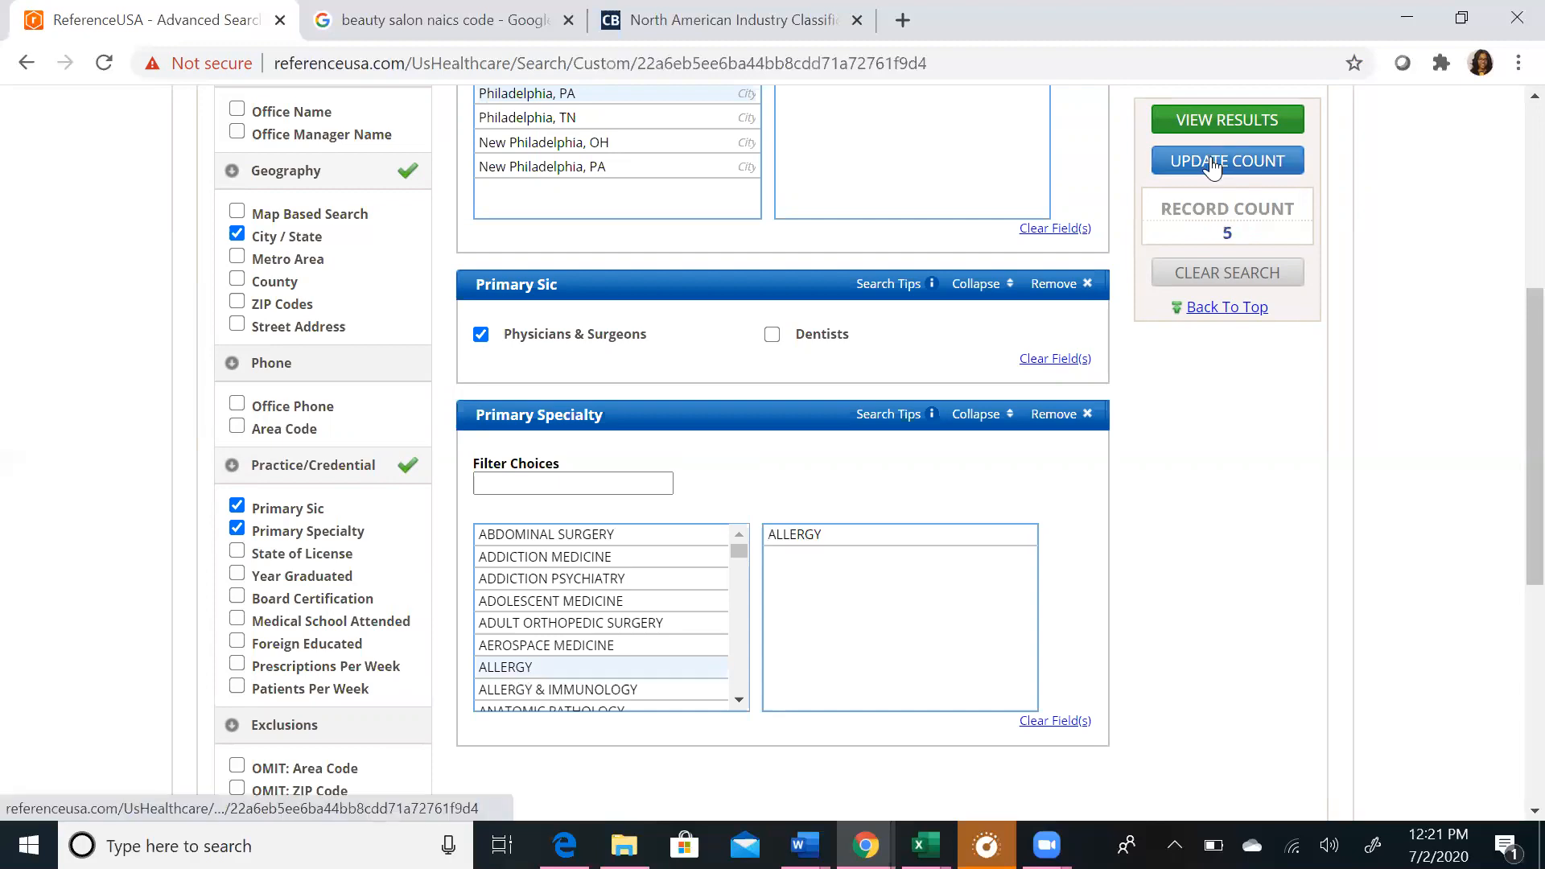
mouse_move(1270, 240)
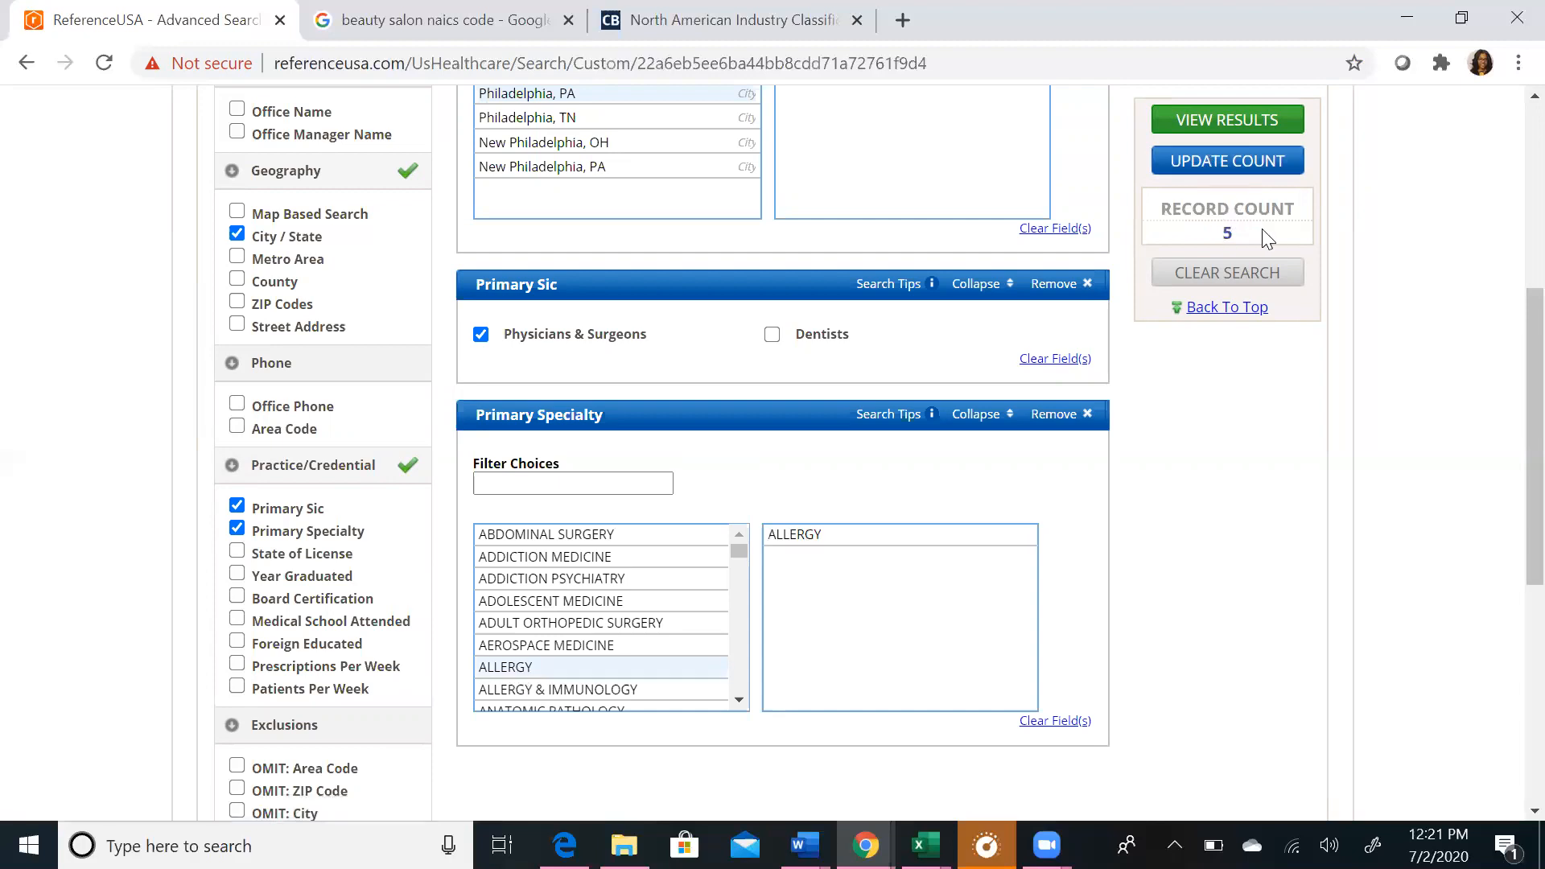
mouse_move(1305, 183)
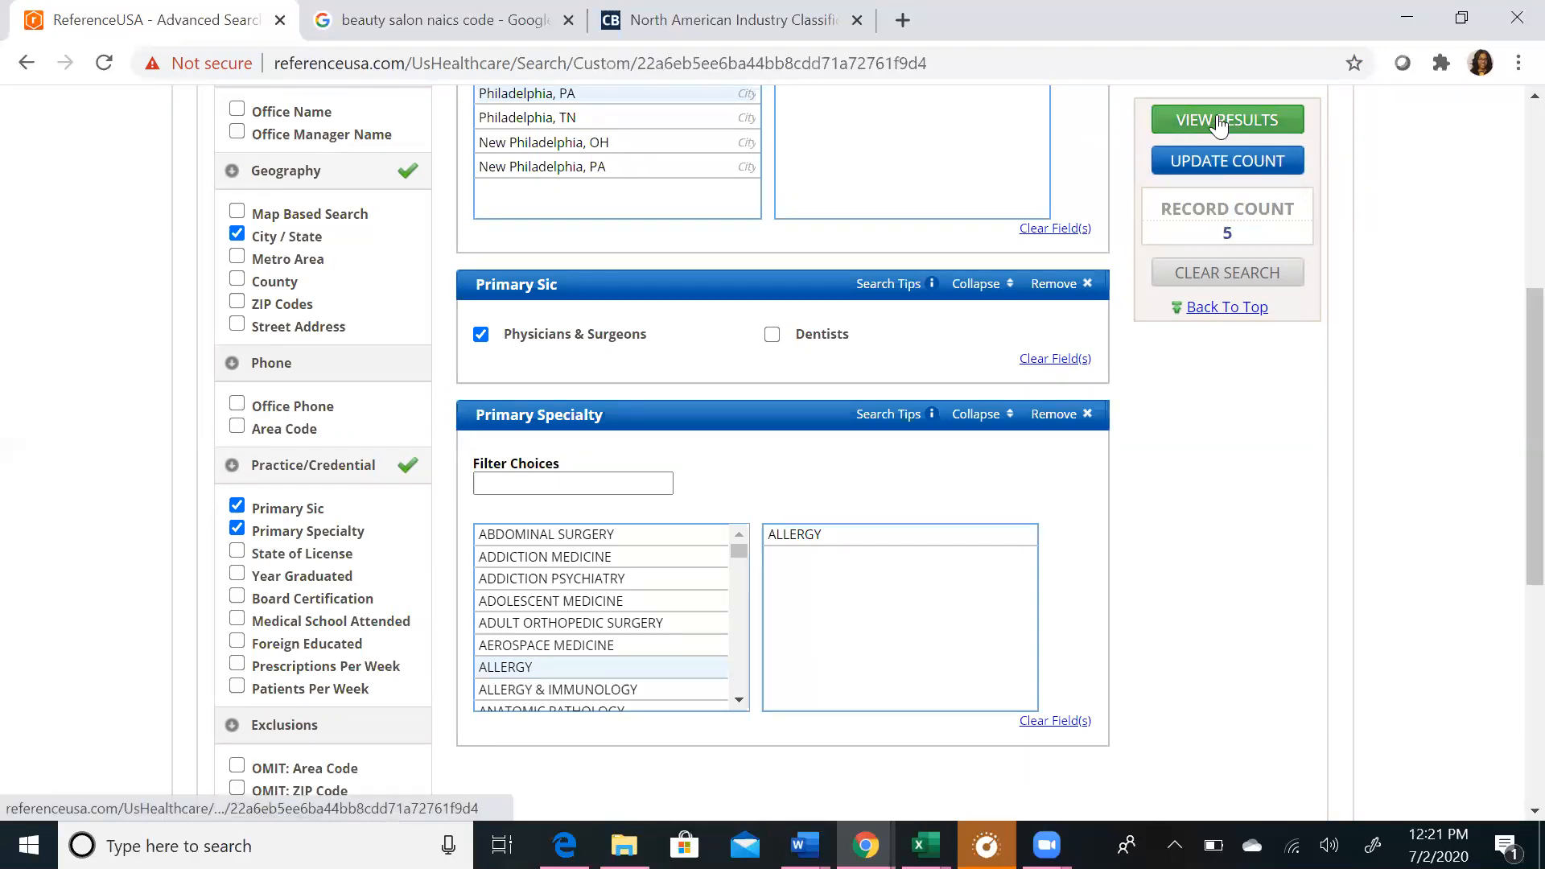
Step: View the 5 Philadelphia allergy physician results, including Matthew Fogg and Patrick M Vannelli
click(1226, 119)
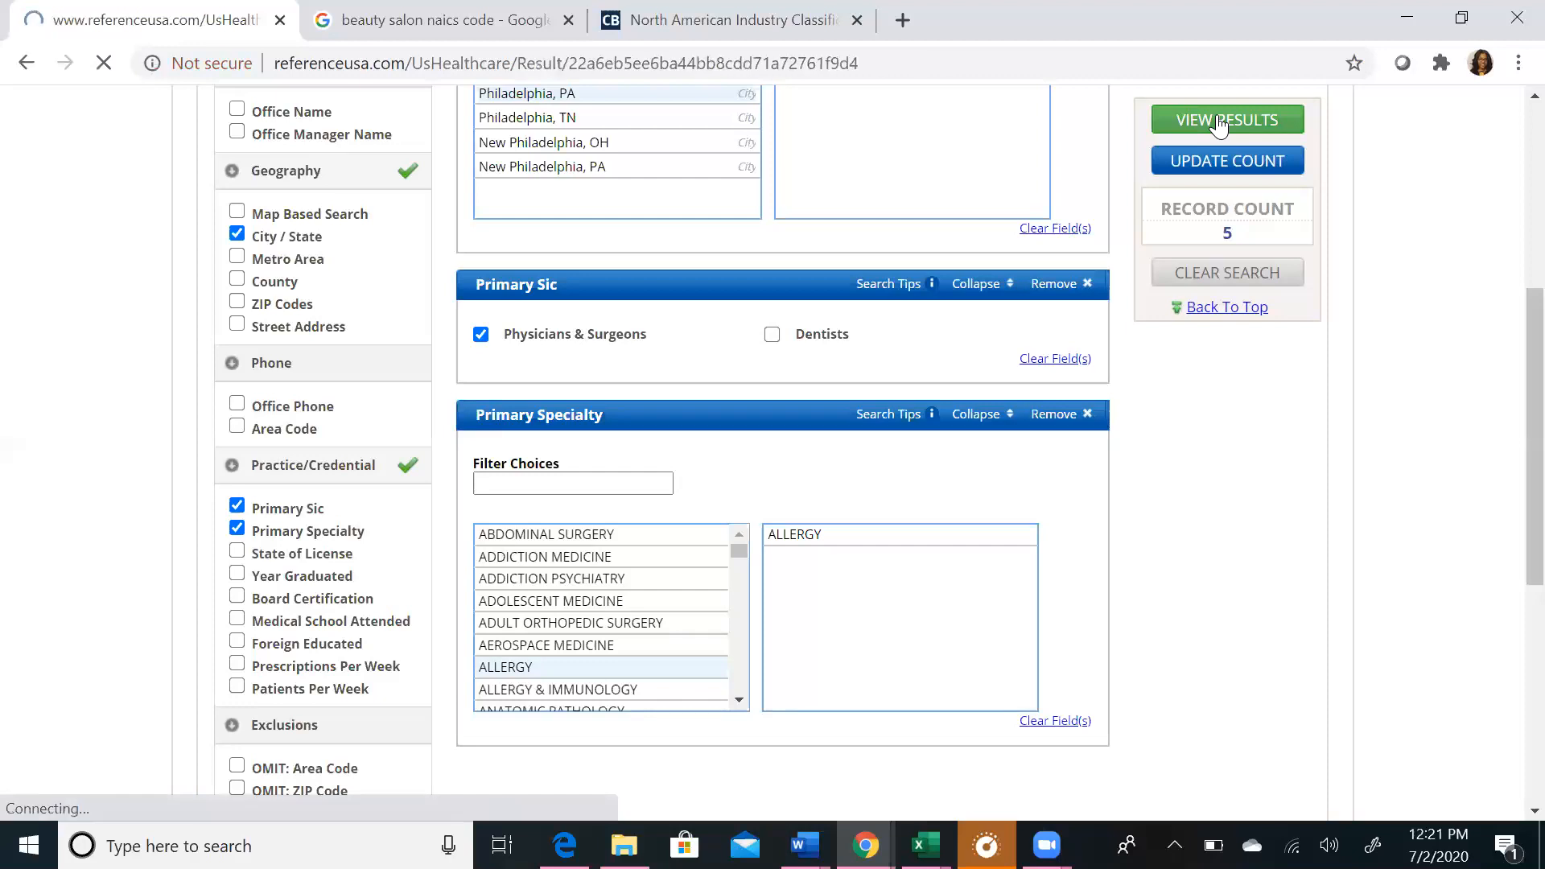
click(1226, 119)
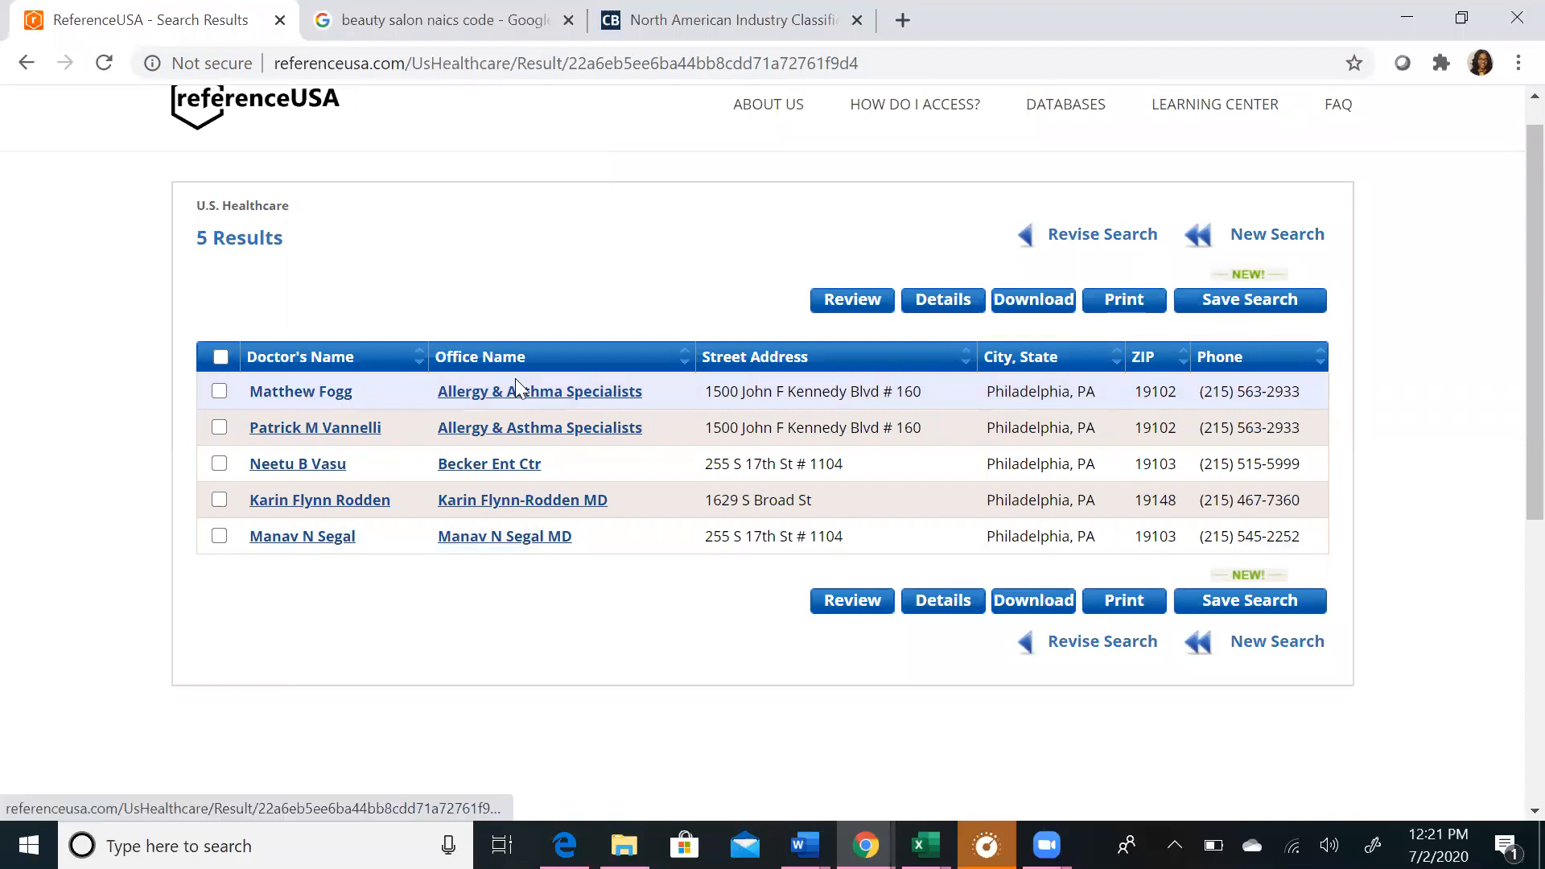
mouse_move(483, 402)
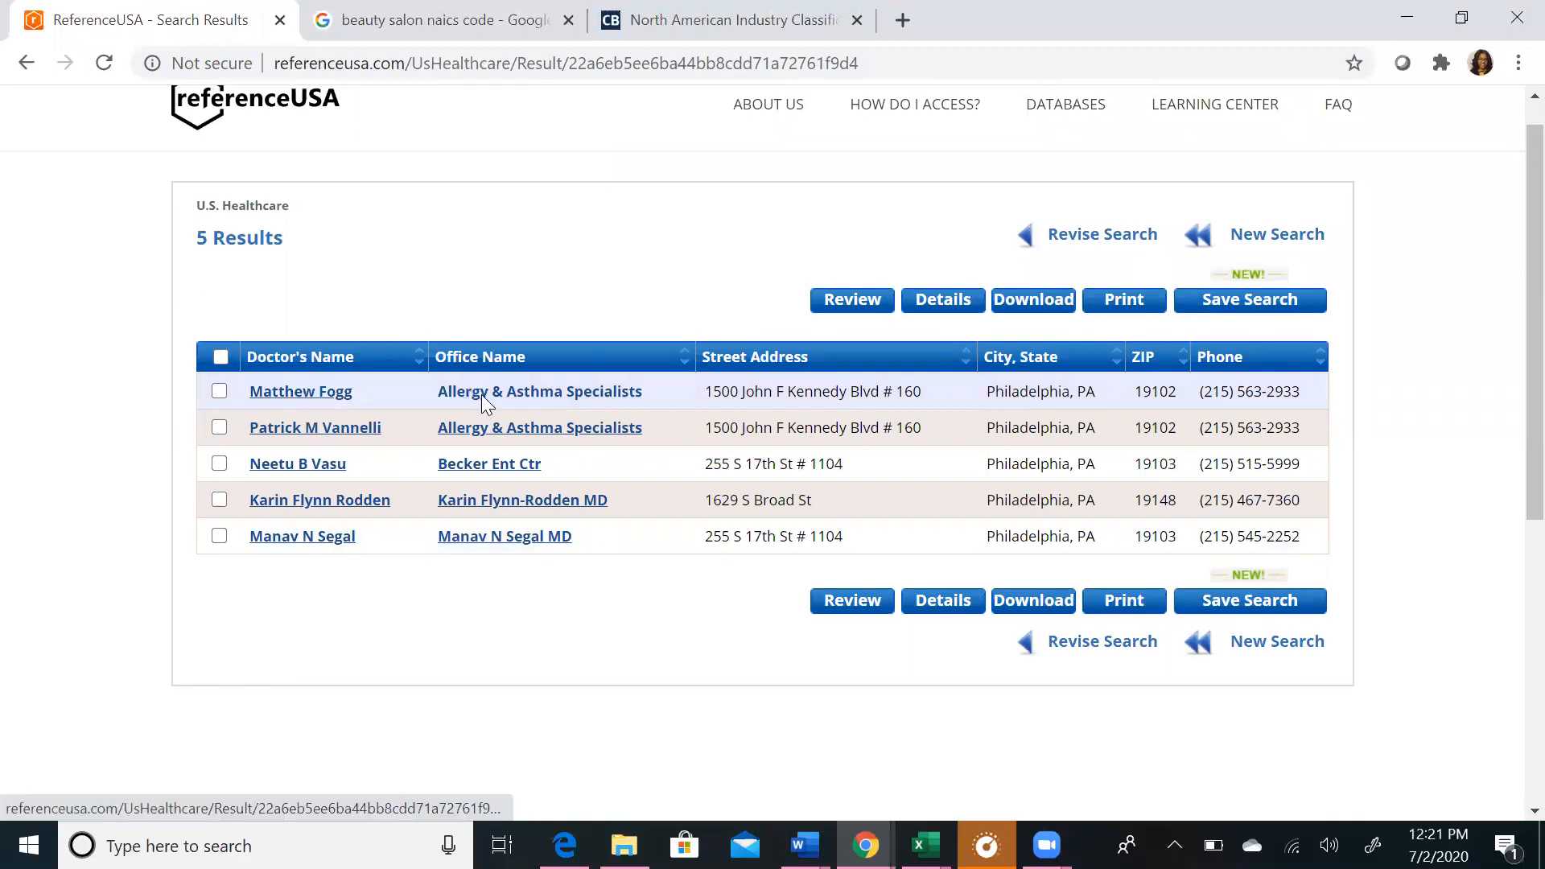
click(301, 391)
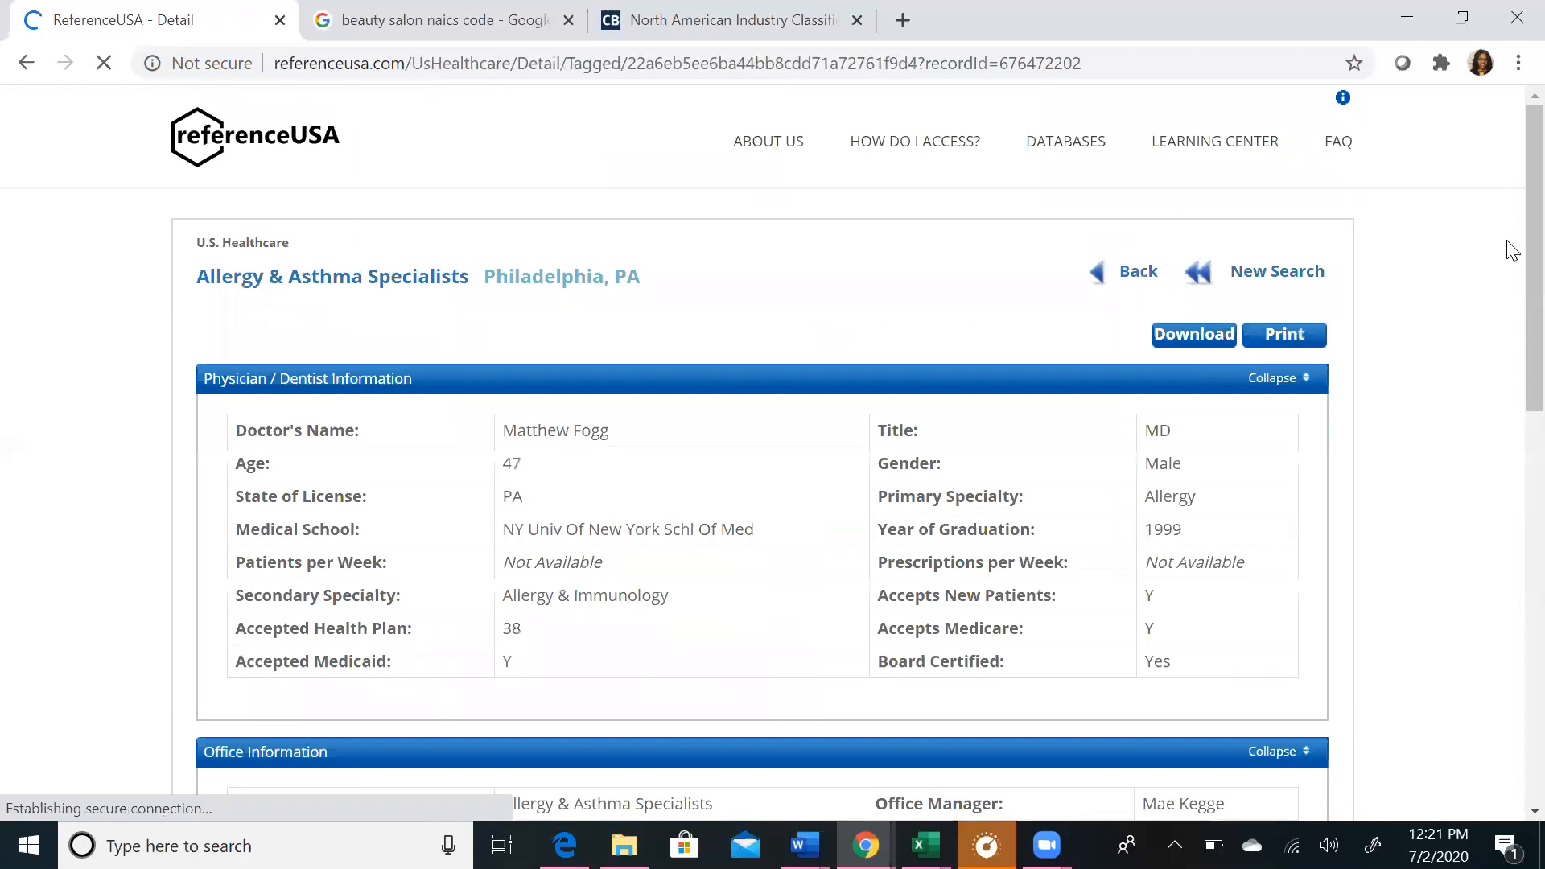
scroll(down, 3)
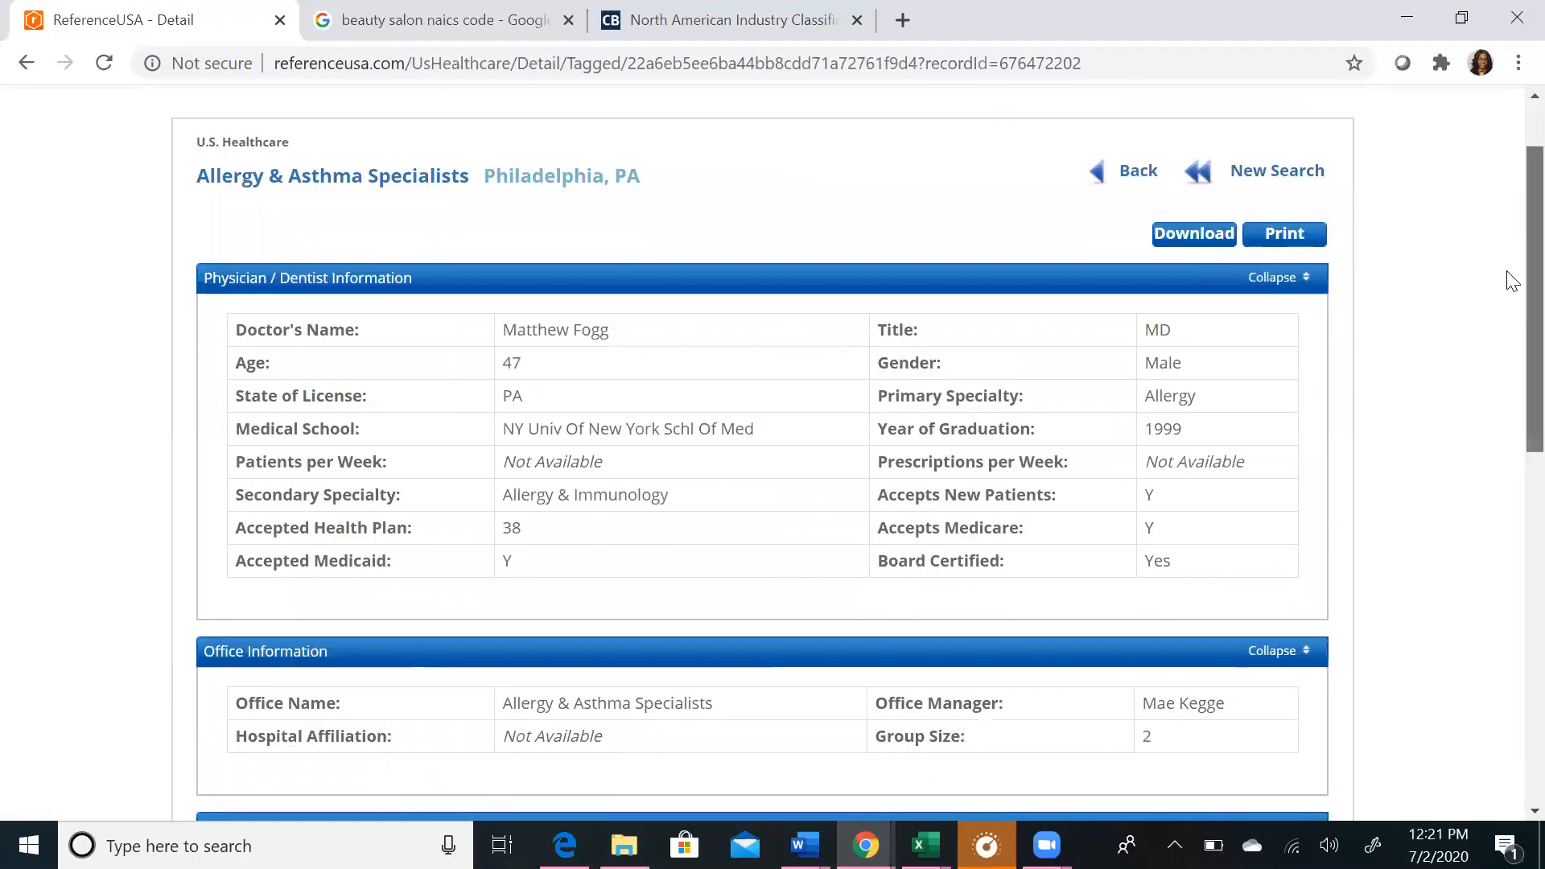
scroll(down, 3)
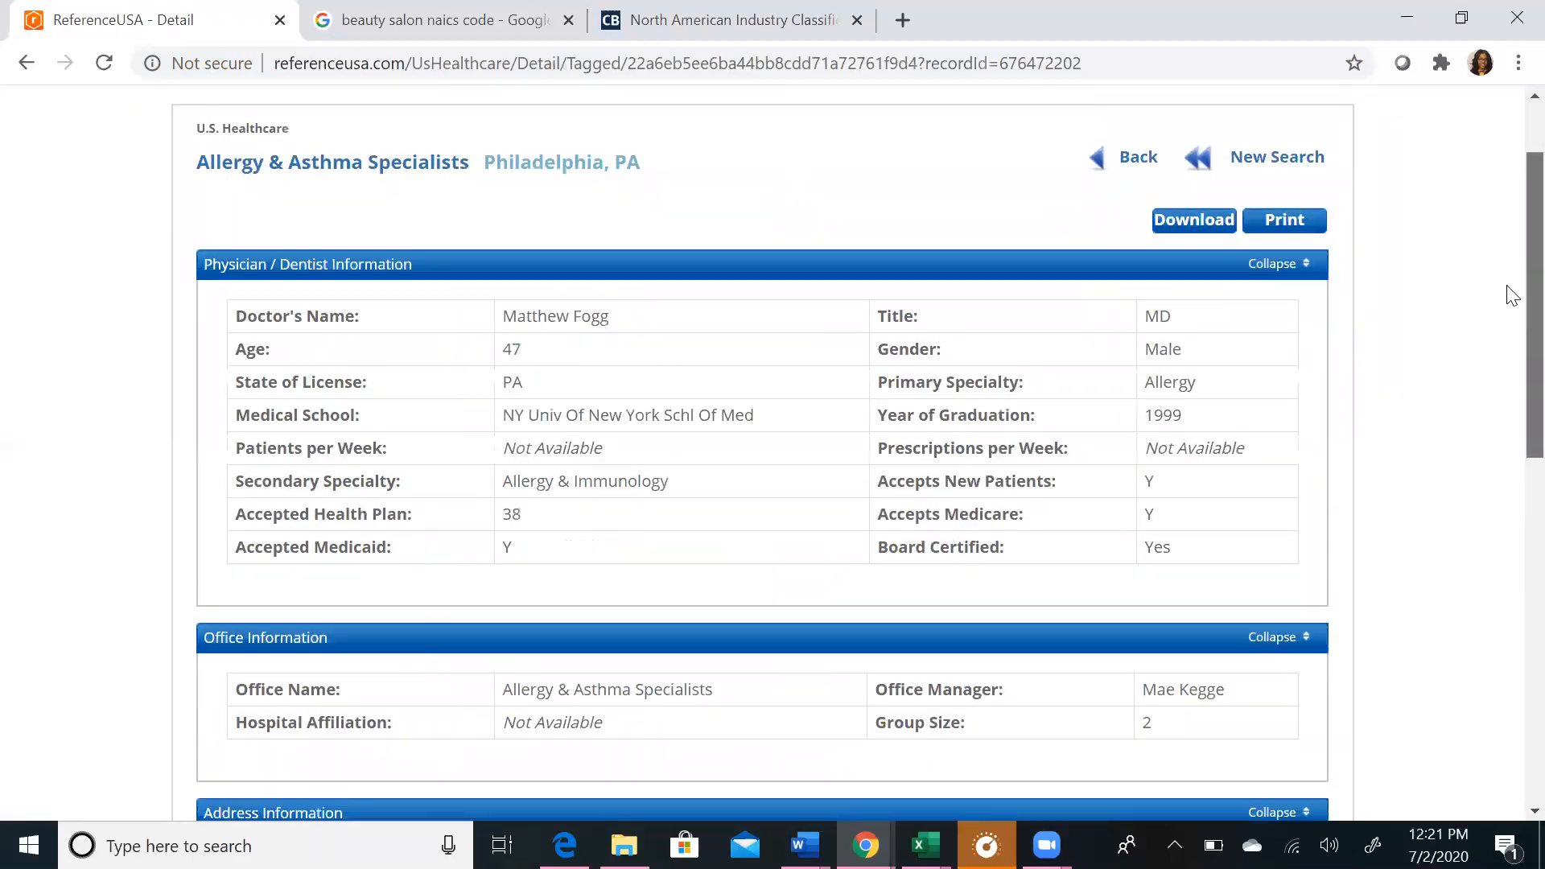
scroll(down, 3)
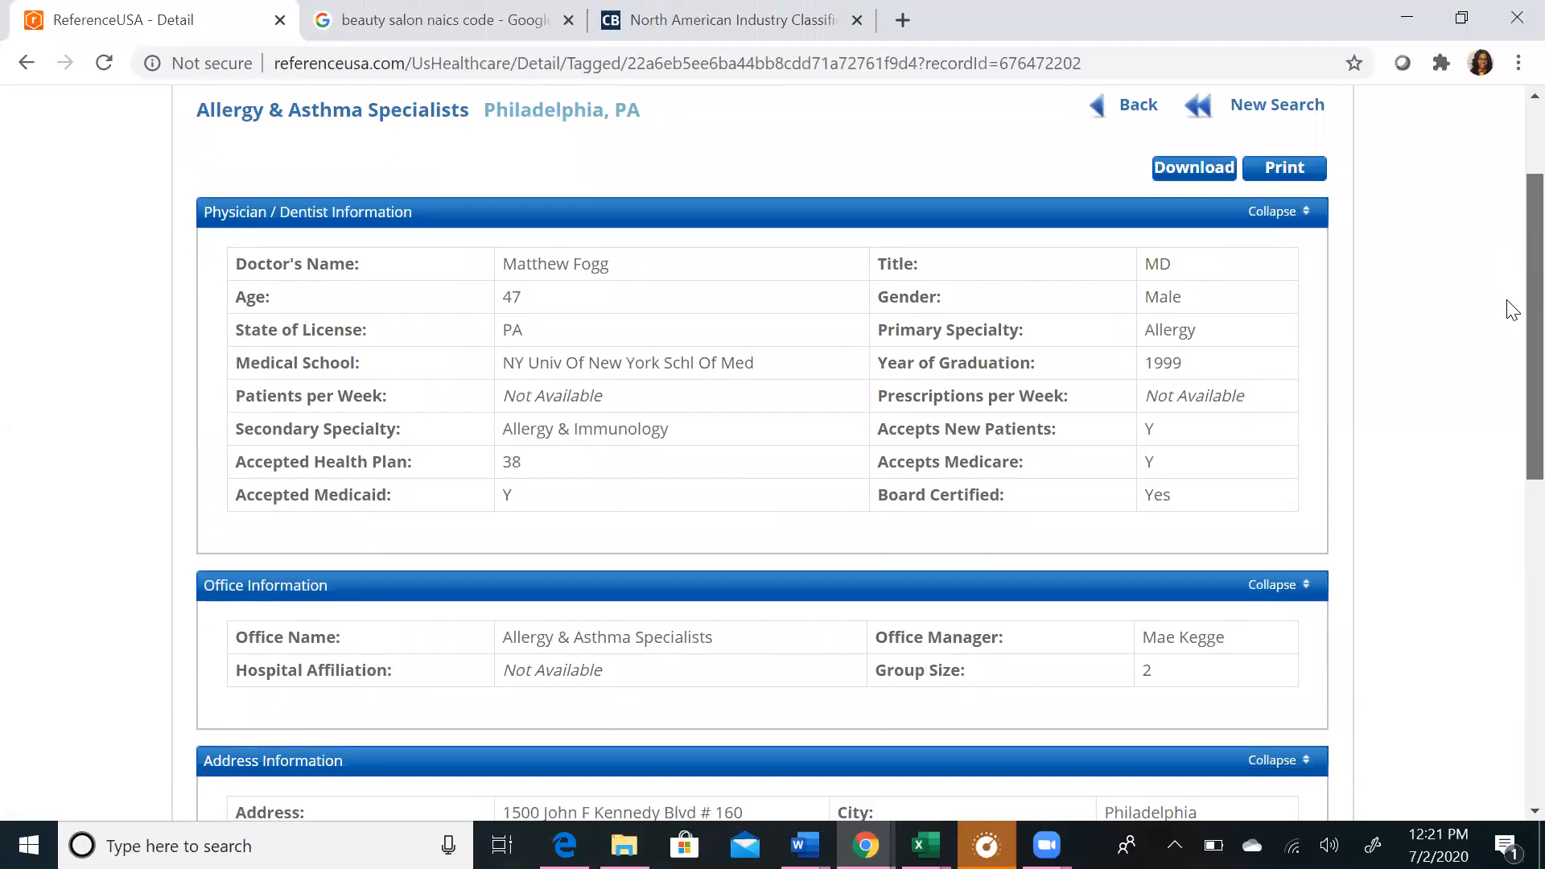
scroll(up, 3)
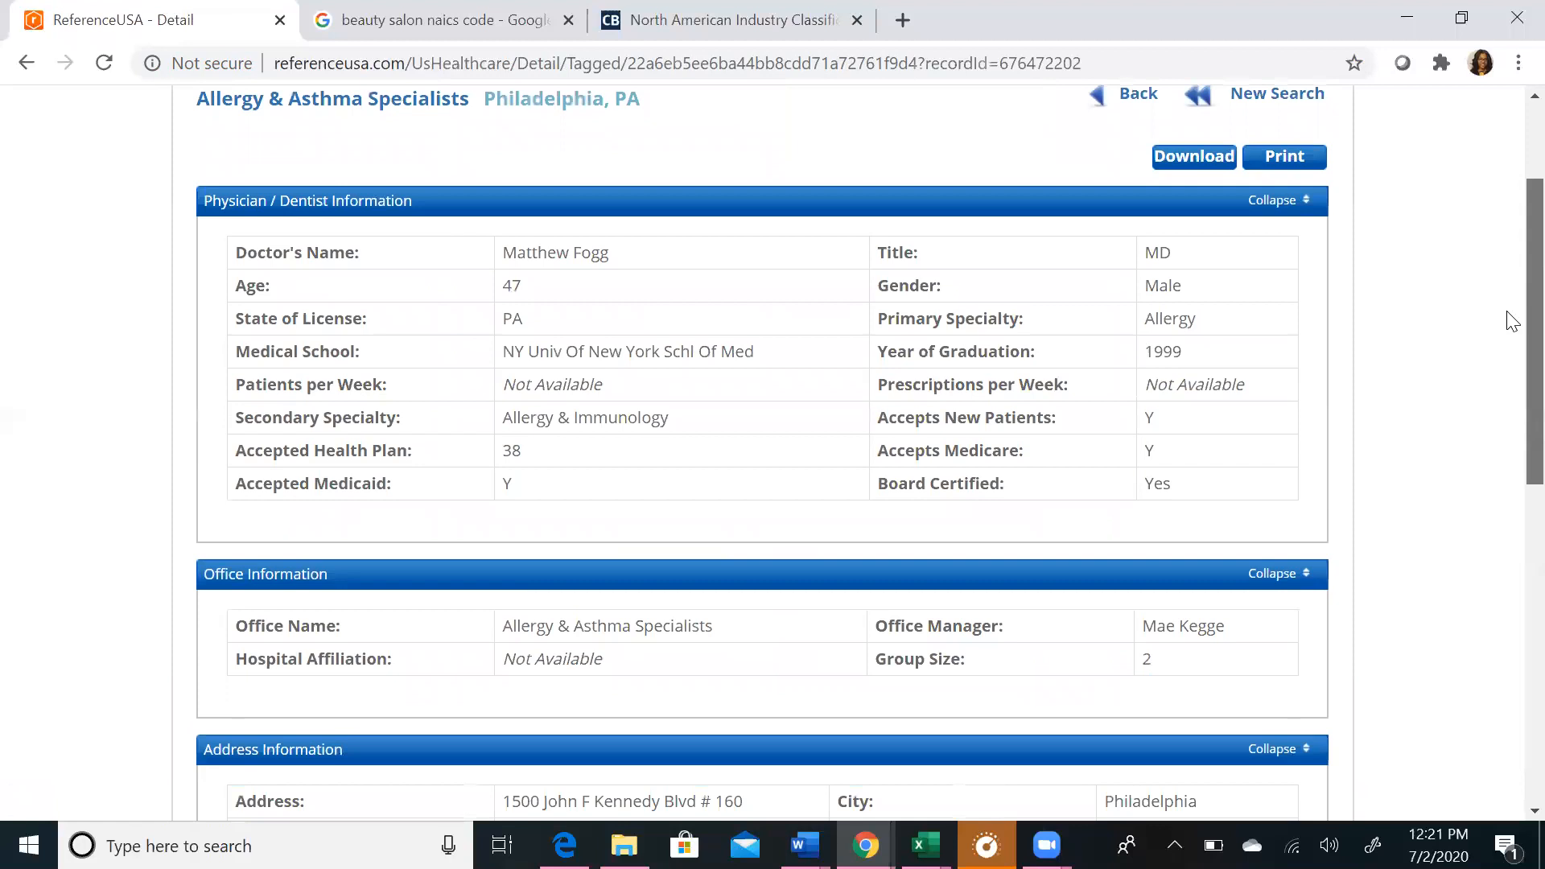
scroll(down, 3)
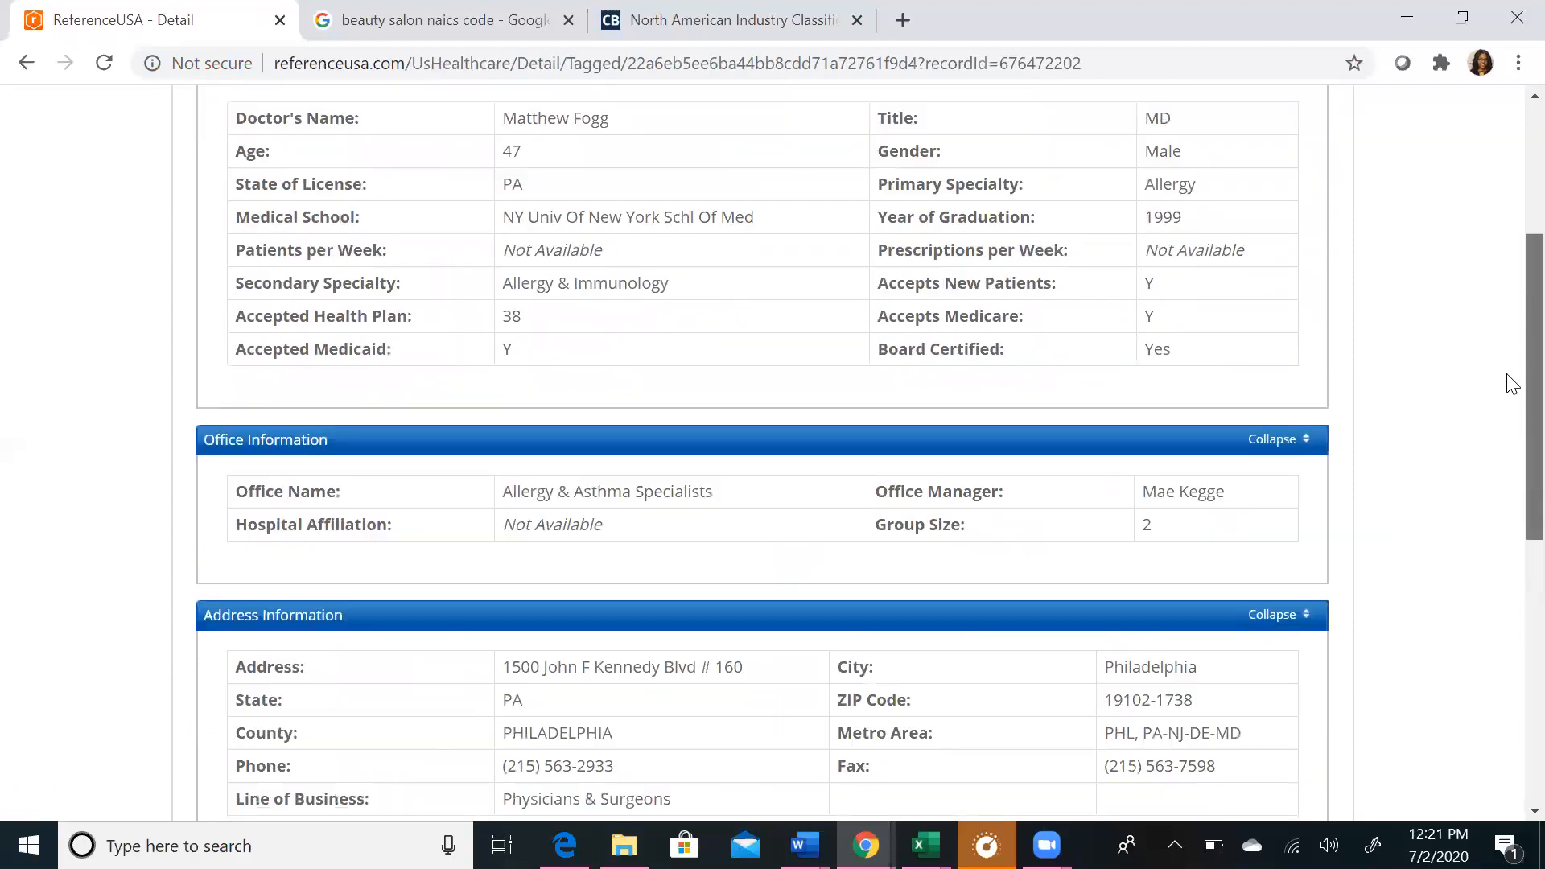
scroll(down, 3)
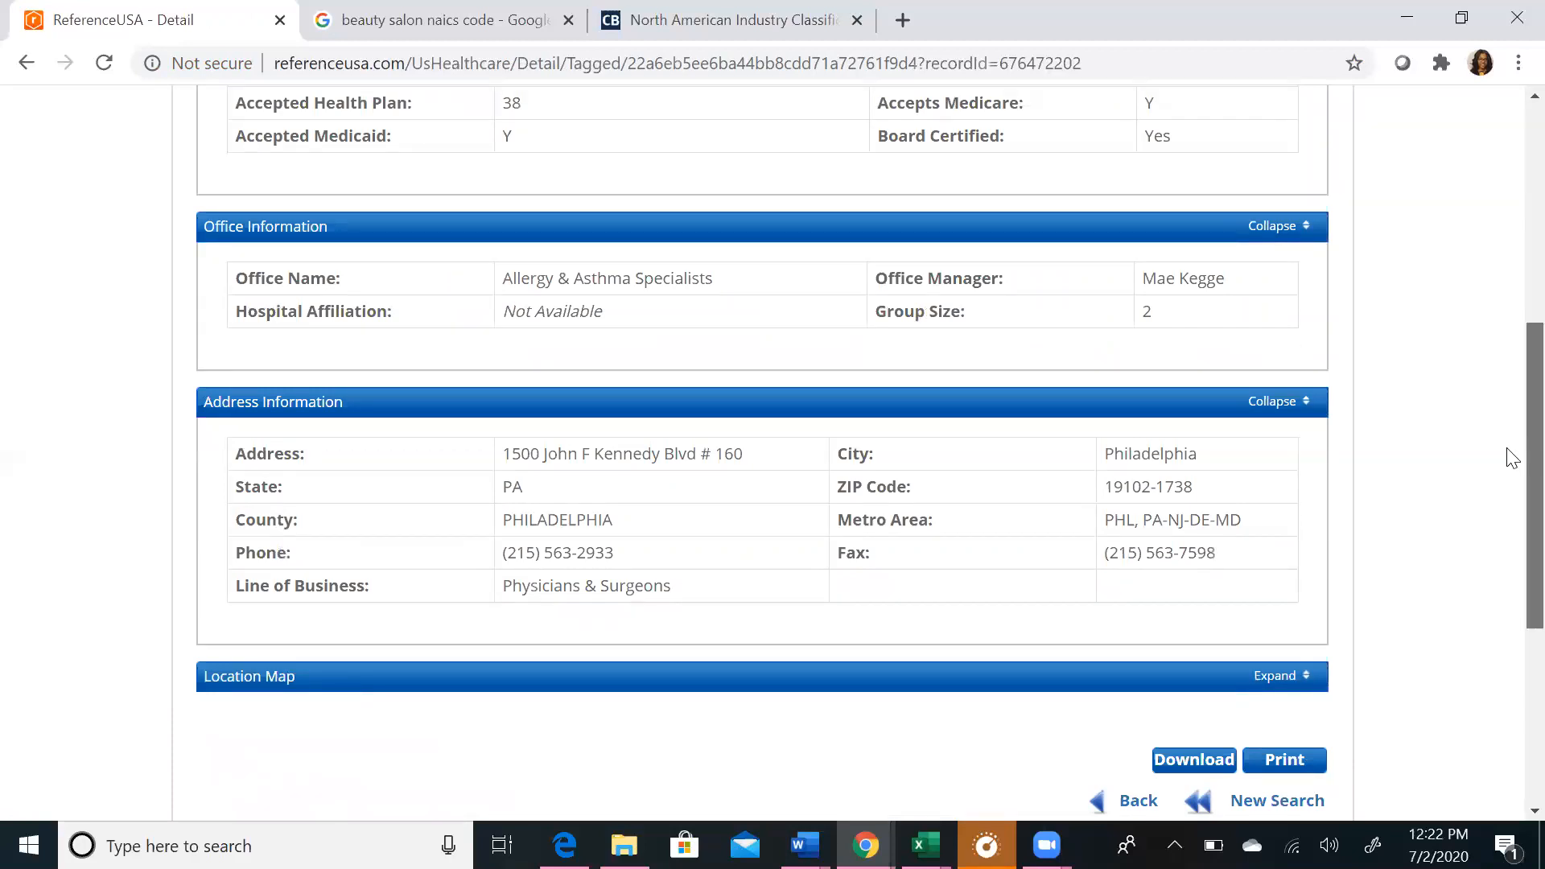
scroll(up, 3)
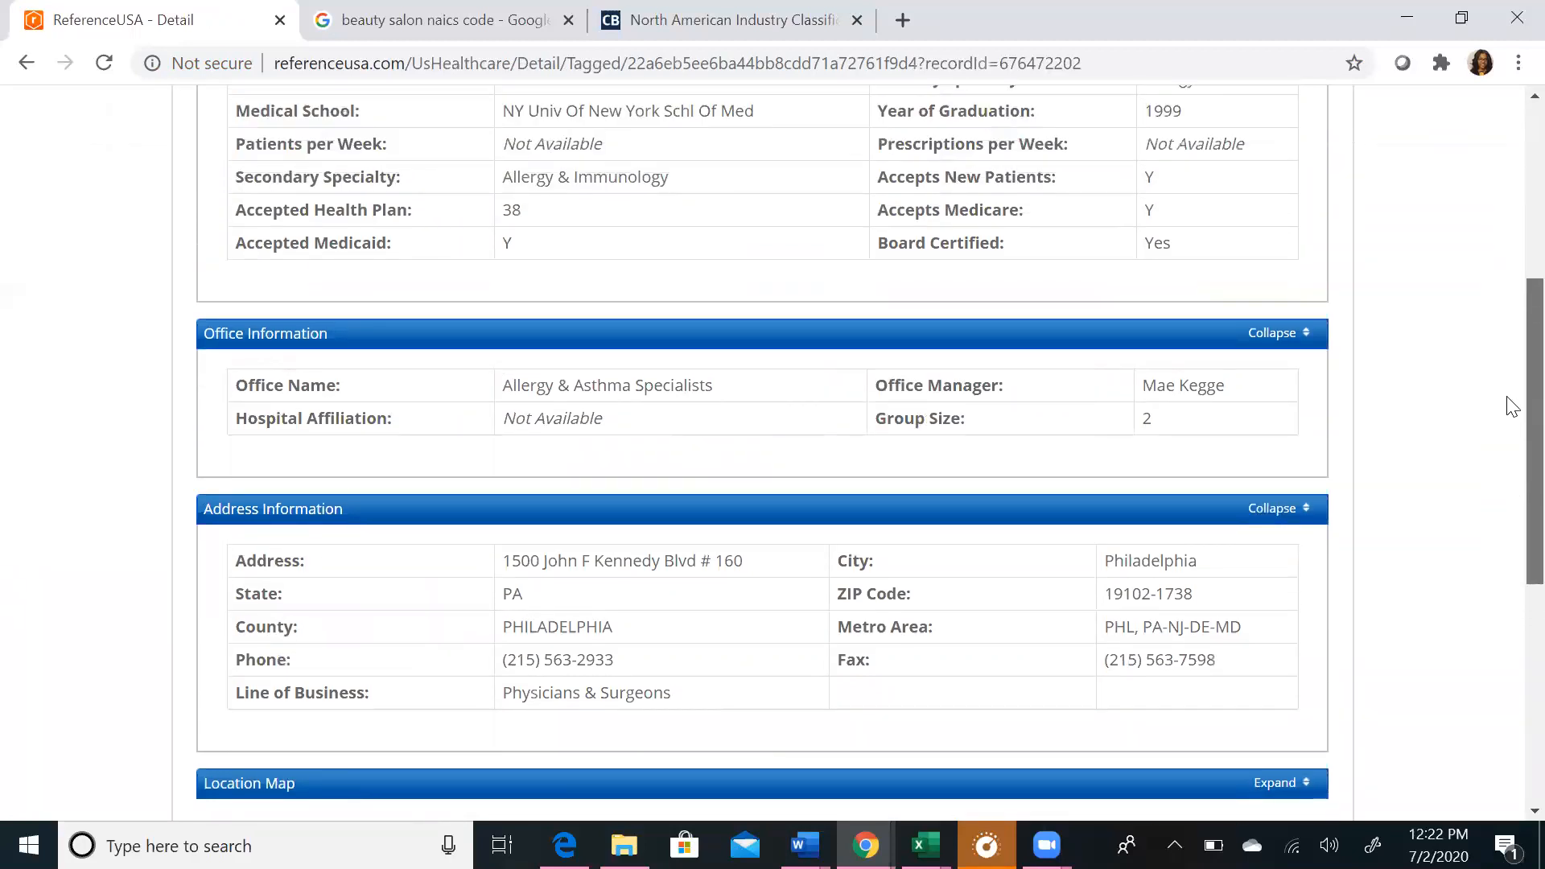
scroll(up, 3)
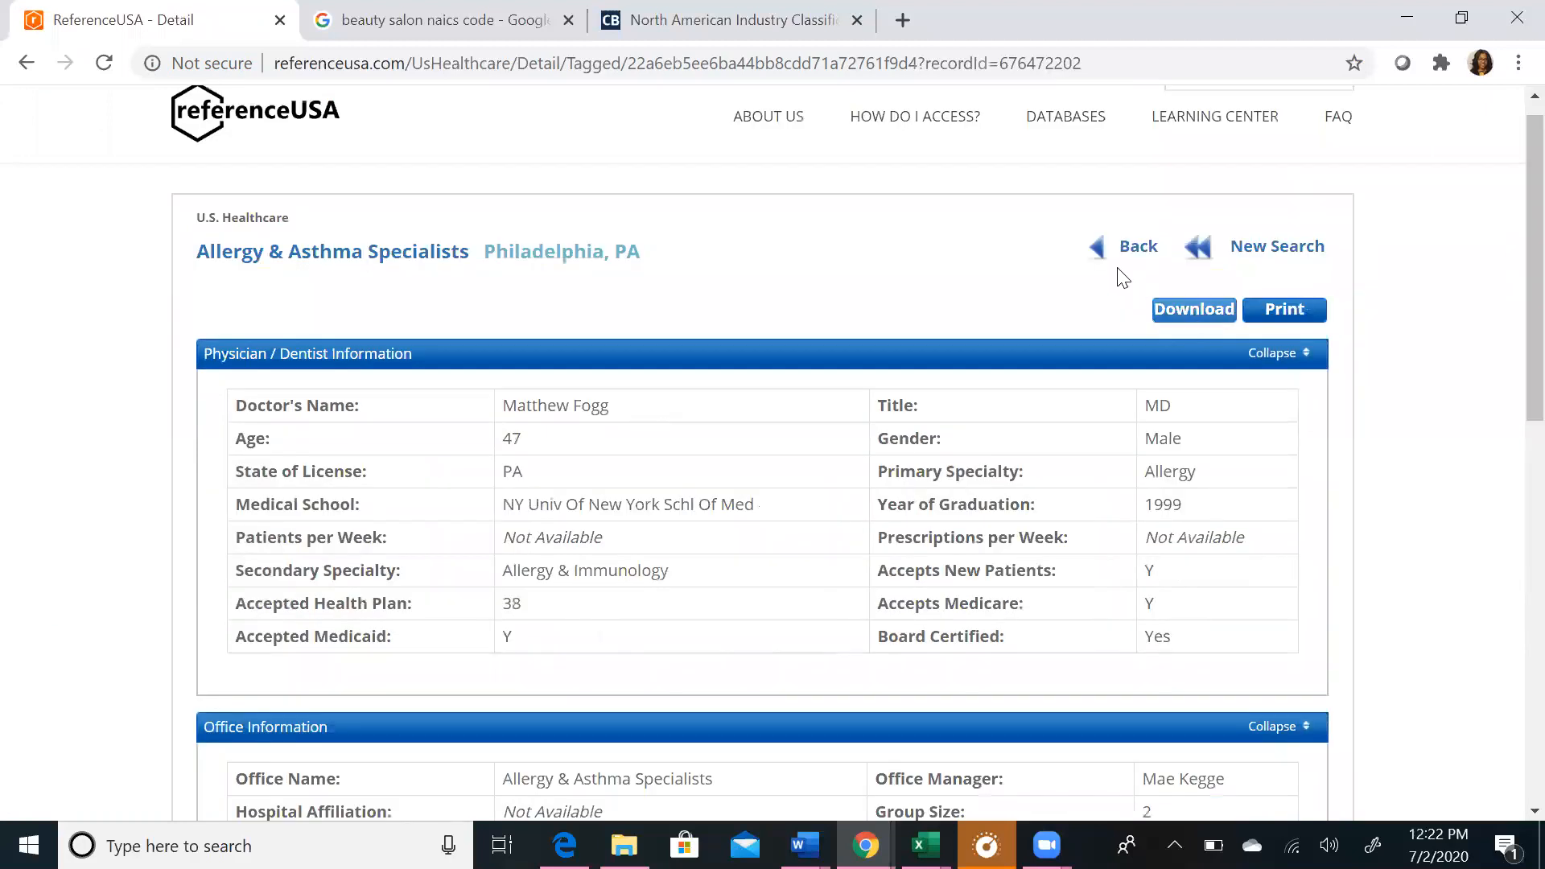
click(1136, 244)
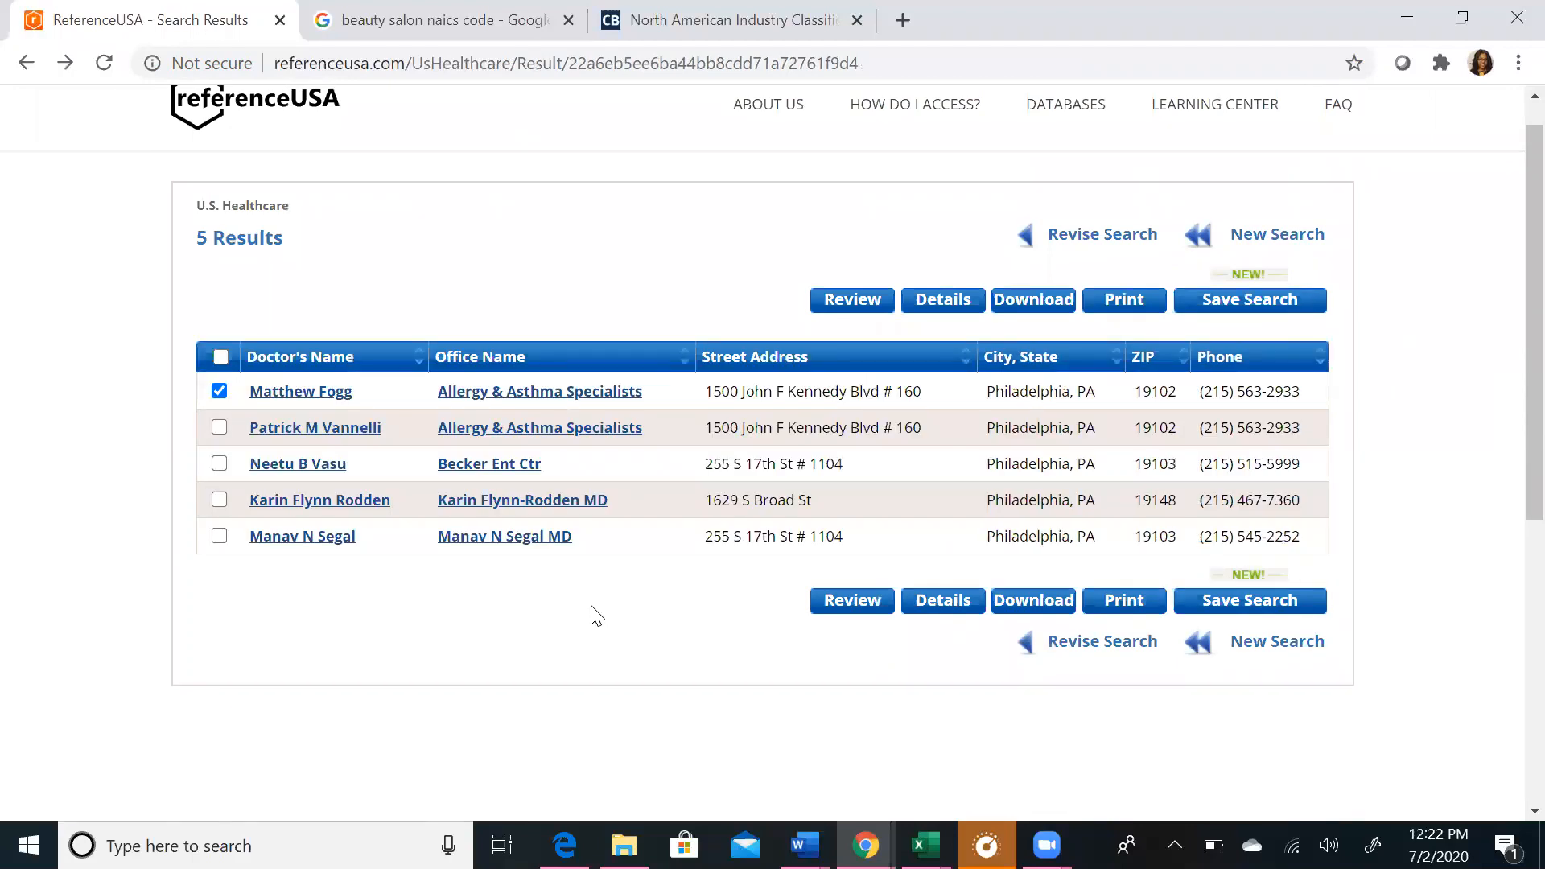
mouse_move(1512, 283)
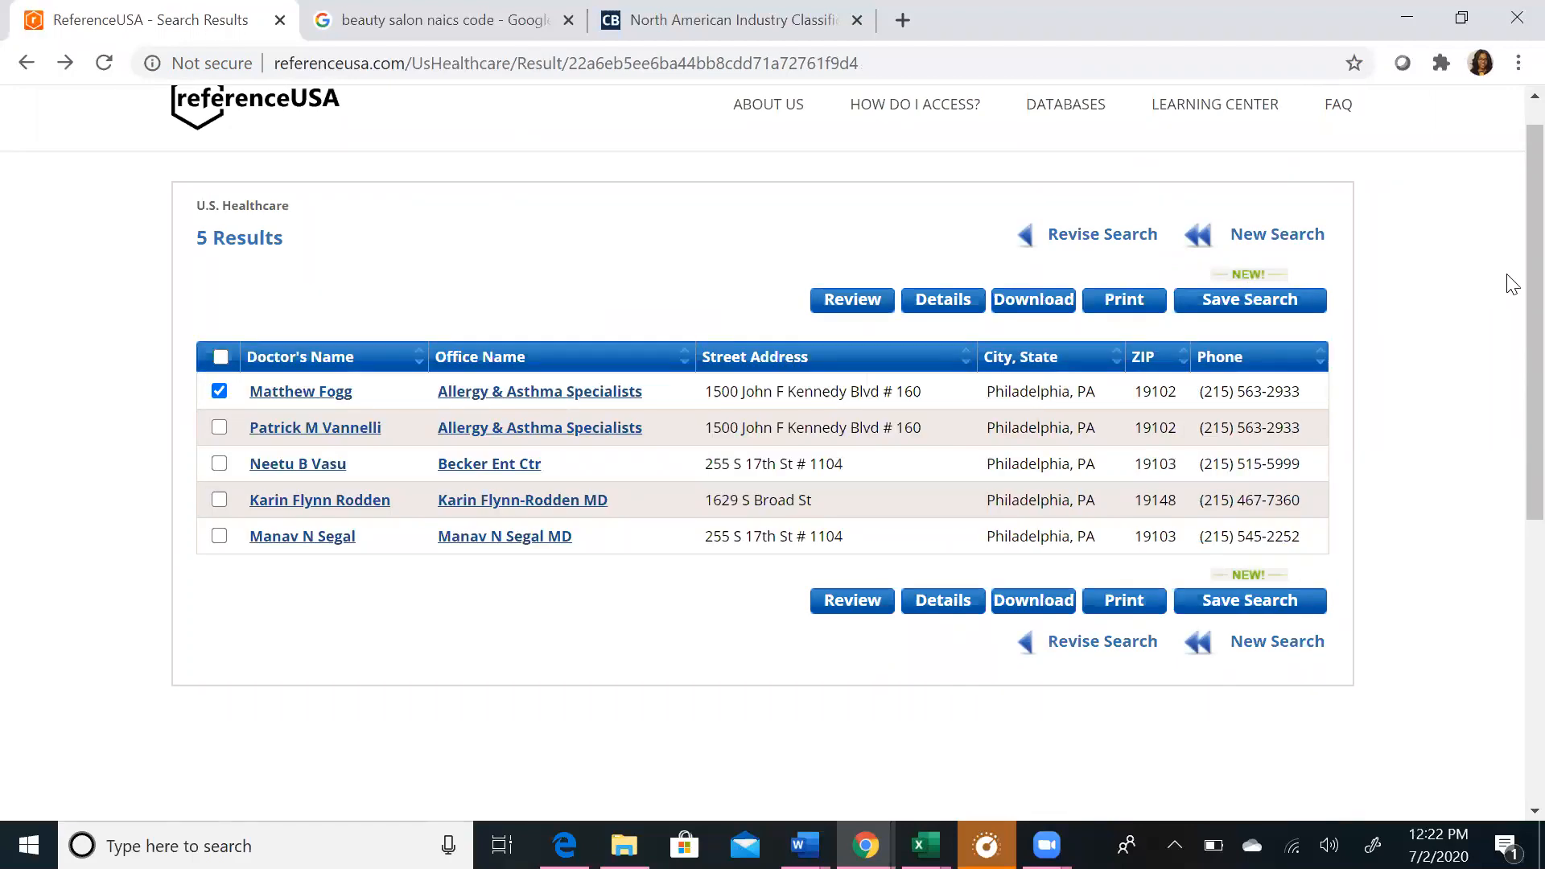
scroll(up, 3)
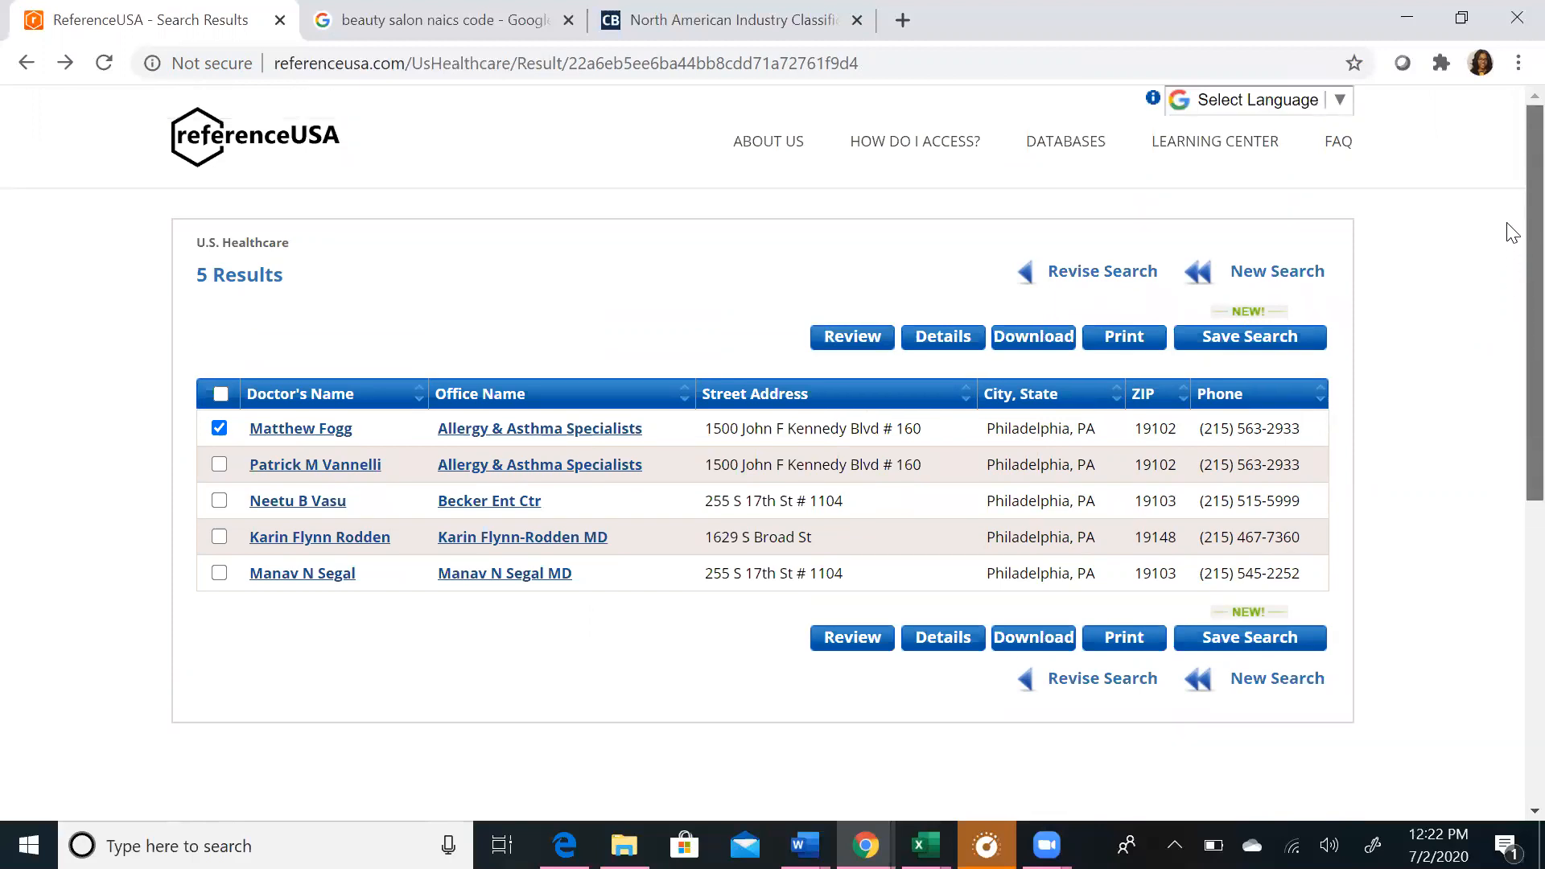
mouse_move(1443, 293)
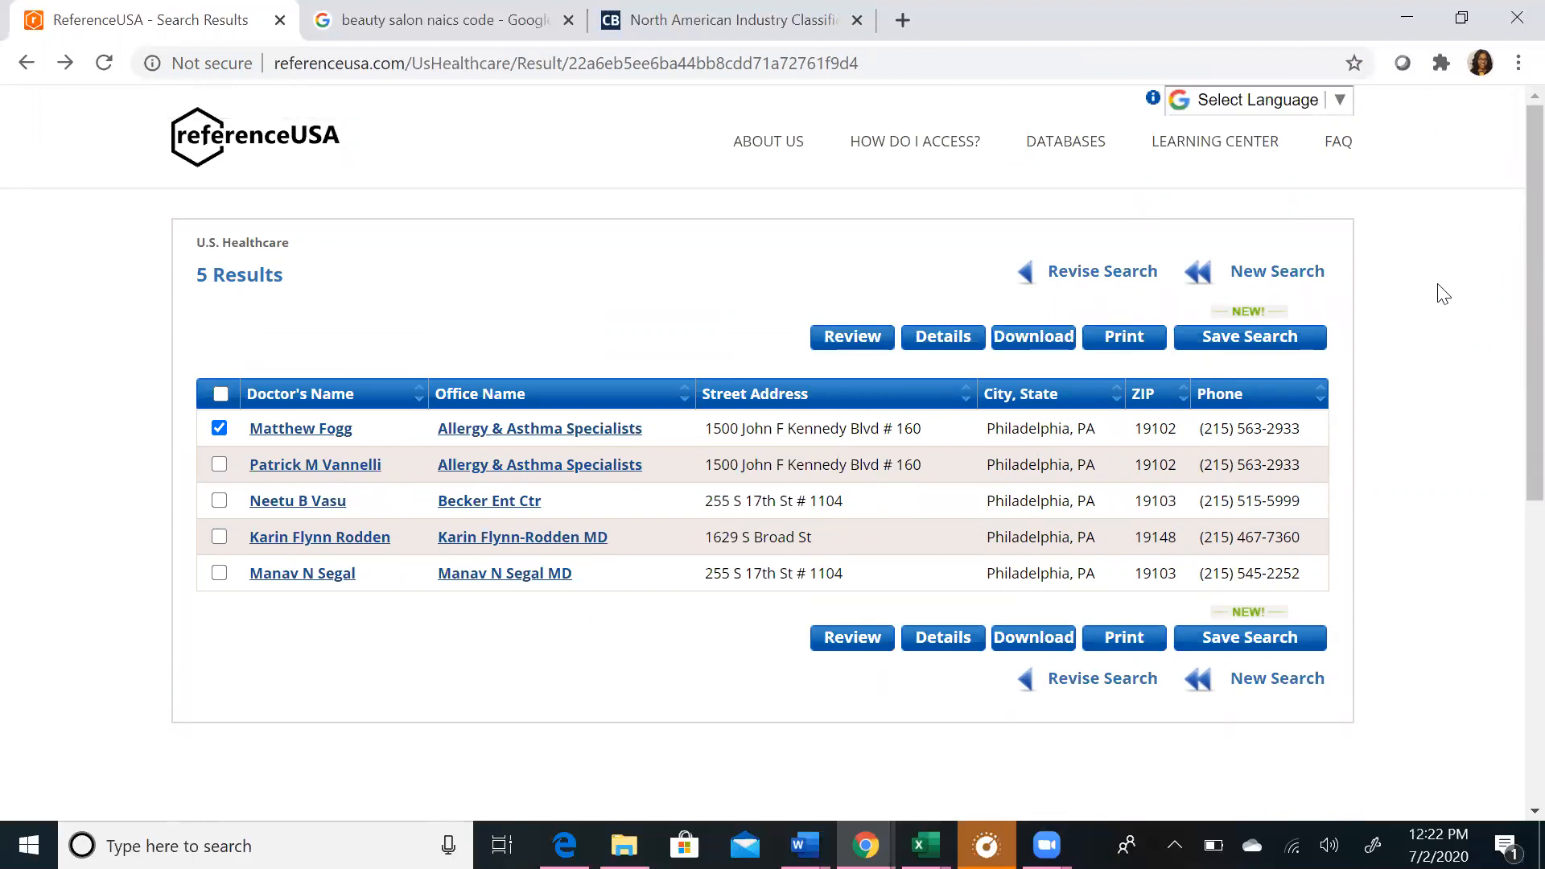